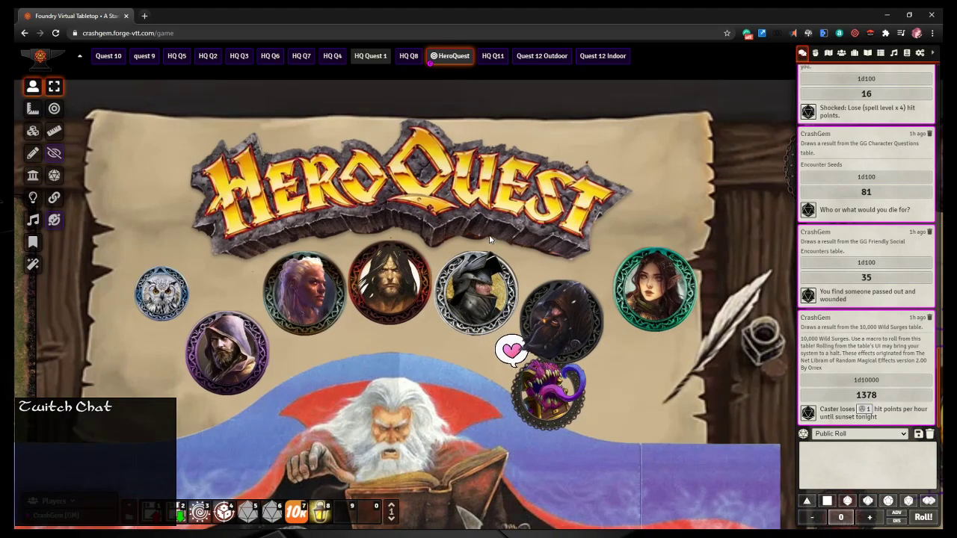
mouse_move(383, 202)
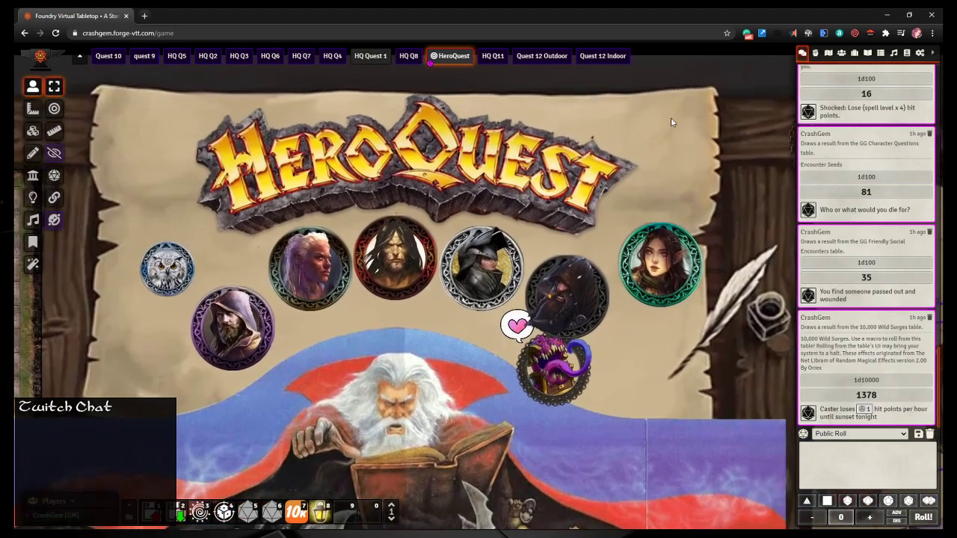
mouse_move(133, 81)
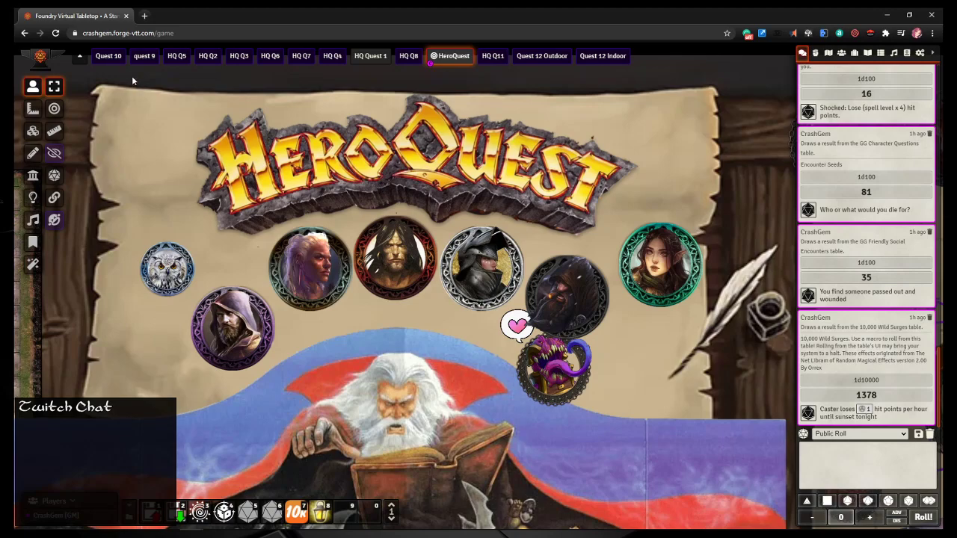
mouse_move(875, 72)
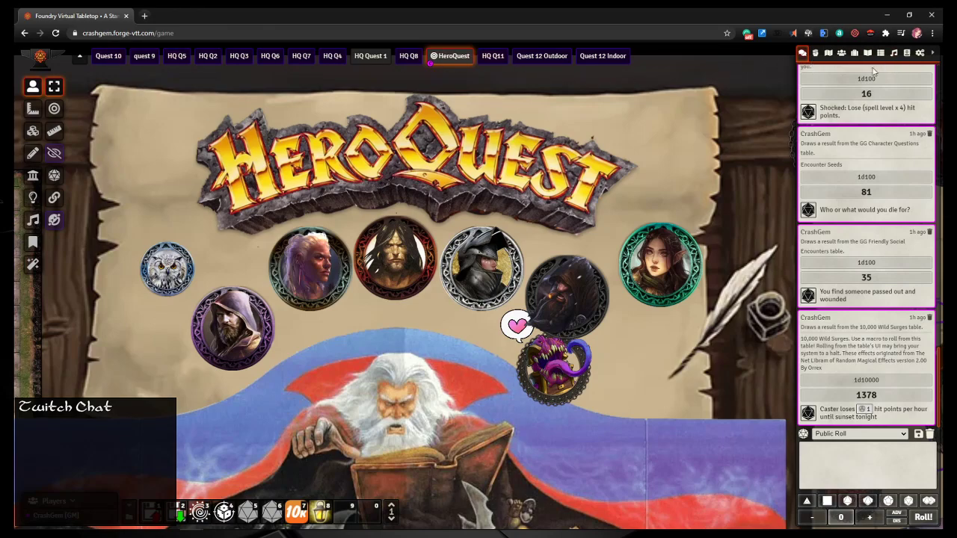
mouse_move(627, 191)
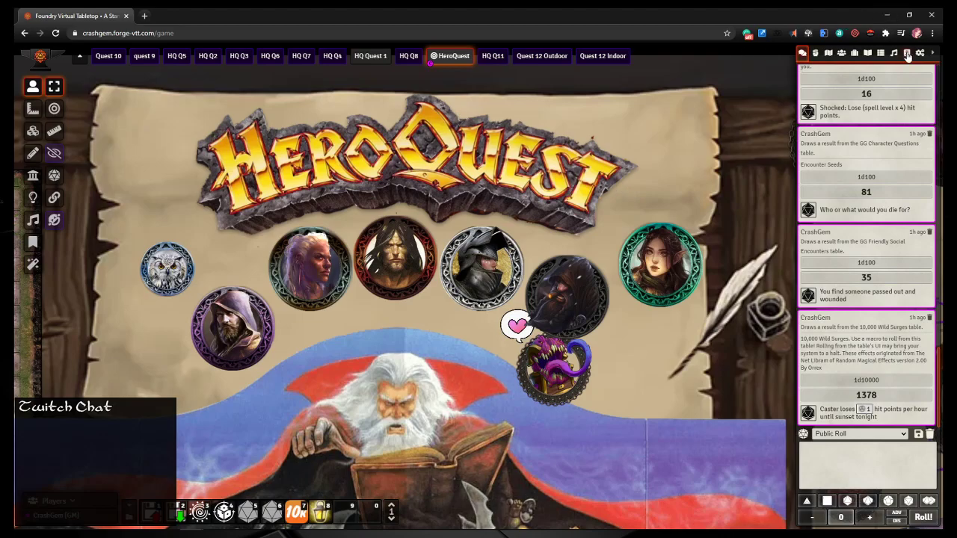
Step: Show the Scenes directory scrolled to the HeroQuest folder's Quest 12 Outdoor and Indoor scenes
click(907, 52)
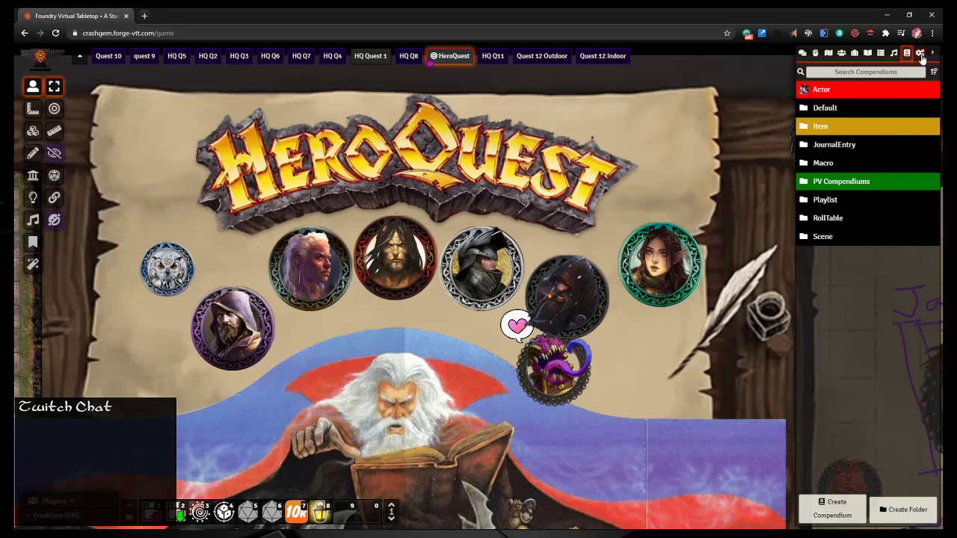
click(920, 53)
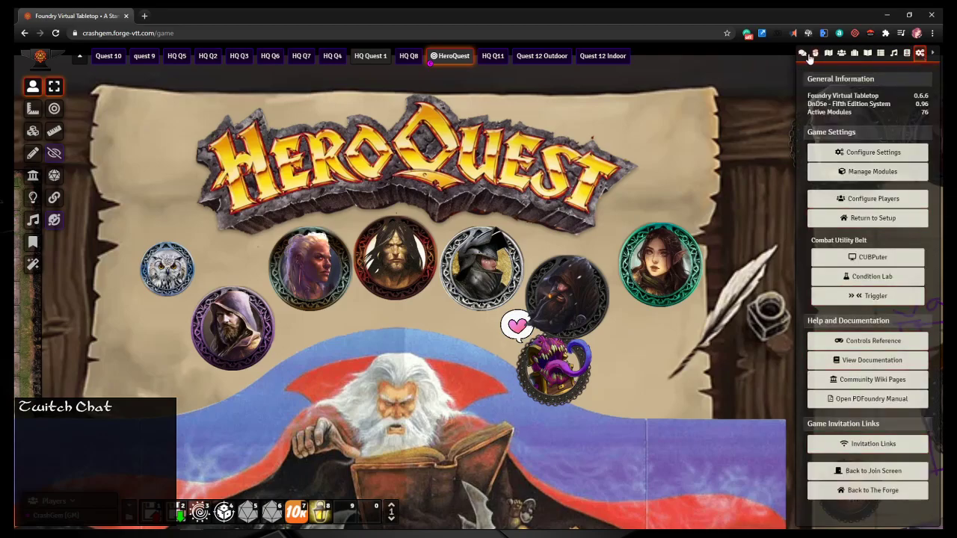
click(802, 53)
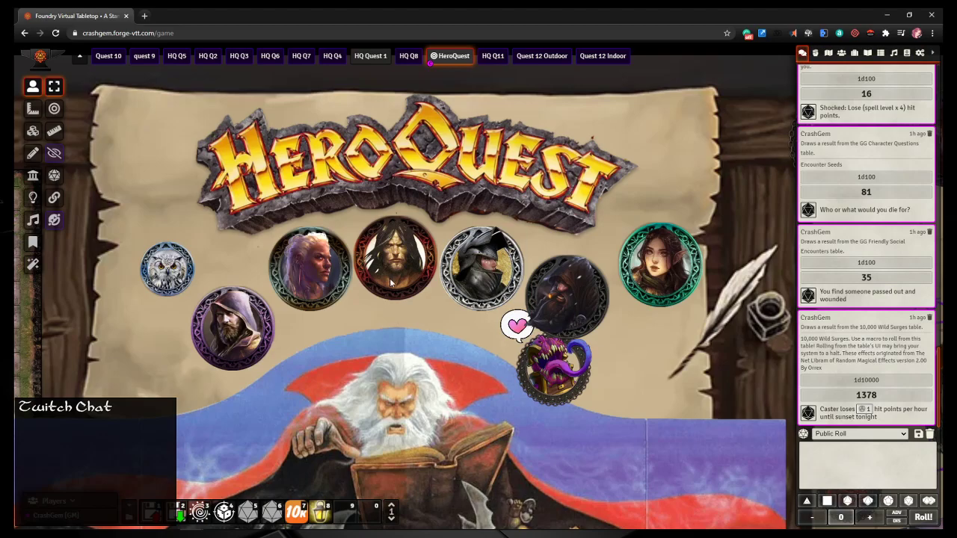
mouse_move(269, 187)
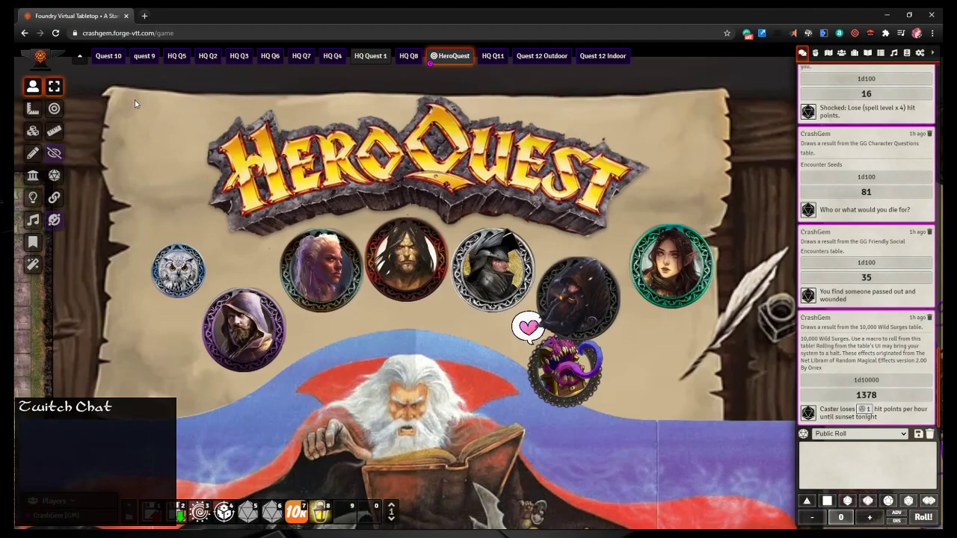
click(828, 52)
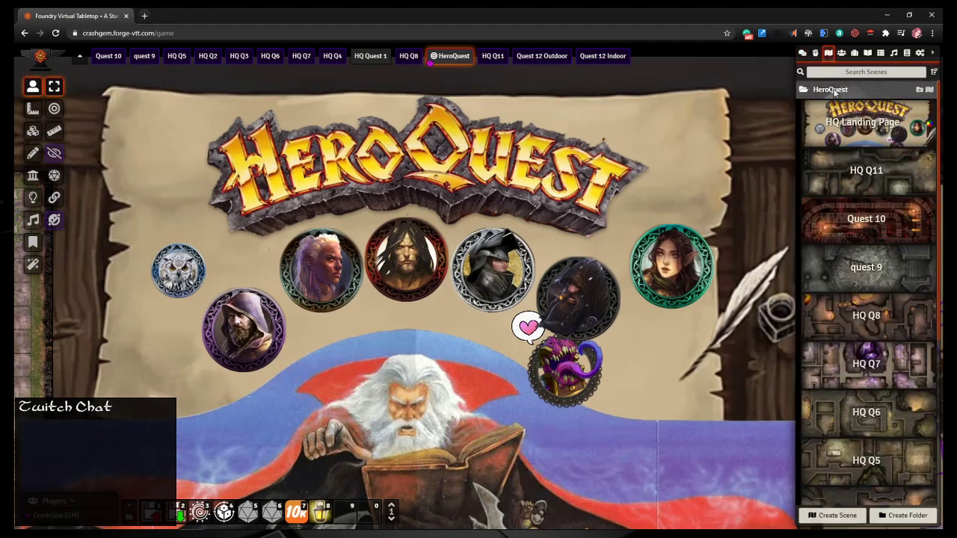
mouse_move(878, 148)
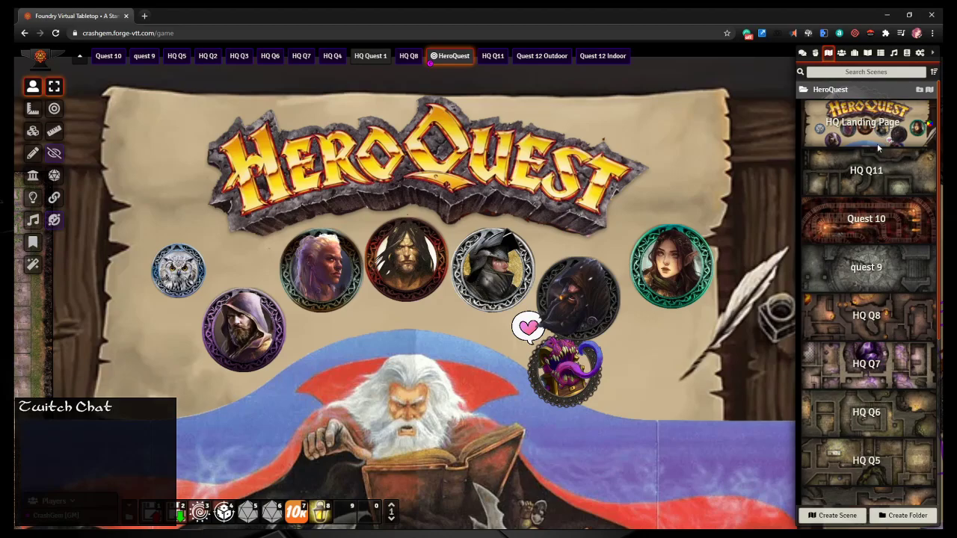
scroll(down, 3)
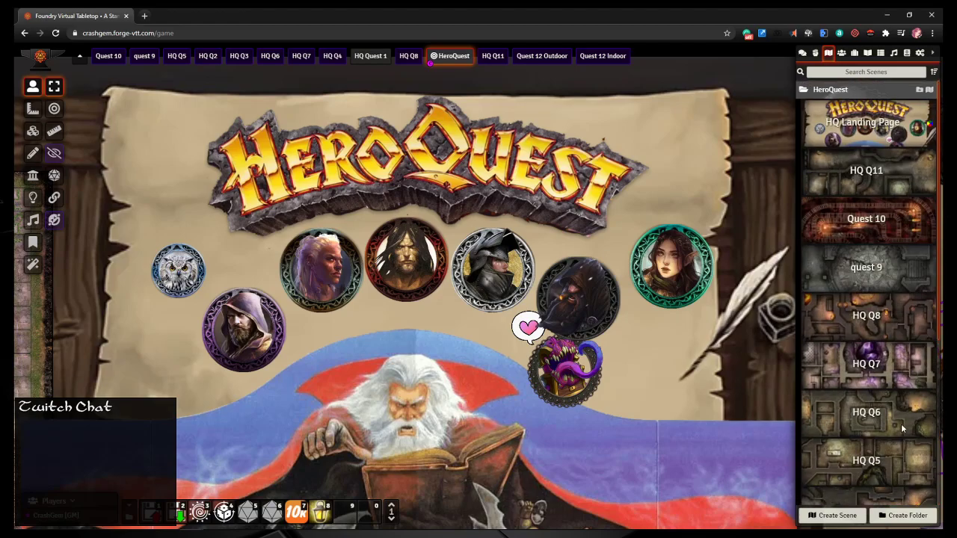
scroll(down, 3)
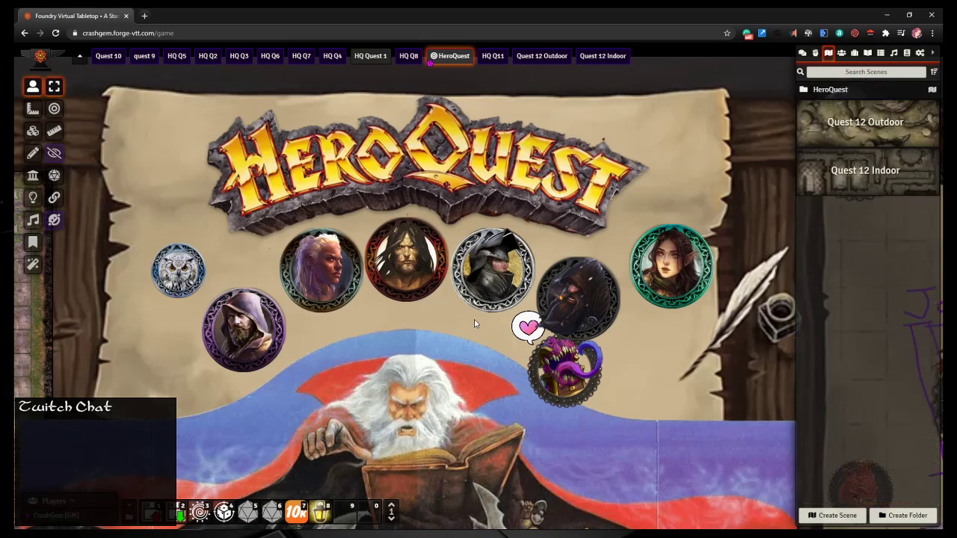
Step: Toggle old quest scenes such as Quest 10 and HQ Q8 out of navigation
right_click(109, 55)
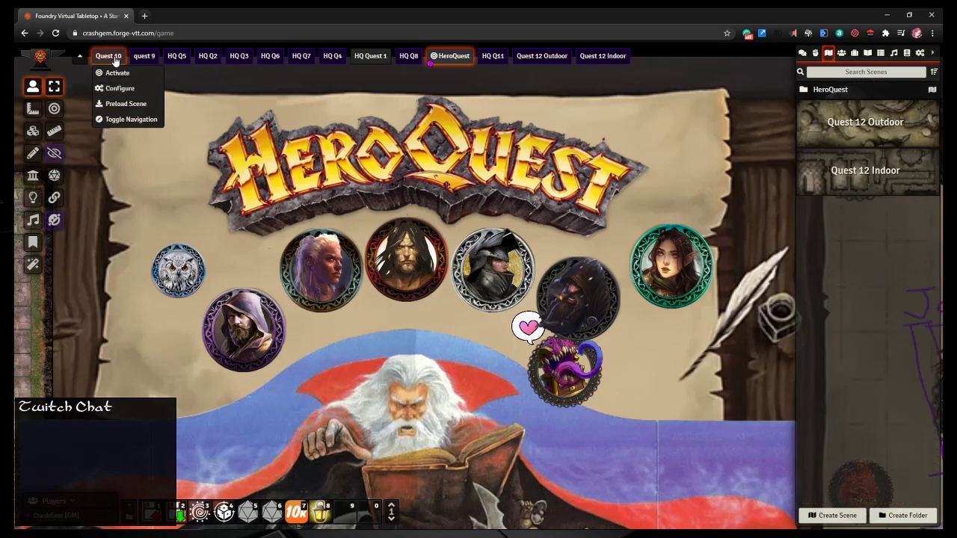
mouse_move(131, 119)
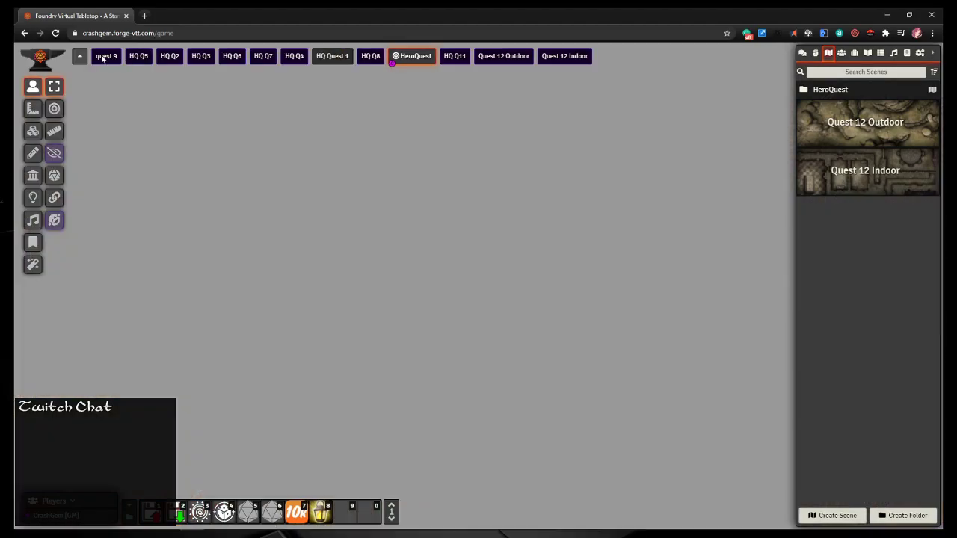
right_click(106, 55)
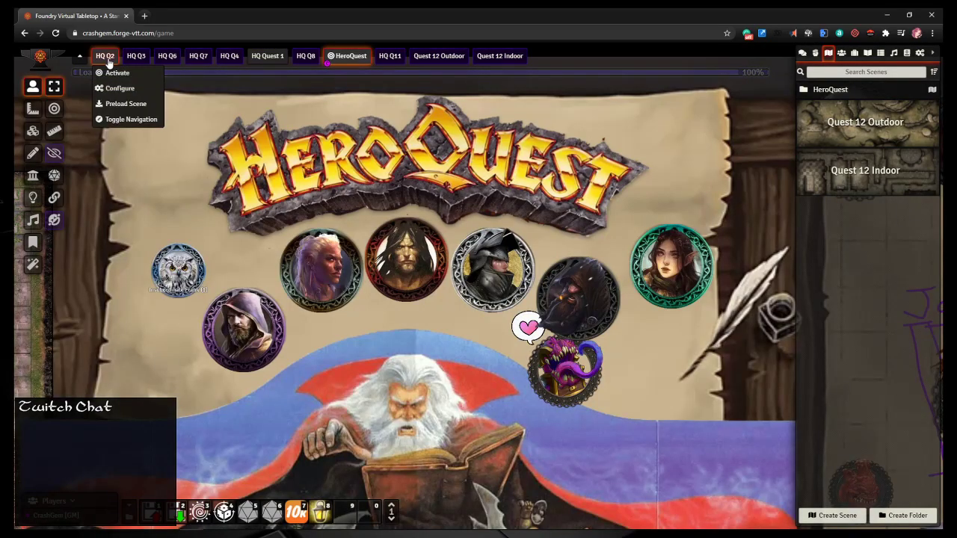
mouse_move(131, 119)
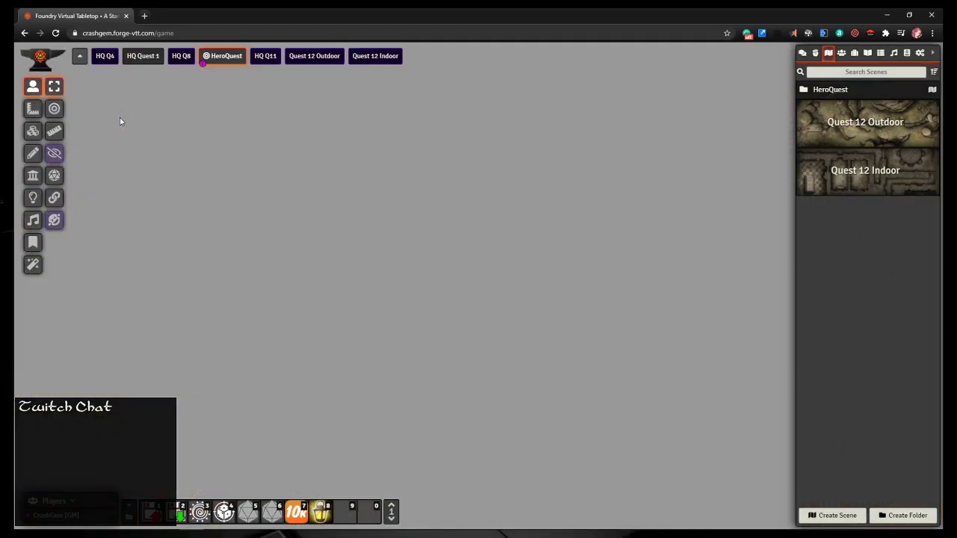
right_click(105, 55)
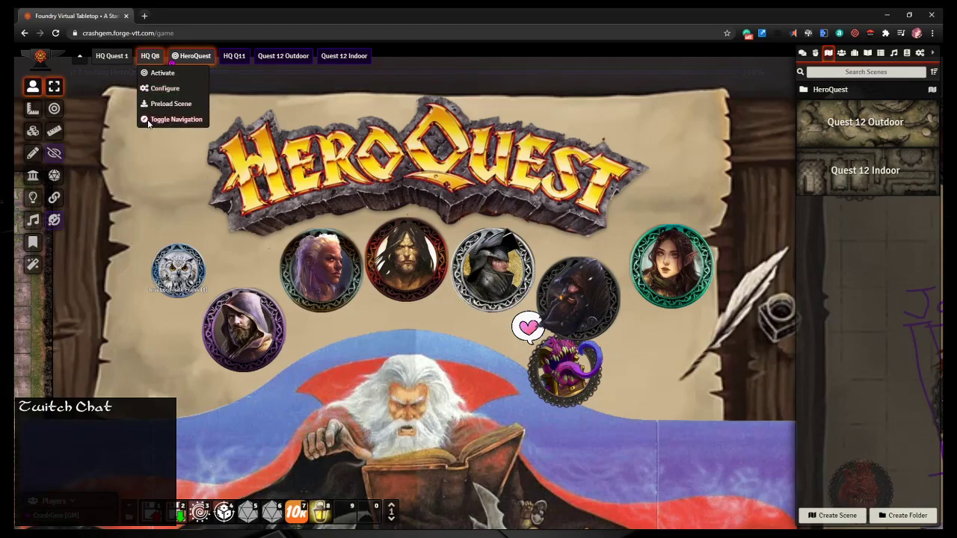
click(163, 73)
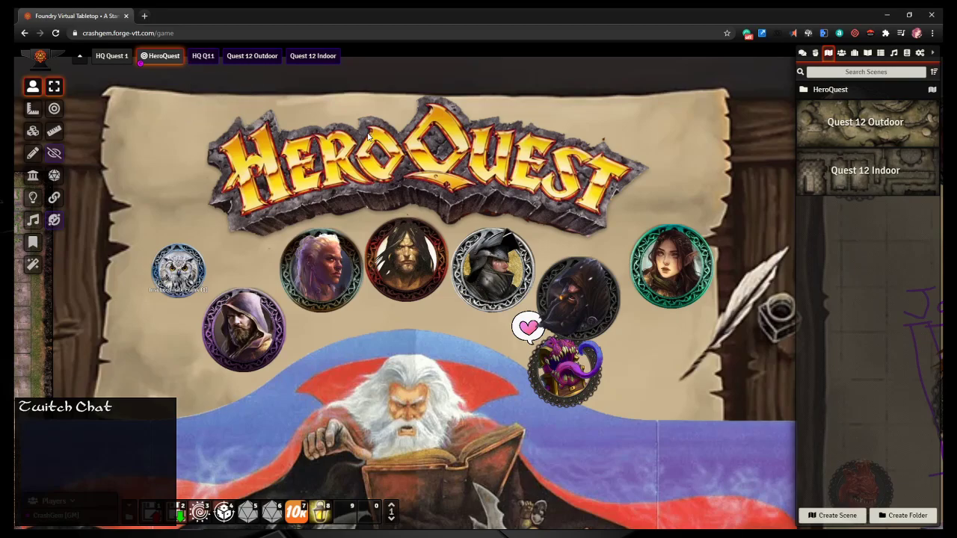
mouse_move(477, 73)
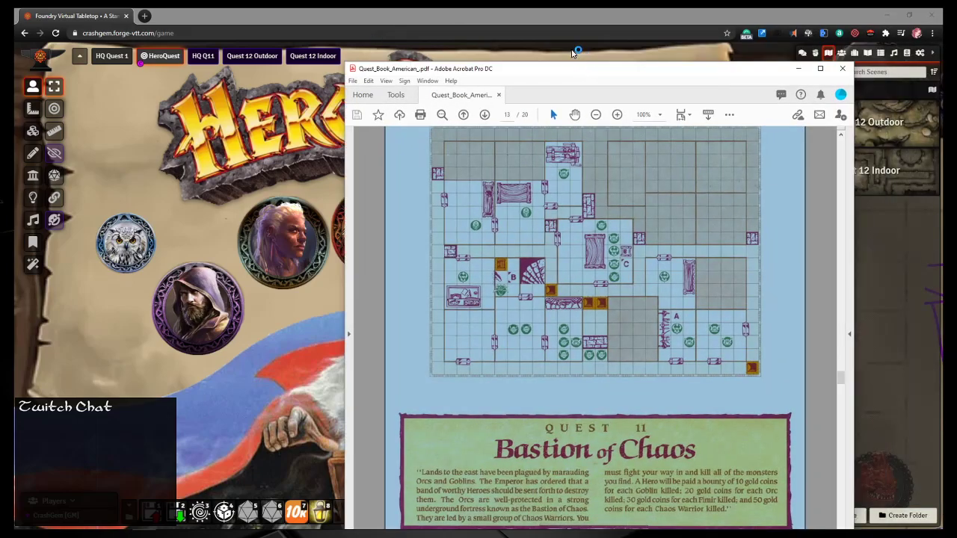
Step: Move the Acrobat window left and scroll to page 14's Barak Tor map
drag(572, 68, 546, 44)
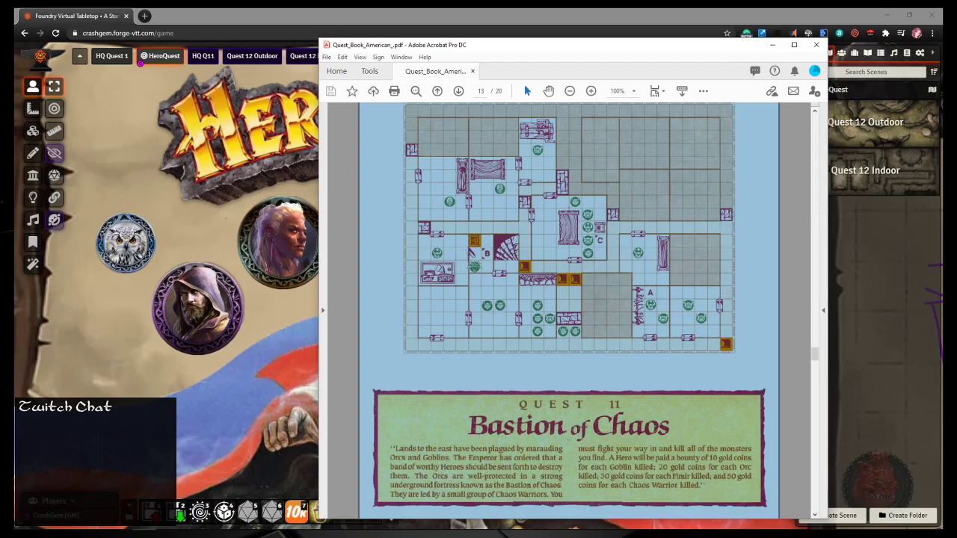
mouse_move(585, 380)
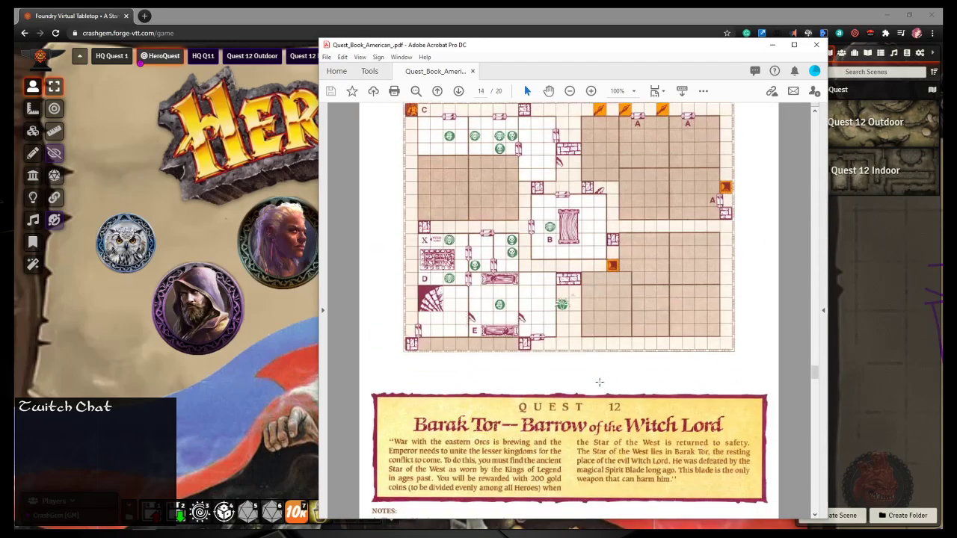
scroll(down, 3)
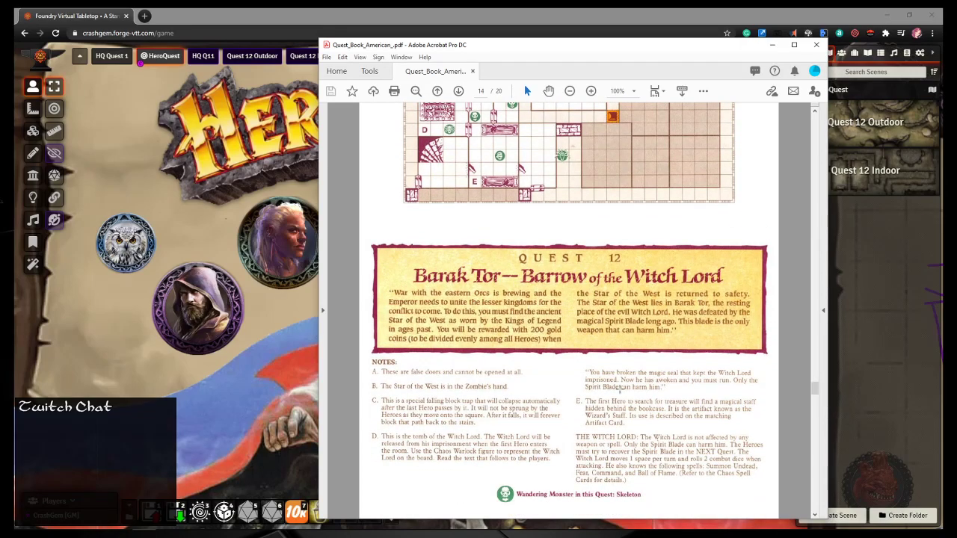
scroll(up, 3)
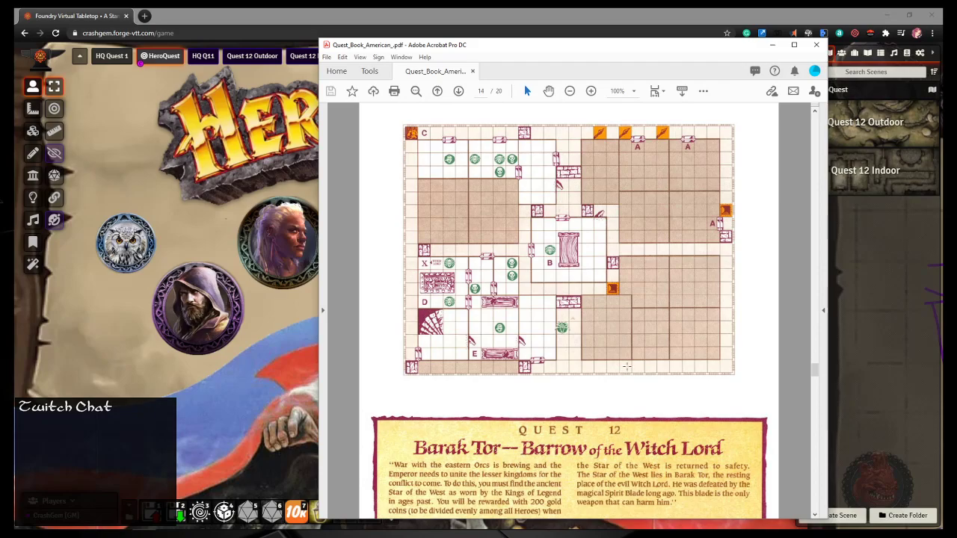
scroll(down, 3)
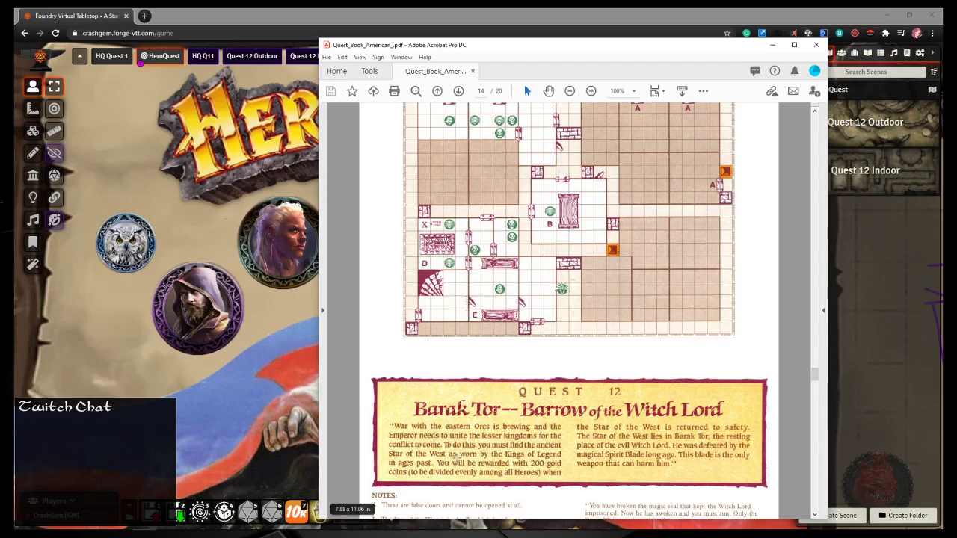
mouse_move(641, 410)
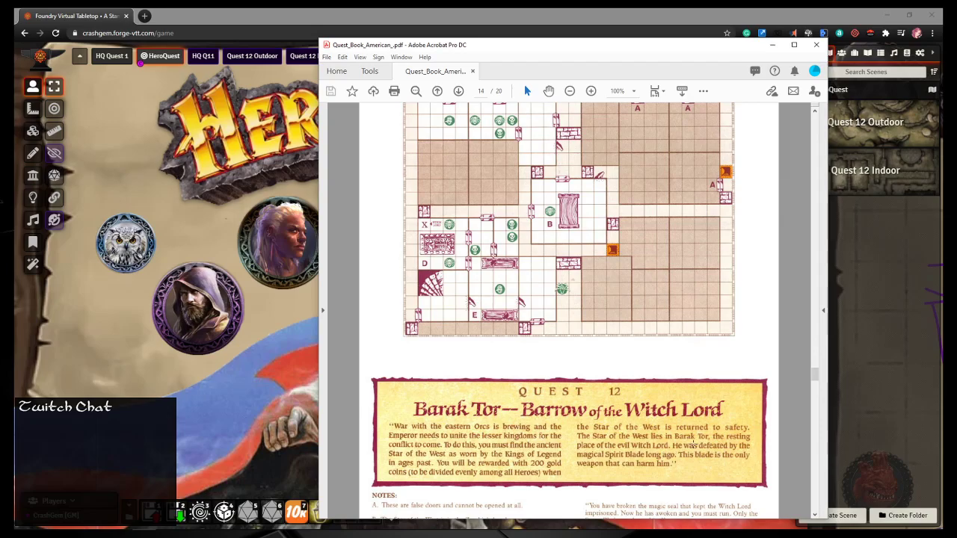
mouse_move(676, 409)
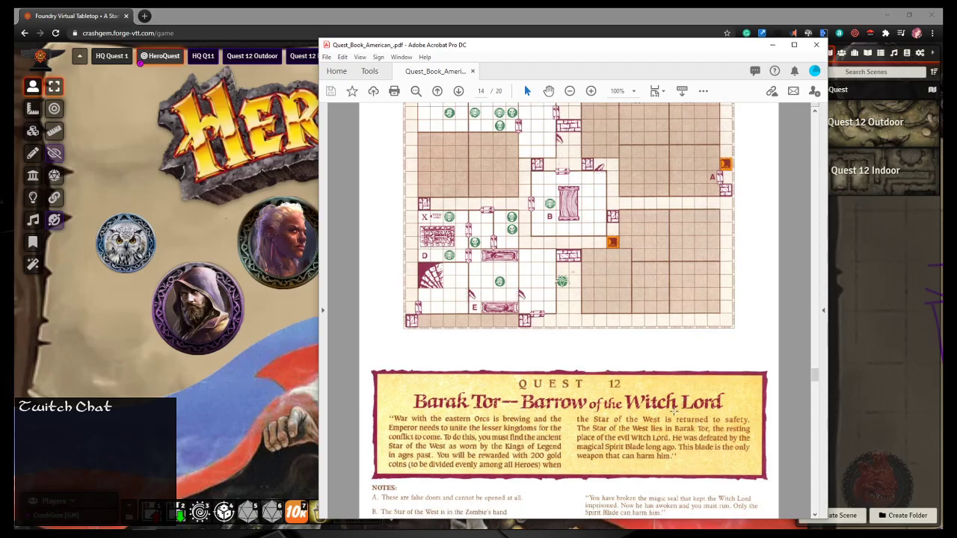
scroll(down, 3)
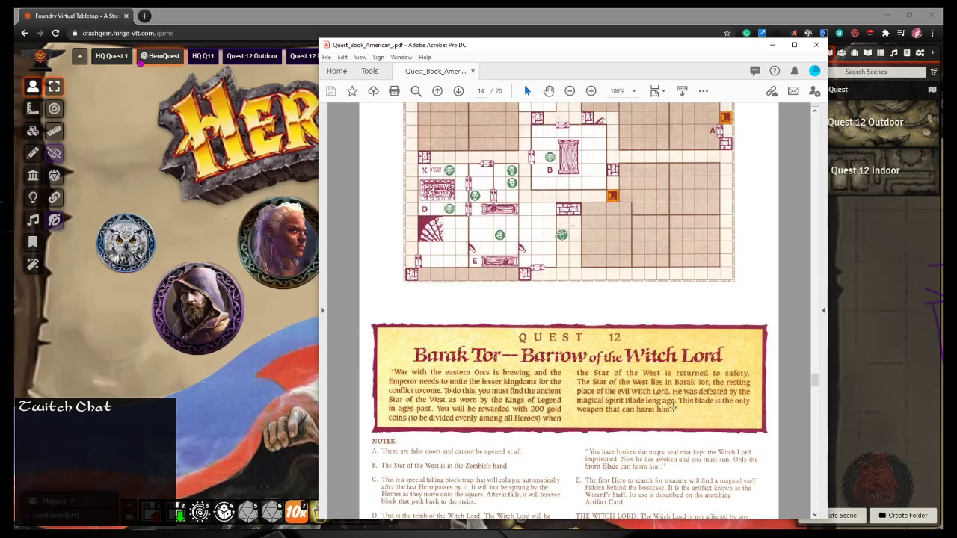
click(458, 90)
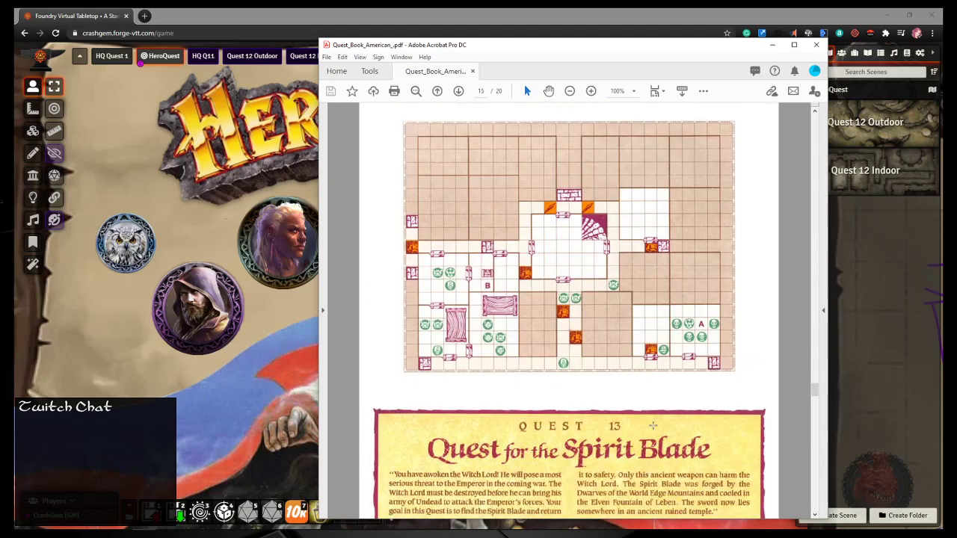
scroll(up, 3)
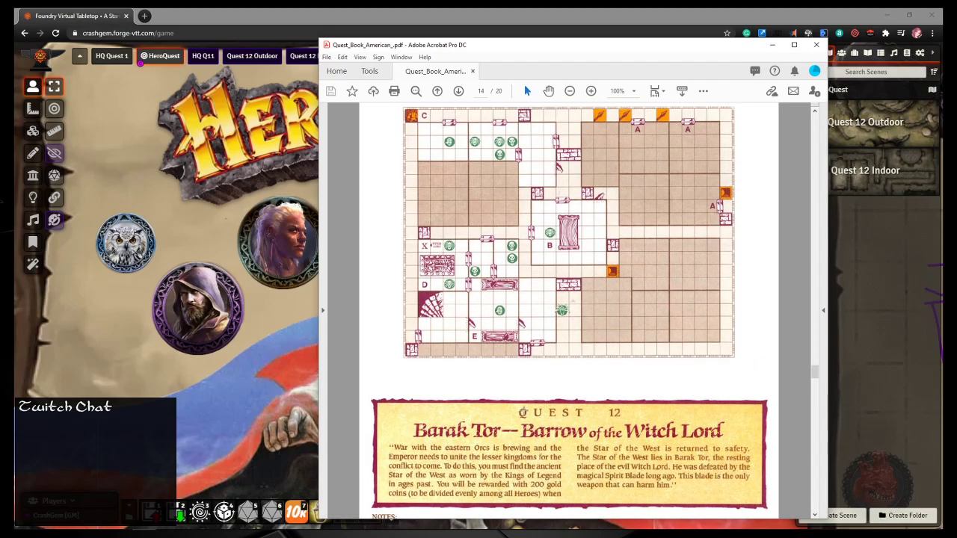
scroll(down, 3)
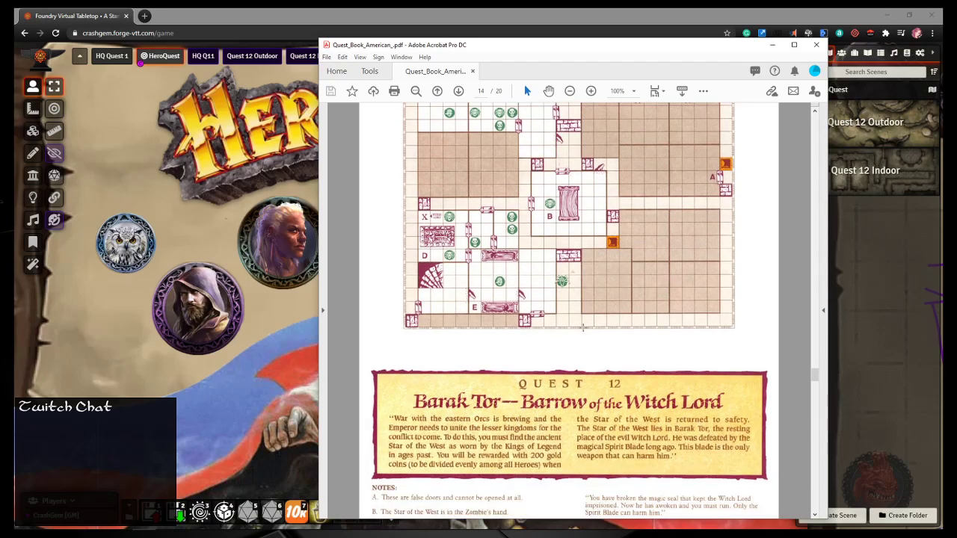
scroll(up, 3)
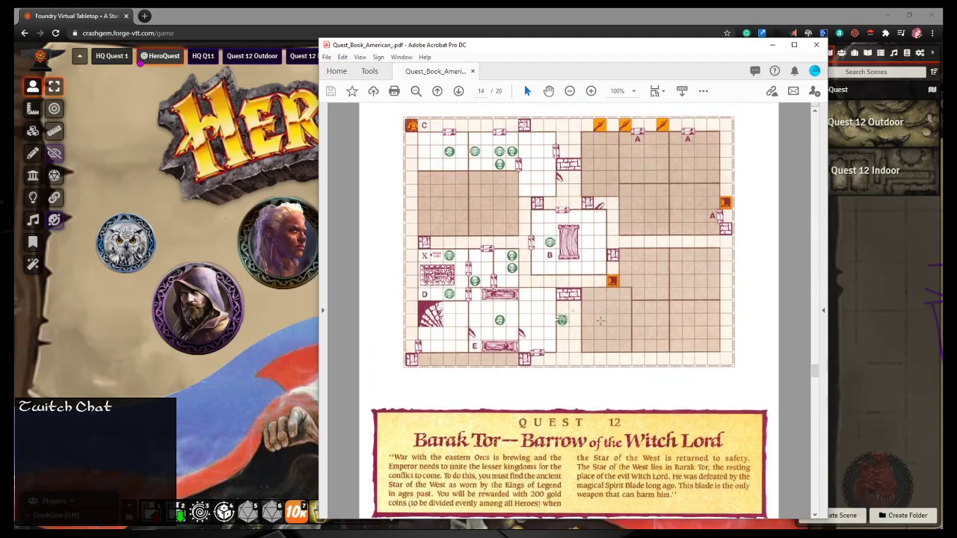
scroll(down, 3)
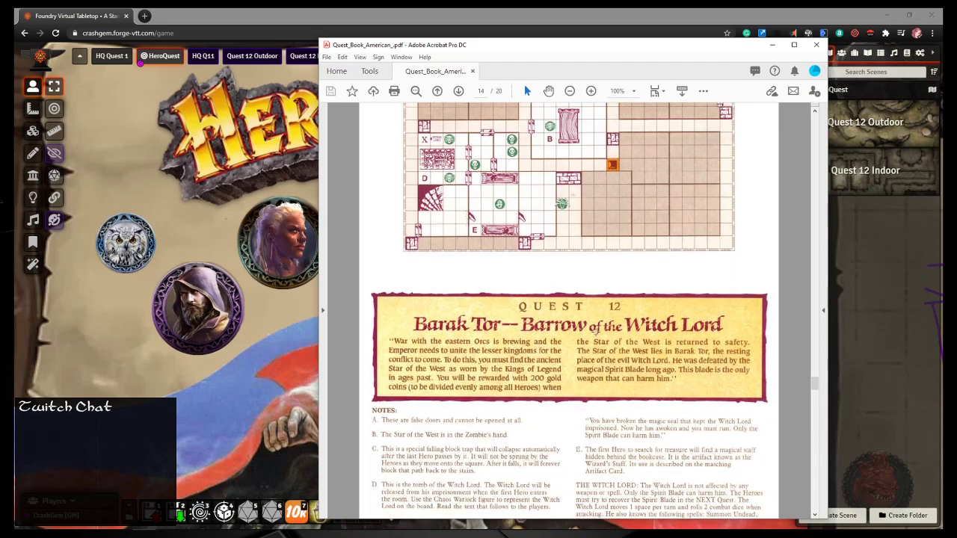
scroll(down, 3)
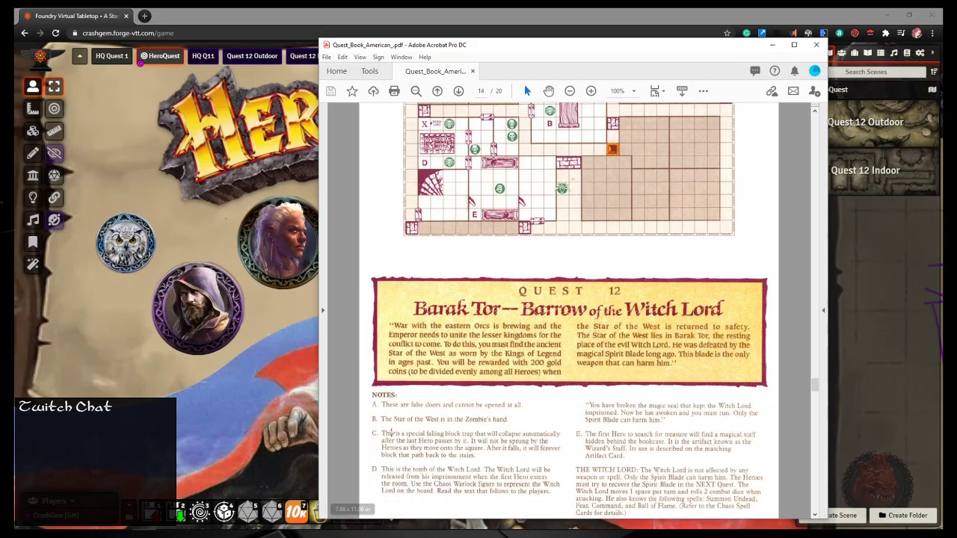
mouse_move(432, 407)
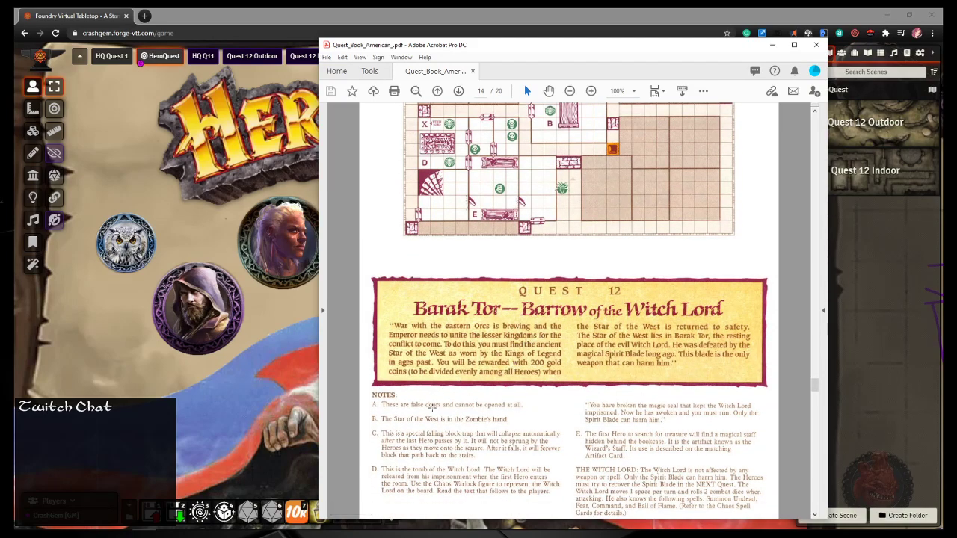
scroll(down, 3)
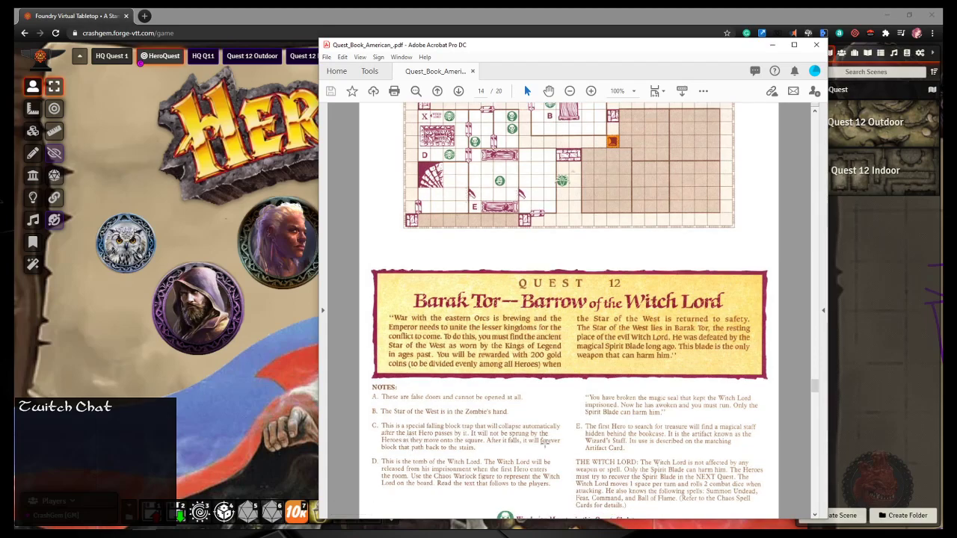
mouse_move(532, 453)
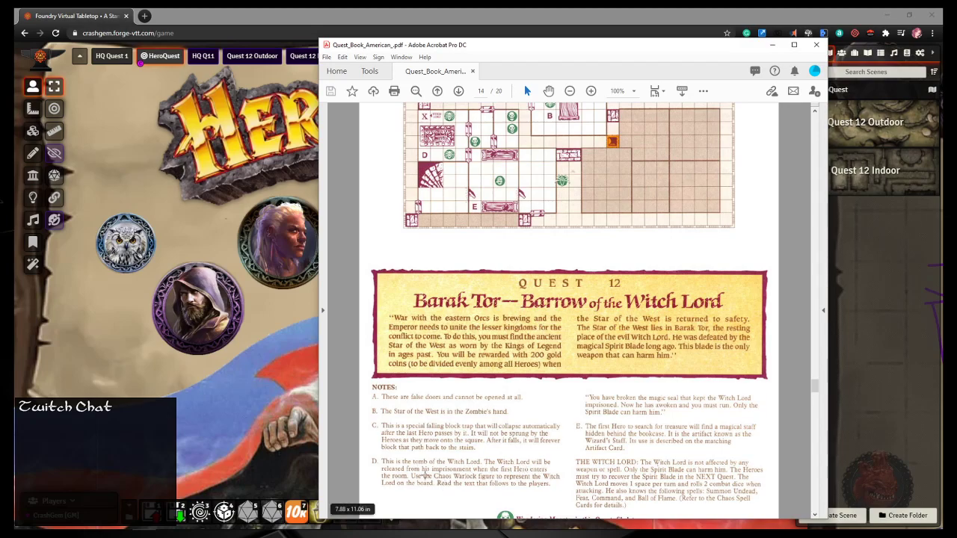
scroll(up, 3)
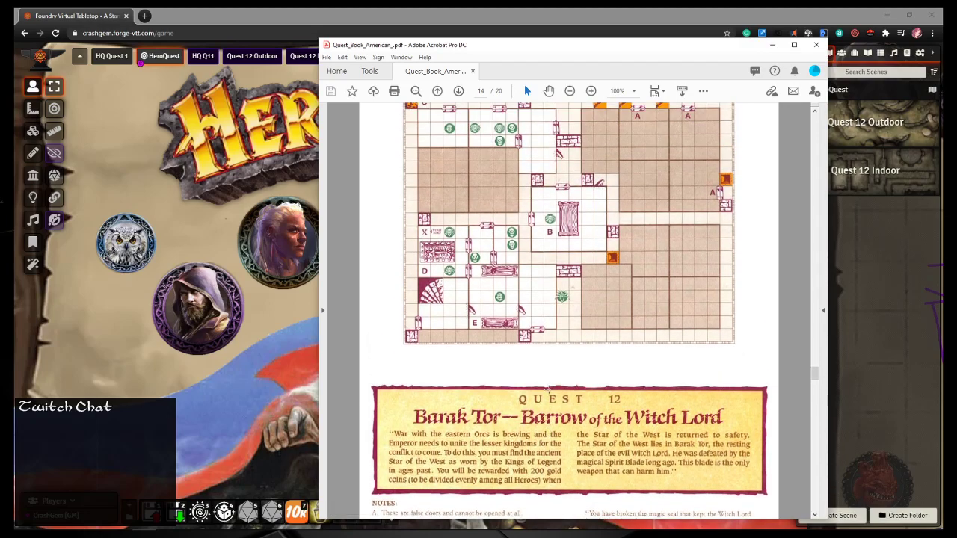
scroll(up, 3)
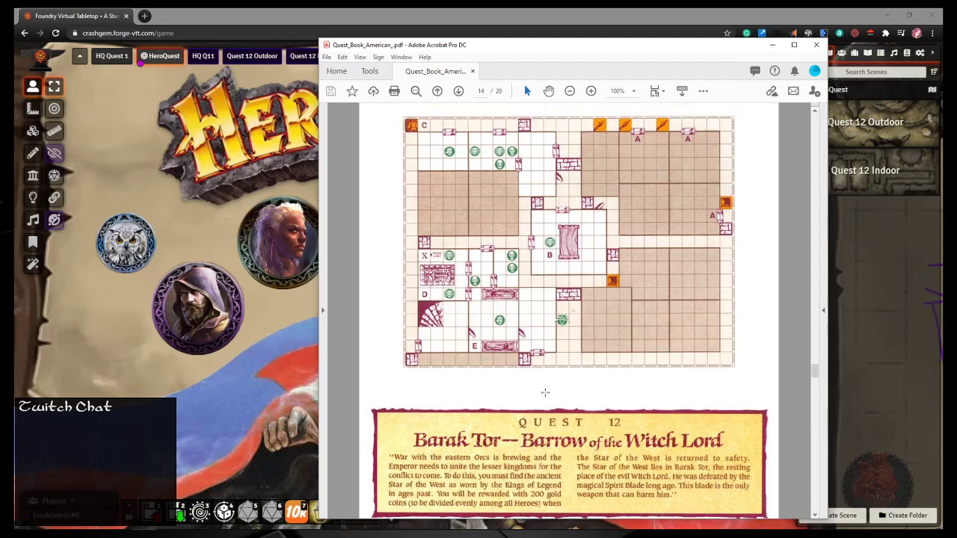
scroll(down, 3)
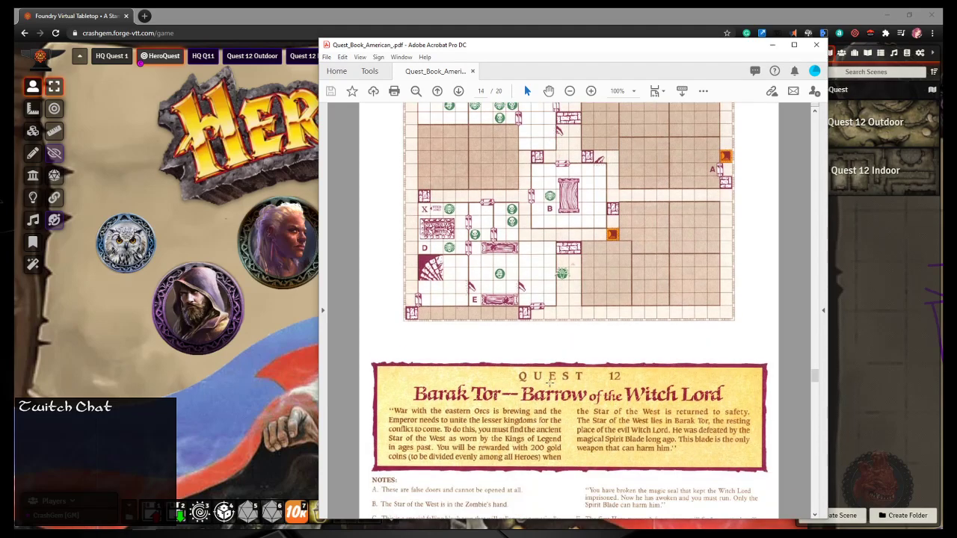
Step: Scroll through the remaining Quest 12 notes in the quest book
scroll(down, 3)
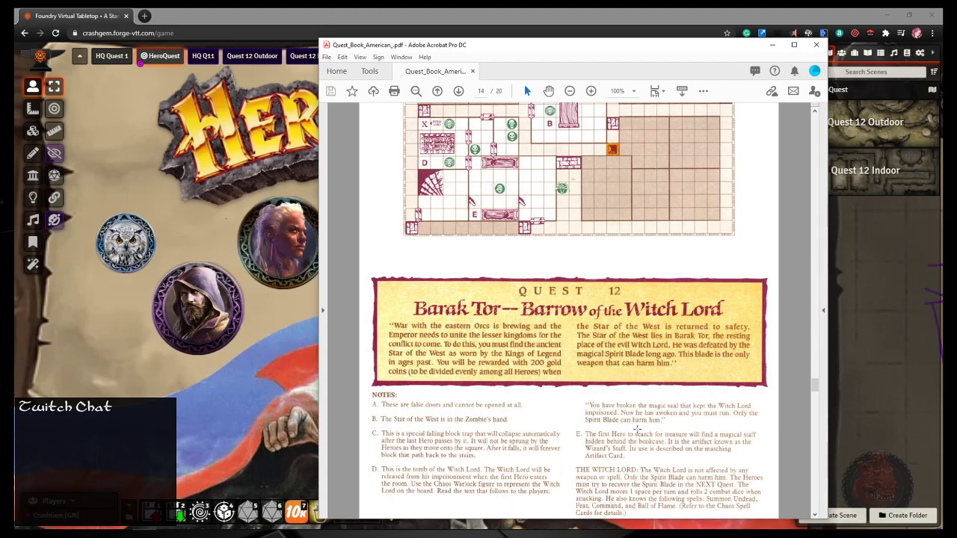
mouse_move(721, 426)
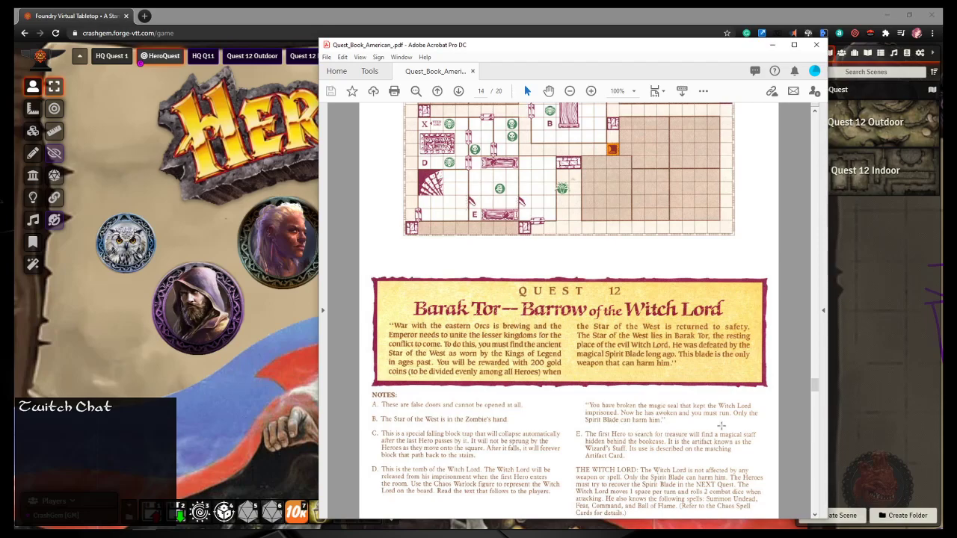
mouse_move(673, 448)
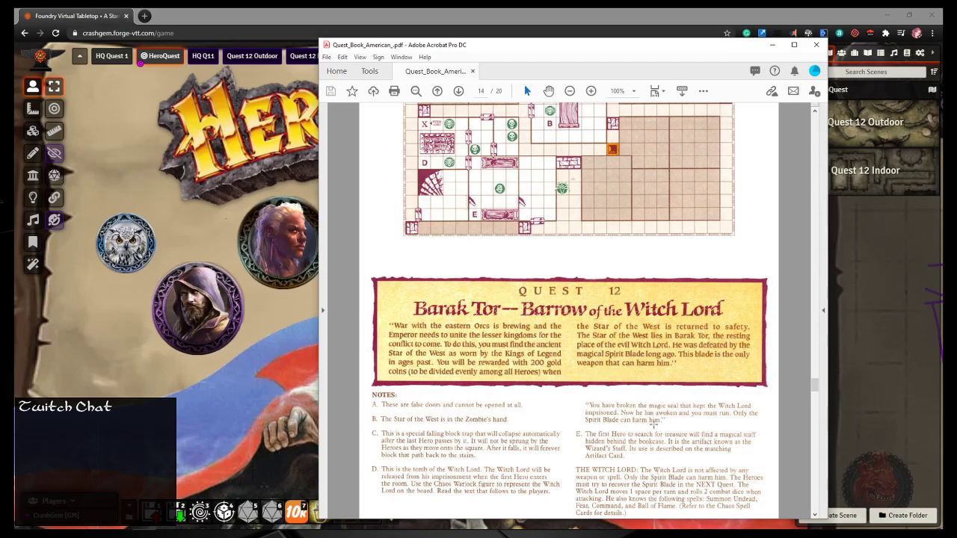
scroll(down, 3)
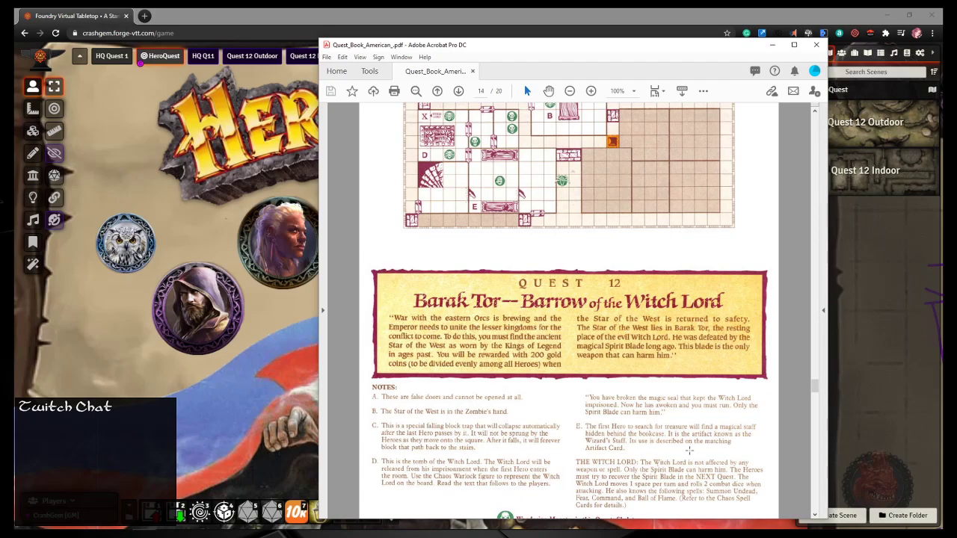
scroll(down, 3)
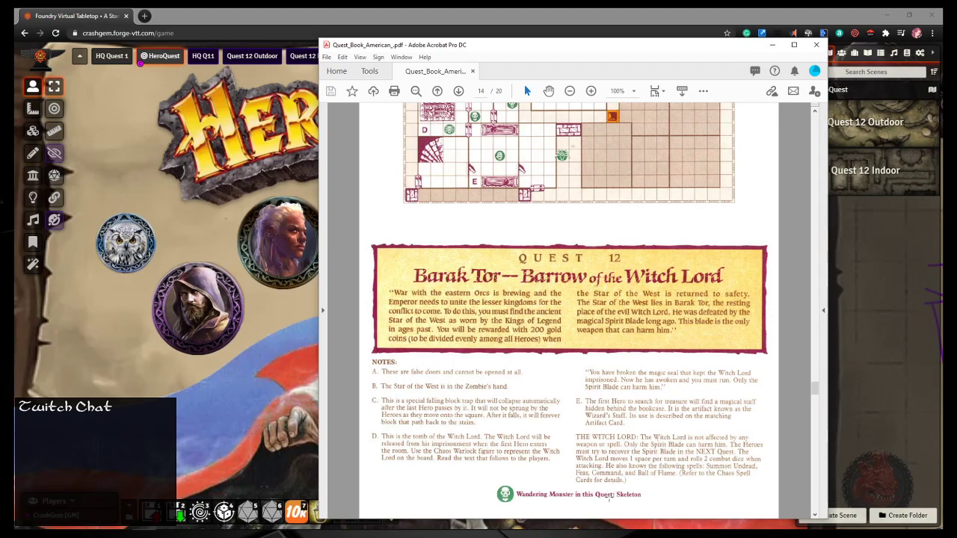
mouse_move(745, 486)
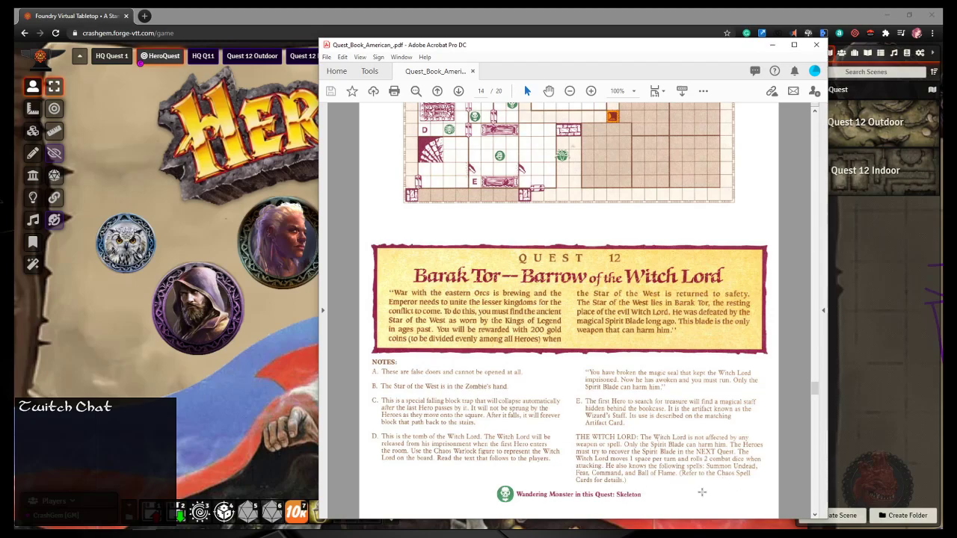
scroll(down, 3)
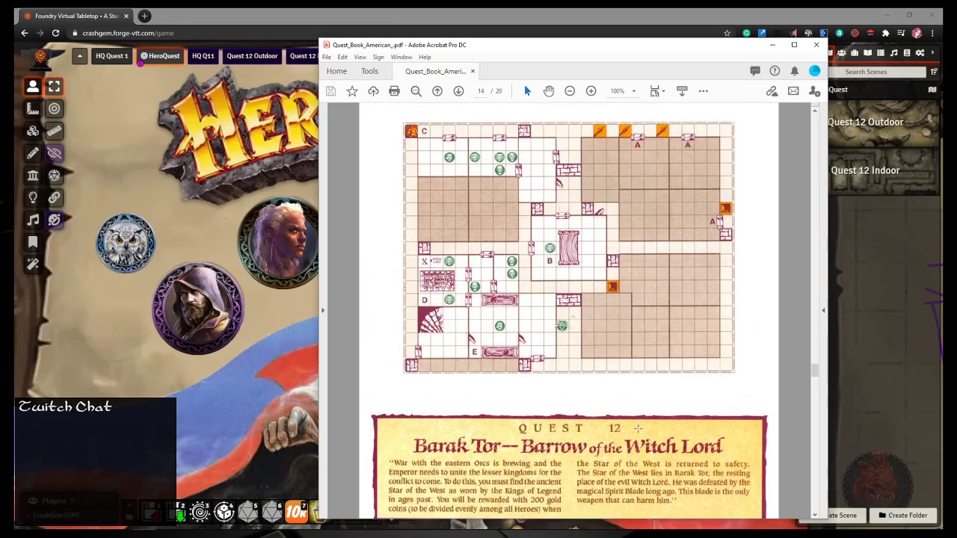
scroll(down, 3)
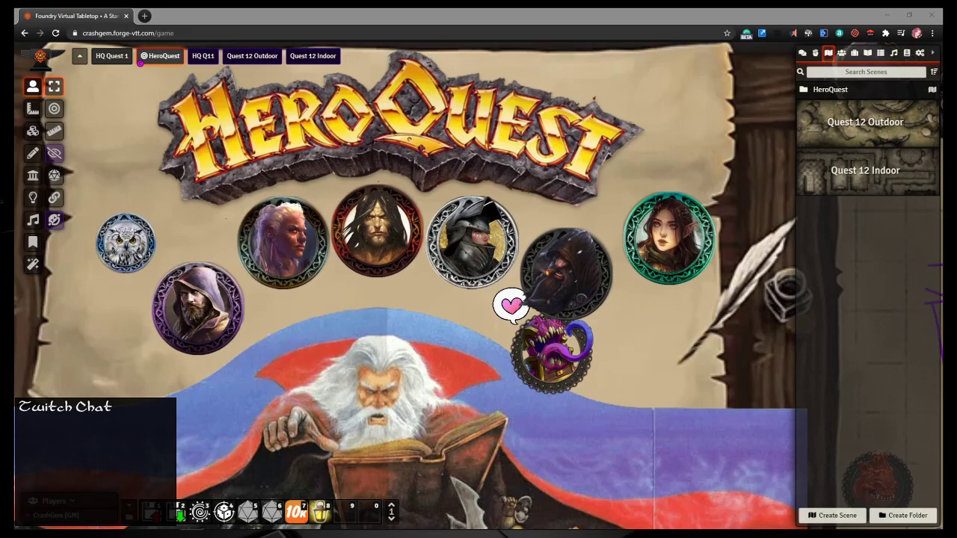
mouse_move(509, 359)
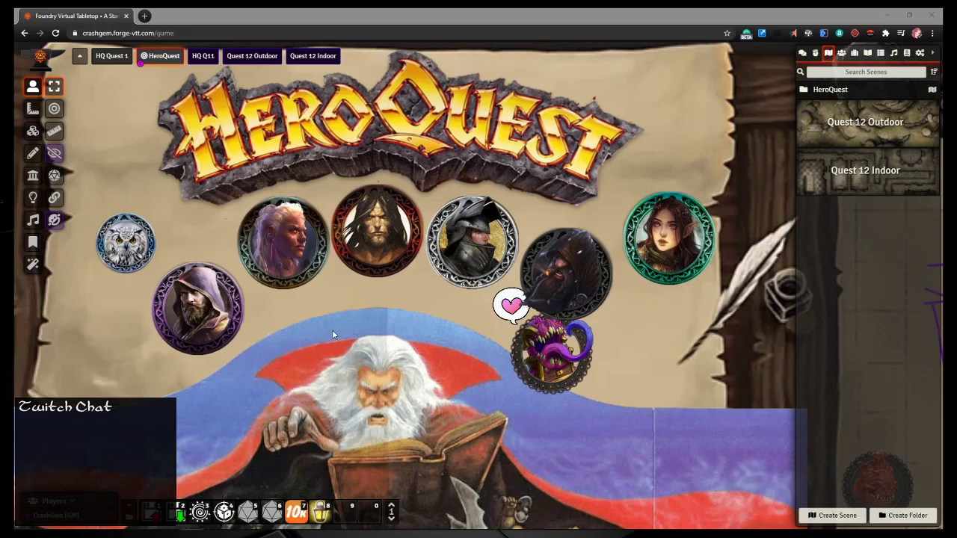
mouse_move(320, 319)
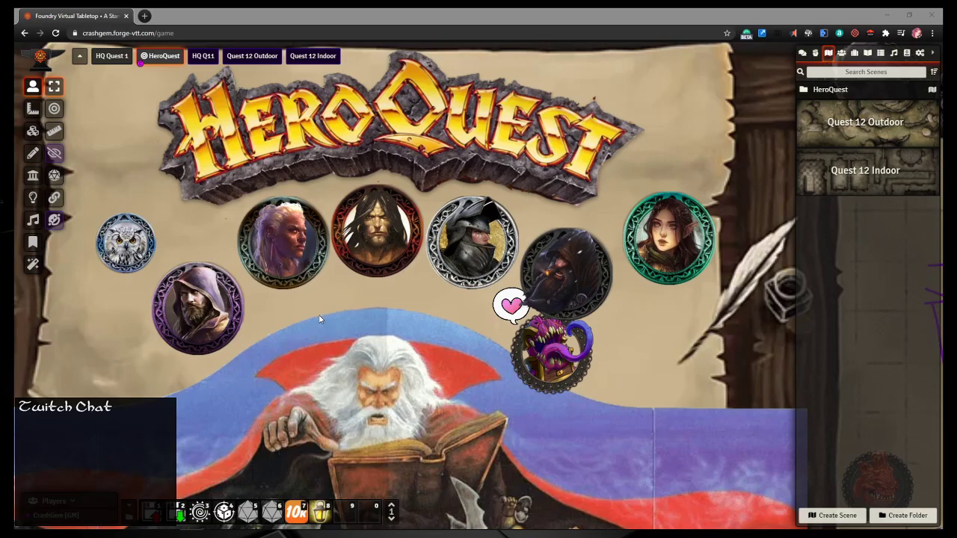
mouse_move(462, 357)
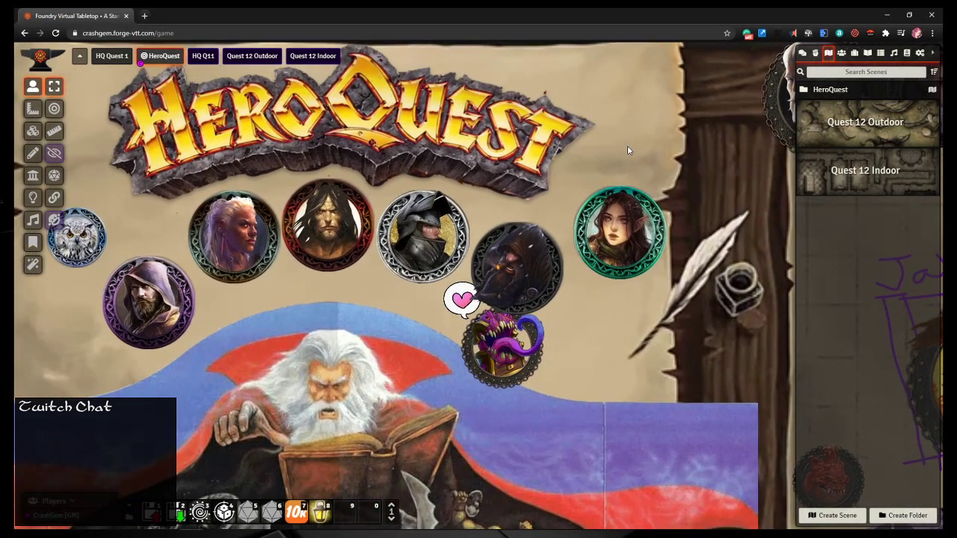
mouse_move(867, 118)
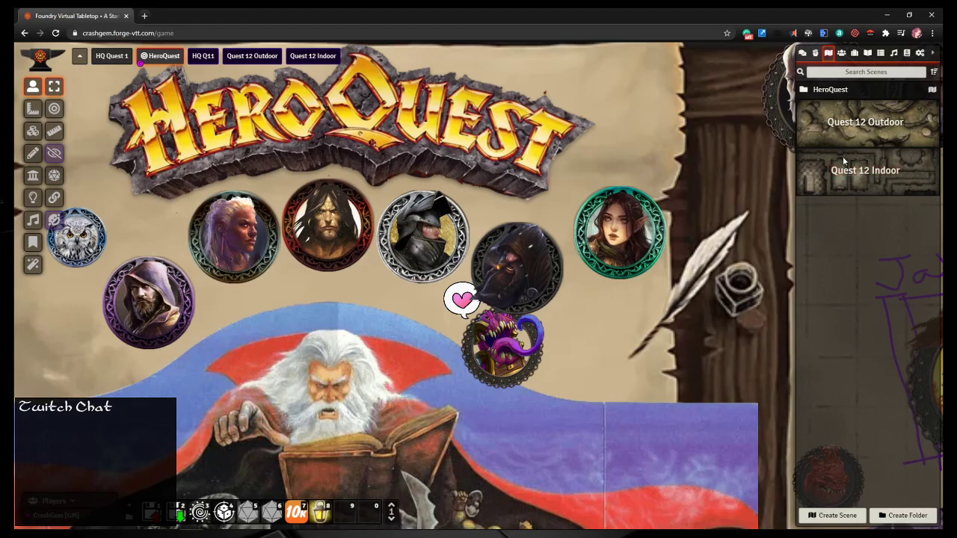
mouse_move(905, 136)
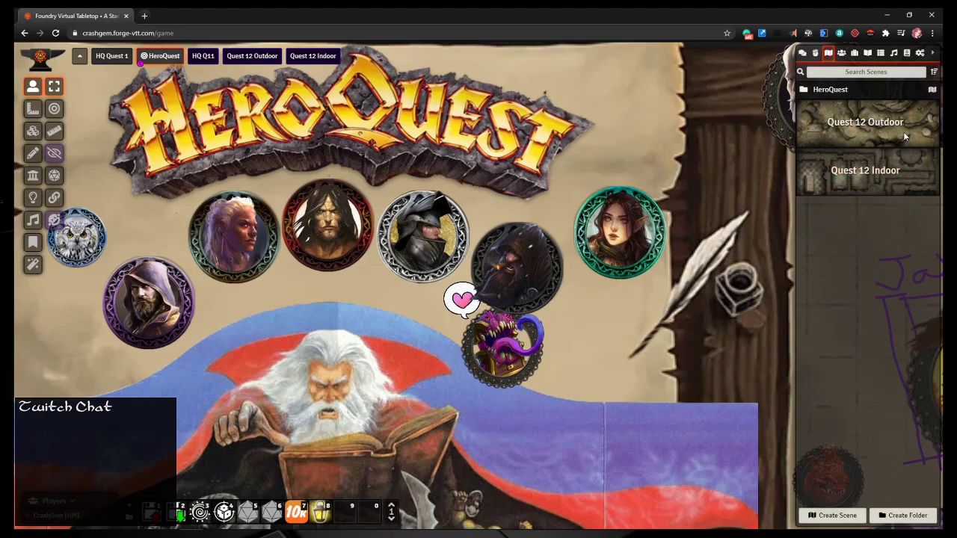
mouse_move(885, 149)
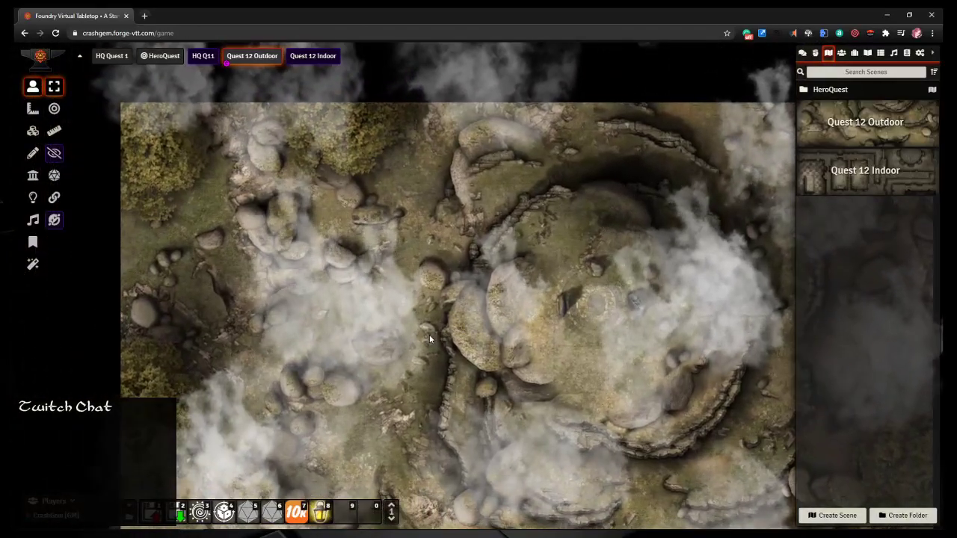
Step: Switch the sidebar to the Journal Entries directory
scroll(up, 3)
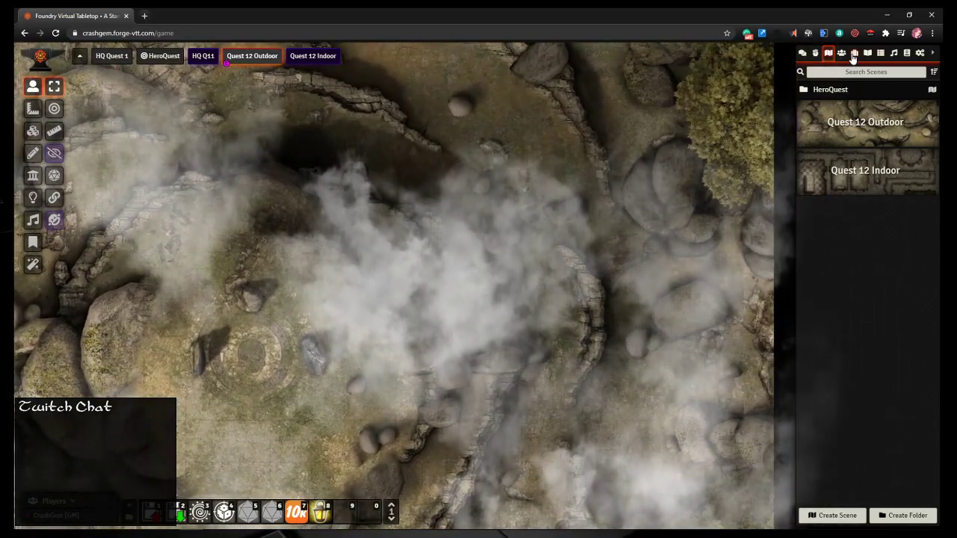
click(867, 52)
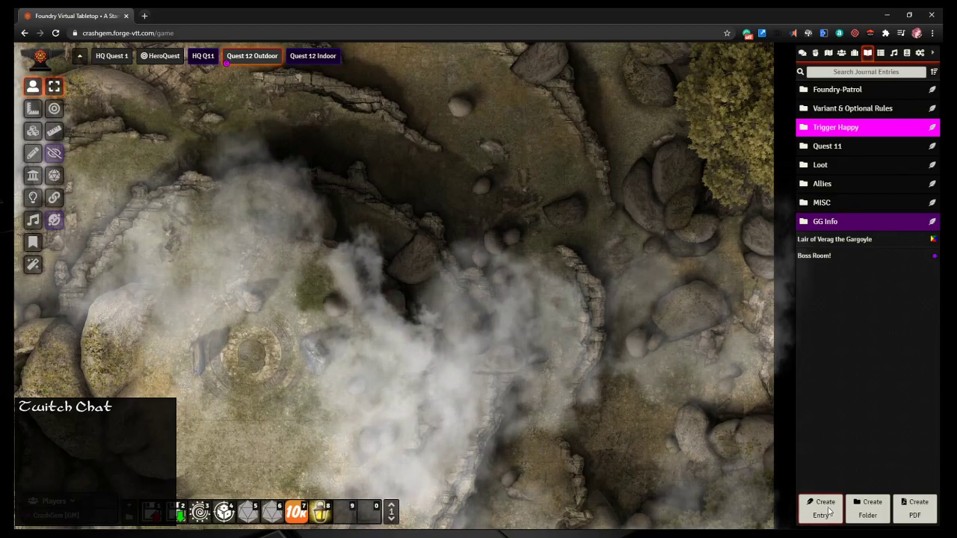
Step: Create a journal entry titled 'Maw Crusher' and switch it to image mode
click(820, 508)
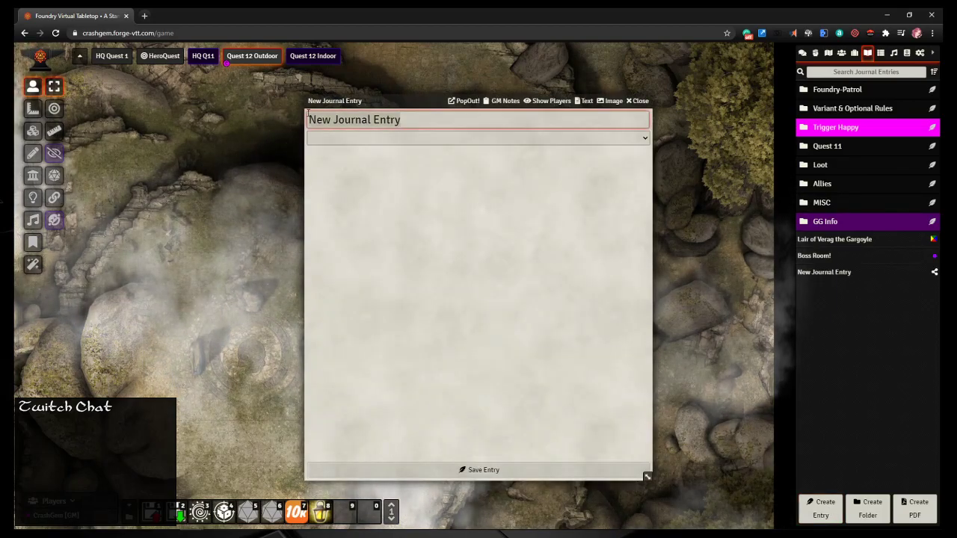
text(Maw C)
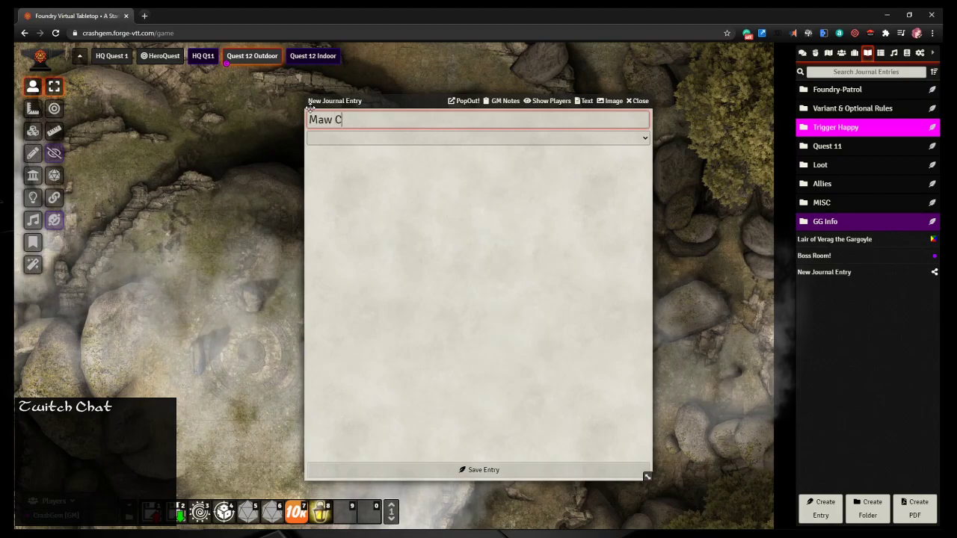
text(rush)
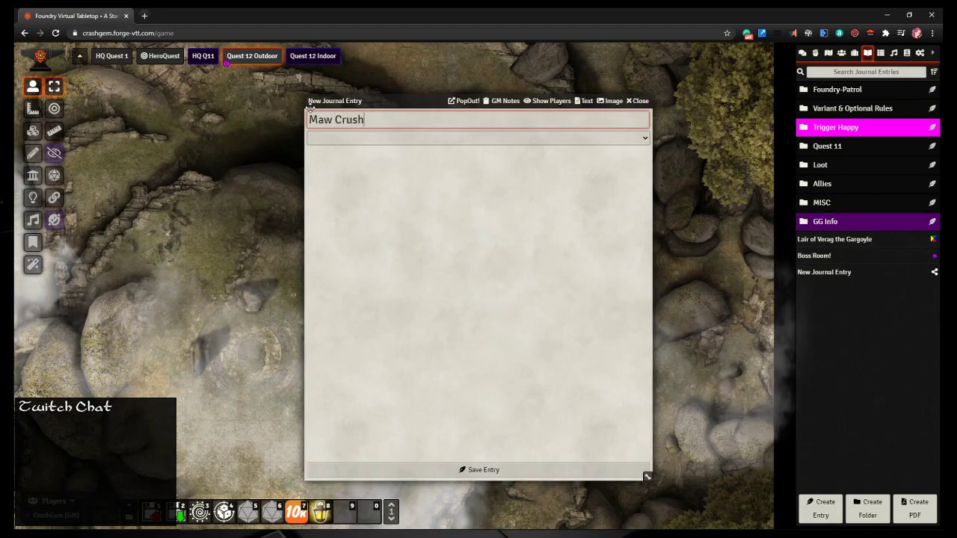
text(er)
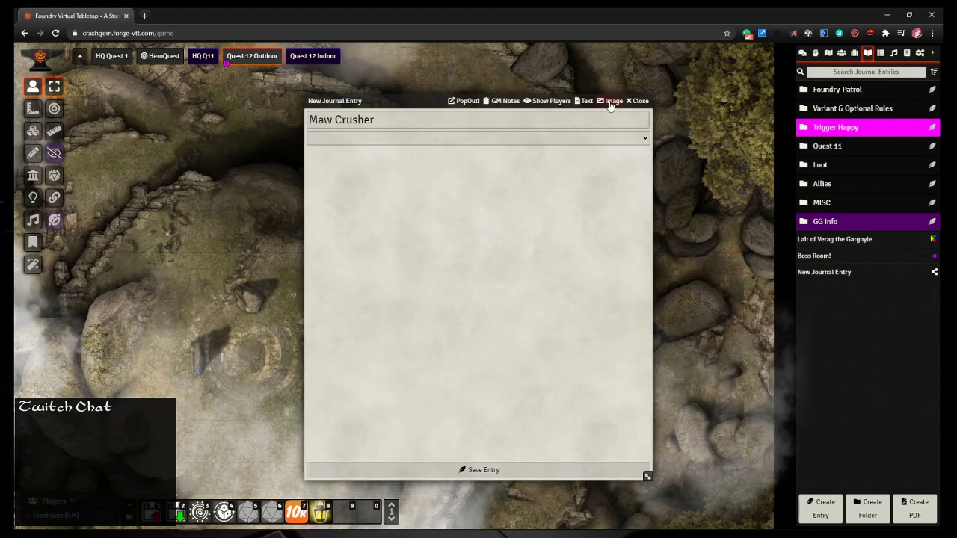
click(614, 101)
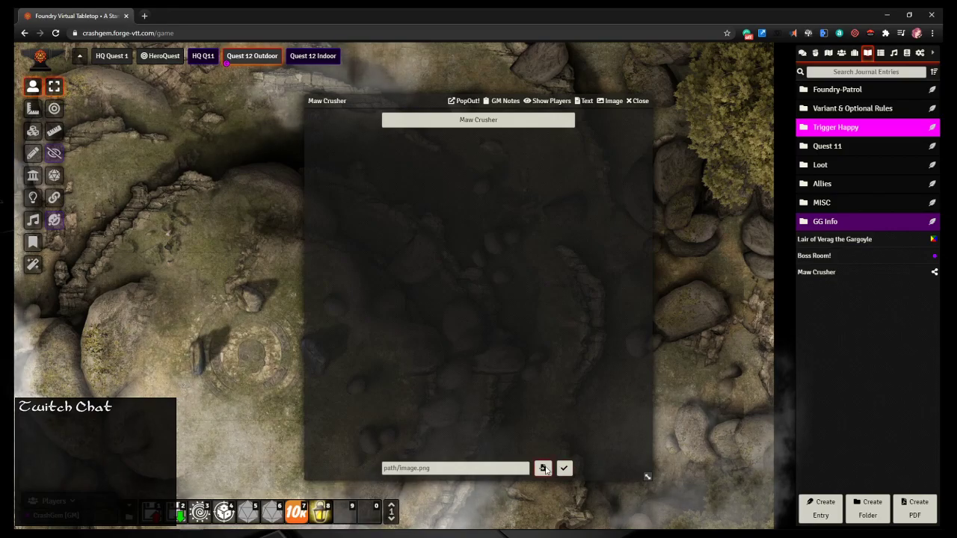
Step: Create a HeroQuest folder at the top of the asset library
click(542, 468)
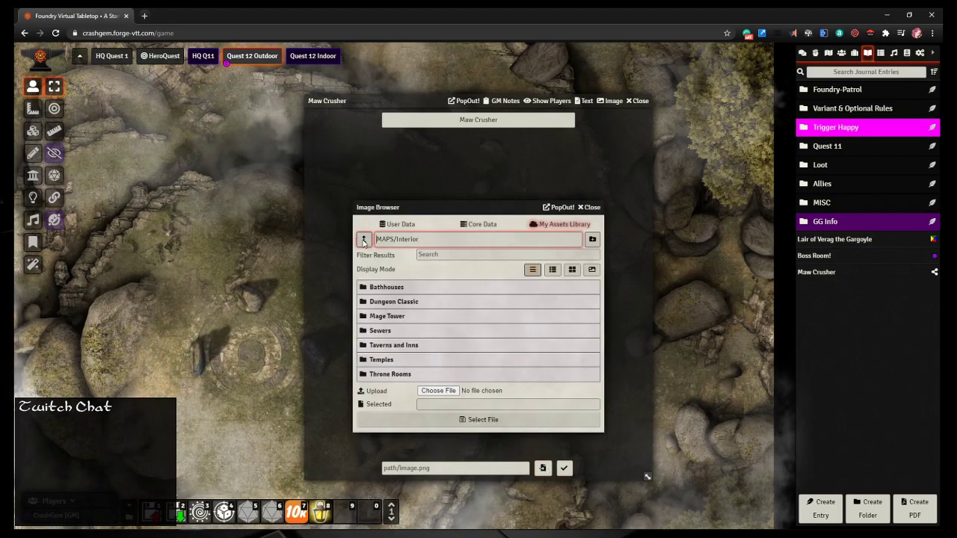
click(363, 239)
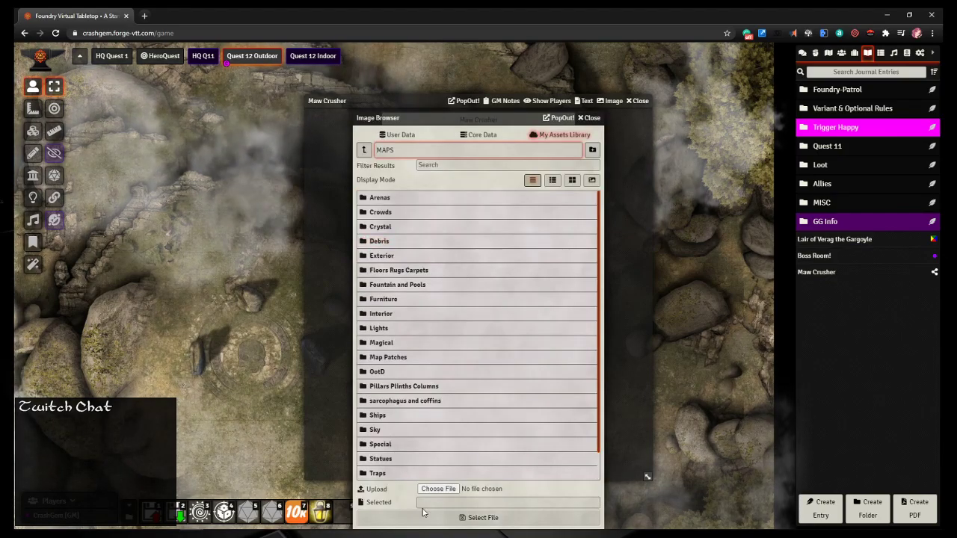
click(364, 150)
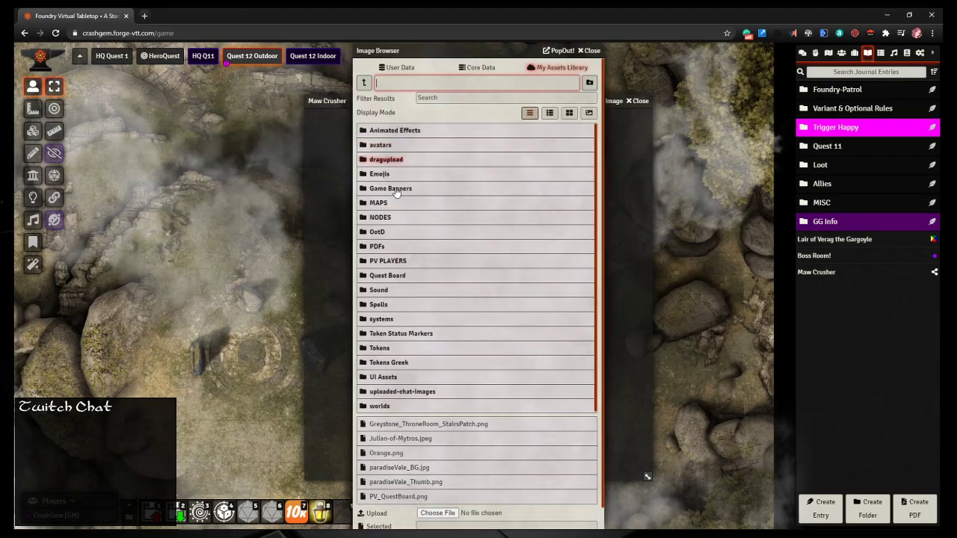
mouse_move(394, 405)
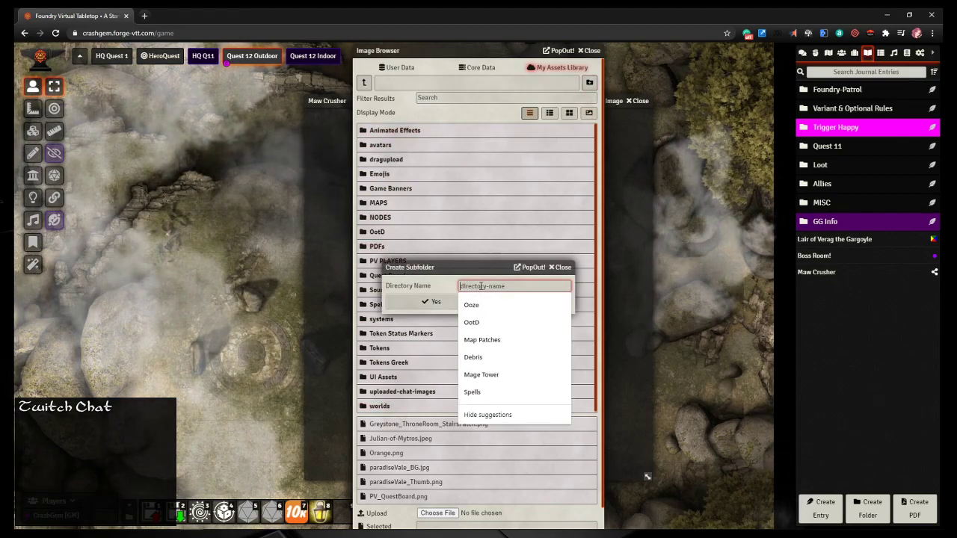
text(HeroQ)
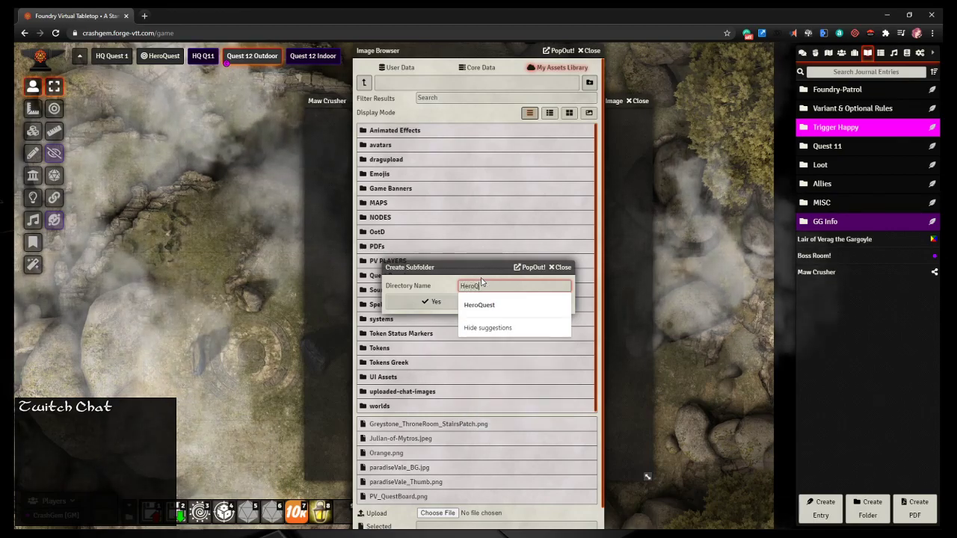
click(479, 305)
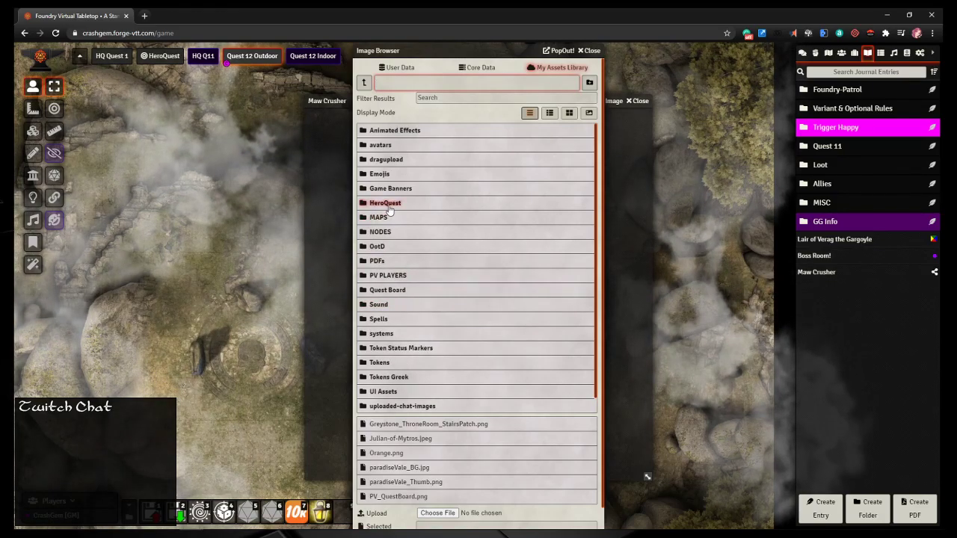
Step: Upload mawcrusha_art.png into HeroQuest and select it as the entry's image
click(385, 203)
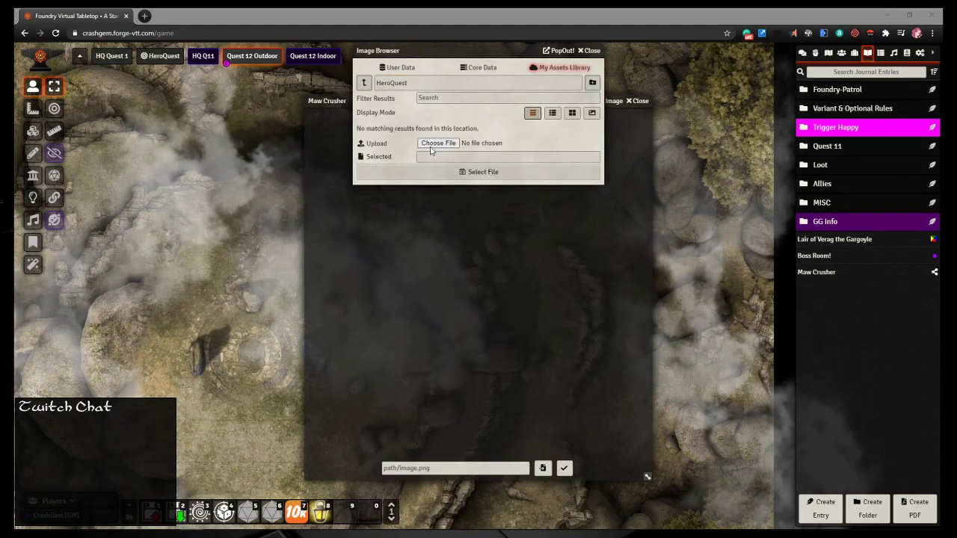
click(438, 142)
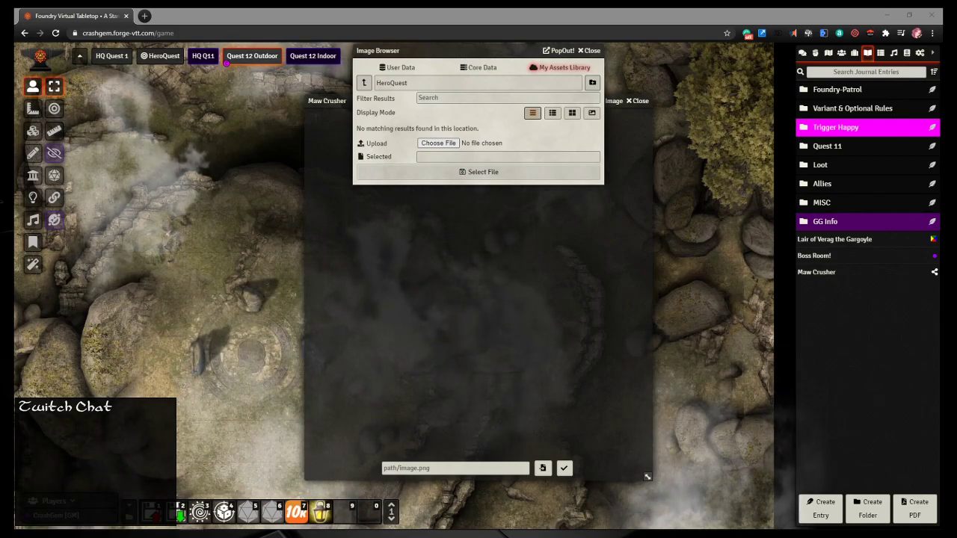
click(438, 143)
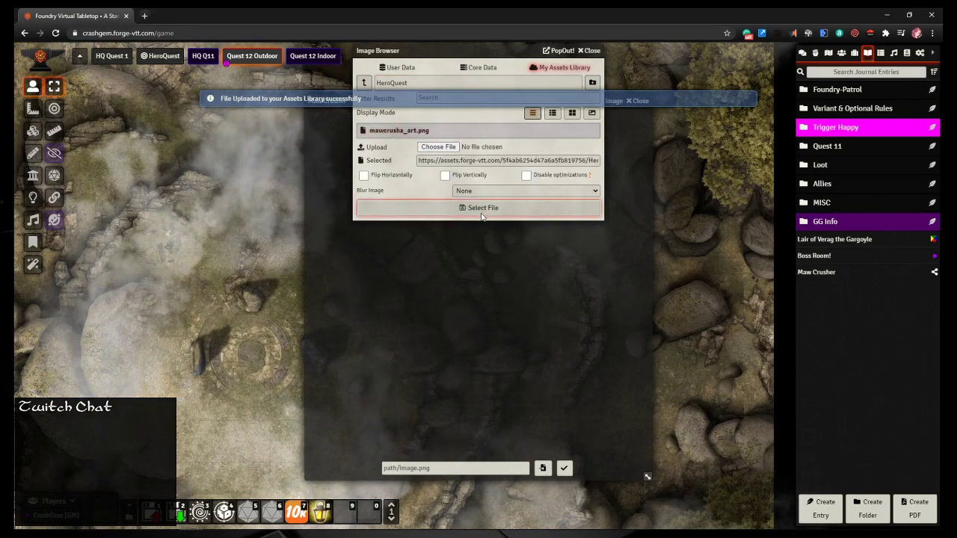
click(481, 208)
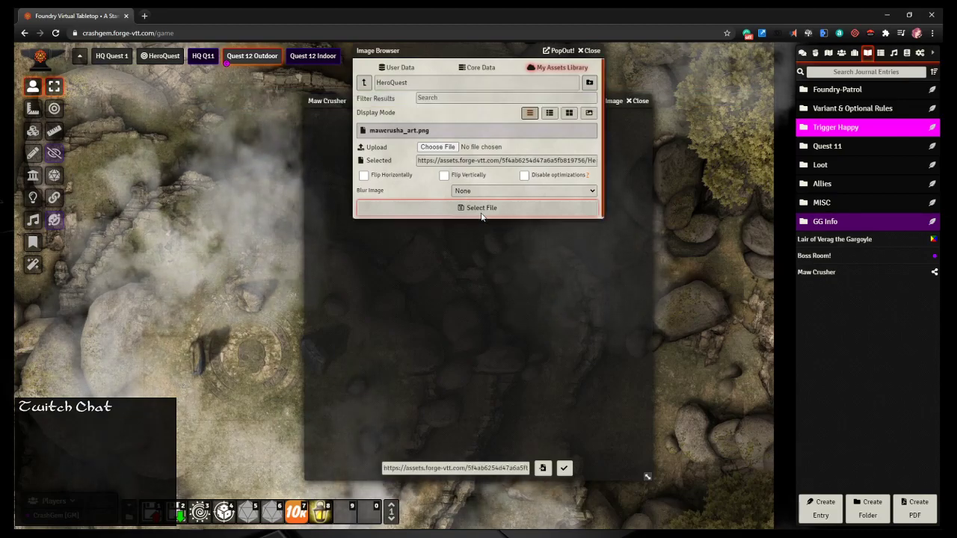
click(481, 208)
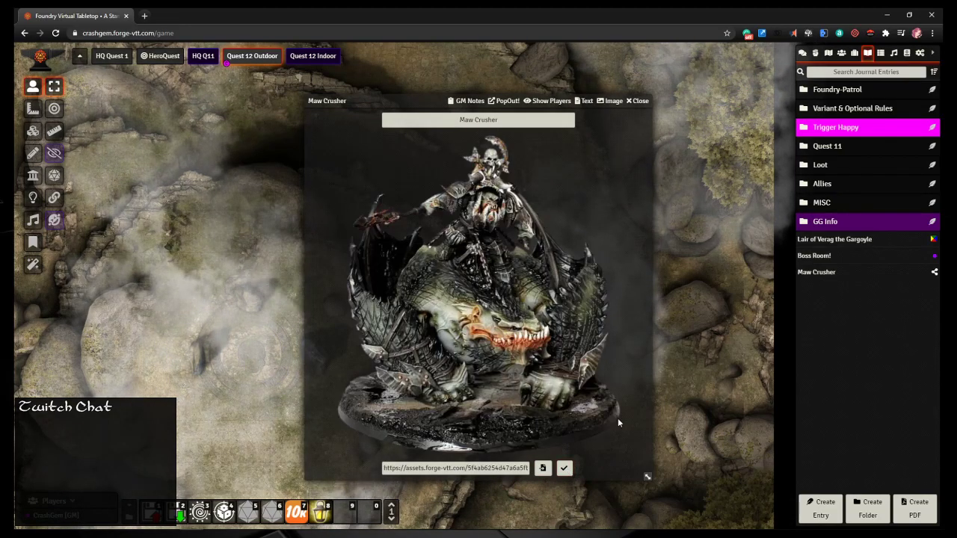
mouse_move(542, 369)
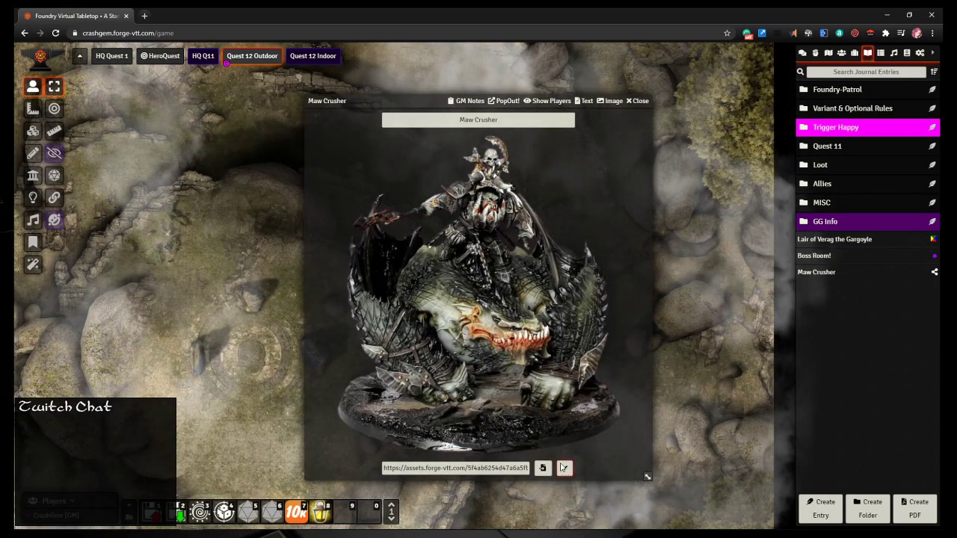
Step: Save the artwork path on the Maw Crusher entry and close it
click(564, 468)
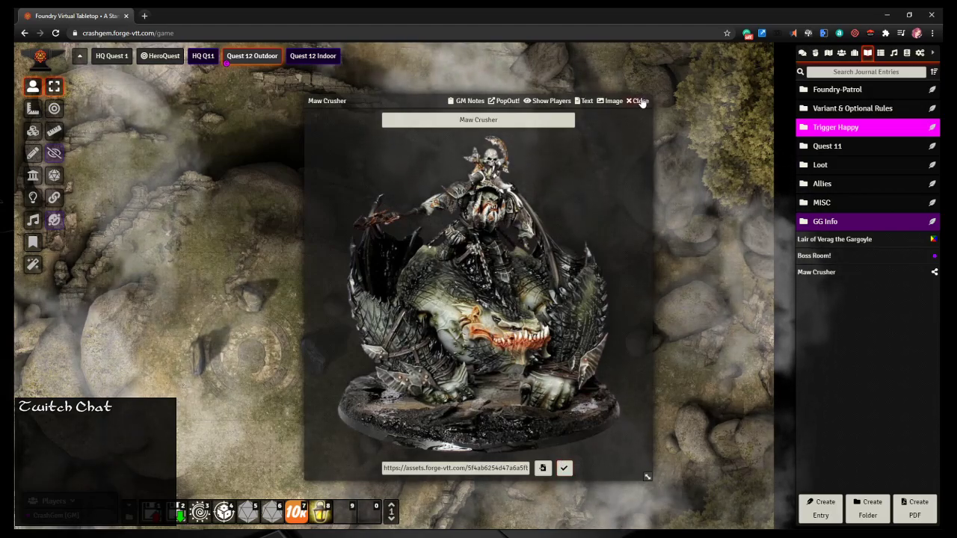
click(639, 100)
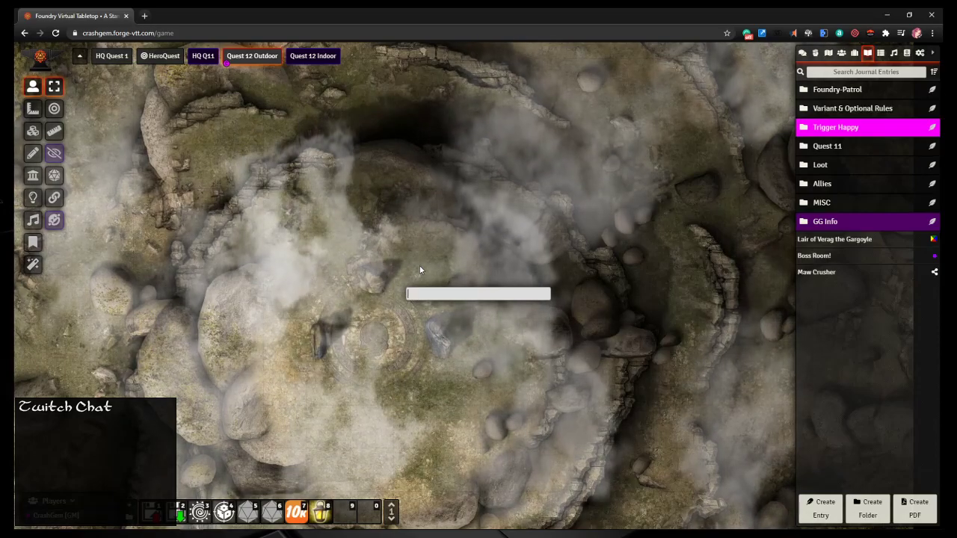
Step: Look over the Brute Tigrex and Tigrex stat blocks, then show the Actors directory
text(tigr)
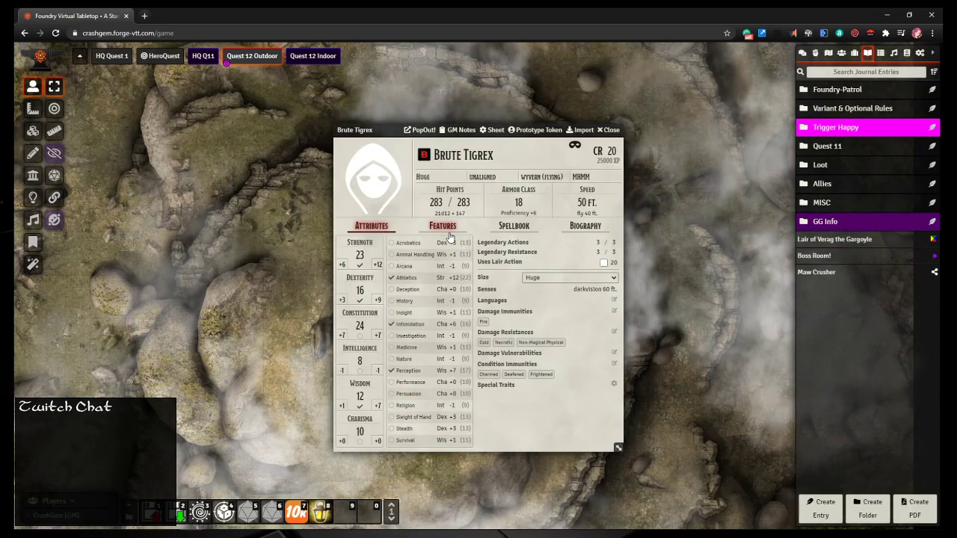
click(442, 225)
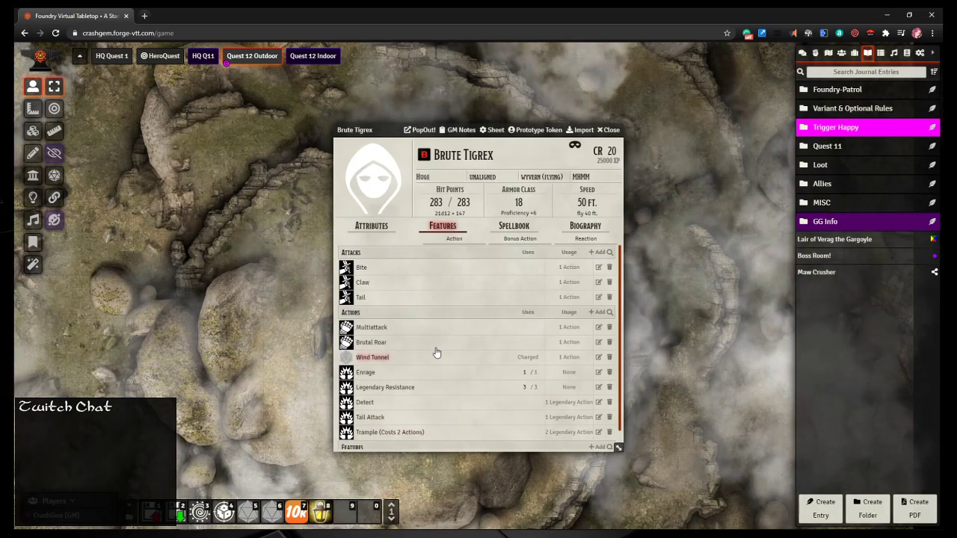
click(608, 130)
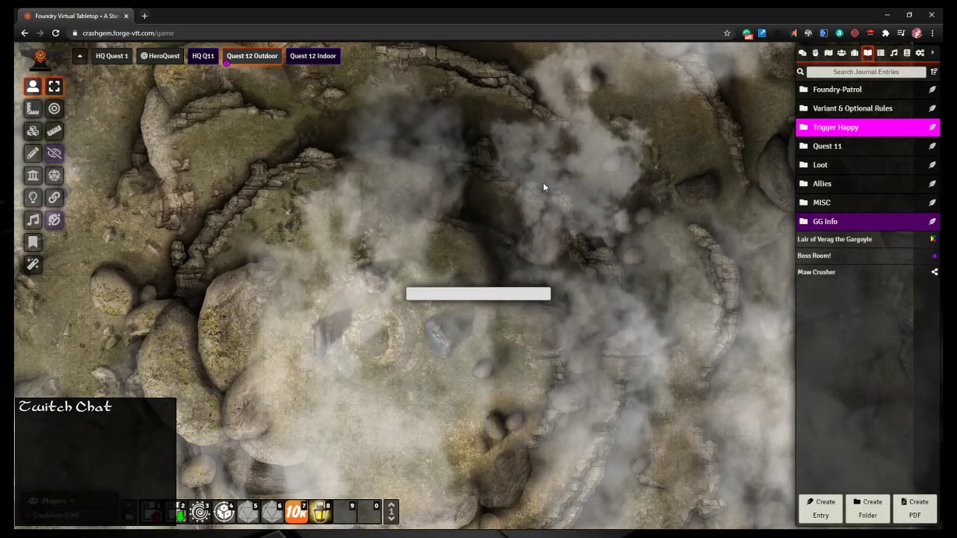
text(trigre)
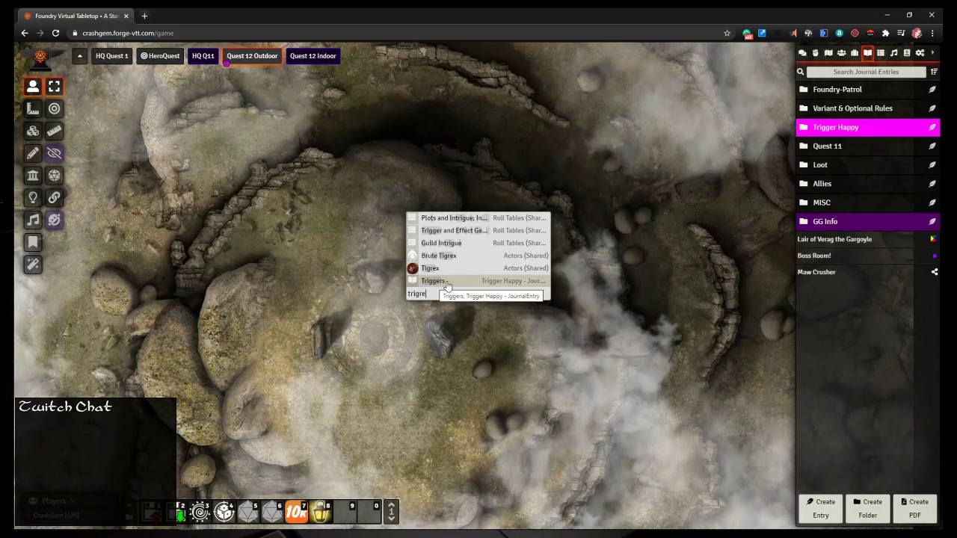
click(431, 268)
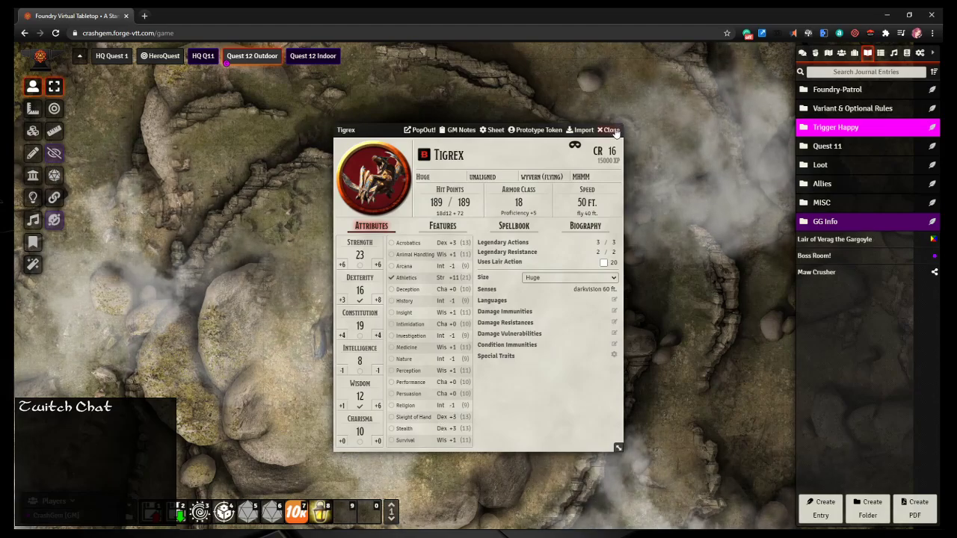
click(609, 129)
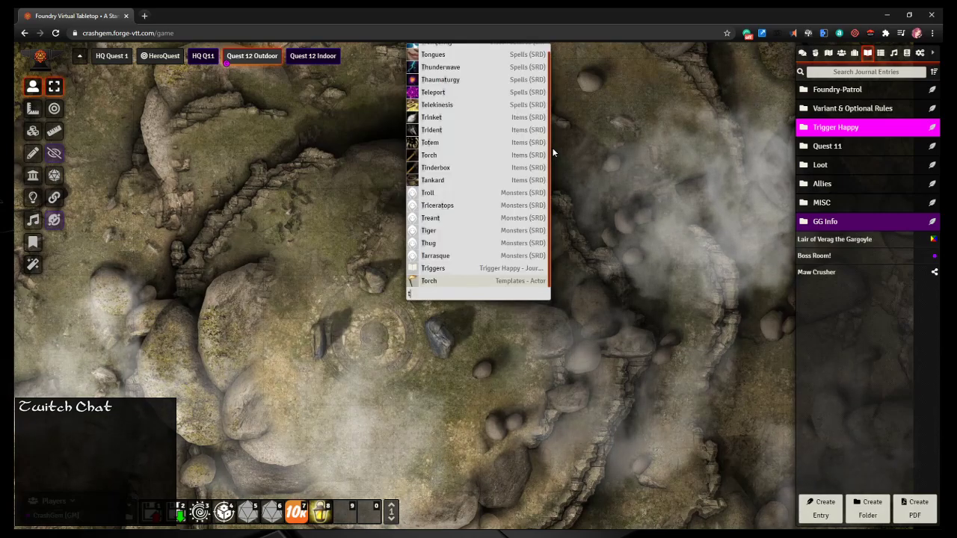
text(trigr)
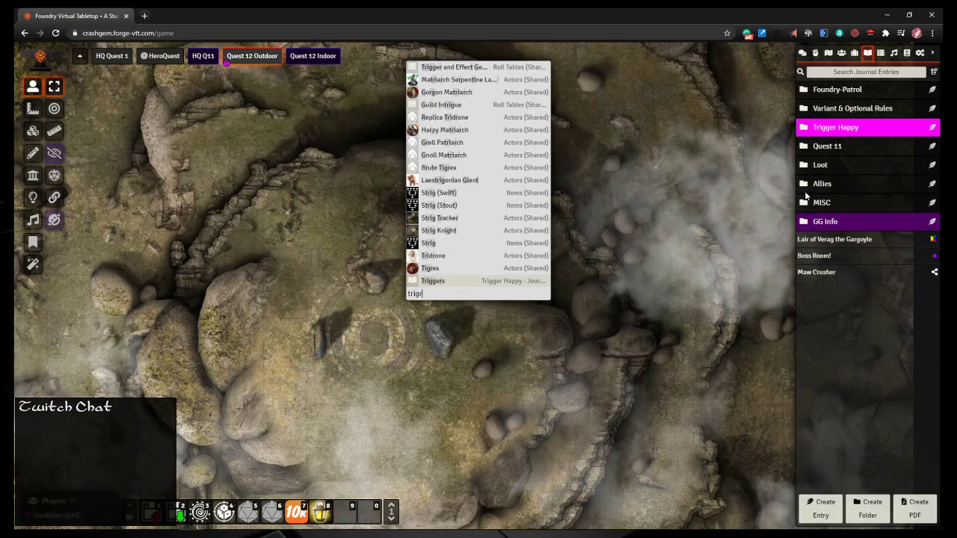
click(841, 53)
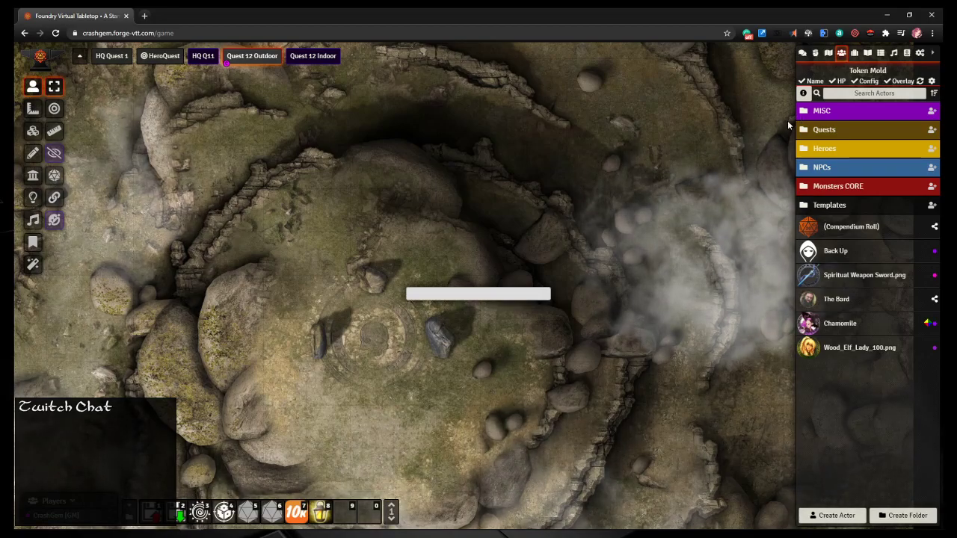
Step: Import the Tigrex actor and set its portrait to the HeroQuest Maw Crusher token
text(tigre)
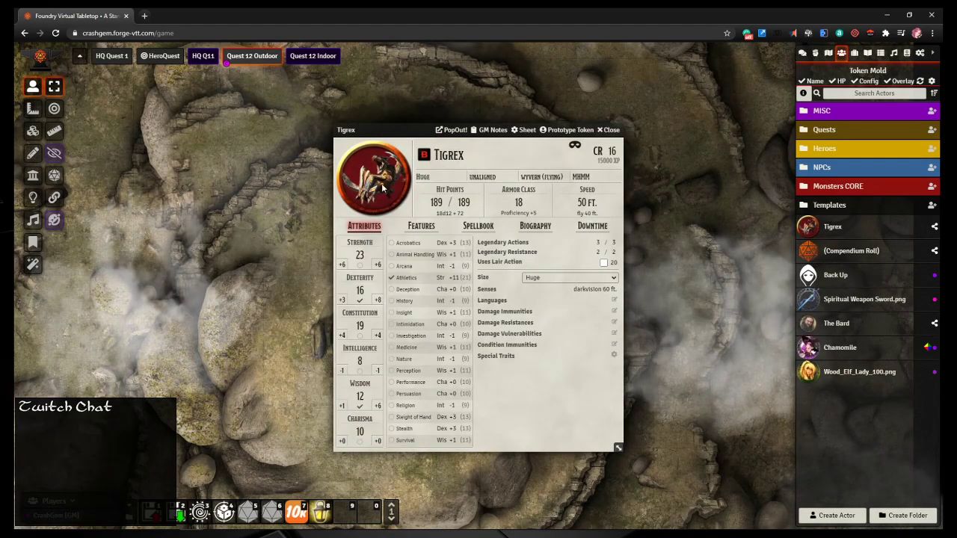
click(374, 180)
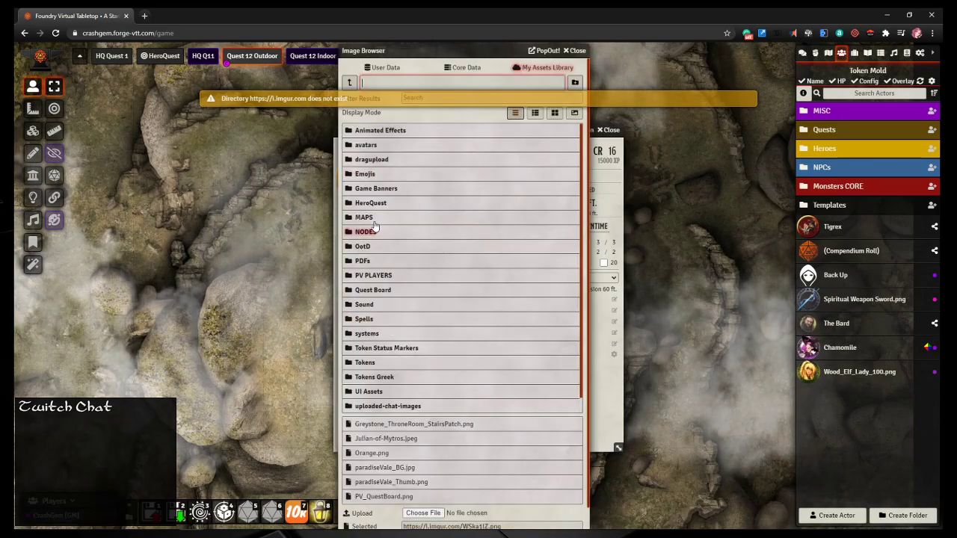
click(365, 362)
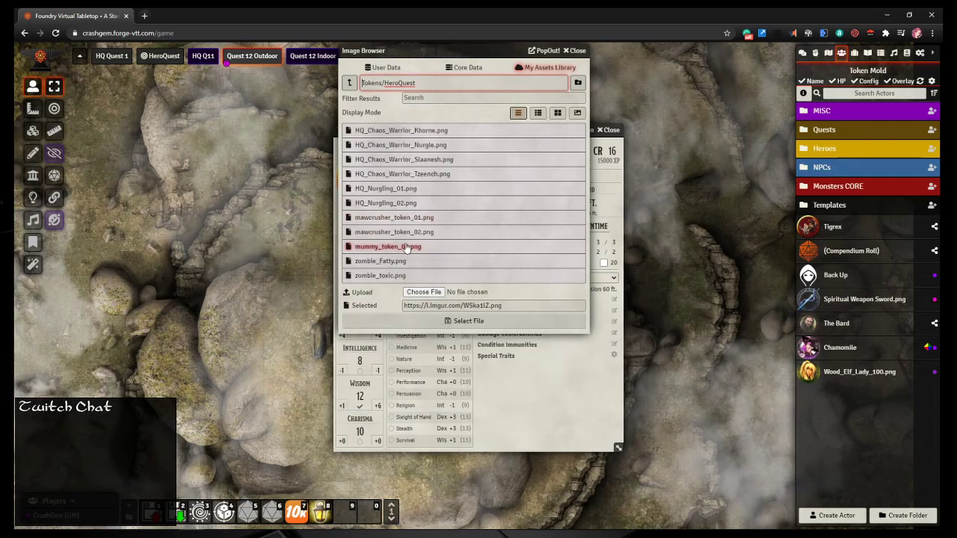
click(395, 232)
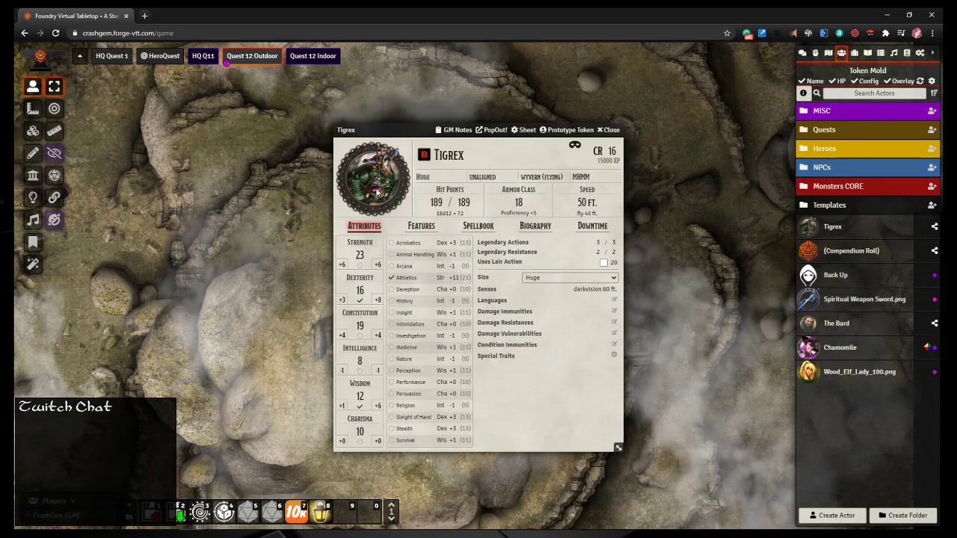
click(374, 179)
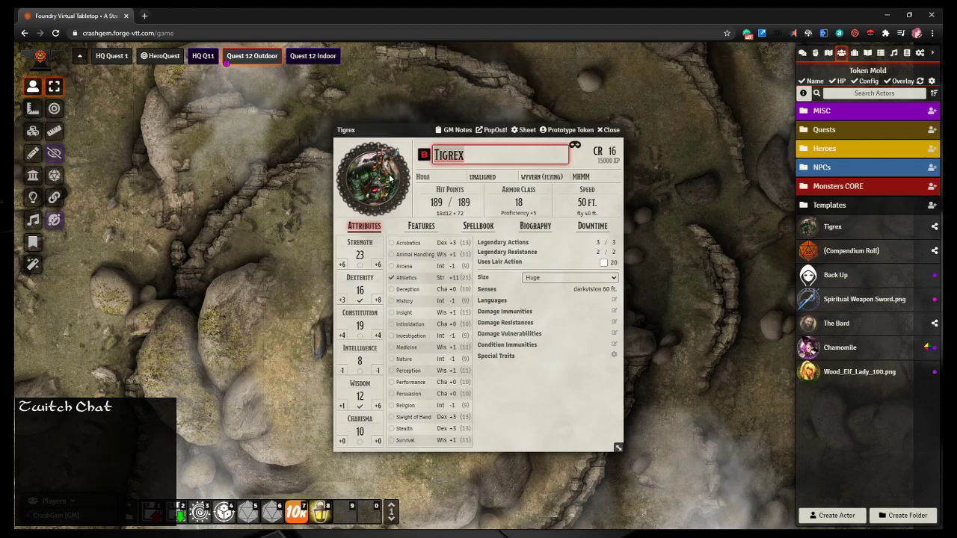
Step: Rename the Tigrex actor to Mawcrusha, leaving the portrait unchanged
click(373, 180)
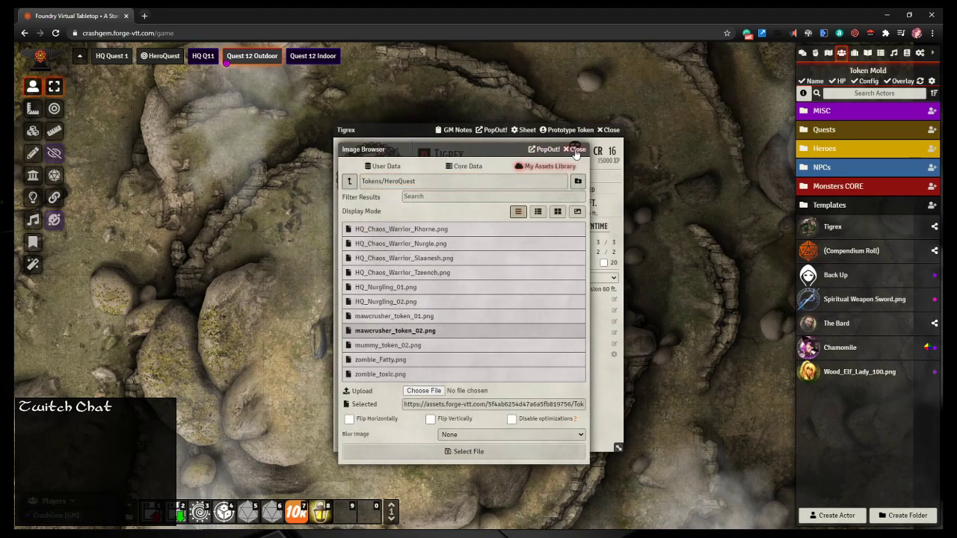
click(575, 149)
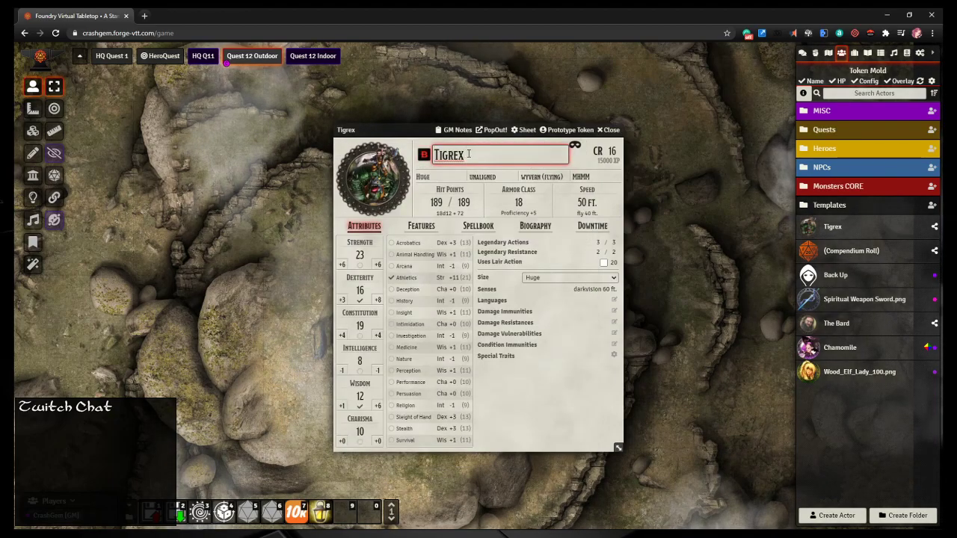
text(Mawc)
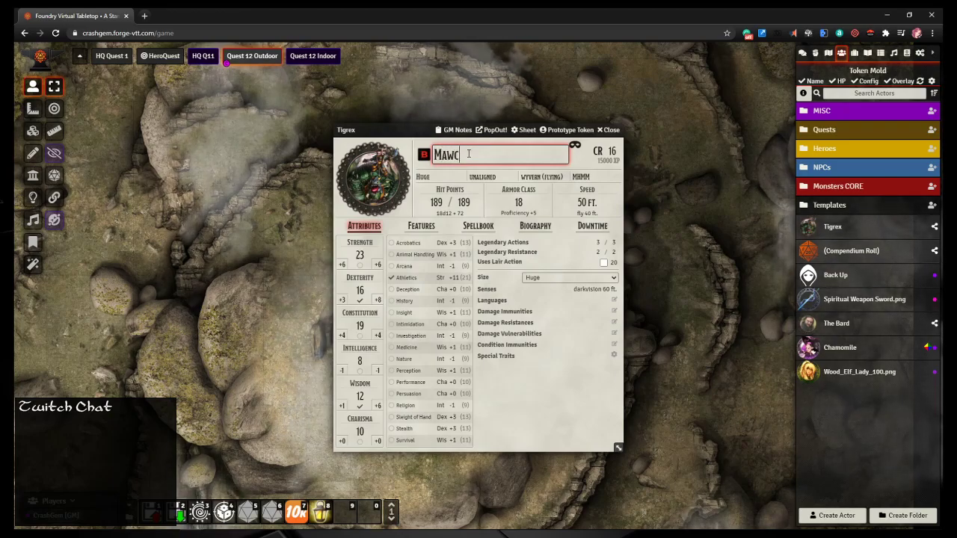
text(rusha)
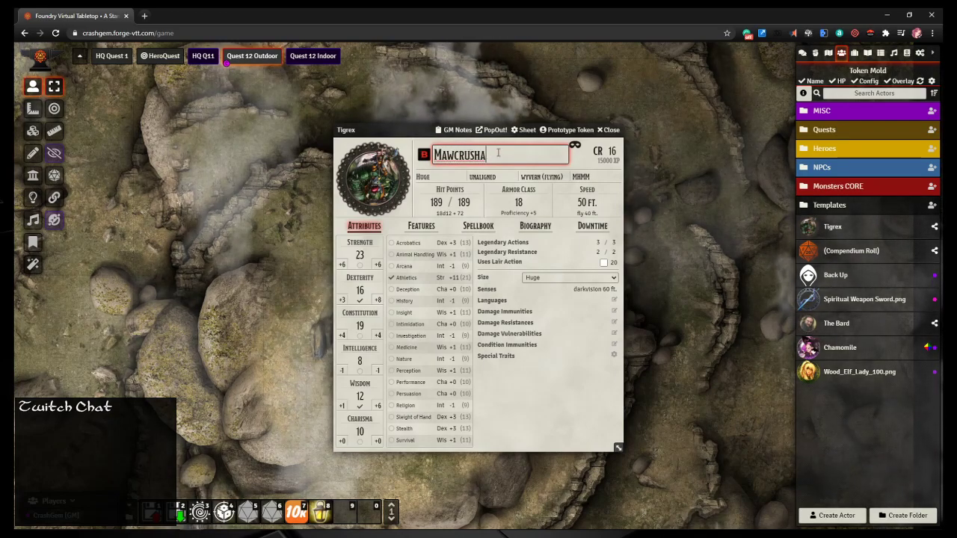
Step: Name the prototype token Mawcrusha, link it to the actor, and show its name on hover
click(568, 130)
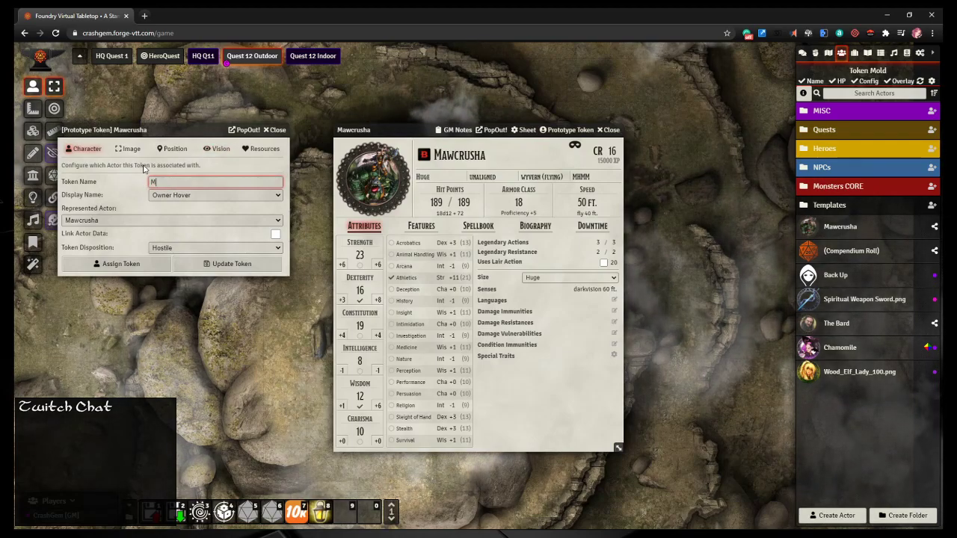
text(awcrusha)
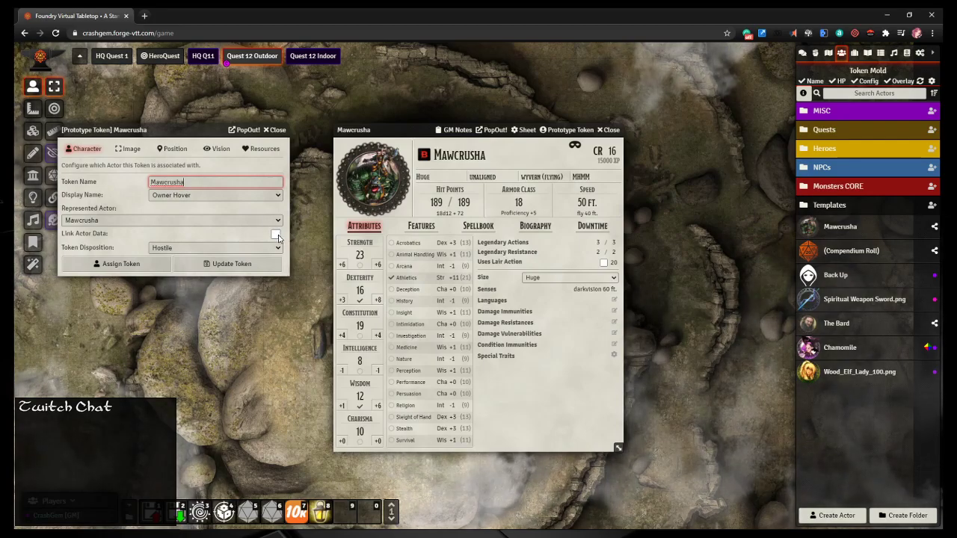
click(276, 234)
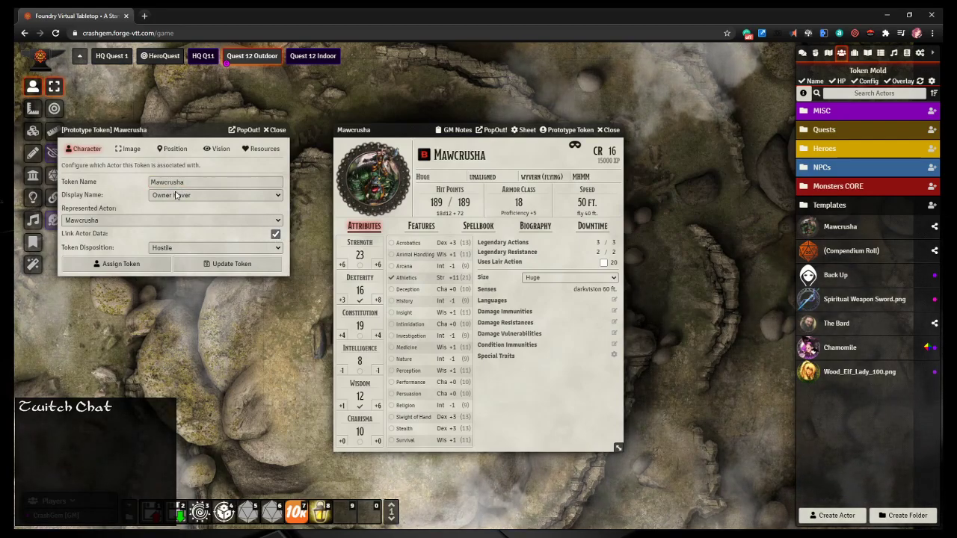
click(215, 196)
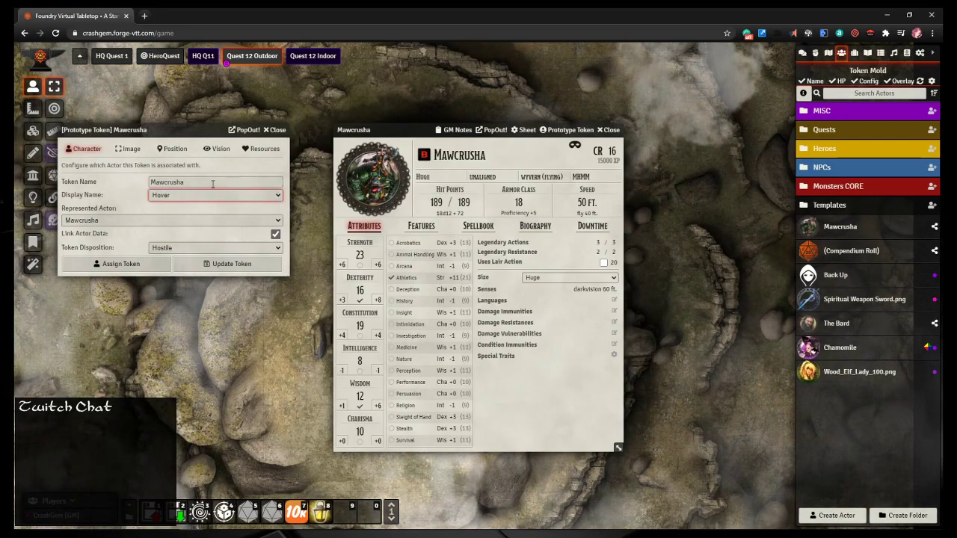
Step: Set the token scale to 1.1 and save the prototype token
click(130, 148)
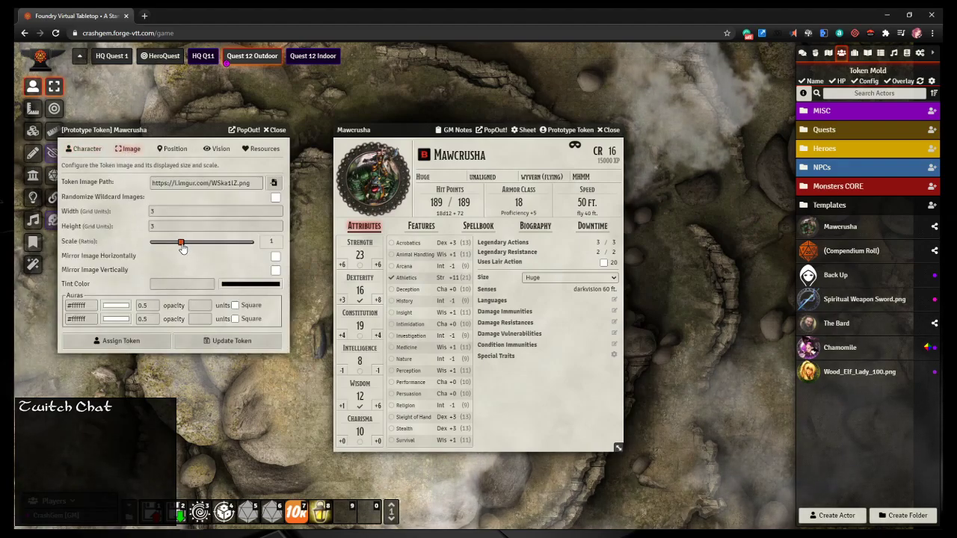
drag(181, 241, 184, 242)
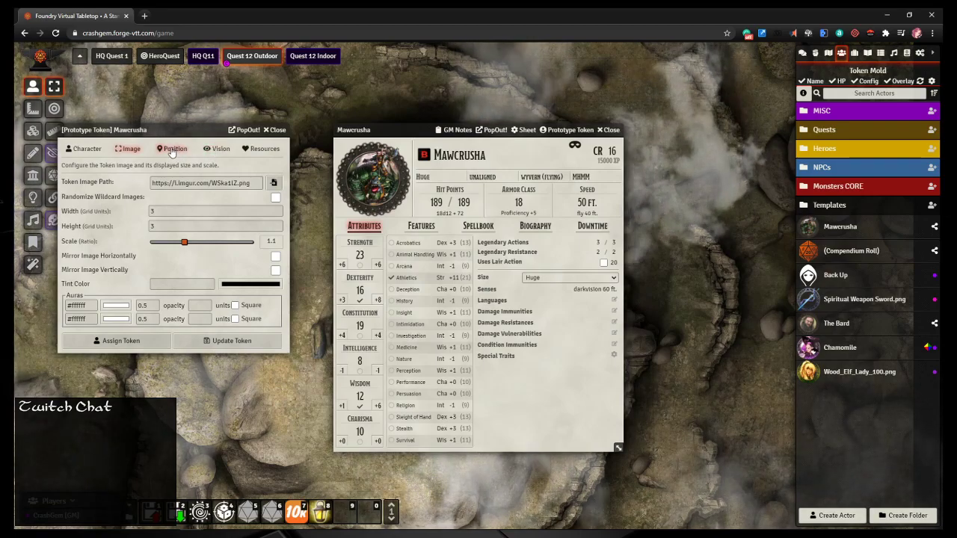
click(218, 148)
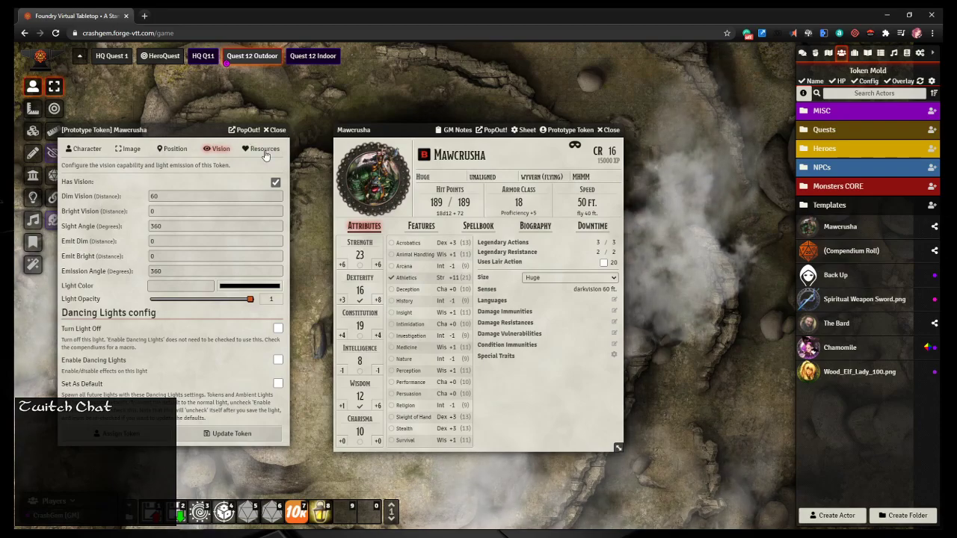
click(264, 149)
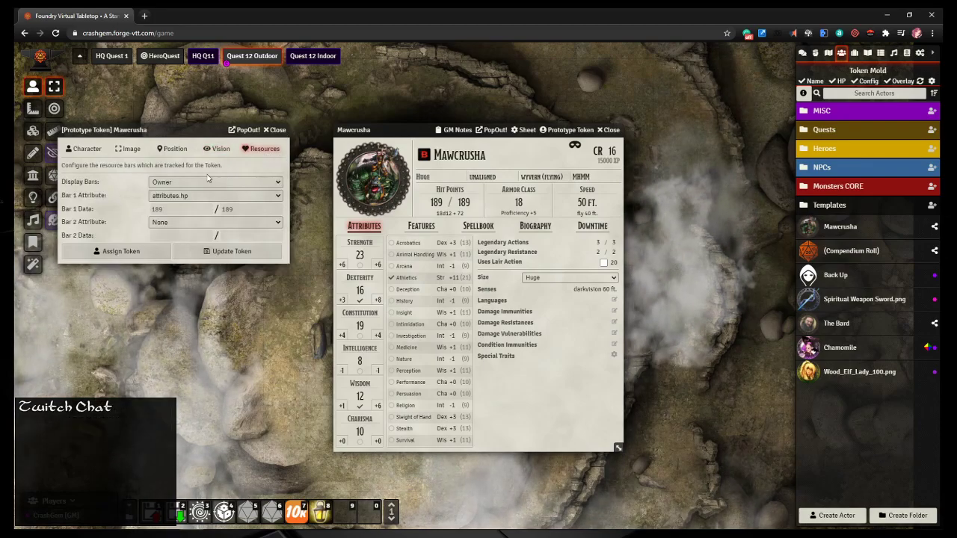
click(128, 149)
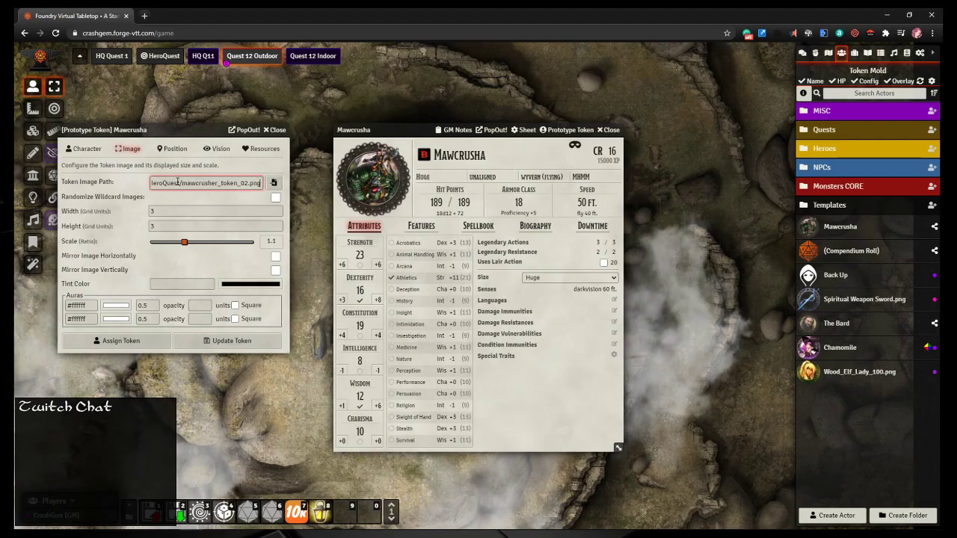
click(275, 130)
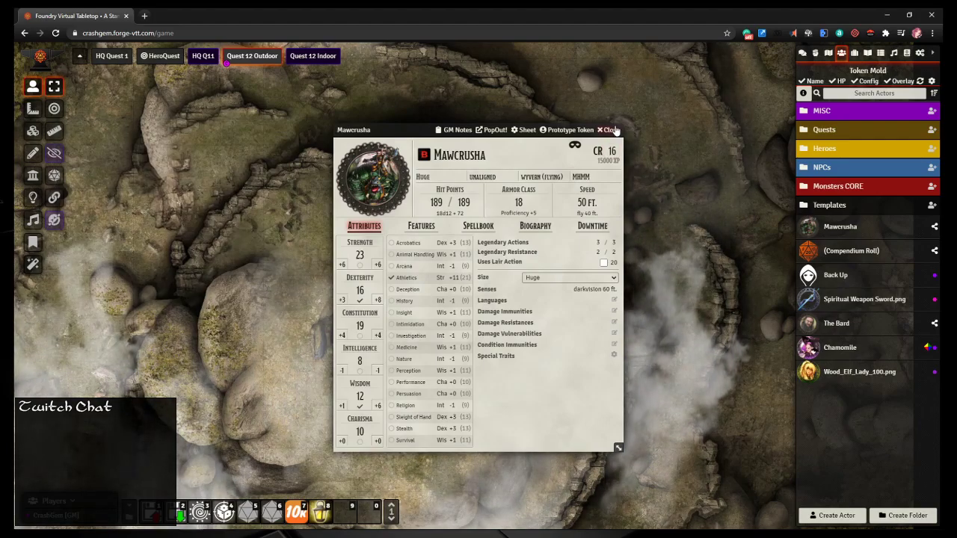
Step: Close Mawcrusha's character sheet to reveal its token on the map
click(609, 130)
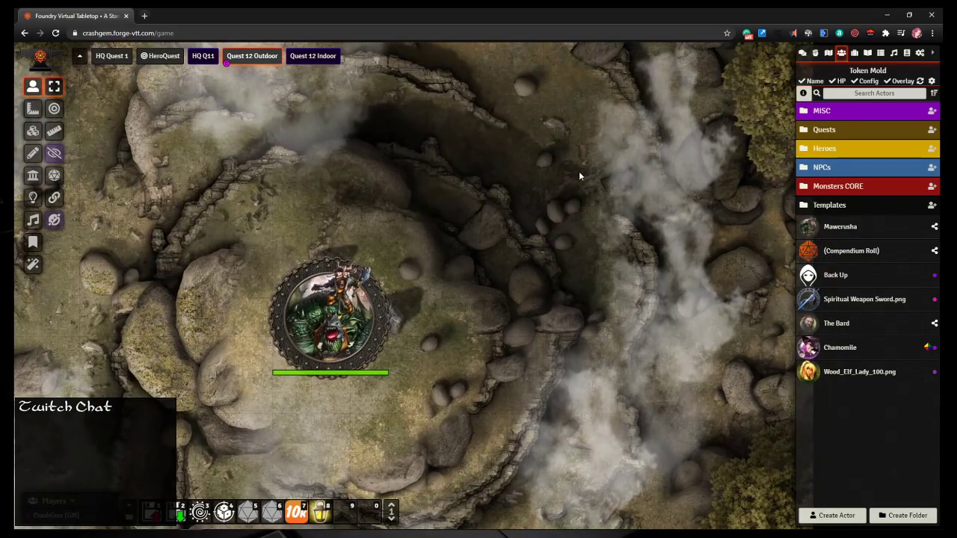
mouse_move(376, 223)
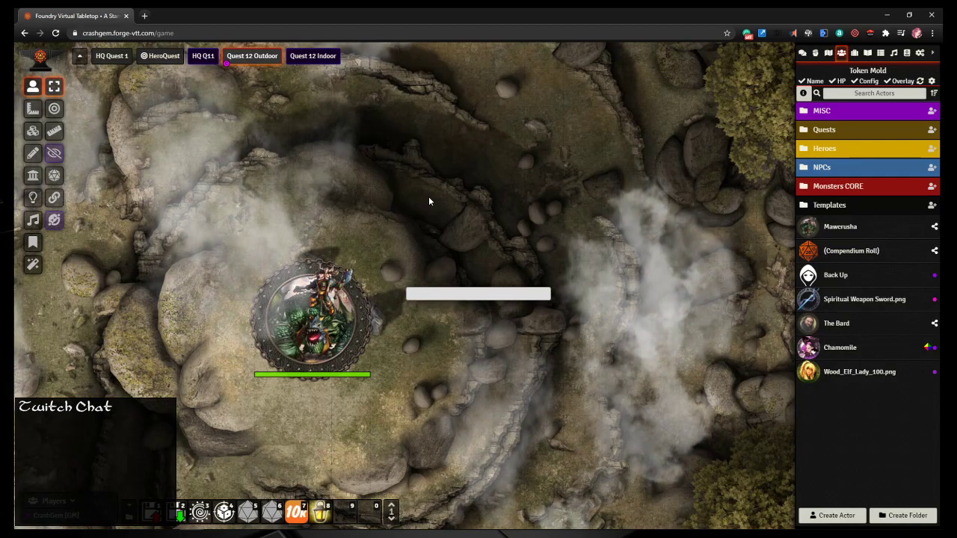
Step: Search Quick Insert for 'warlock' and import Warlock of the Fiend from Actors (Shared)
text(gr)
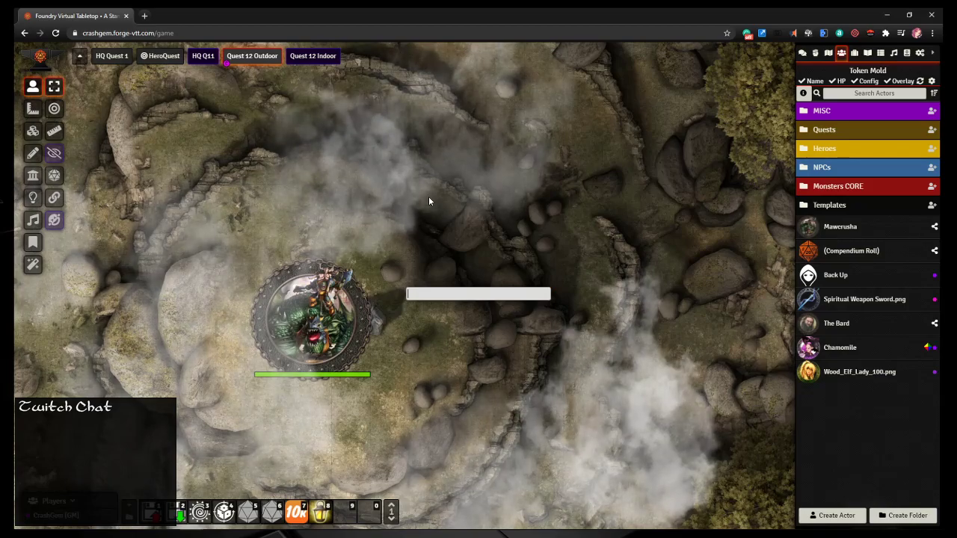
text(war)
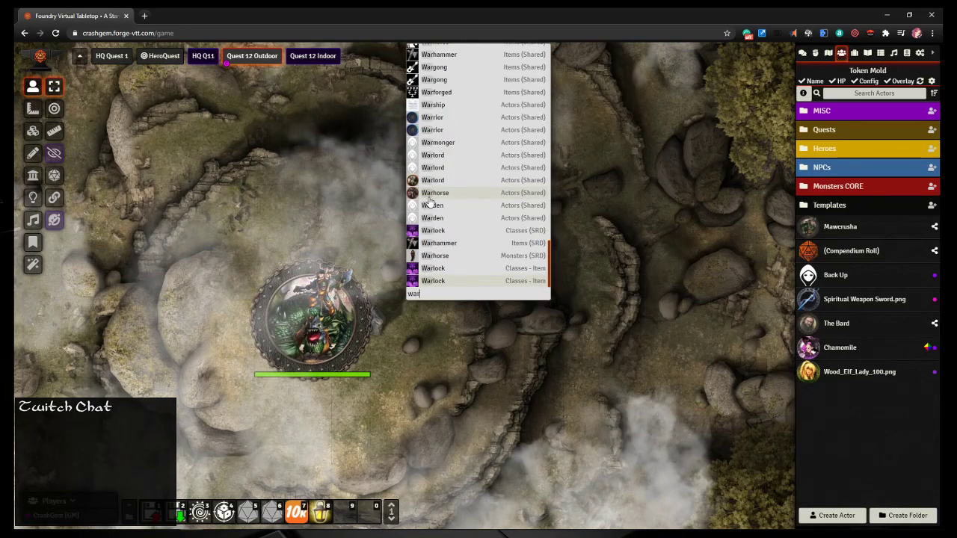
mouse_move(460, 222)
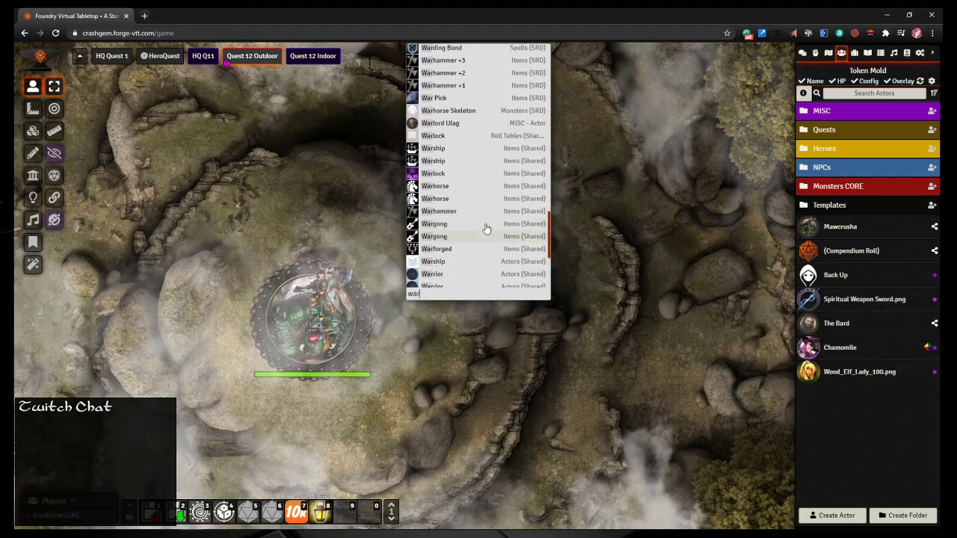
scroll(up, 3)
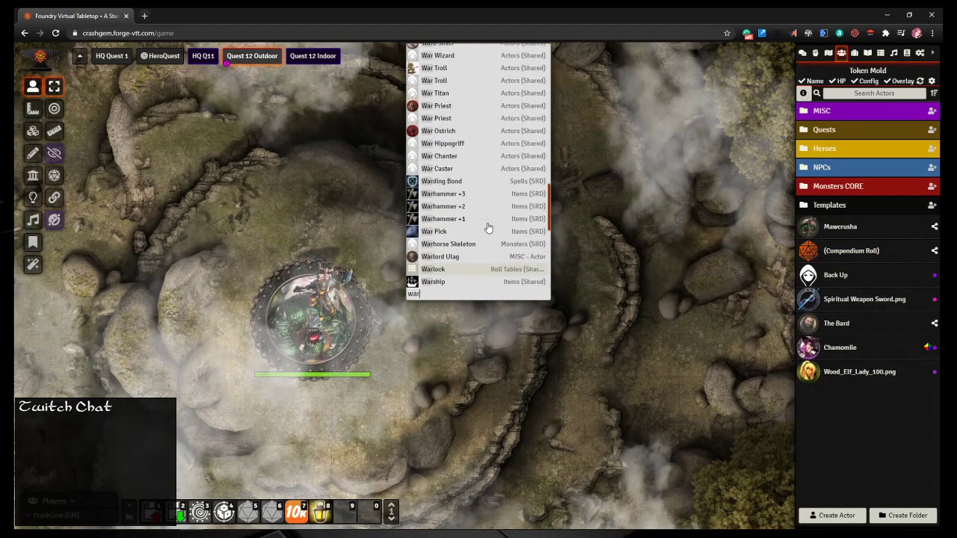
mouse_move(478, 246)
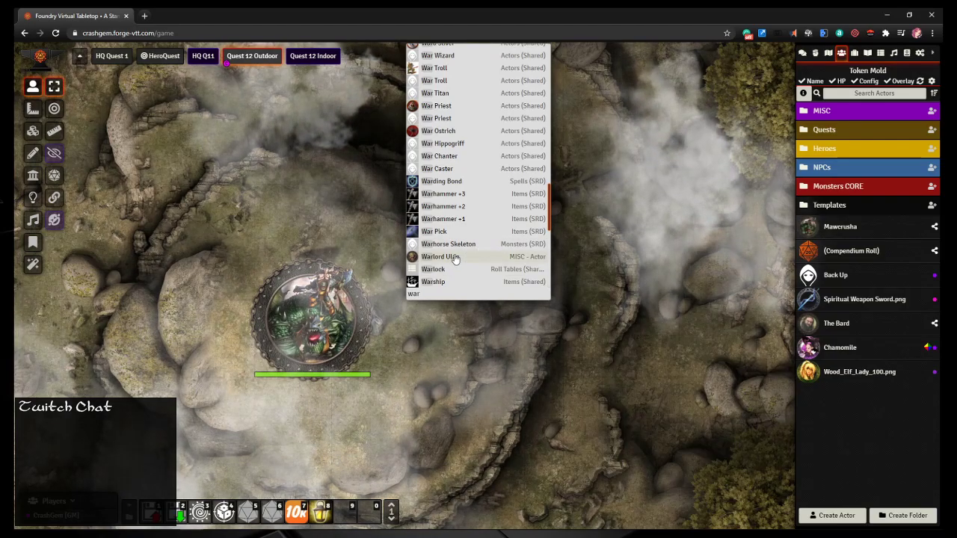
scroll(up, 3)
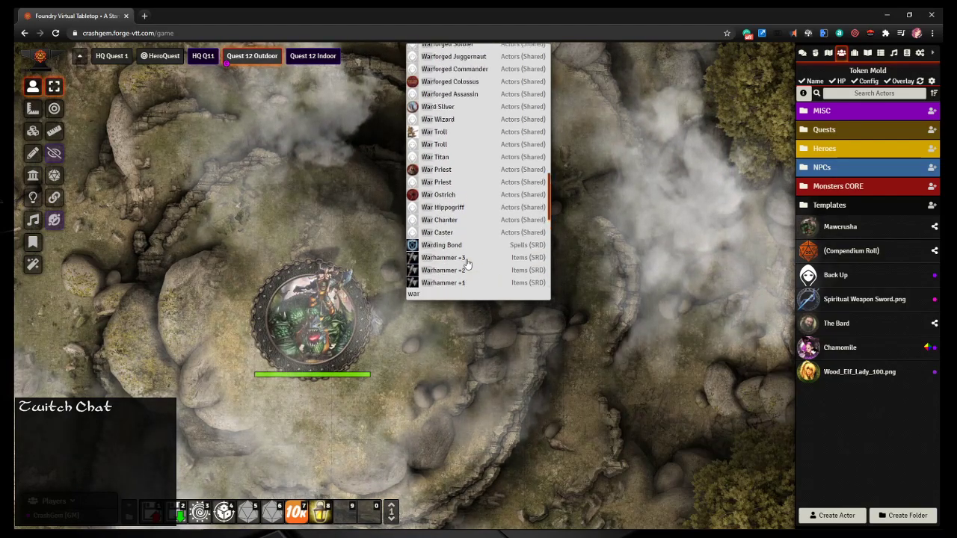
scroll(up, 3)
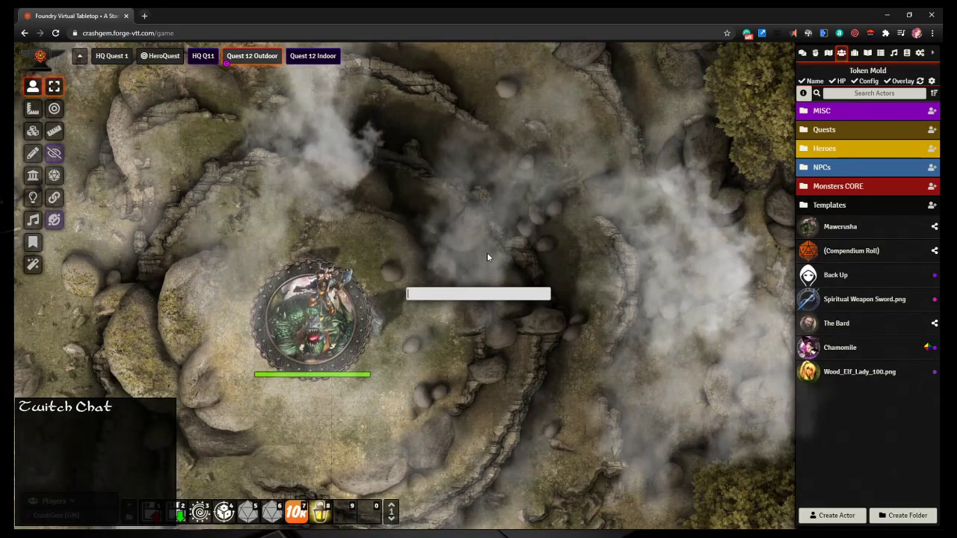
text(gr)
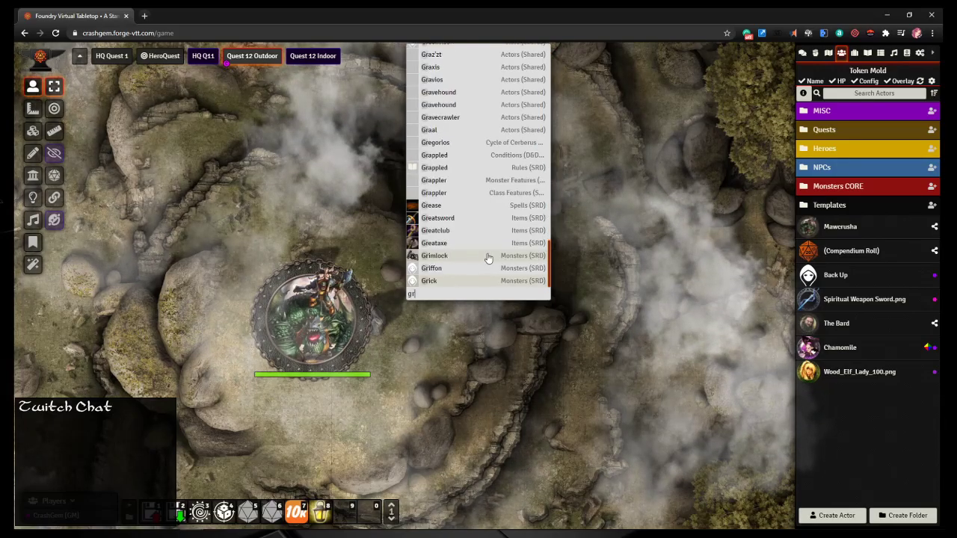
text(ak)
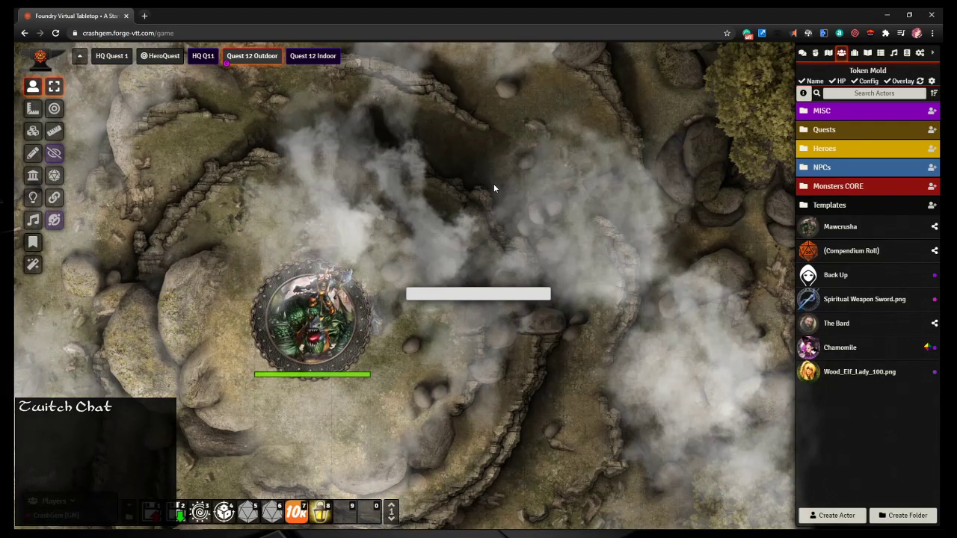
text(warlock)
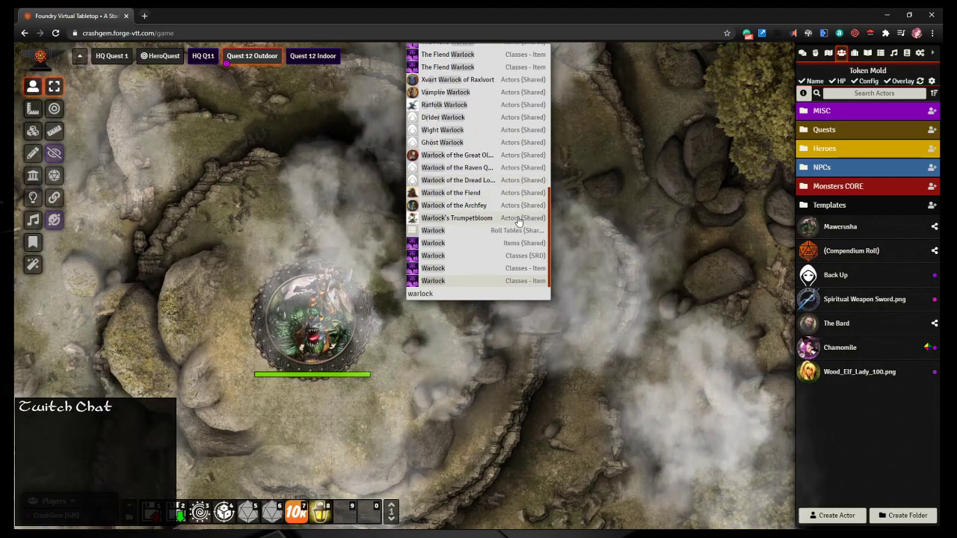
scroll(up, 3)
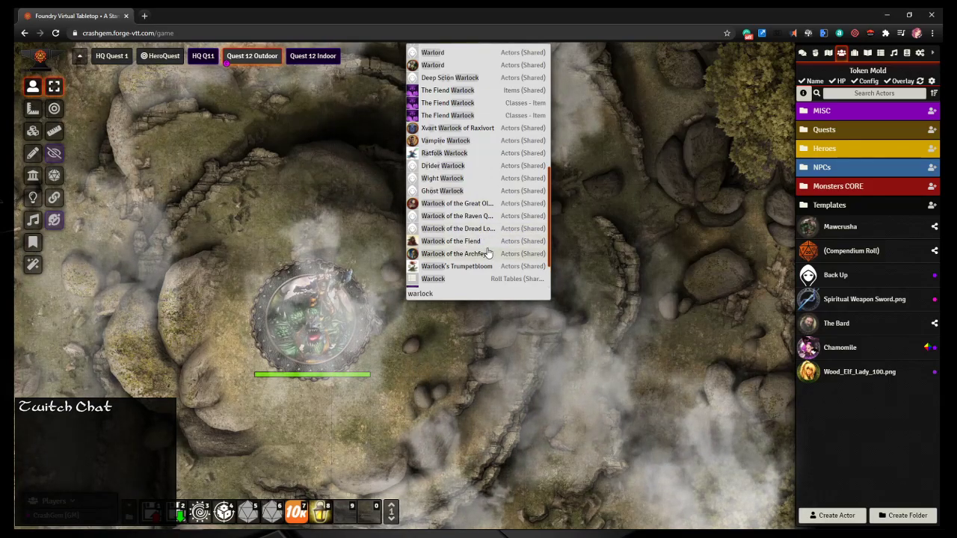
mouse_move(451, 240)
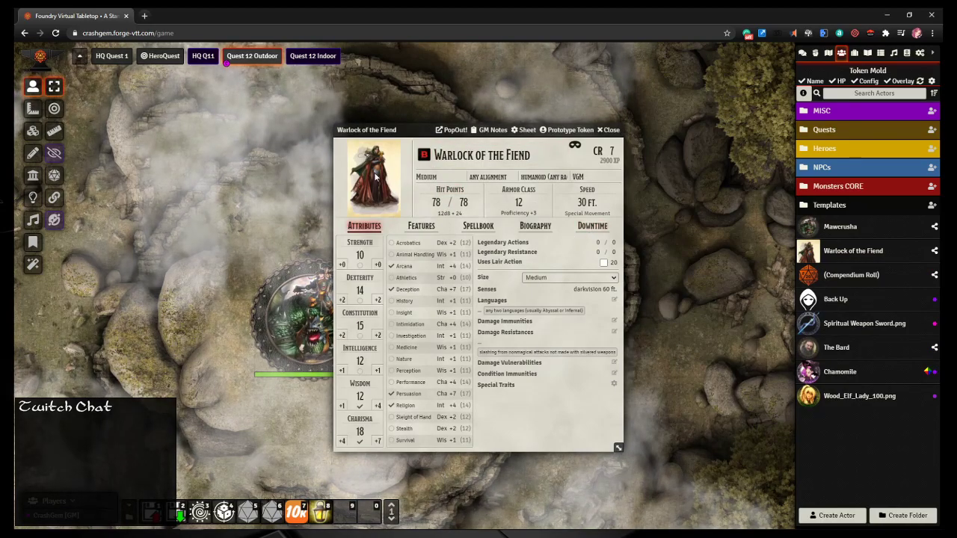
Step: Set the actor portrait to HQ_Grak_Orc_Warlock.png from Tokens > HeroQuest
click(373, 180)
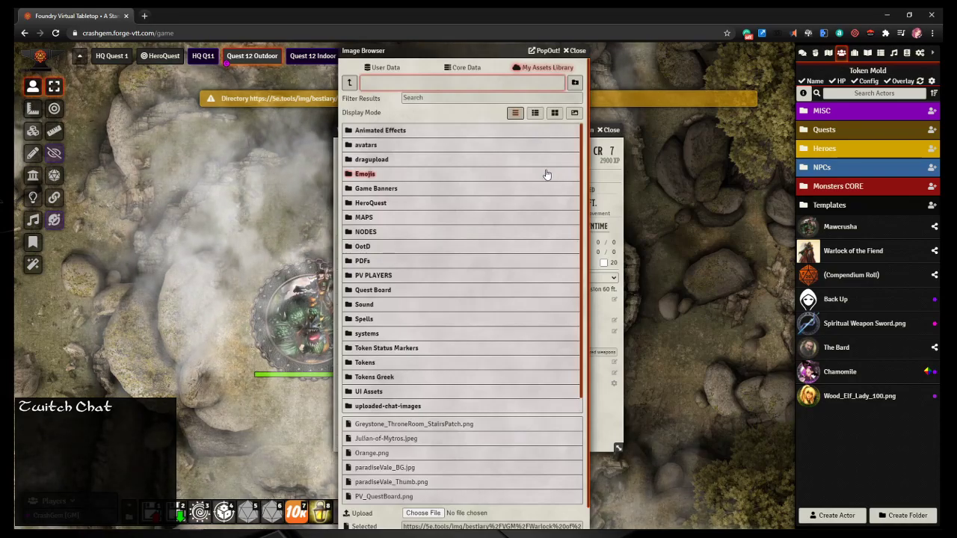
click(370, 203)
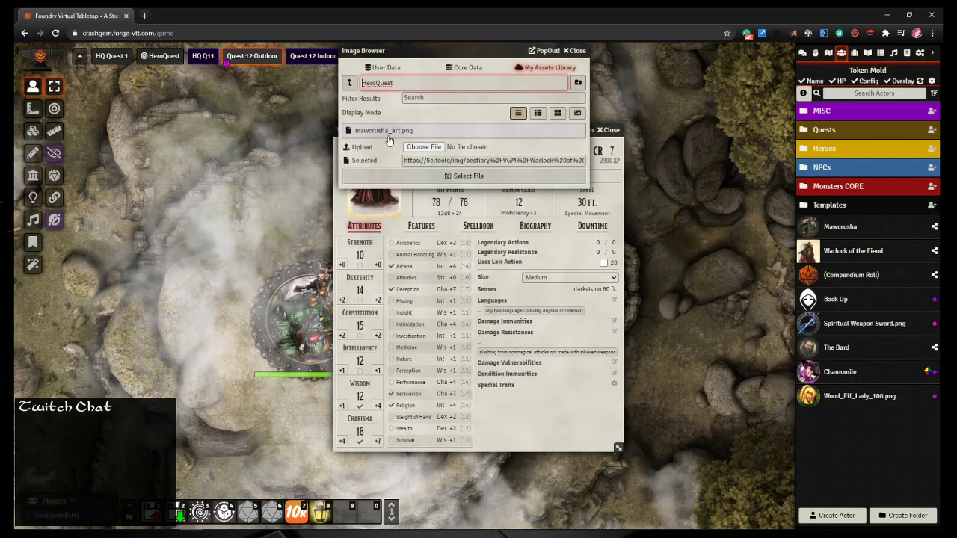
click(348, 82)
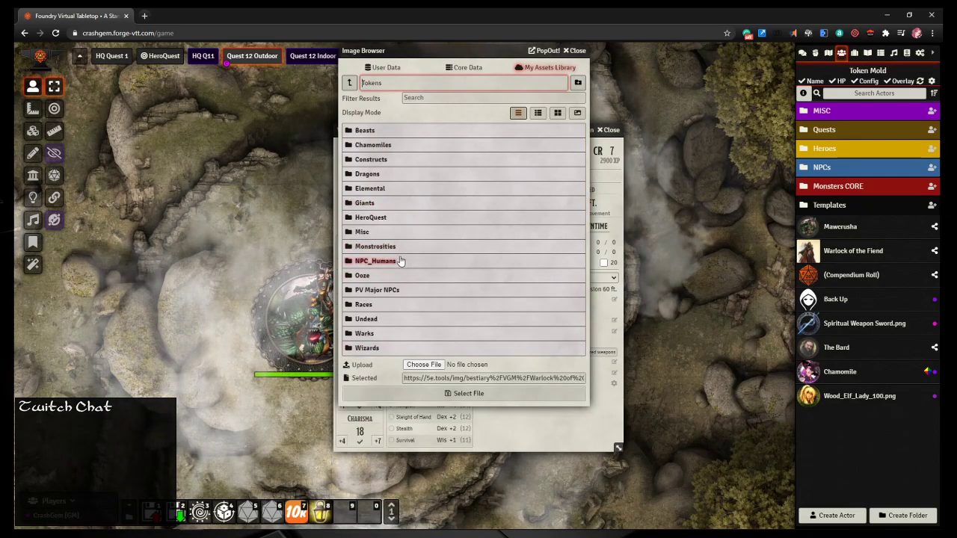
click(370, 218)
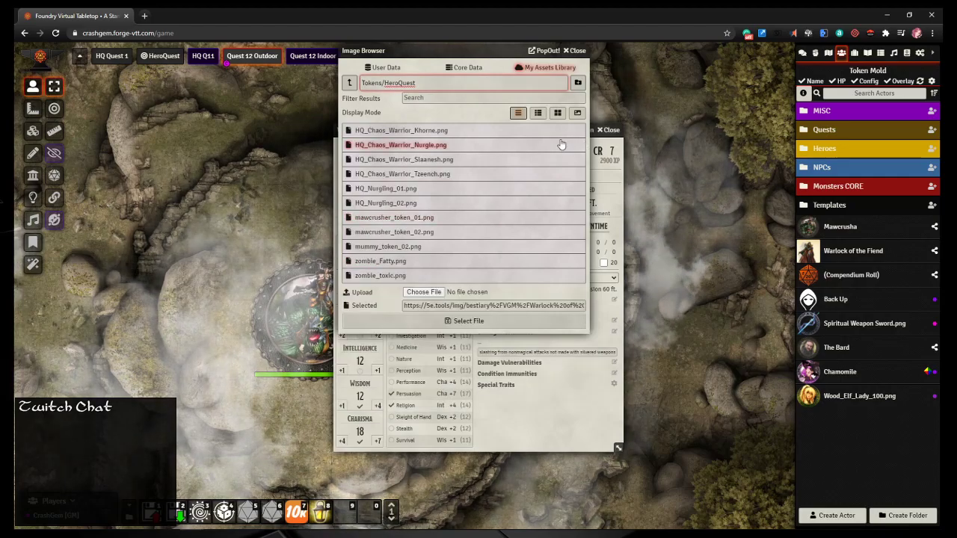
mouse_move(796, 237)
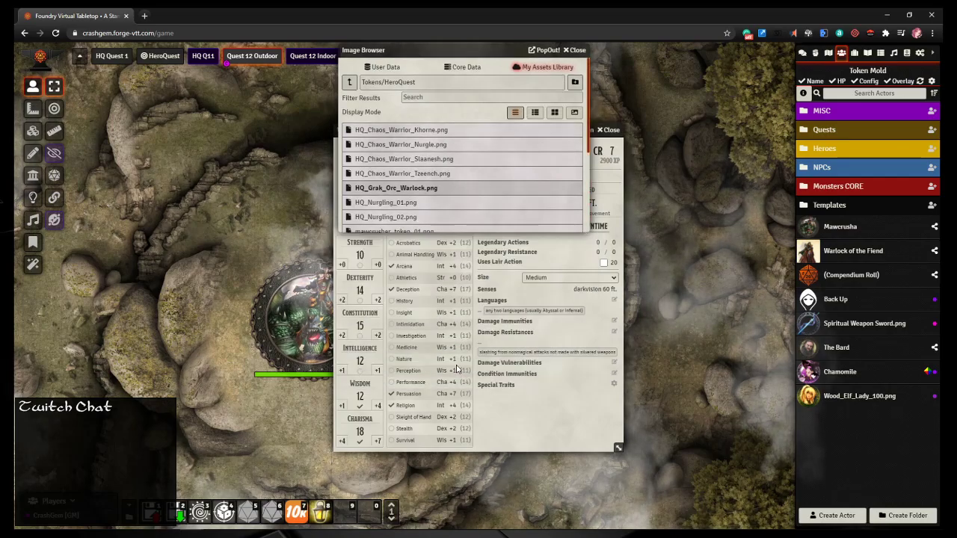
click(575, 50)
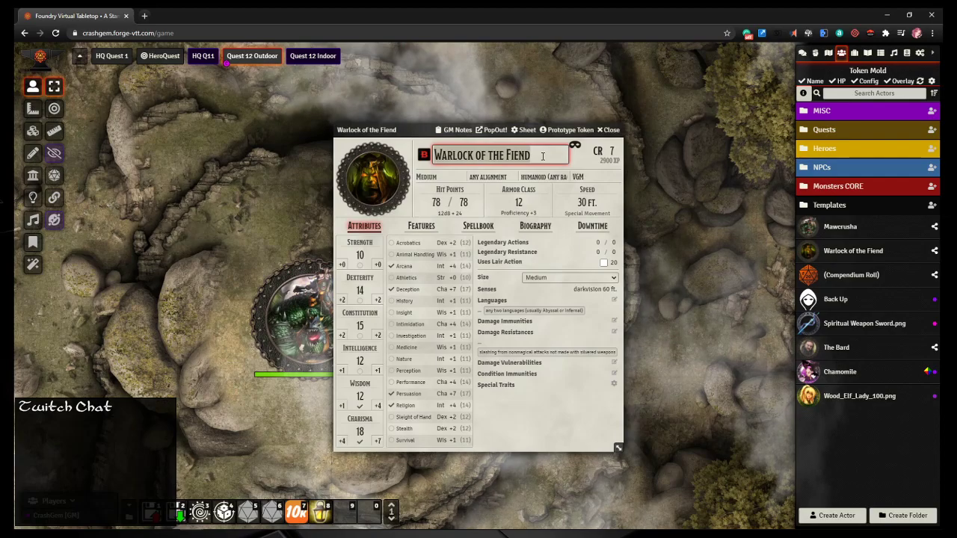
Step: Rename the warlock actor to 'Grak, Orc Warlock'
text(Grak, Or)
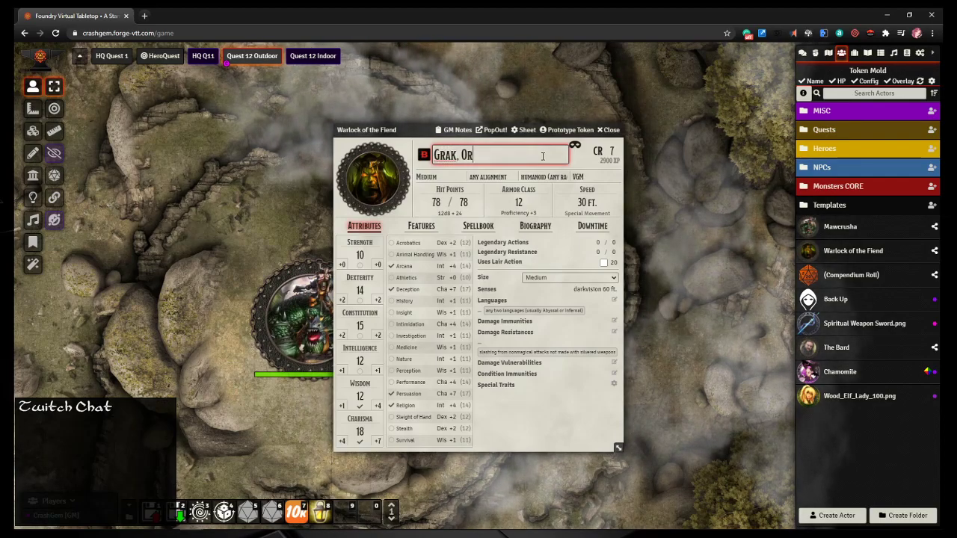
text(c War)
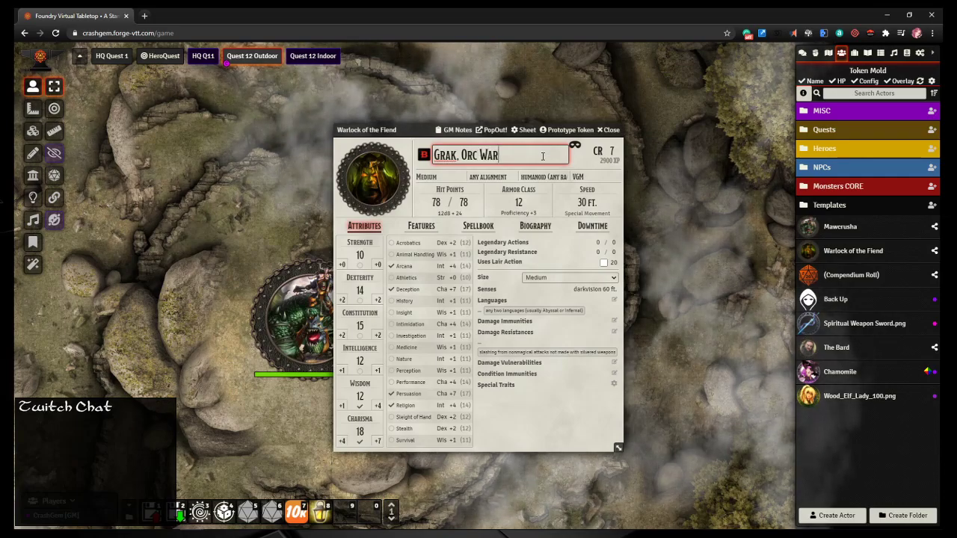
text(lock)
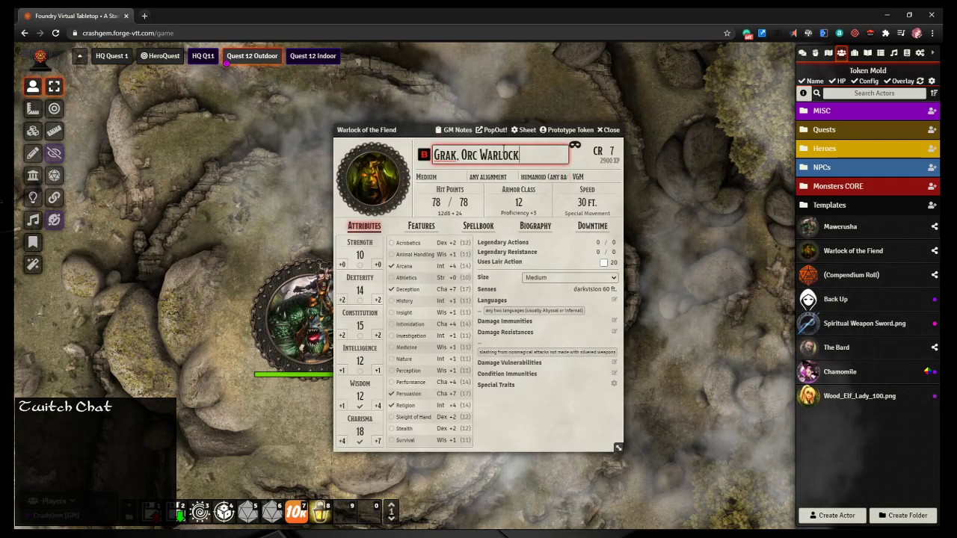
Step: Rename and link the prototype token, set Display Name to Hover, and save
click(568, 129)
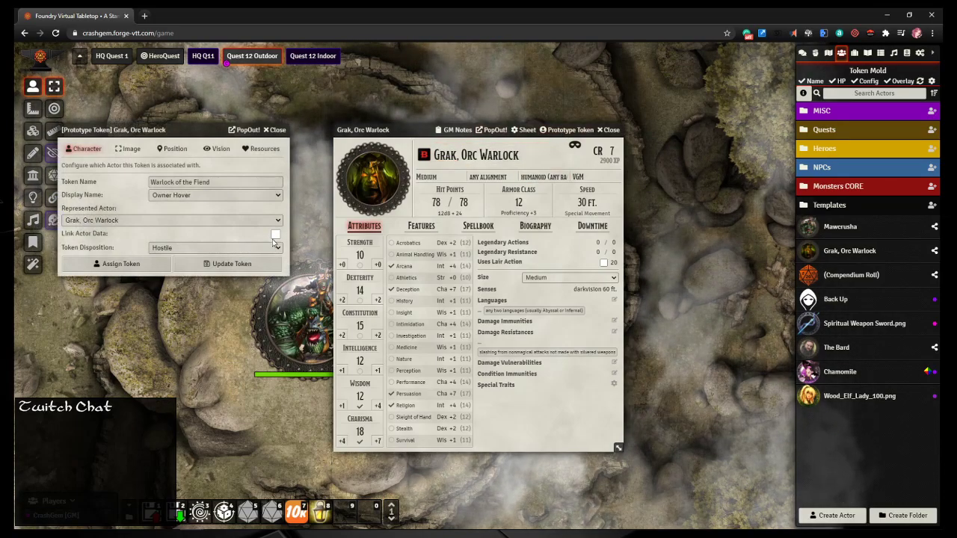
click(276, 234)
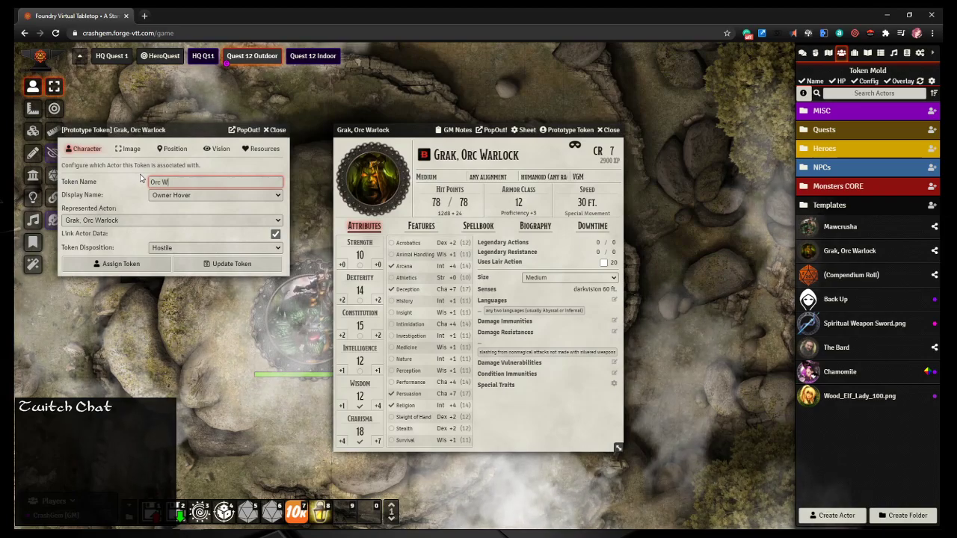
text(arlock)
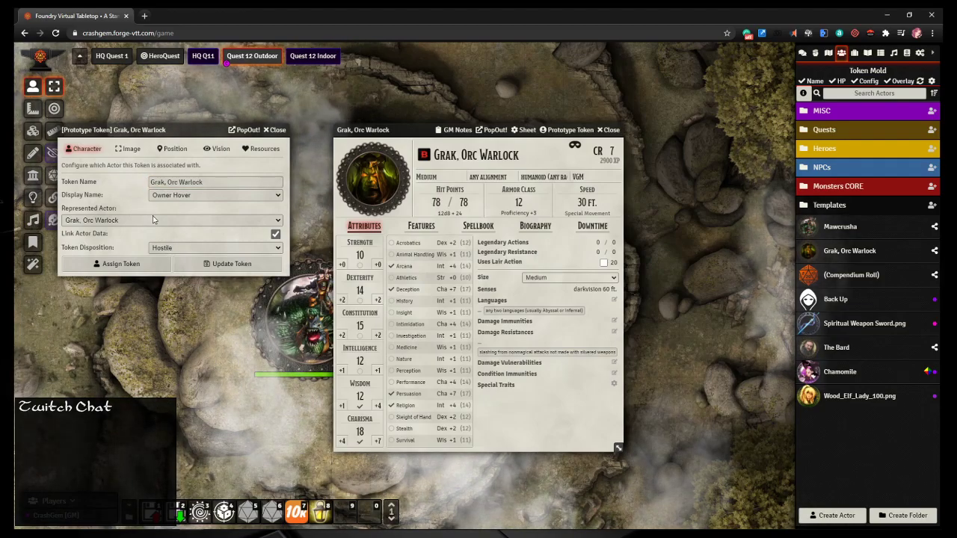
click(130, 148)
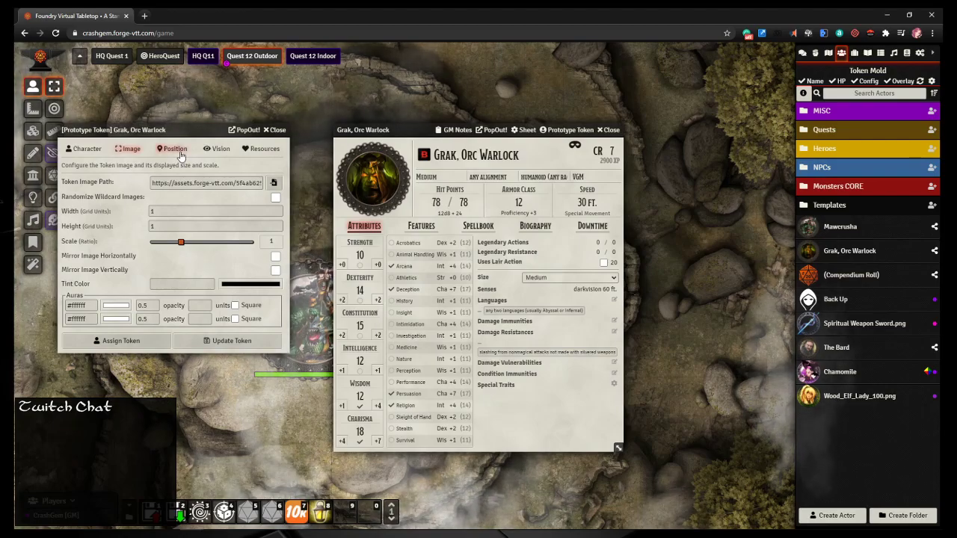
click(84, 148)
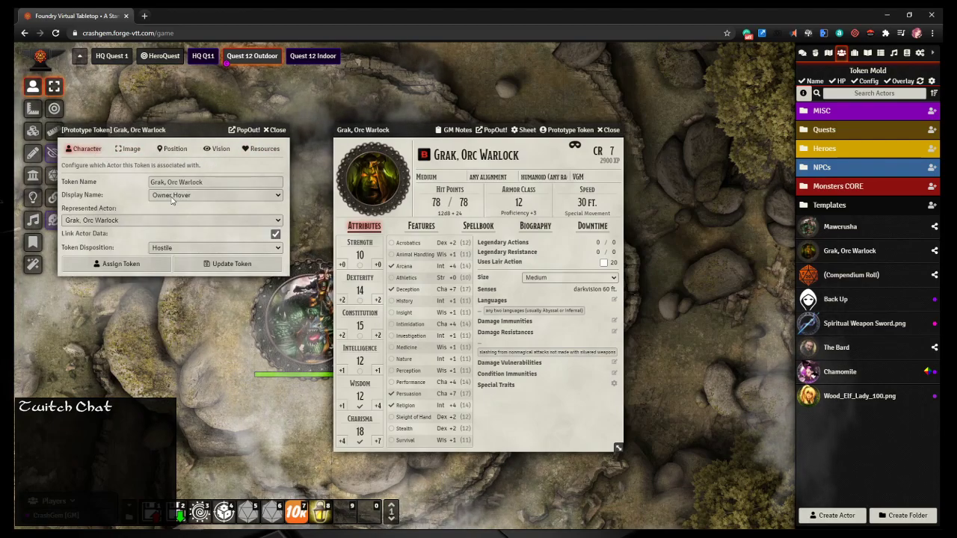
click(215, 195)
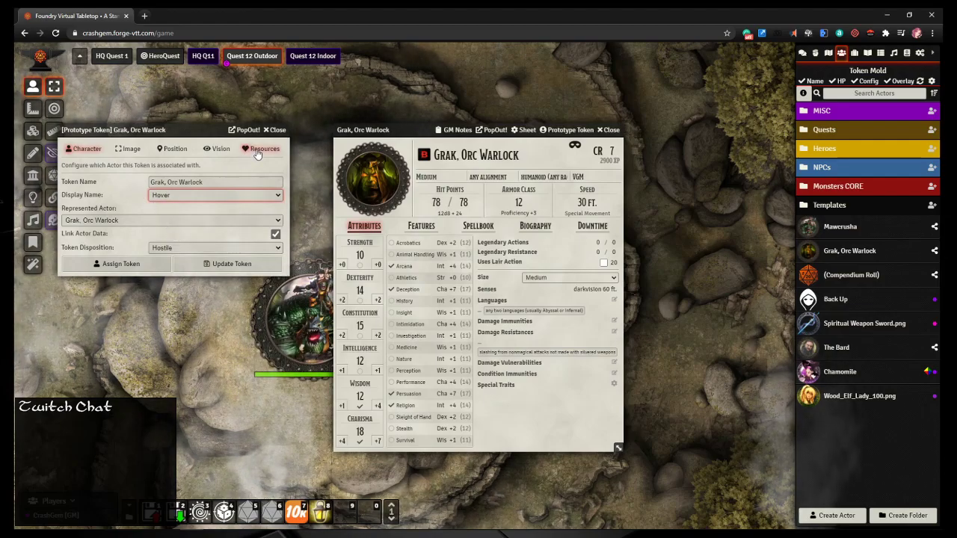
click(261, 148)
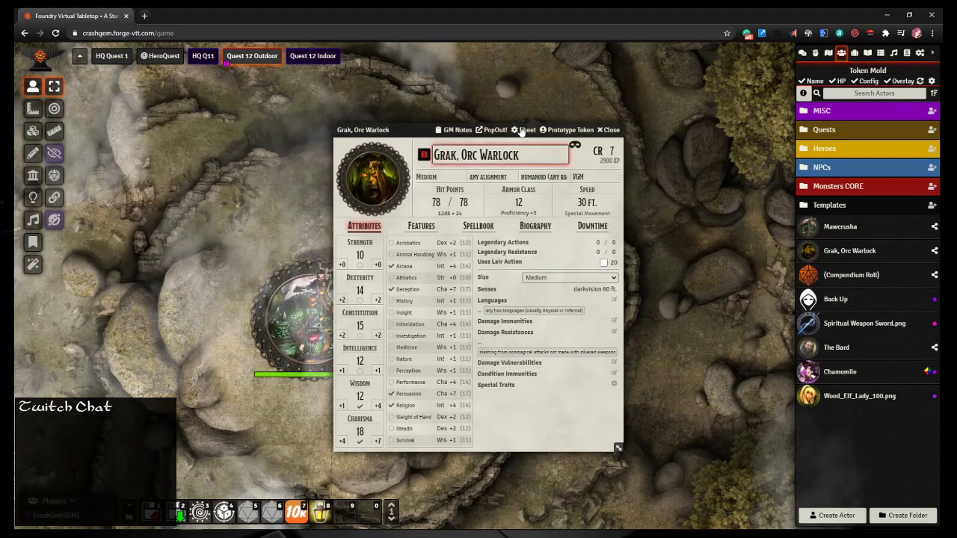
Step: Close Grak's sheet, expand the Monsters CORE folder, and pan the map
click(610, 129)
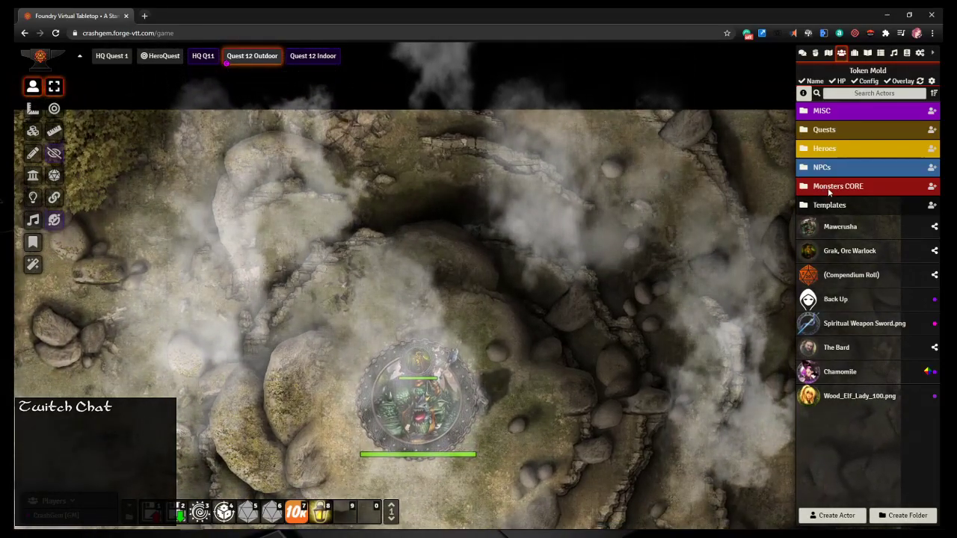
click(837, 185)
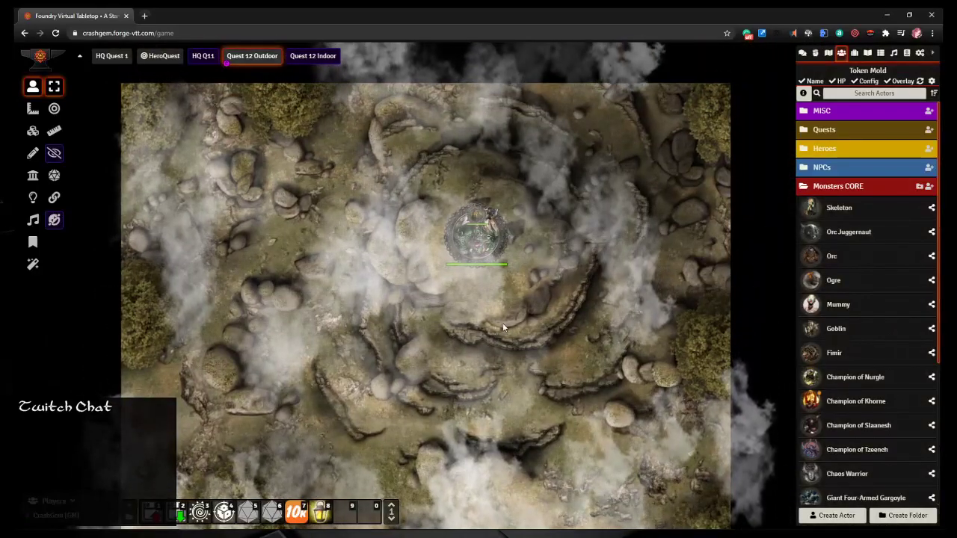
mouse_move(482, 262)
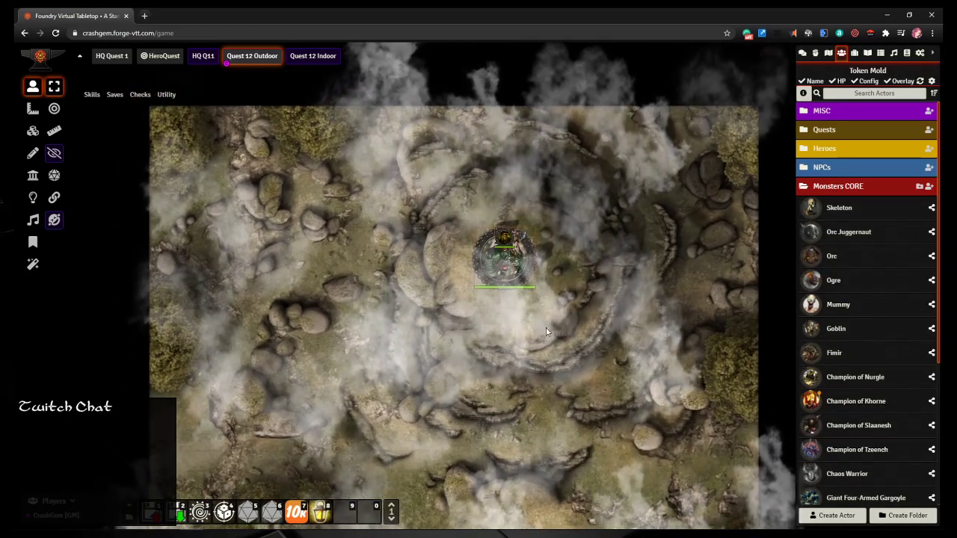
drag(157, 322, 505, 258)
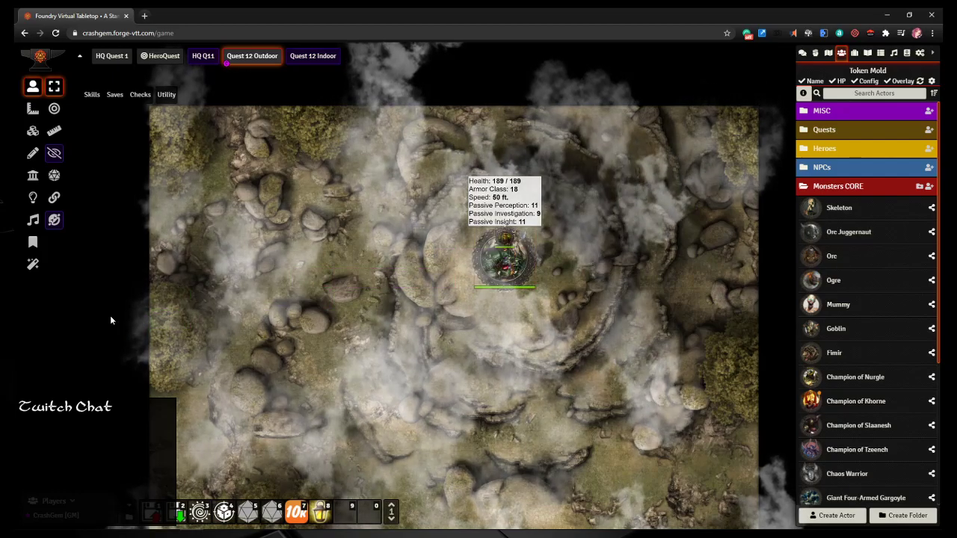
drag(504, 258, 124, 314)
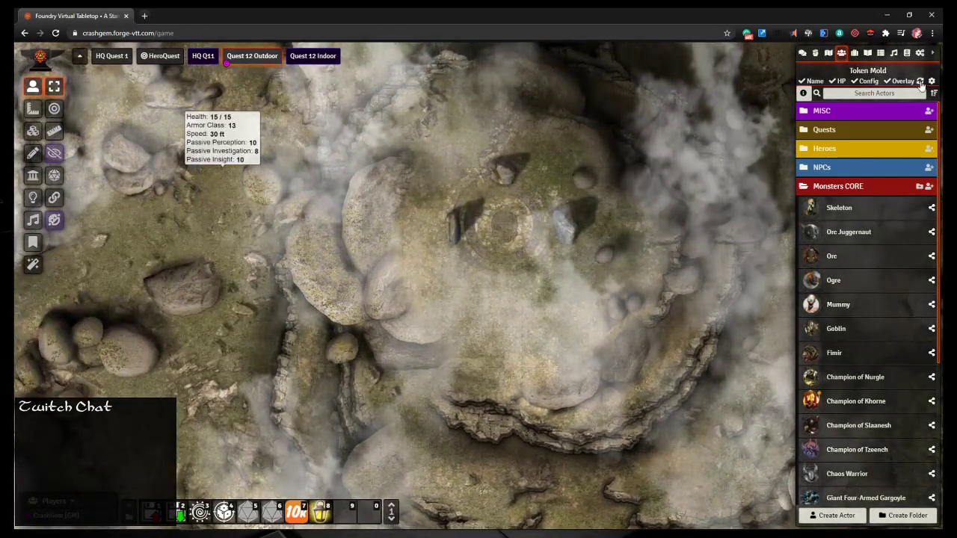
Step: In Token Mold defaults, set Bar 2 Attribute to None and trim the stat overlay rows
click(931, 81)
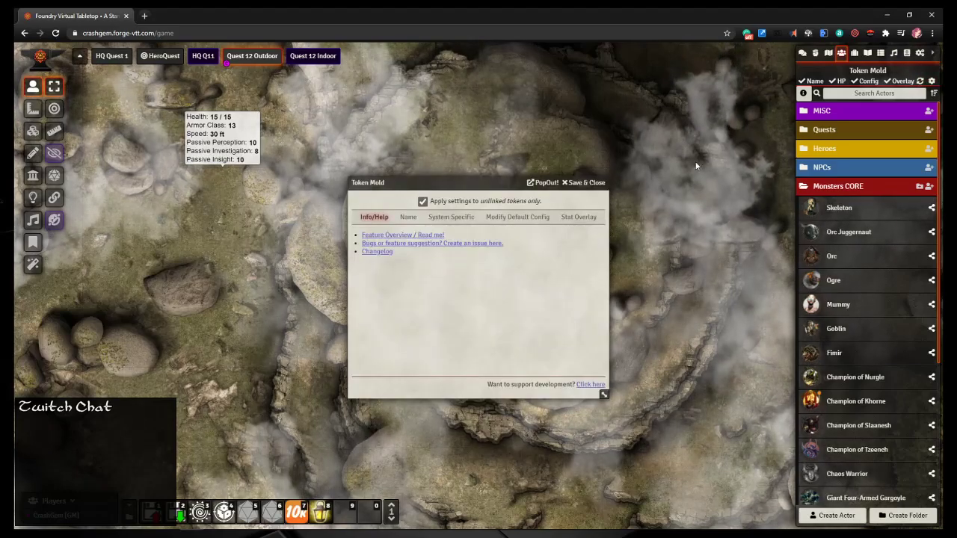
click(408, 217)
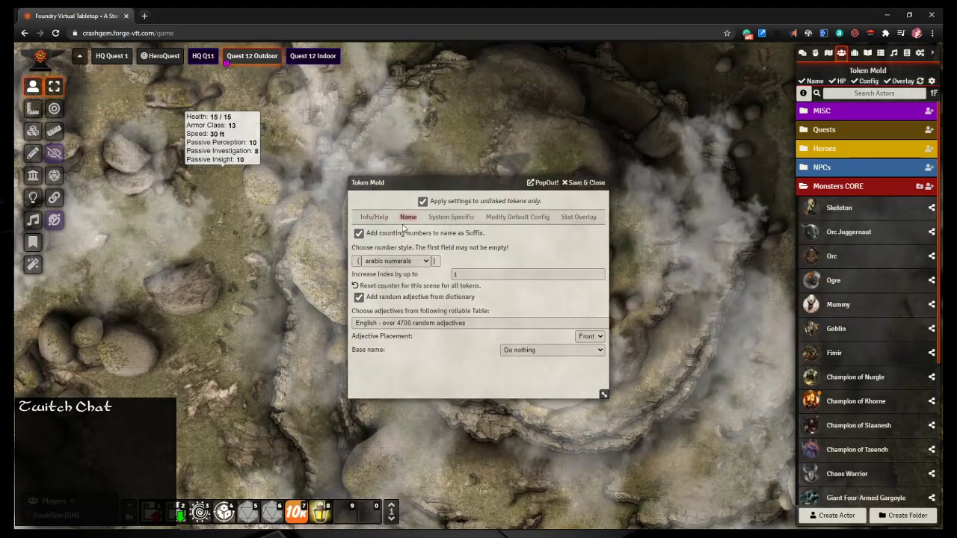
click(451, 217)
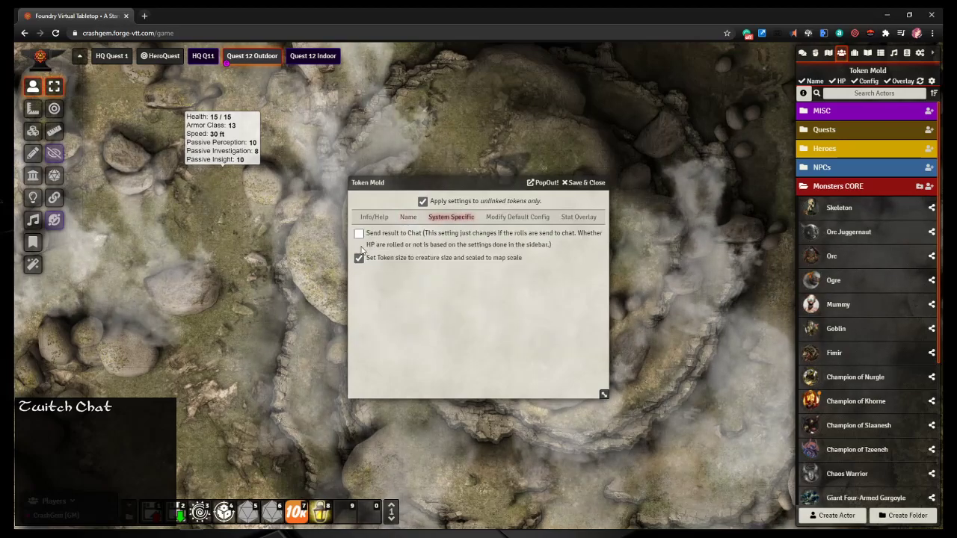
click(515, 216)
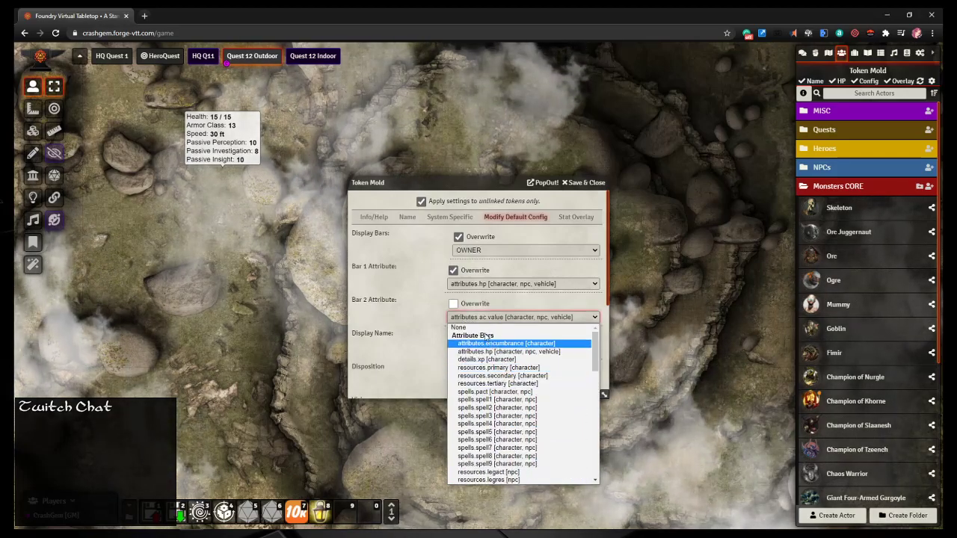
click(457, 328)
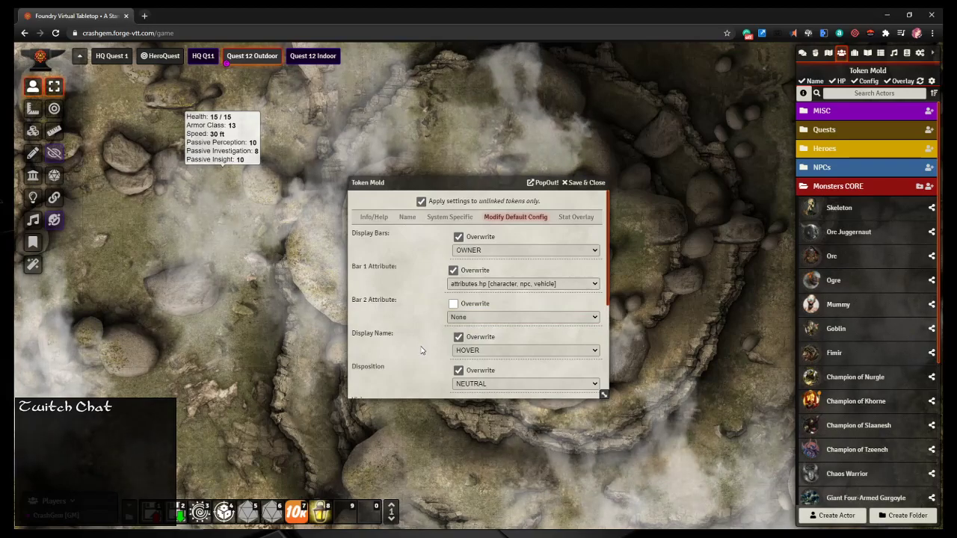
scroll(down, 3)
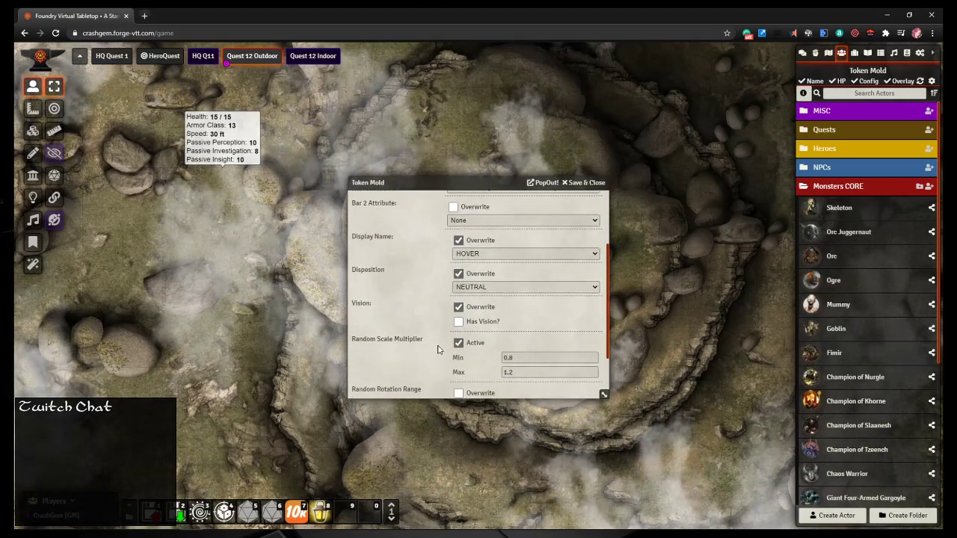
scroll(down, 3)
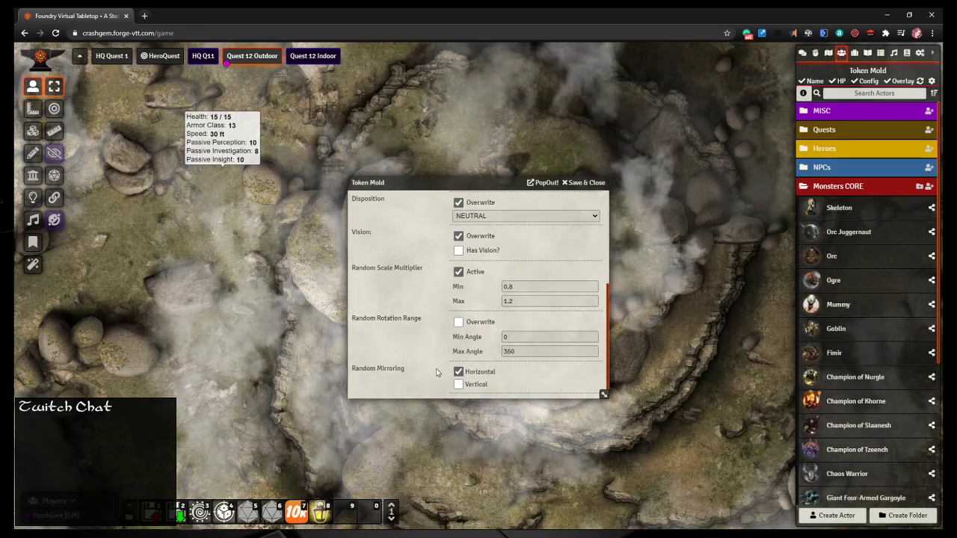
click(578, 216)
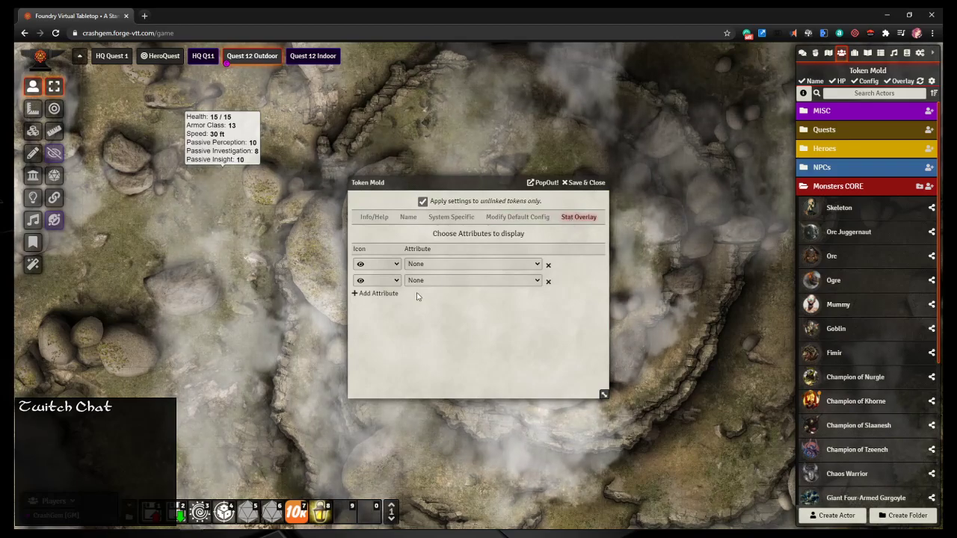
click(587, 182)
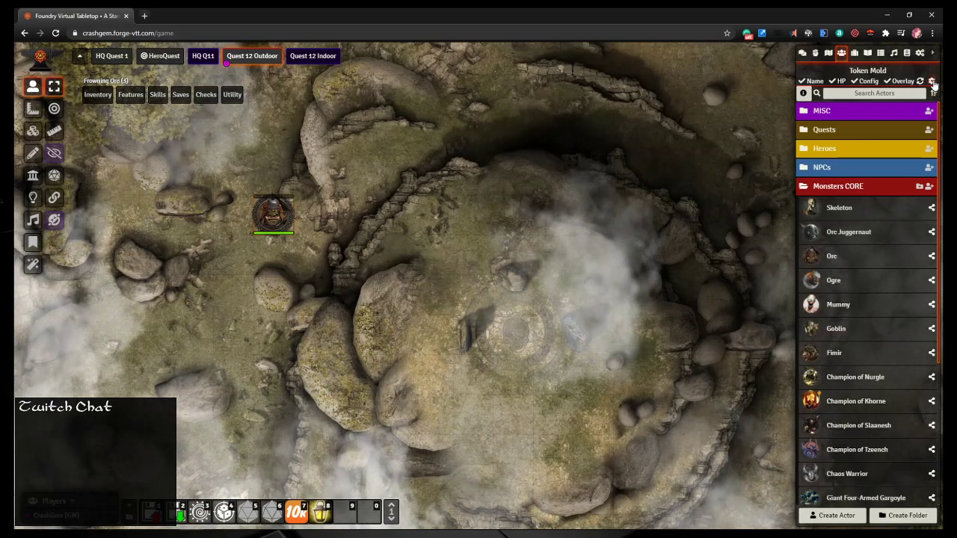
Step: Reopen Token Mold to review the naming and default config settings
click(932, 80)
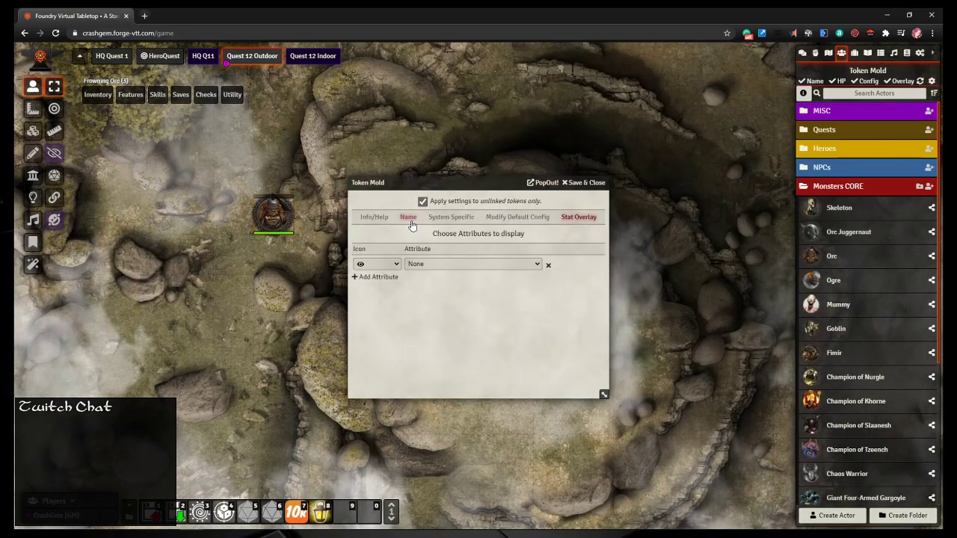
click(408, 216)
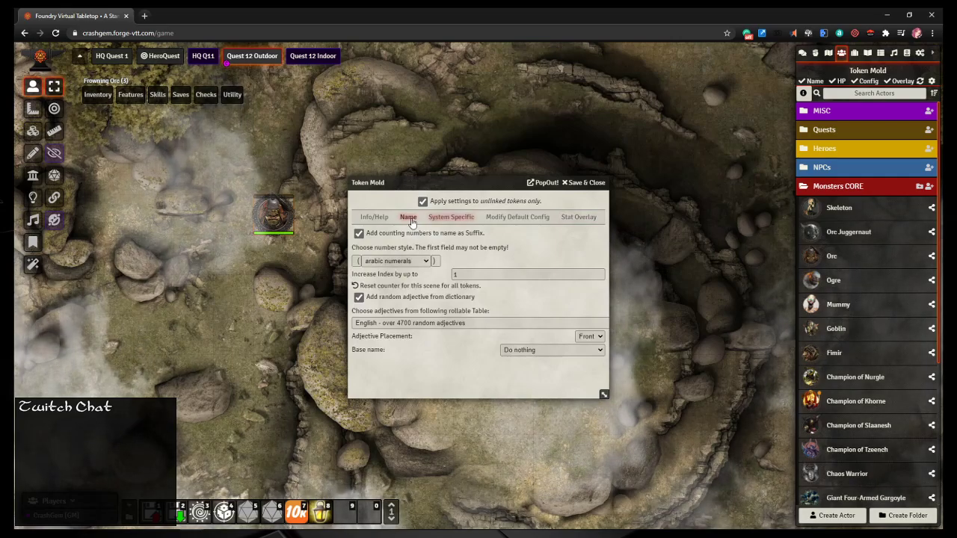
click(516, 217)
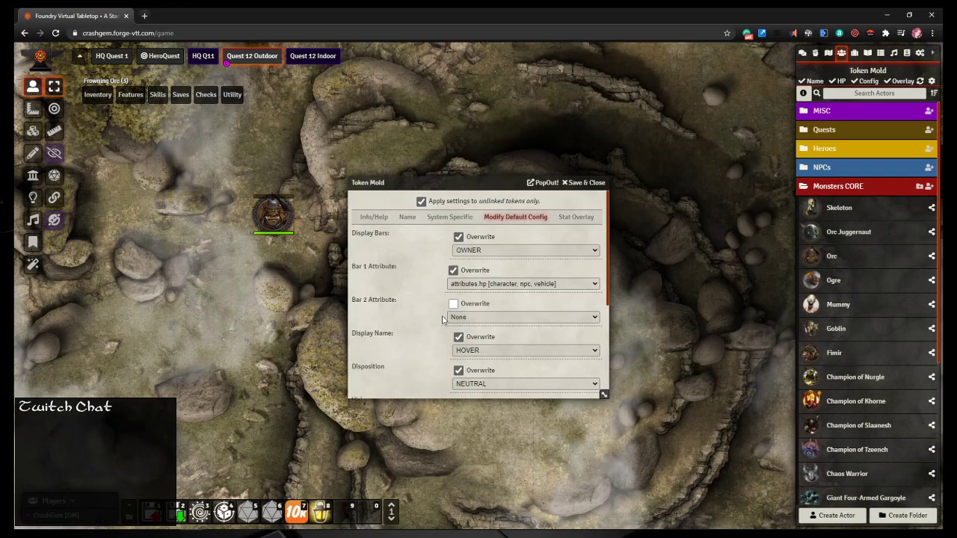
scroll(down, 3)
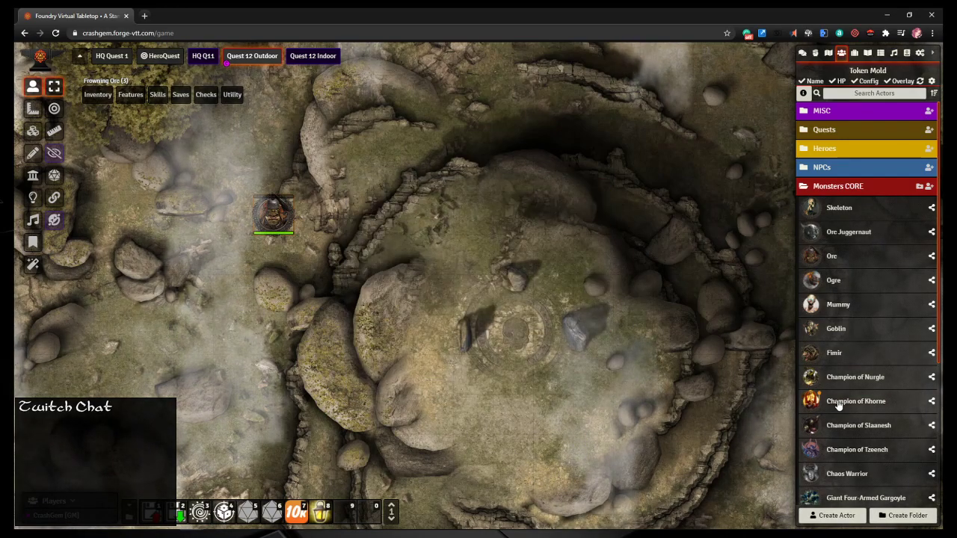
Step: Set the Orc prototype token's Bar 2 Attribute to None, save, and close the sheet
double_click(832, 256)
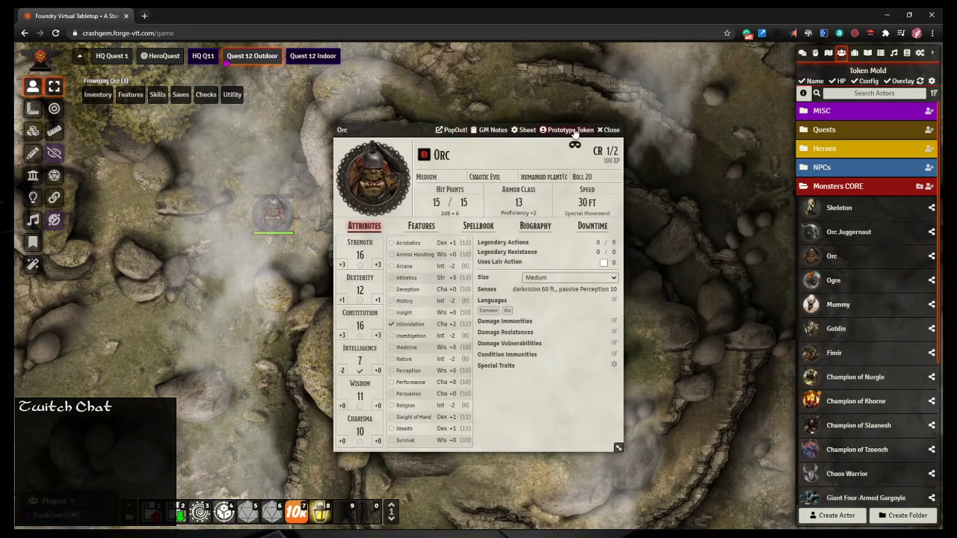
click(567, 130)
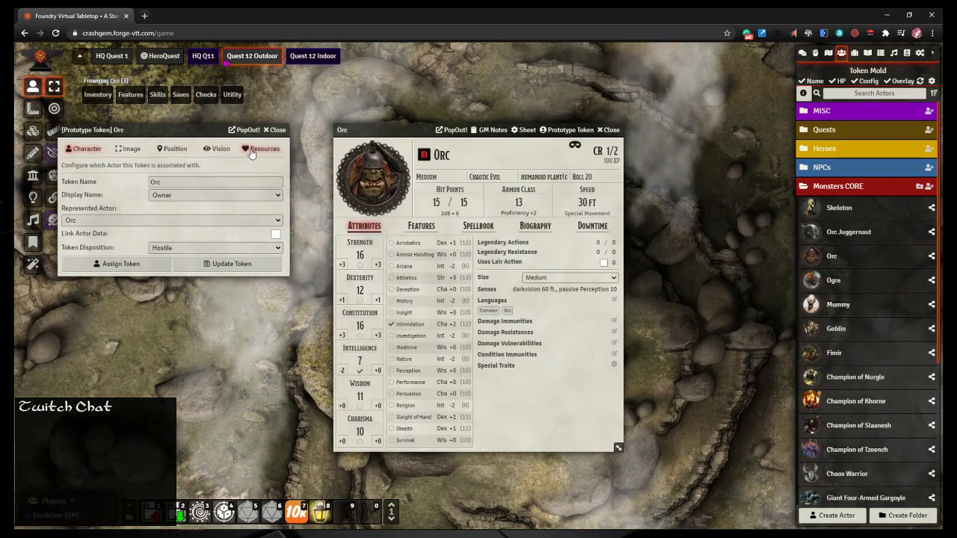
click(263, 149)
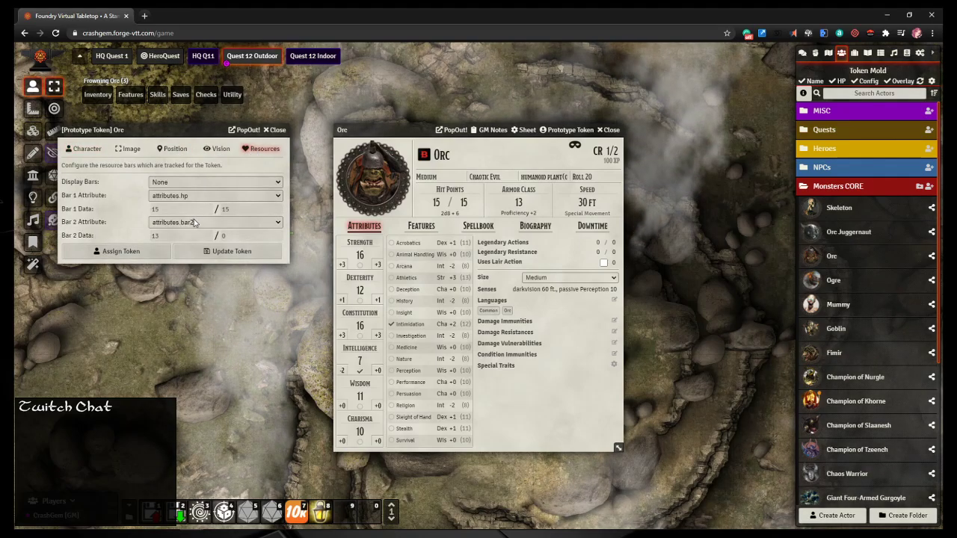
click(215, 222)
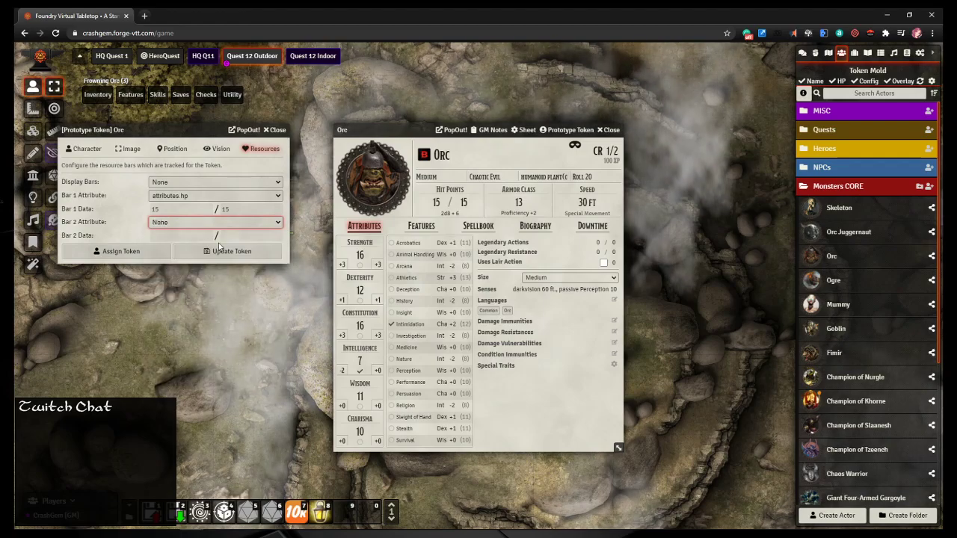
click(231, 251)
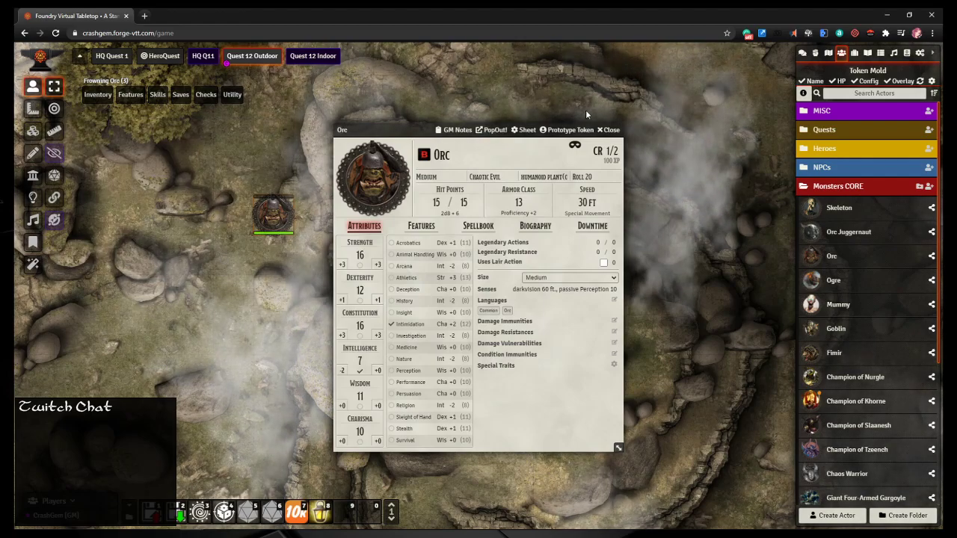
click(609, 129)
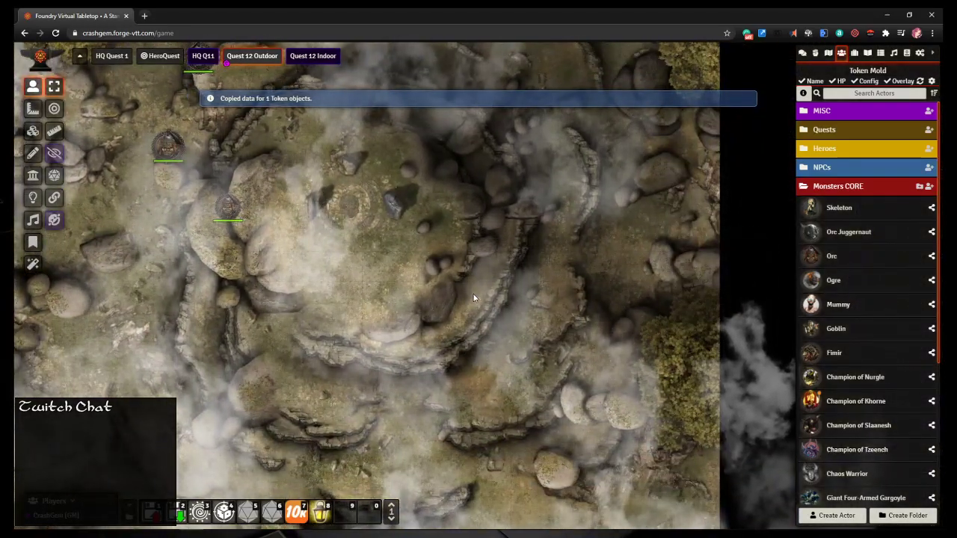
Step: Paste another copy of the Orc token onto the map
key(Ctrl+v)
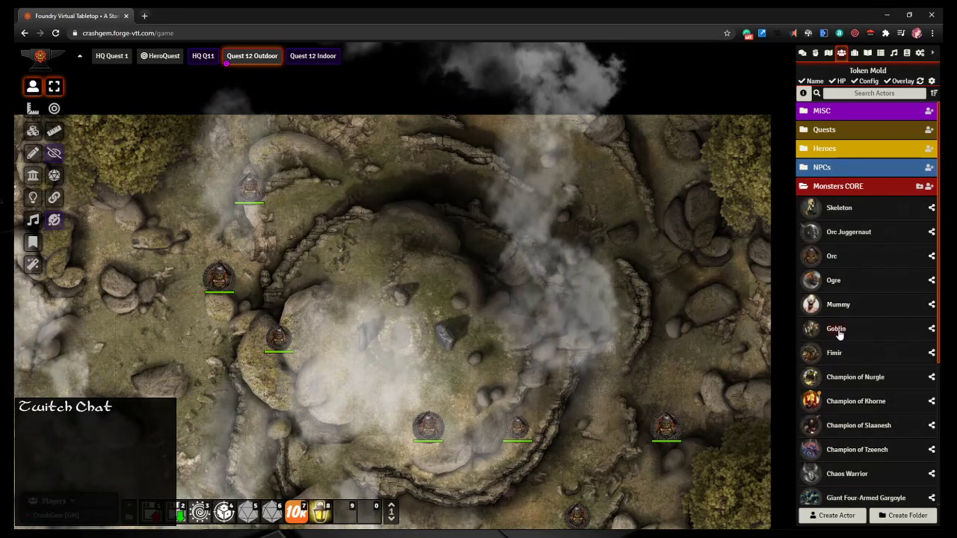
double_click(836, 328)
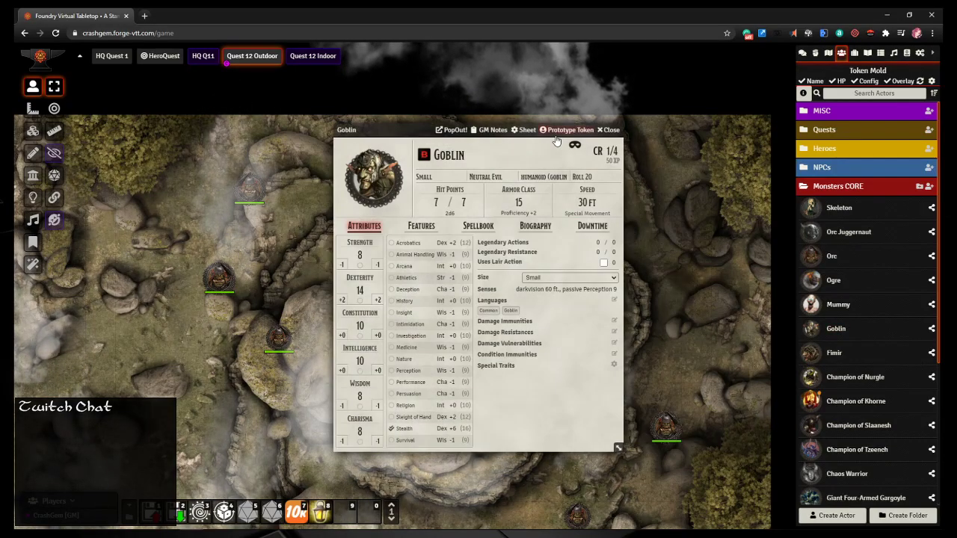
click(569, 129)
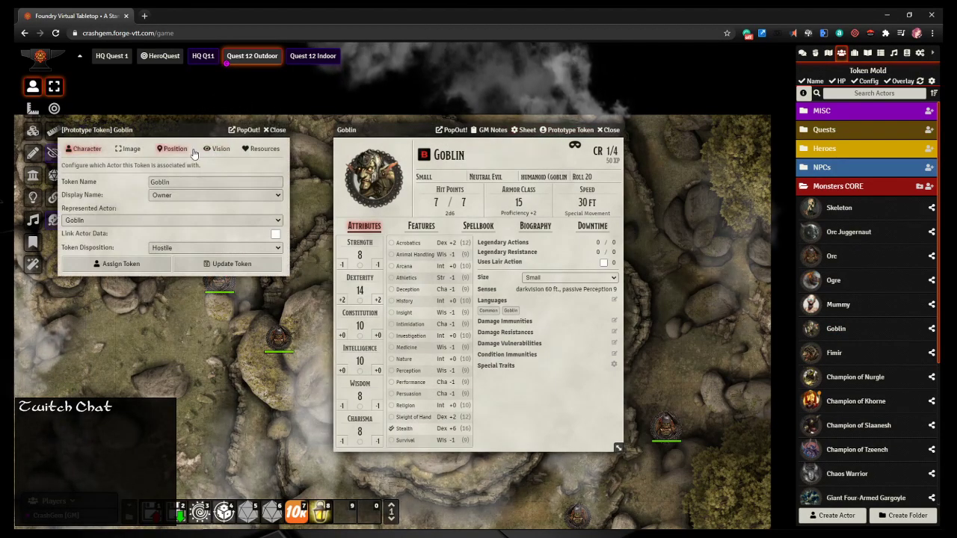
click(264, 148)
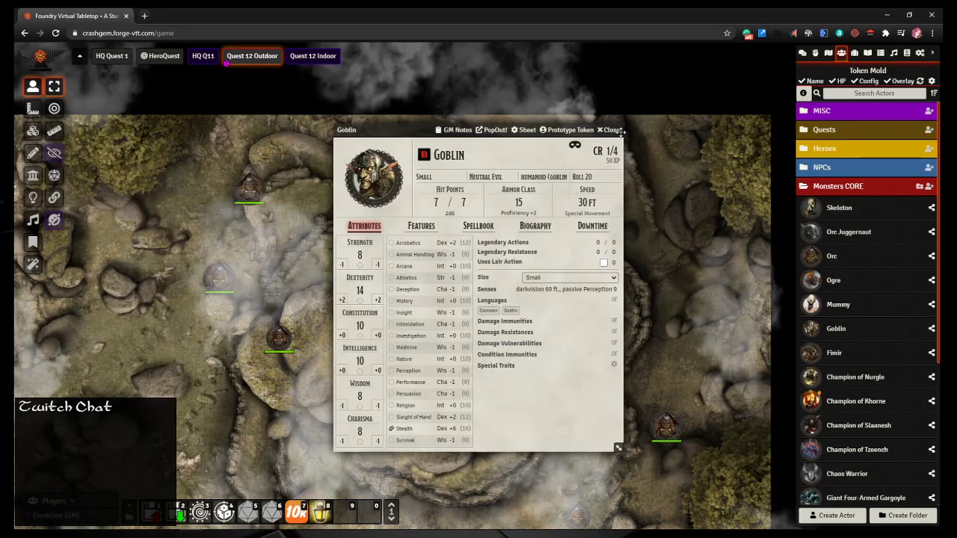
click(612, 129)
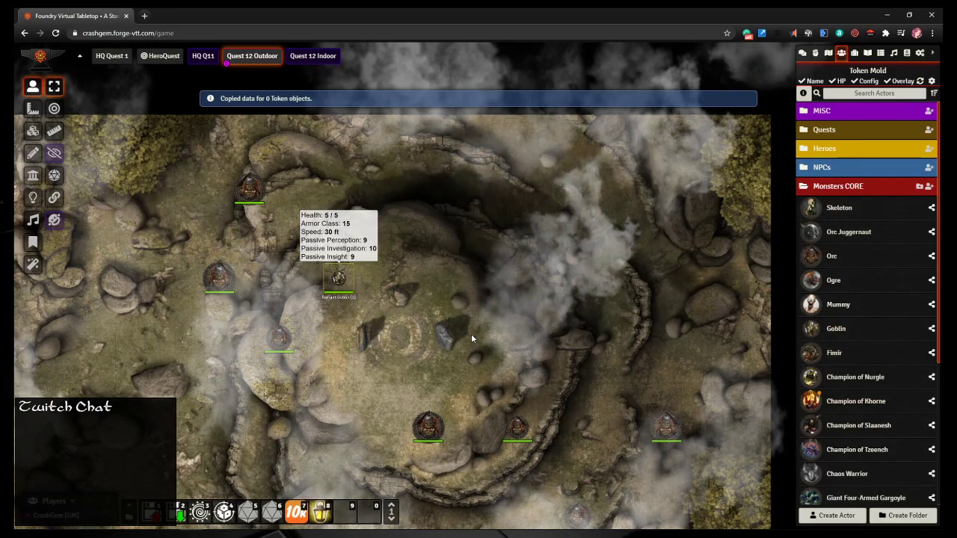
click(486, 351)
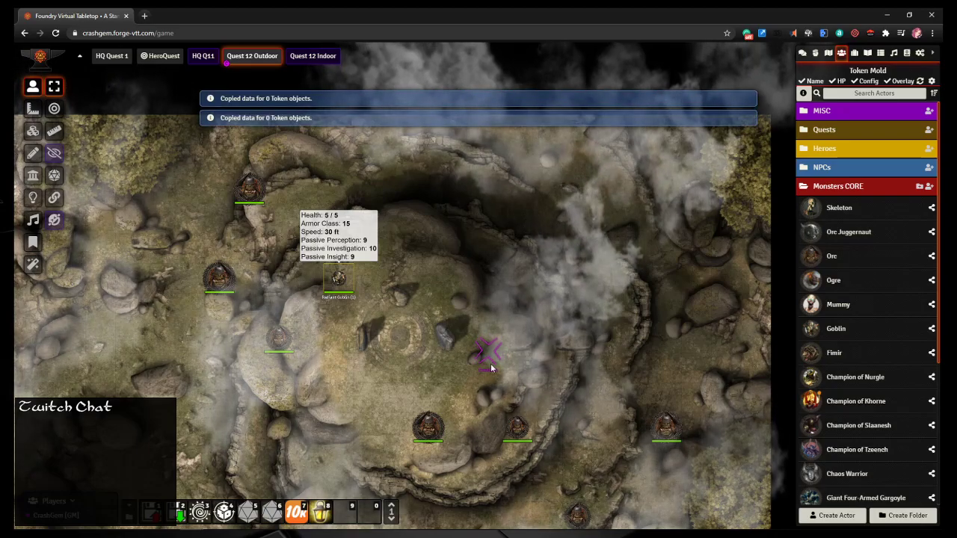
click(338, 280)
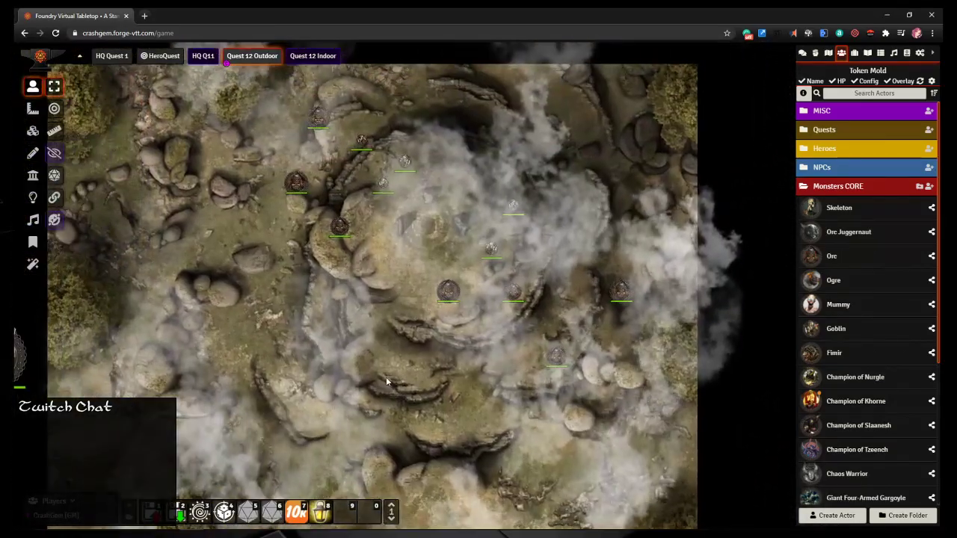
Step: Expand the Heroes actor folder and pan to show the party and monsters
scroll(down, 3)
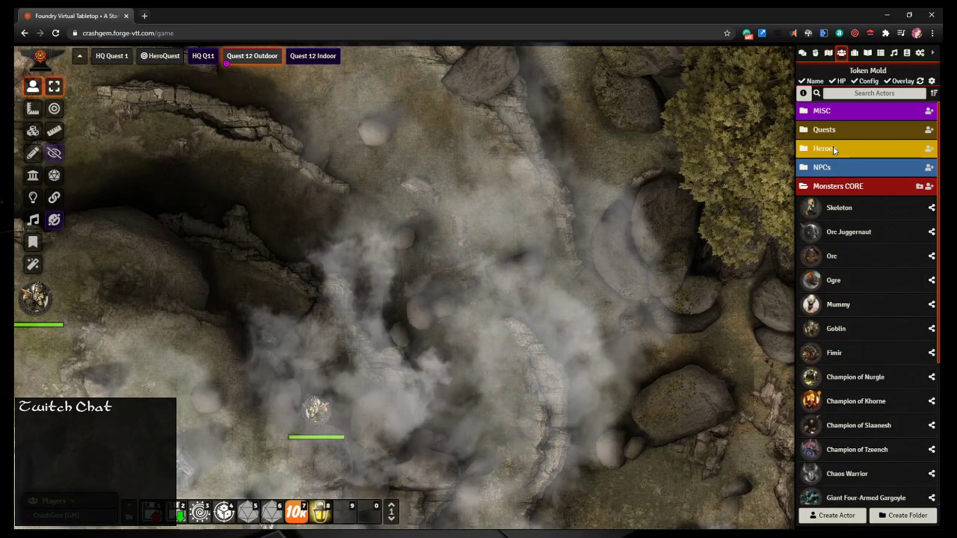
click(823, 148)
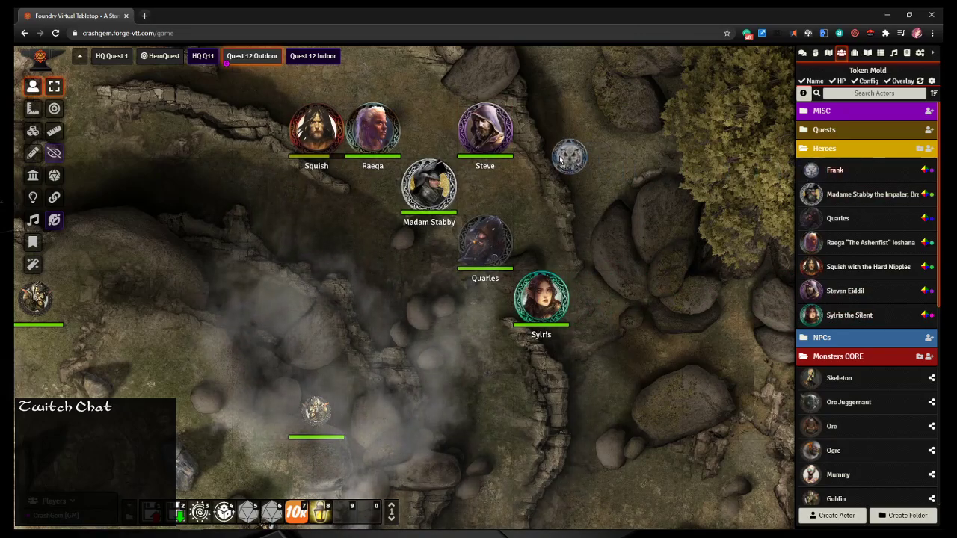
drag(568, 157, 429, 131)
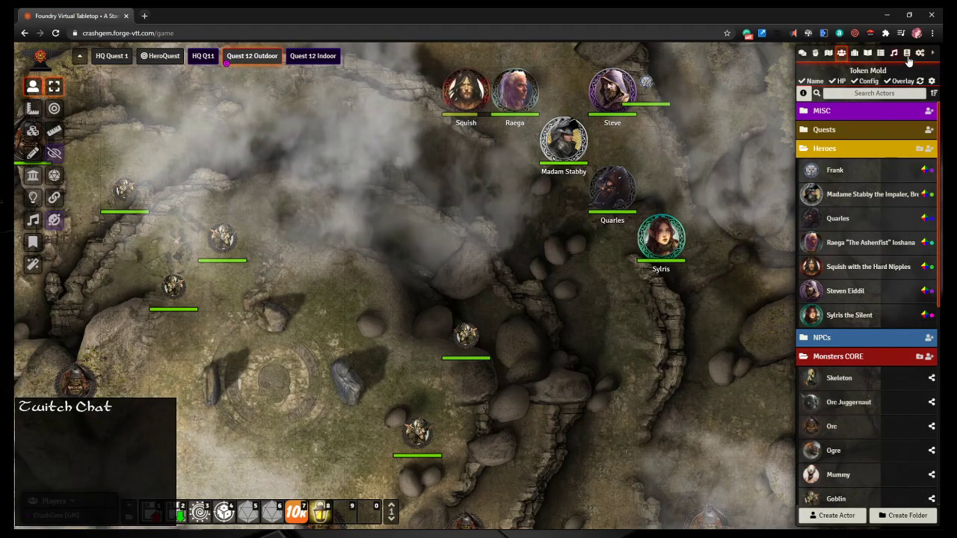
Step: Configure the Quest 12 Outdoor scene from the Scenes list and review its Access settings
click(828, 52)
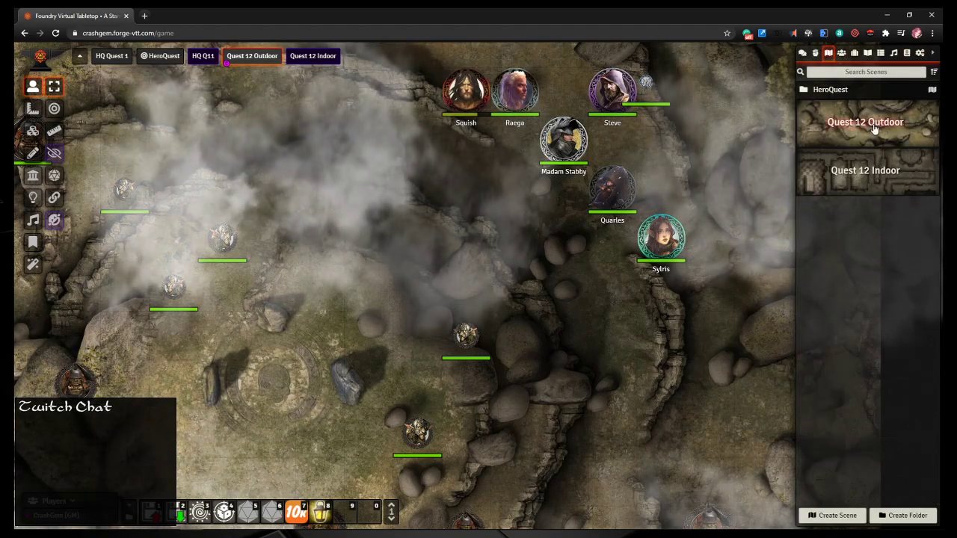
right_click(865, 122)
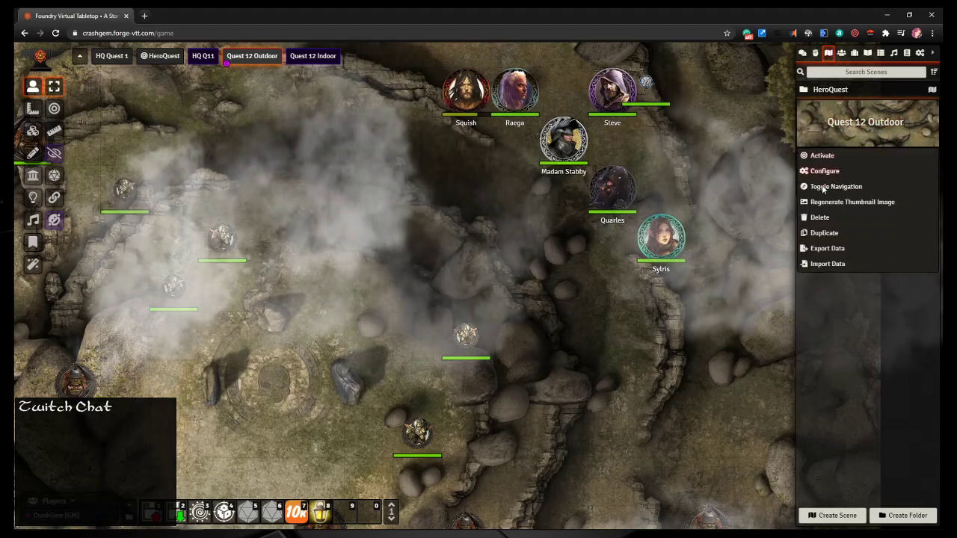
click(825, 171)
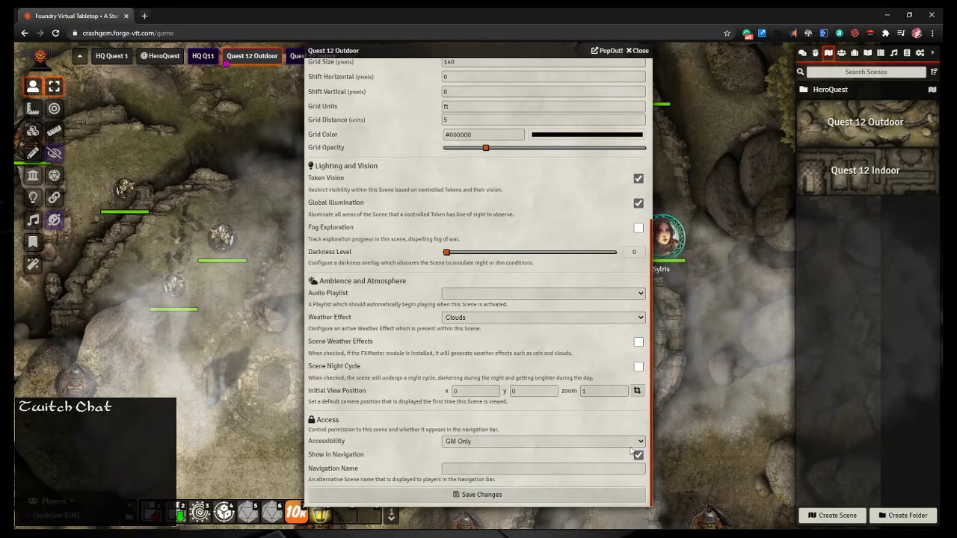
click(636, 390)
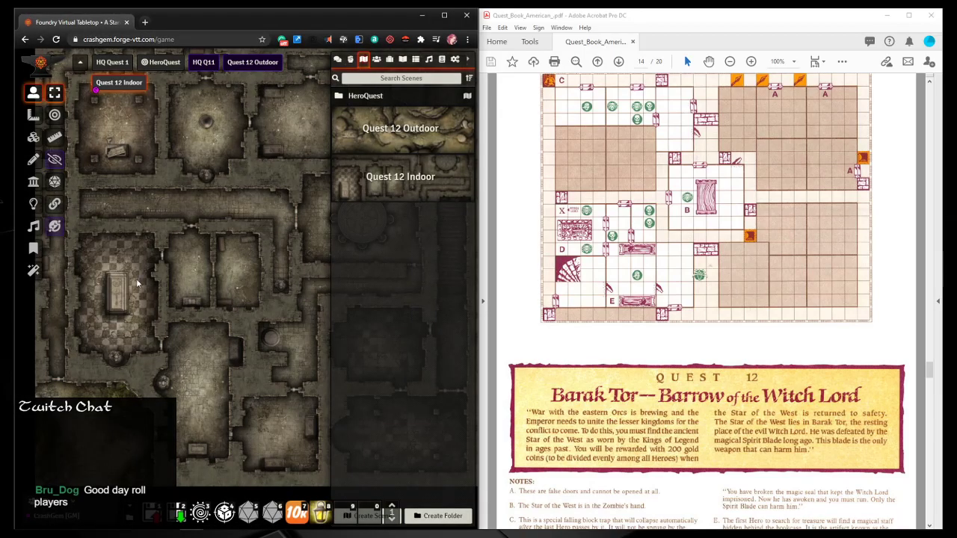
mouse_move(123, 299)
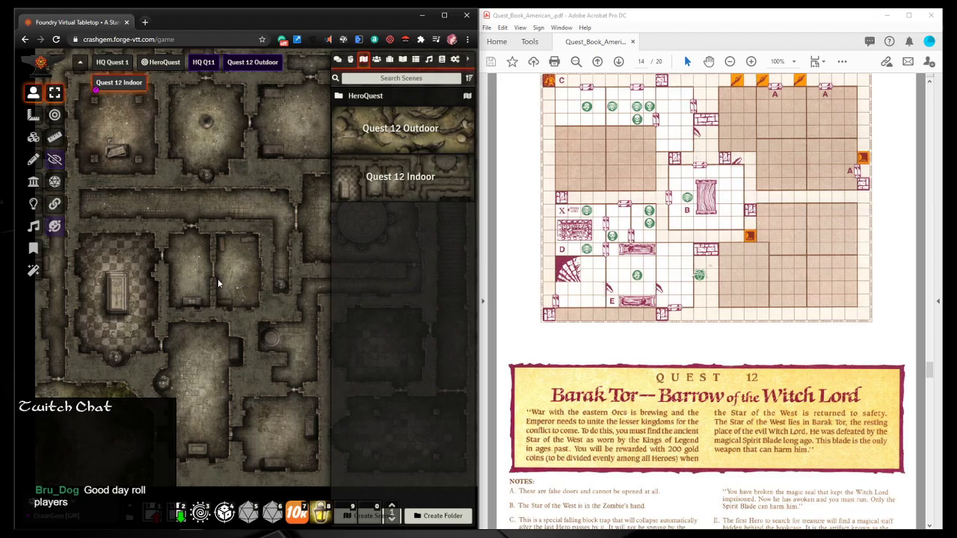
mouse_move(205, 406)
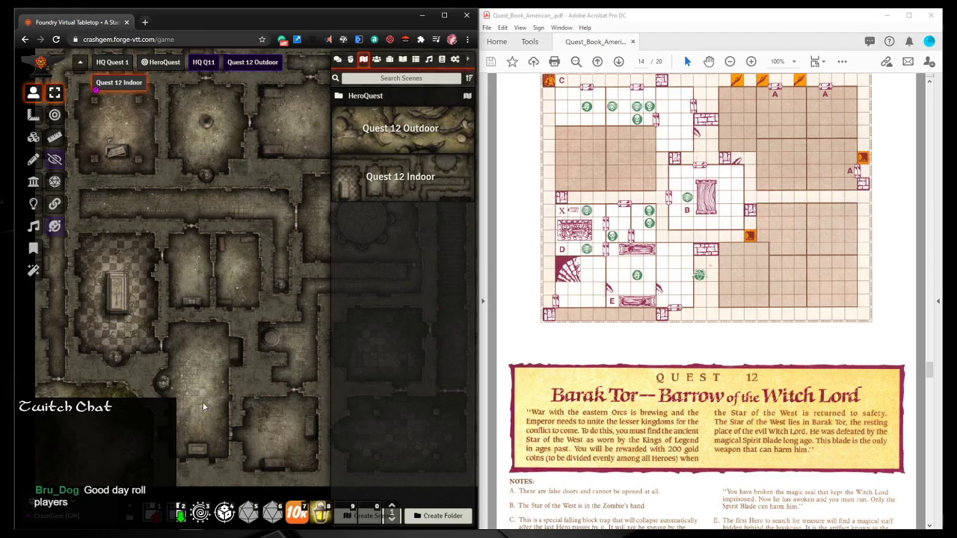
mouse_move(214, 382)
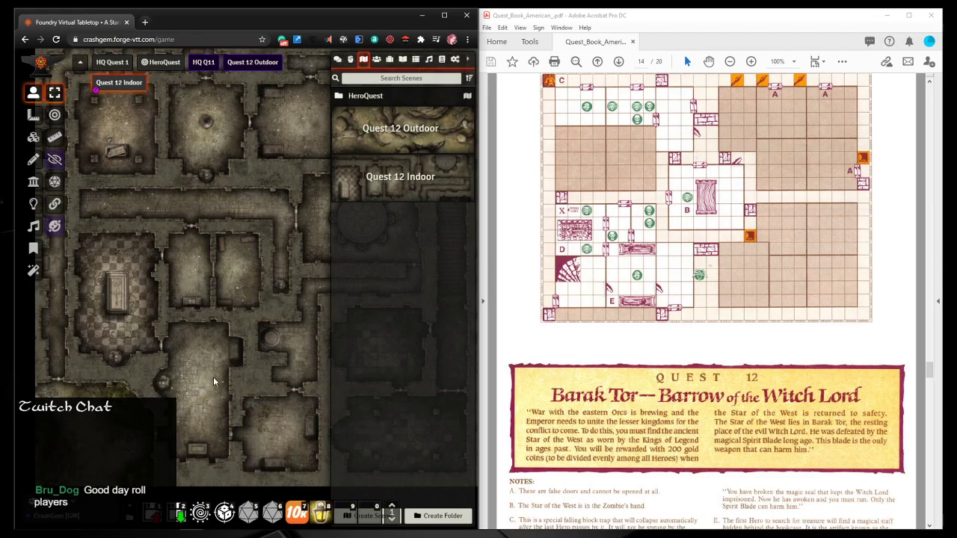
mouse_move(205, 396)
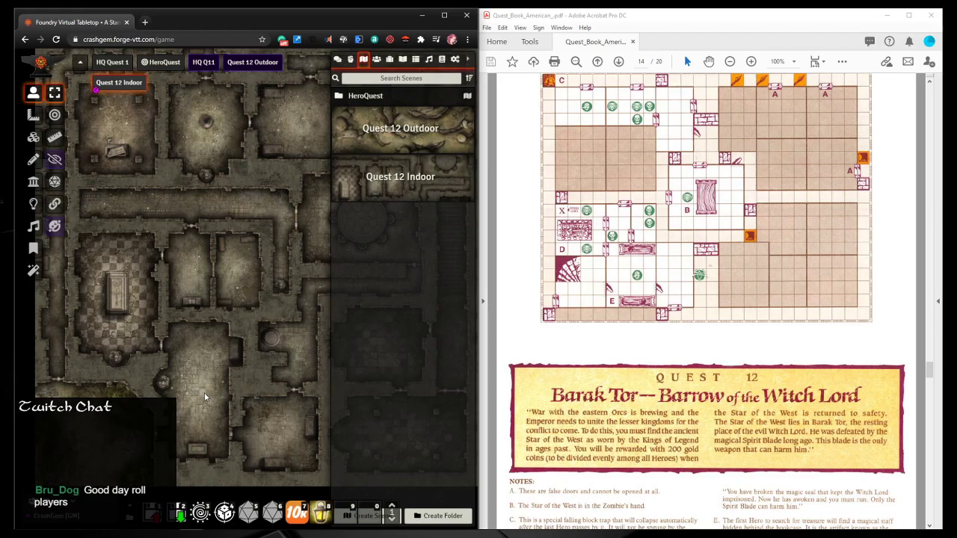
mouse_move(271, 342)
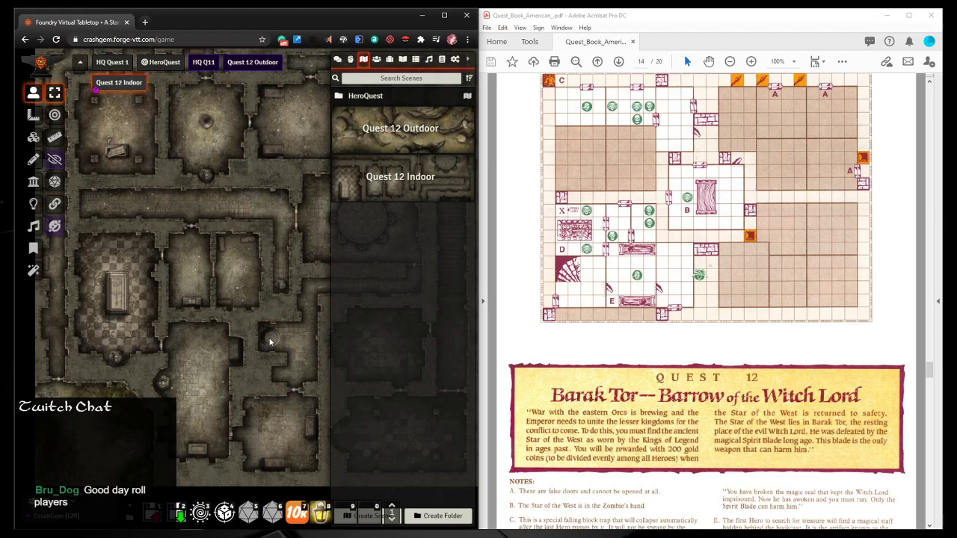
mouse_move(270, 338)
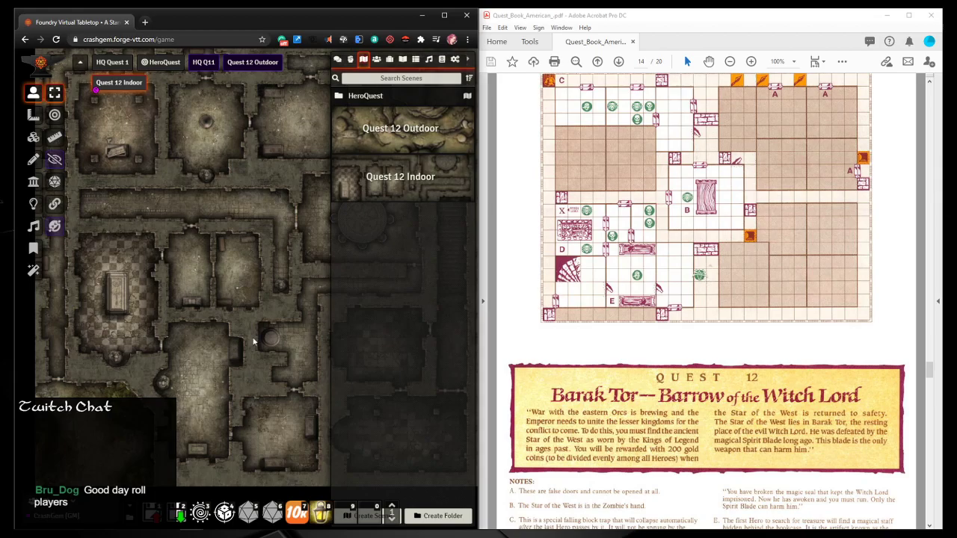
mouse_move(284, 341)
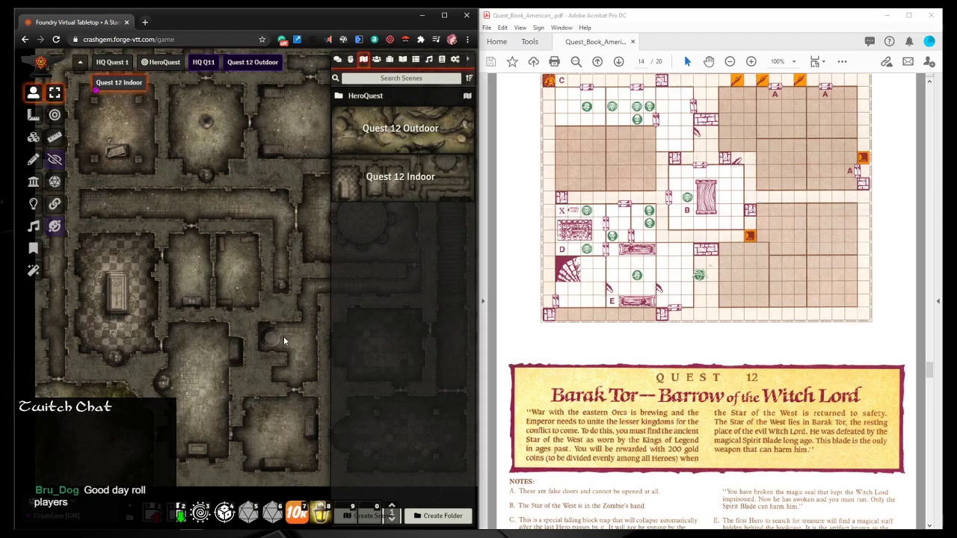
mouse_move(439, 430)
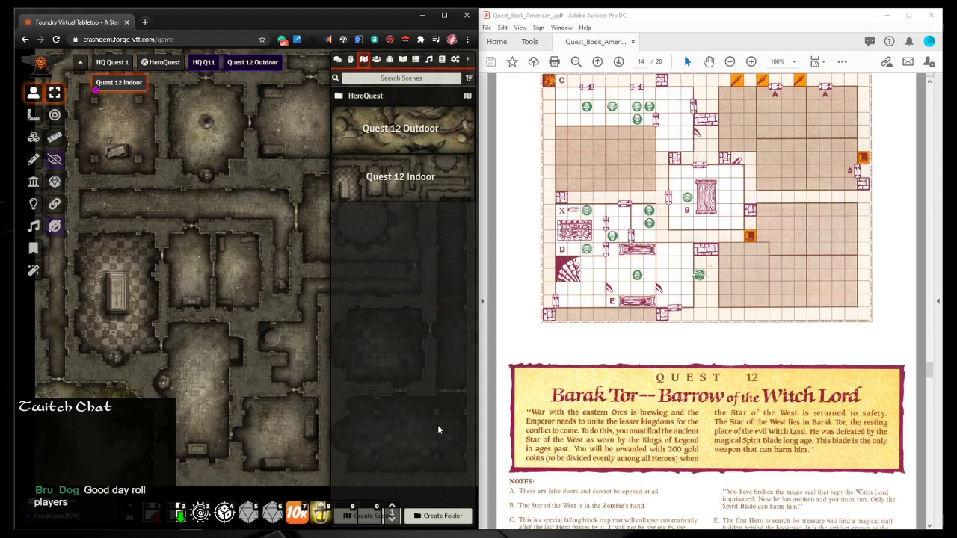
mouse_move(433, 362)
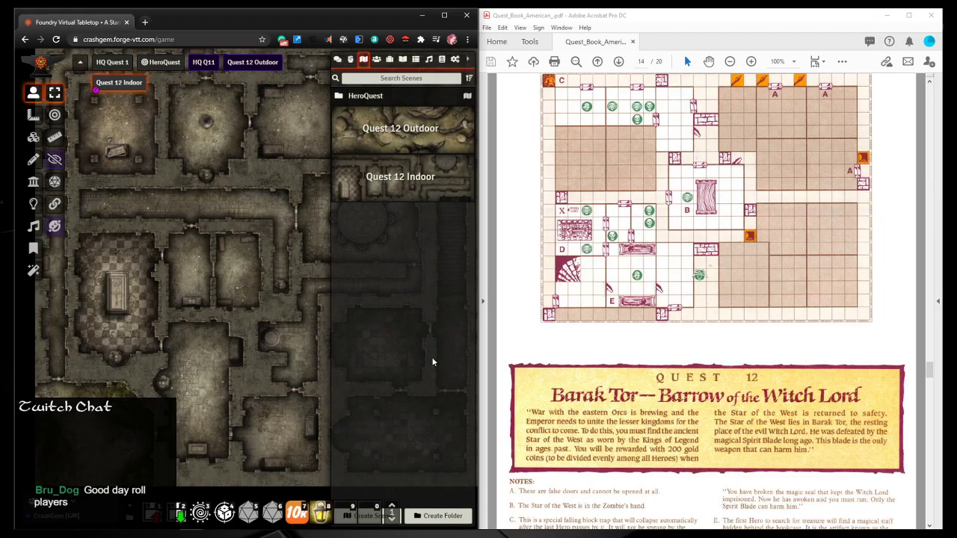
mouse_move(373, 257)
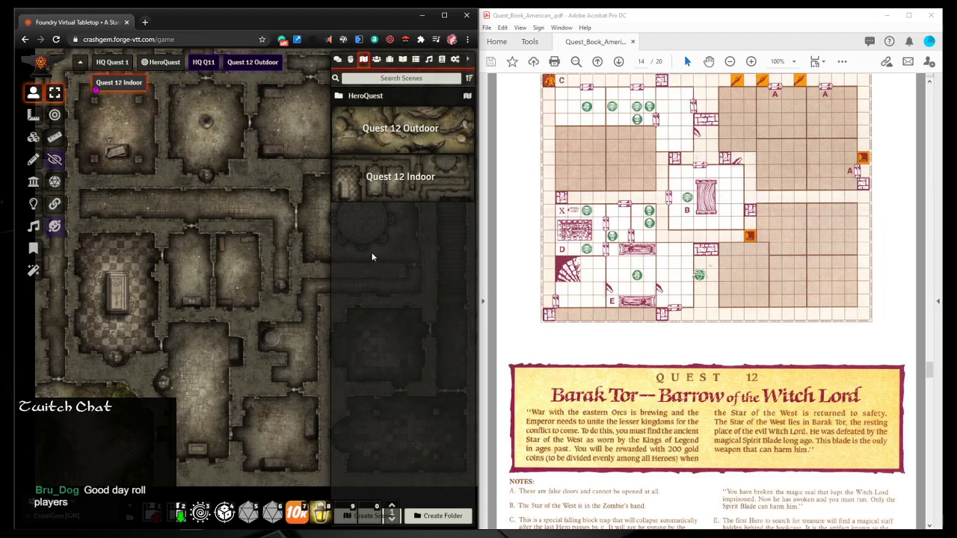
mouse_move(364, 229)
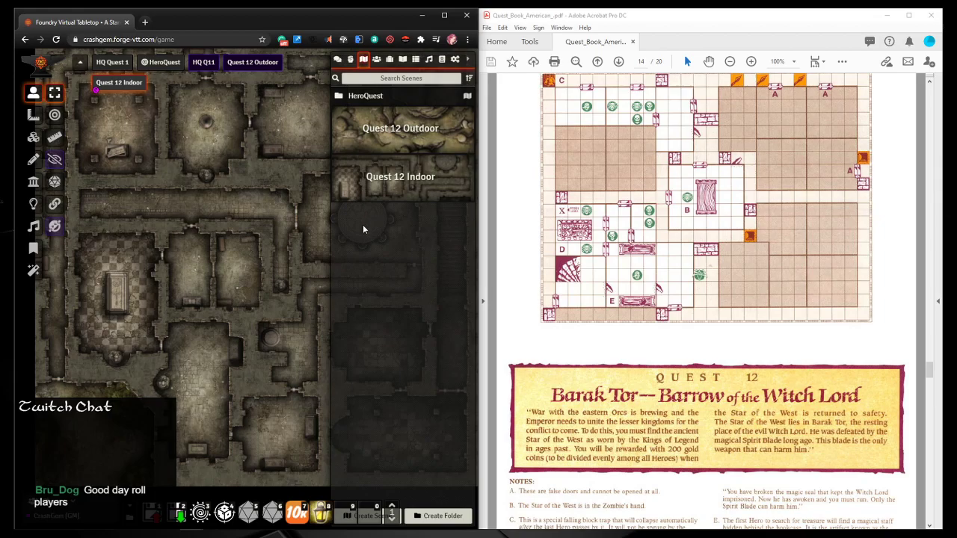
mouse_move(725, 235)
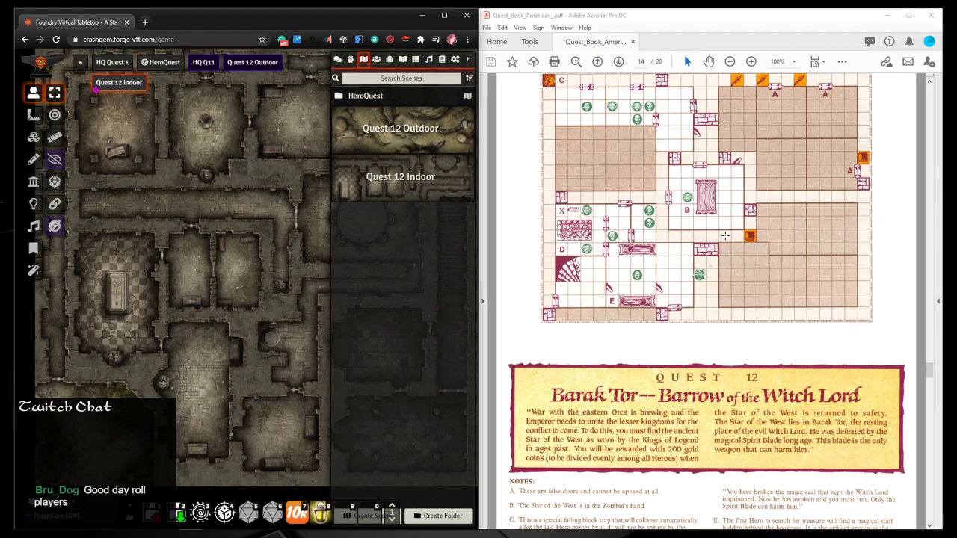
mouse_move(523, 184)
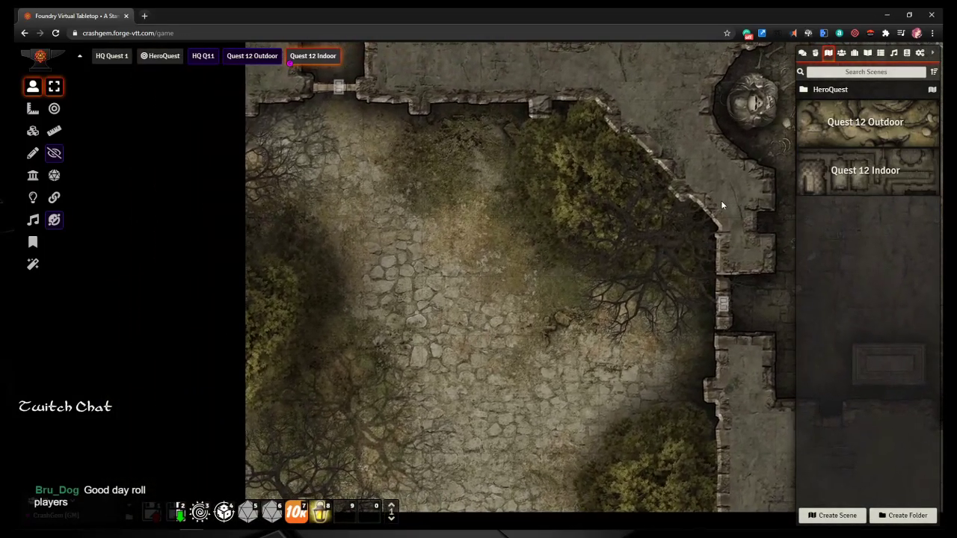
Step: Drag a hero from the Heroes folder into the courtyard and place Frank's owl token beside the party
click(842, 52)
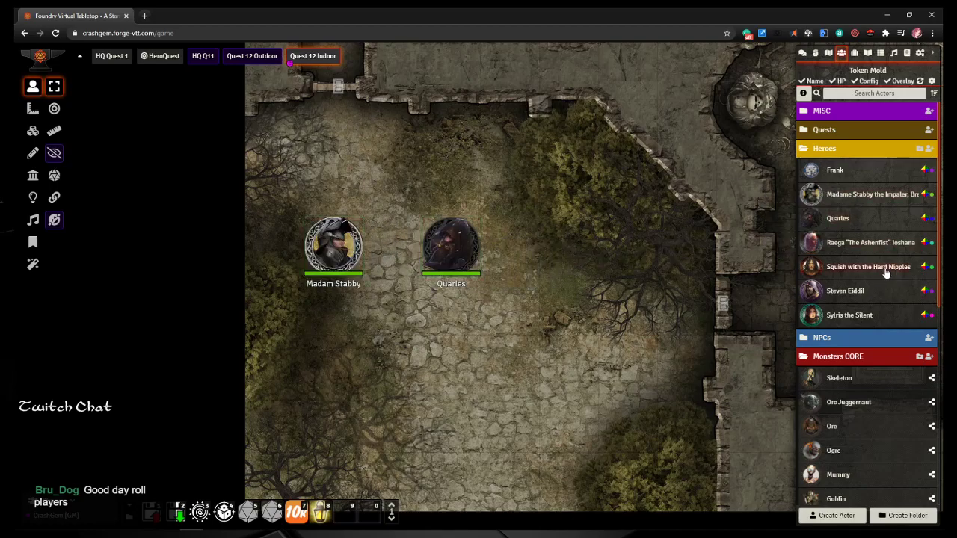
drag(812, 242, 391, 307)
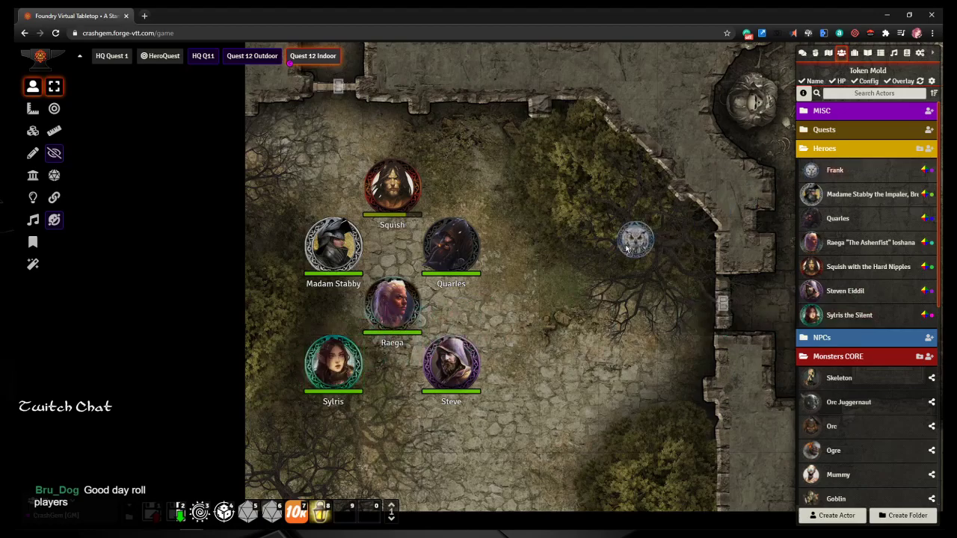
drag(636, 240, 509, 306)
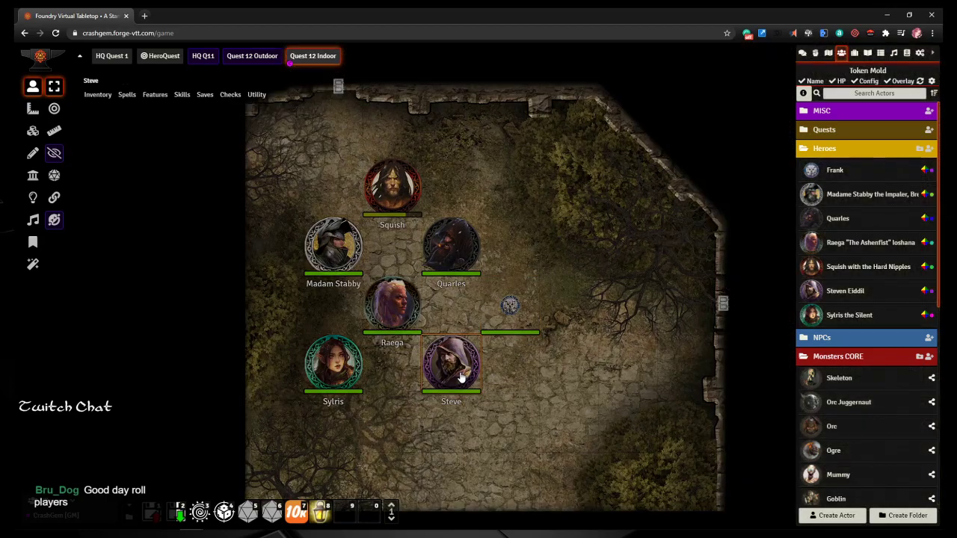
Step: Inspect the placed Frank owl token's character sheet in the courtyard
click(510, 307)
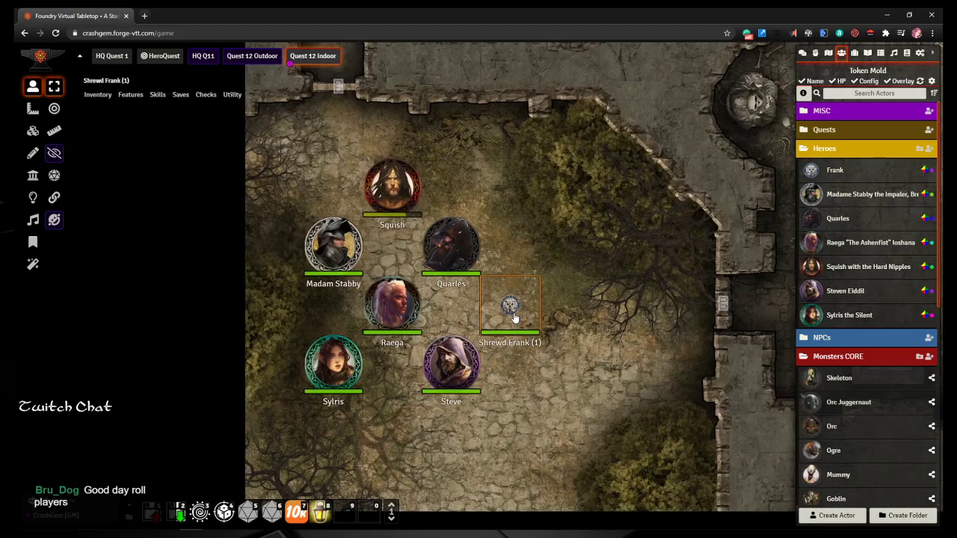
double_click(510, 305)
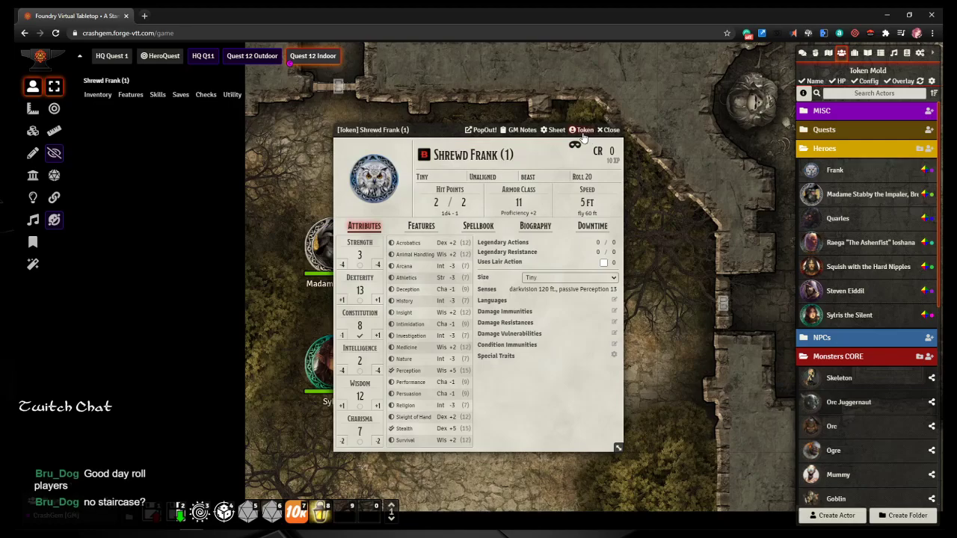
click(608, 129)
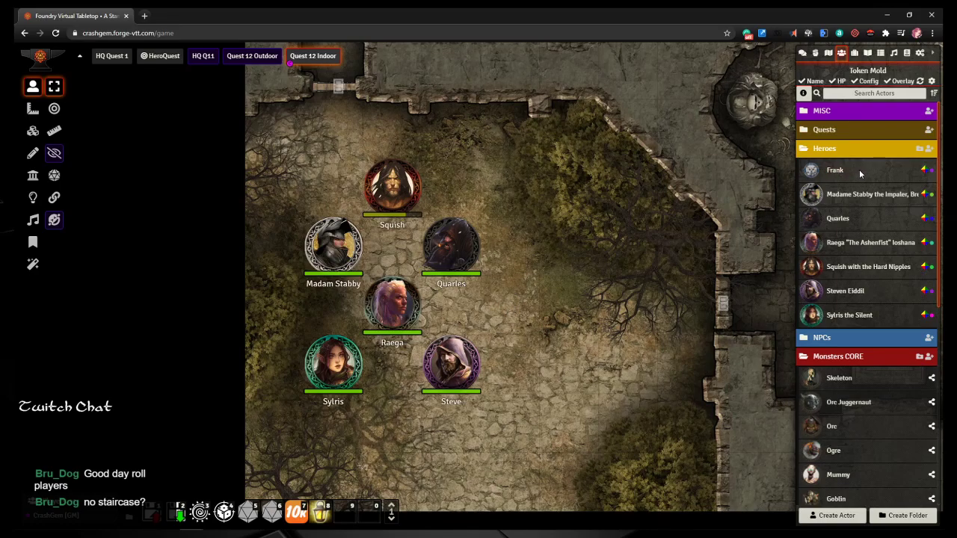
Step: Save updated vision settings on Frank's prototype token and close his sheet
double_click(835, 170)
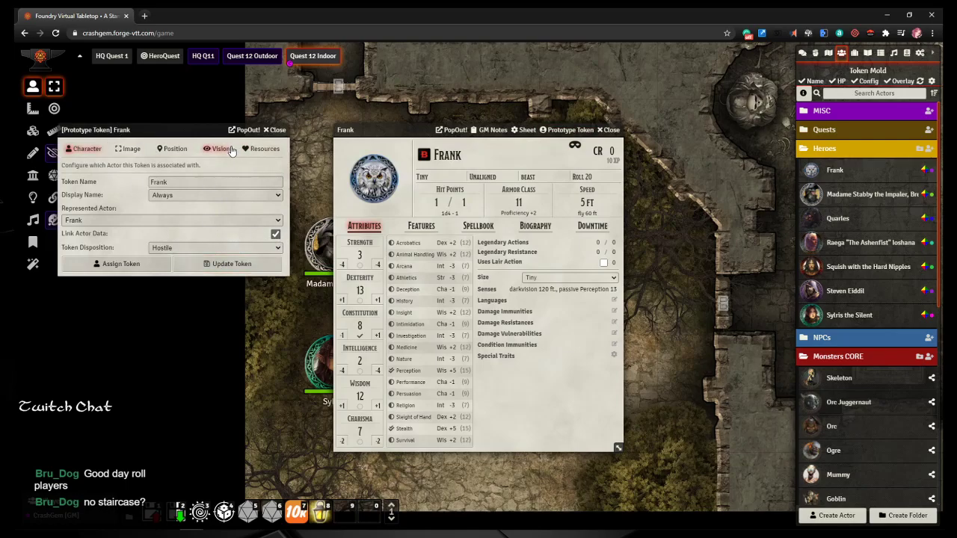
click(221, 148)
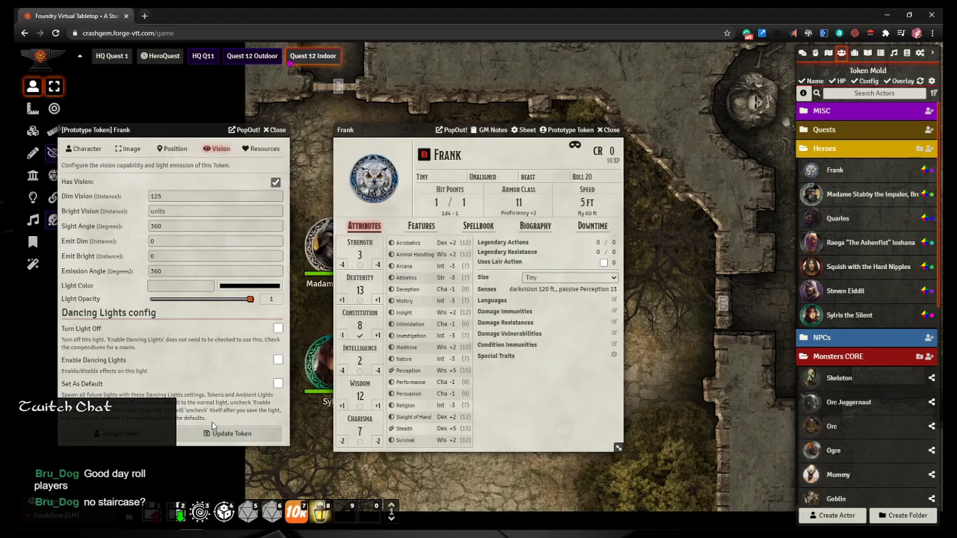
click(275, 129)
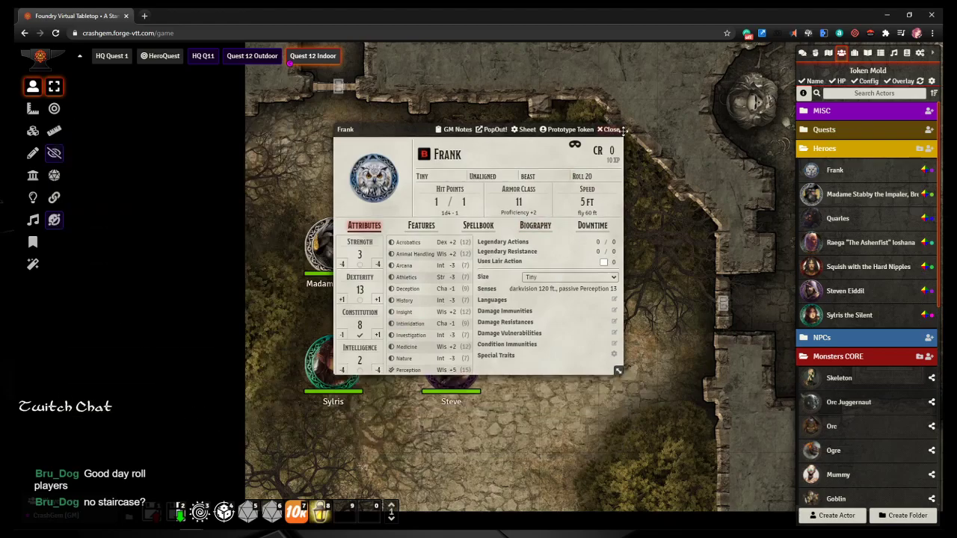
click(611, 129)
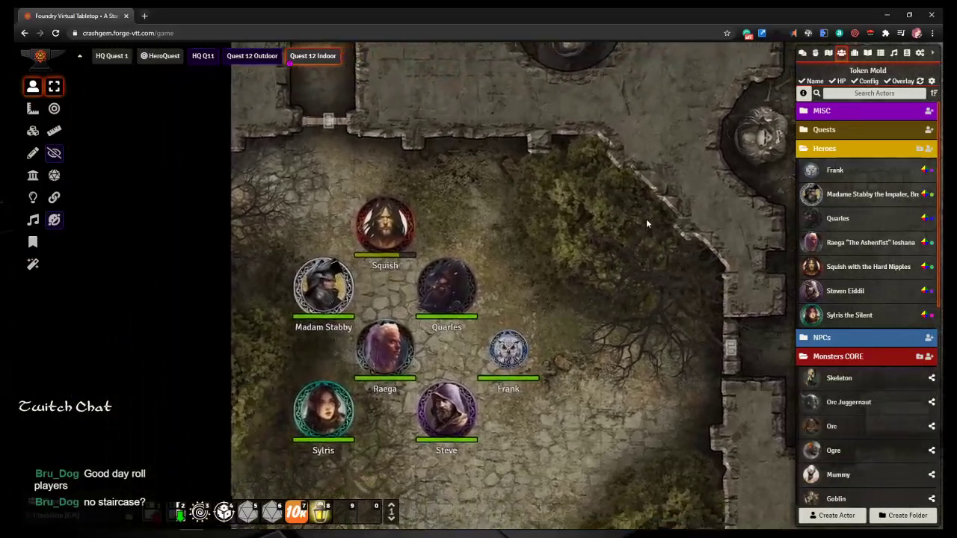
Step: Open Quest 12 Indoor's scene configuration, scroll through its settings, and save changes
scroll(up, 3)
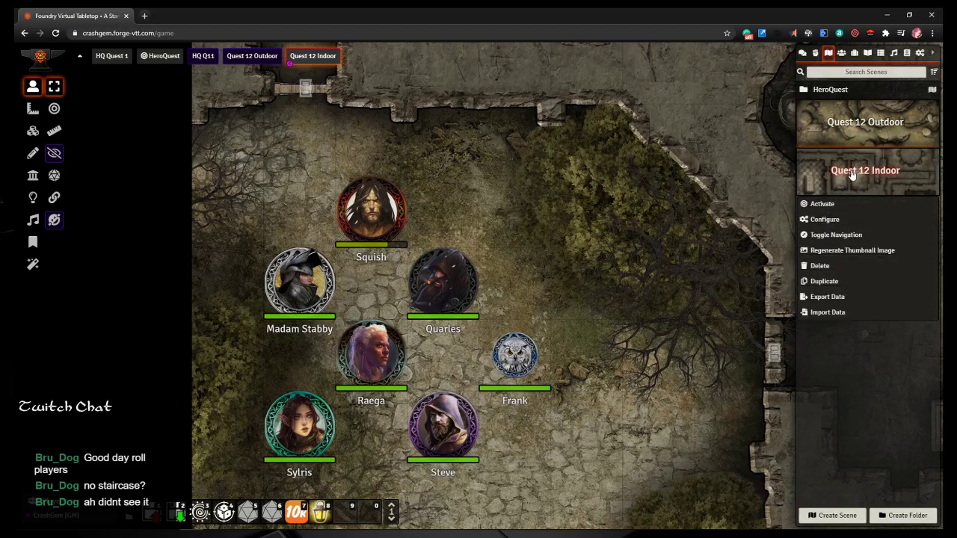
click(825, 219)
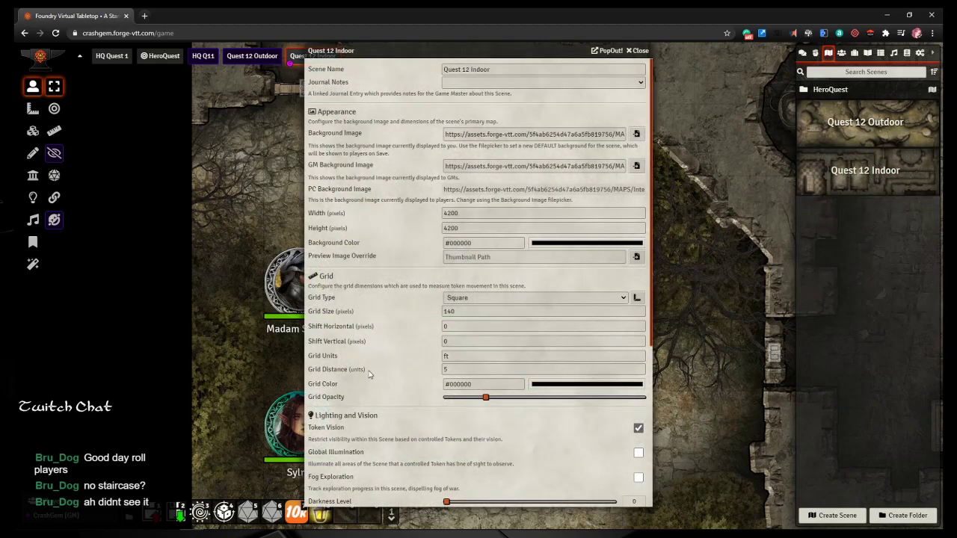
scroll(down, 3)
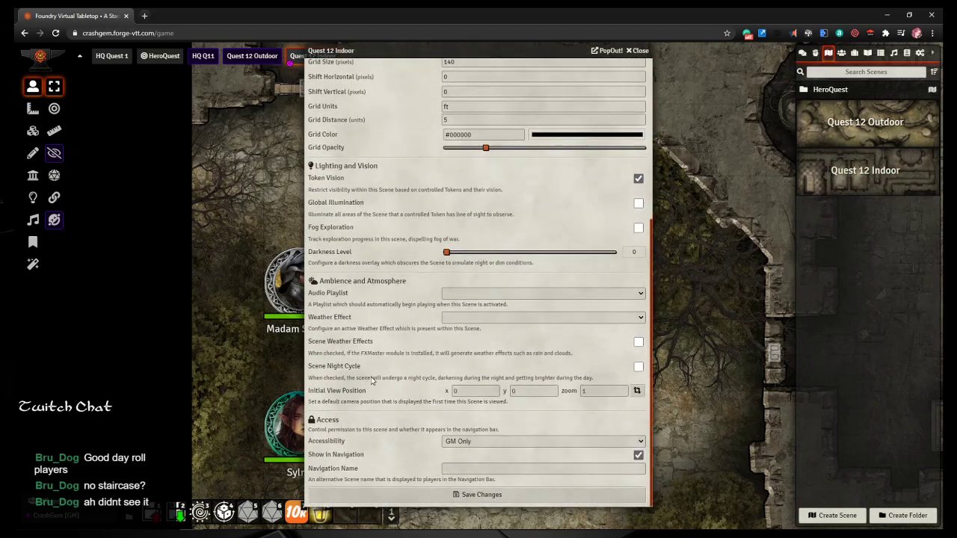
click(637, 390)
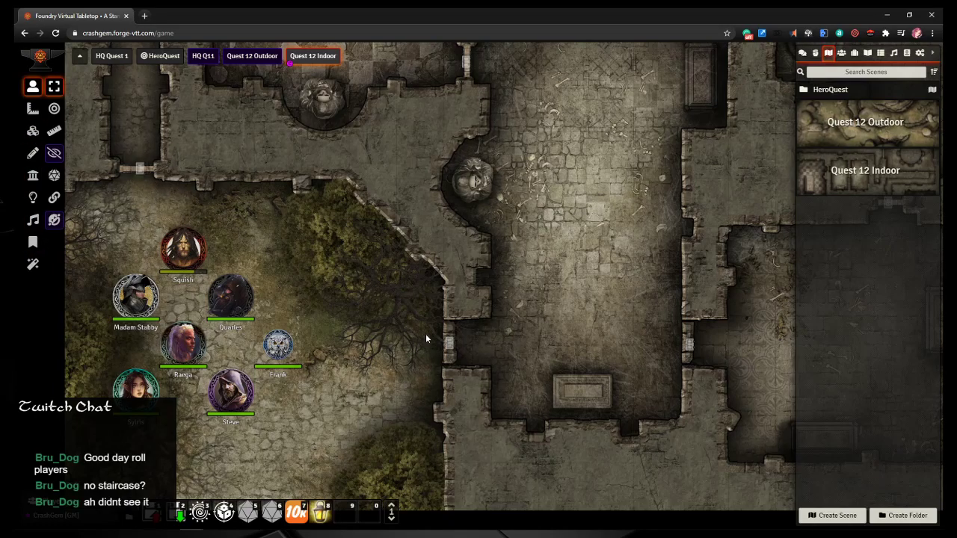
mouse_move(511, 309)
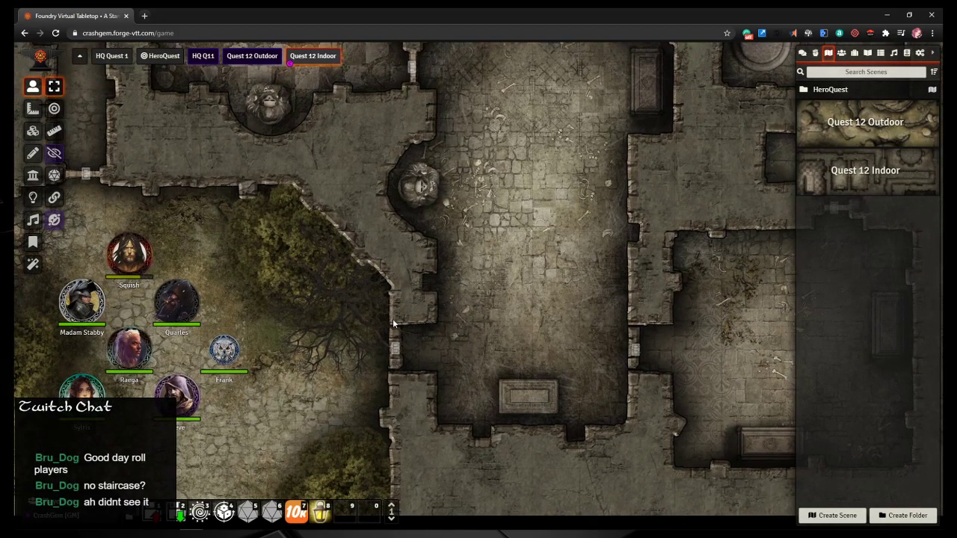
mouse_move(396, 352)
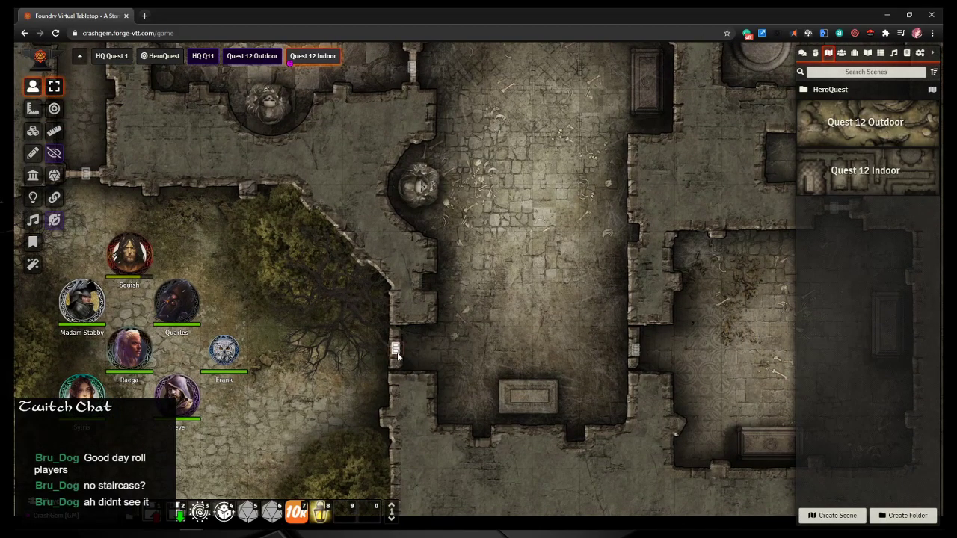
mouse_move(505, 340)
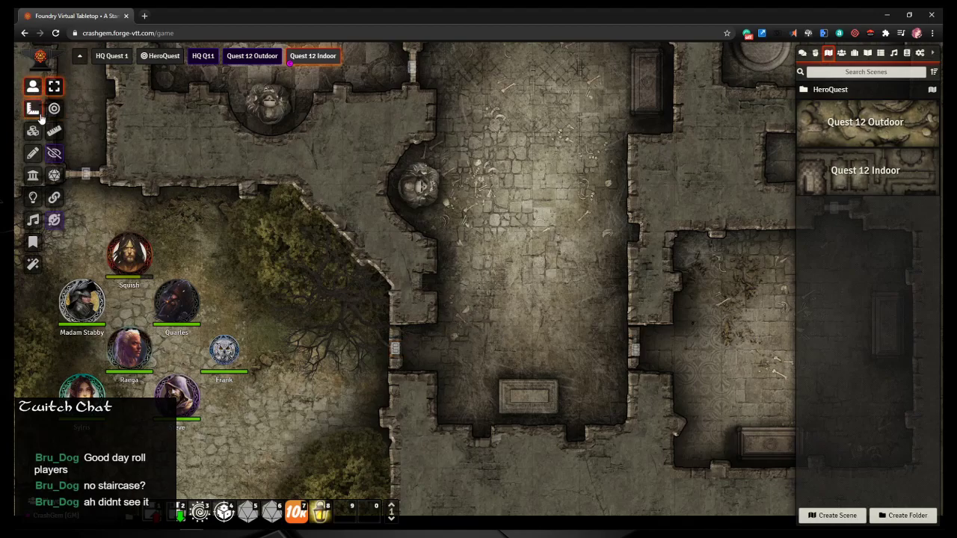
Step: Browse the canvas layers, including journal notes and drawings, ending on the Tile layer
click(33, 85)
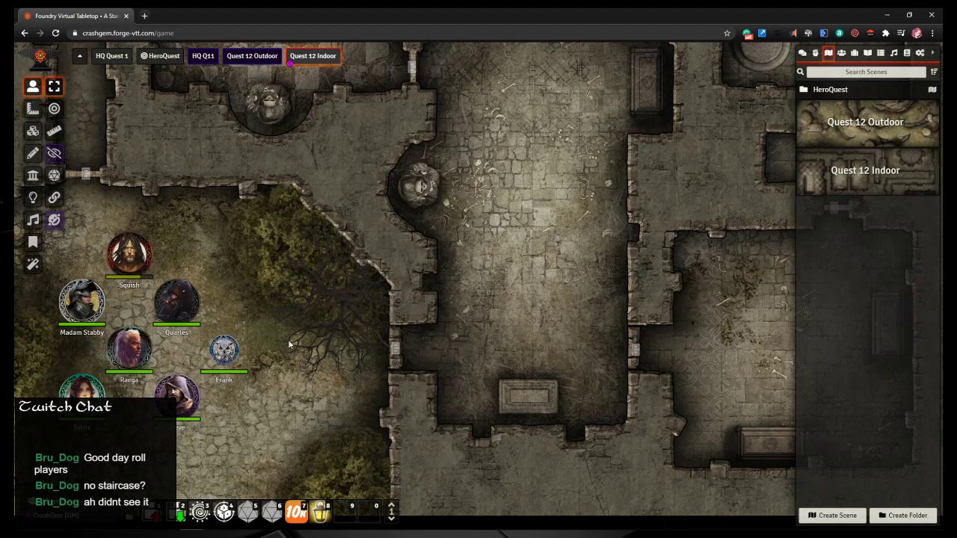
mouse_move(426, 294)
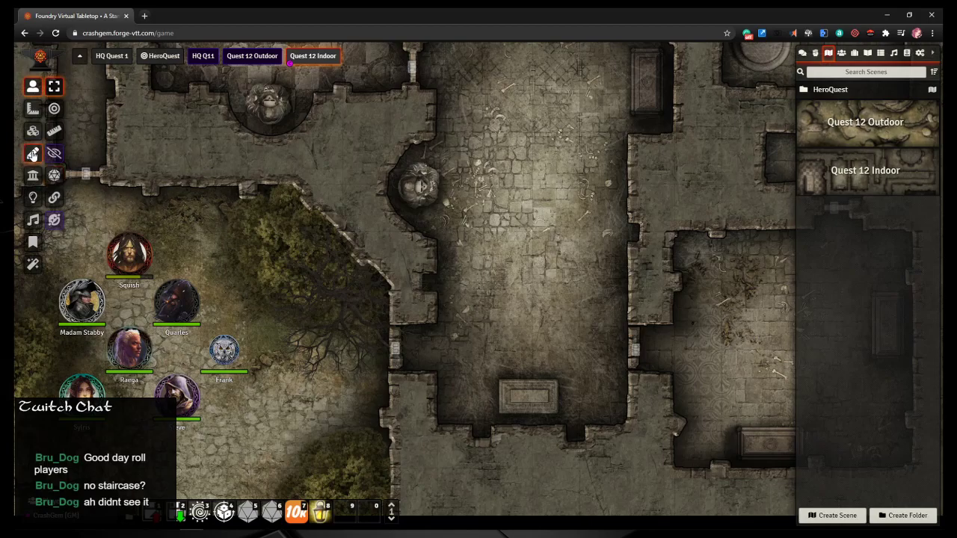
click(33, 152)
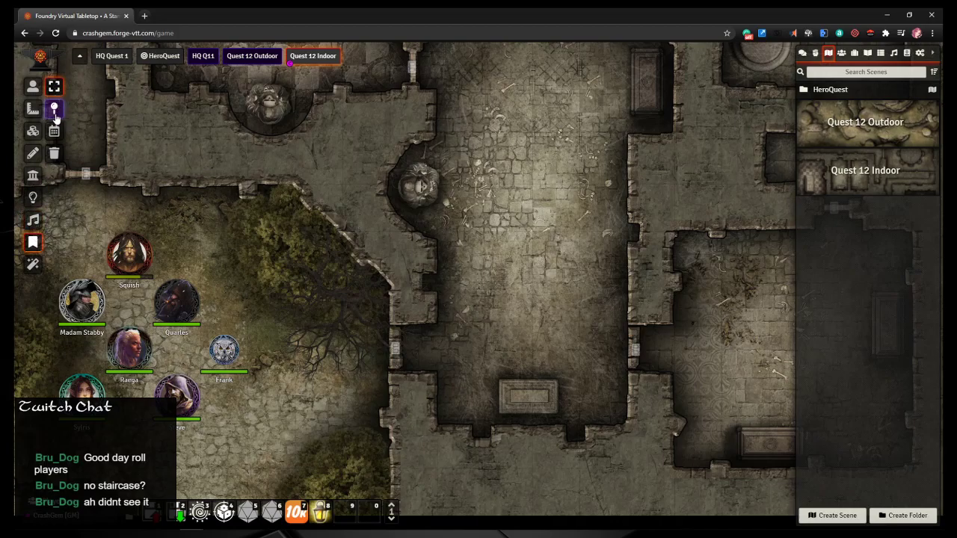
mouse_move(753, 302)
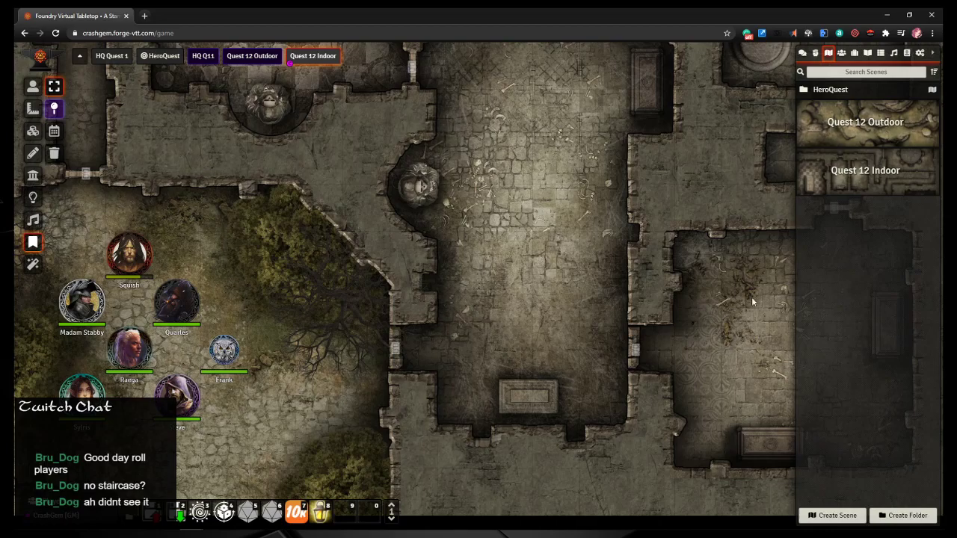
mouse_move(155, 214)
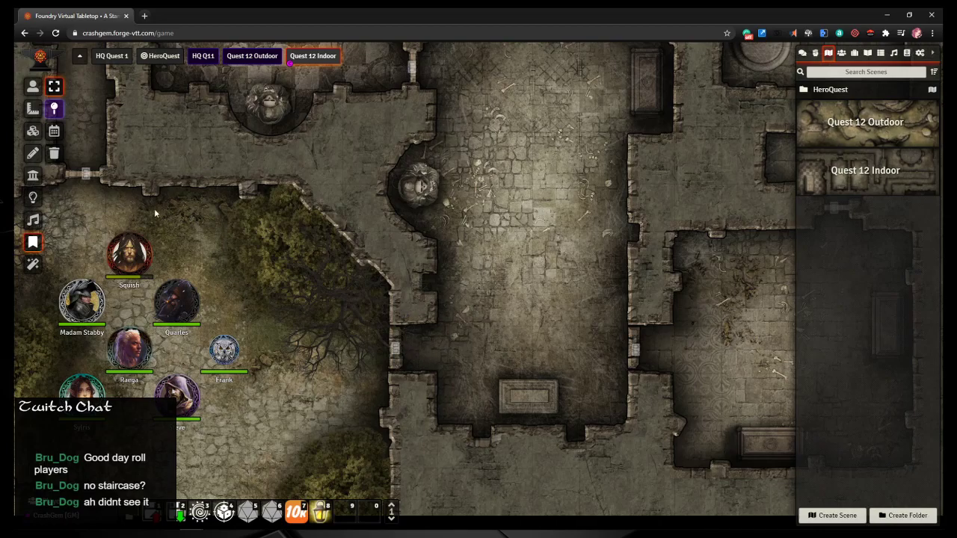
click(33, 153)
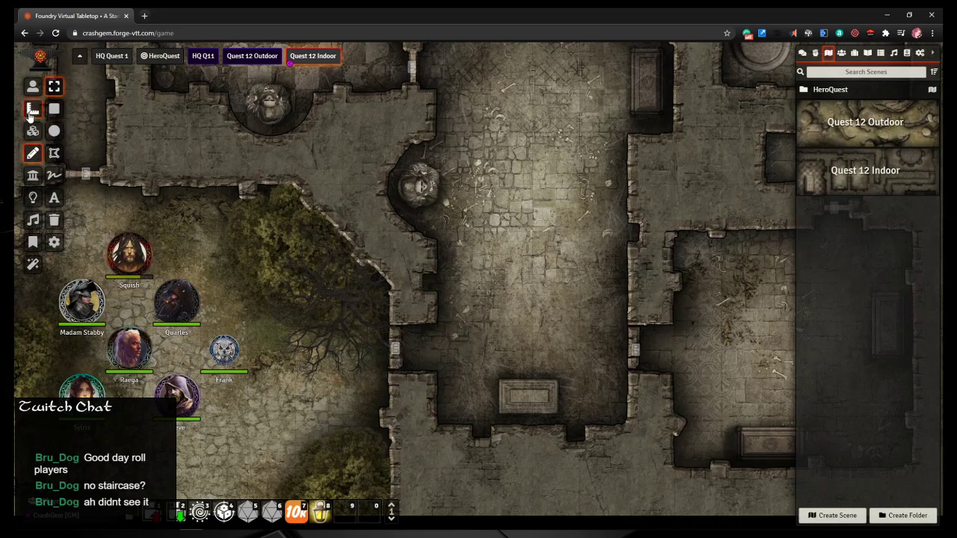
click(33, 108)
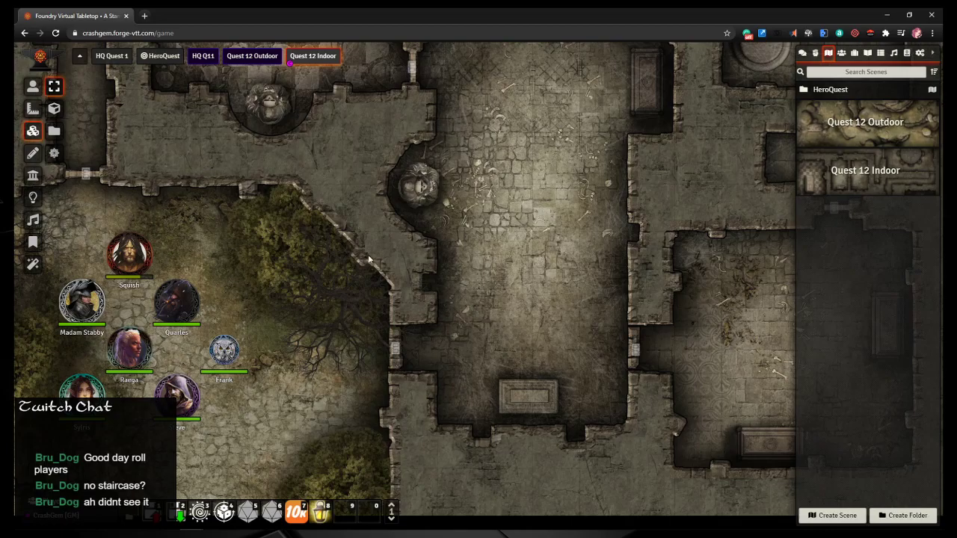
mouse_move(400, 305)
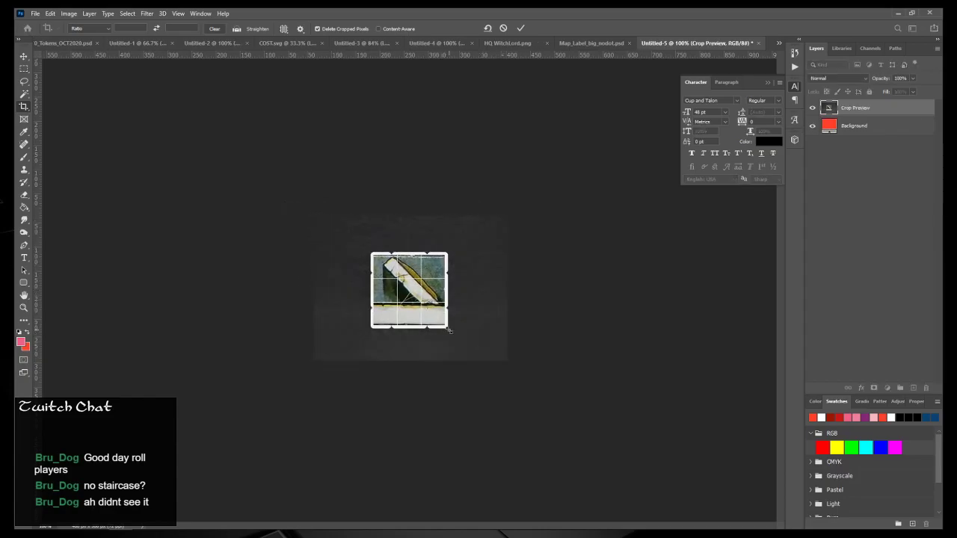
Step: Commit the crop so Untitled-5 becomes a small square rubble tile
click(521, 29)
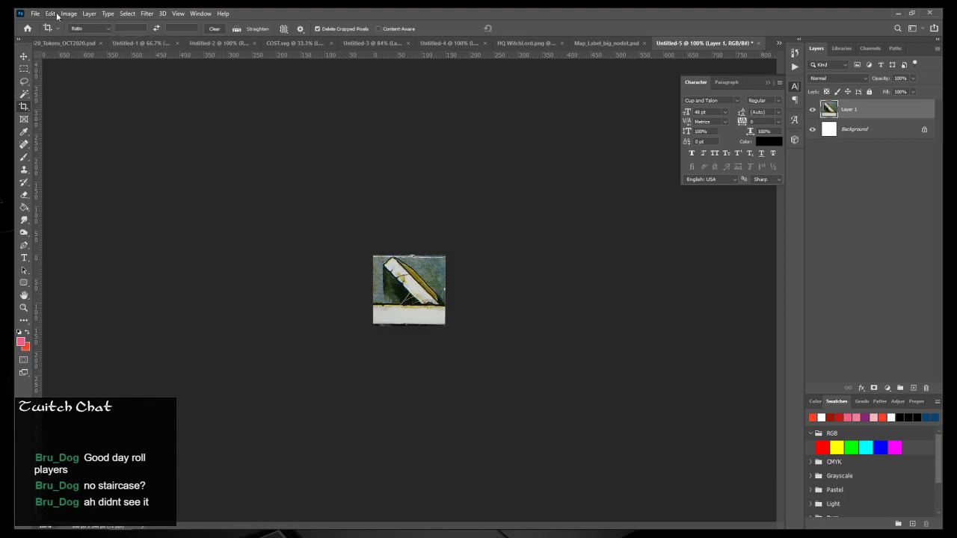
click(68, 13)
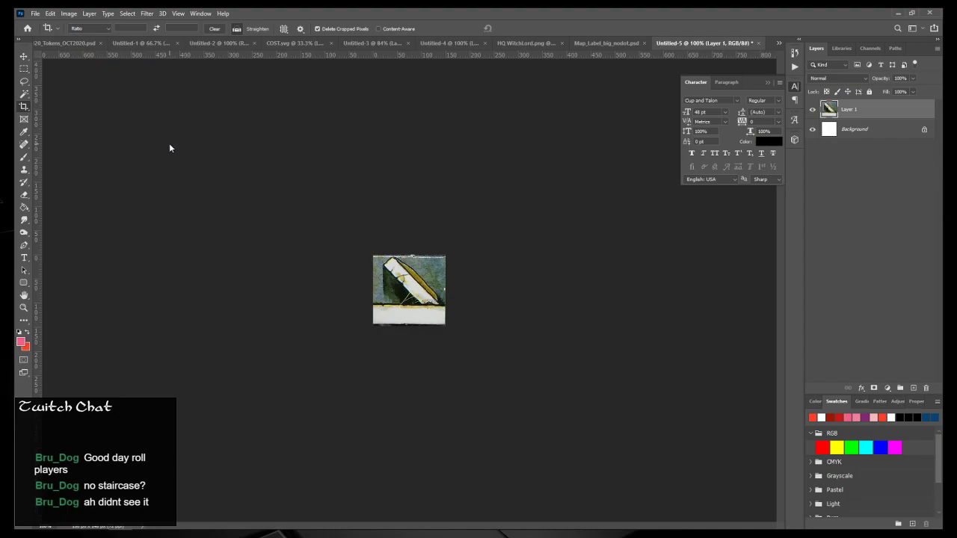
mouse_move(170, 147)
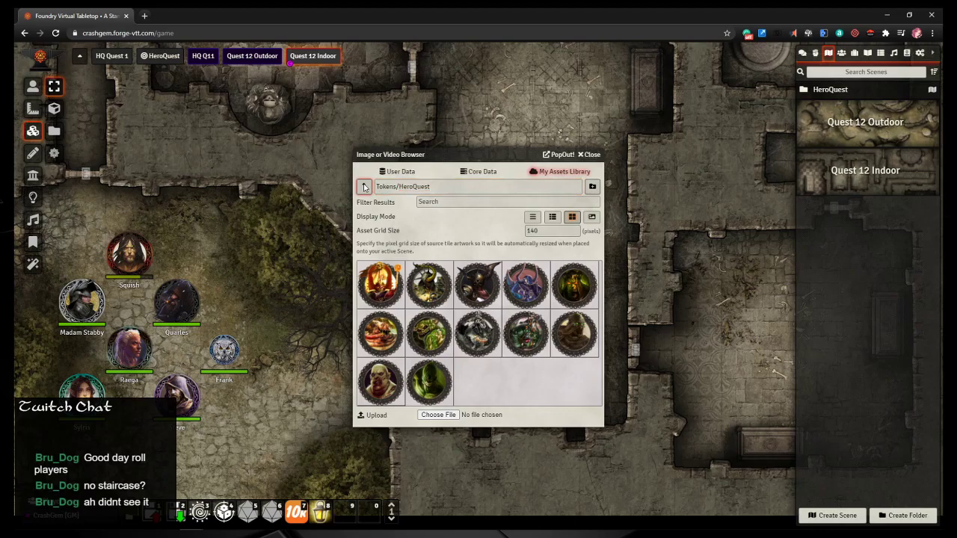
Step: Navigate the Tile Browser up to the library root and into the UI Assets folder
click(365, 186)
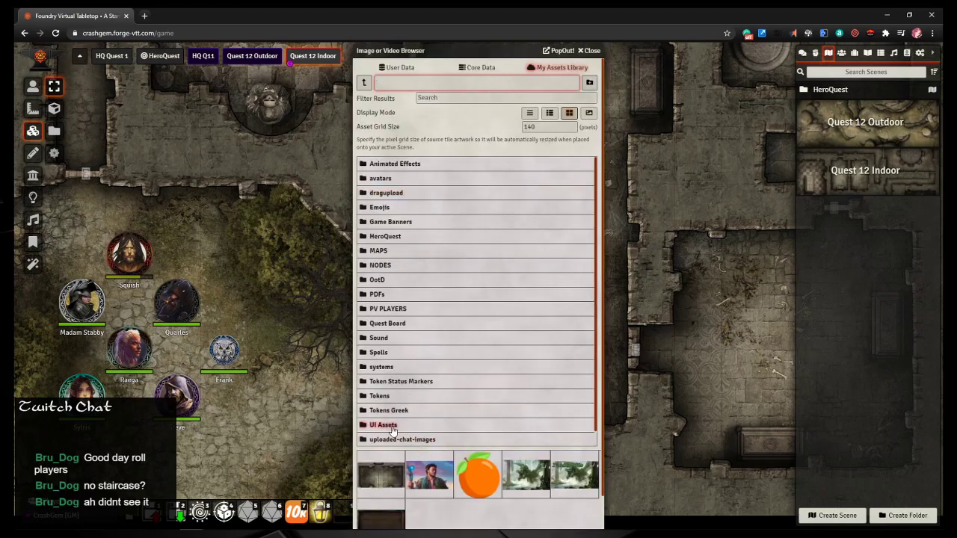
click(383, 425)
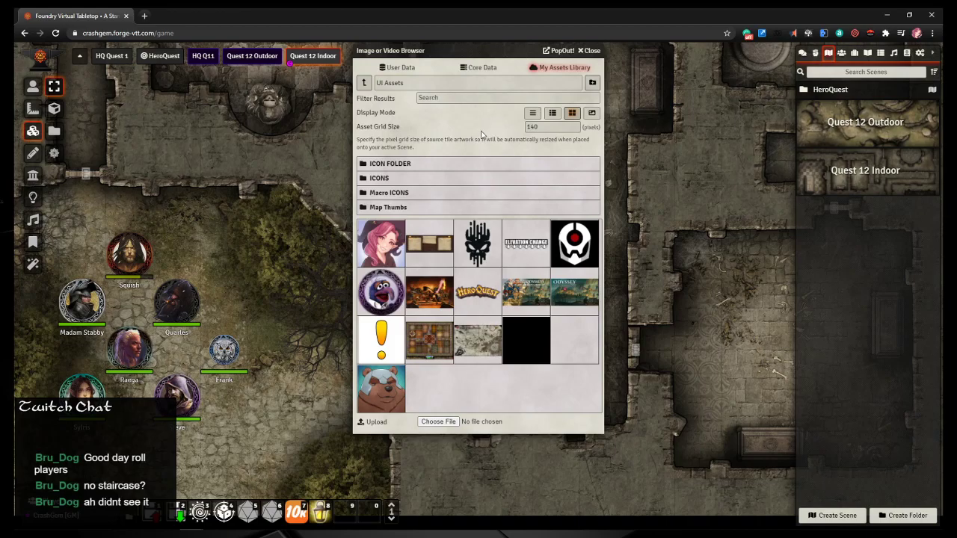
mouse_move(456, 409)
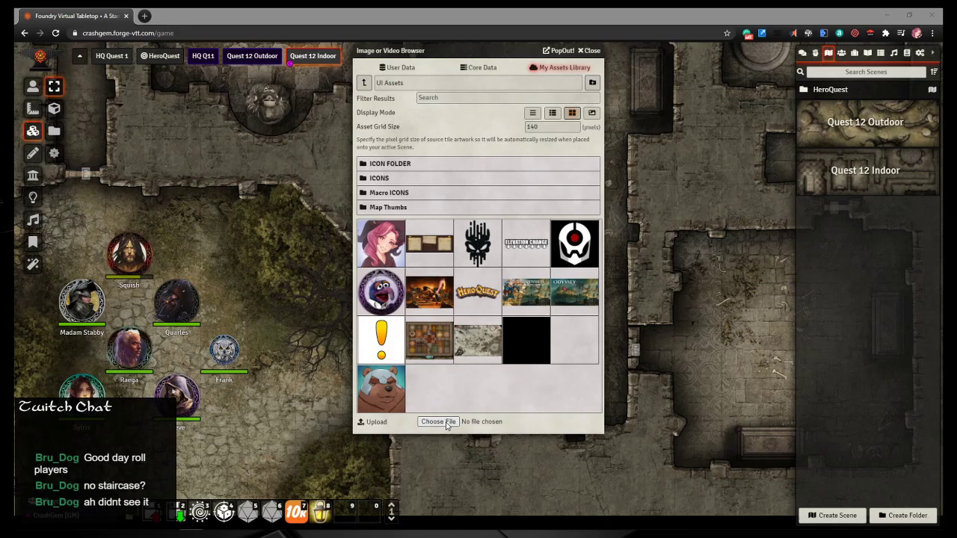
mouse_move(447, 426)
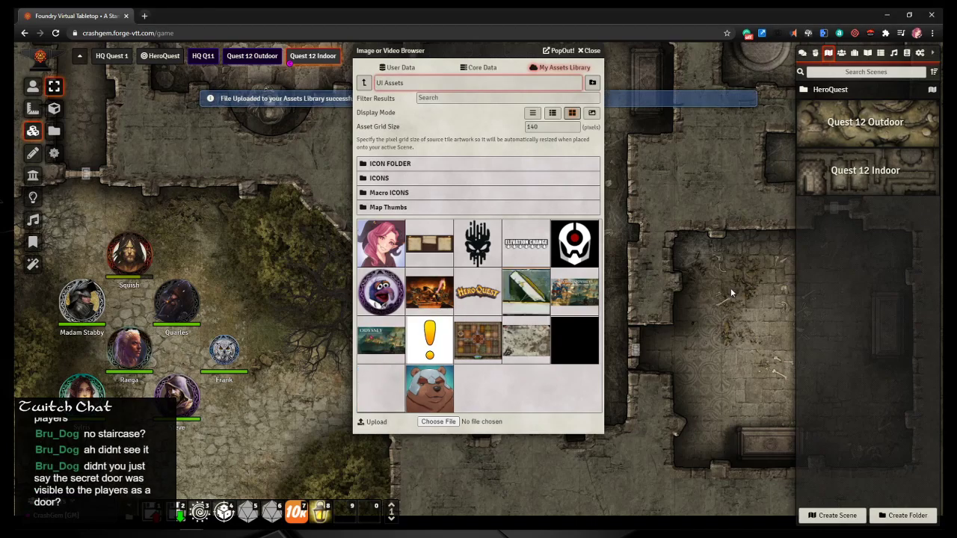
mouse_move(704, 299)
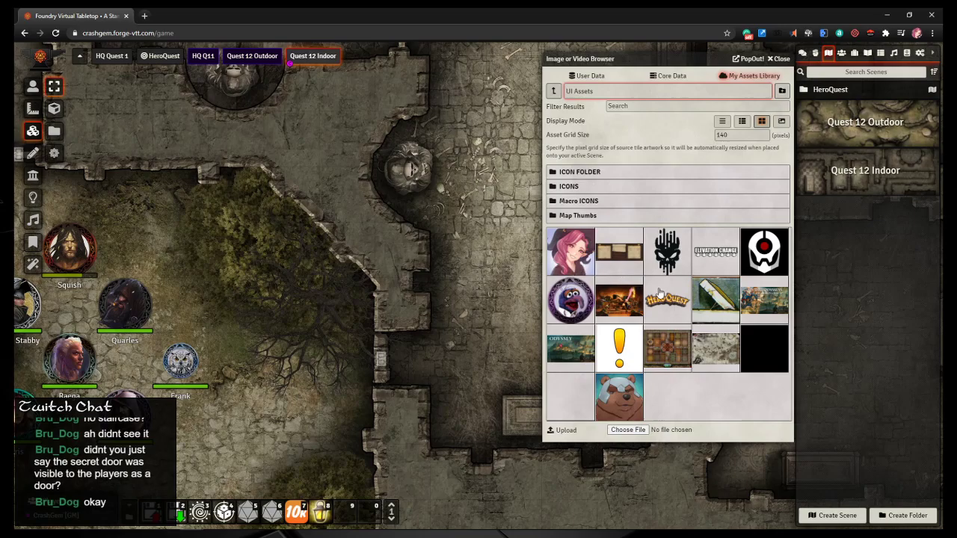
Step: Place the rubble tile over the entrance doorway and hide it from players
drag(716, 299, 402, 280)
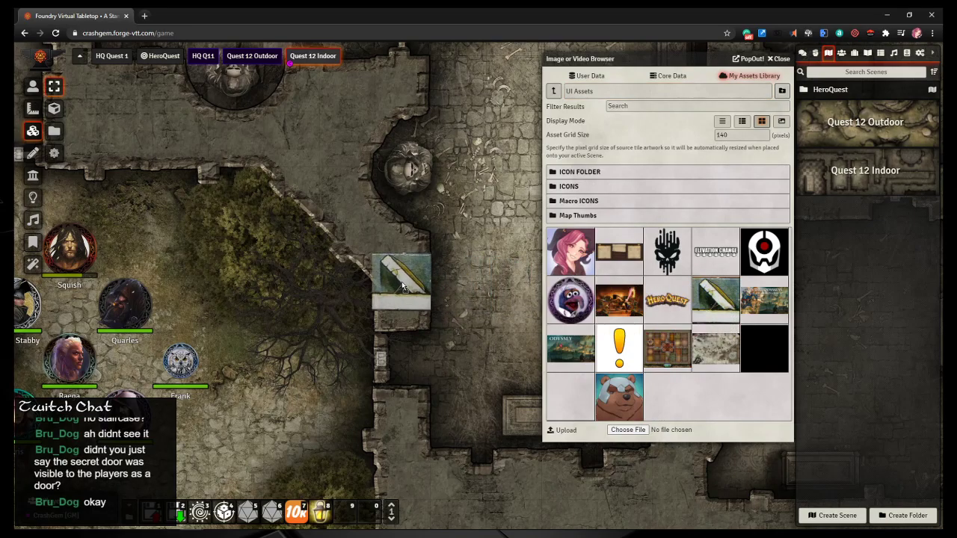
drag(400, 277, 404, 307)
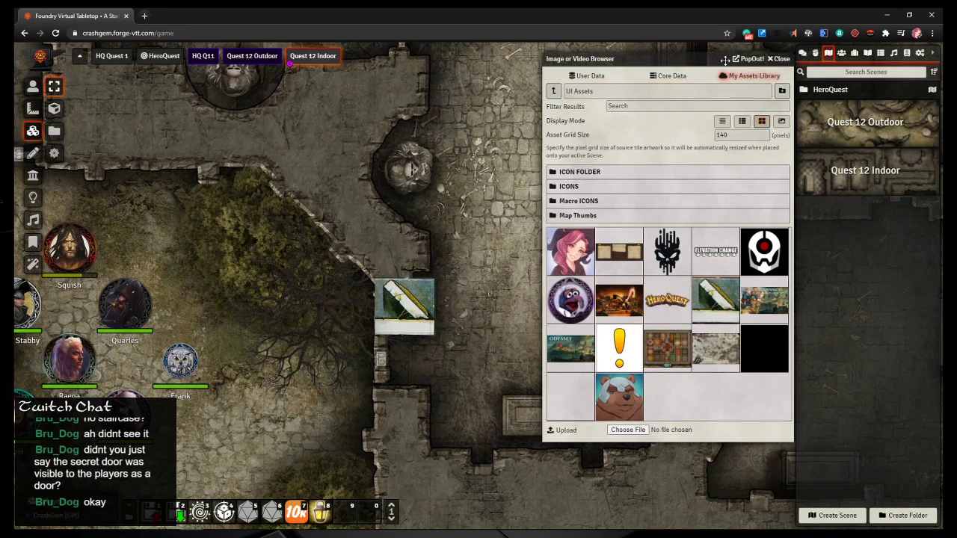
click(780, 58)
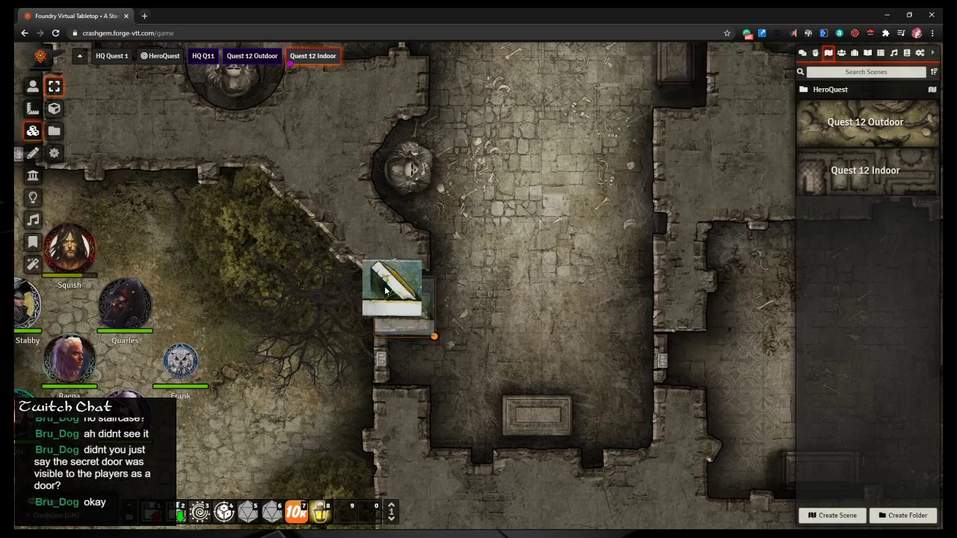
click(392, 295)
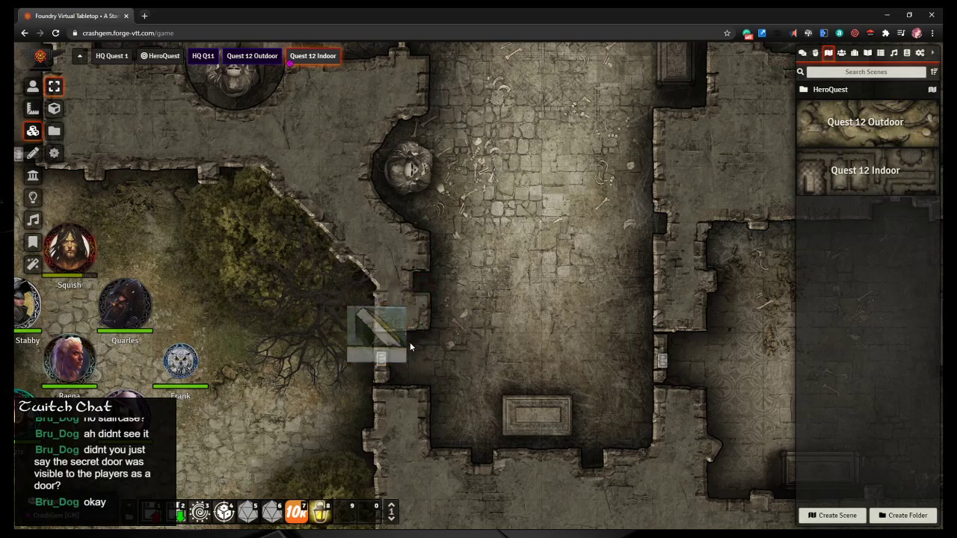
Step: Paste a copy of the rubble tile over the doorway in the hall's right wall
click(378, 334)
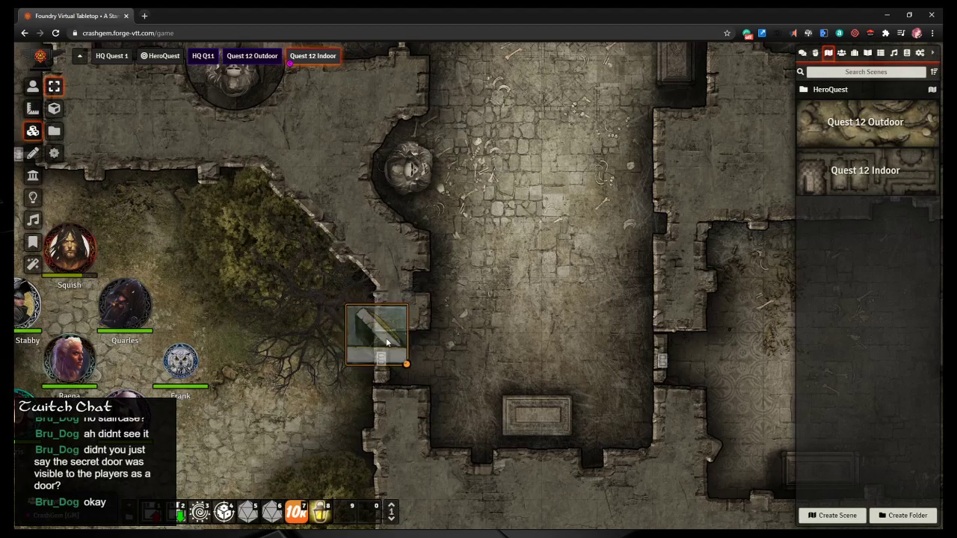
drag(376, 335, 376, 307)
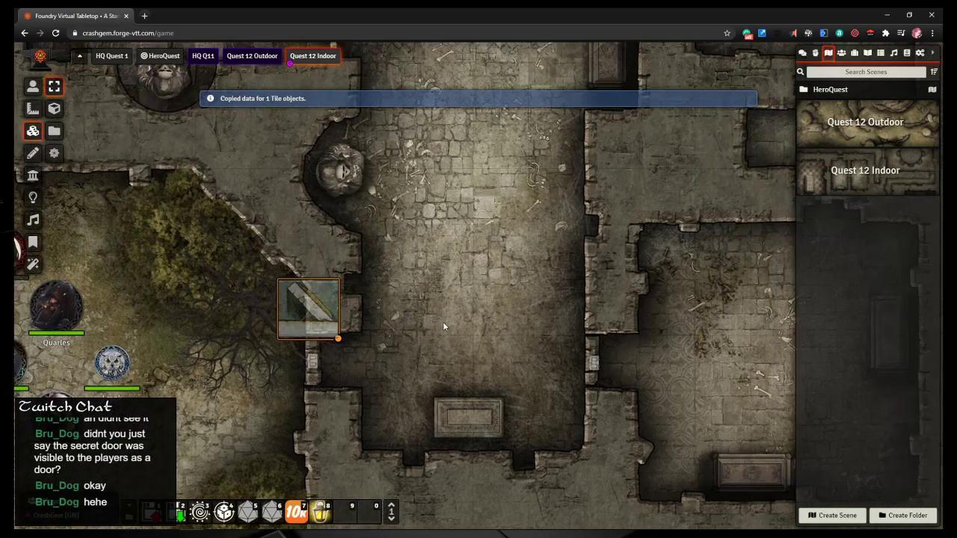
key(ctrl+v)
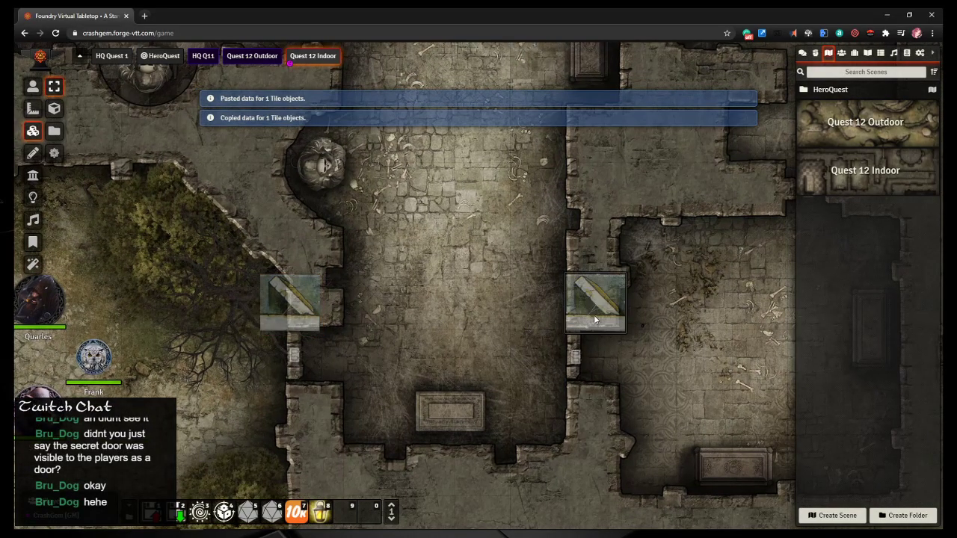
drag(594, 303, 566, 357)
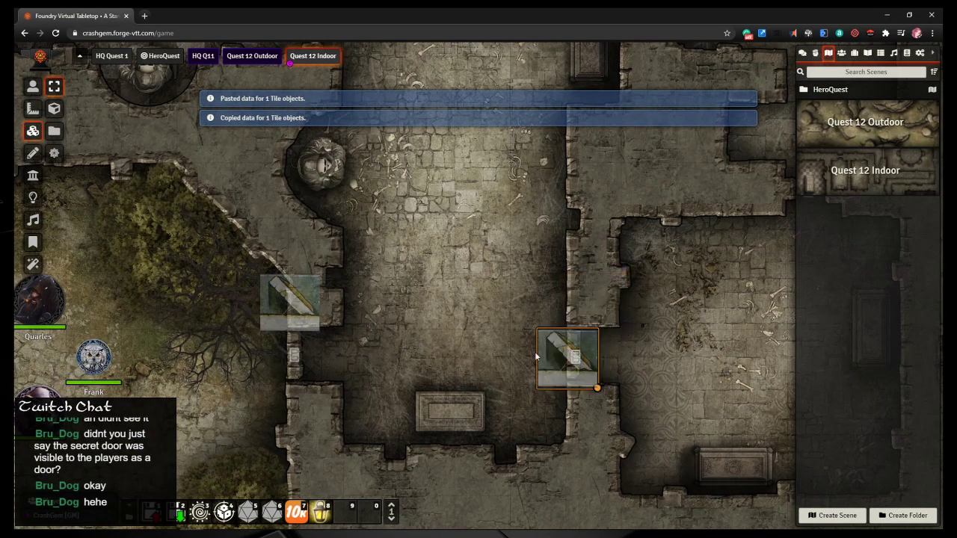
drag(568, 358, 289, 359)
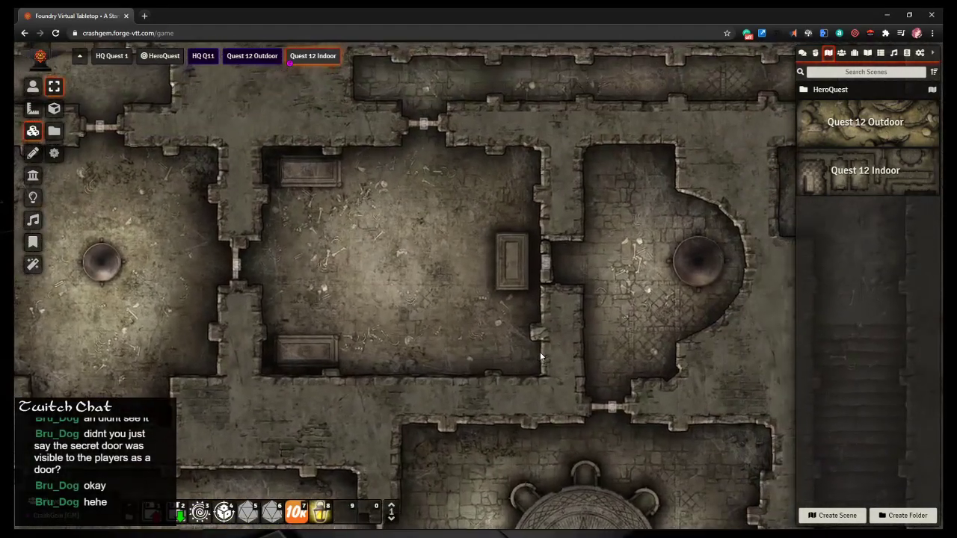
key(ctrl+v)
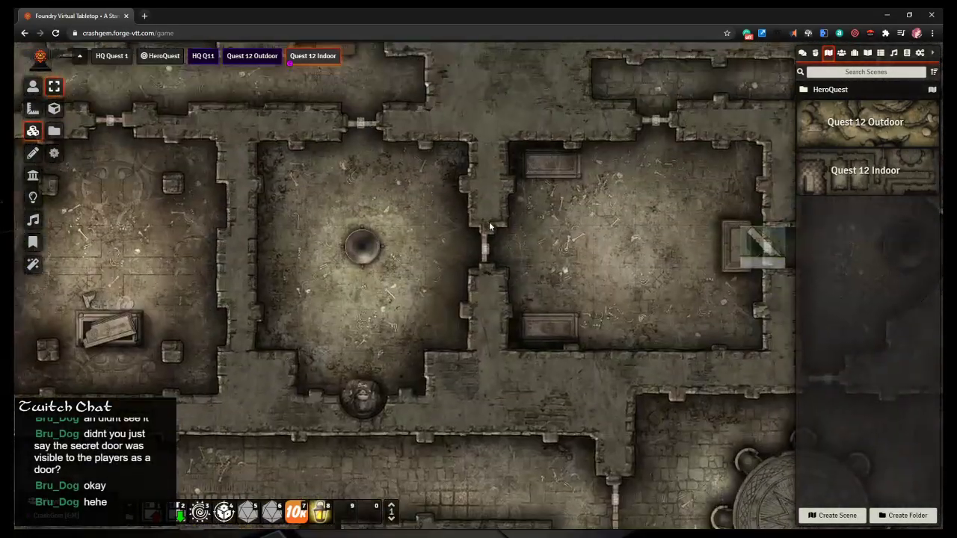
scroll(down, 3)
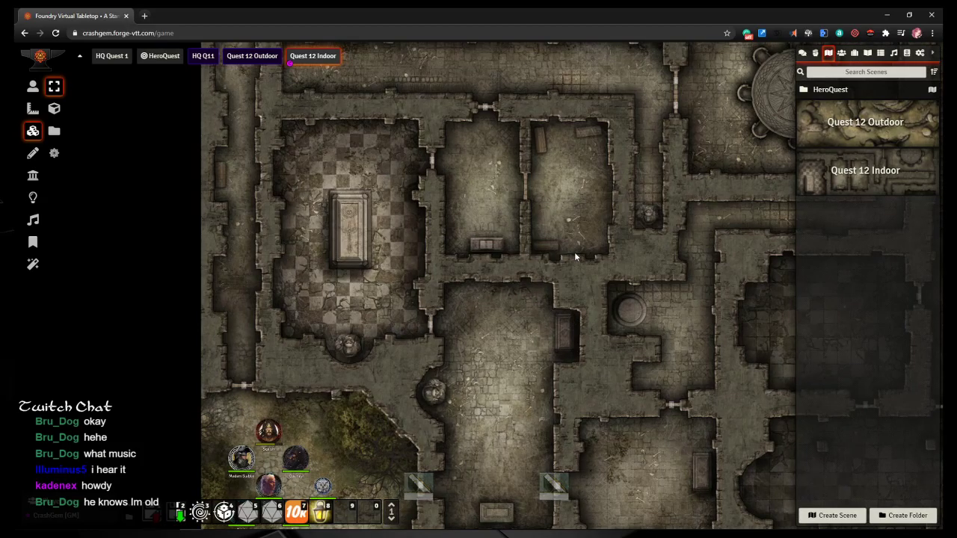
mouse_move(663, 254)
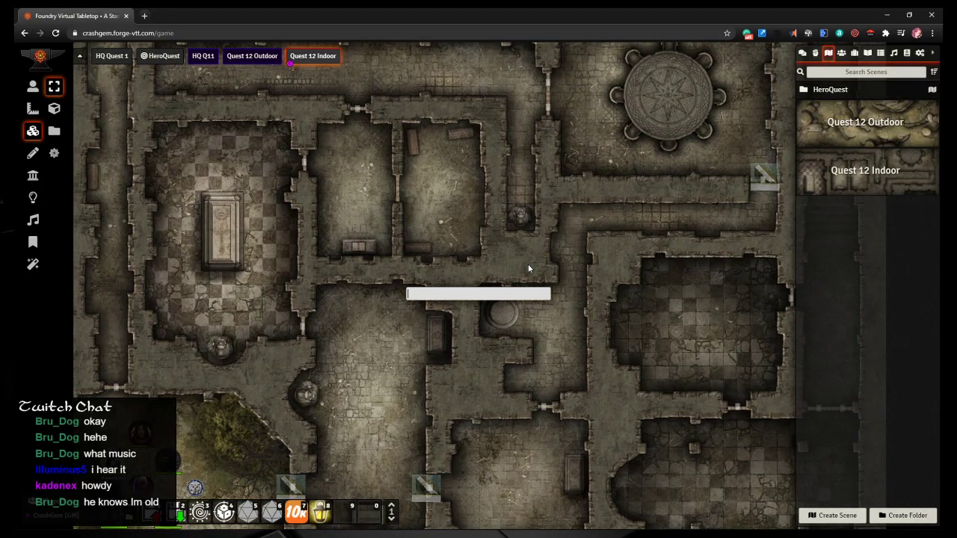
Step: Search the creatures for 'rat' and 'skaven', then close the results
text(rat)
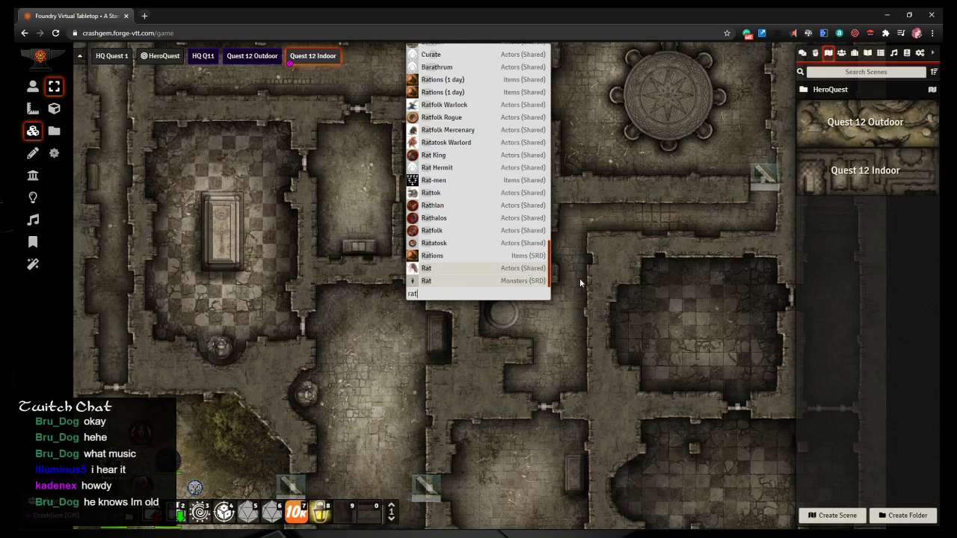
scroll(up, 3)
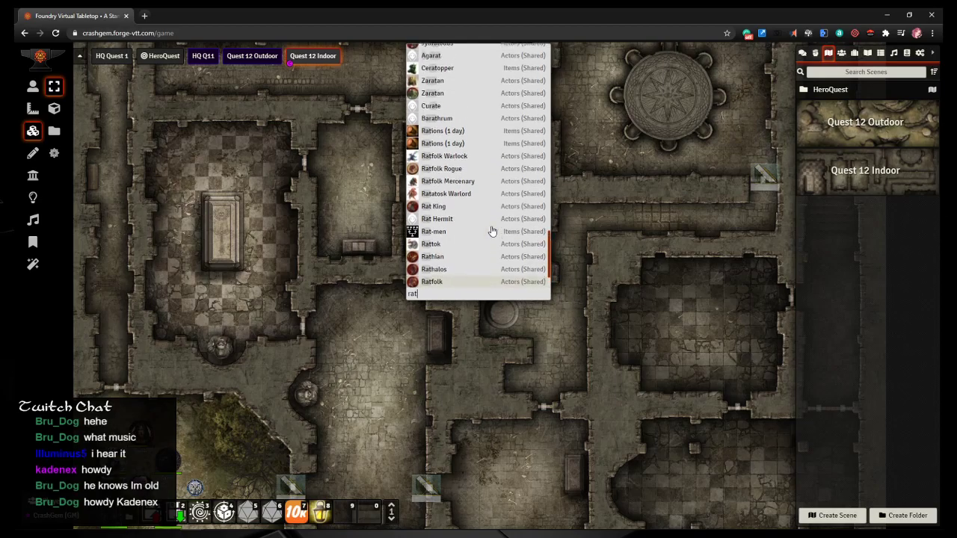
scroll(down, 3)
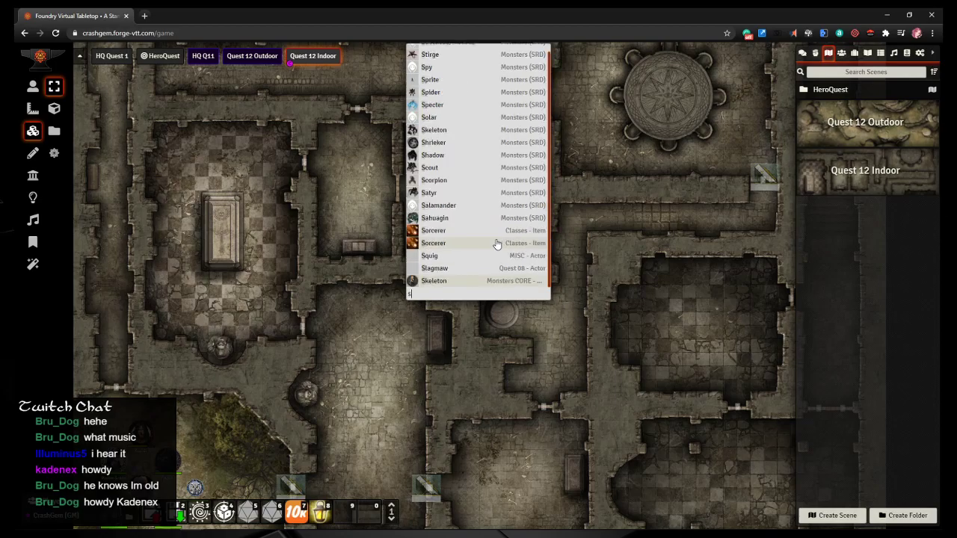
text(skaven)
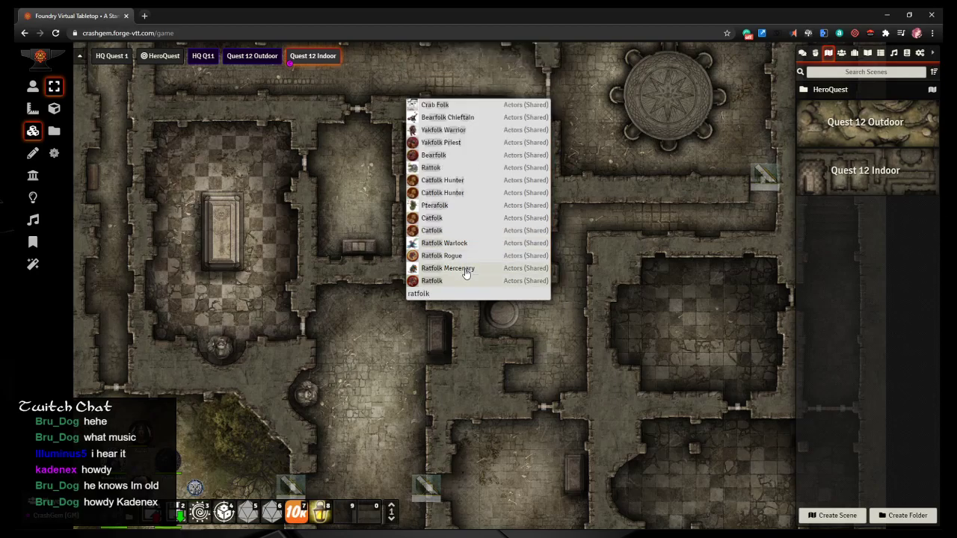
click(448, 268)
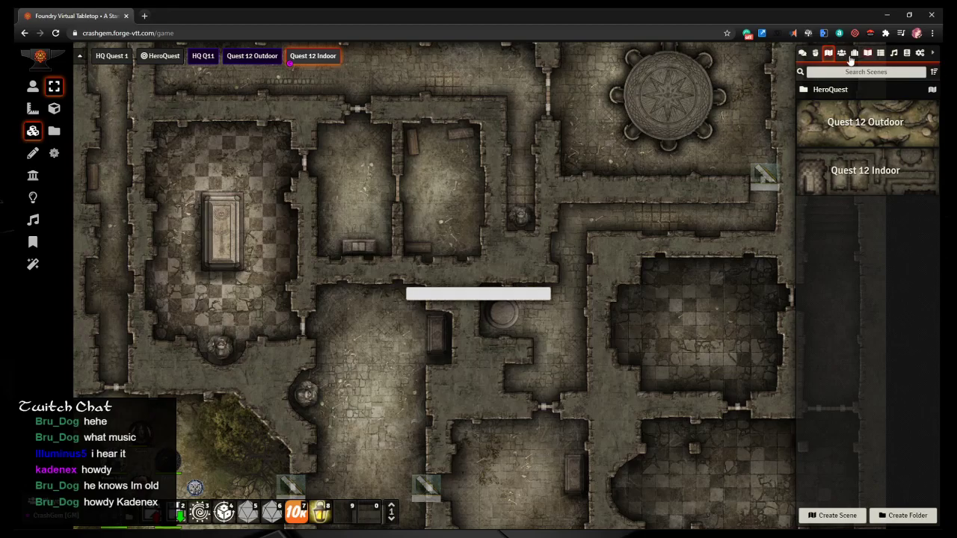
Step: Search 'ratfolk' and import Ratfolk, Ratfolk Mercenary and Ratfolk Warlock into the actors
click(841, 52)
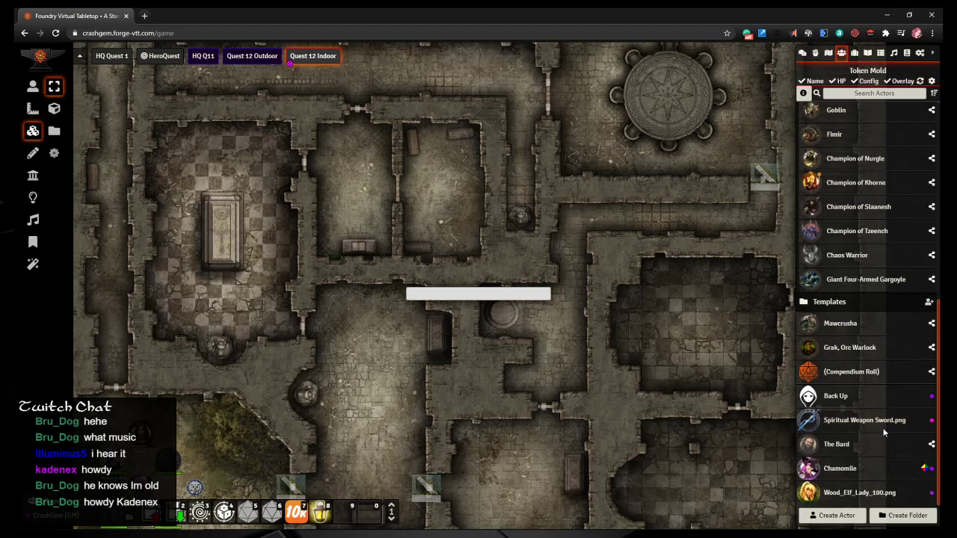
text(ratf)
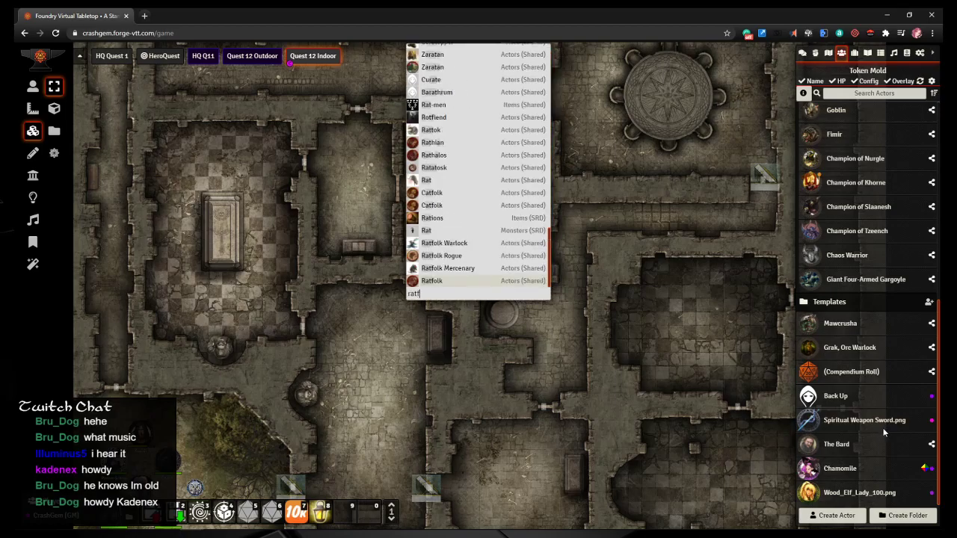
text(olk)
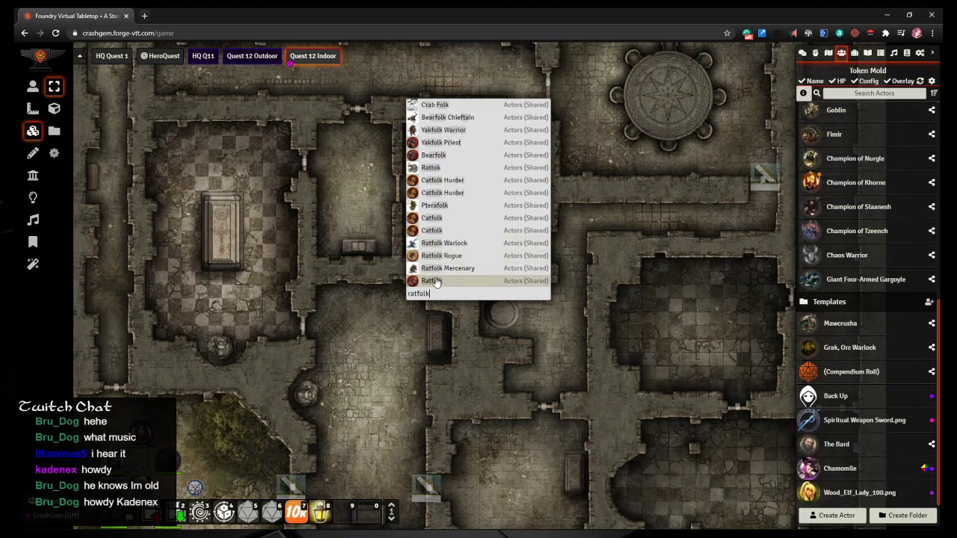
click(431, 280)
text(rat)
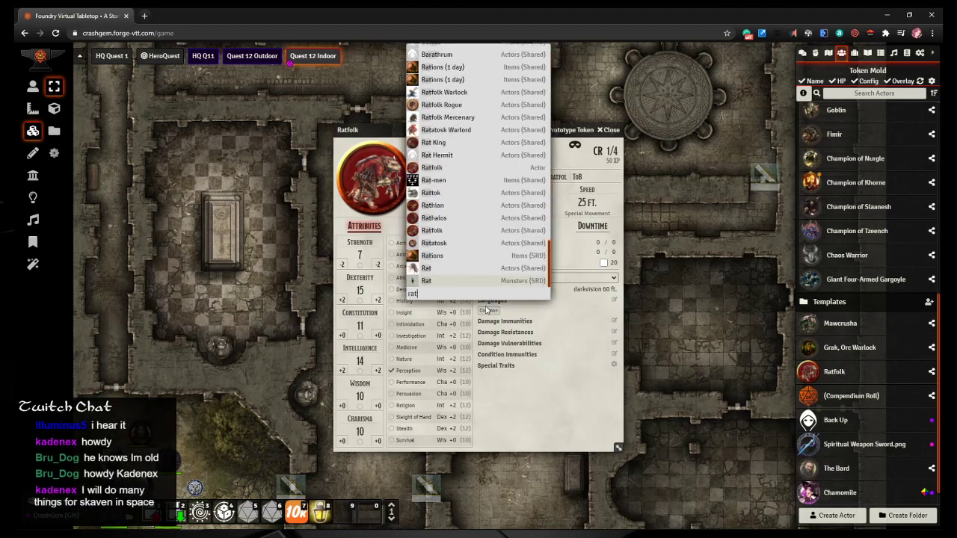
text(folk)
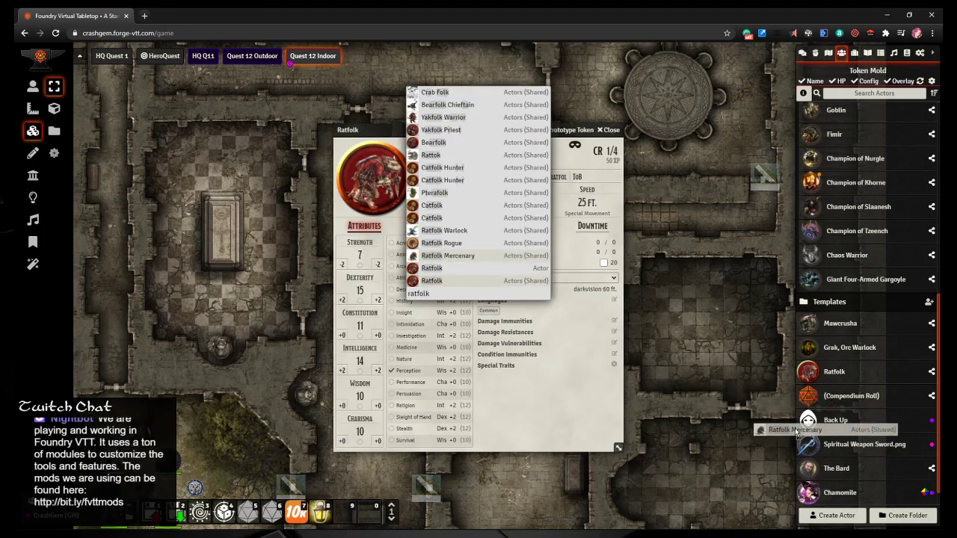
click(448, 255)
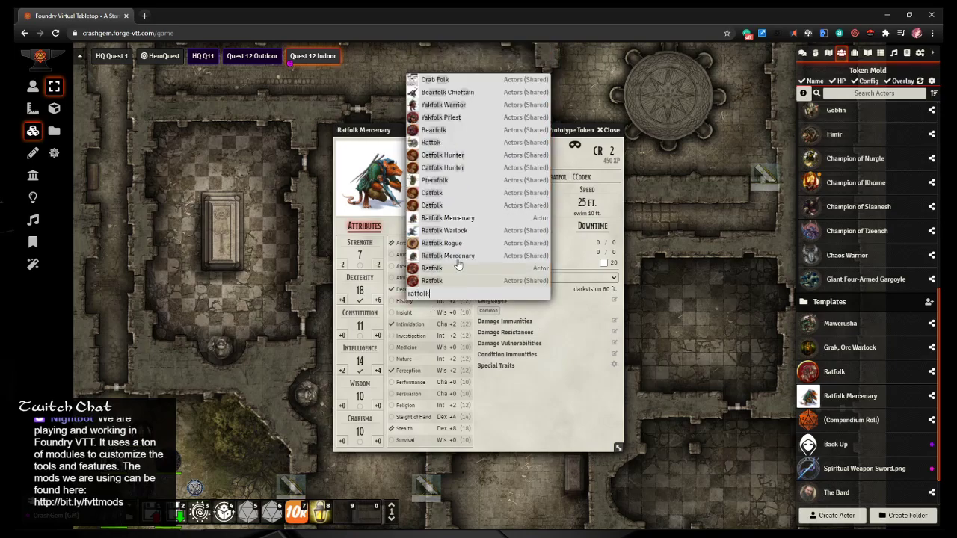
mouse_move(445, 230)
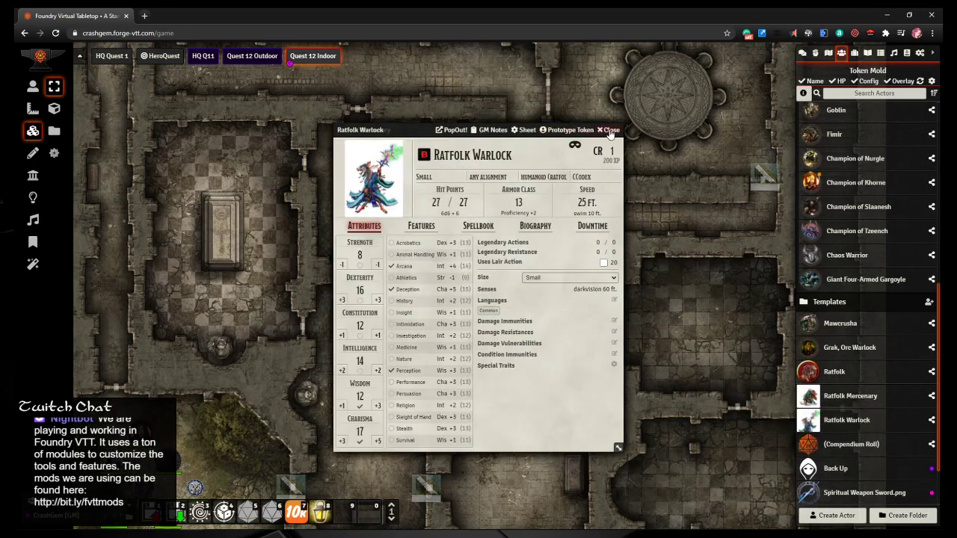
click(608, 129)
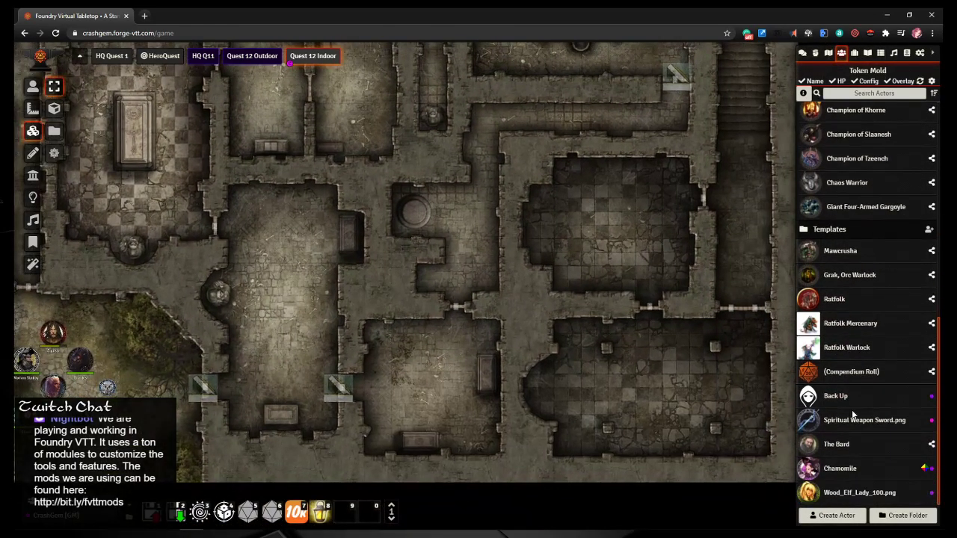
Step: Open the Ratfolk prototype token's image settings and browse the personal assets library
double_click(833, 299)
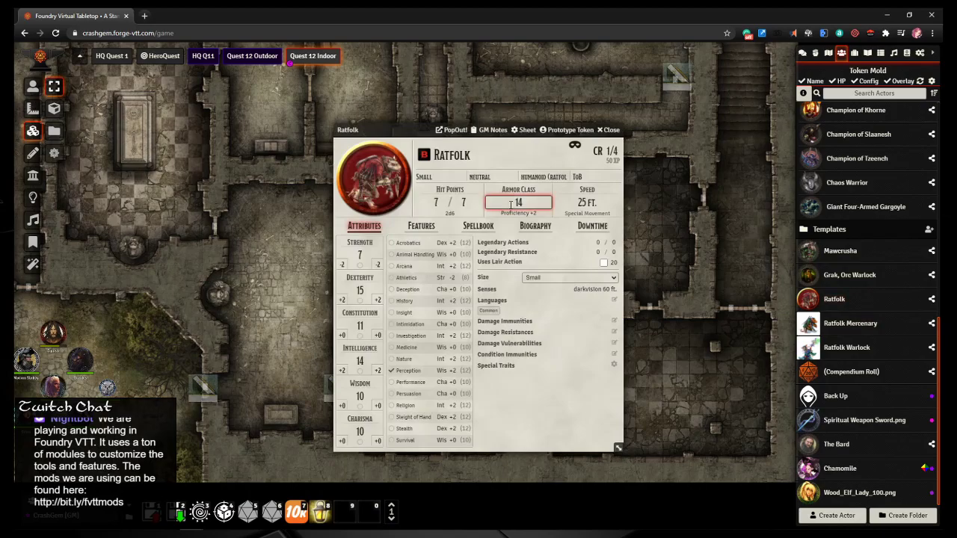
click(567, 129)
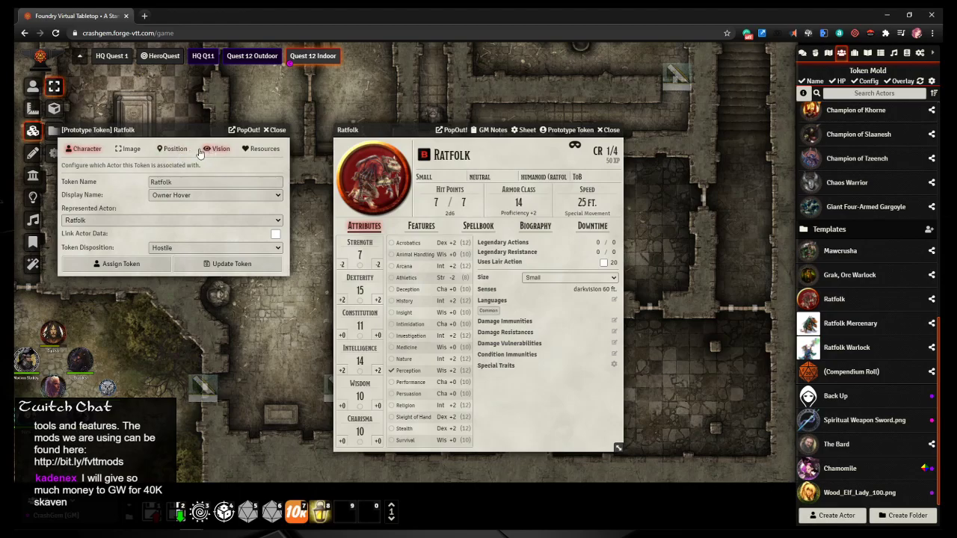
click(127, 148)
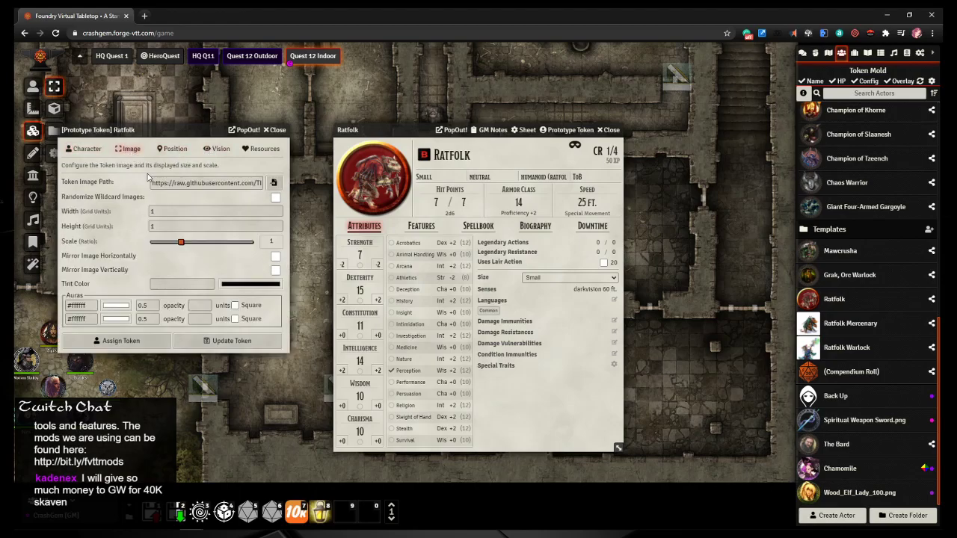
click(274, 182)
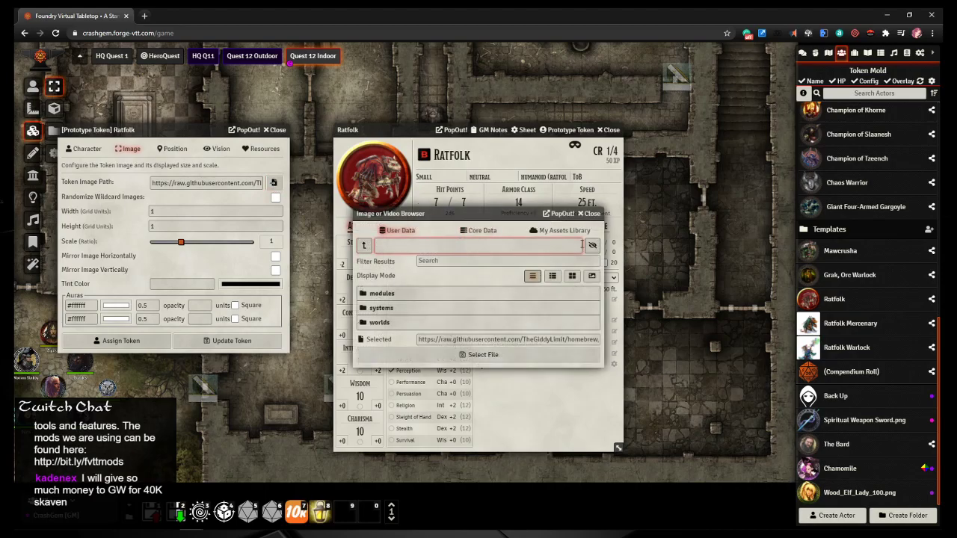
click(564, 231)
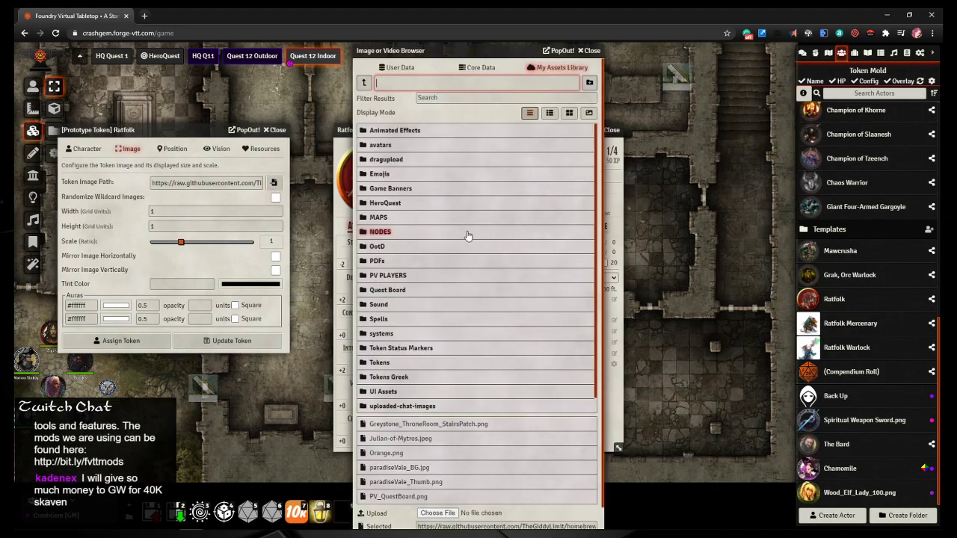
mouse_move(389, 362)
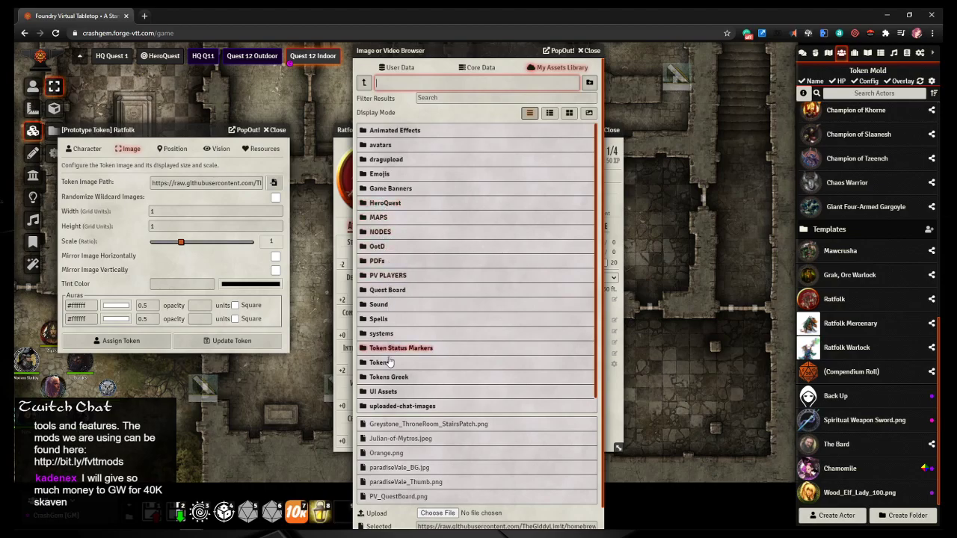
Step: Upload ratfolk_02.png to Tokens > HeroQuest, save it as the token, and set it as portrait
click(378, 363)
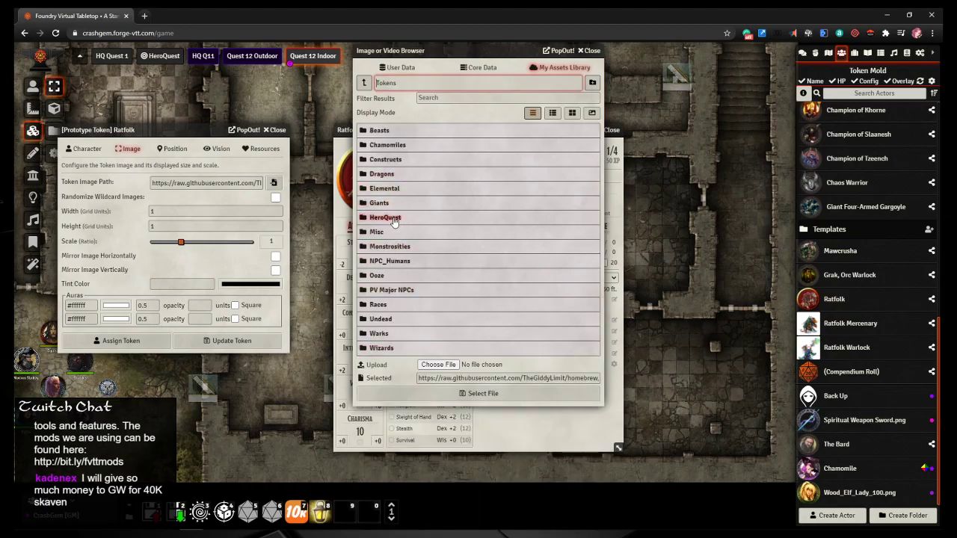
click(385, 216)
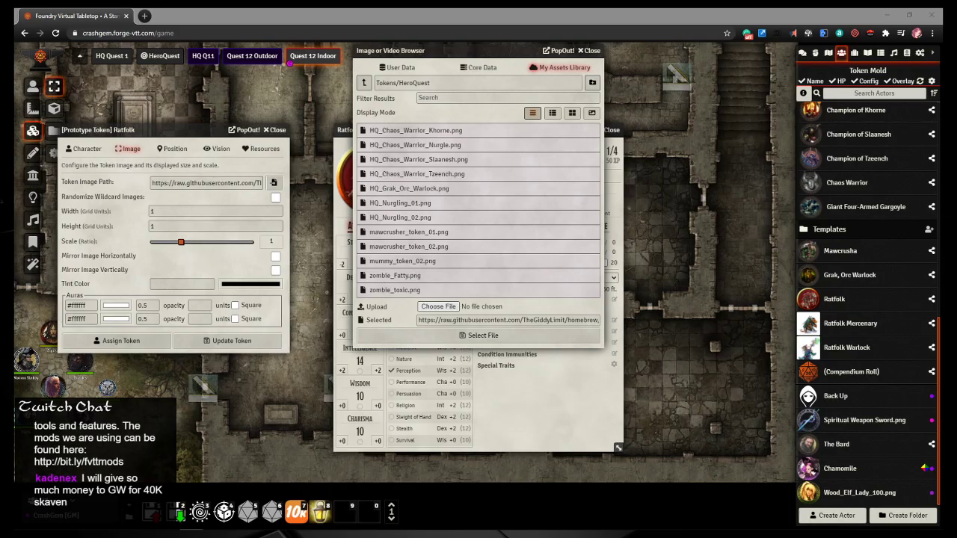
click(438, 307)
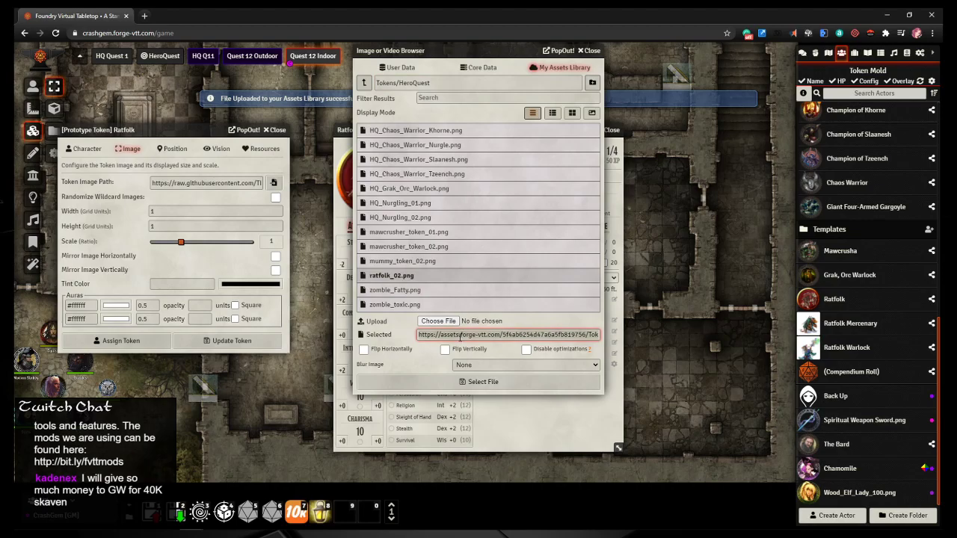
click(479, 382)
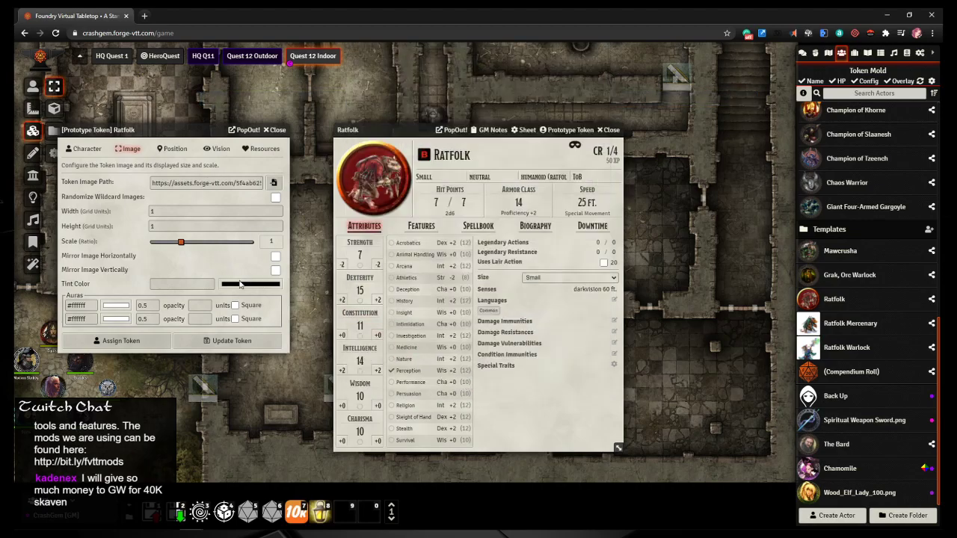
click(275, 129)
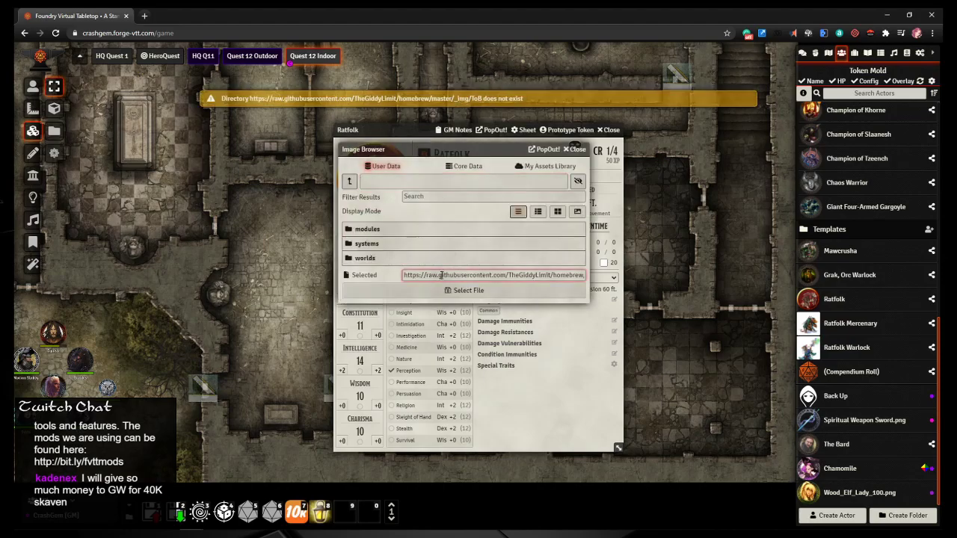
click(576, 149)
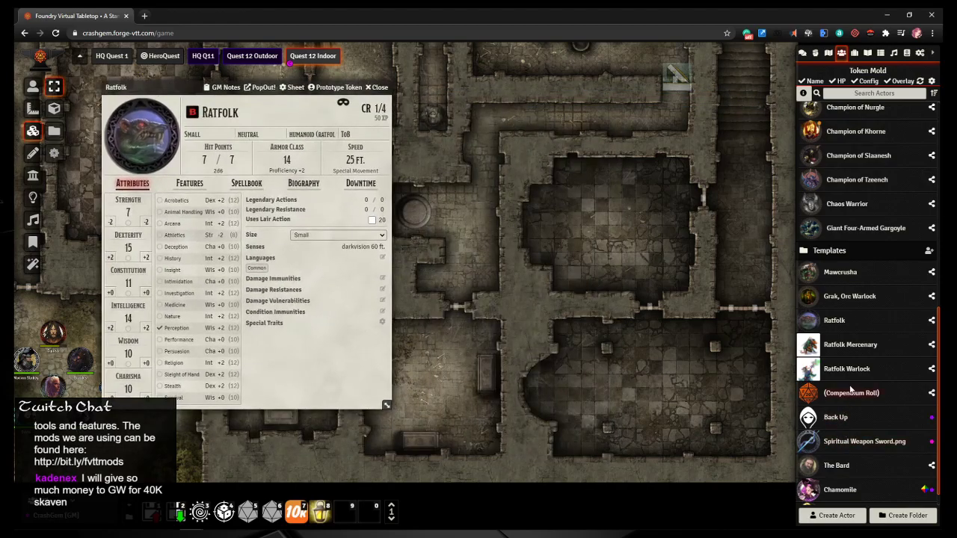
mouse_move(850, 344)
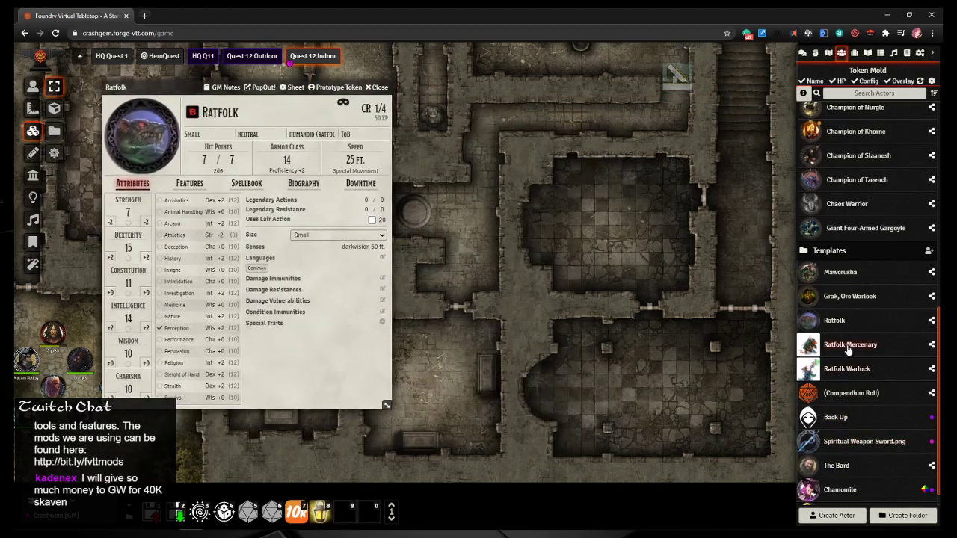
Step: Upload Ratfolk_04.png from the HeroQuest tokens folder for the Ratfolk Mercenary's token
double_click(850, 345)
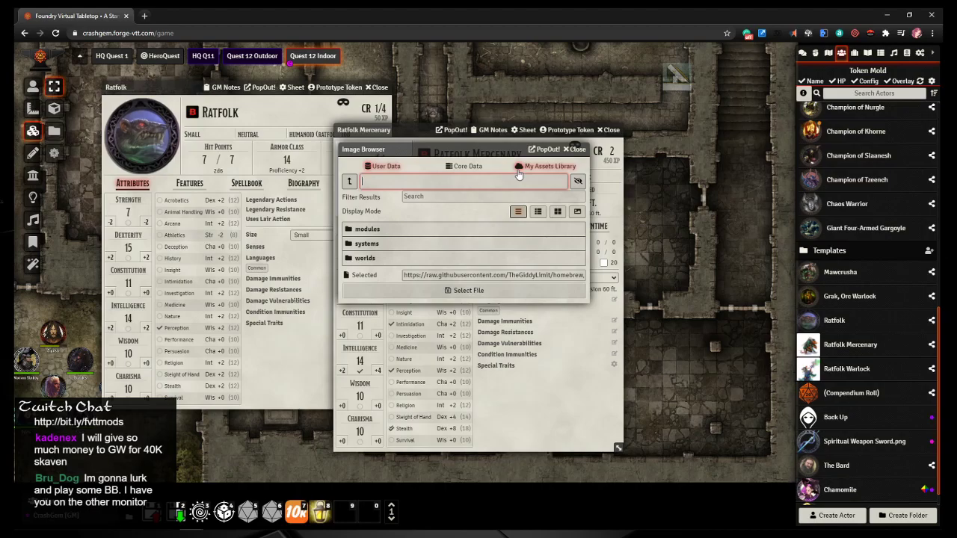
mouse_move(545, 170)
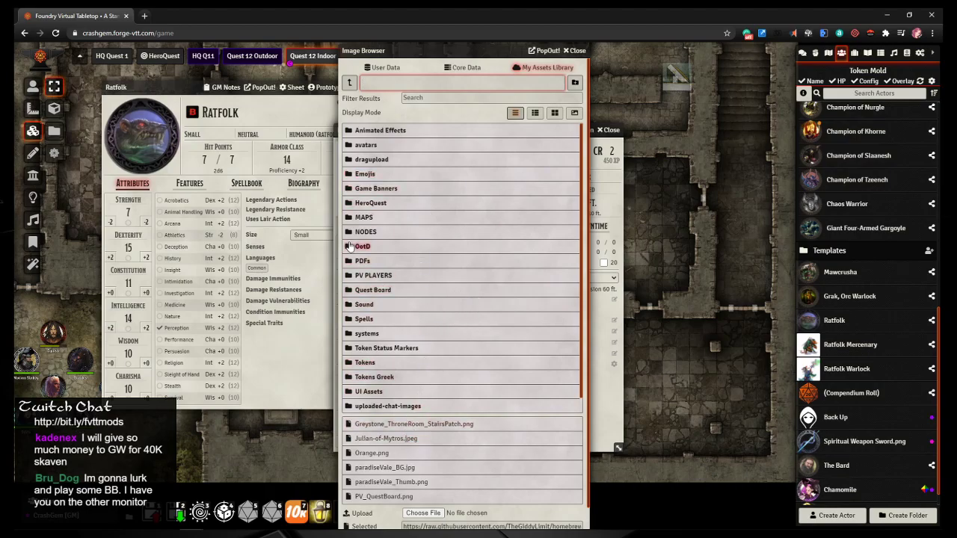
double_click(370, 202)
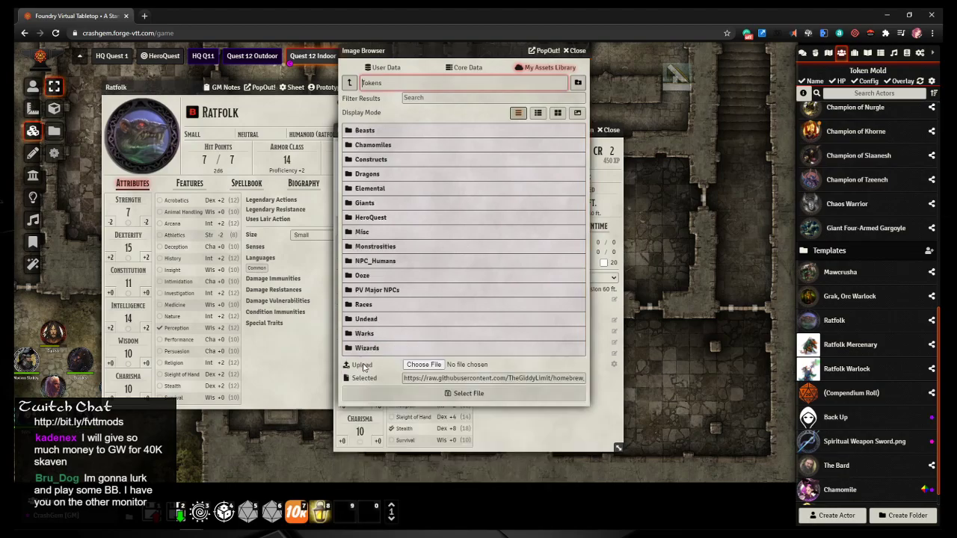
click(371, 217)
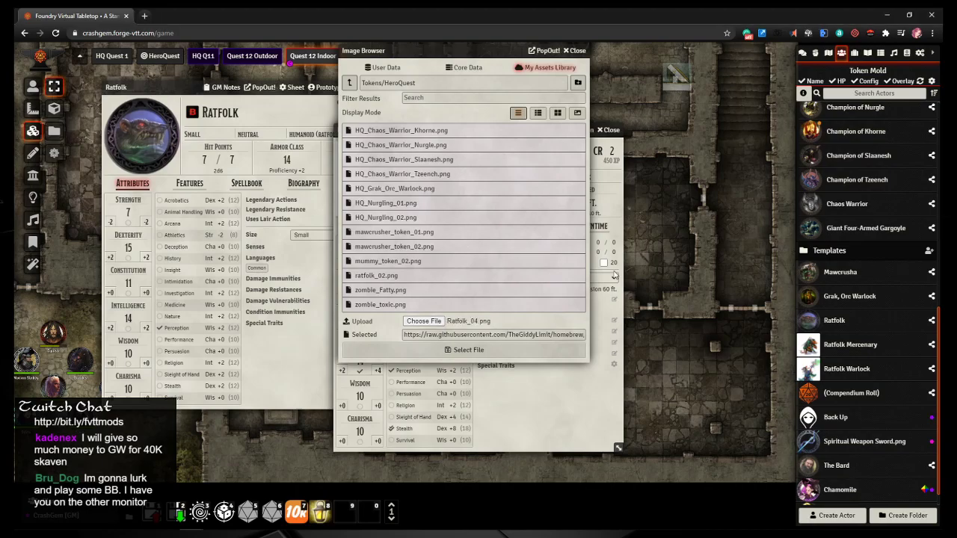
click(376, 290)
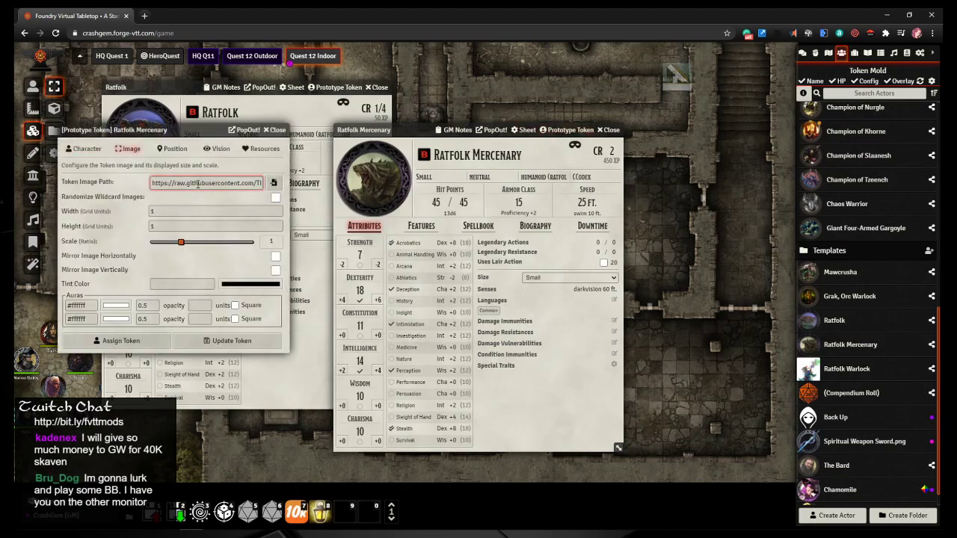
Step: Save the Mercenary's token update and open the Ratfolk Warlock's prototype token
click(275, 129)
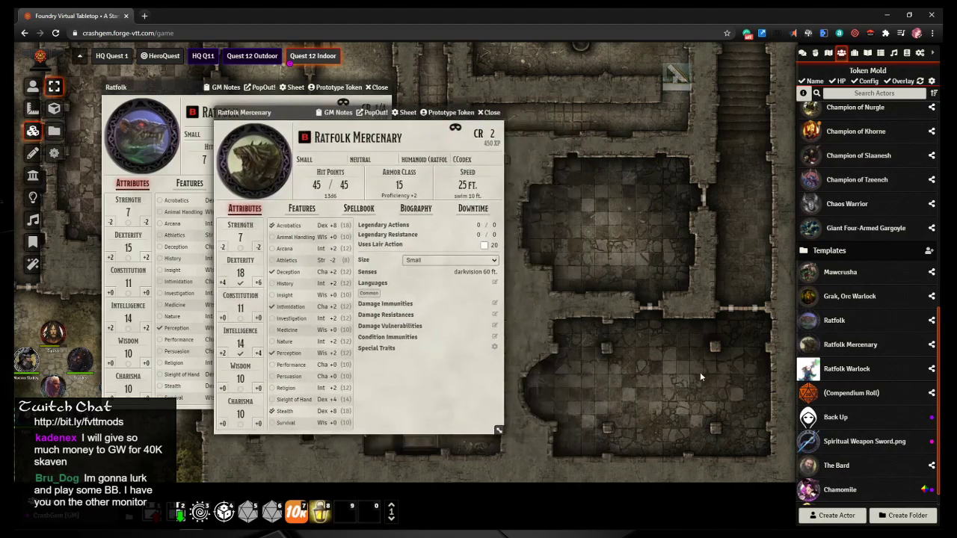
click(847, 369)
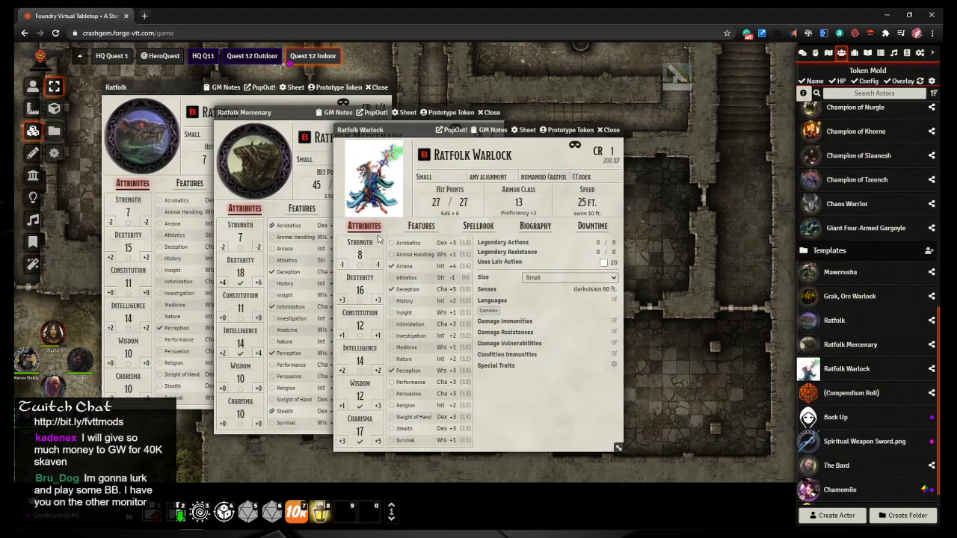
mouse_move(473, 220)
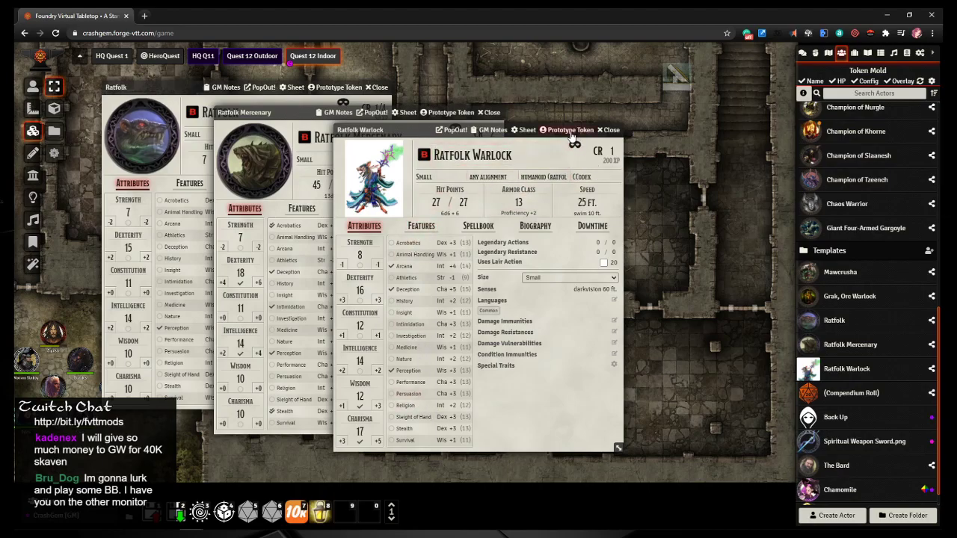
click(570, 129)
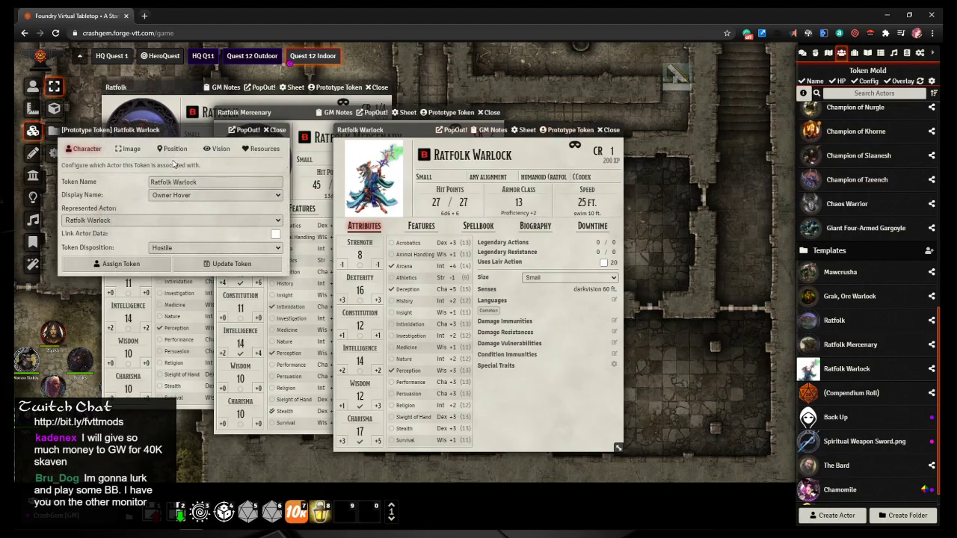
Step: Upload ratfolk_05.png from My Assets Library as the Warlock's token image
click(131, 149)
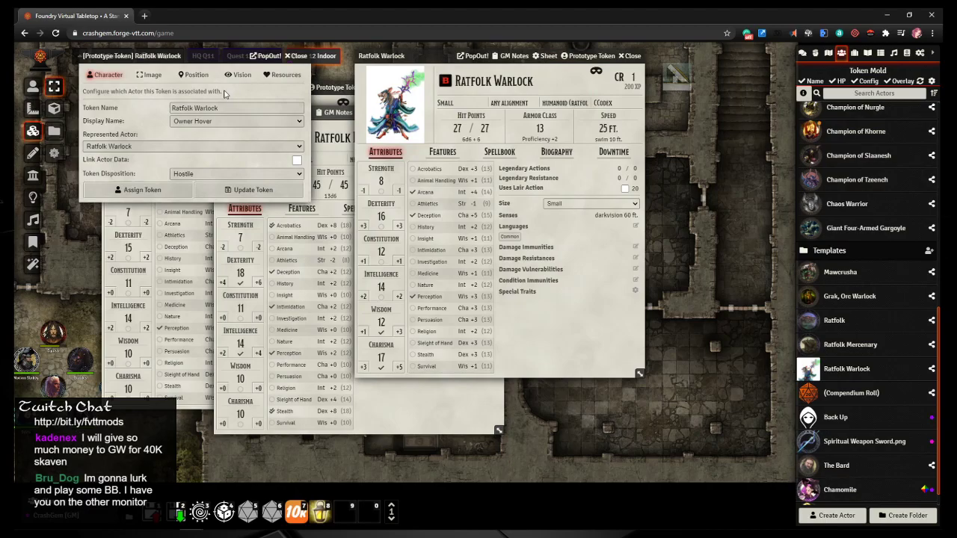
click(151, 74)
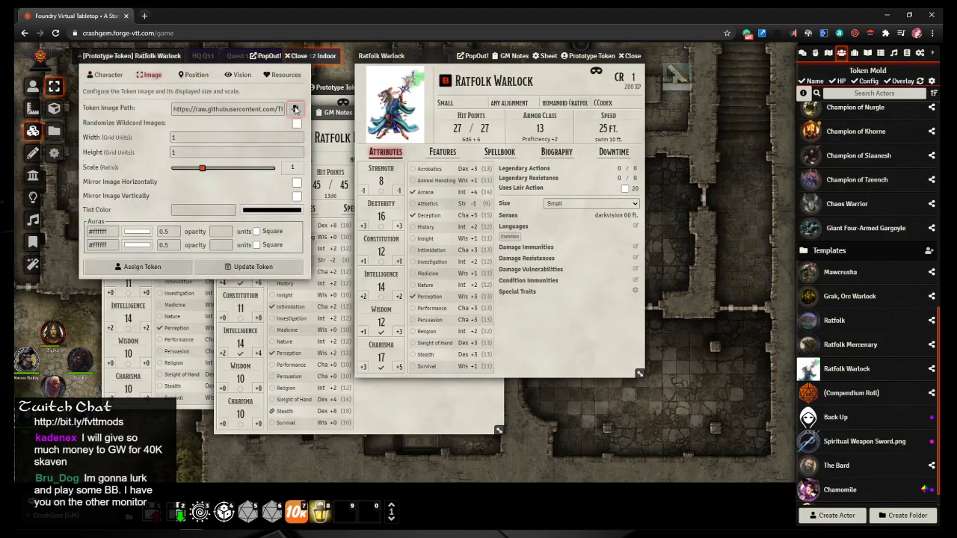
click(295, 109)
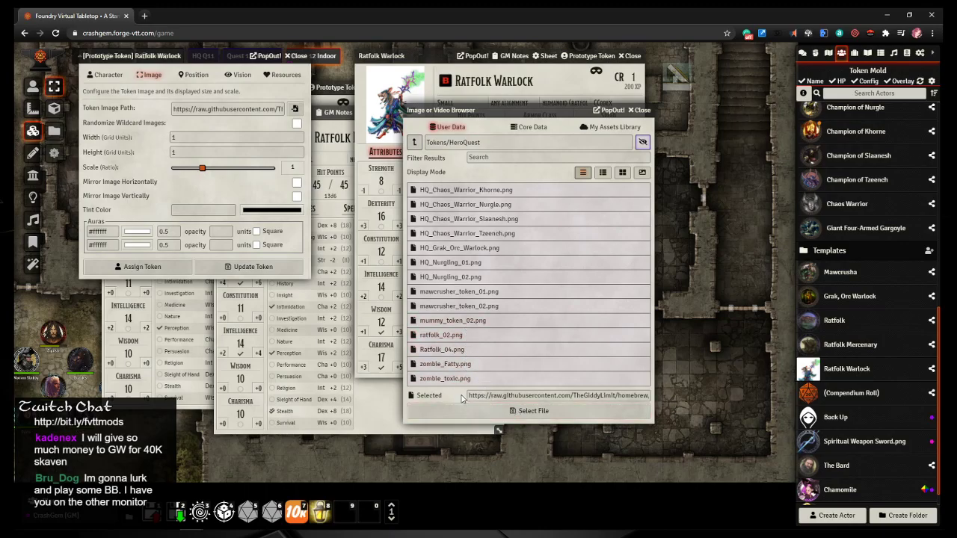
click(557, 395)
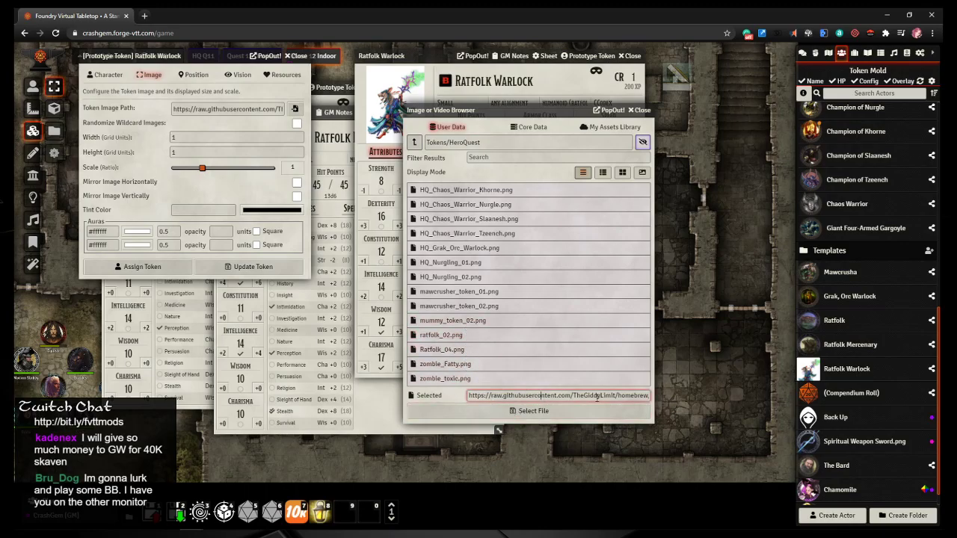
click(441, 334)
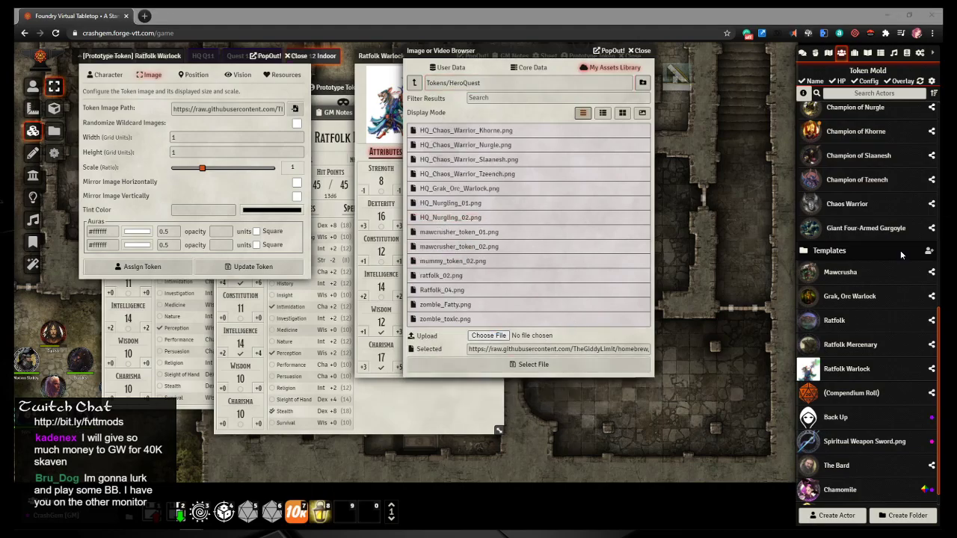
click(488, 335)
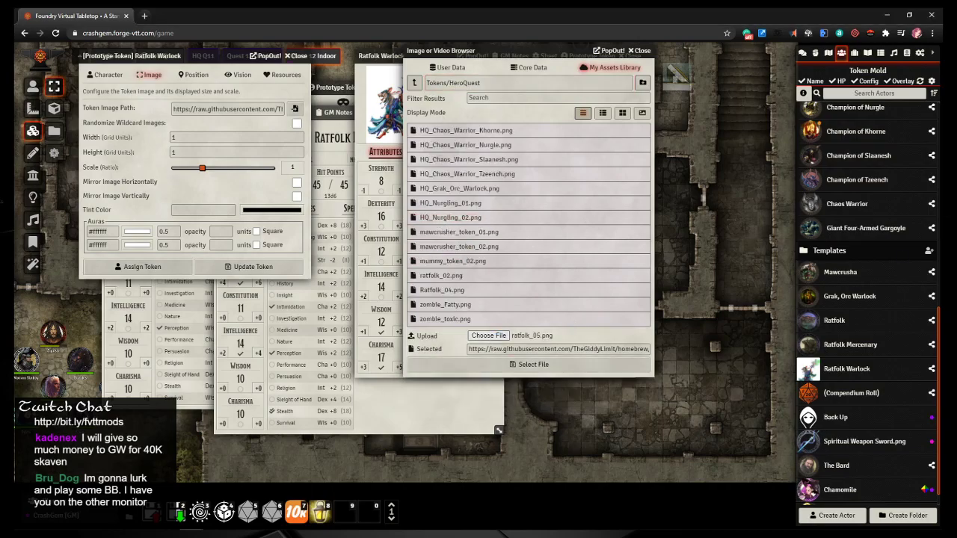
click(442, 290)
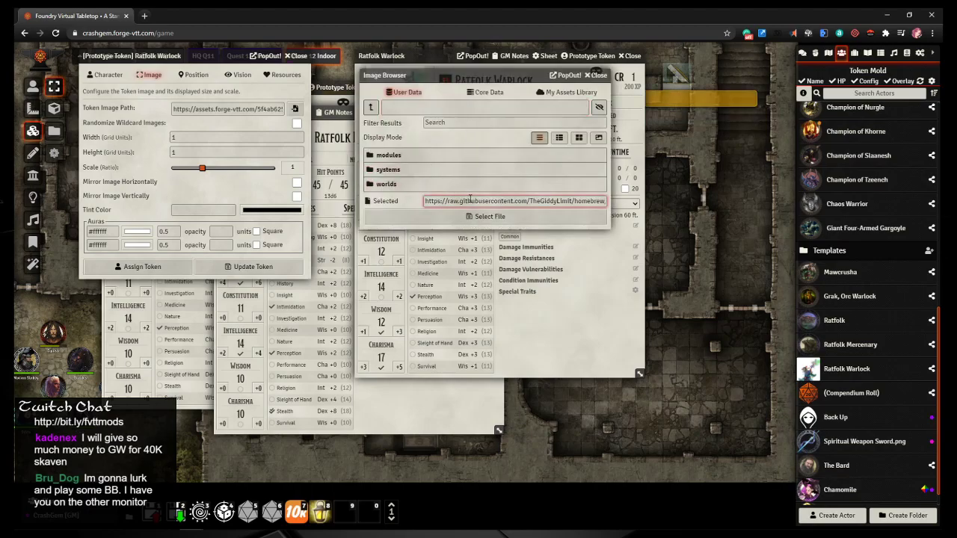
click(596, 75)
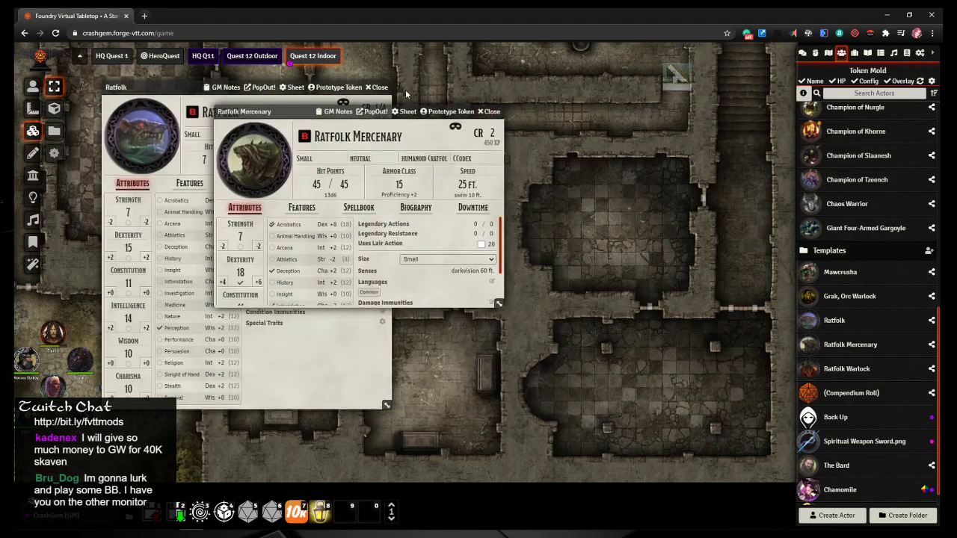
Step: Close the Ratfolk sheets, pan to the dais room, and expand the Quests and NPCs folders
click(489, 112)
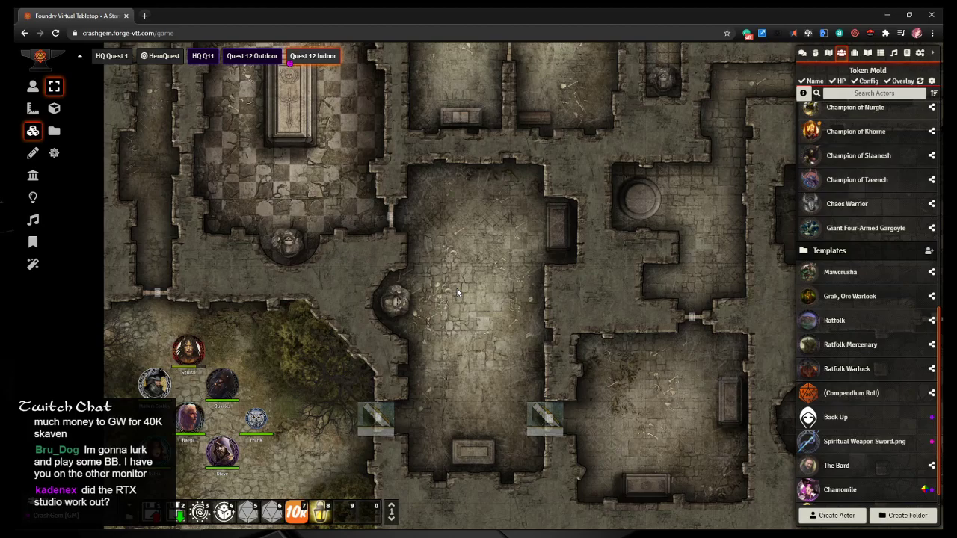
mouse_move(419, 158)
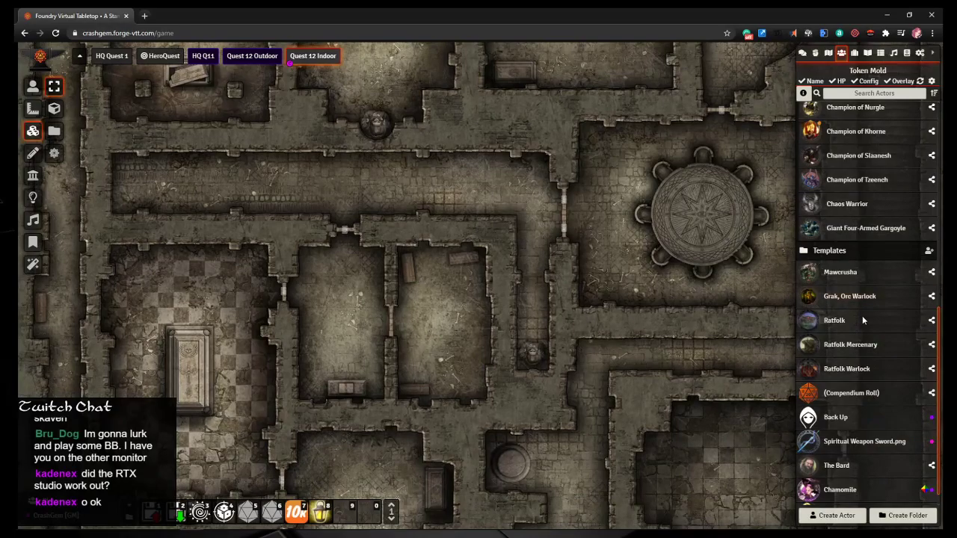
scroll(up, 3)
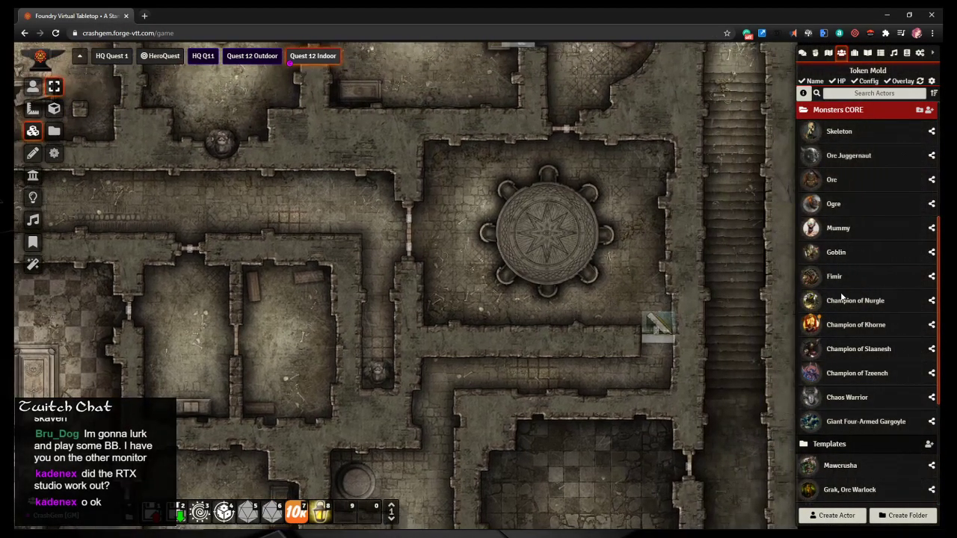
scroll(up, 3)
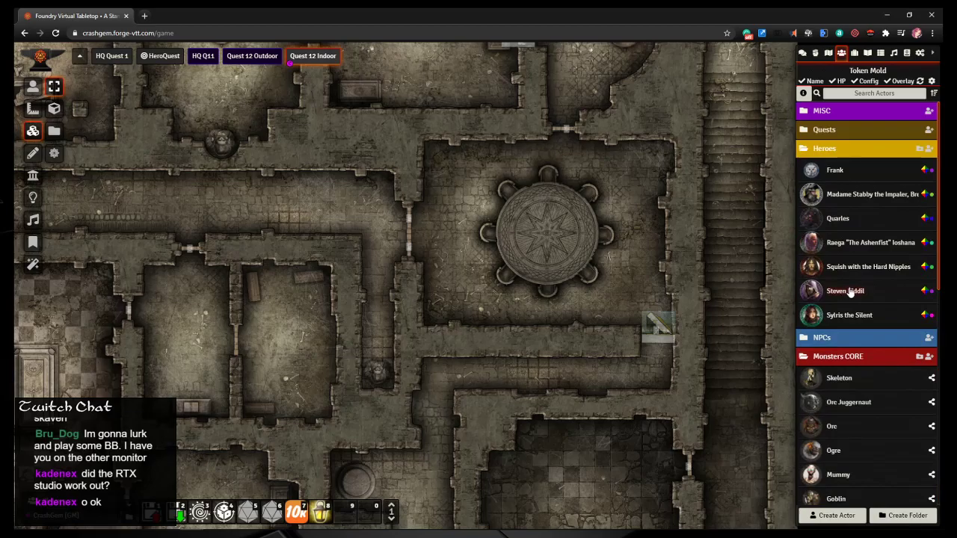
mouse_move(846, 180)
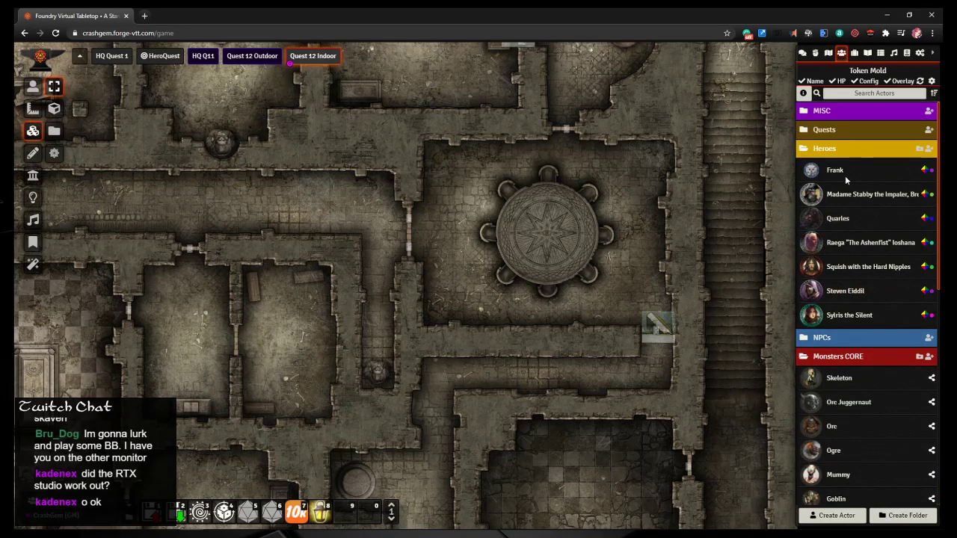
click(823, 129)
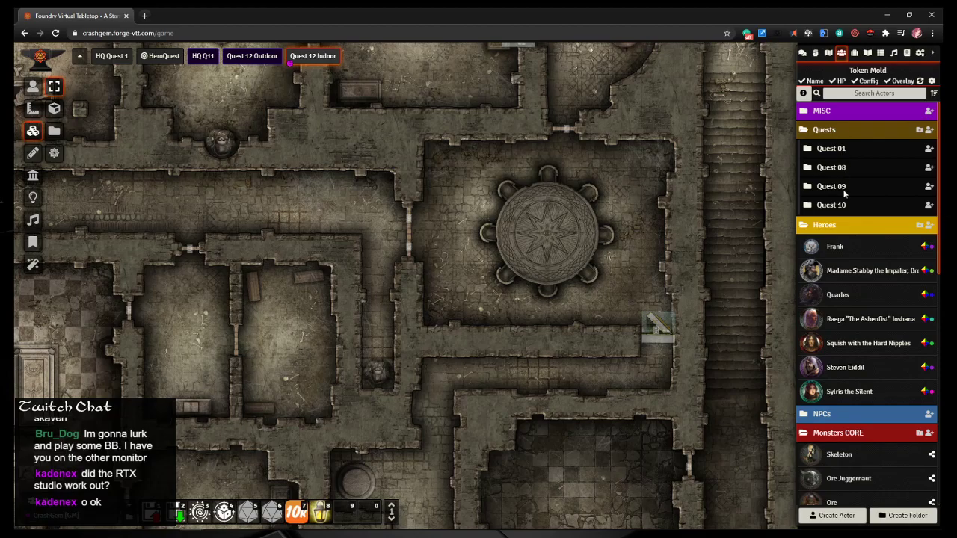
click(824, 129)
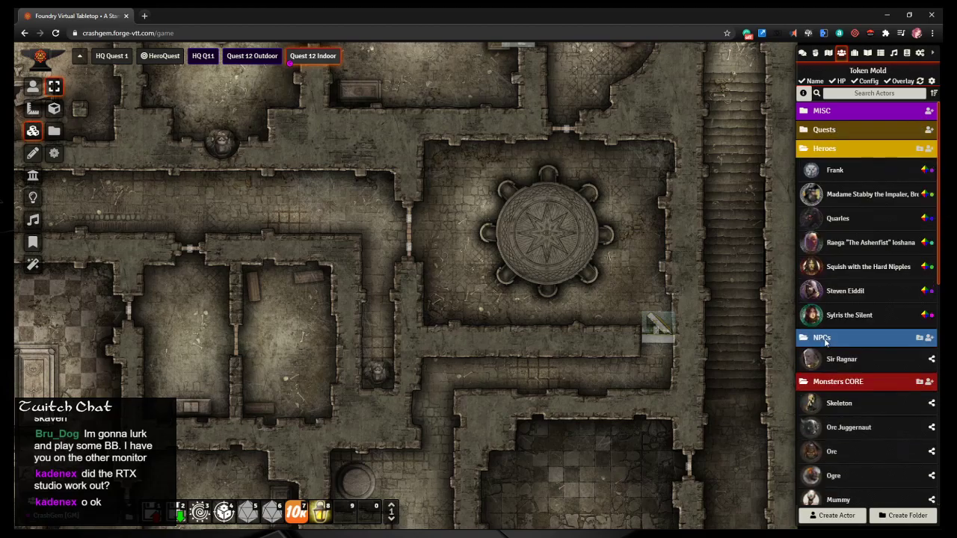
scroll(down, 3)
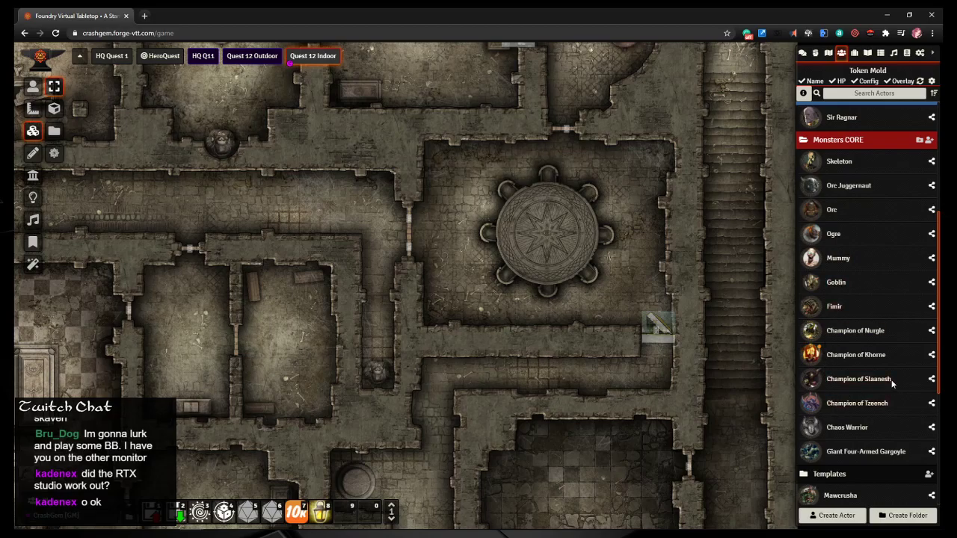
mouse_move(867, 431)
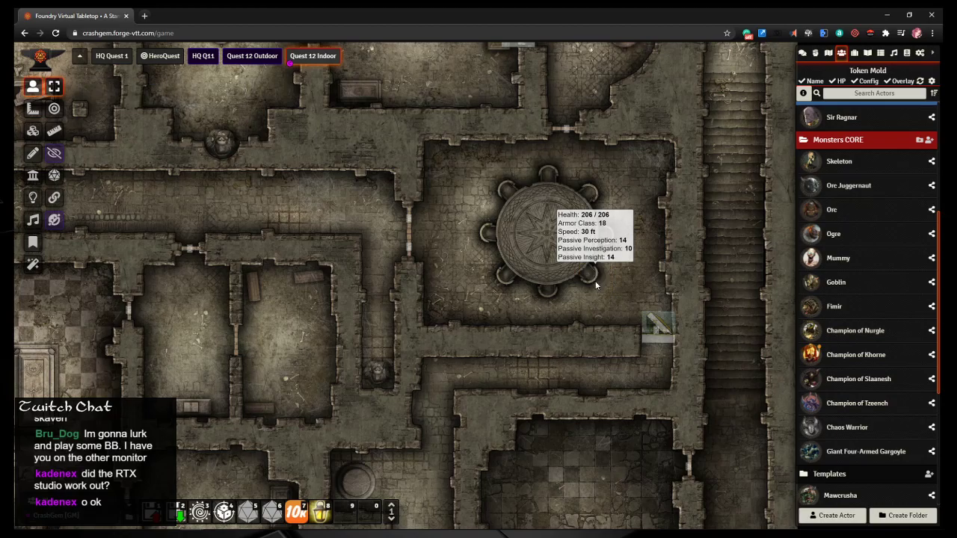
mouse_move(855, 331)
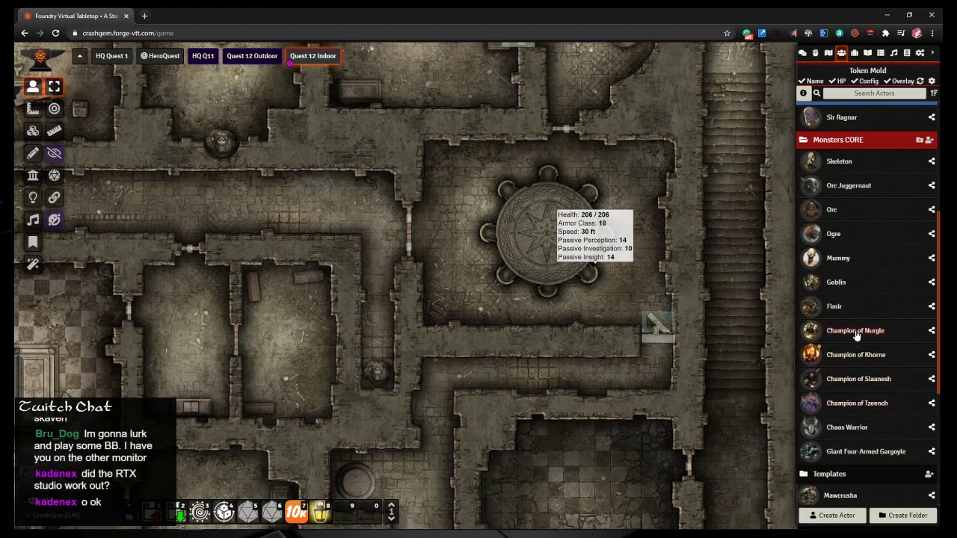
Step: Enable Link Actor Data on Champion of Nurgle's token and move it beside the dais
double_click(856, 331)
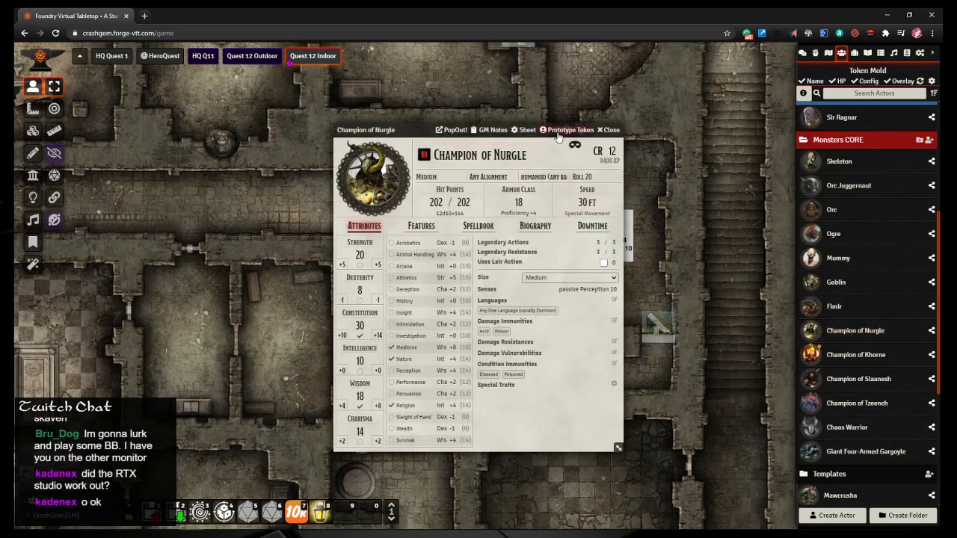
click(569, 129)
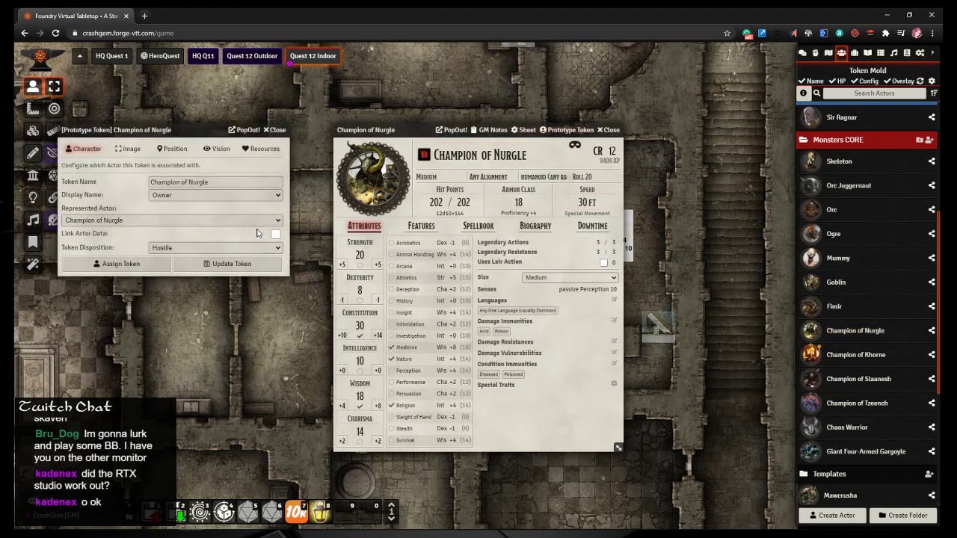
click(275, 234)
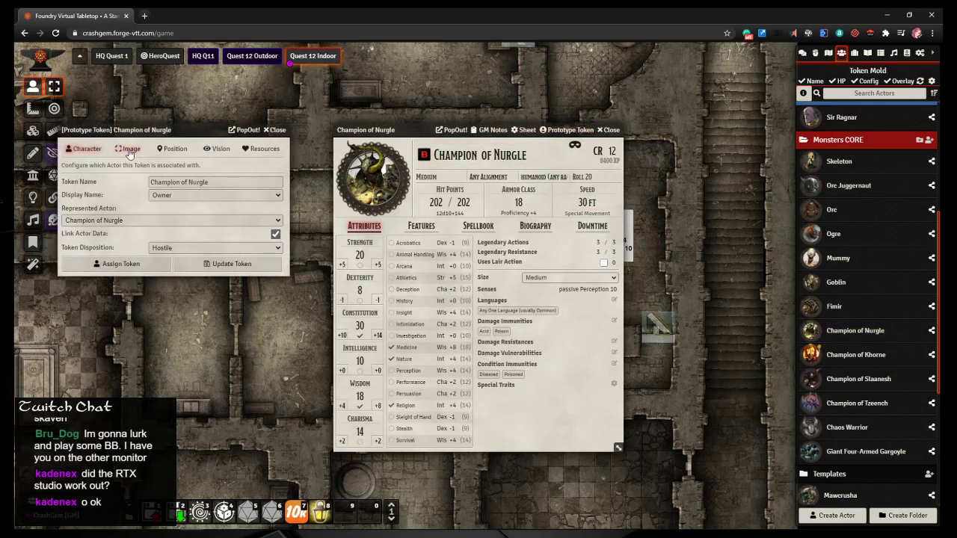
click(127, 148)
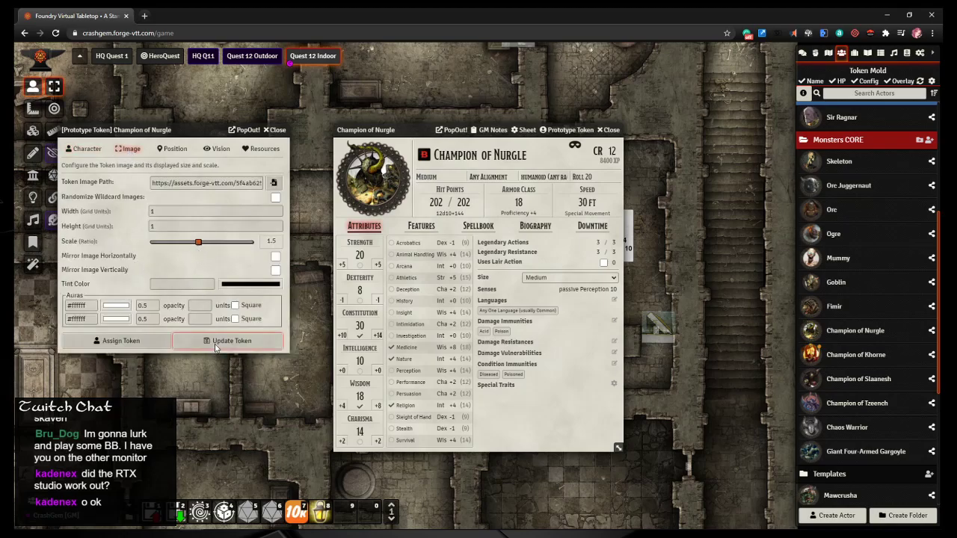
click(275, 130)
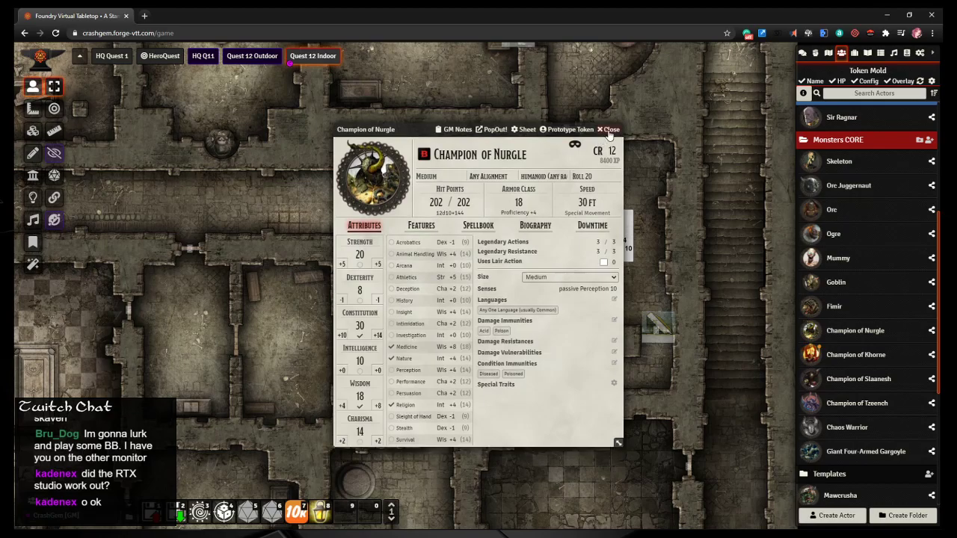
click(611, 129)
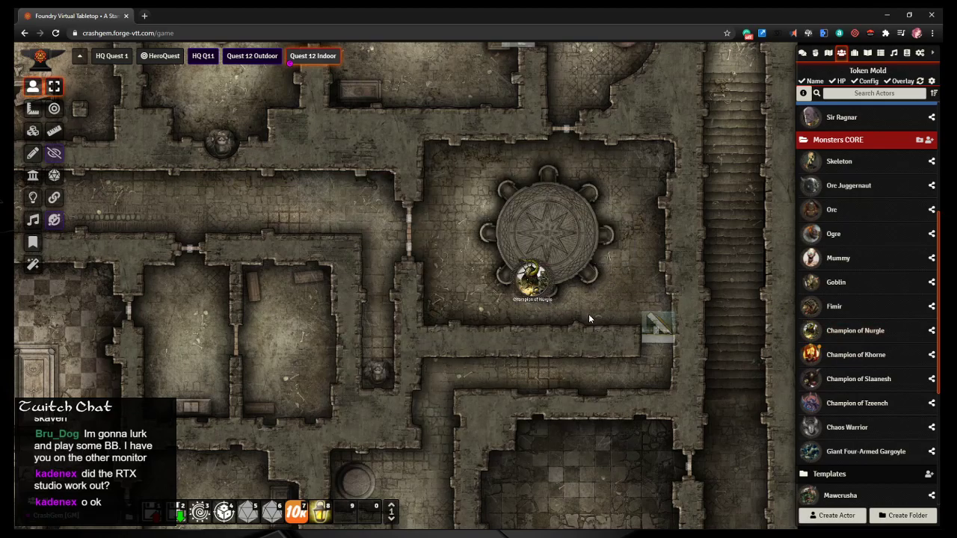
click(532, 282)
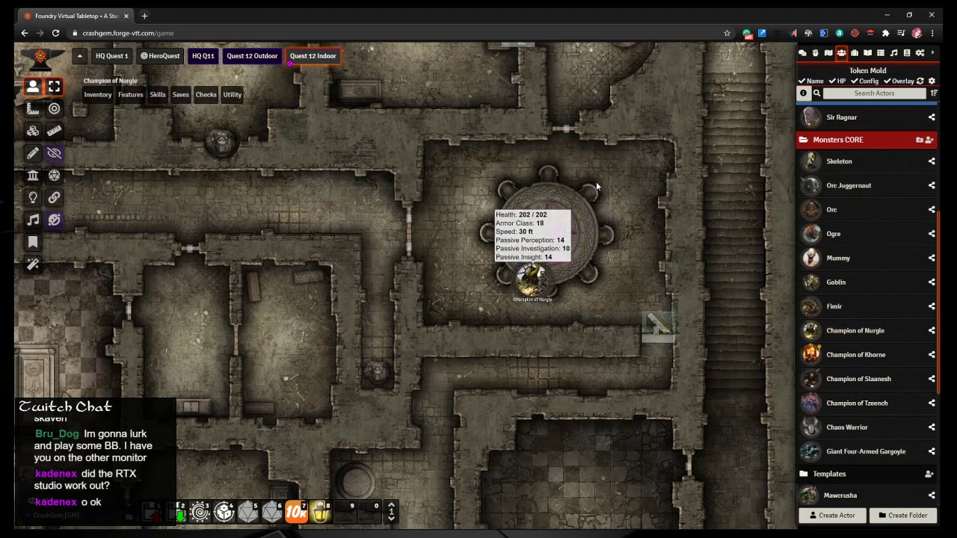
drag(530, 280, 594, 183)
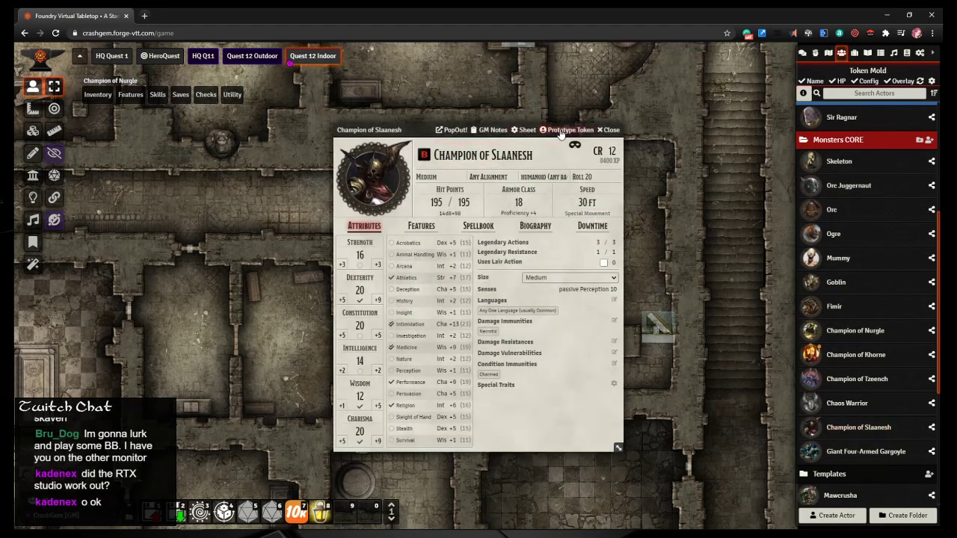
Step: Drag Champion of Slaanesh onto the map by the round table and check its token configuration
click(566, 130)
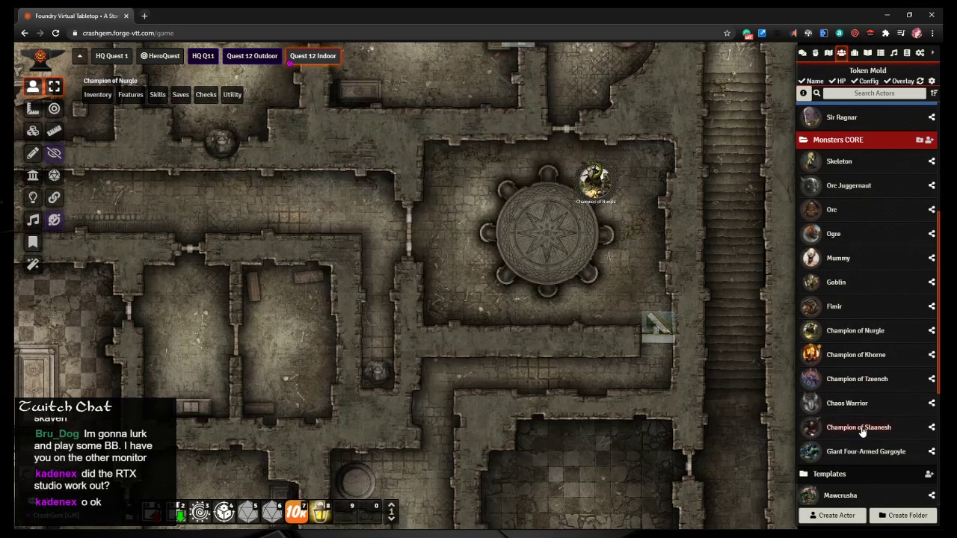
drag(858, 427, 595, 280)
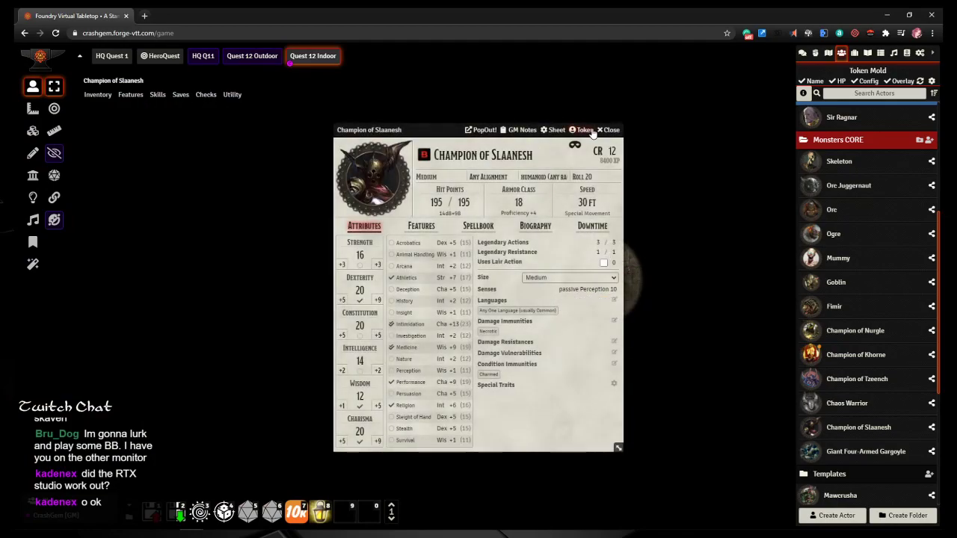
click(582, 129)
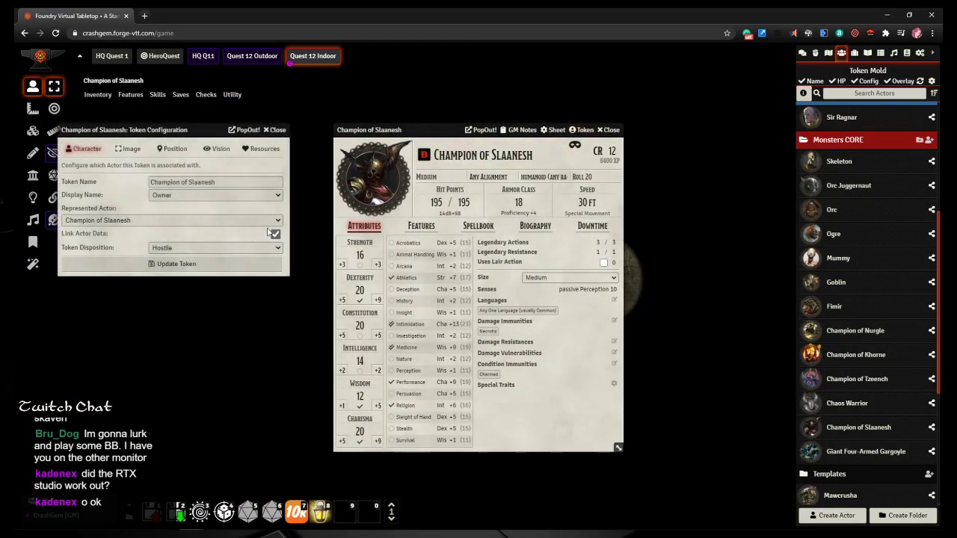
click(217, 148)
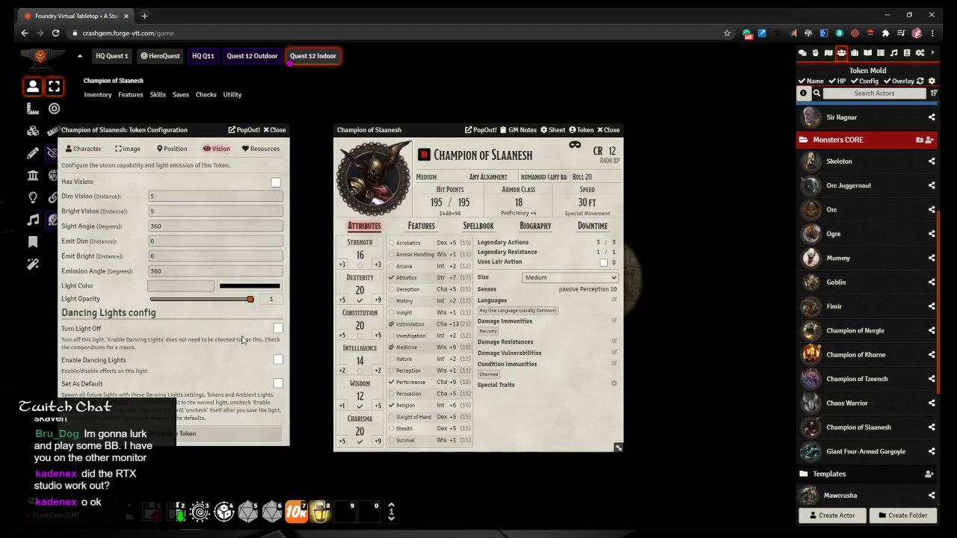
click(275, 129)
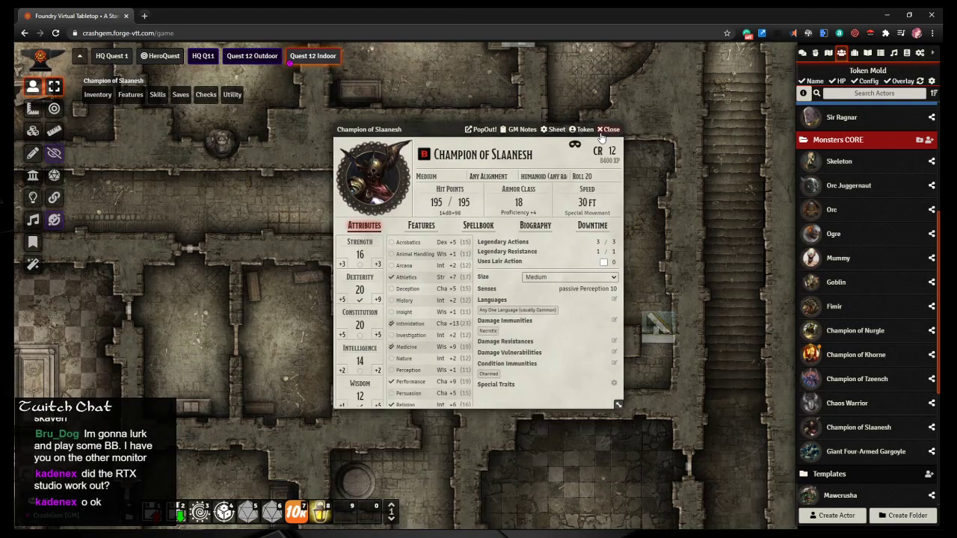
click(611, 129)
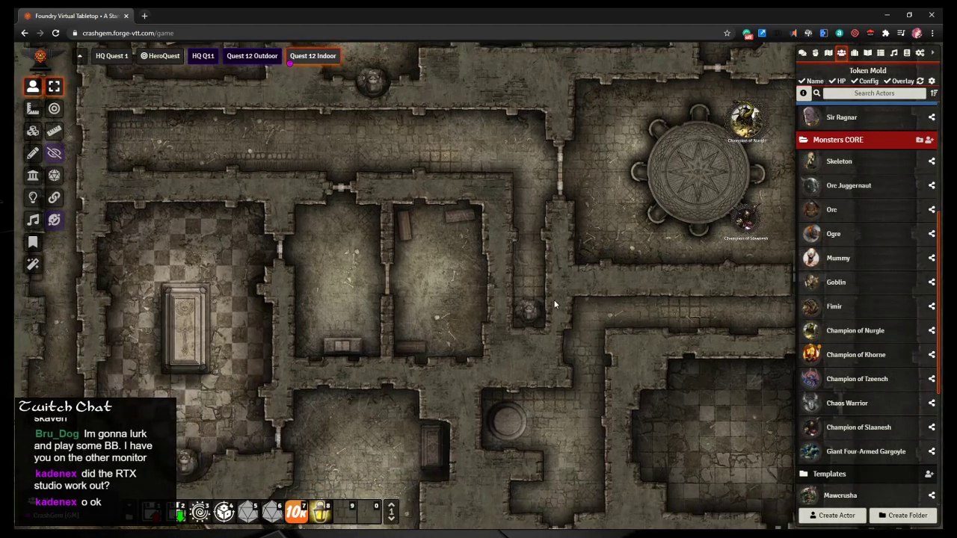
Step: Search for the gargoyle actor and set its token next to the round pit
scroll(down, 3)
text(g)
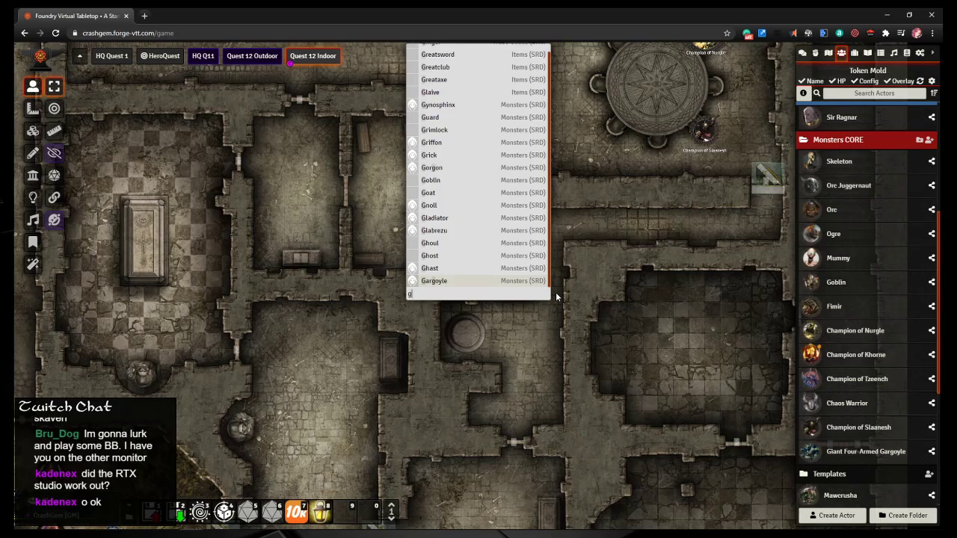
text(arg)
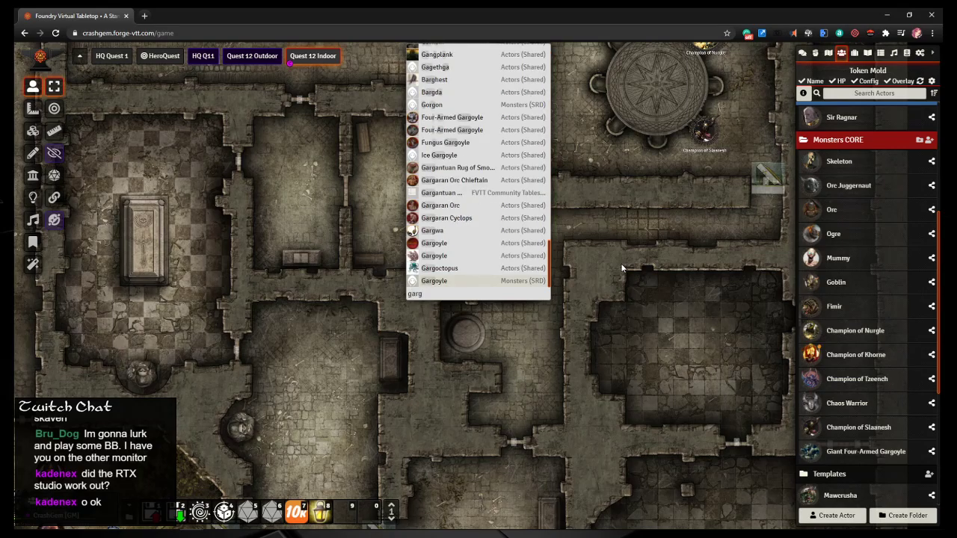
mouse_move(489, 218)
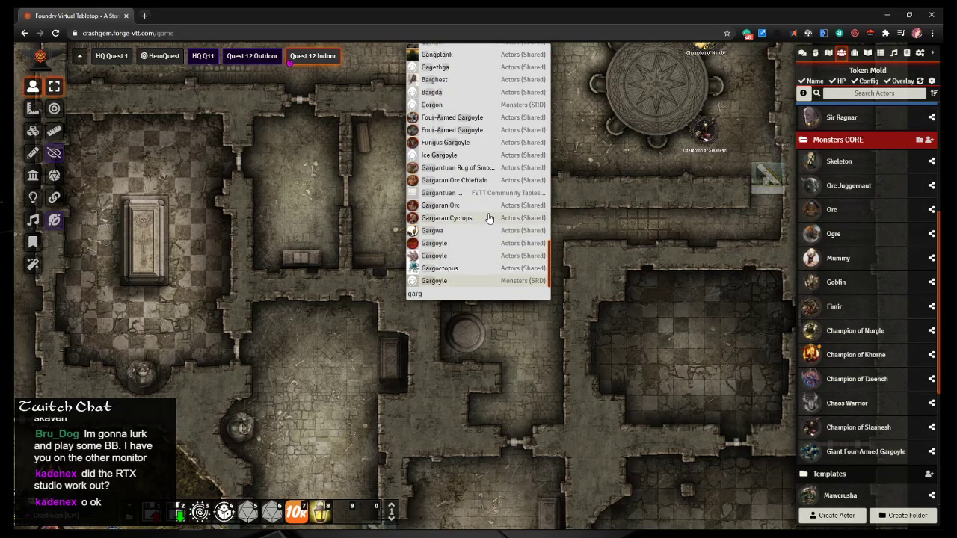
scroll(up, 3)
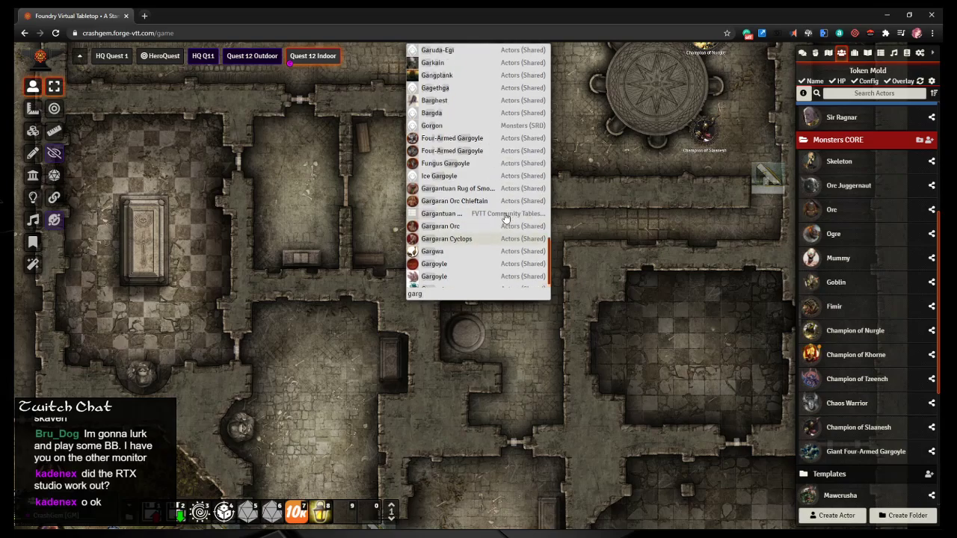
scroll(up, 3)
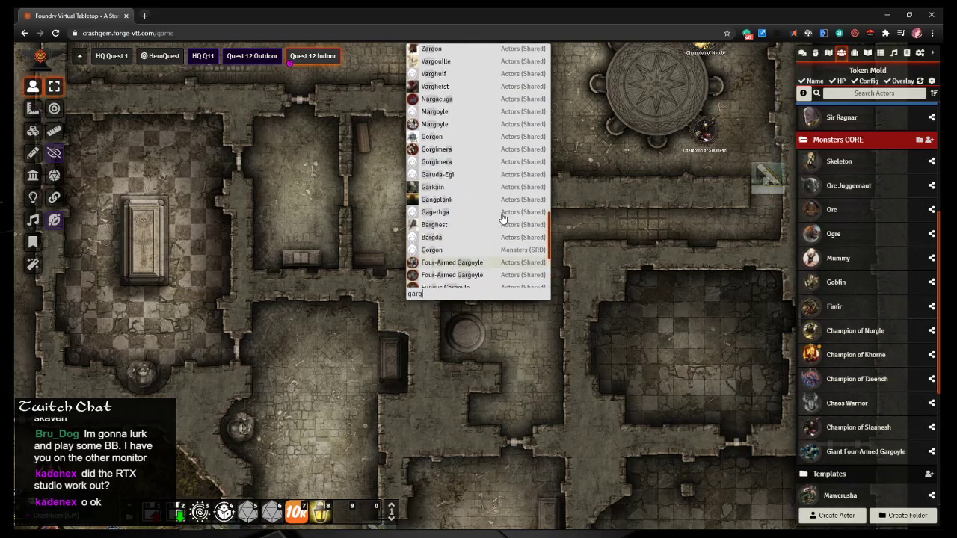
scroll(down, 3)
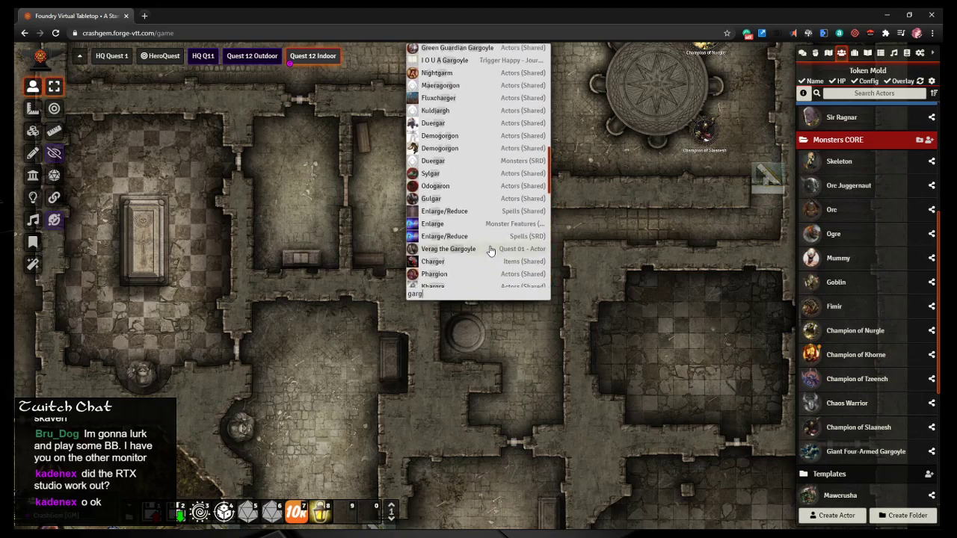
scroll(up, 3)
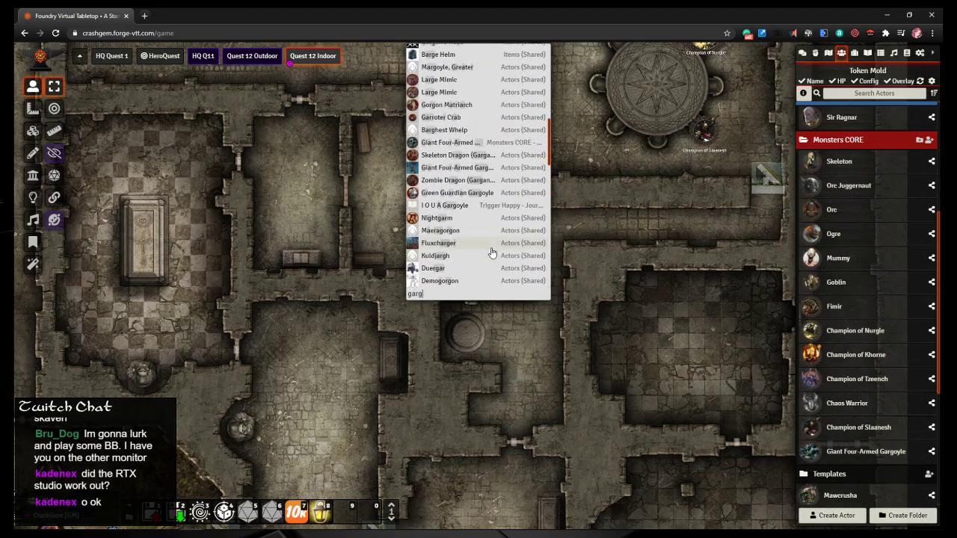
mouse_move(495, 243)
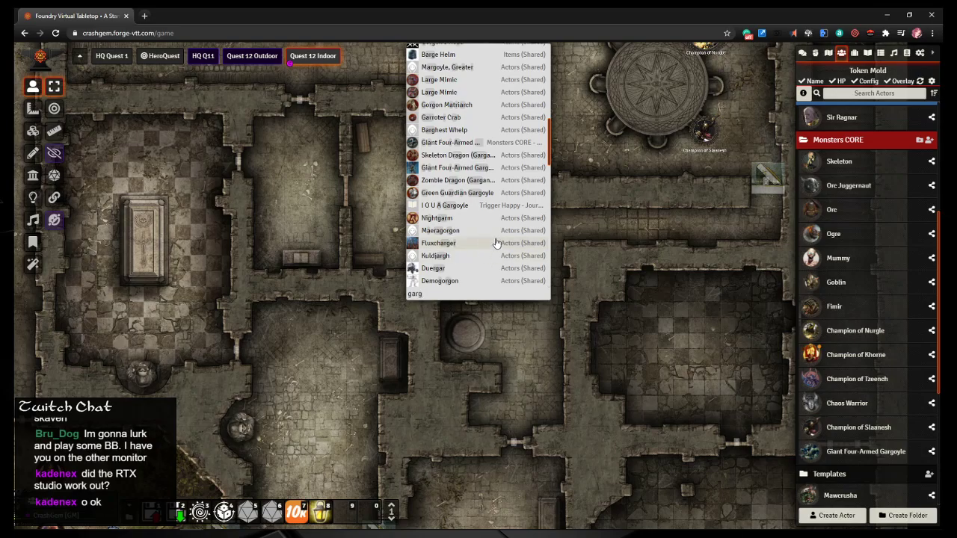
scroll(up, 3)
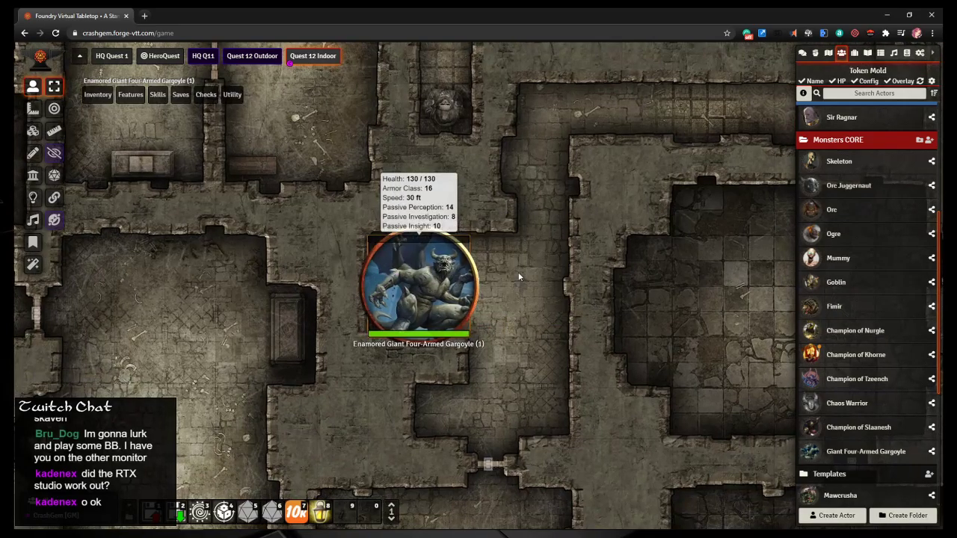
drag(418, 288, 520, 288)
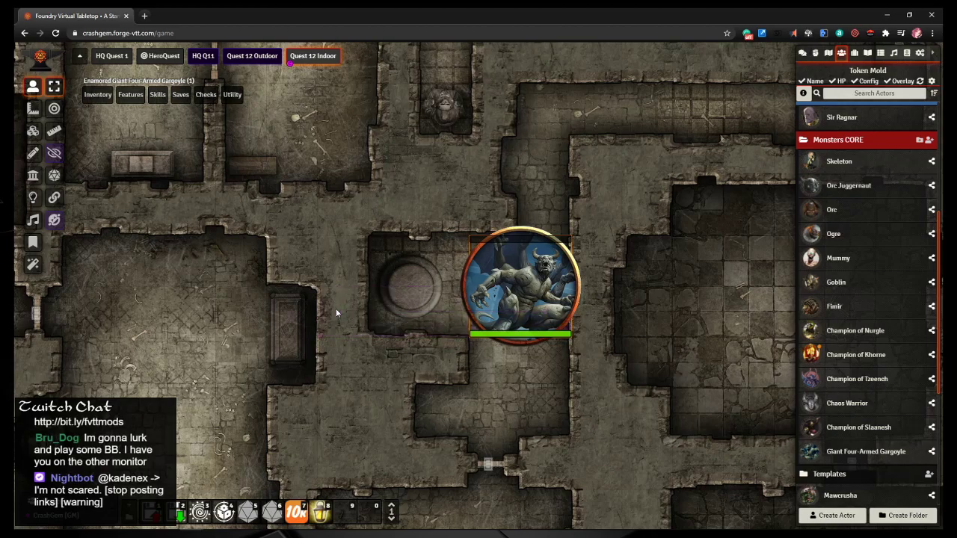
mouse_move(514, 263)
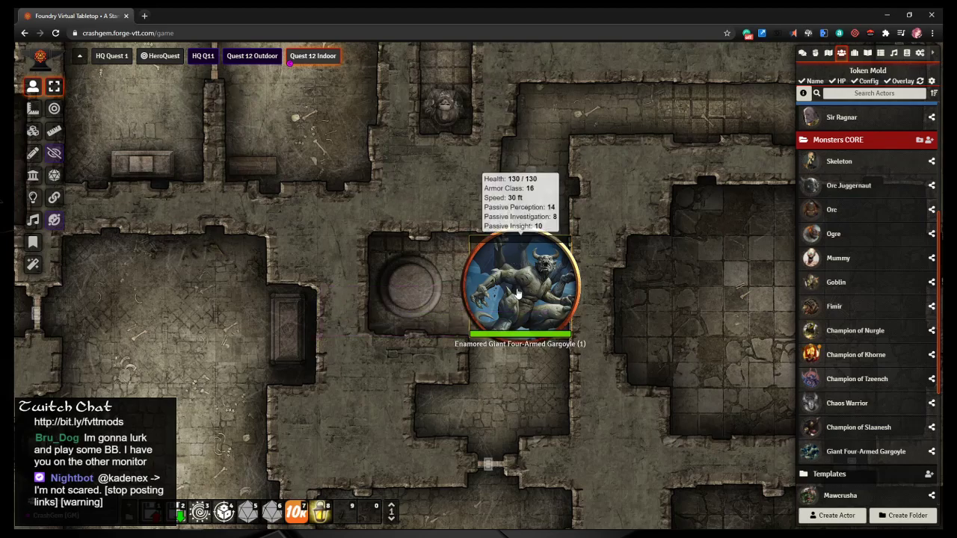
Step: Set the gargoyle's portrait to Gargoyle_Token.png from Tokens > Elemental
double_click(520, 288)
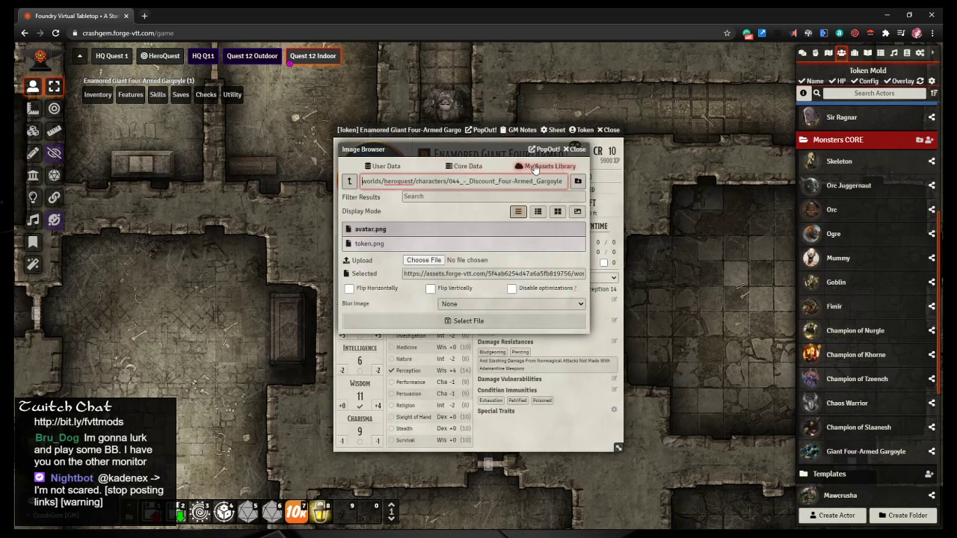
click(348, 181)
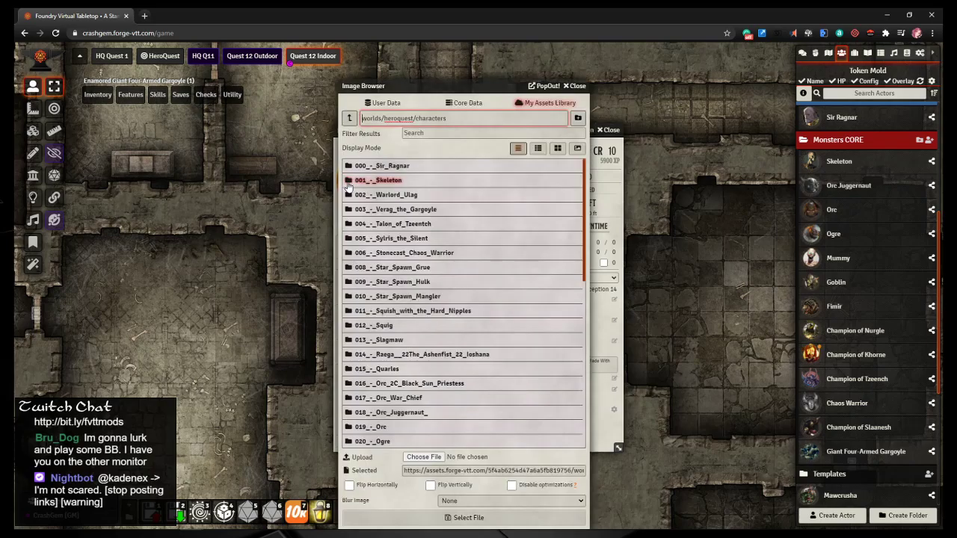
click(349, 118)
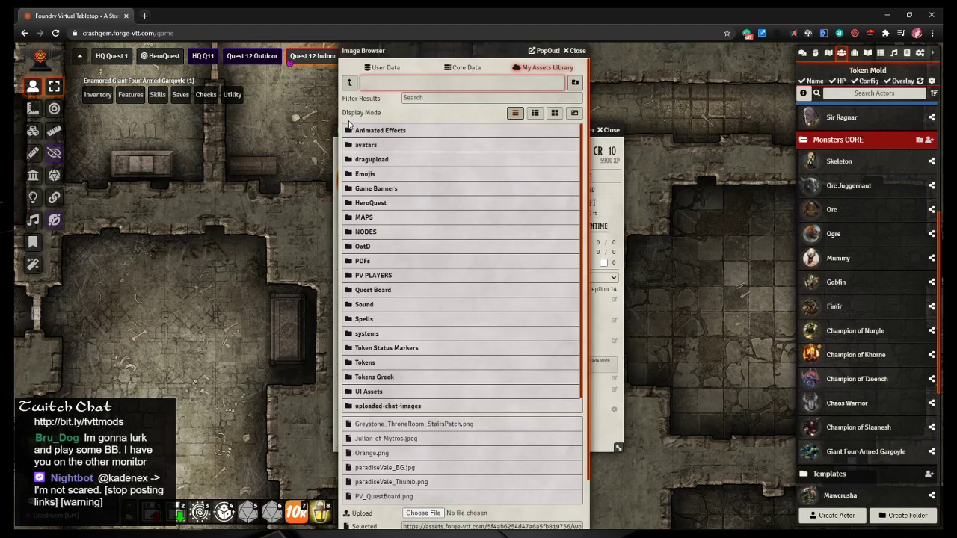
click(364, 362)
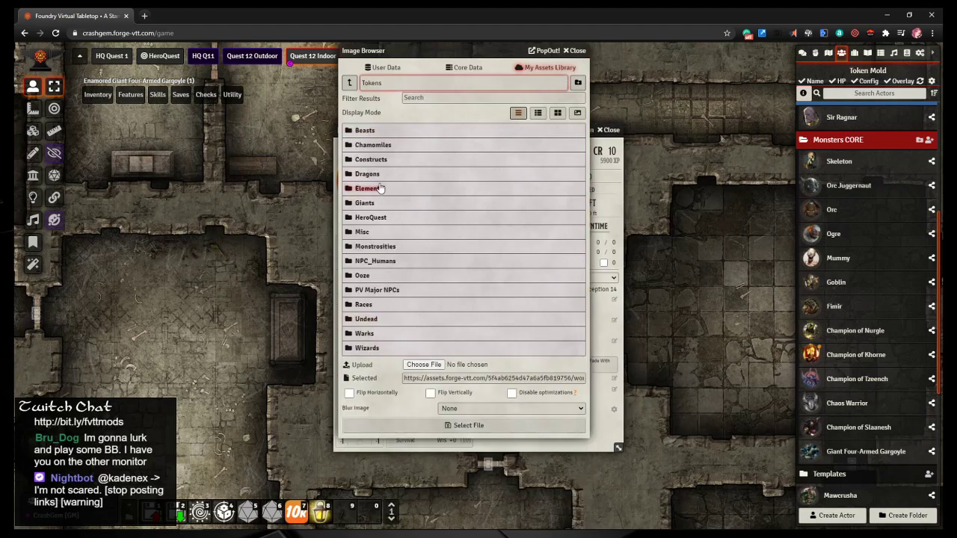
click(368, 188)
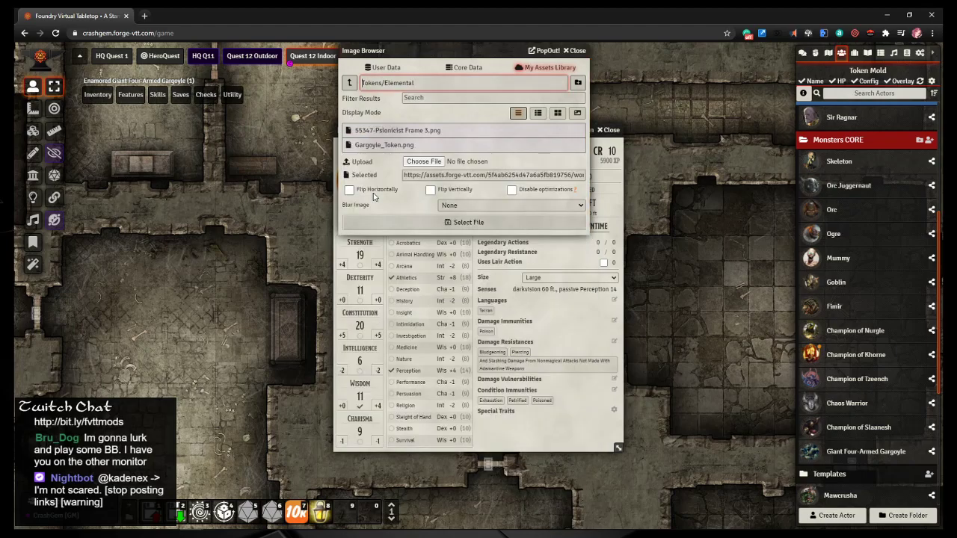
click(384, 144)
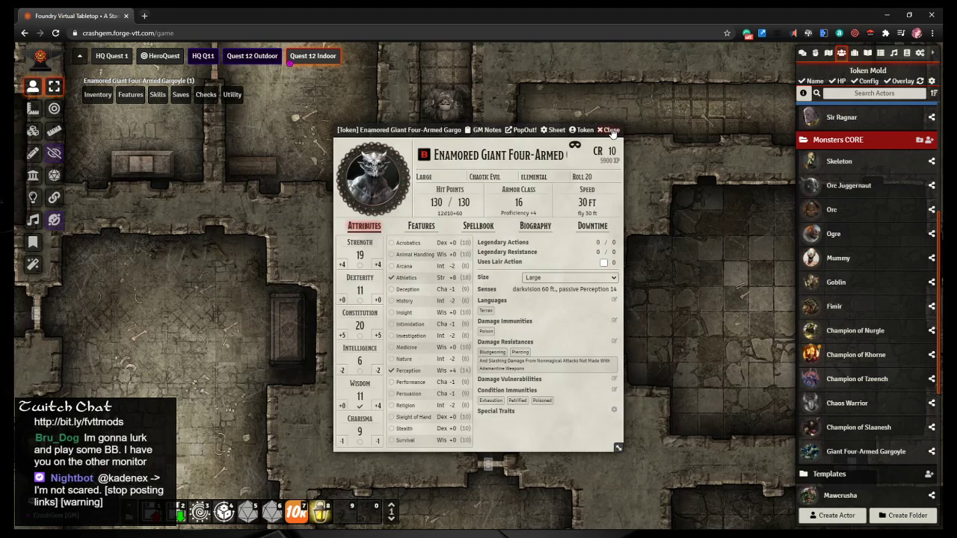
click(609, 129)
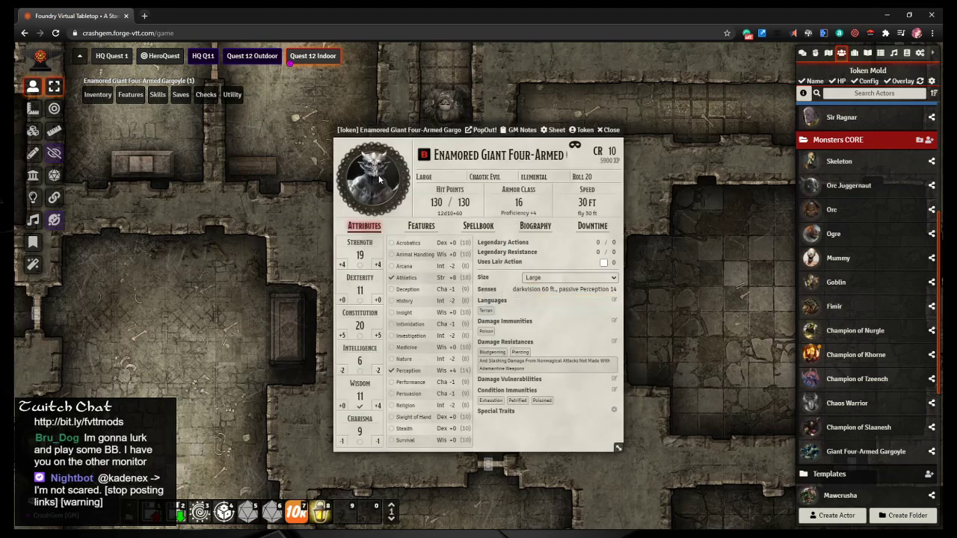
click(374, 180)
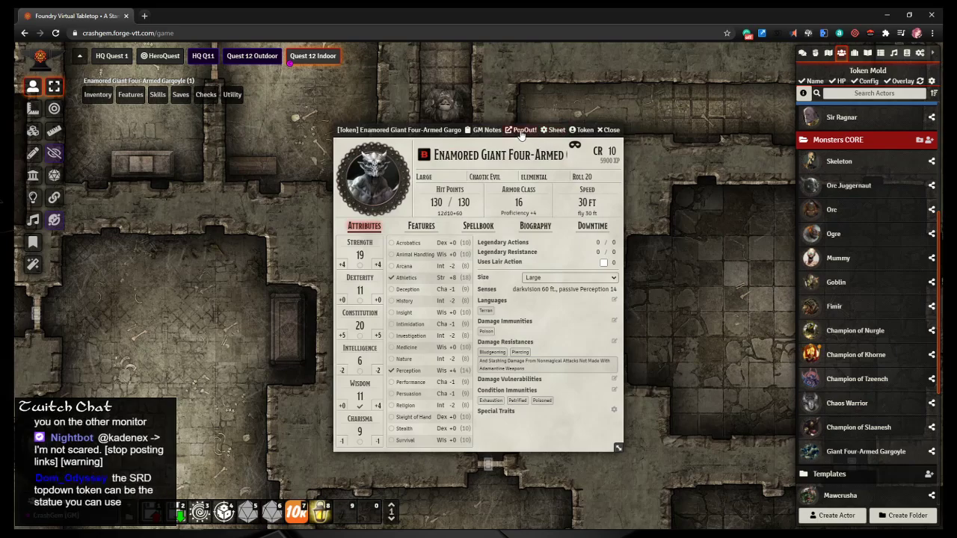
Step: Pop the gargoyle sheet out and back, then review its prototype token image settings
click(525, 130)
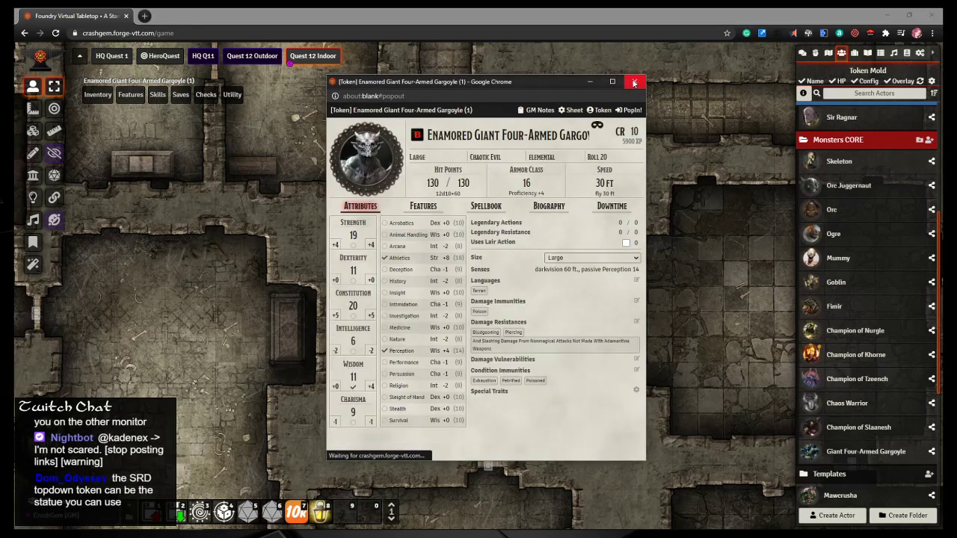
click(635, 81)
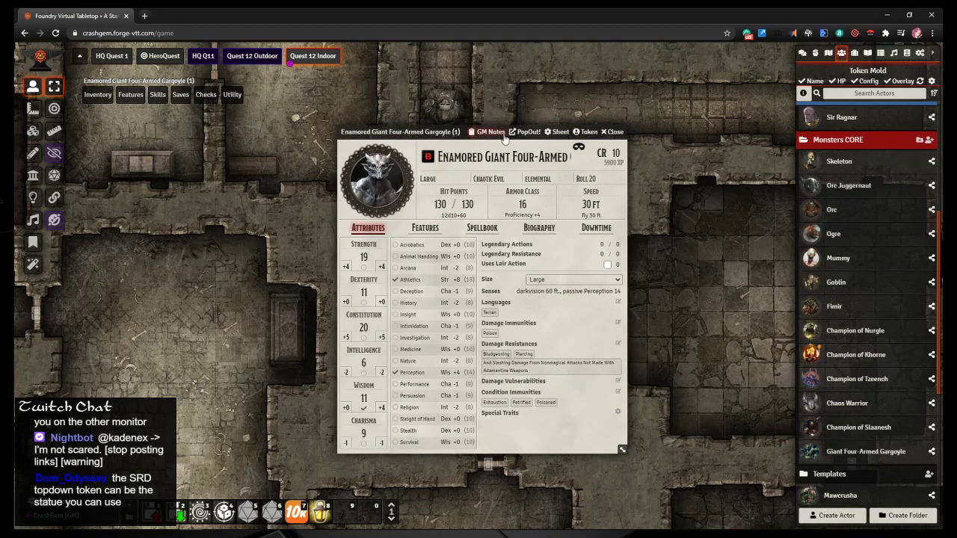
click(588, 132)
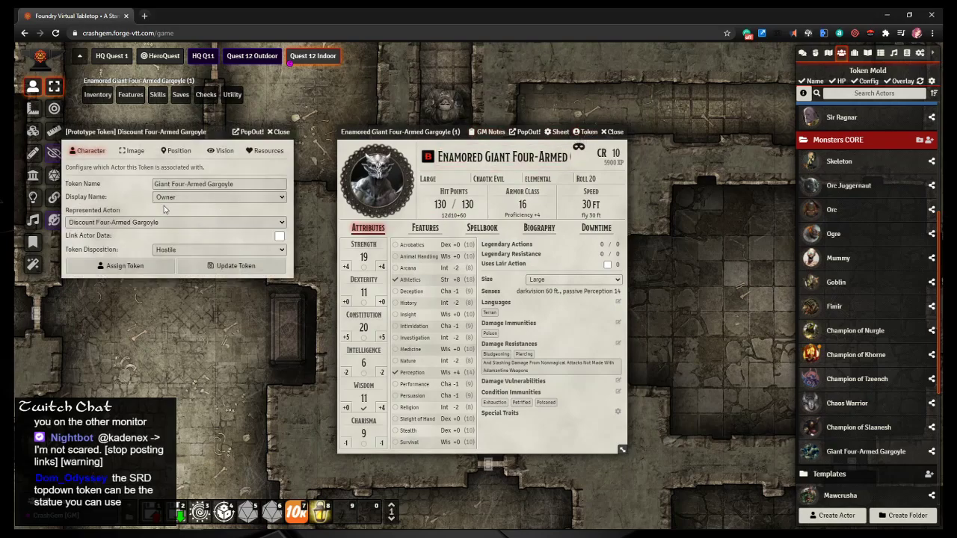
click(135, 150)
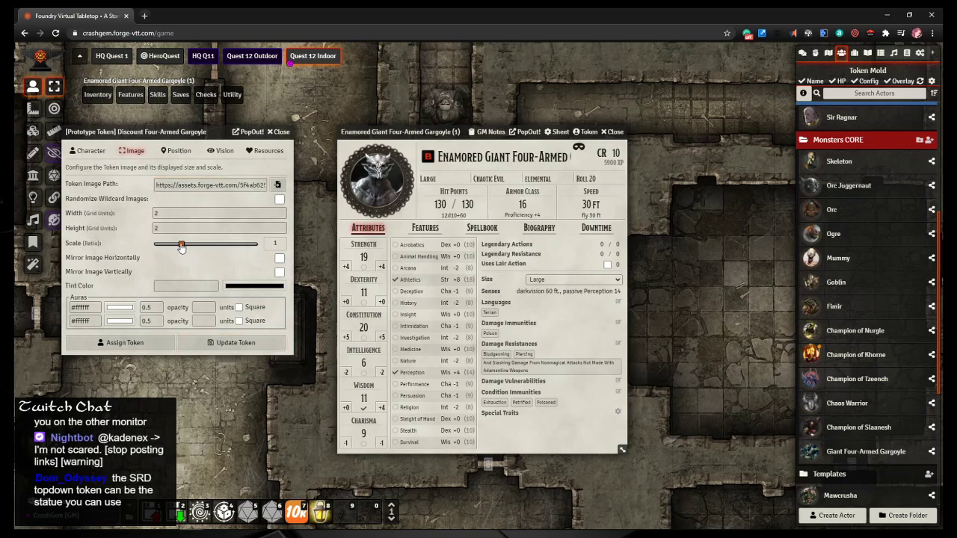
click(278, 132)
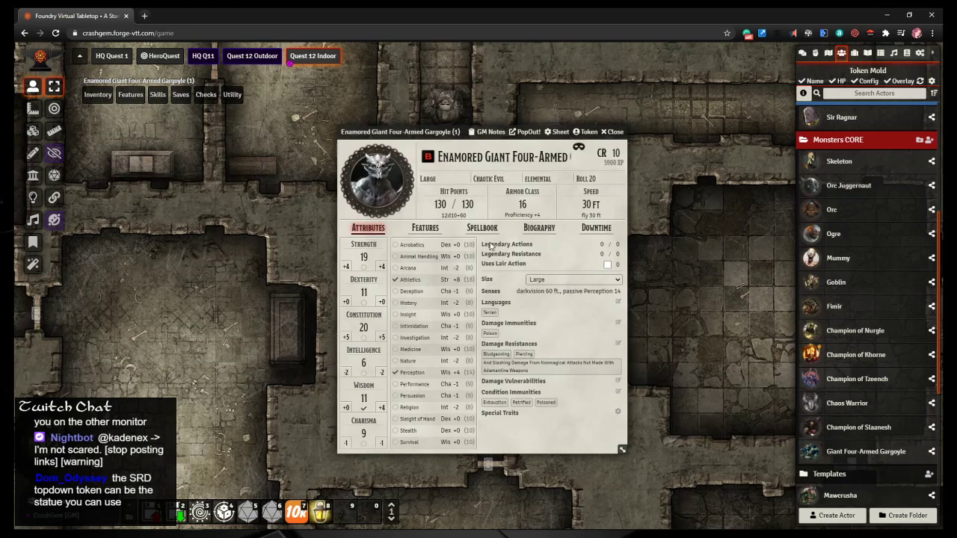
Step: Save the placed gargoyle token's image configuration and close its sheet
click(613, 132)
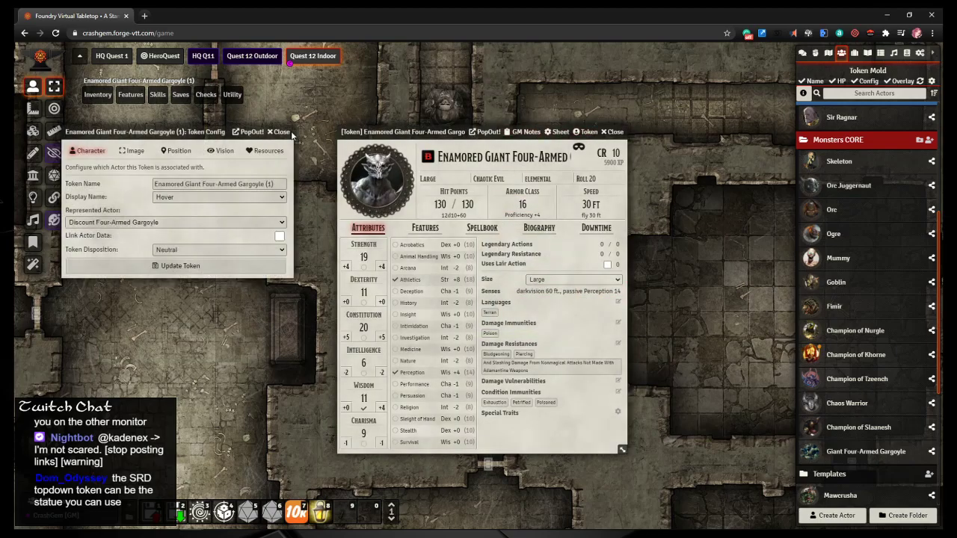
click(132, 151)
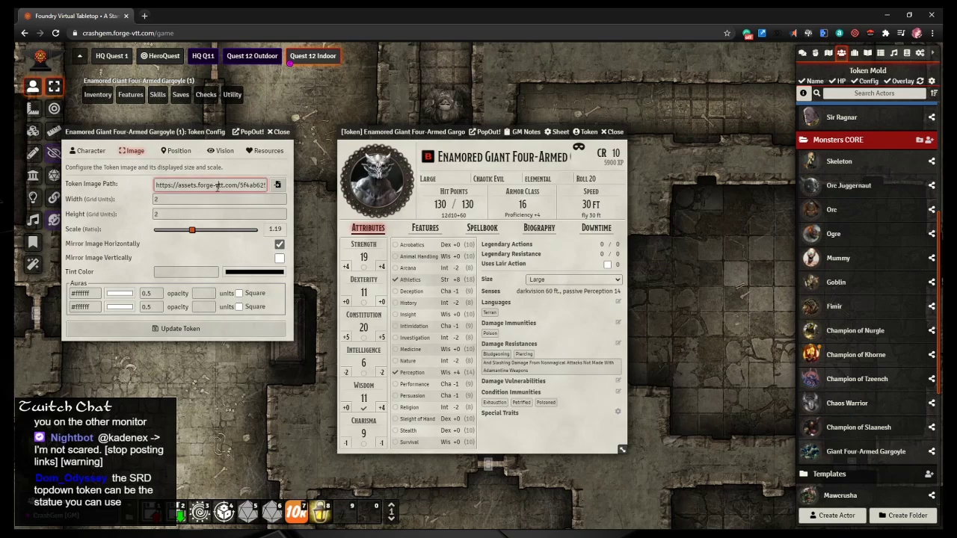
click(277, 132)
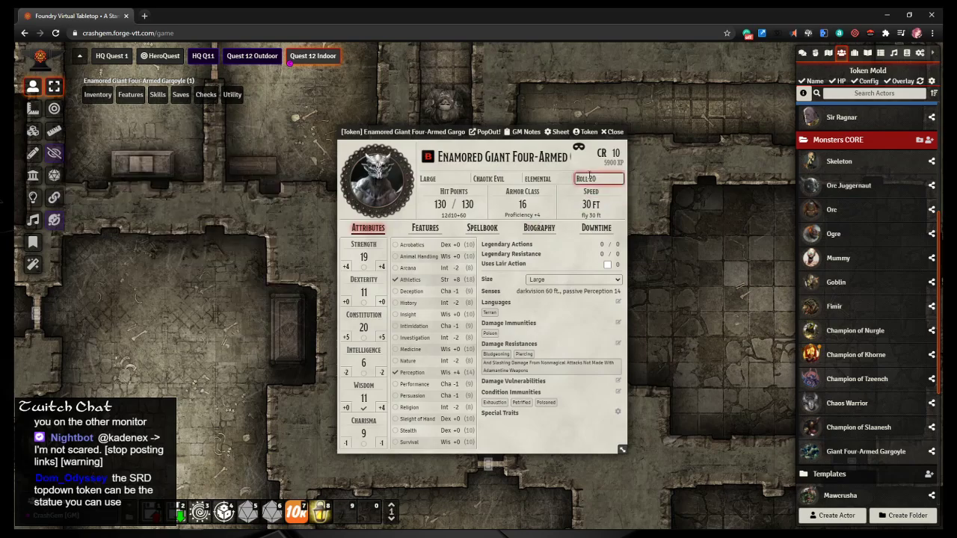
click(611, 132)
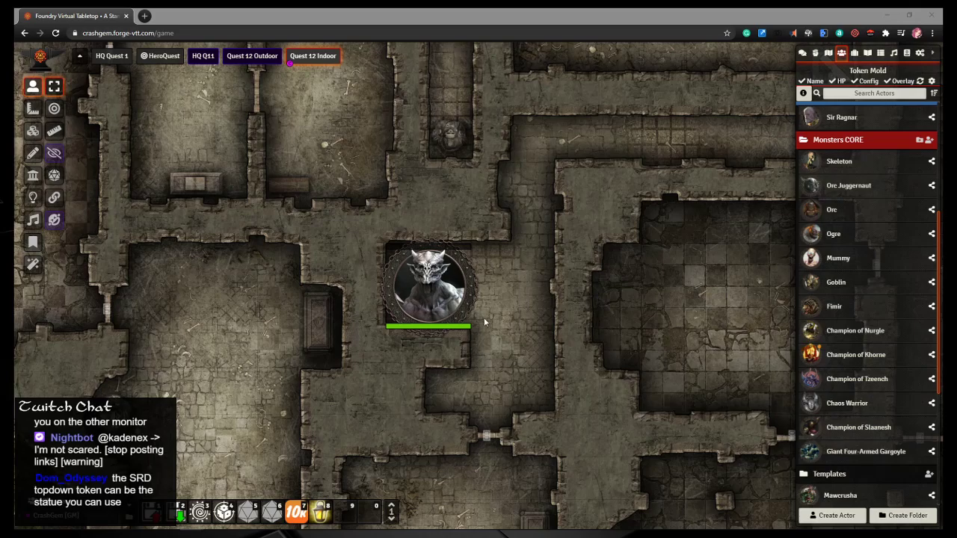
Step: Move the gargoyle beside the round pedestal and browse MAPS > Statues in the Tile Browser
drag(428, 284, 514, 325)
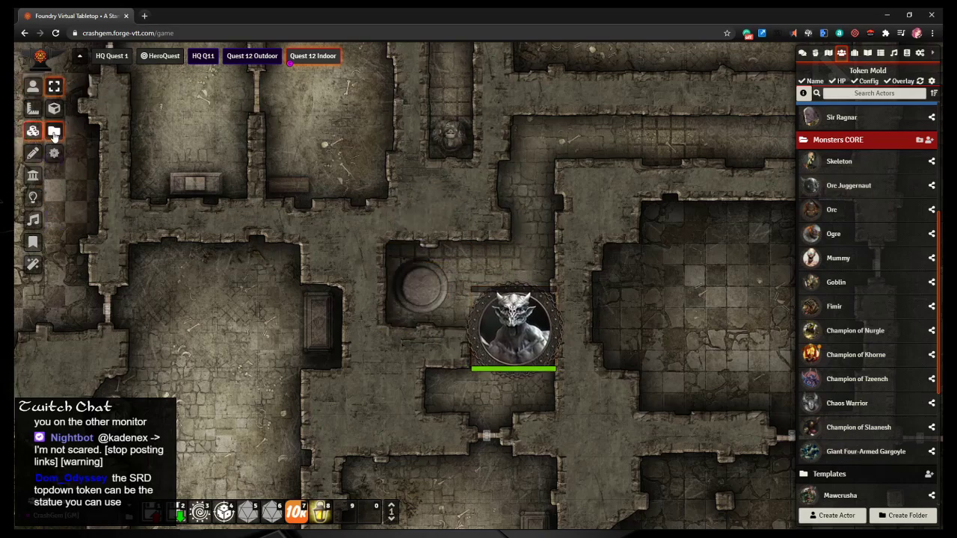
click(54, 131)
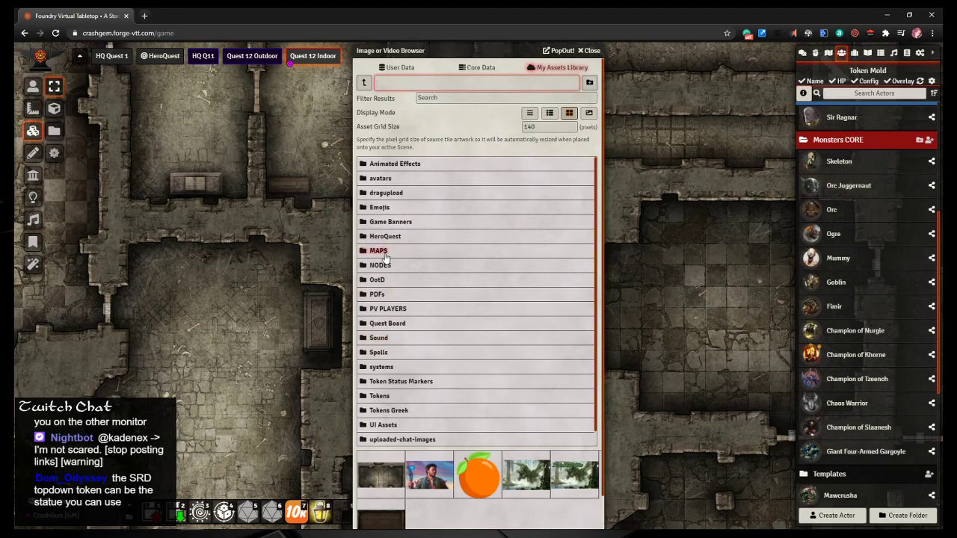
click(378, 251)
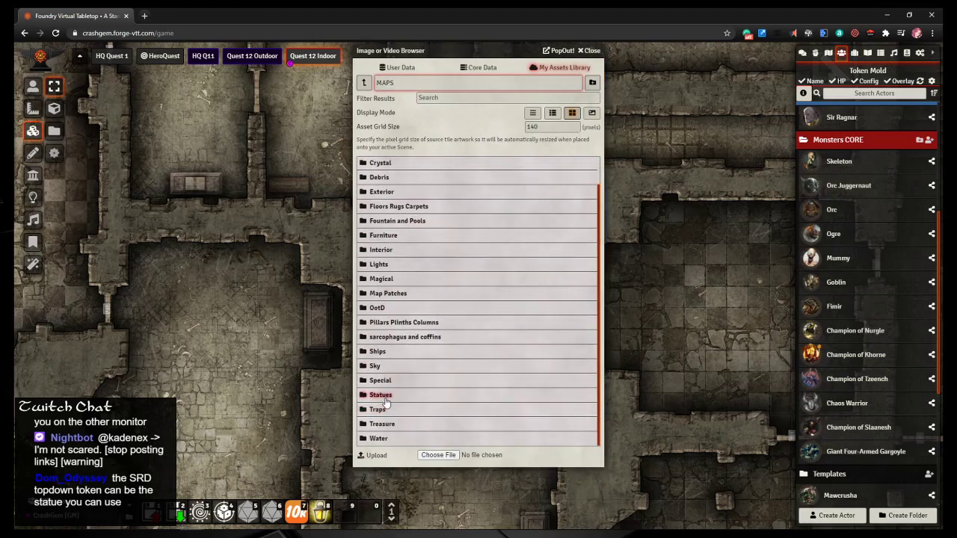
click(381, 394)
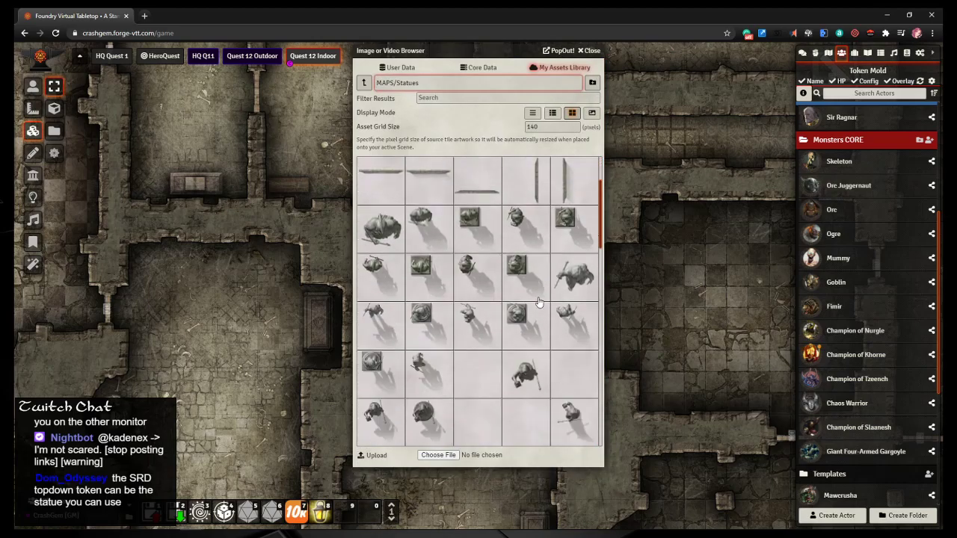
scroll(down, 3)
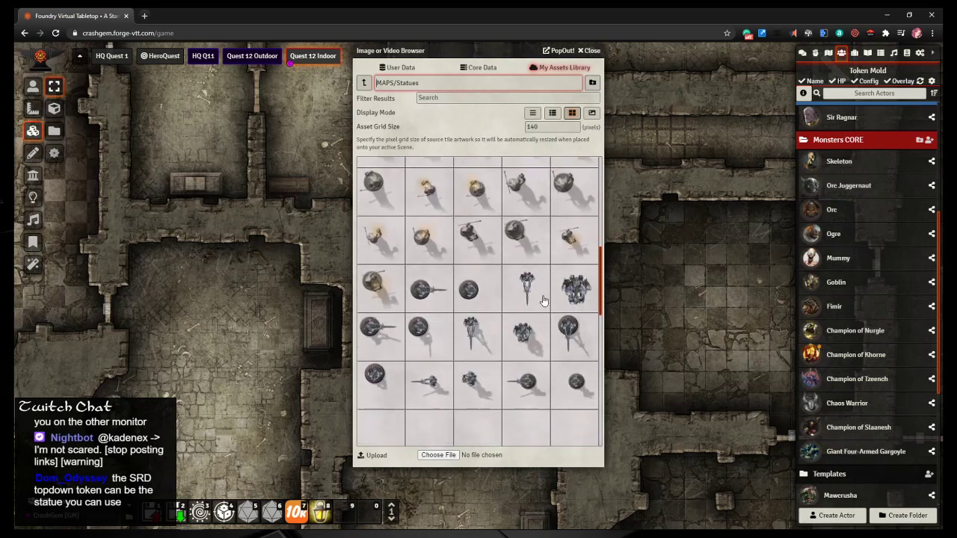
scroll(down, 3)
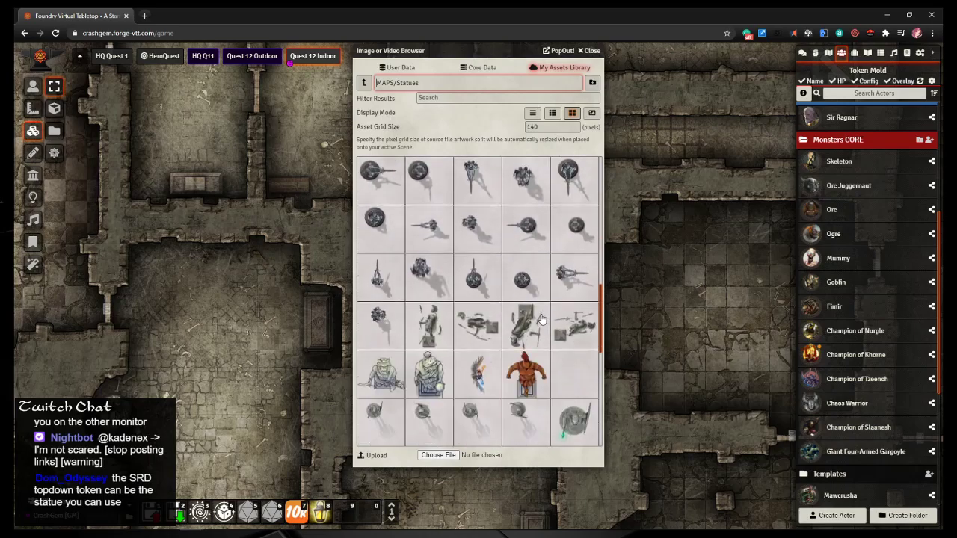
scroll(down, 3)
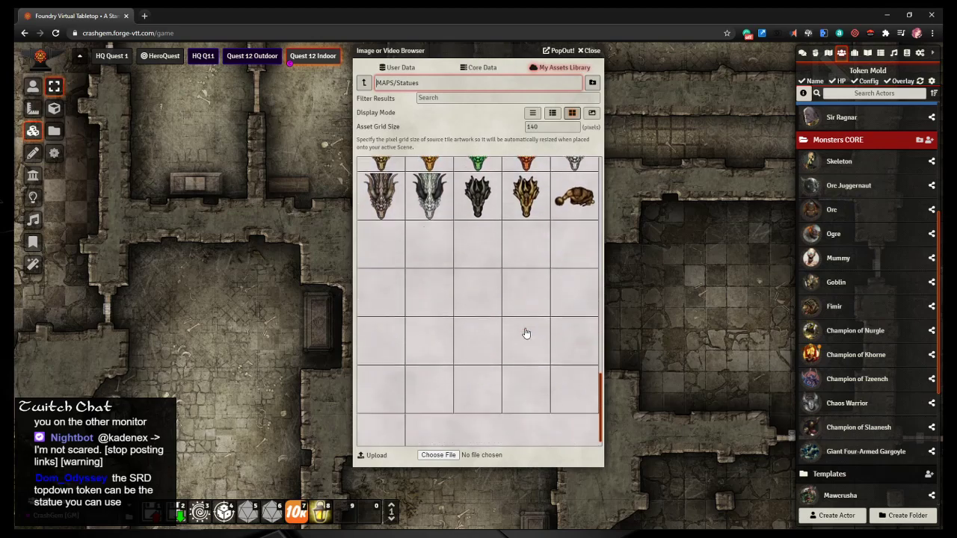
scroll(down, 3)
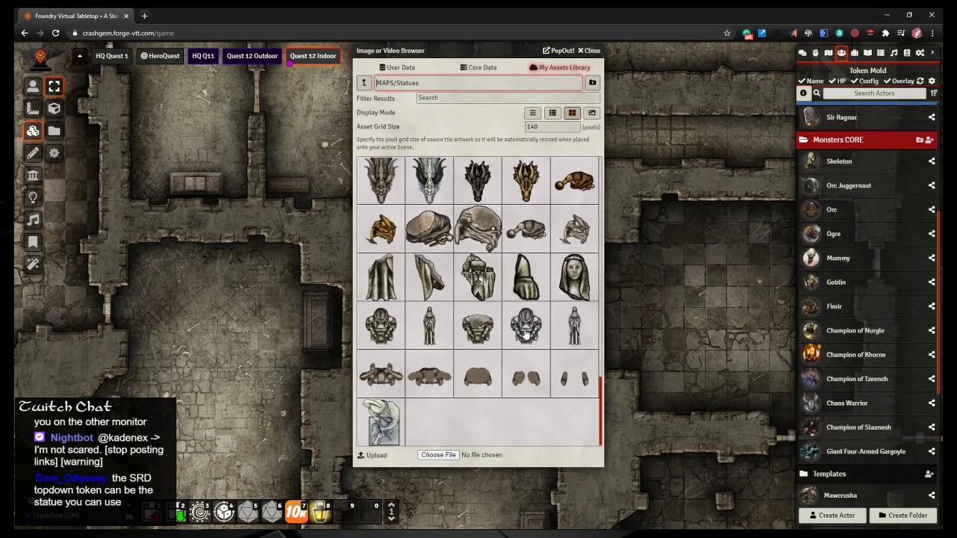
scroll(down, 3)
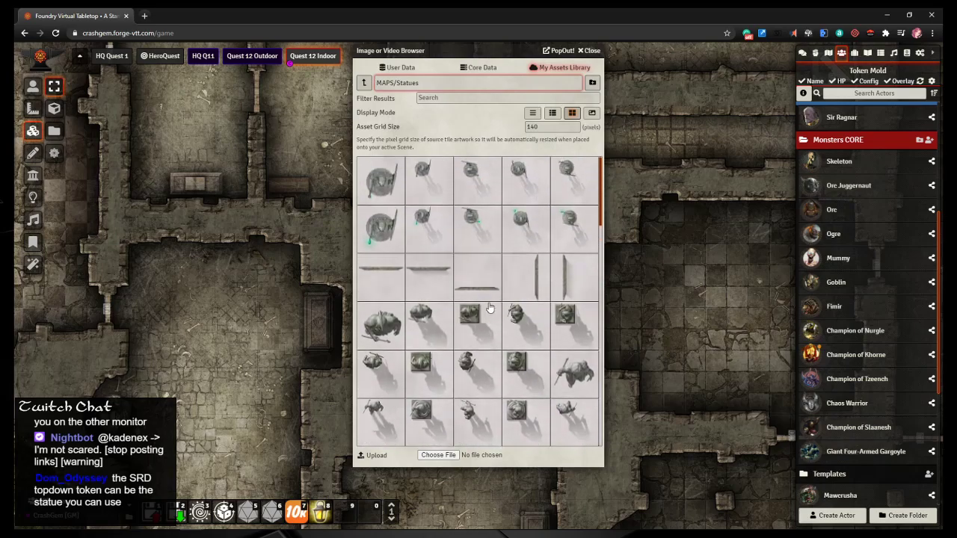
scroll(down, 3)
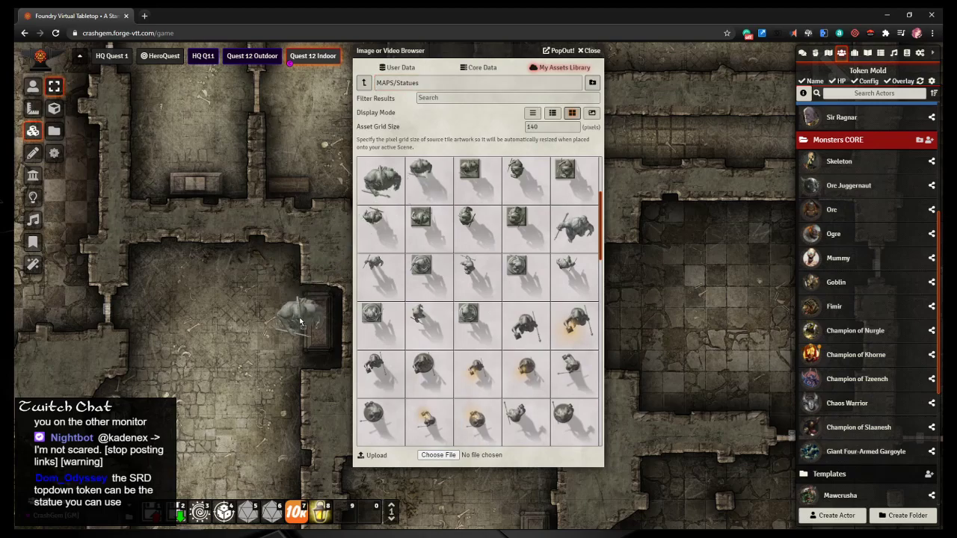
Step: Drop a crouching gargoyle statue tile, shrink it, and drag it onto the round pedestal
click(591, 50)
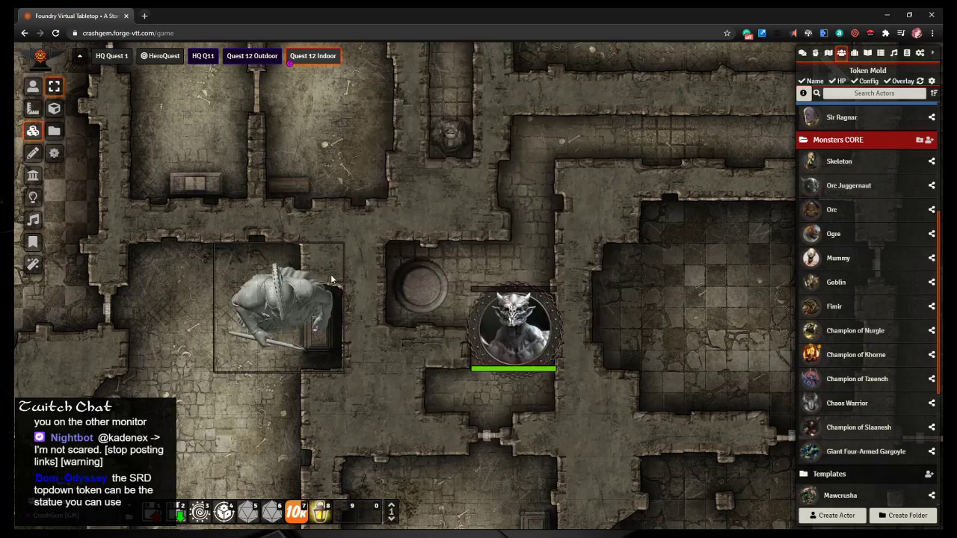
drag(280, 307, 427, 286)
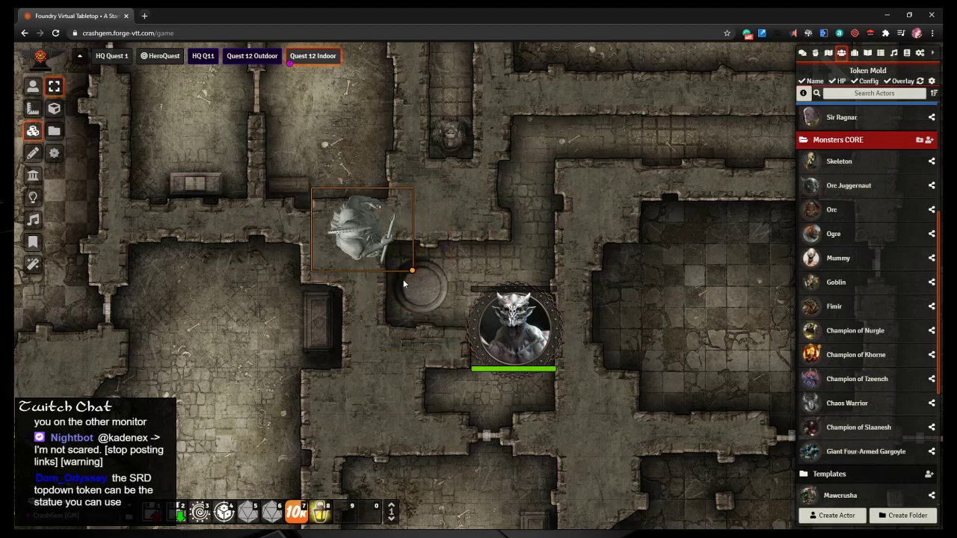
drag(362, 228, 359, 216)
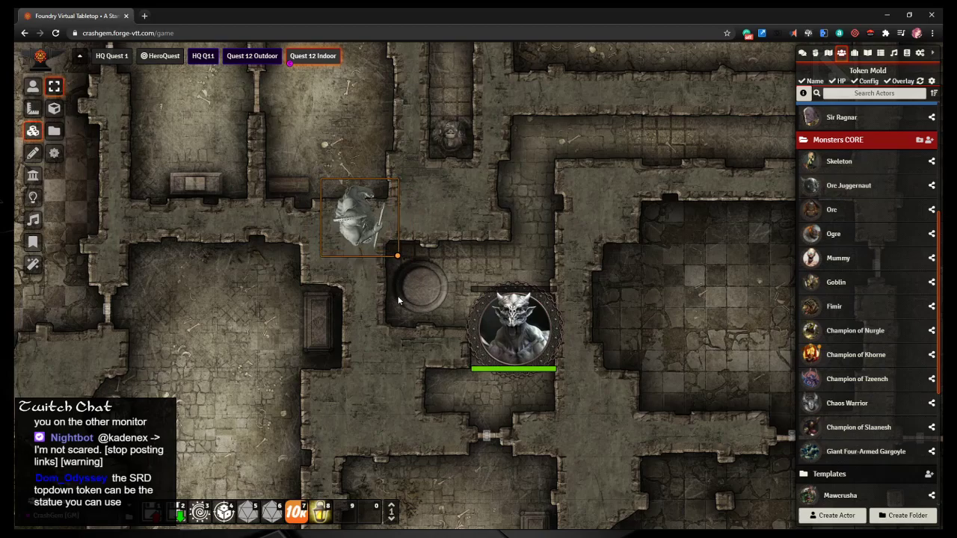
drag(359, 217, 419, 288)
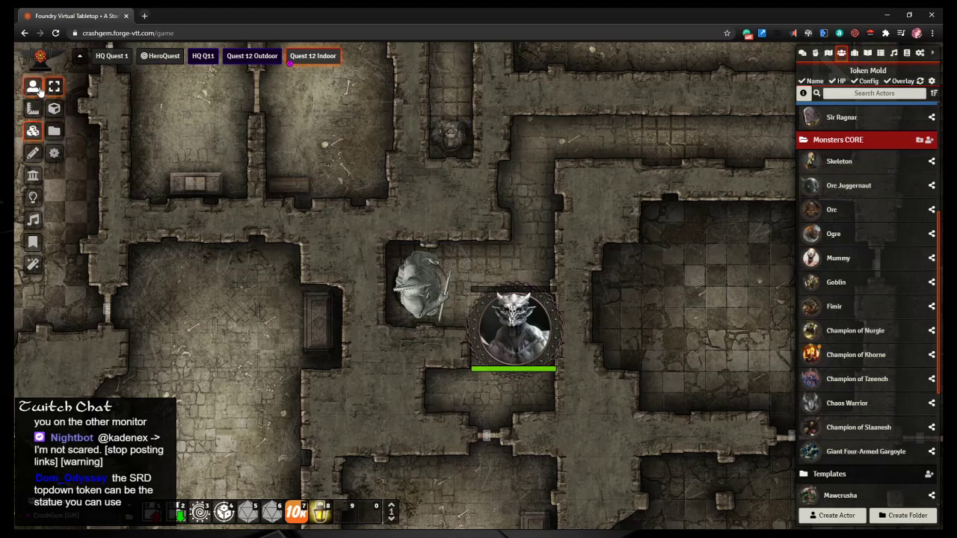
Step: Hide the gargoyle token beside the statue tile from players using its Token HUD
click(514, 327)
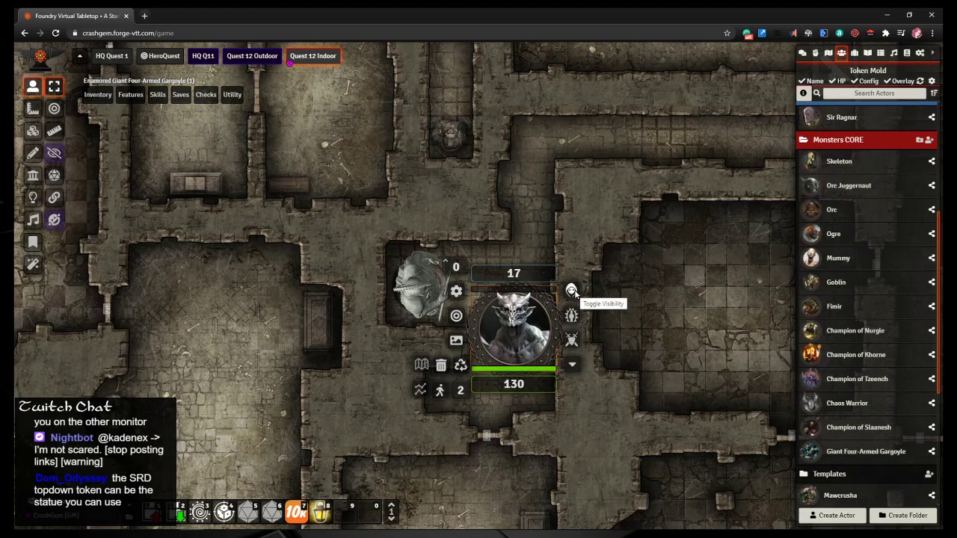
click(571, 290)
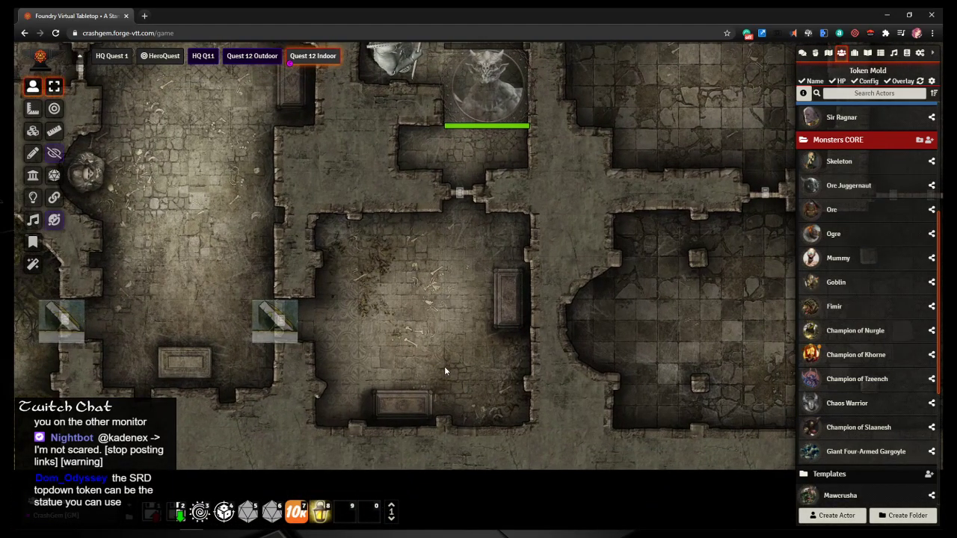
mouse_move(430, 318)
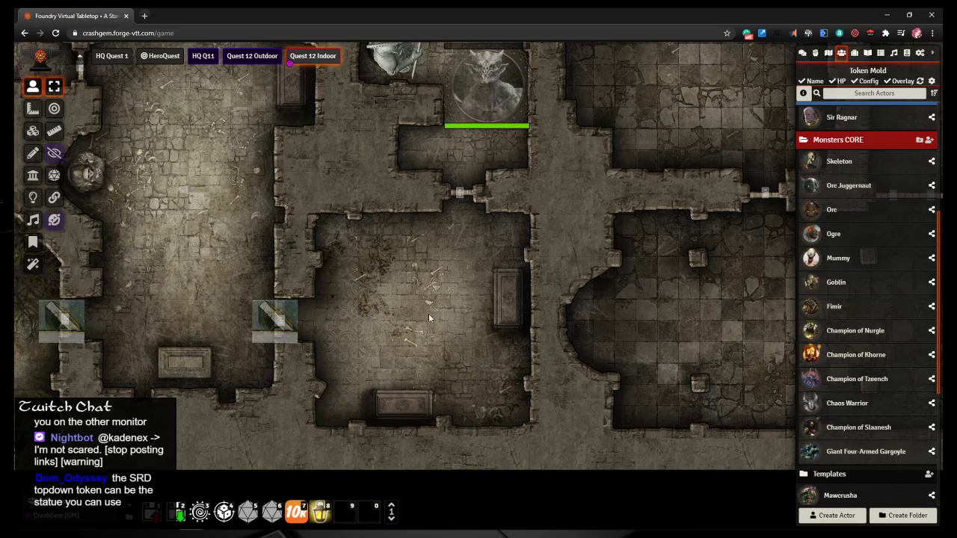
mouse_move(838, 258)
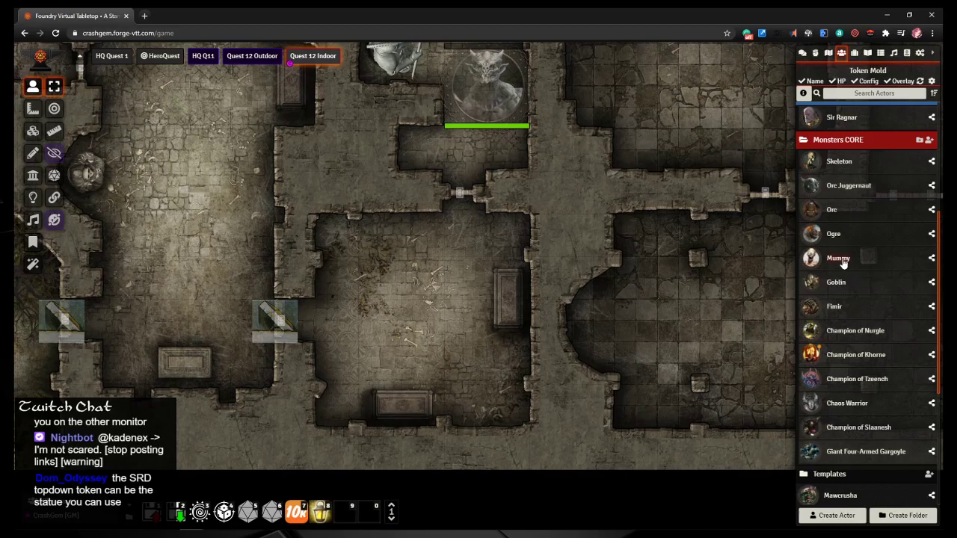
mouse_move(561, 362)
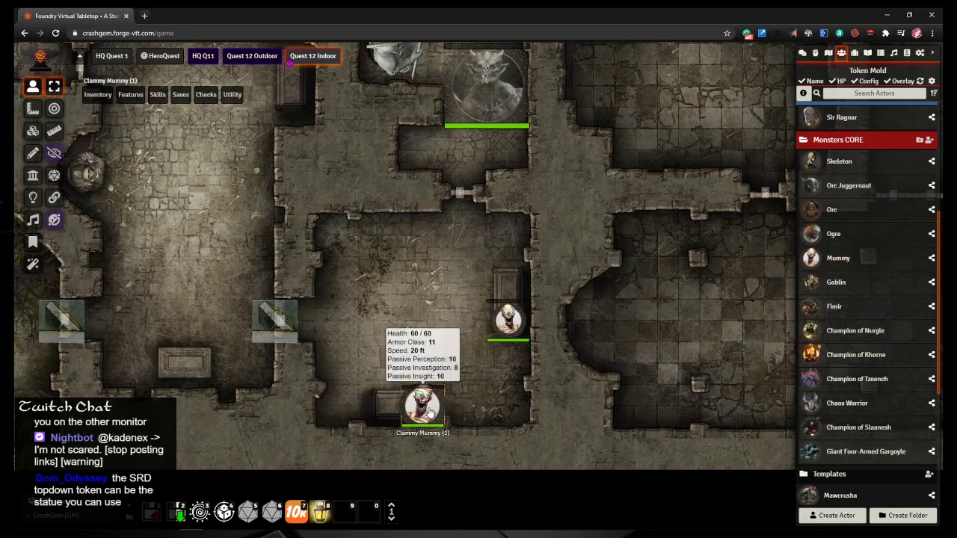
Step: Select the two Mummy tokens, Clammy Mummy and Unused Mummy, in the coffin room
click(508, 320)
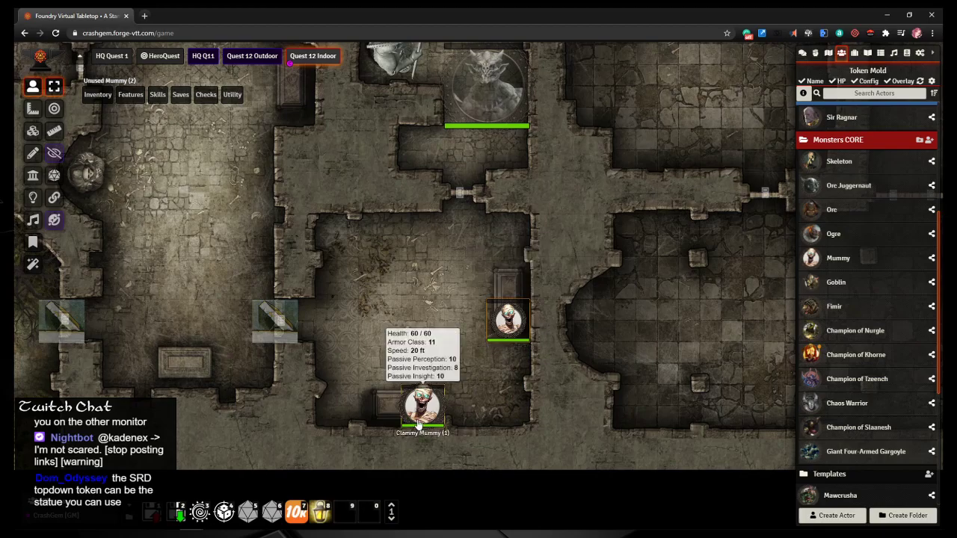
click(509, 320)
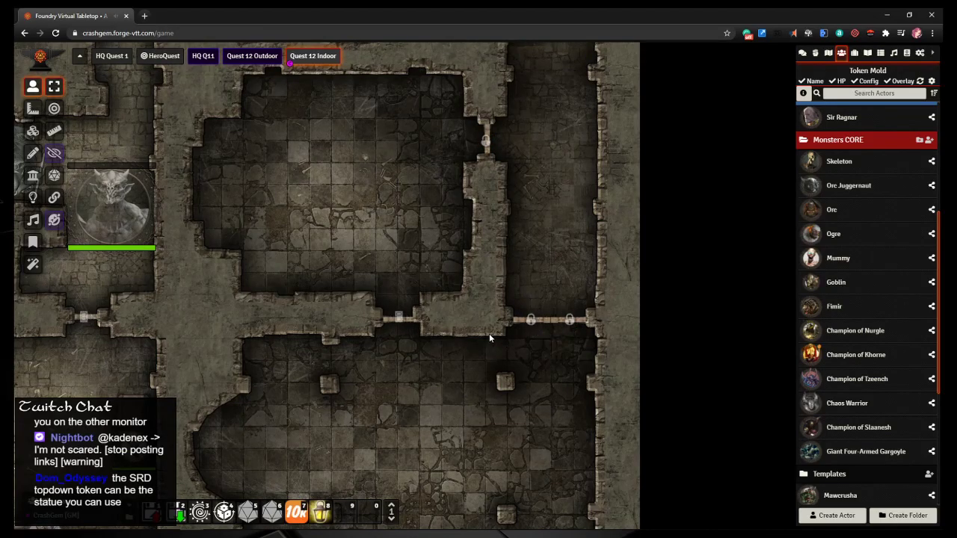
scroll(down, 3)
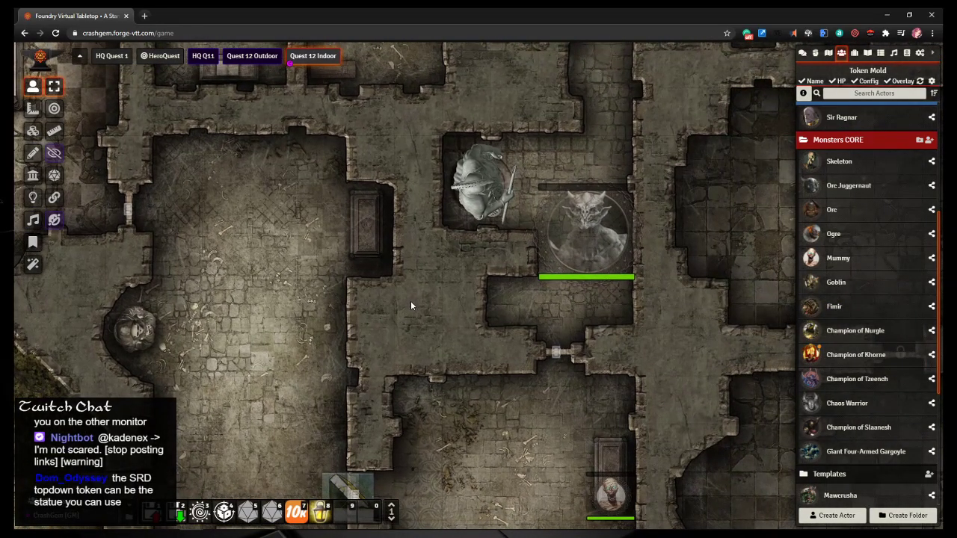
text(garg)
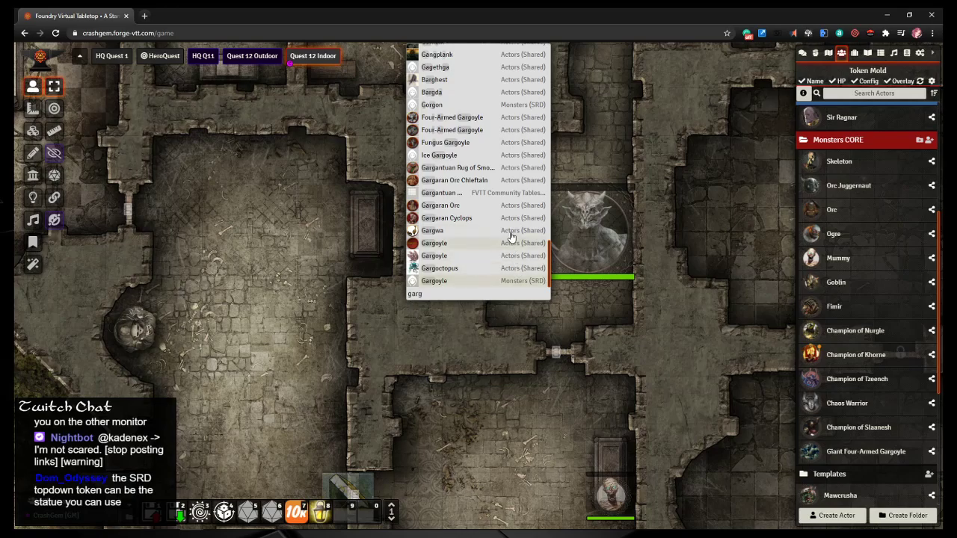
mouse_move(449, 277)
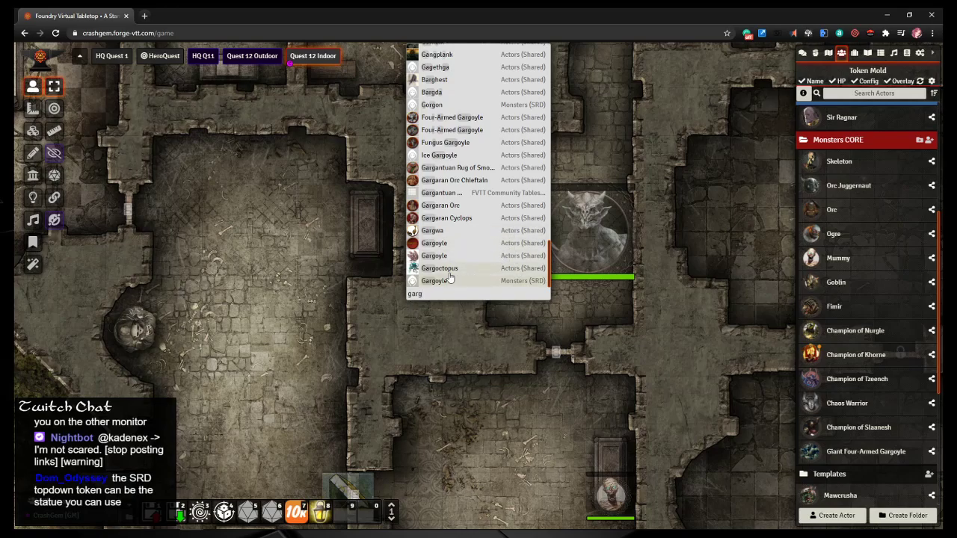
mouse_move(433, 256)
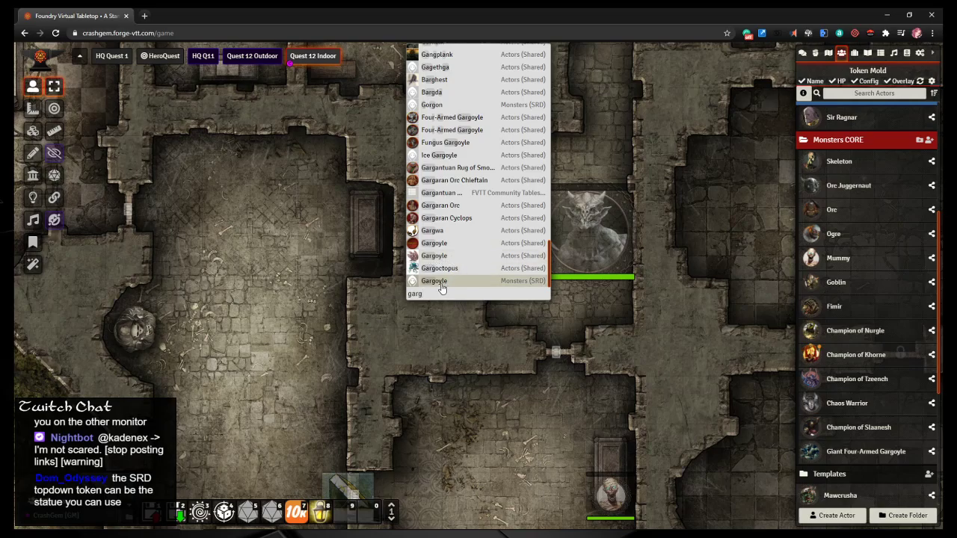
mouse_move(433, 281)
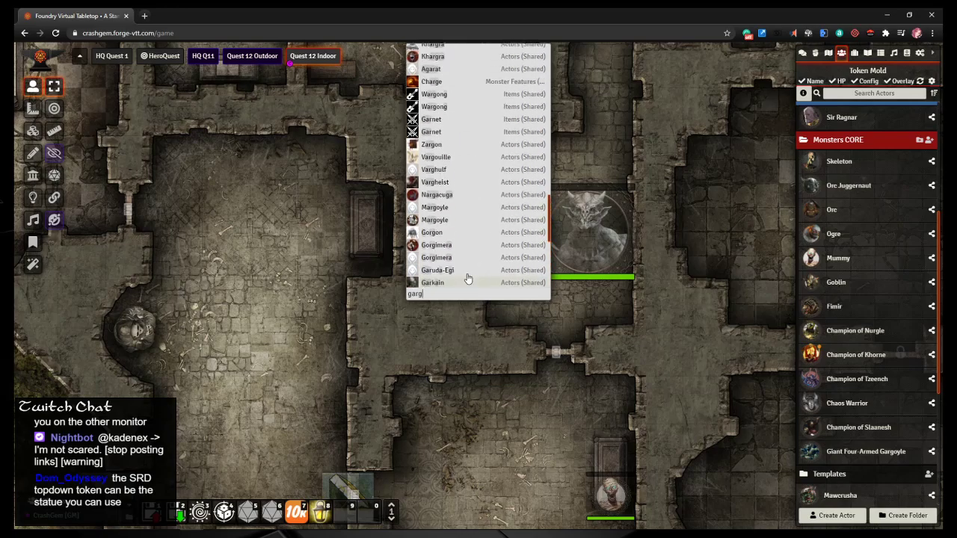
scroll(up, 3)
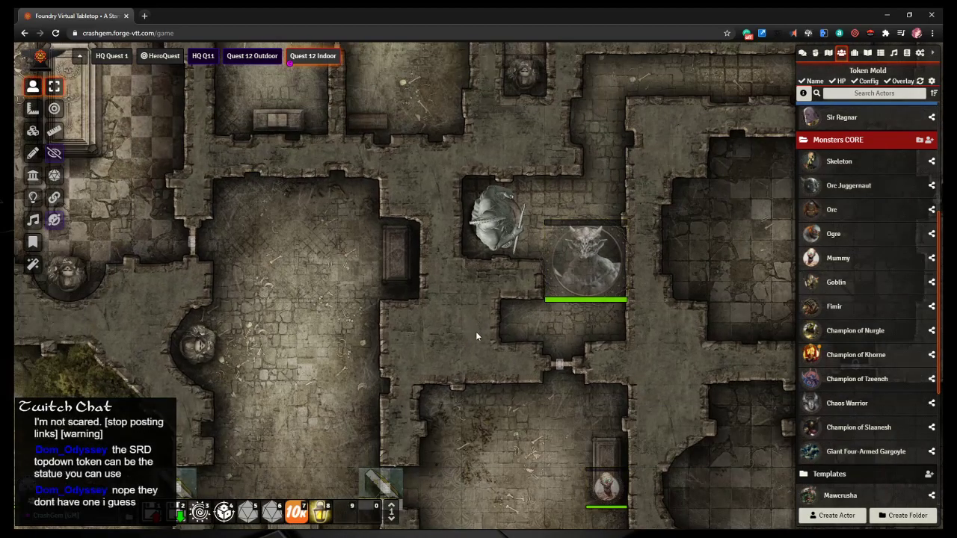
mouse_move(473, 326)
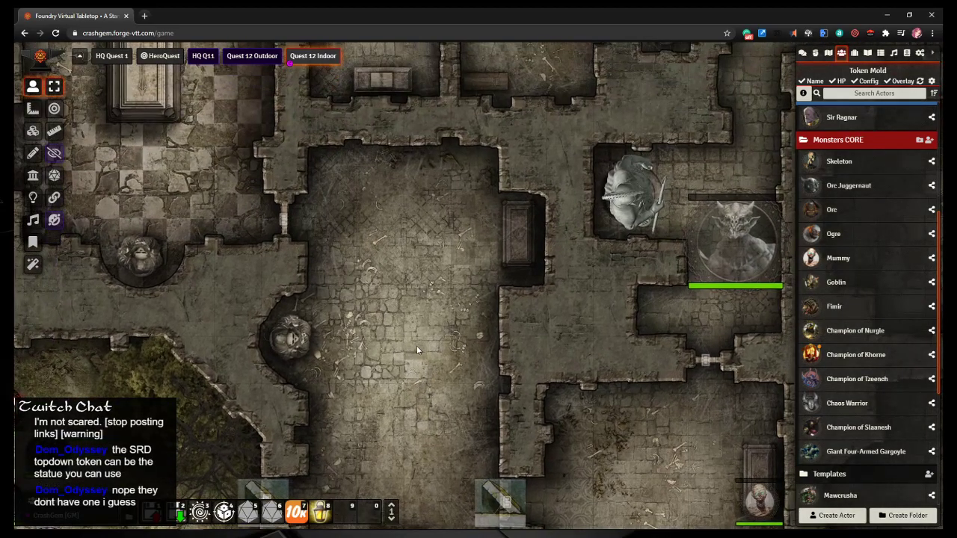
Step: Search the compendiums for 'mum' and open the Blighted Mummy sheet (CR 5, 136 HP)
text(mummy)
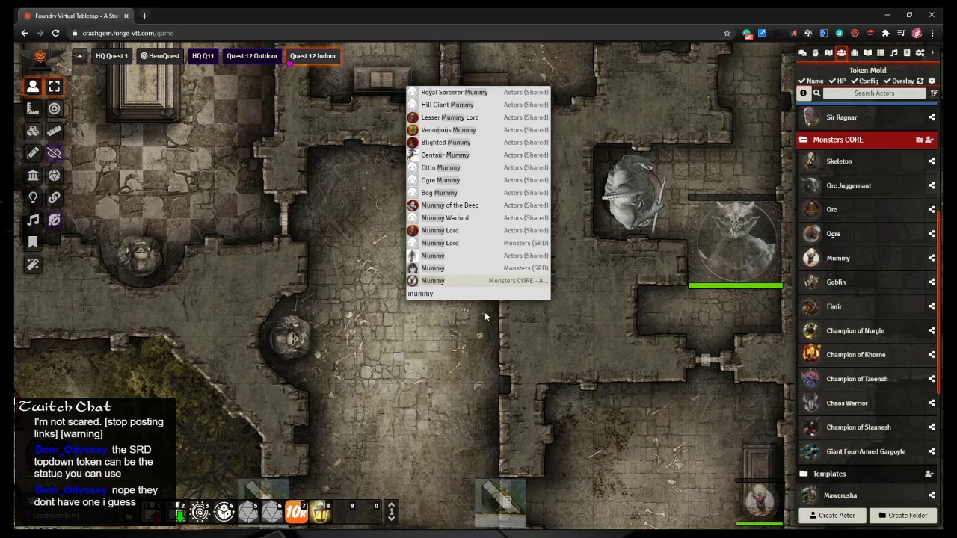
mouse_move(519, 317)
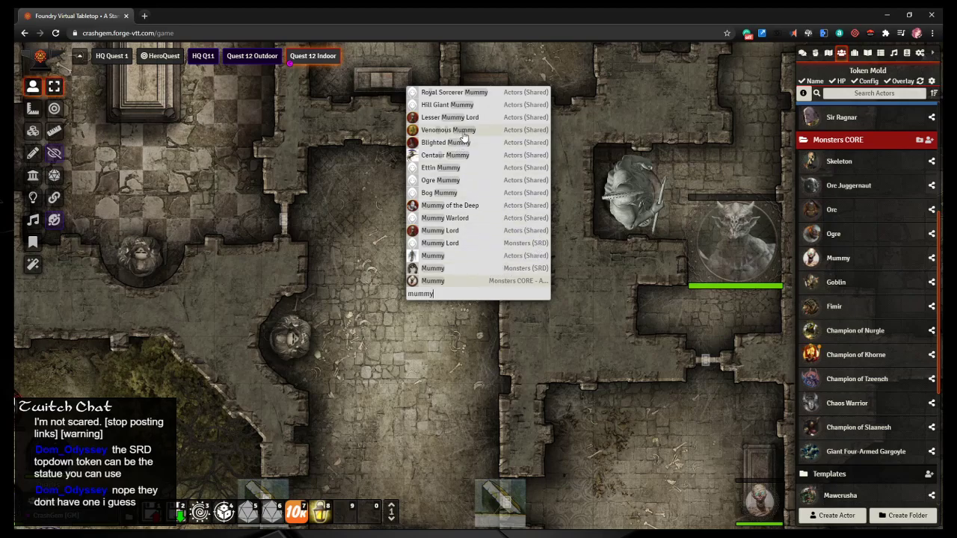
mouse_move(463, 142)
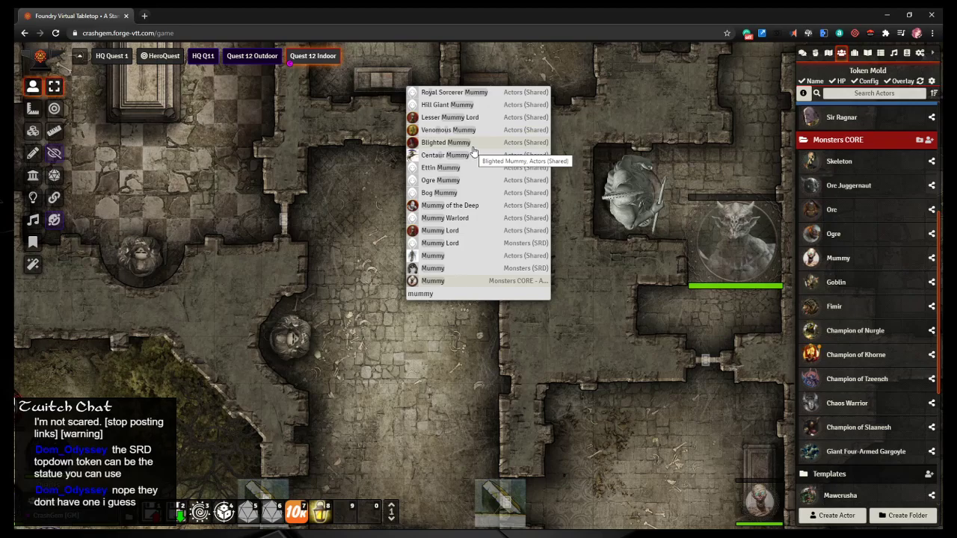
mouse_move(474, 155)
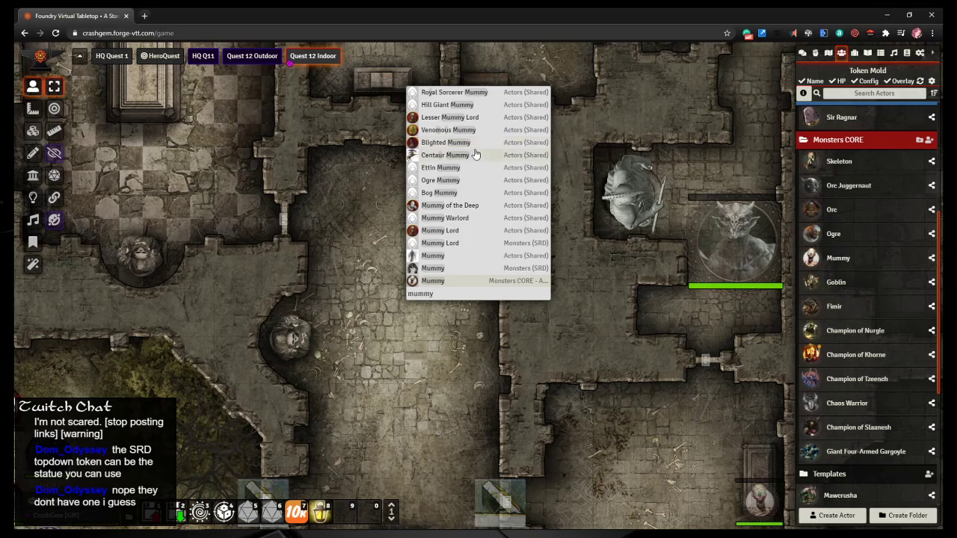
mouse_move(467, 149)
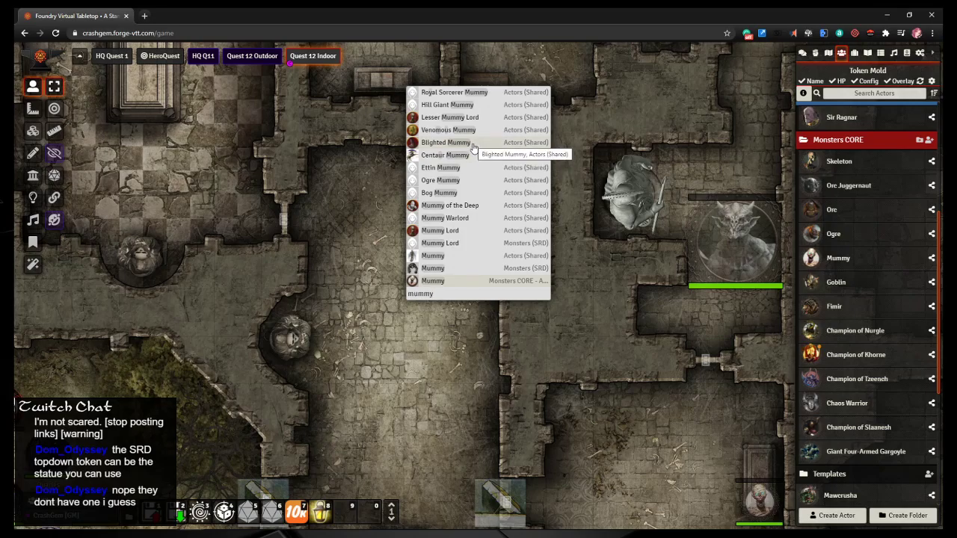
click(446, 142)
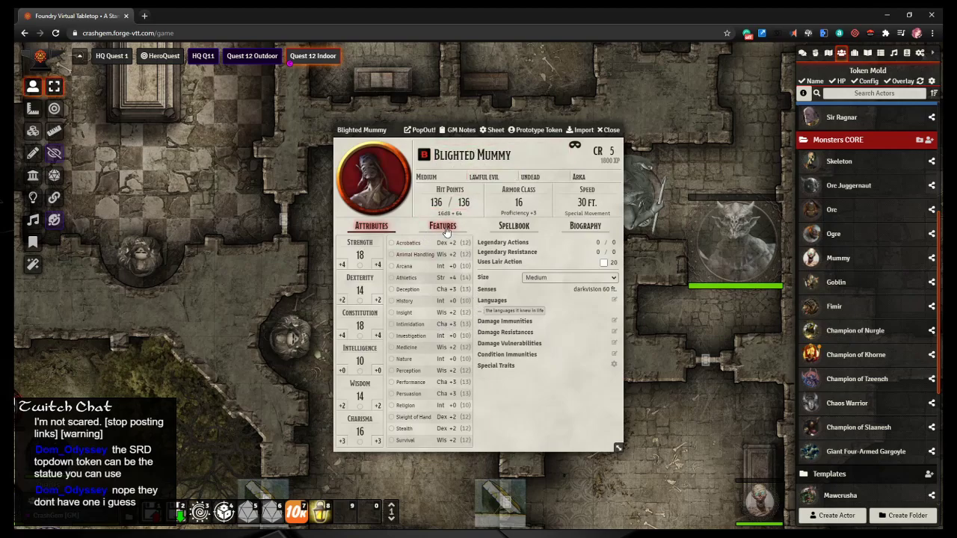
click(442, 226)
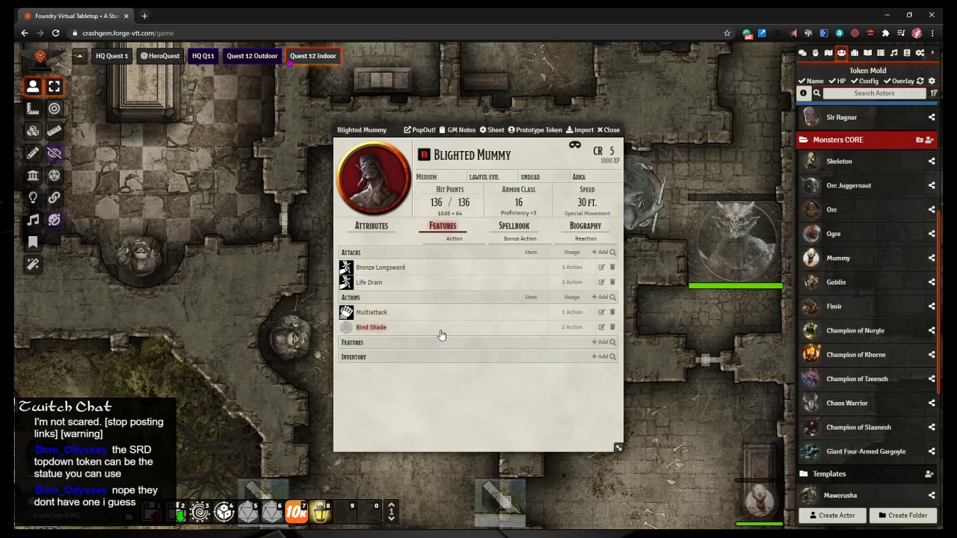
click(371, 327)
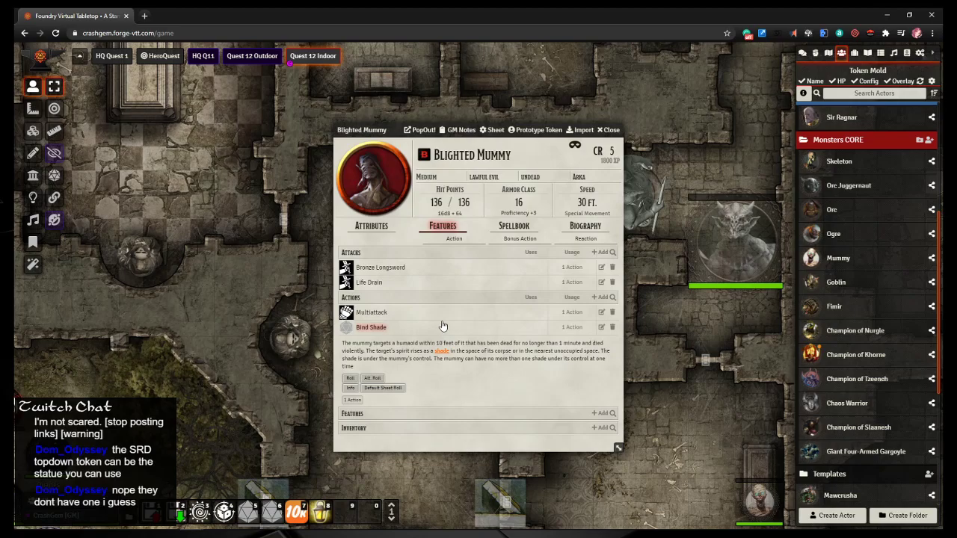
click(608, 130)
text(m)
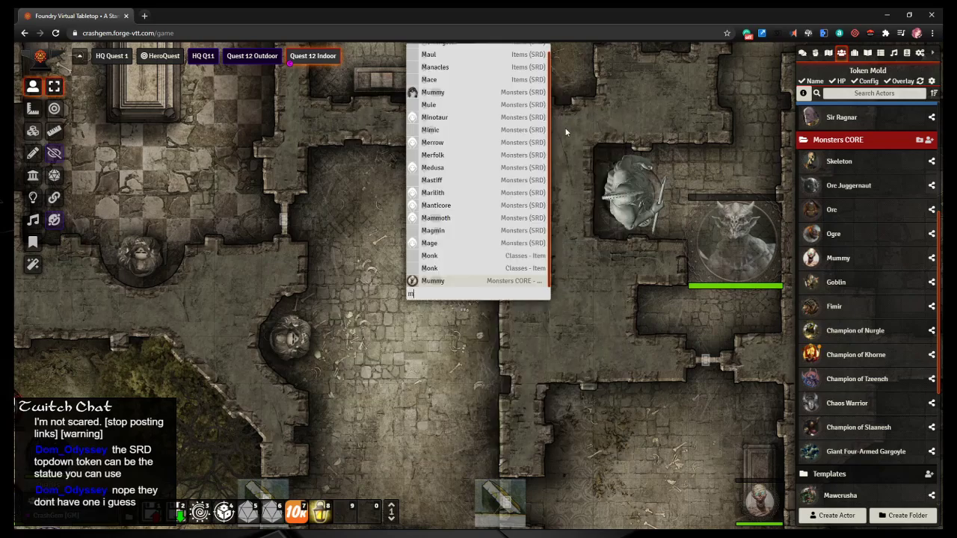
text(ummy)
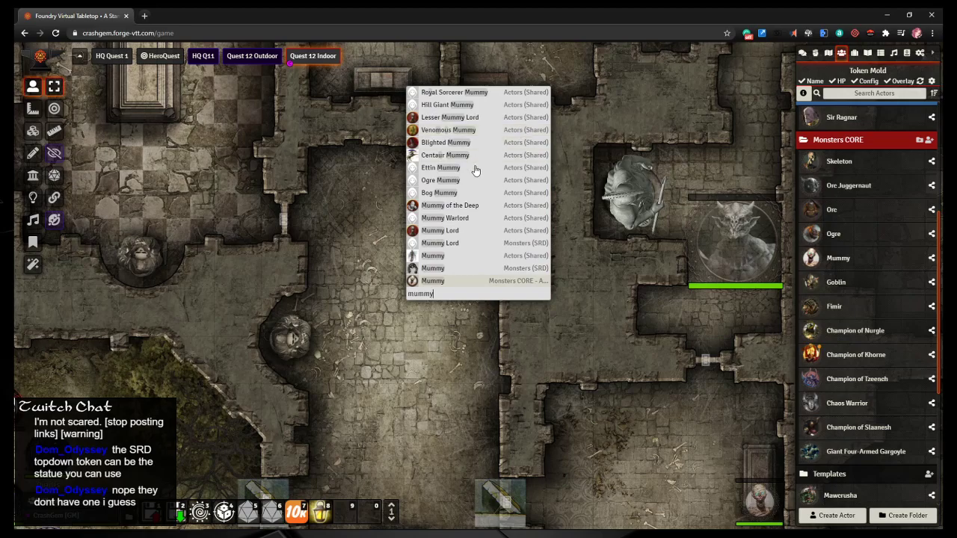
mouse_move(456, 180)
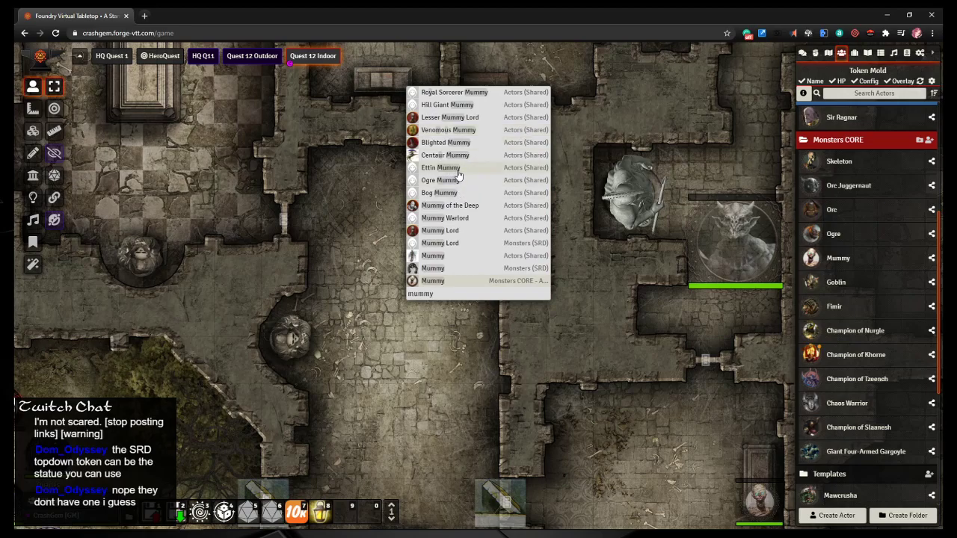
mouse_move(467, 175)
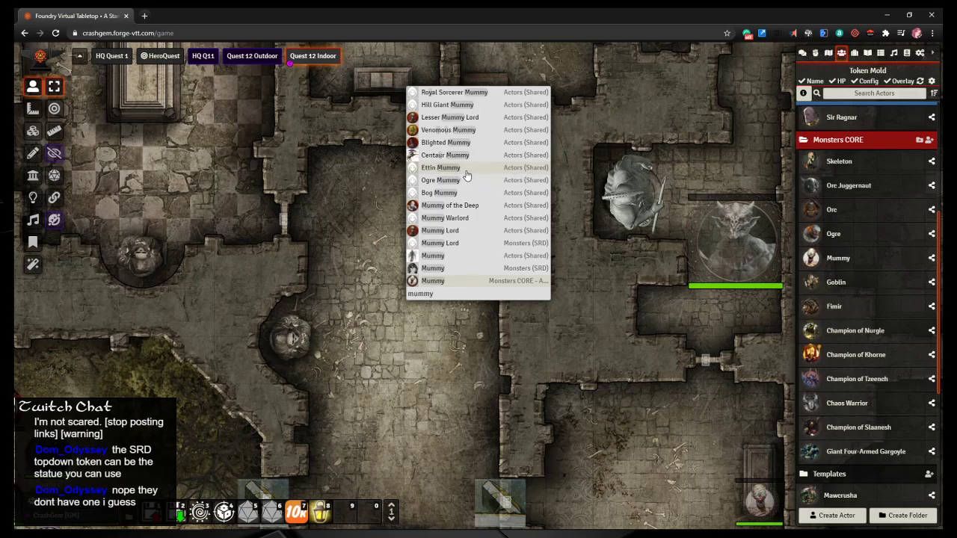
mouse_move(448, 255)
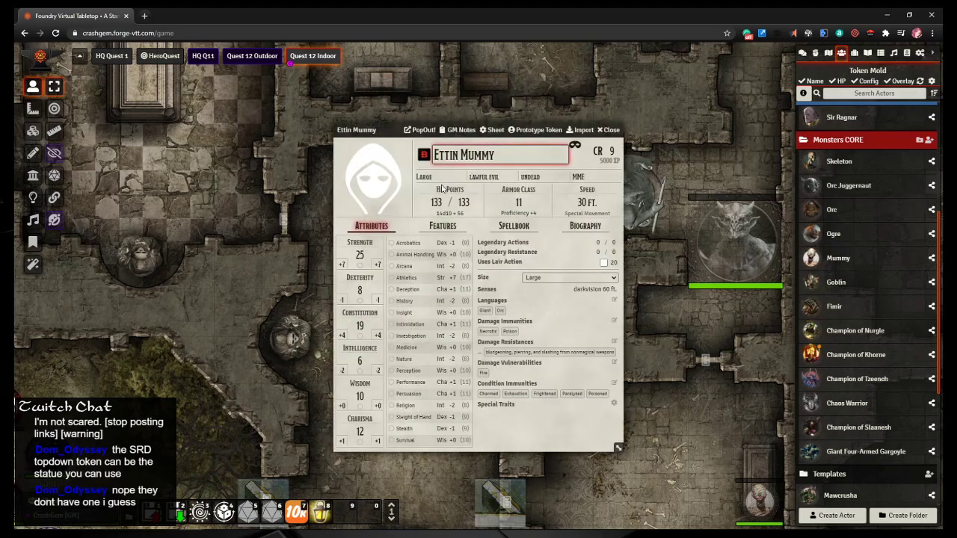
Step: Open the Ettin Mummy sheet (CR 9, 133 HP) from the search results
click(442, 225)
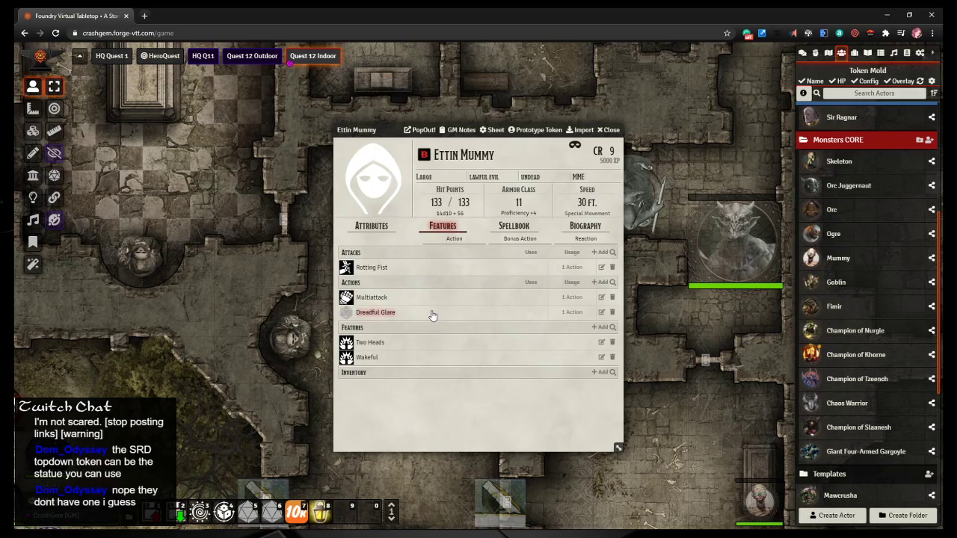
Step: Read Ettin Mummy's Dreadful Glare (DC 12 Wisdom), close the sheet, and search 'mumm' again
click(375, 312)
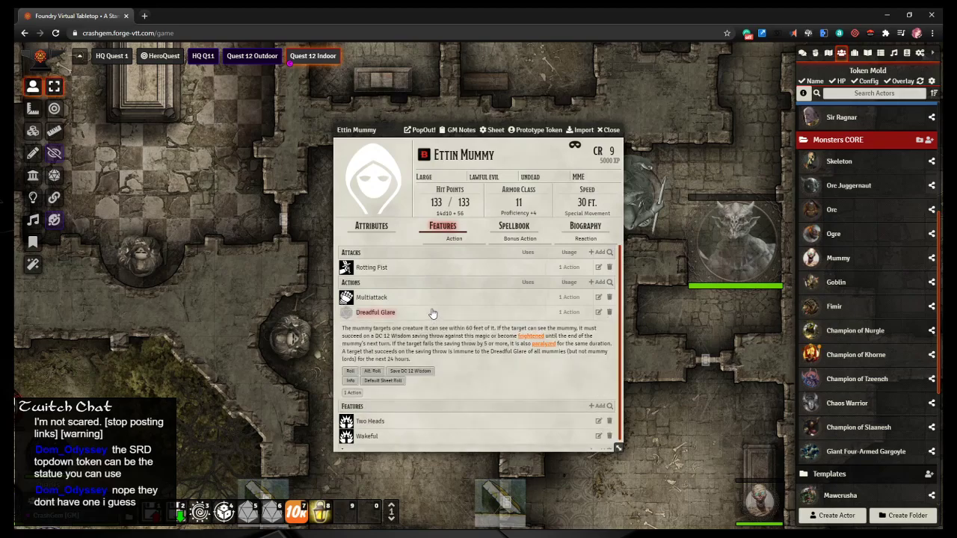
scroll(down, 3)
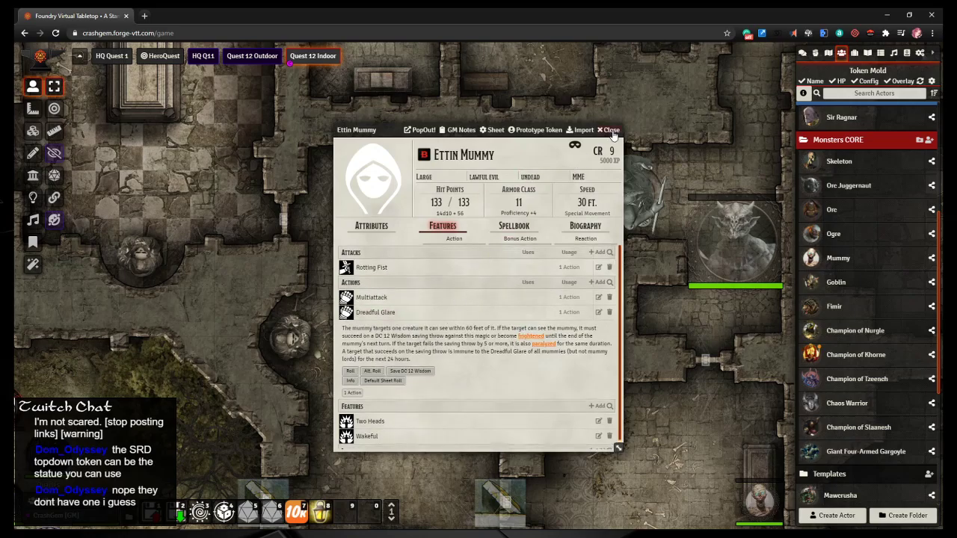
click(608, 130)
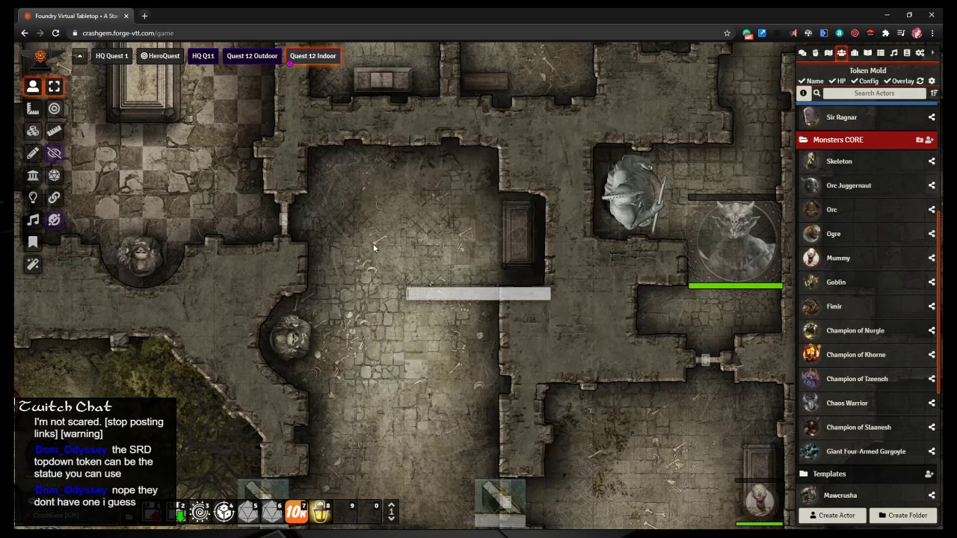
text(mumm)
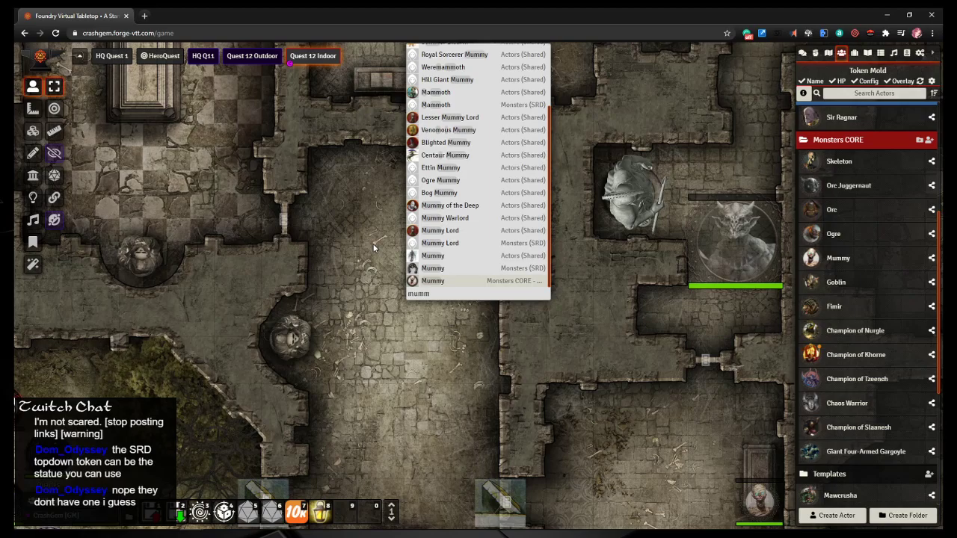
mouse_move(358, 251)
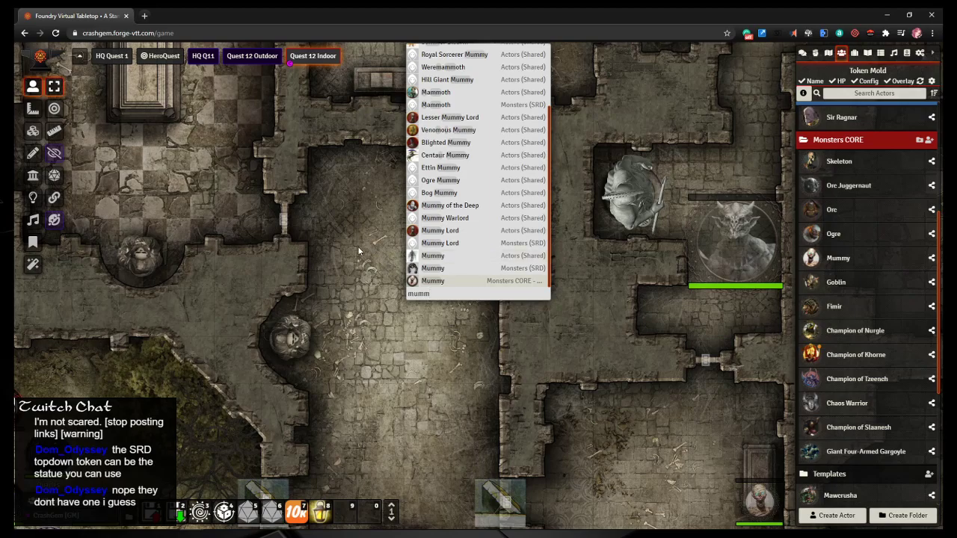
Step: Add Venomous Mummy to the Monsters CORE actors and open its sheet
scroll(up, 3)
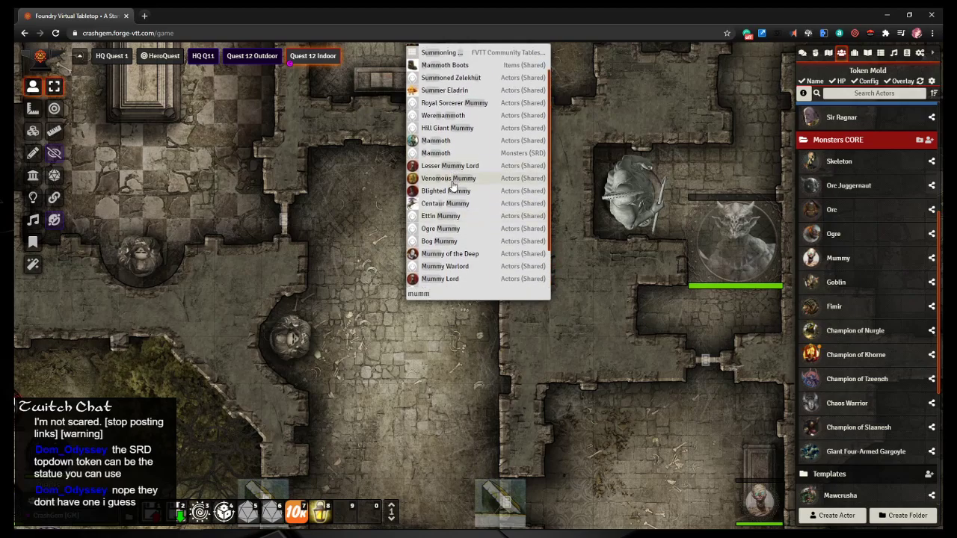
scroll(up, 3)
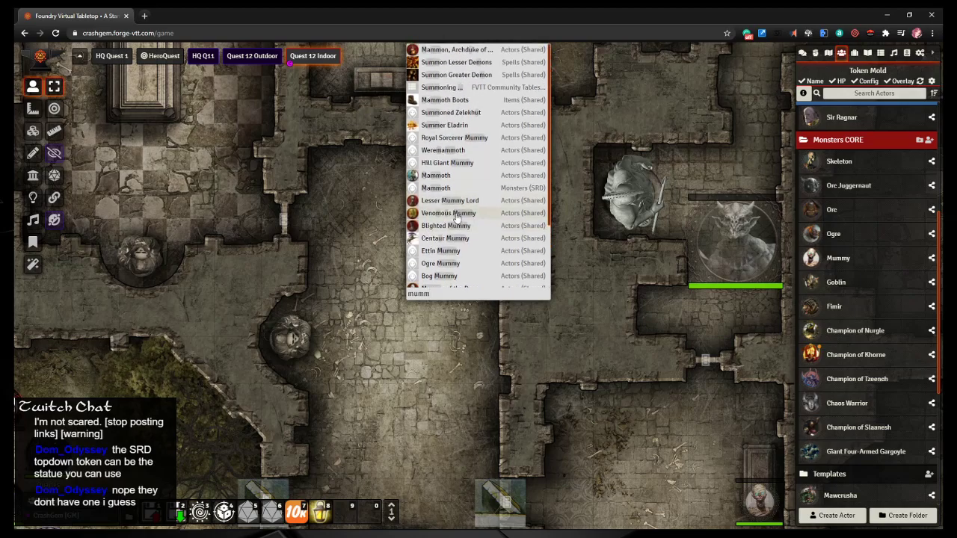
mouse_move(509, 112)
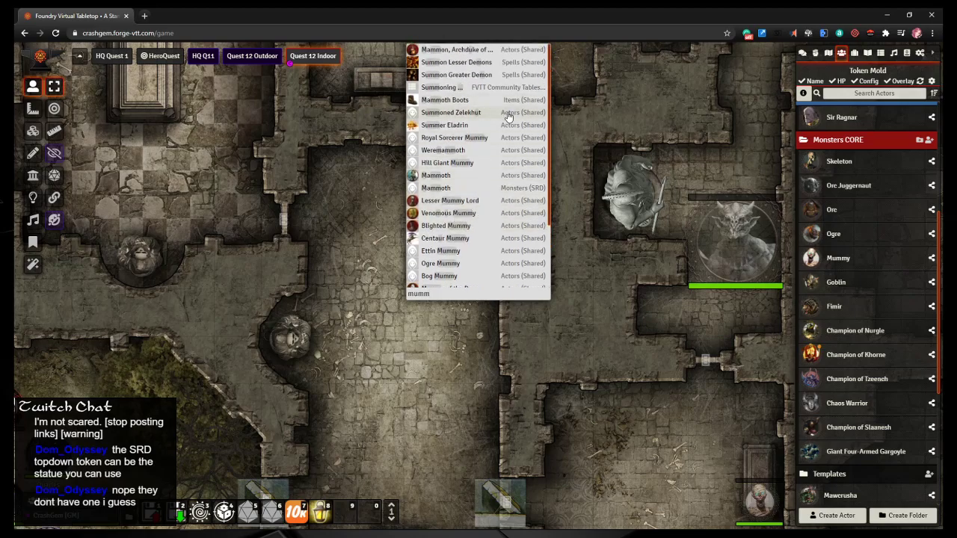
mouse_move(508, 184)
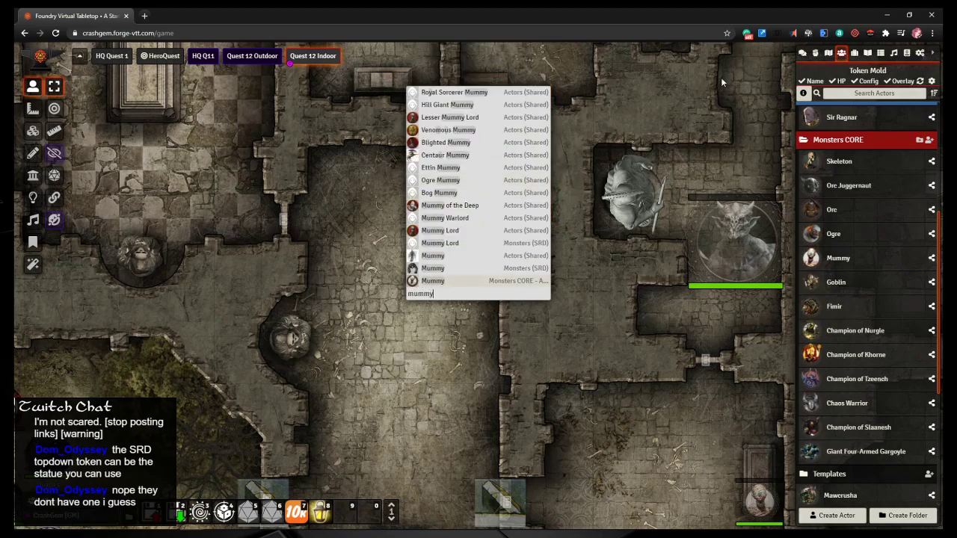
mouse_move(512, 167)
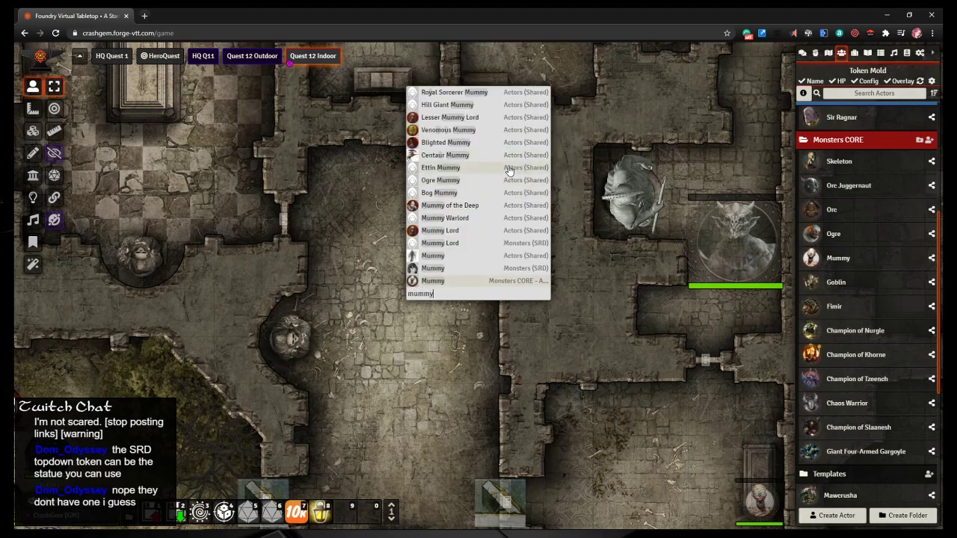
mouse_move(447, 129)
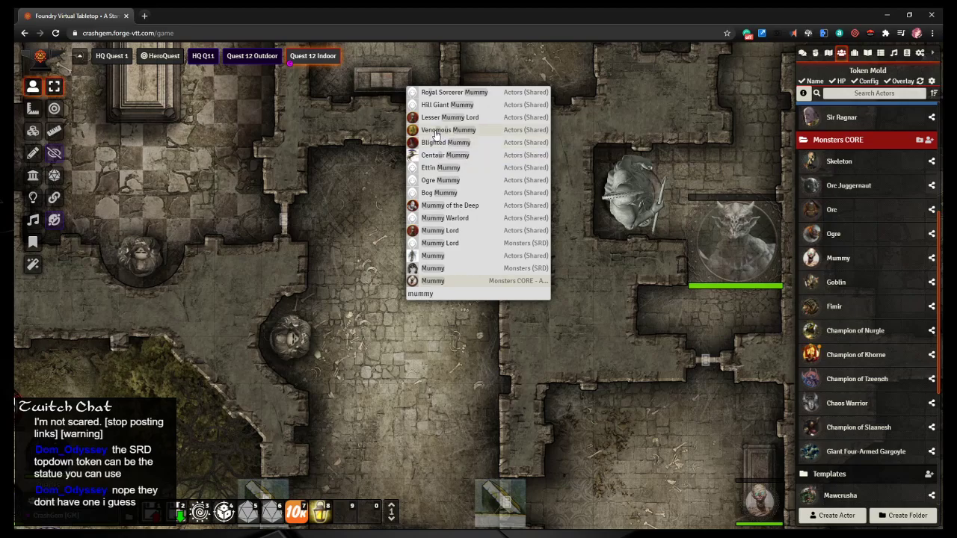
mouse_move(449, 130)
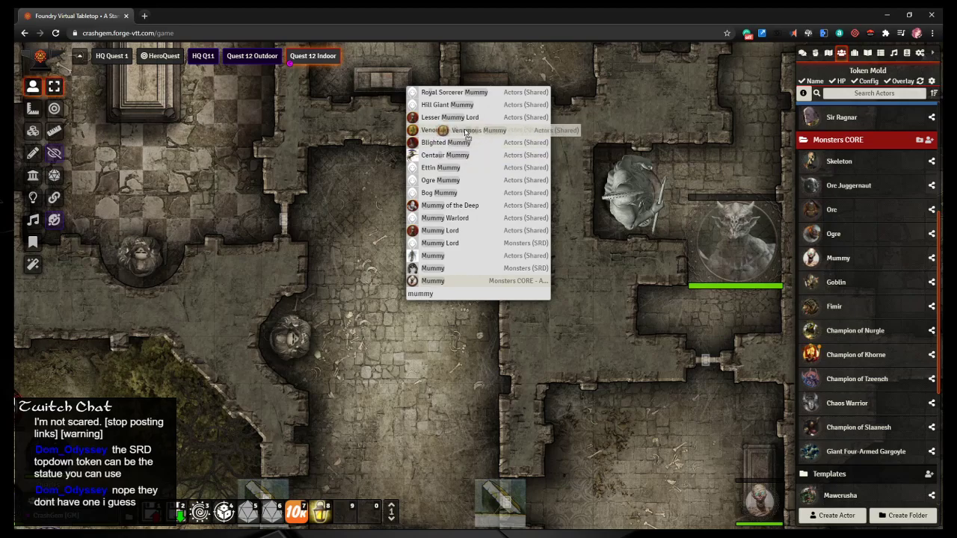
mouse_move(856, 303)
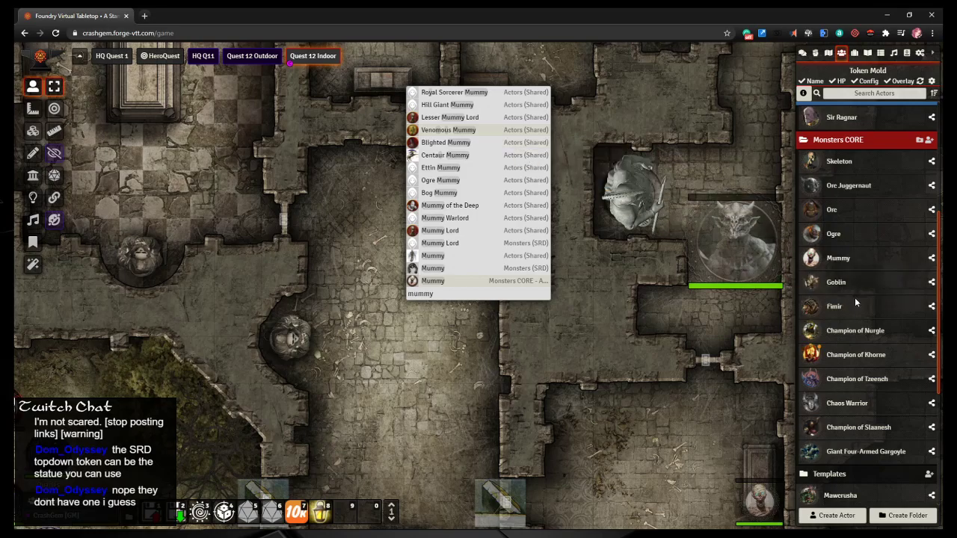
double_click(448, 129)
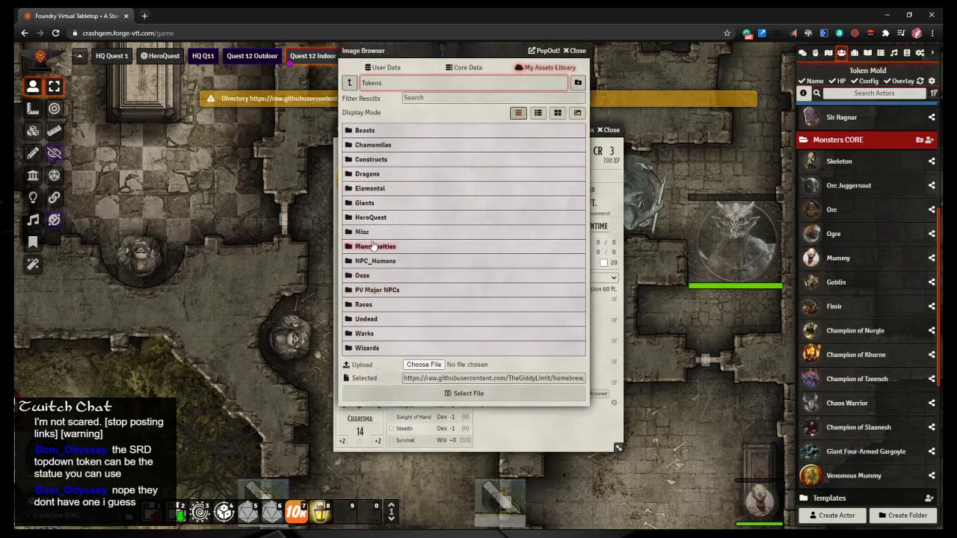
Step: Set Venomous Mummy's portrait to the HeroQuest image mummy_token_02.png
click(371, 217)
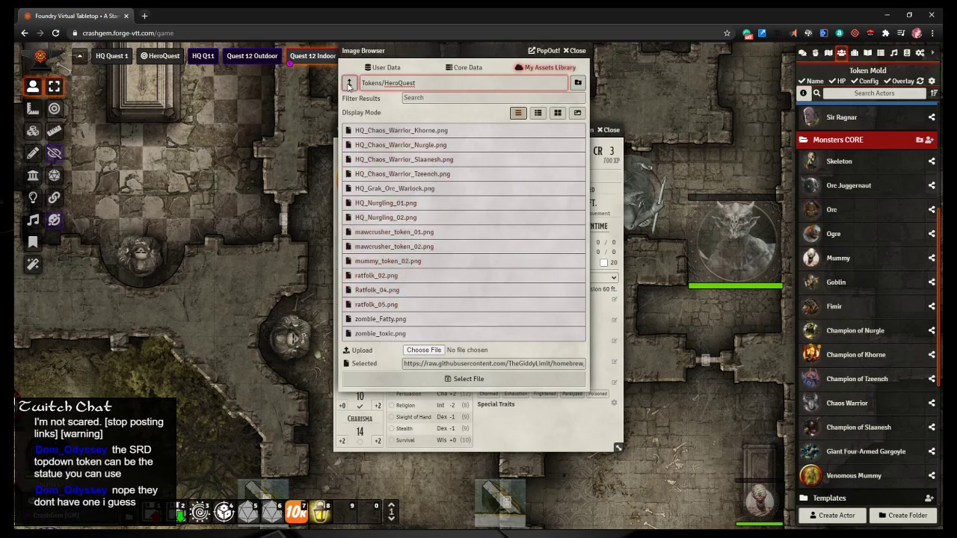
click(347, 82)
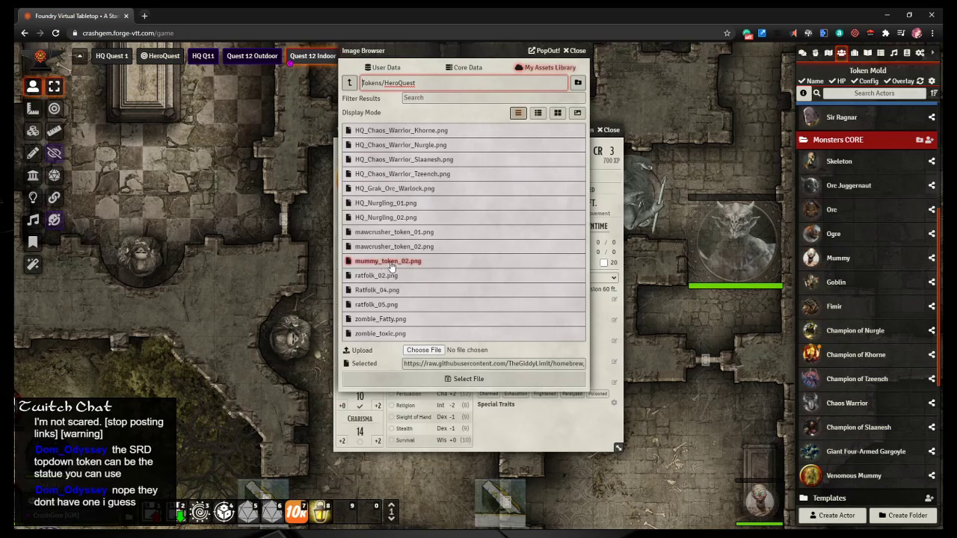
click(388, 261)
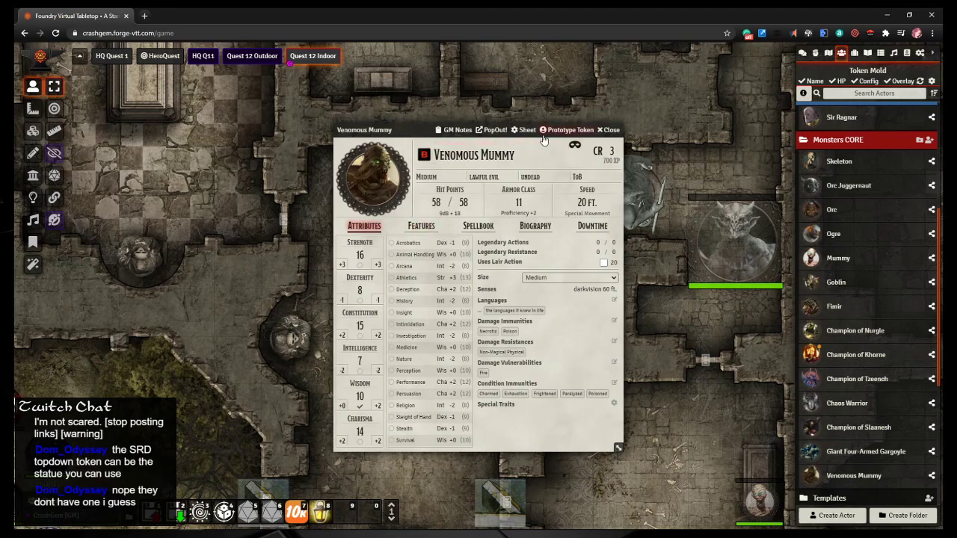
Step: Review Venomous Mummy's prototype token image settings, close its sheet, and hide its token from players
click(570, 129)
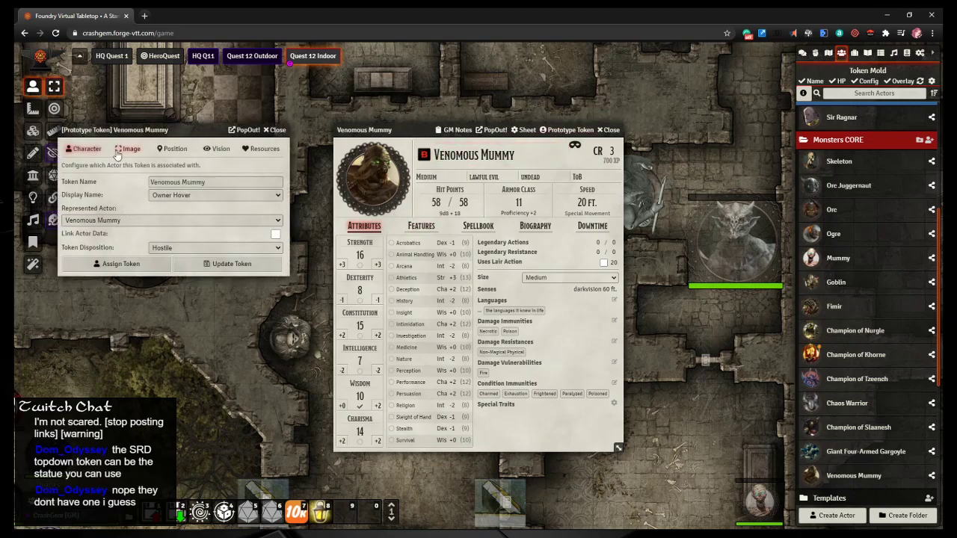
click(131, 149)
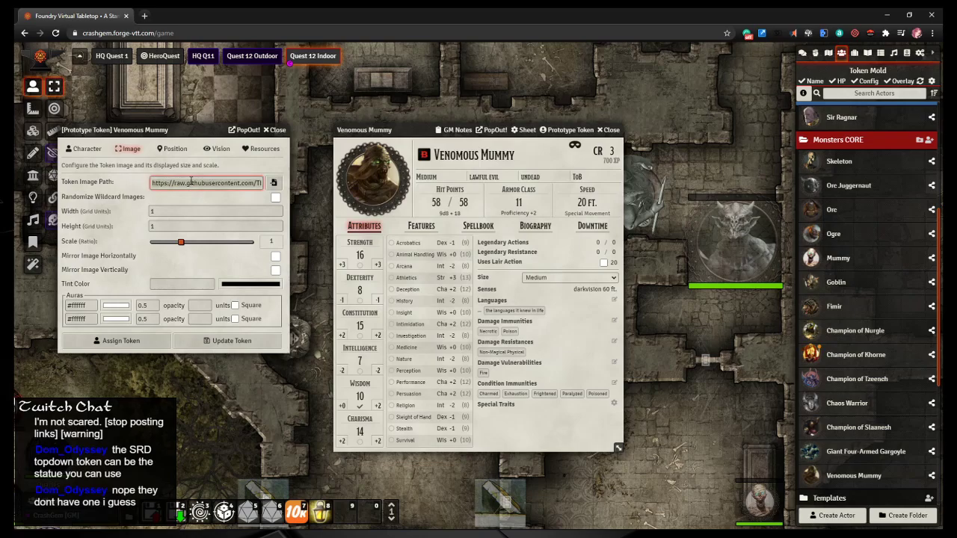
click(276, 129)
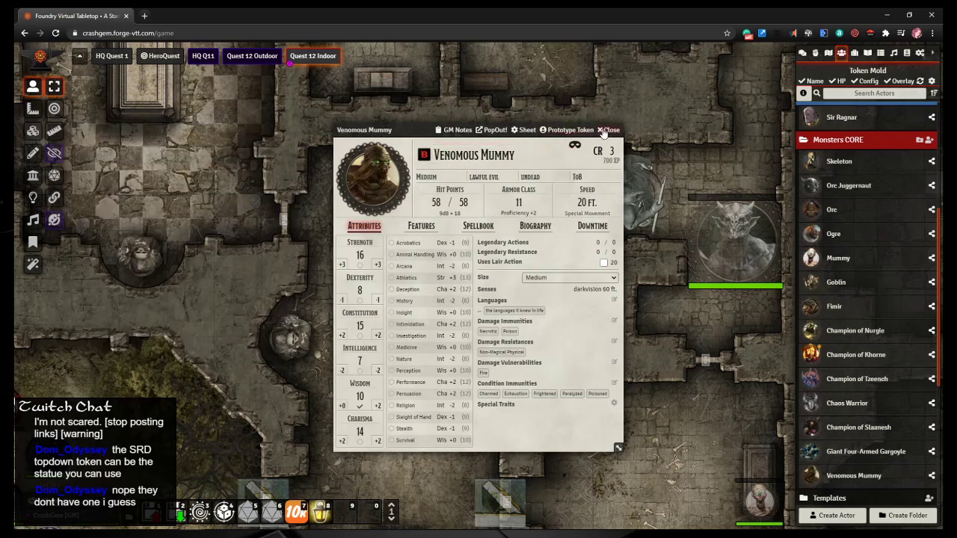
click(610, 130)
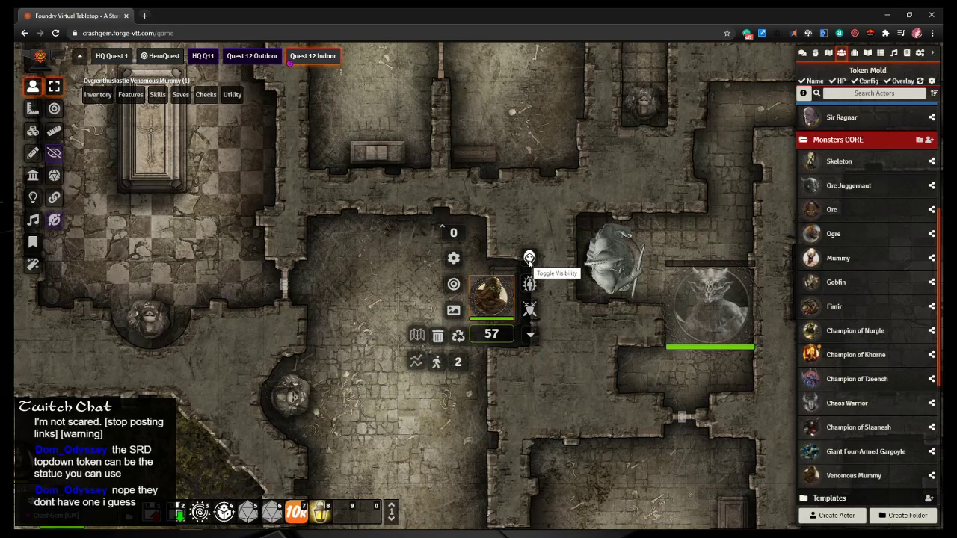
click(359, 205)
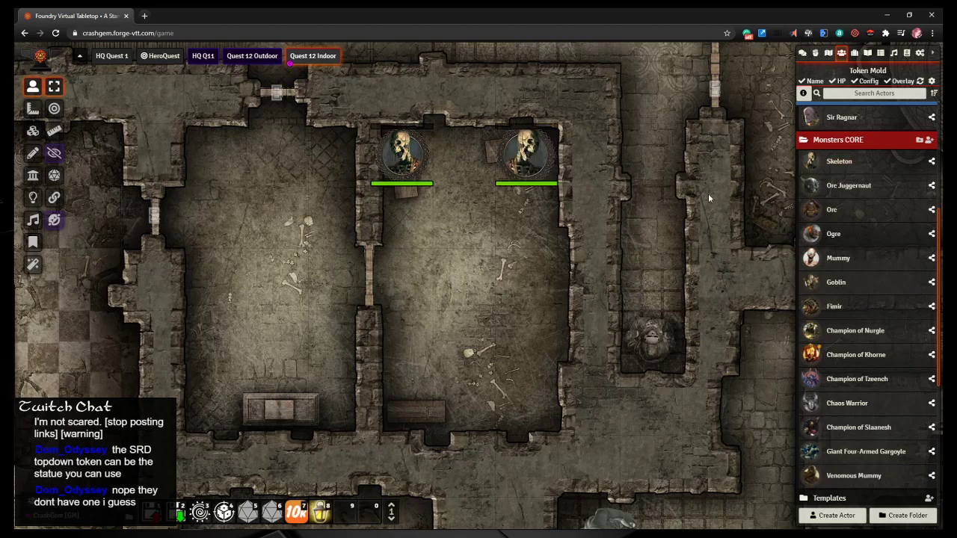
Step: Place a third Skeleton token at the bottom of the skeleton room and select the skeletons
drag(403, 157, 403, 403)
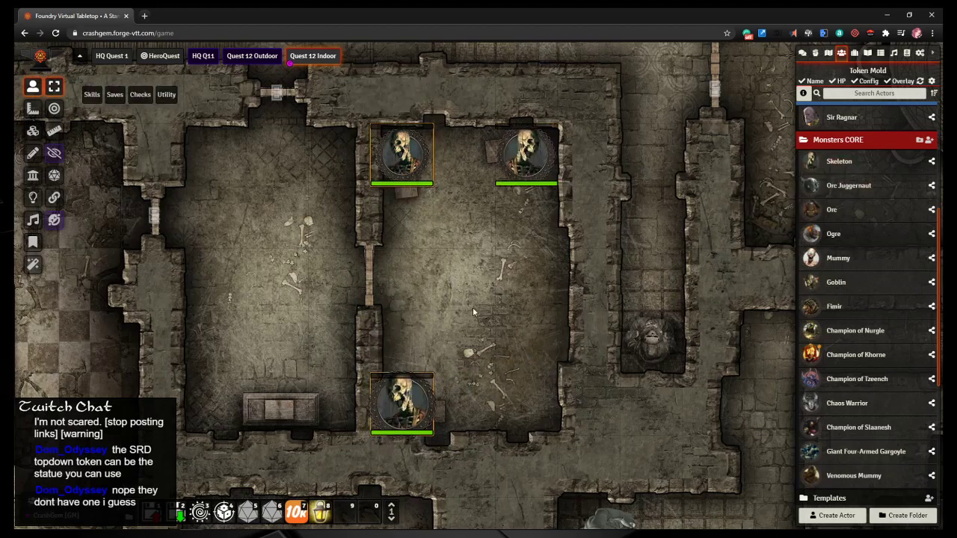
click(525, 155)
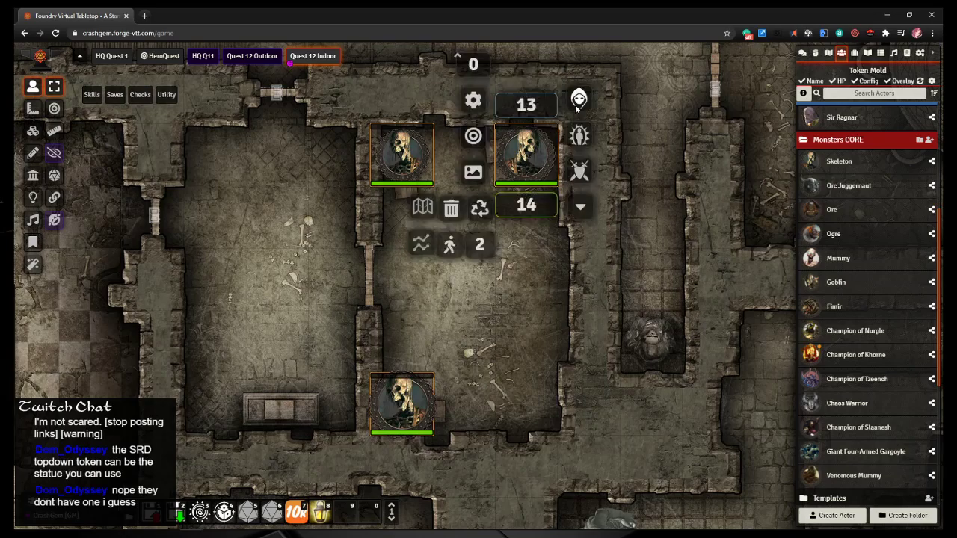
mouse_move(579, 100)
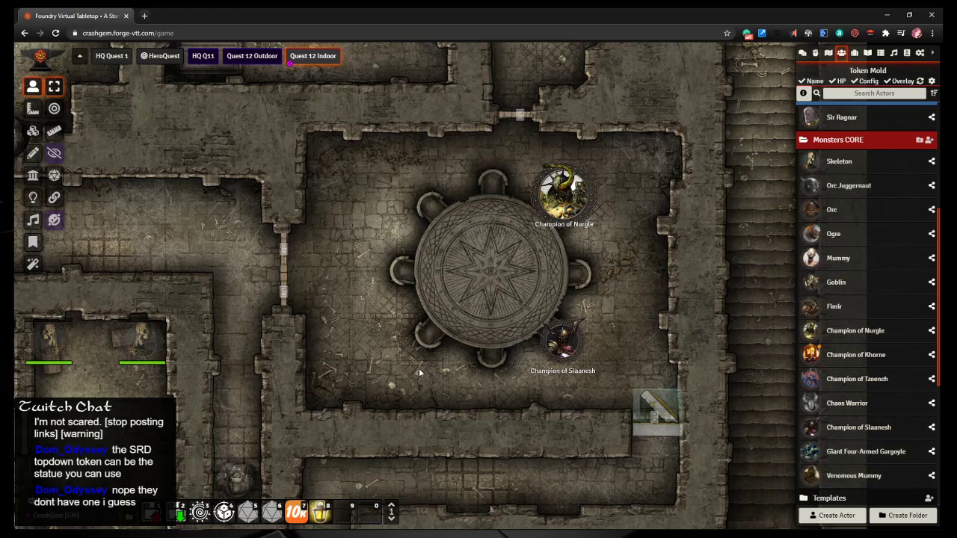
mouse_move(409, 373)
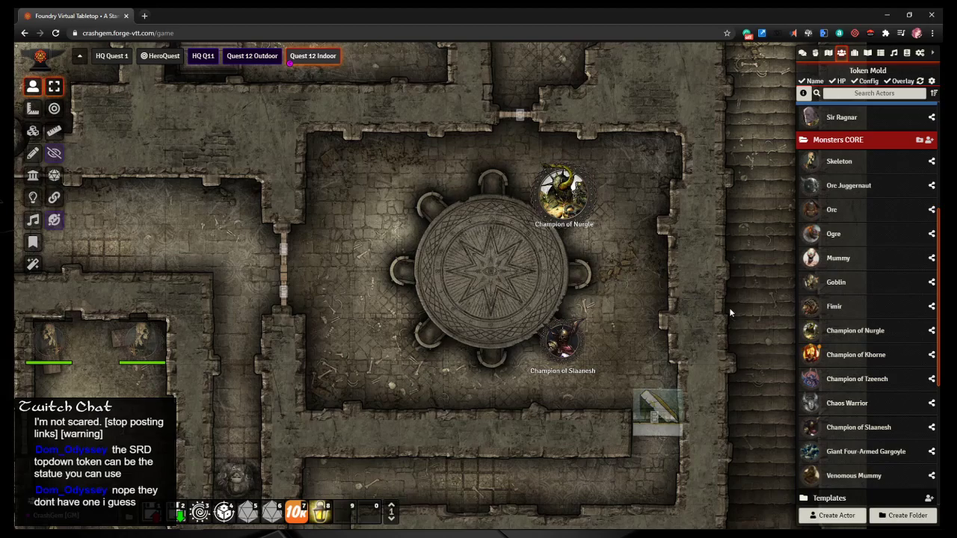
mouse_move(847, 403)
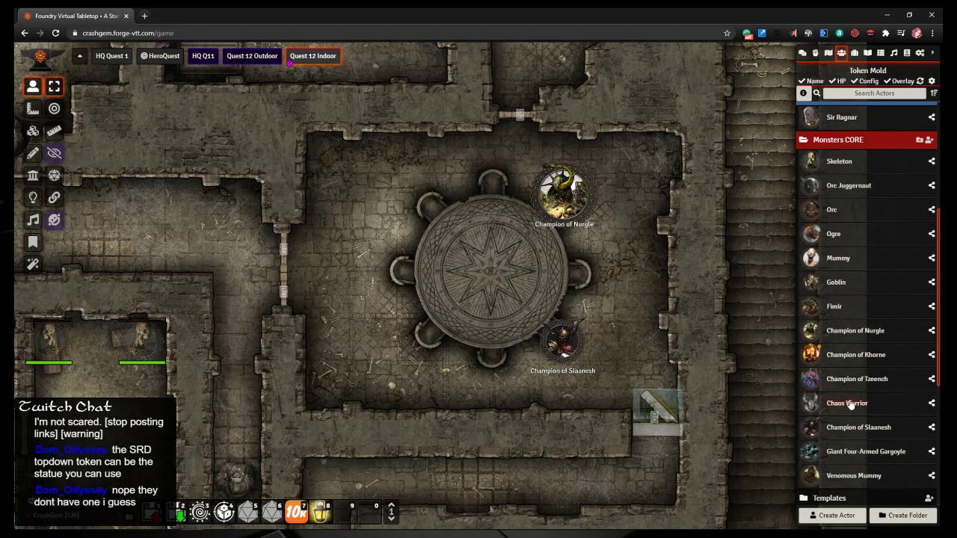
Step: Place Chaos Warrior tokens and an Orc Juggernaut beside the round table in the champions' room
drag(848, 403, 421, 202)
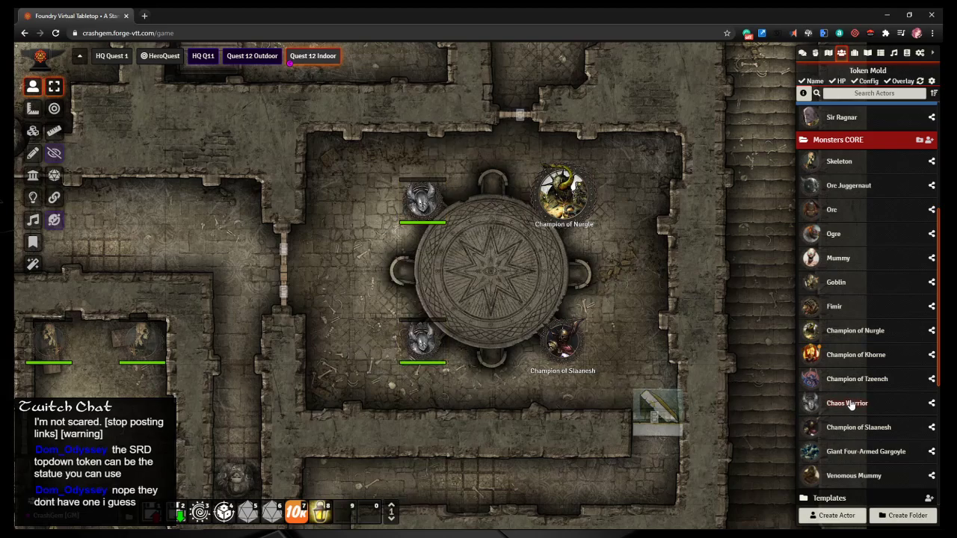
mouse_move(836, 213)
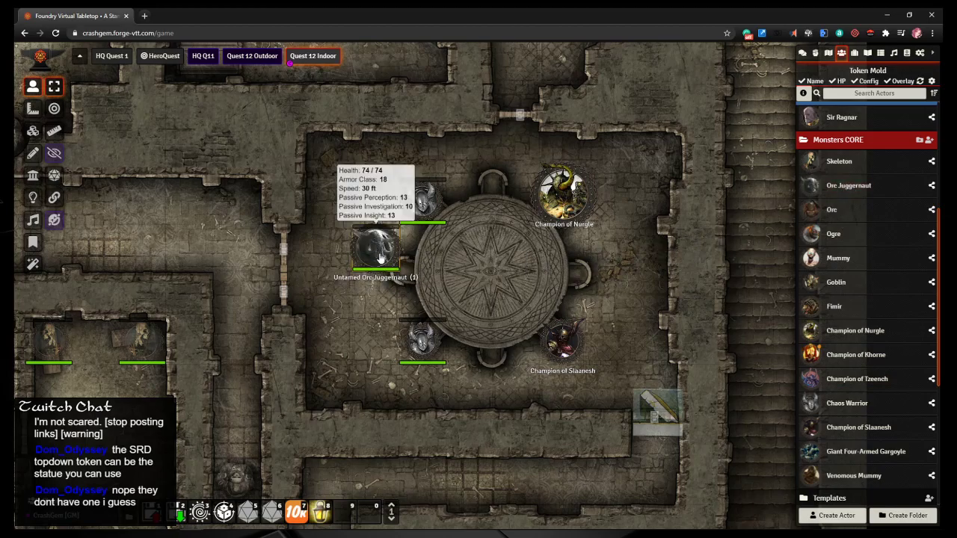
click(375, 254)
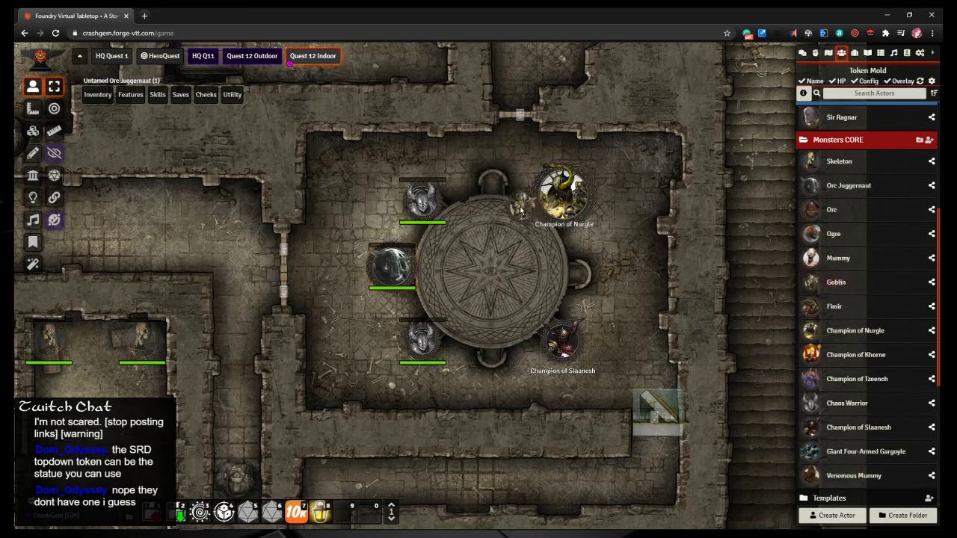
mouse_move(562, 344)
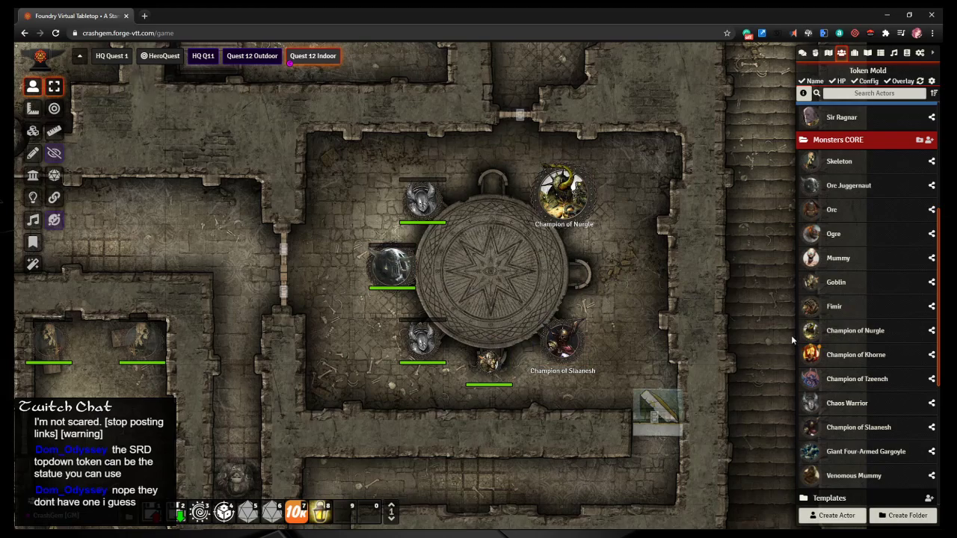
mouse_move(837, 307)
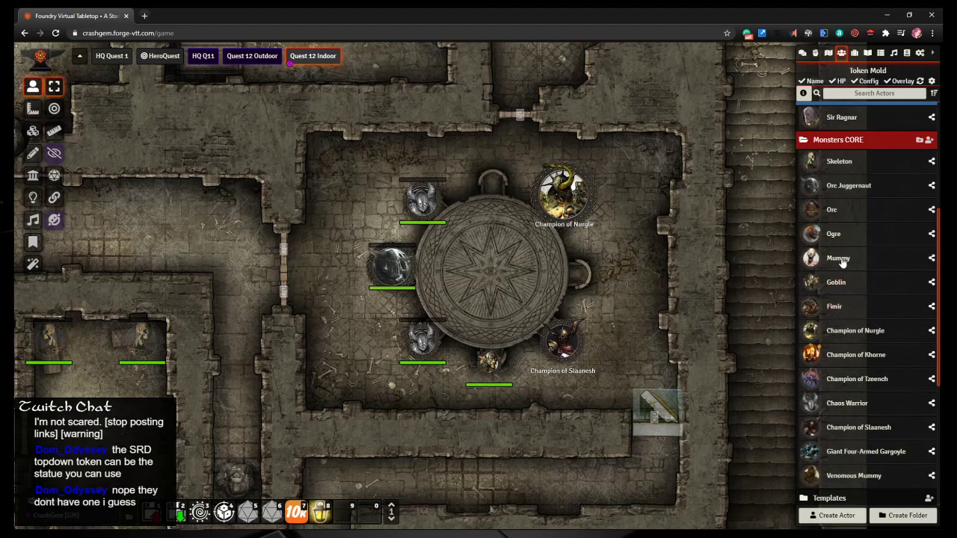
mouse_move(838, 420)
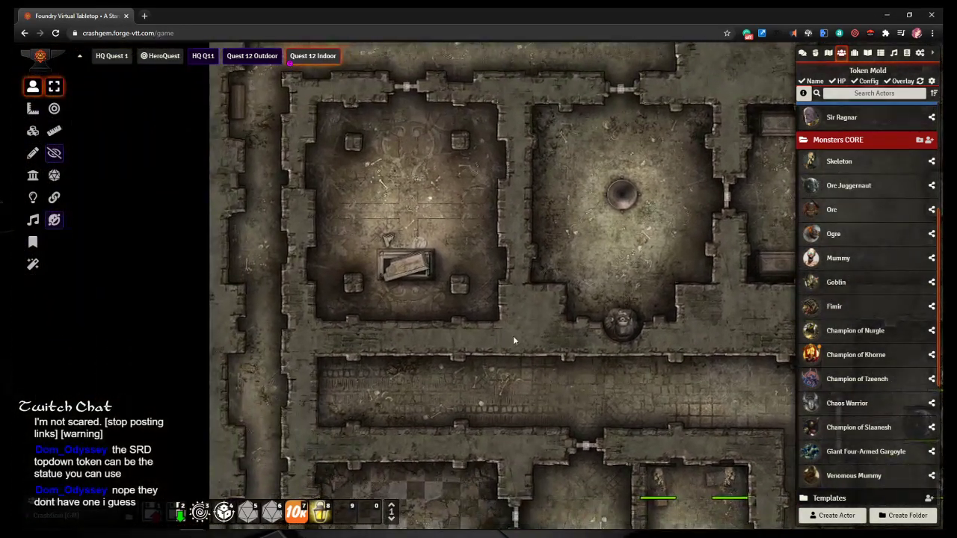
scroll(down, 3)
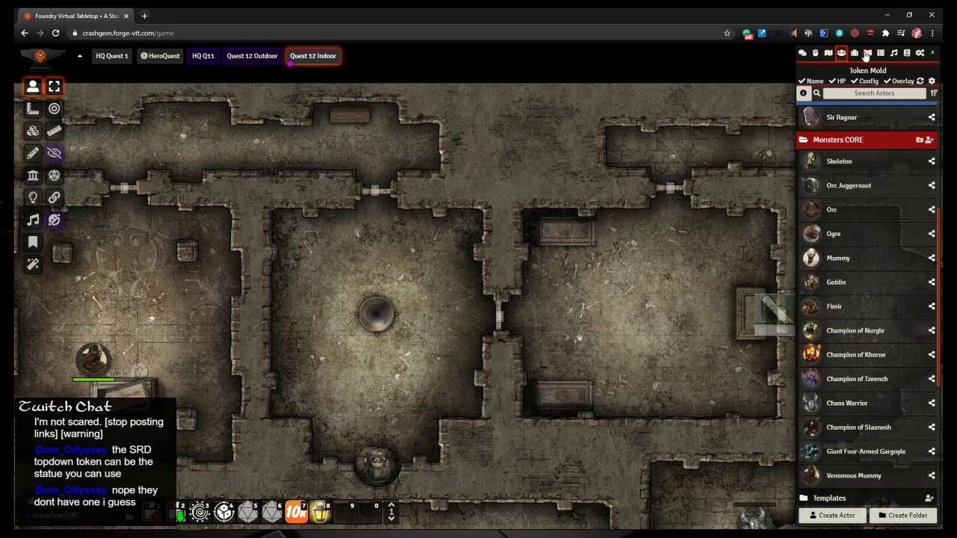
Step: Create a new journal entry titled 'Simple Puzzle'
click(867, 53)
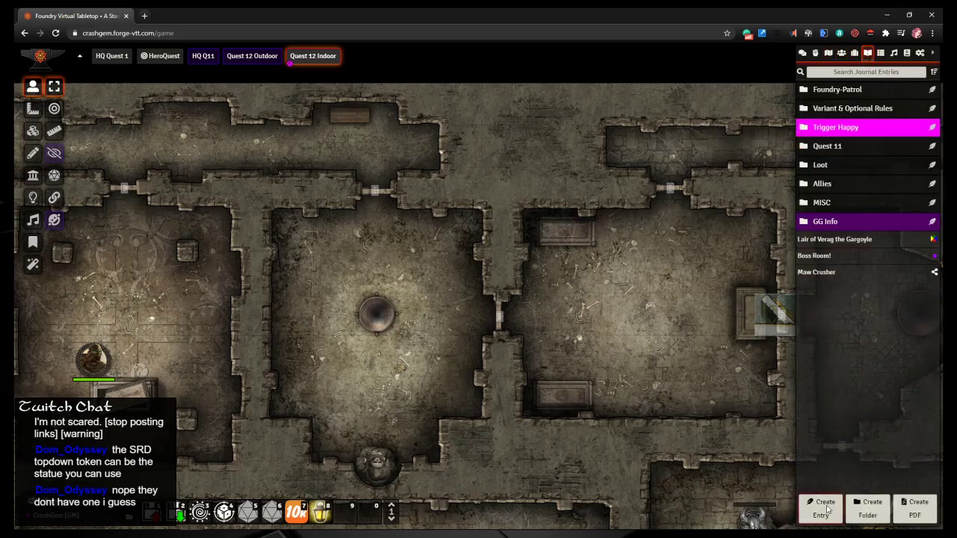
click(820, 508)
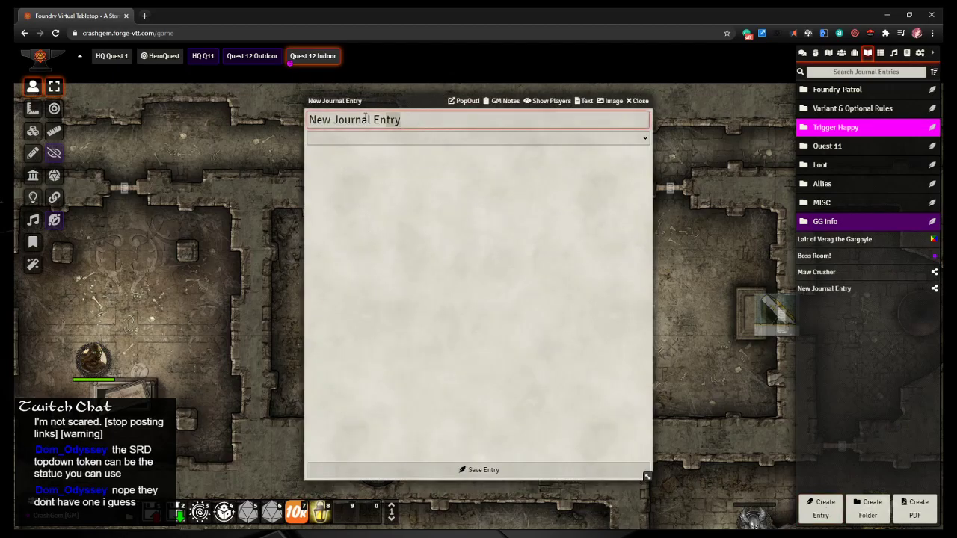
text(Simple Puzzl)
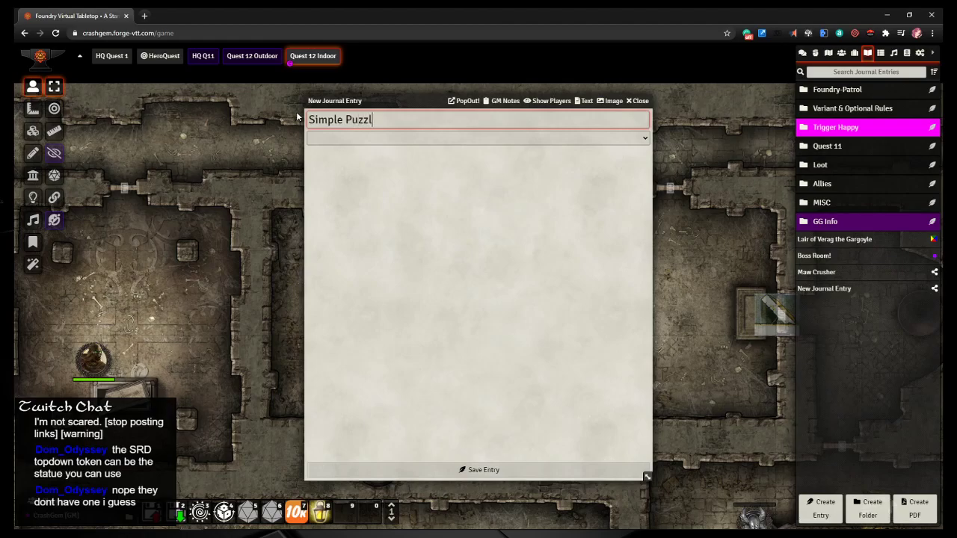
text(e)
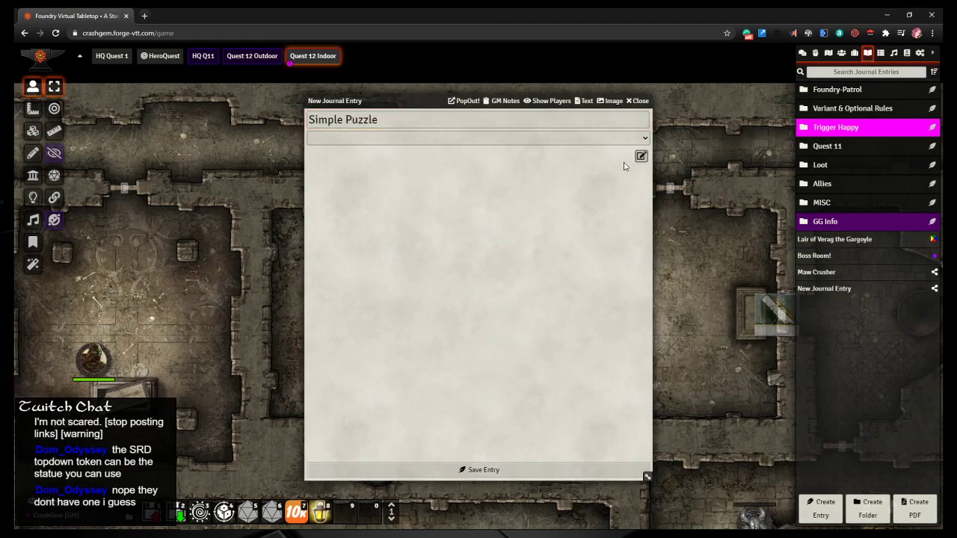
Step: Write that burning offerings in the brazier grants boons based on the value of items sacrificed
click(641, 156)
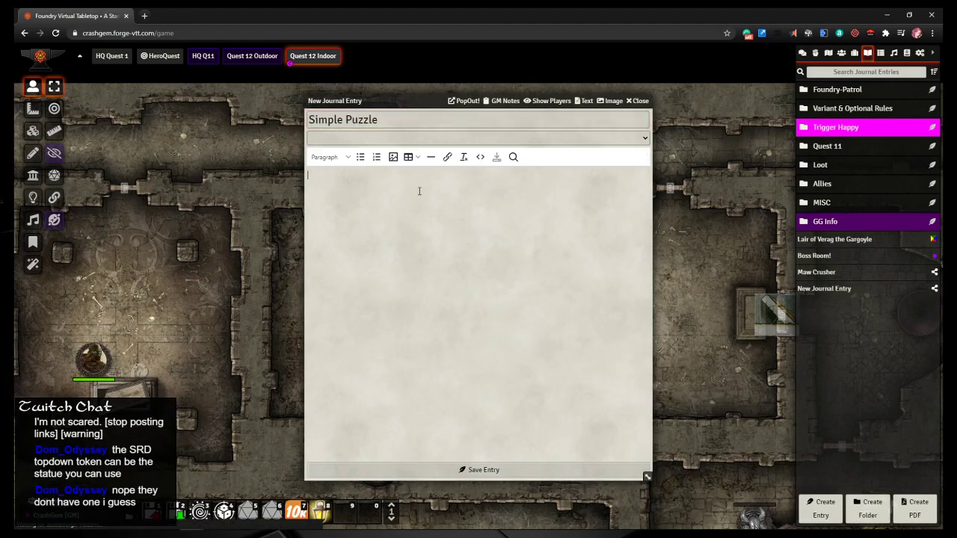
text(If the party burns od)
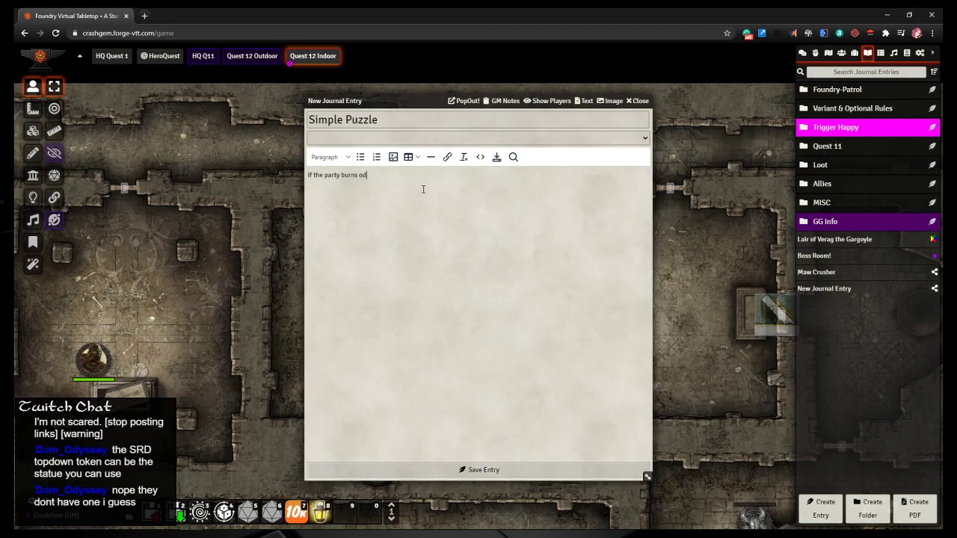
text(offerings in)
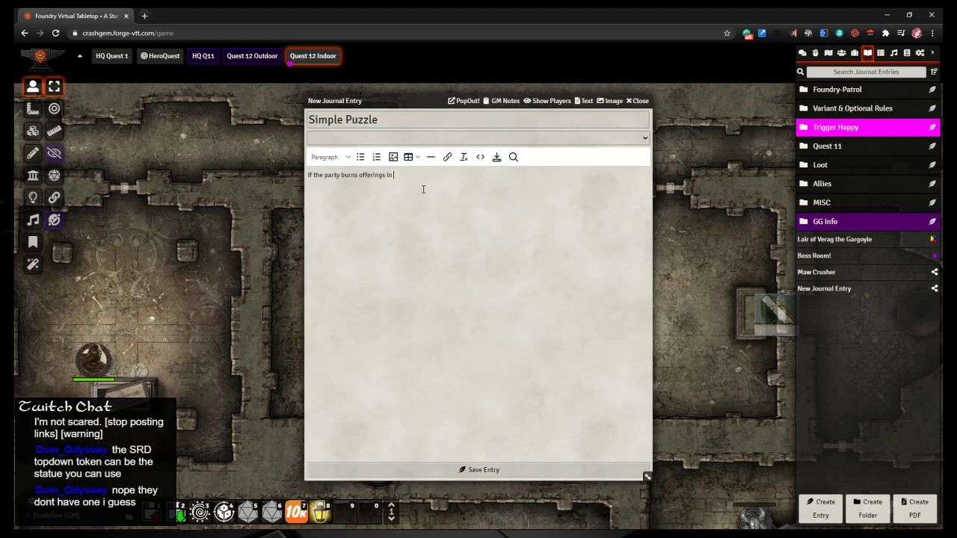
text(the brazier)
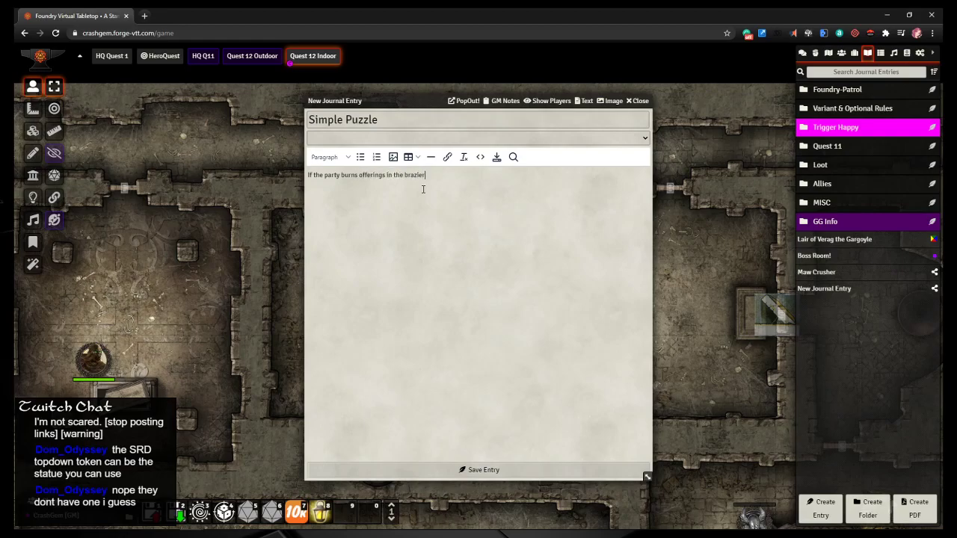
text(, they recei)
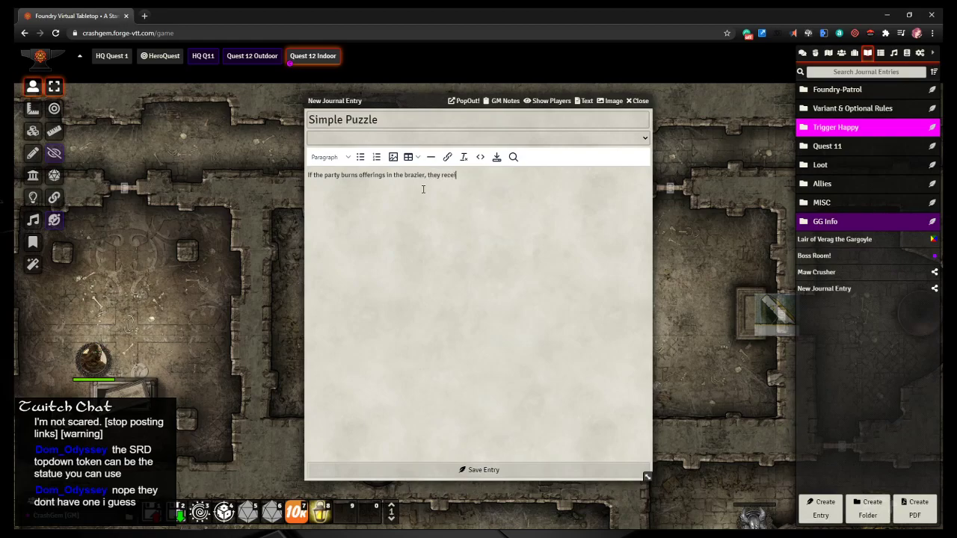
text(ive boons.)
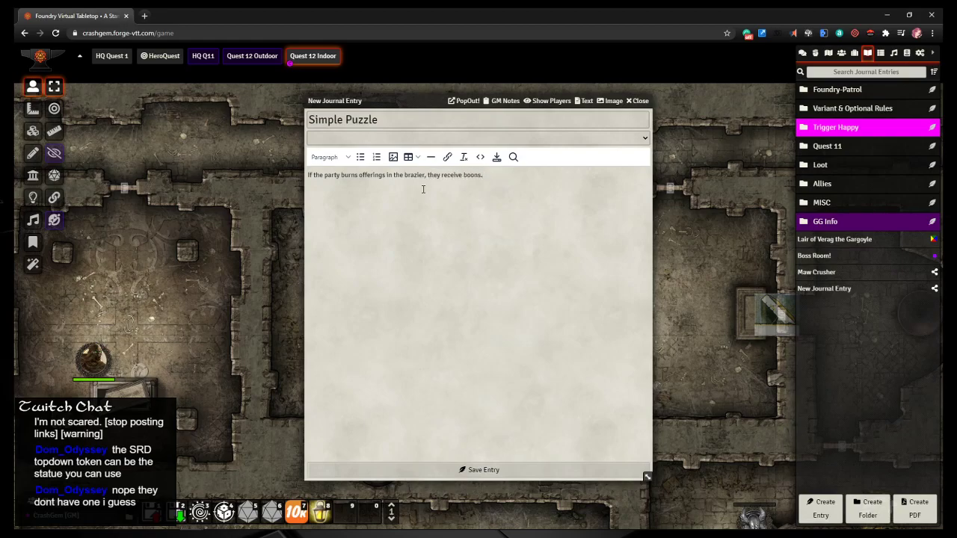
text(based on)
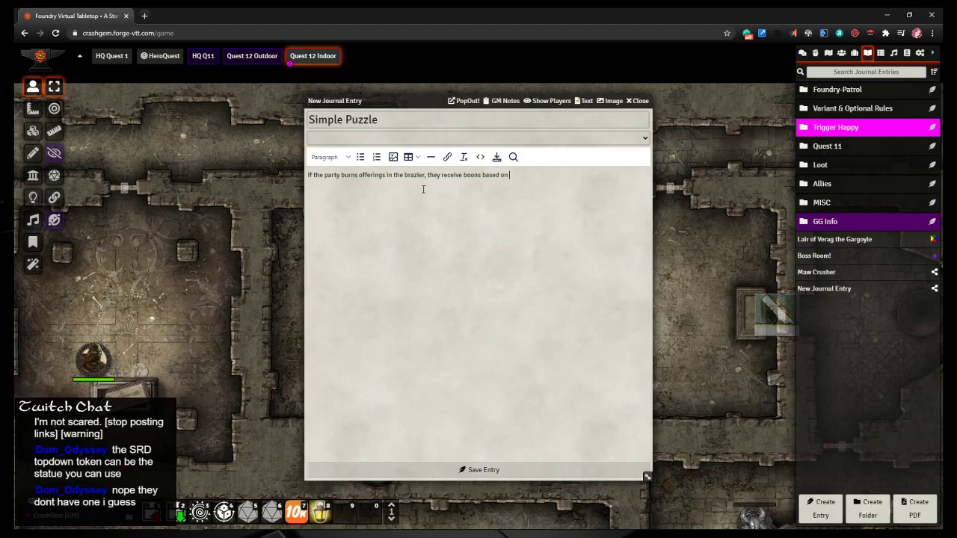
text(value of items)
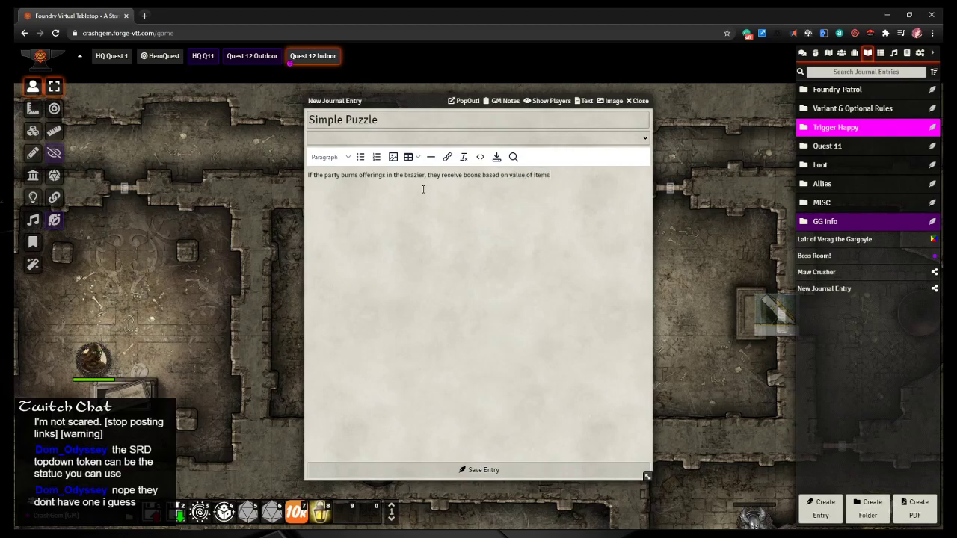
text(sacrificed.)
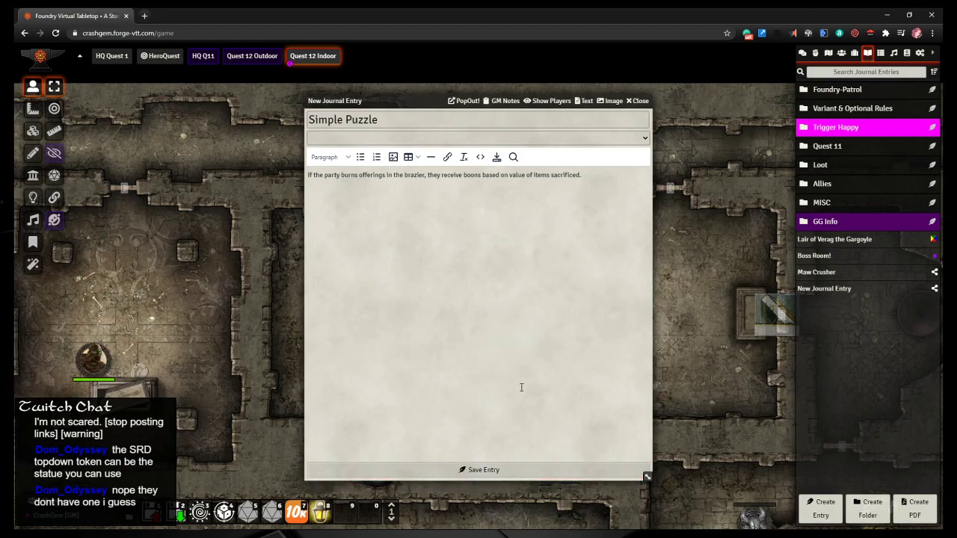
Step: Add a sentence about skill checks to see if players figure it out
text(bu)
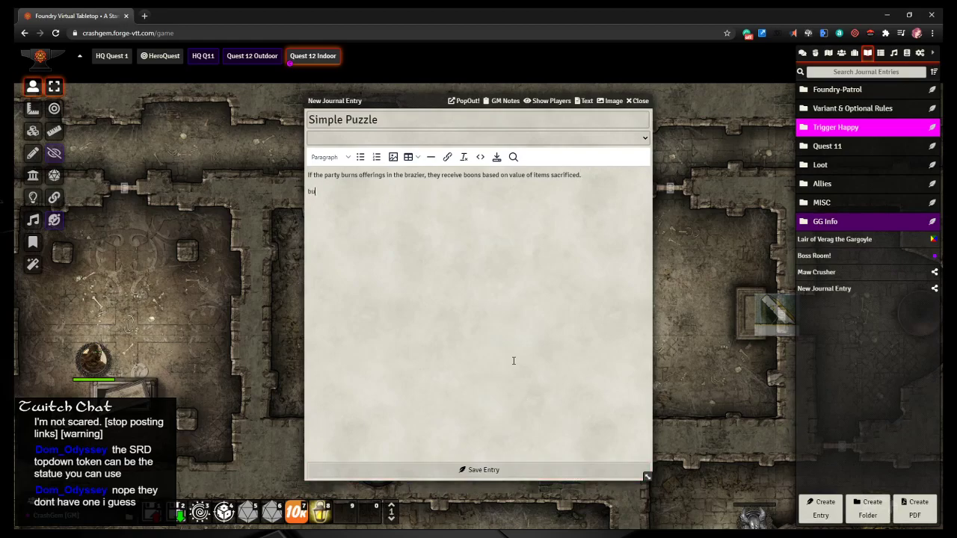
text(llshit some)
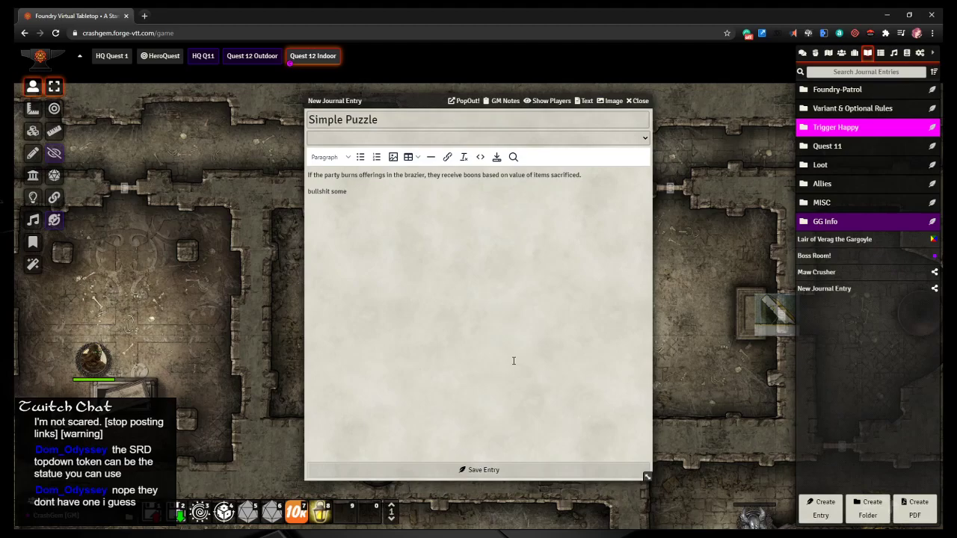
text(skill checks)
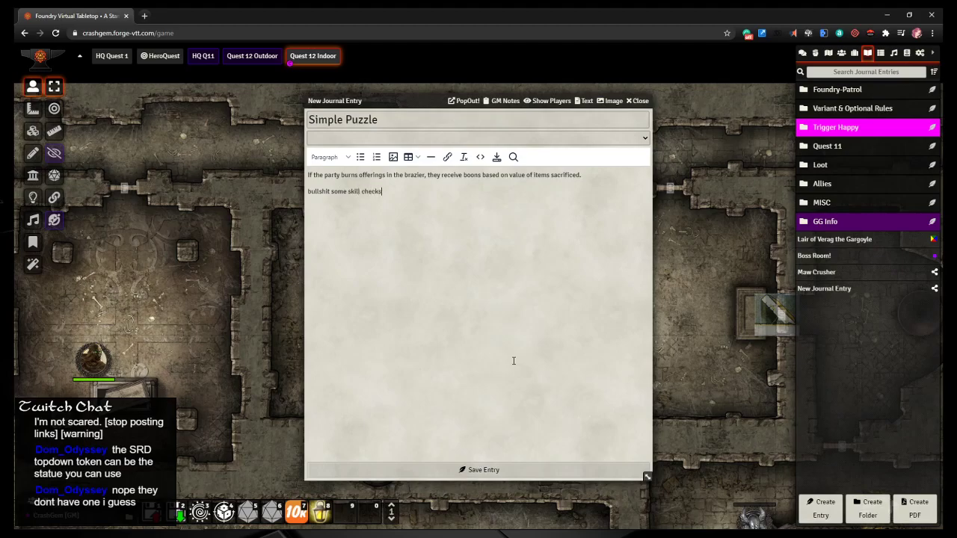
text(to see if they)
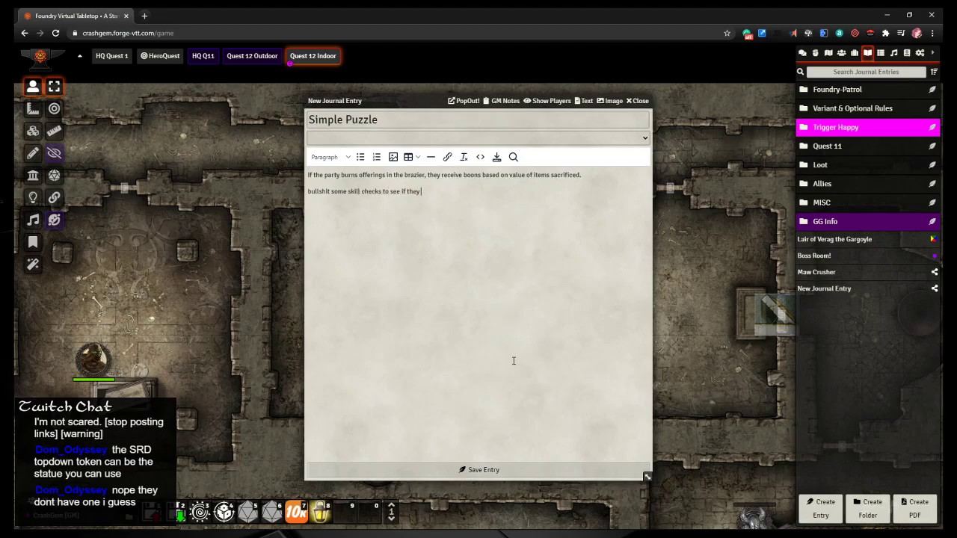
text(figure it)
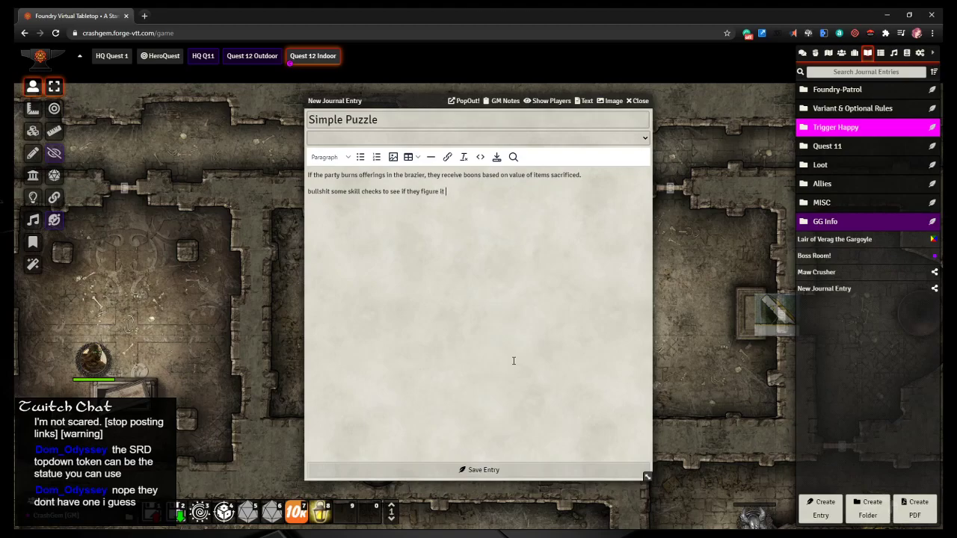
text(out.)
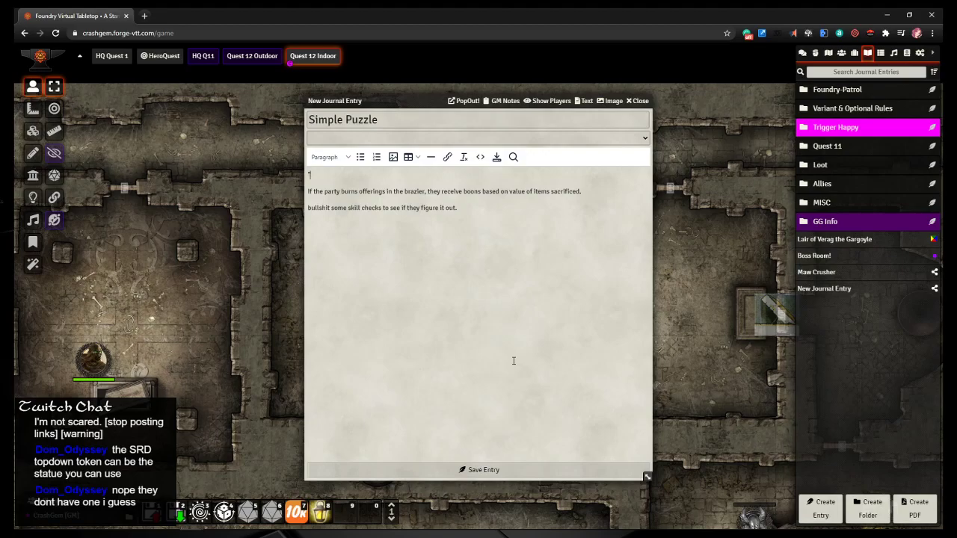
Step: Type the quoted riddle 'Sacrifice to arcane flame…' ending 'outweigh your losses.'
text('s)
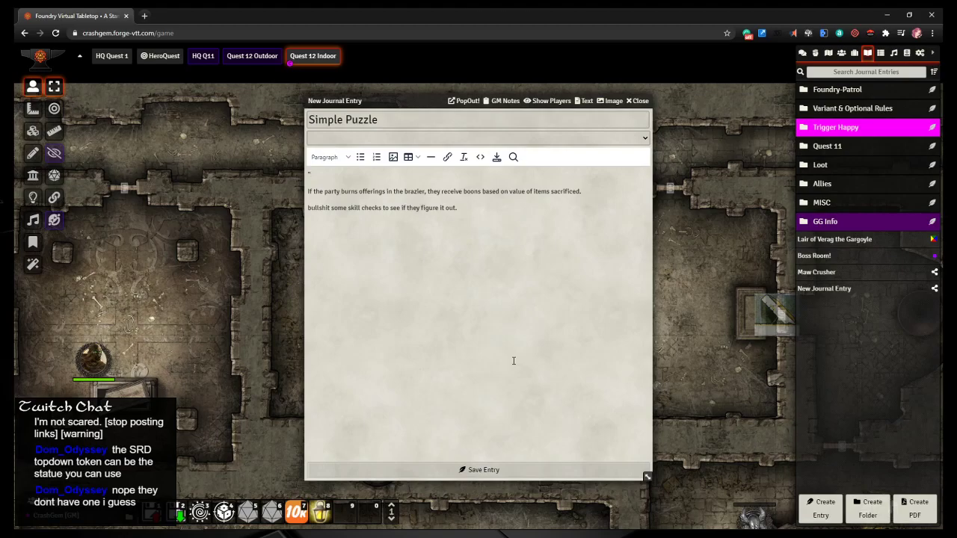
text(Sac)
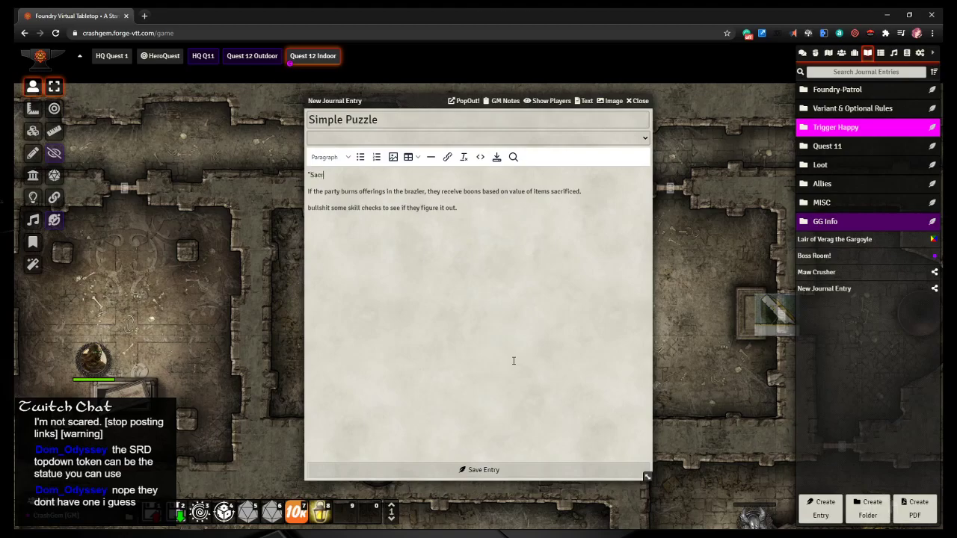
text(rifice to)
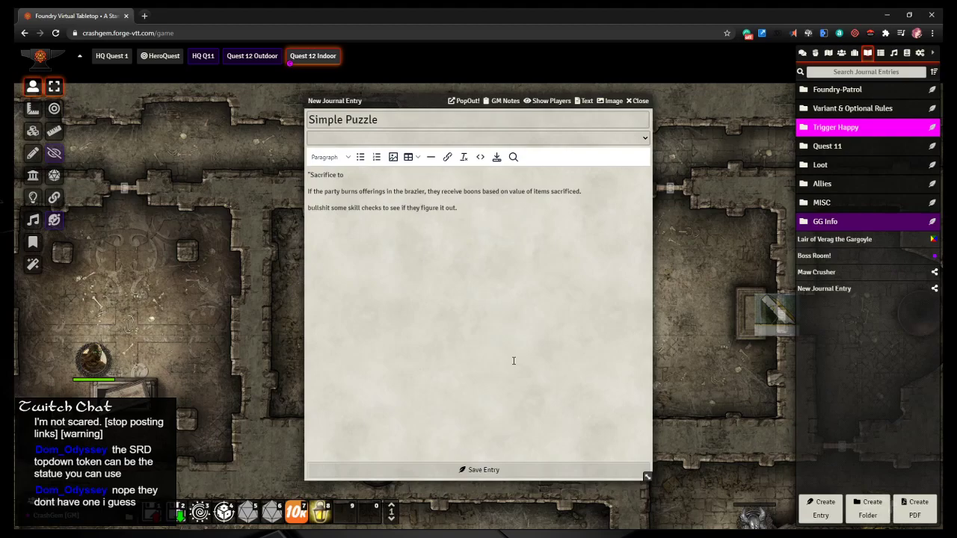
text(arcane fl)
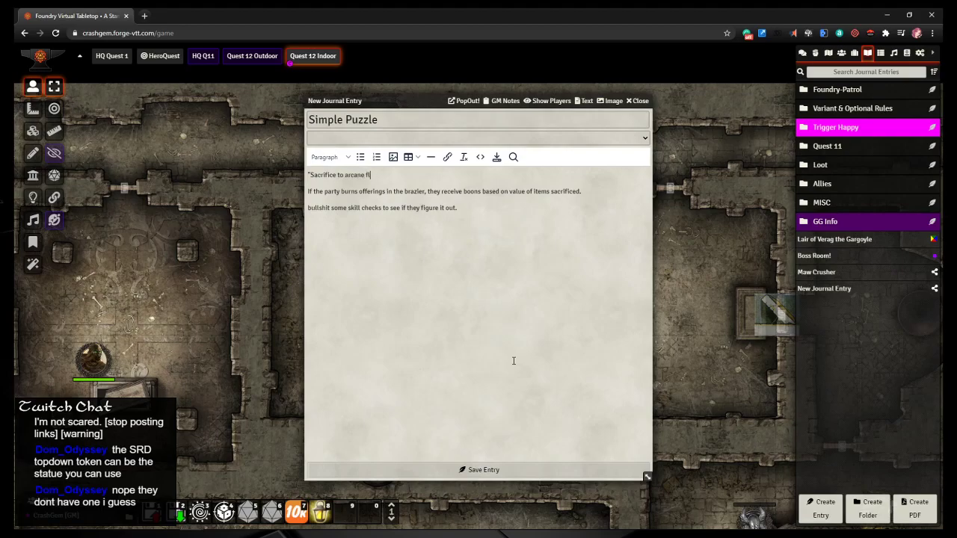
text(ame,)
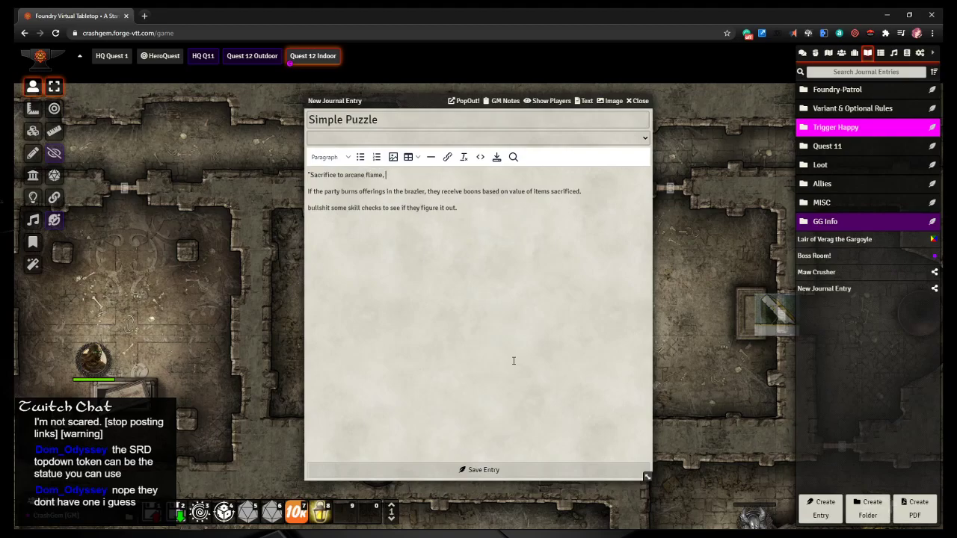
text(your rewards will be)
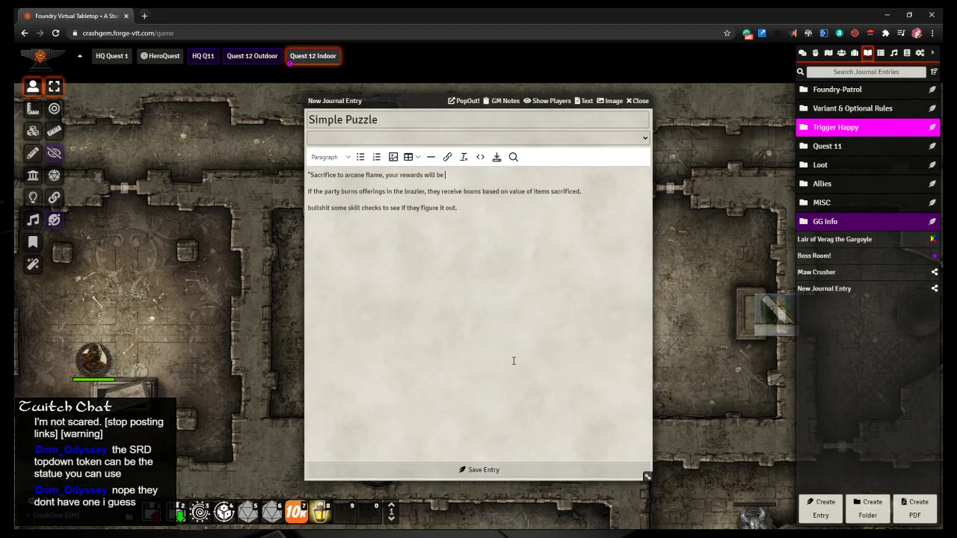
text(comesurate.)
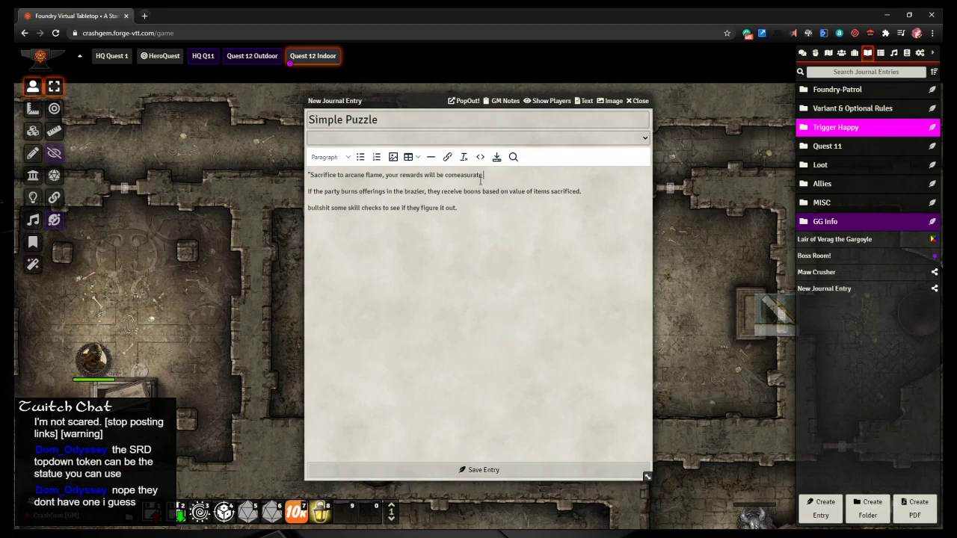
text(wi)
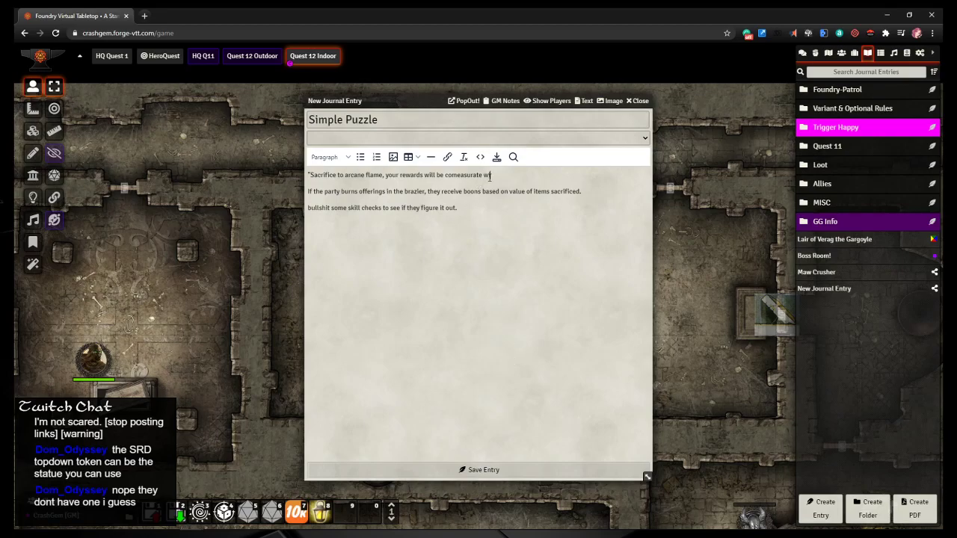
text(h)
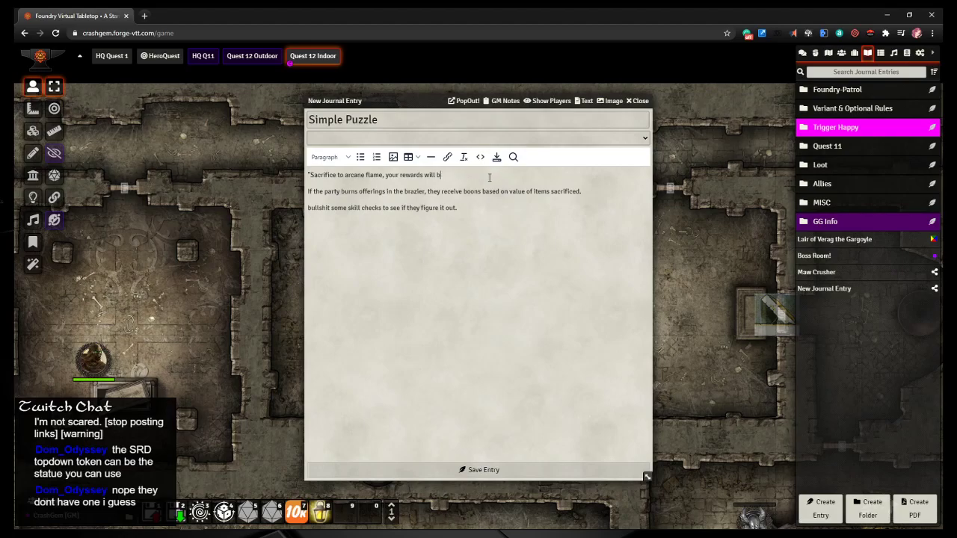
key(Backspace)
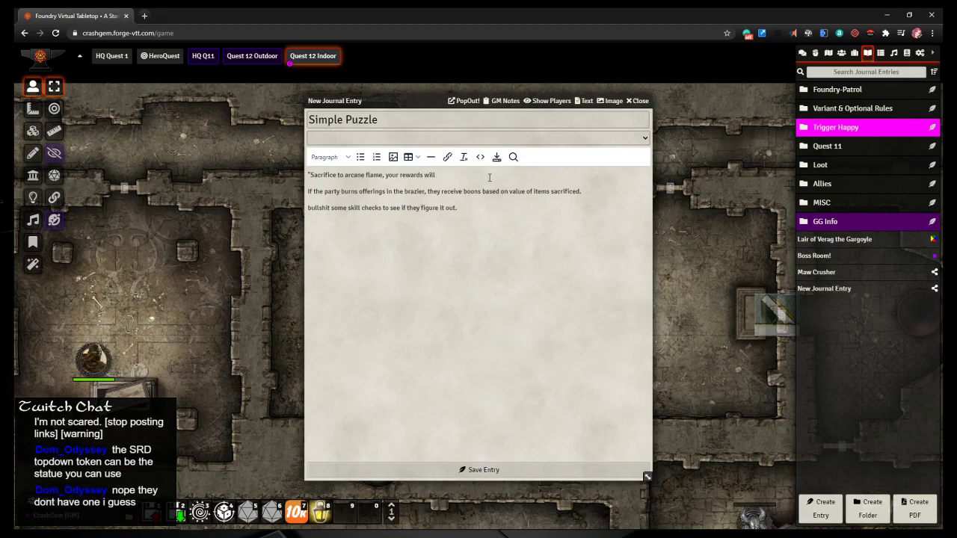
text(outshine)
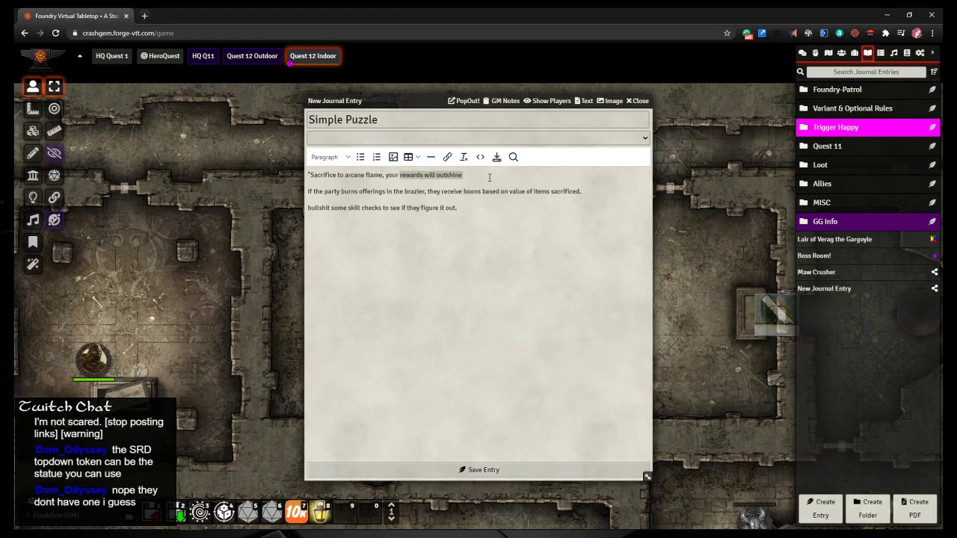
text(rgains)
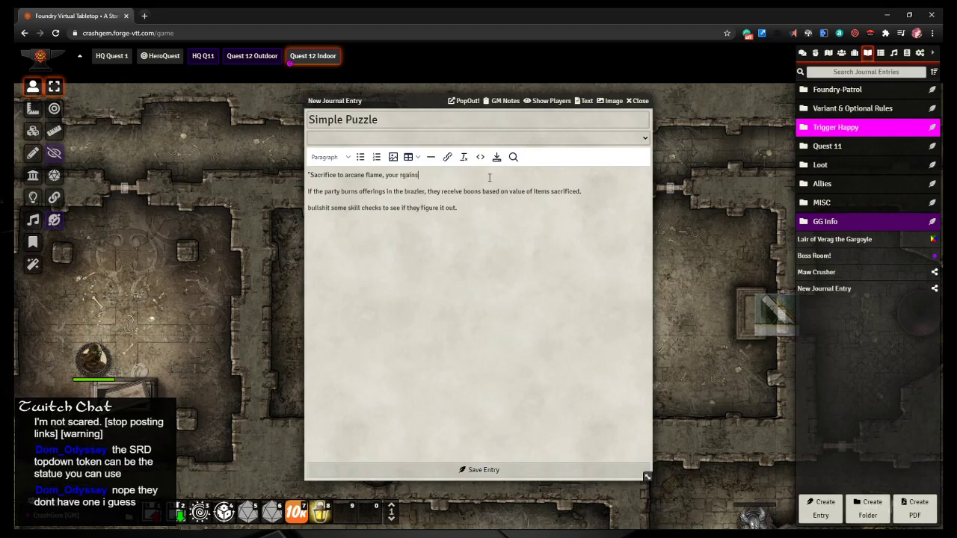
text(with)
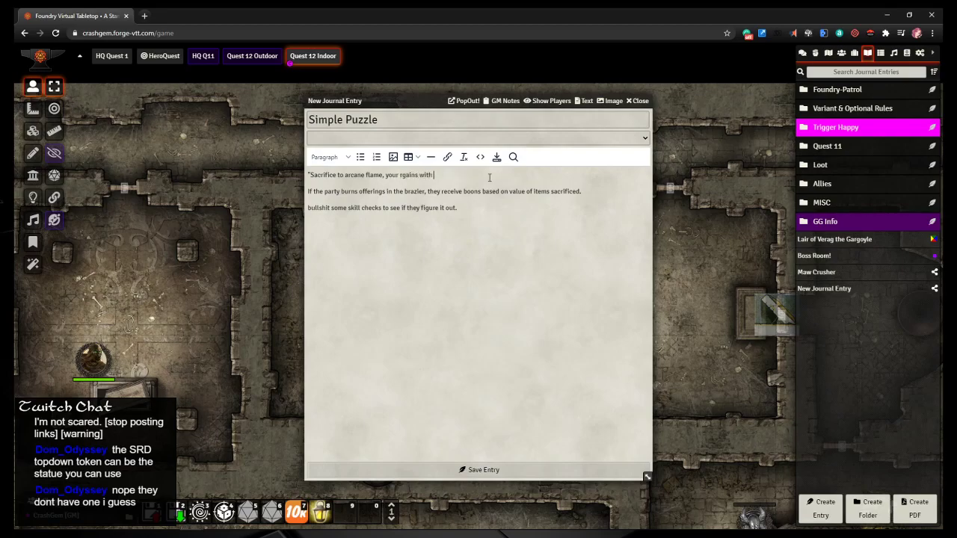
text(outweigh)
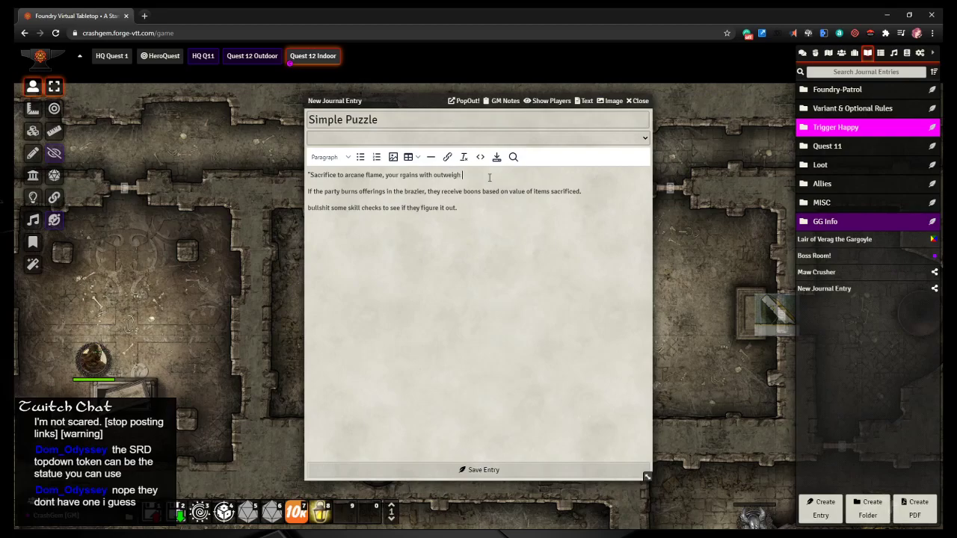
text(your losses.)
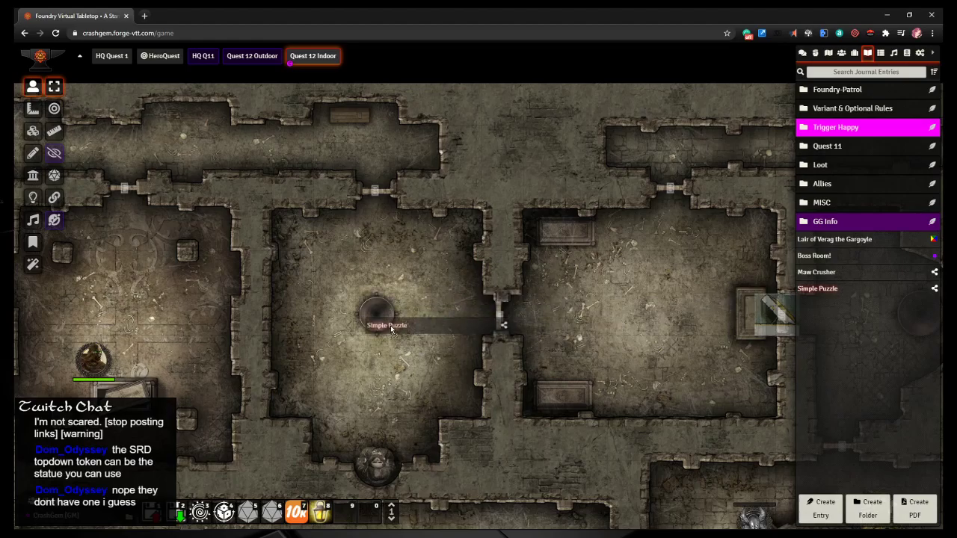
Step: Give the Simple Puzzle map note a book icon, then close the journal window
double_click(376, 314)
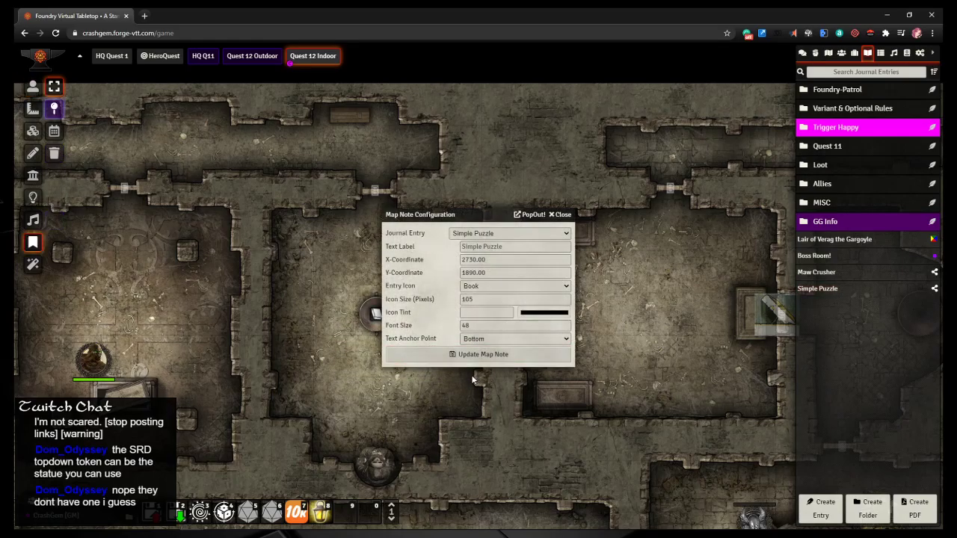
mouse_move(473, 344)
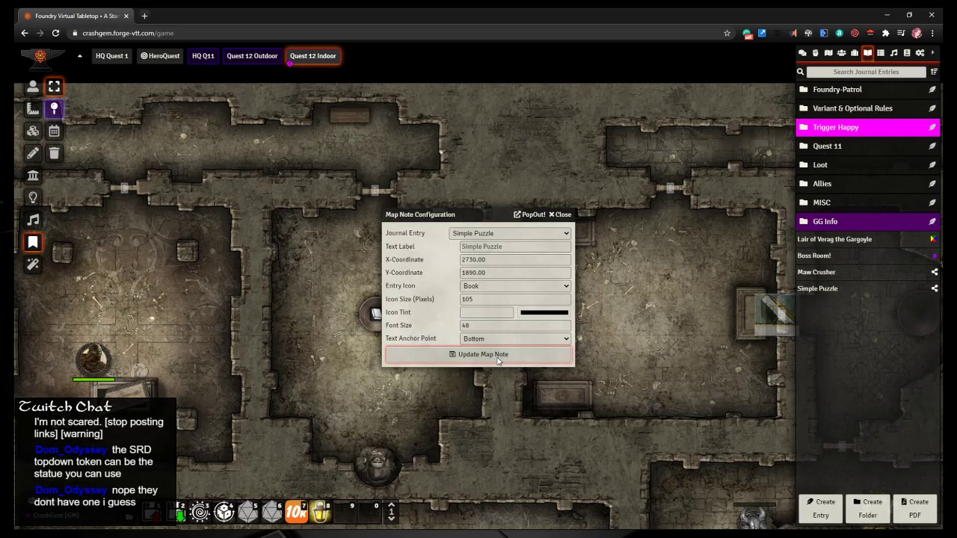
click(478, 354)
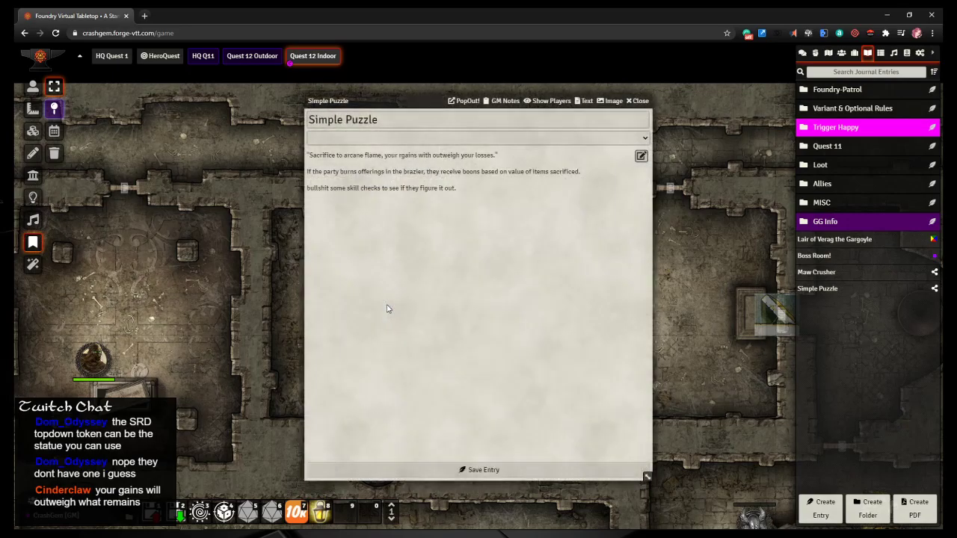
click(608, 101)
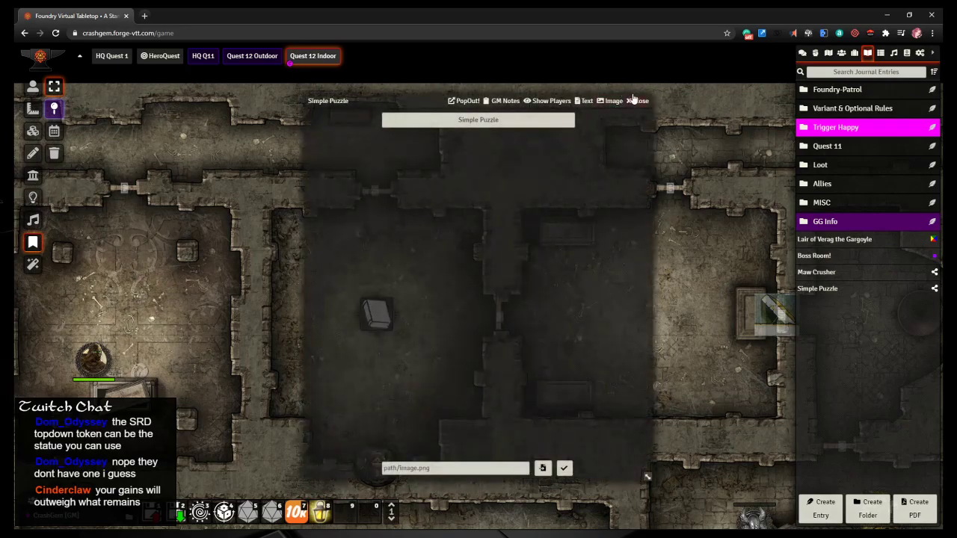
click(637, 100)
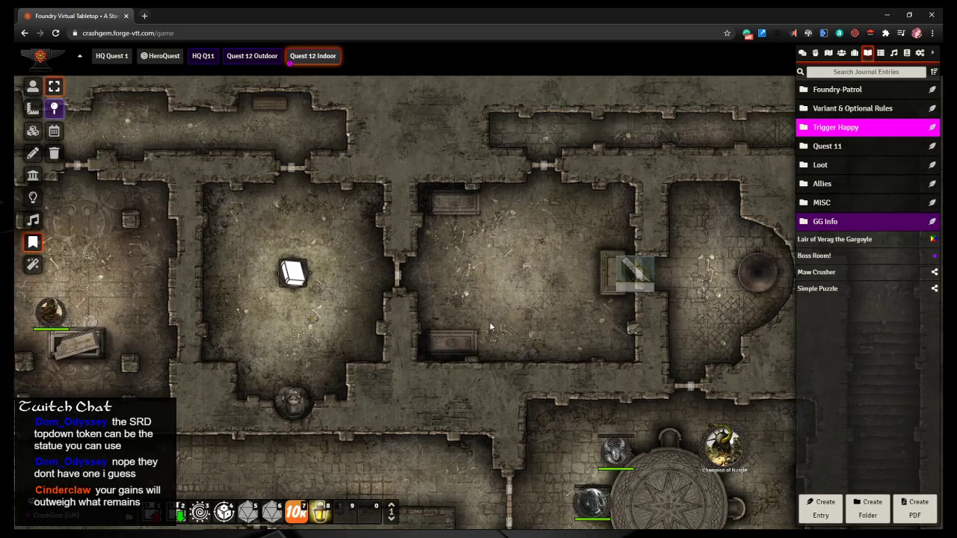
mouse_move(493, 321)
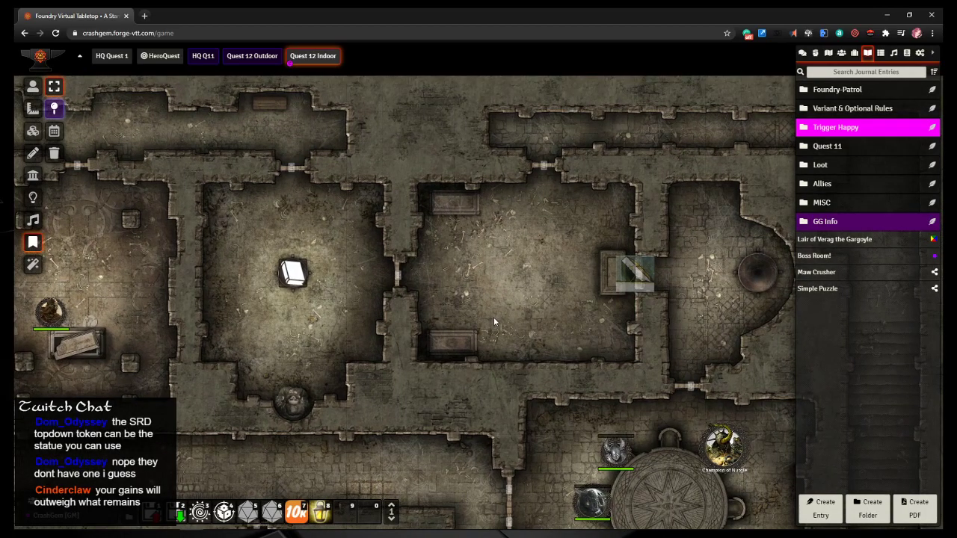
mouse_move(583, 279)
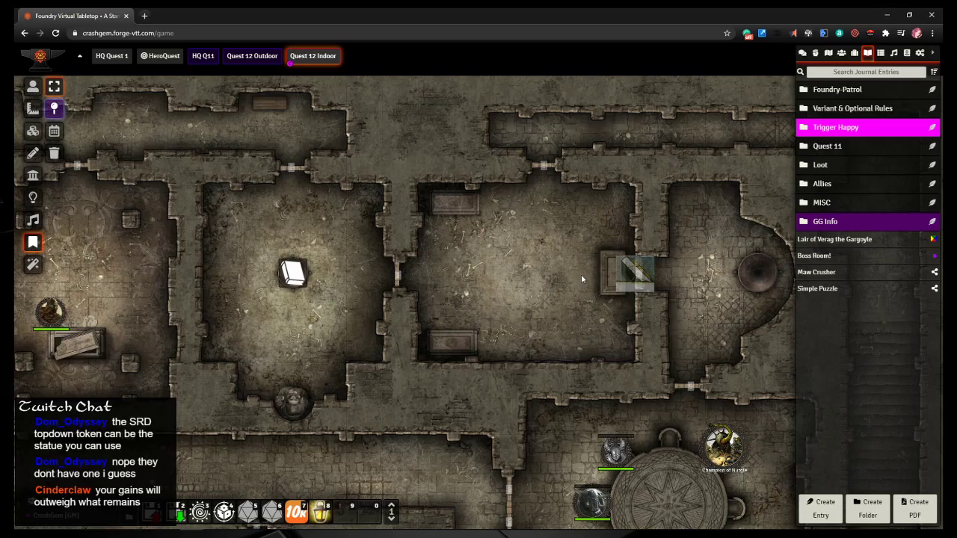
Step: Search the actors for 'zombie' and browse the matching results
click(842, 52)
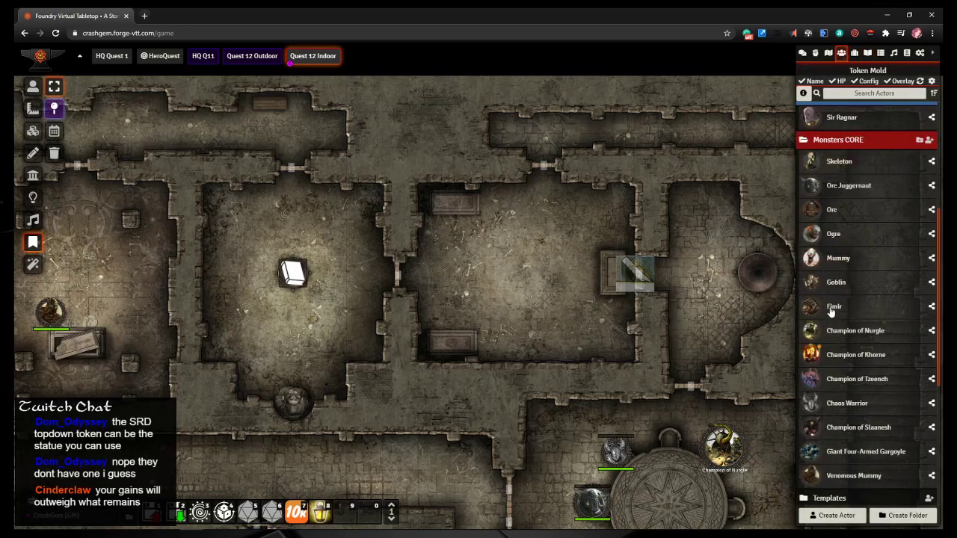
scroll(down, 3)
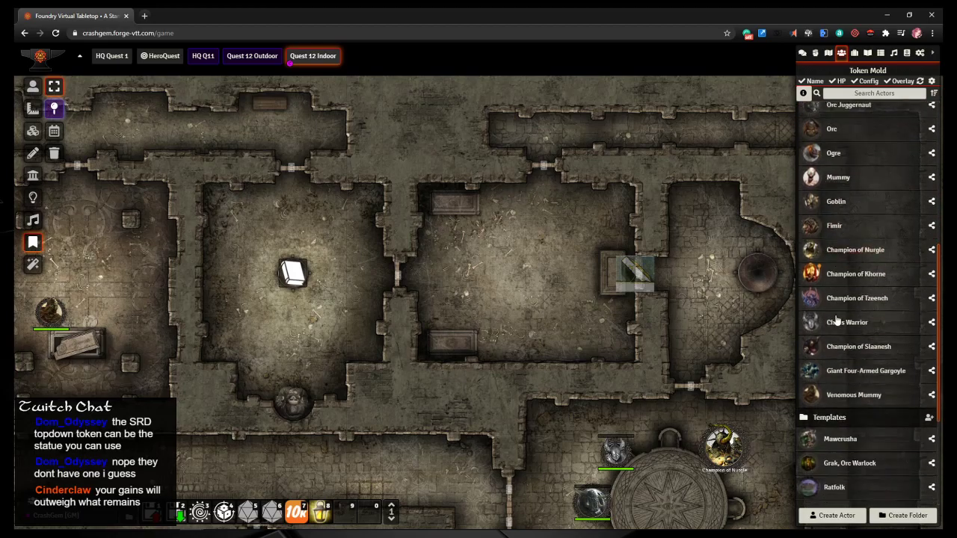
scroll(down, 3)
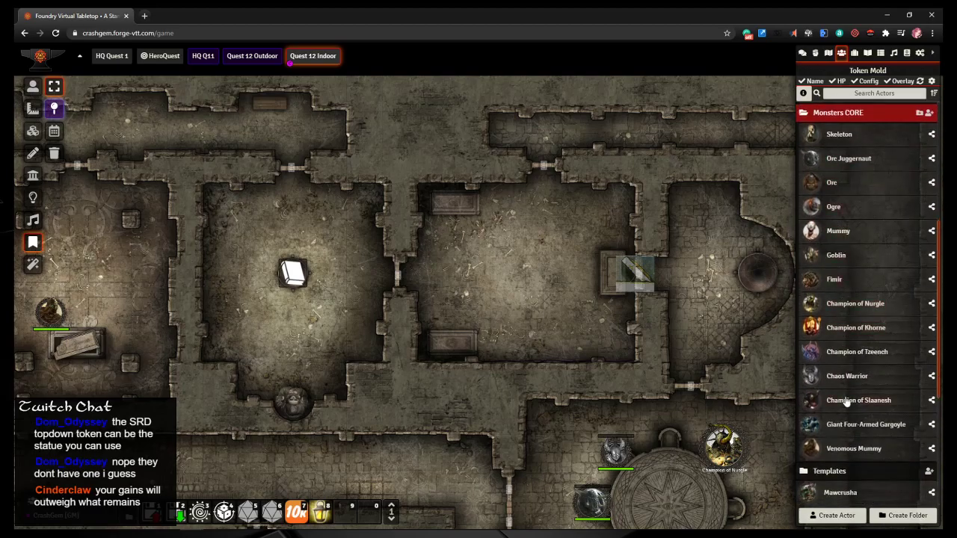
scroll(down, 3)
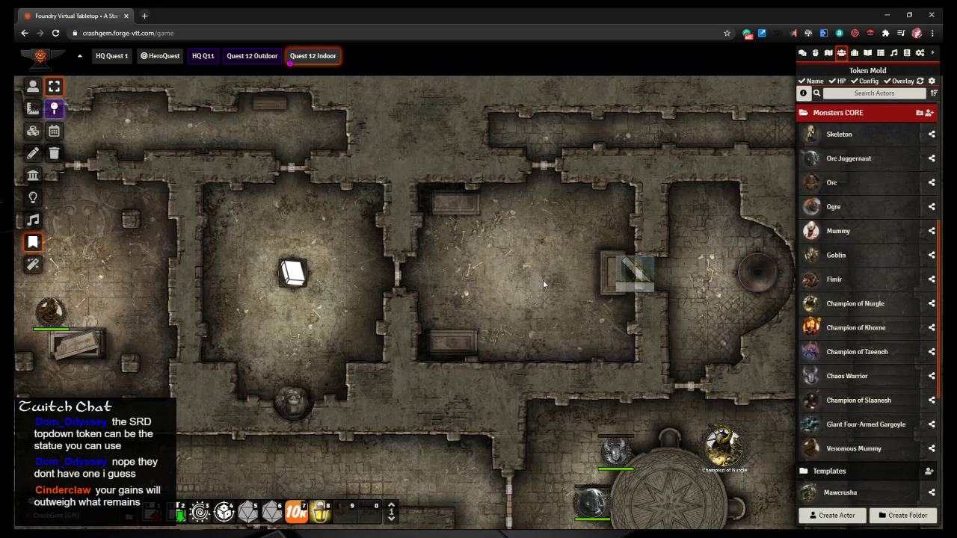
text(zombie)
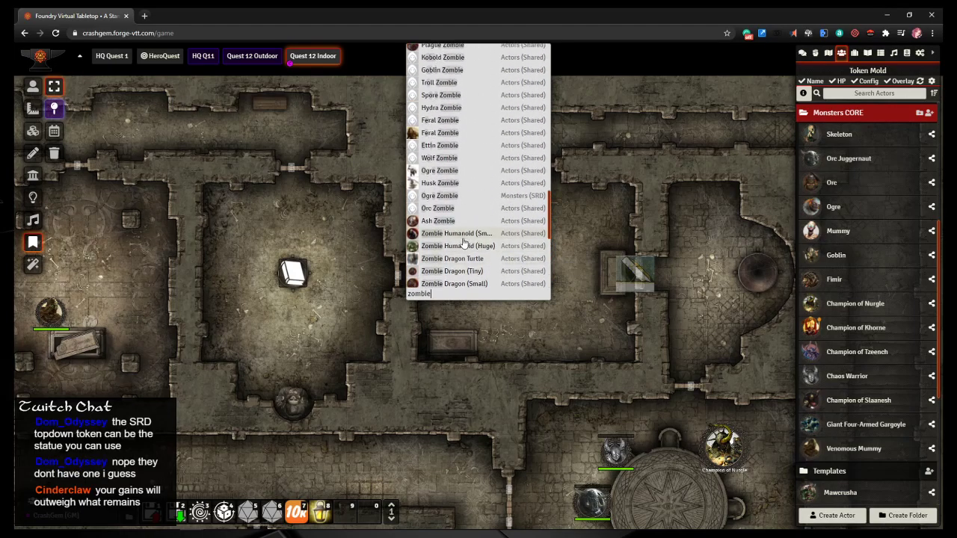
mouse_move(456, 234)
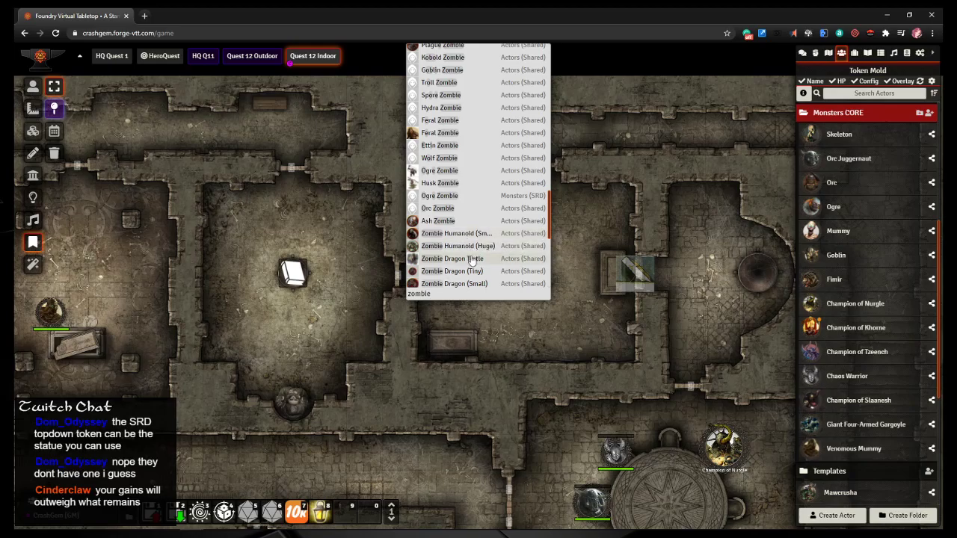
scroll(down, 3)
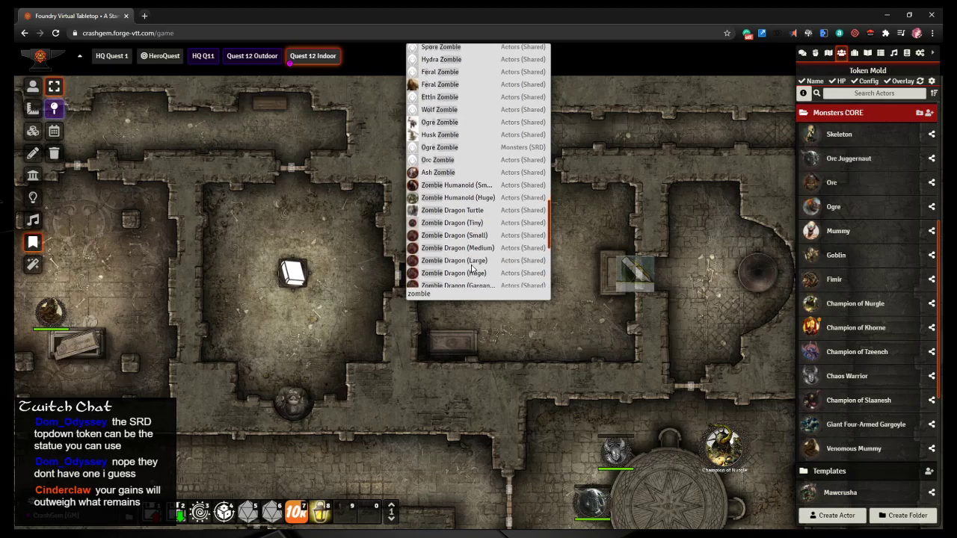
scroll(down, 3)
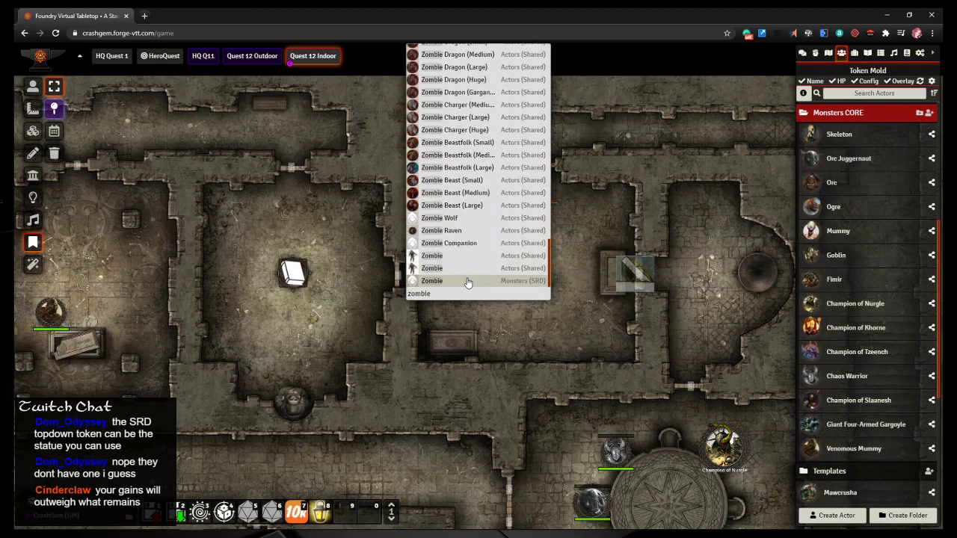
scroll(up, 3)
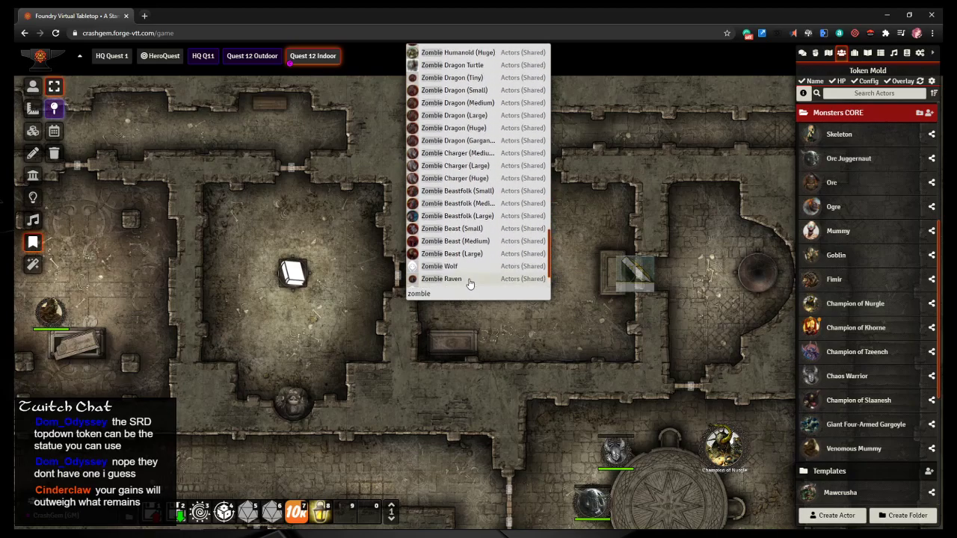
scroll(up, 3)
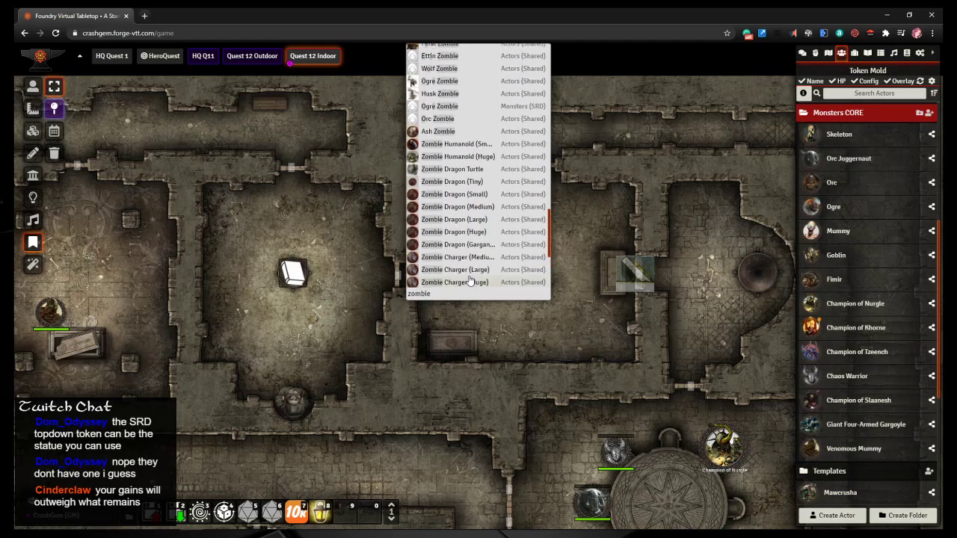
scroll(up, 3)
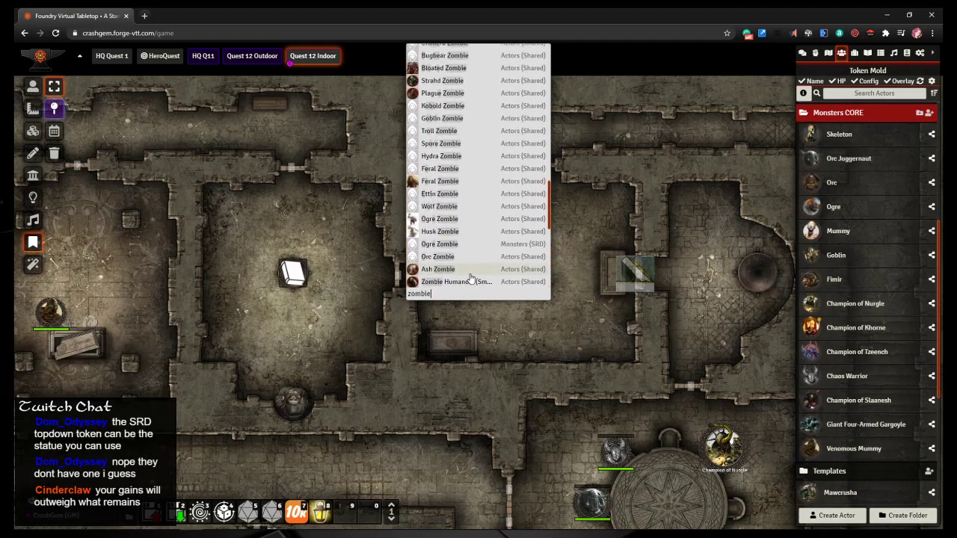
scroll(up, 3)
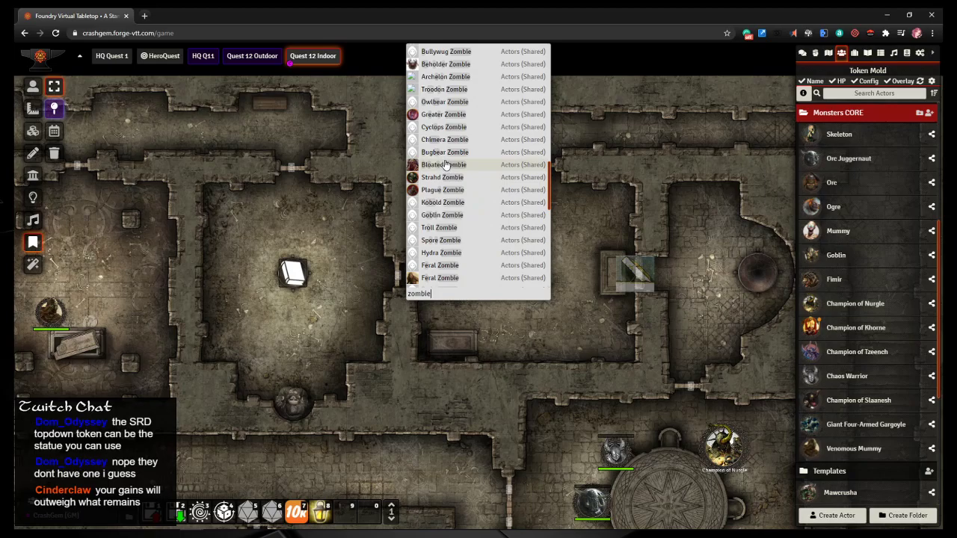
mouse_move(783, 275)
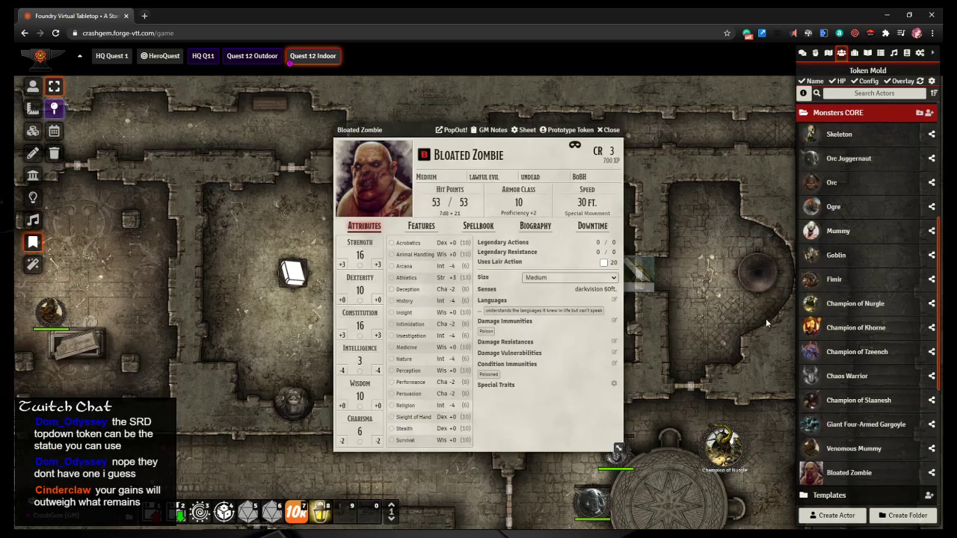
mouse_move(370, 198)
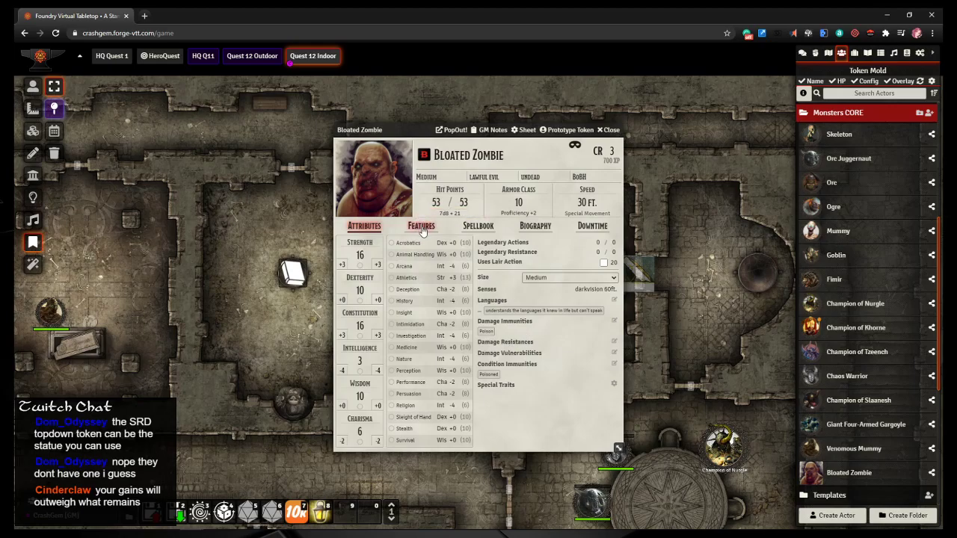
Step: Give the Bloated Zombie's prototype token a zombie image from My Assets Library
click(421, 226)
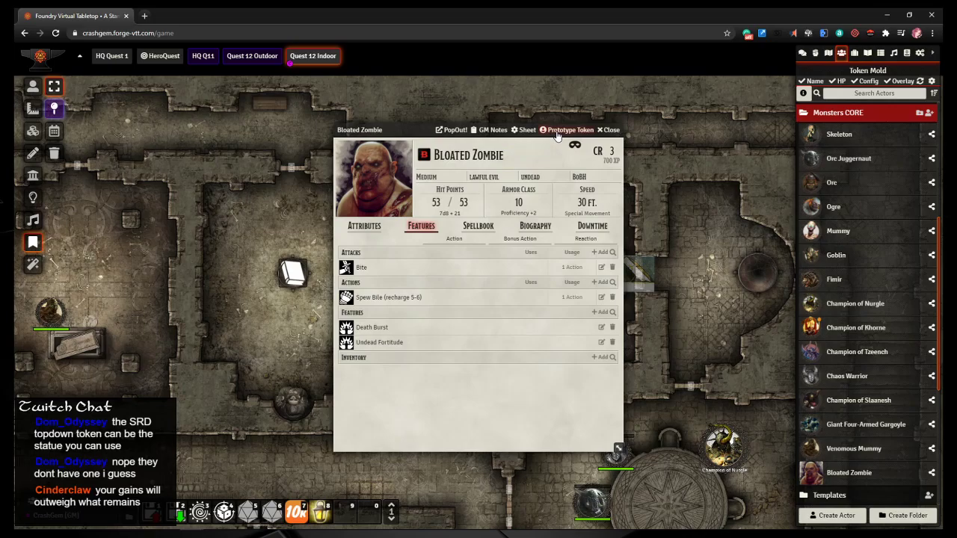
click(570, 129)
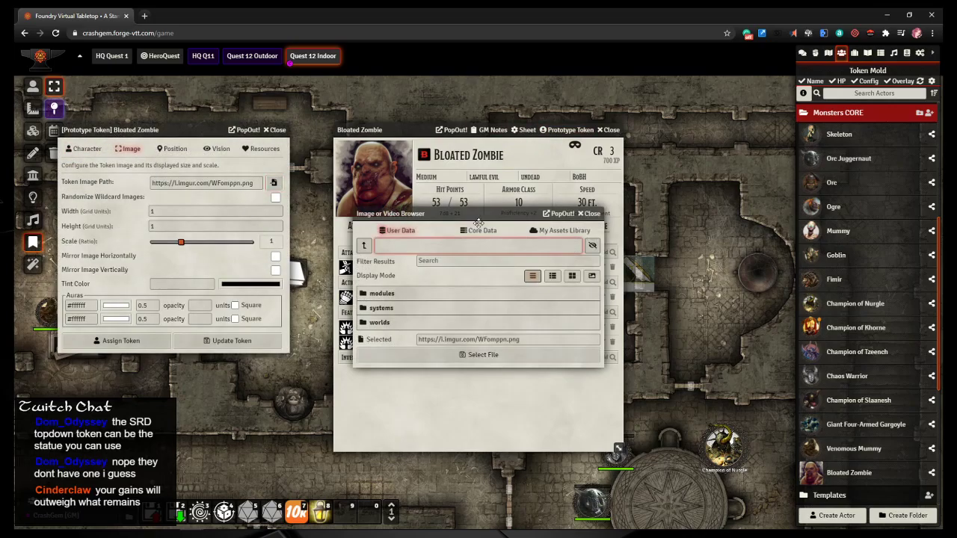
click(558, 67)
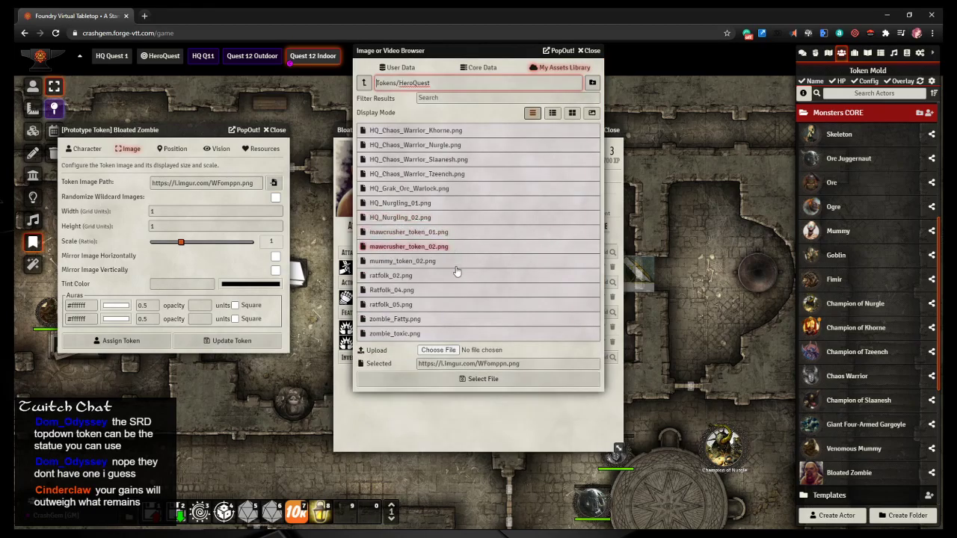
click(395, 318)
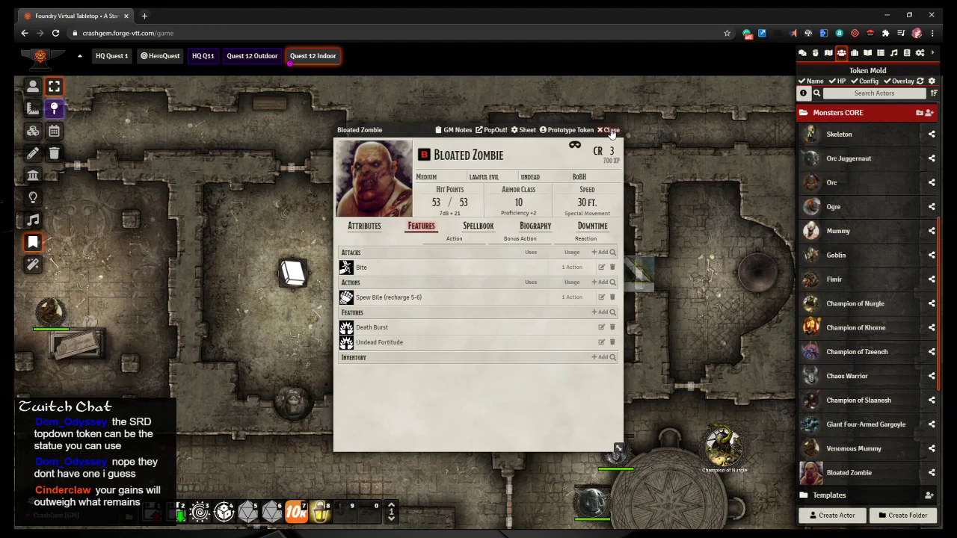
mouse_move(571, 135)
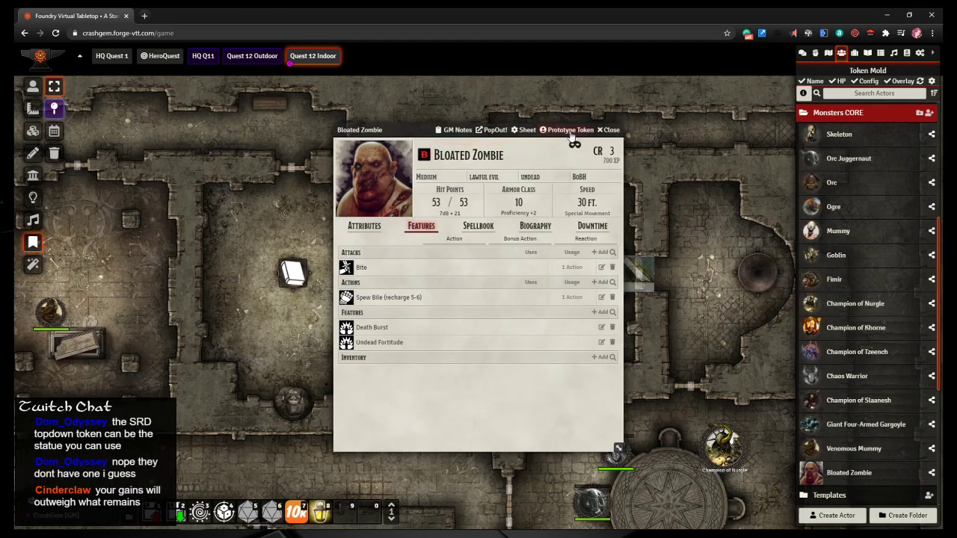
Step: Link the prototype token to actor data, save it, and close the sheet
click(569, 129)
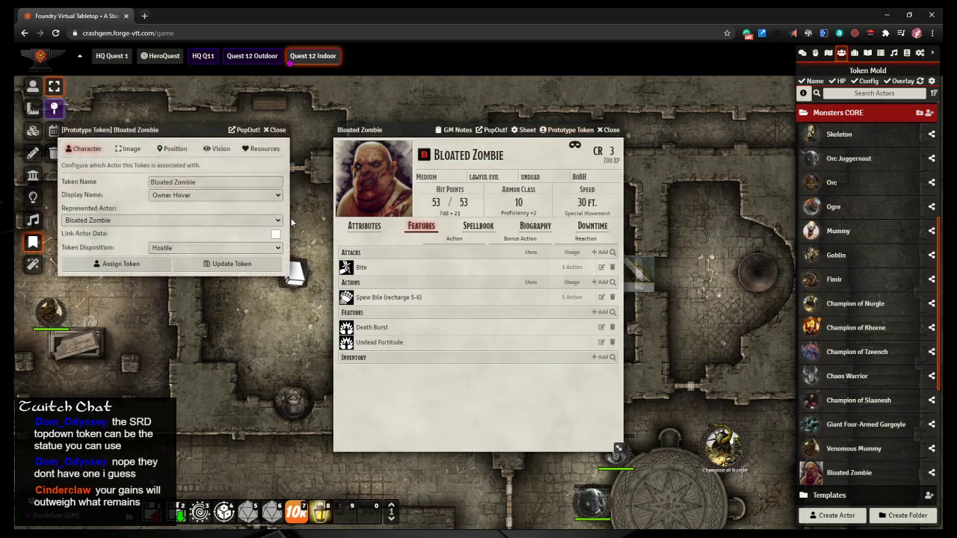
click(275, 234)
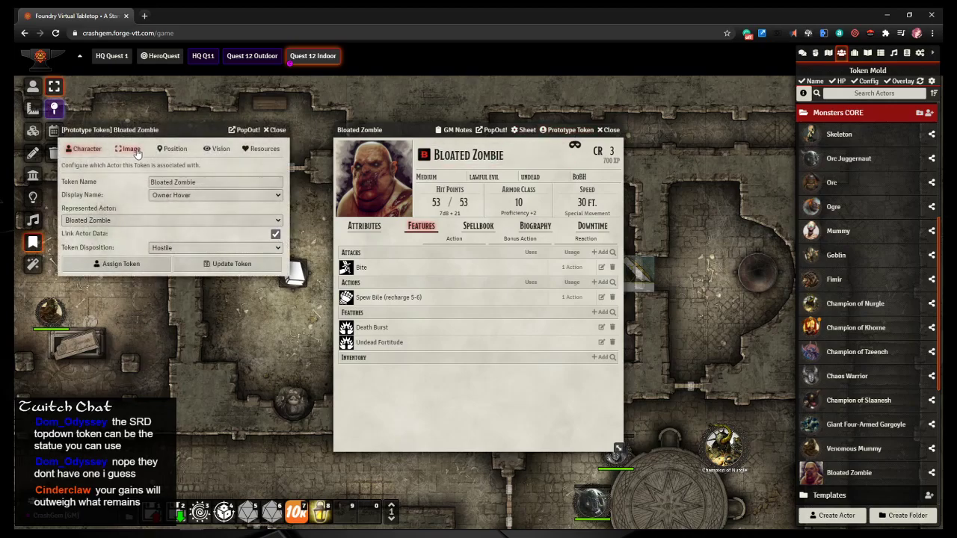
click(127, 148)
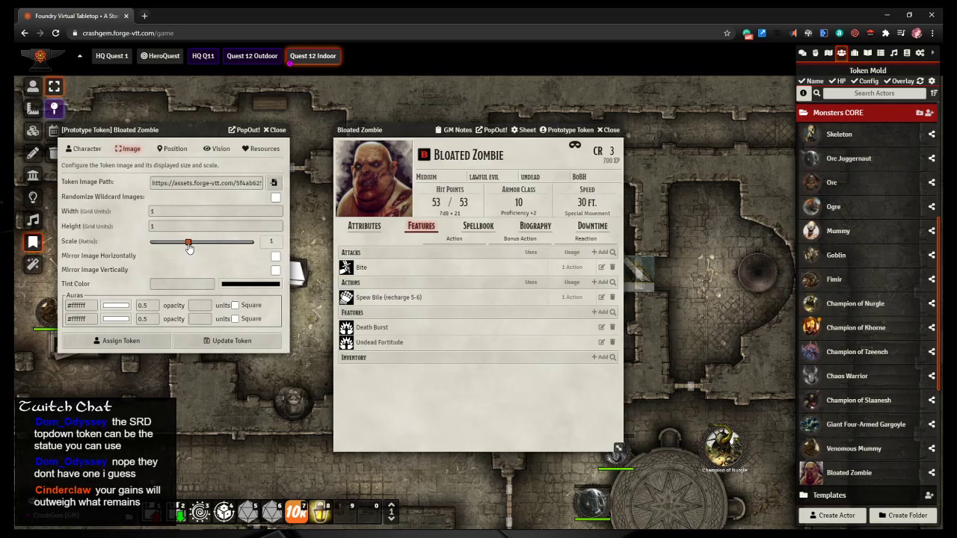
click(277, 130)
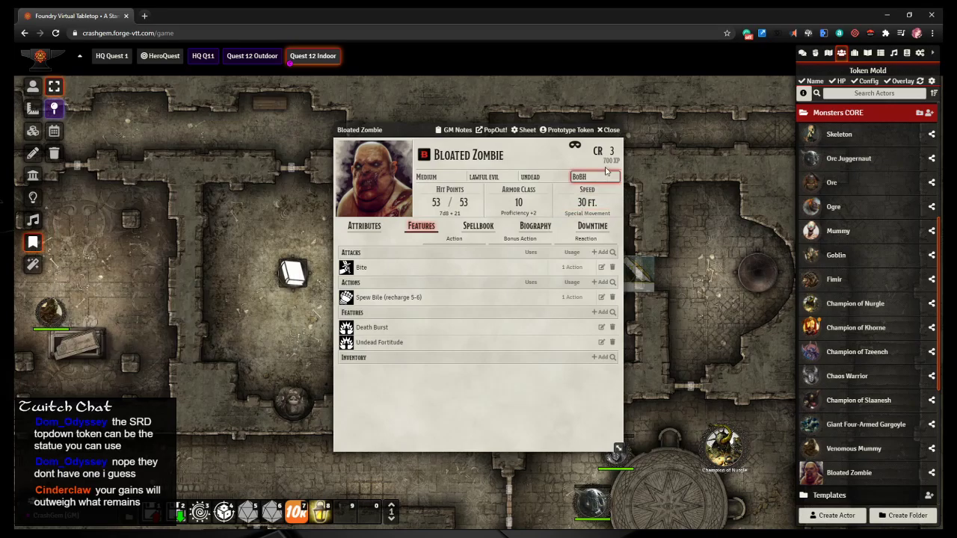
click(608, 130)
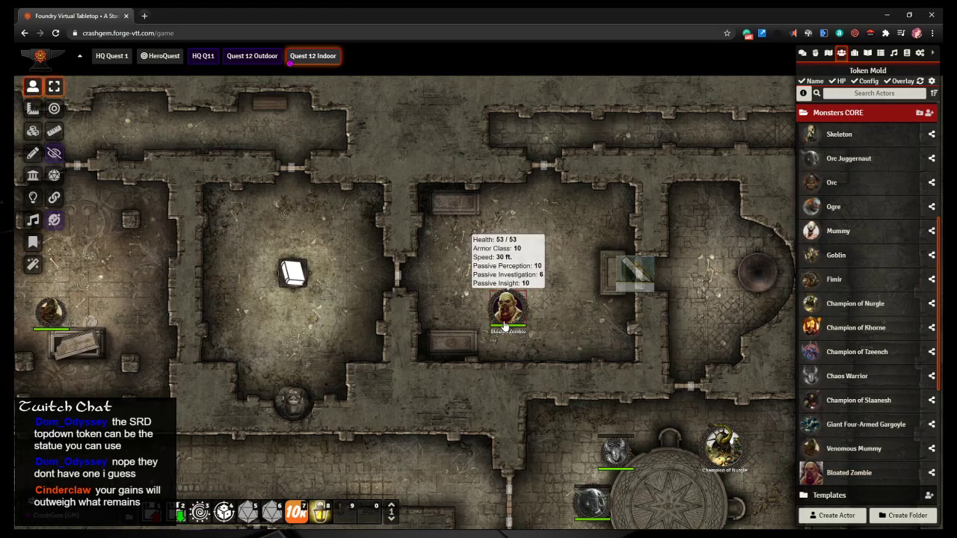
Step: Duplicate the Bloated Zombie token and move the copy toward the room's top wall
double_click(506, 310)
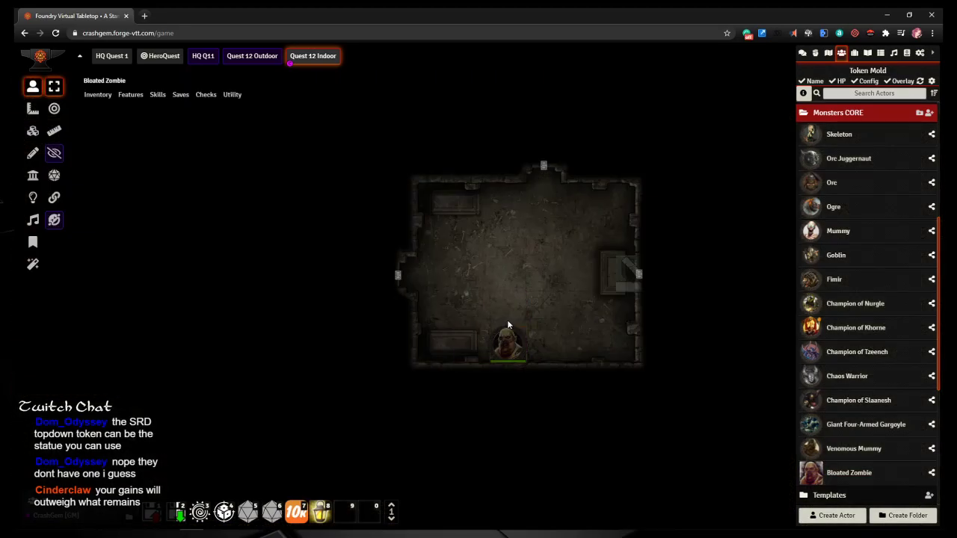
key(ctrl+v)
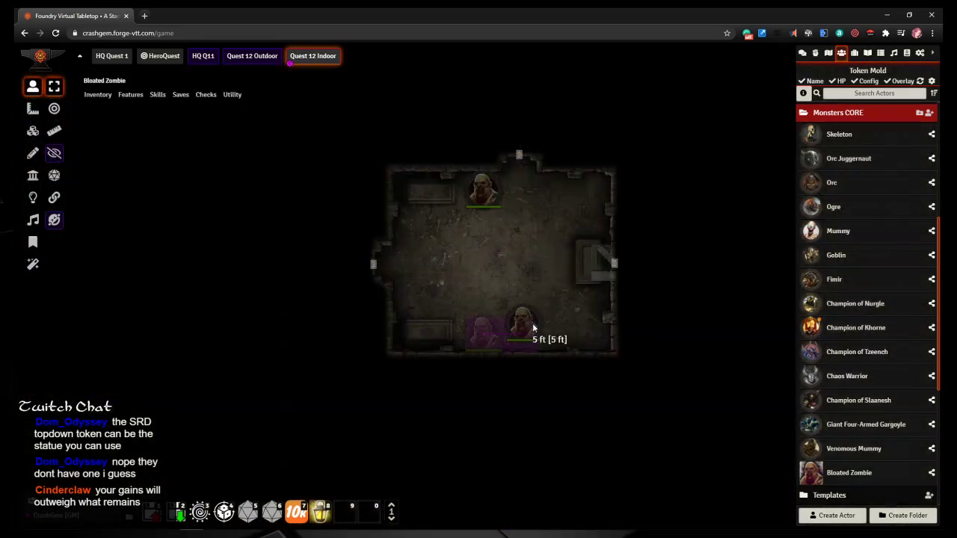
drag(523, 322, 554, 187)
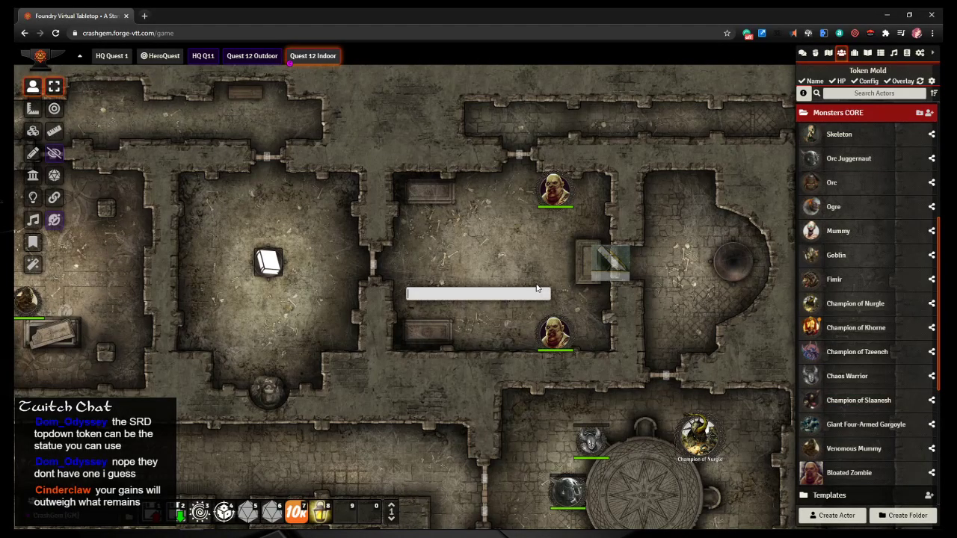
text(zombie)
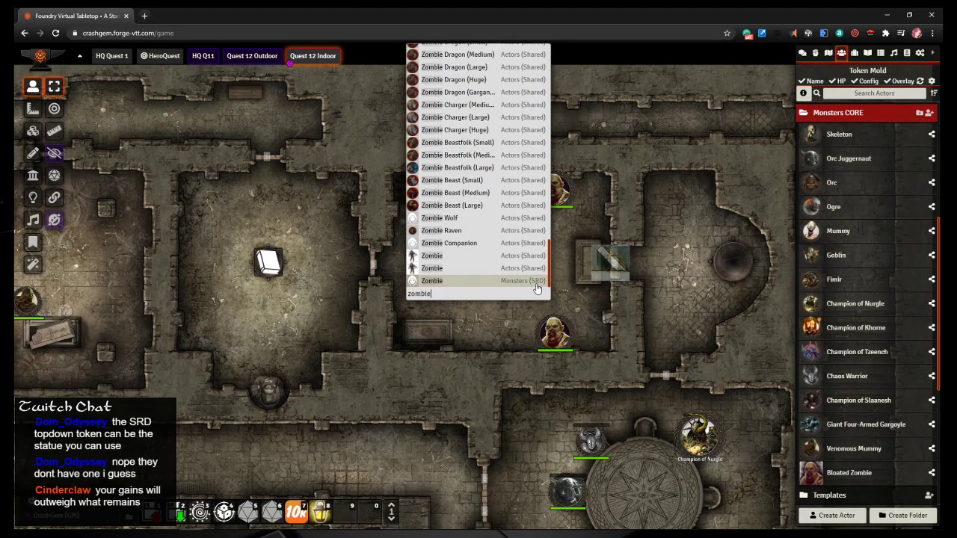
scroll(up, 3)
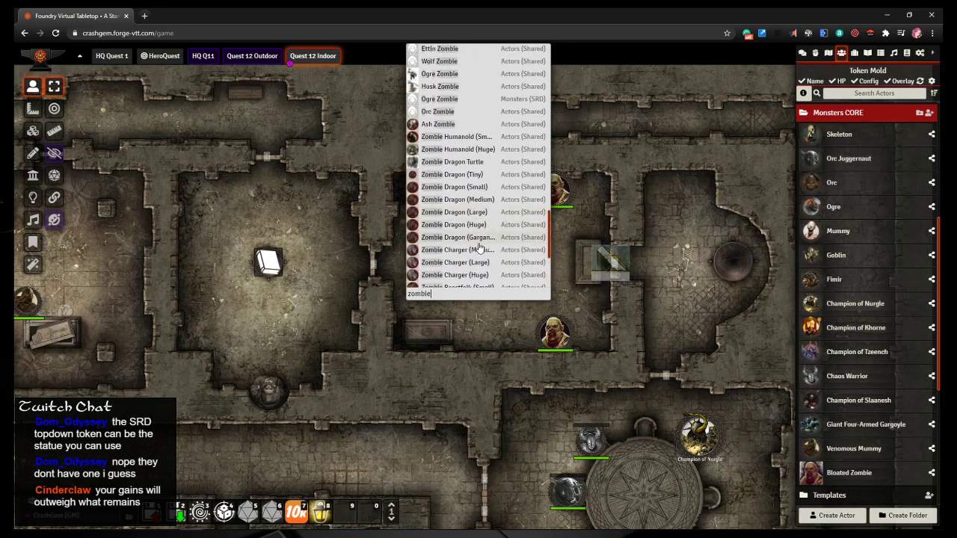
scroll(up, 3)
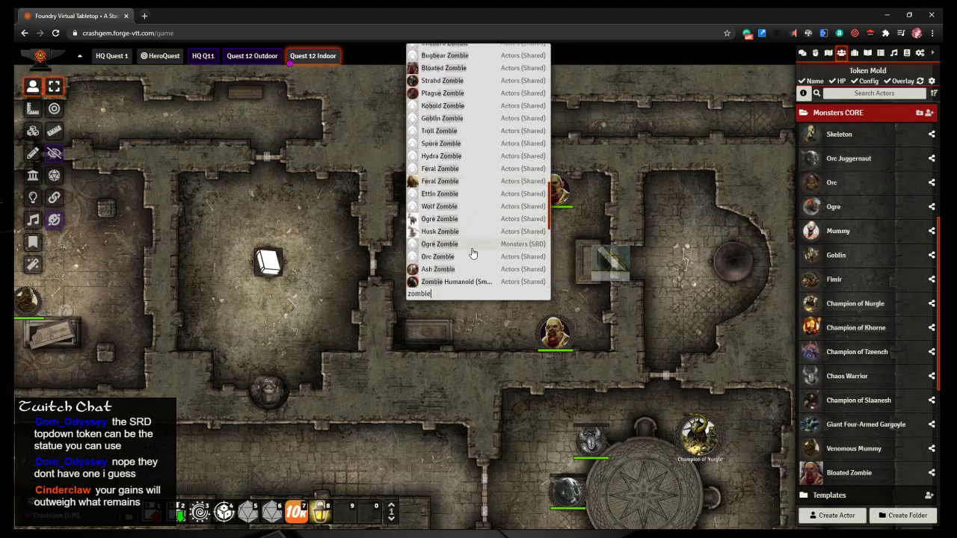
mouse_move(467, 236)
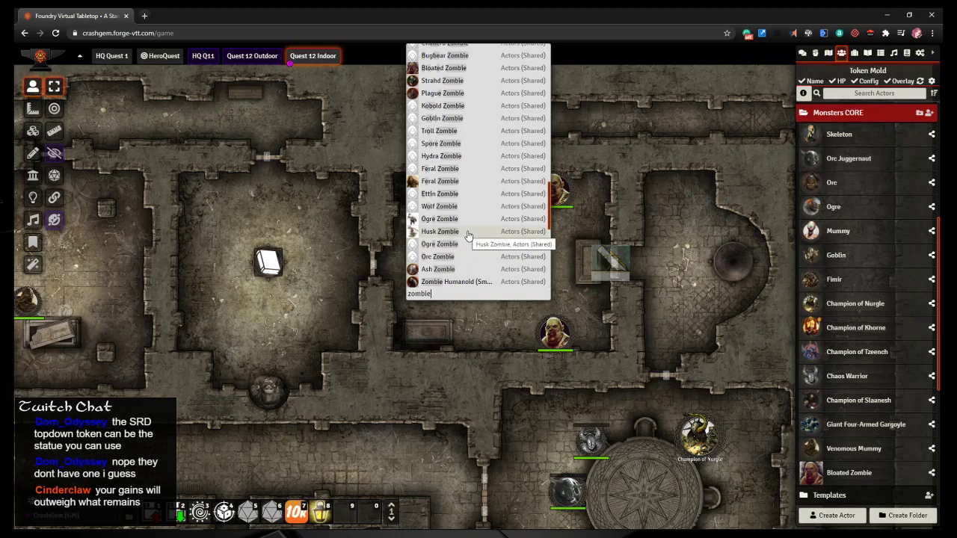
click(440, 231)
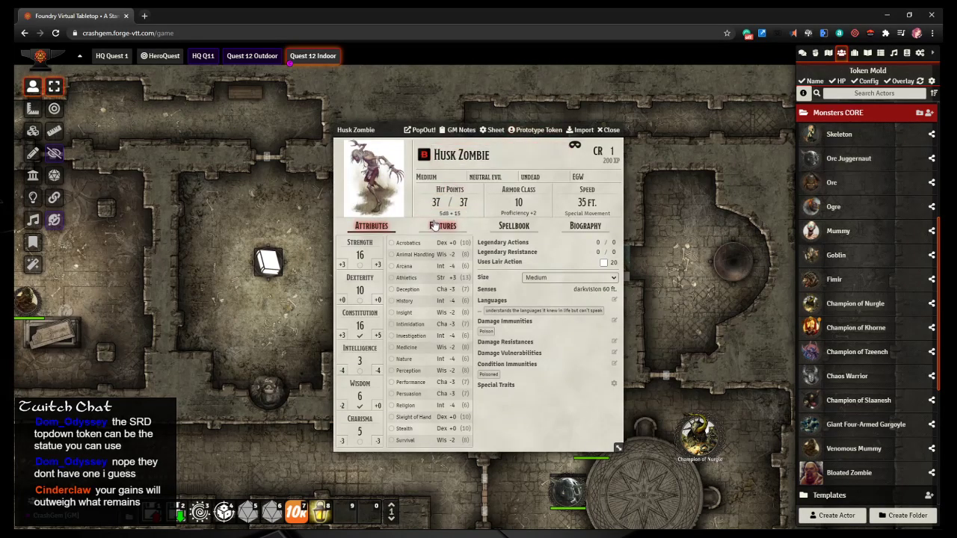
click(442, 225)
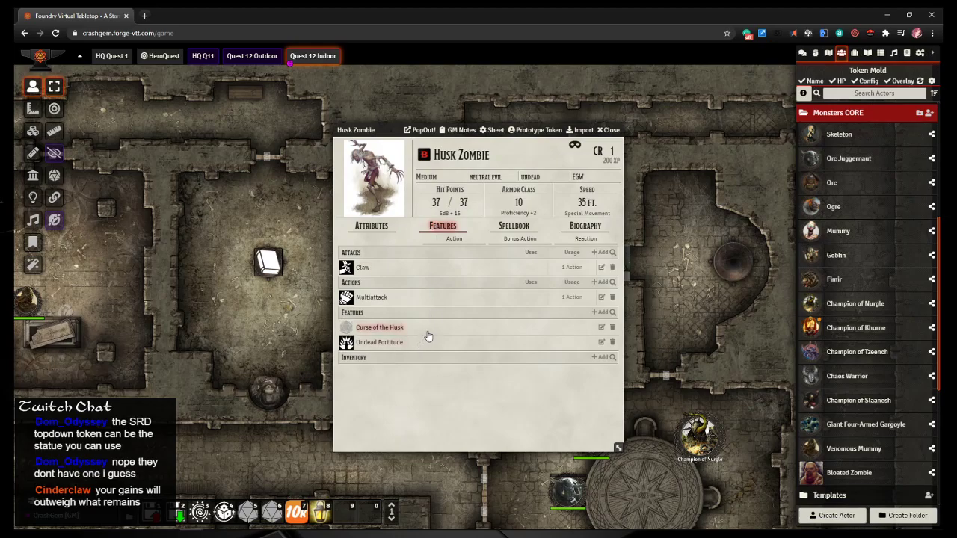
click(607, 130)
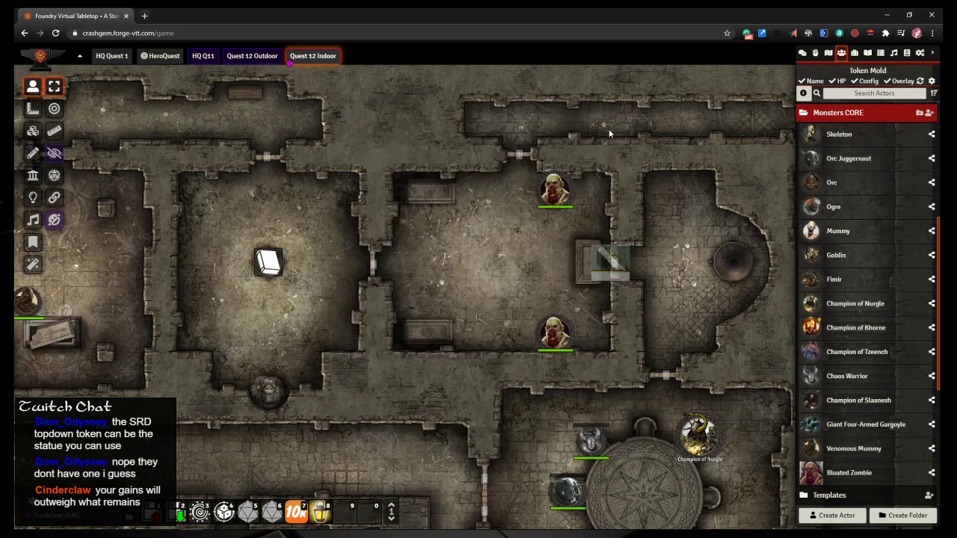
text(zombie)
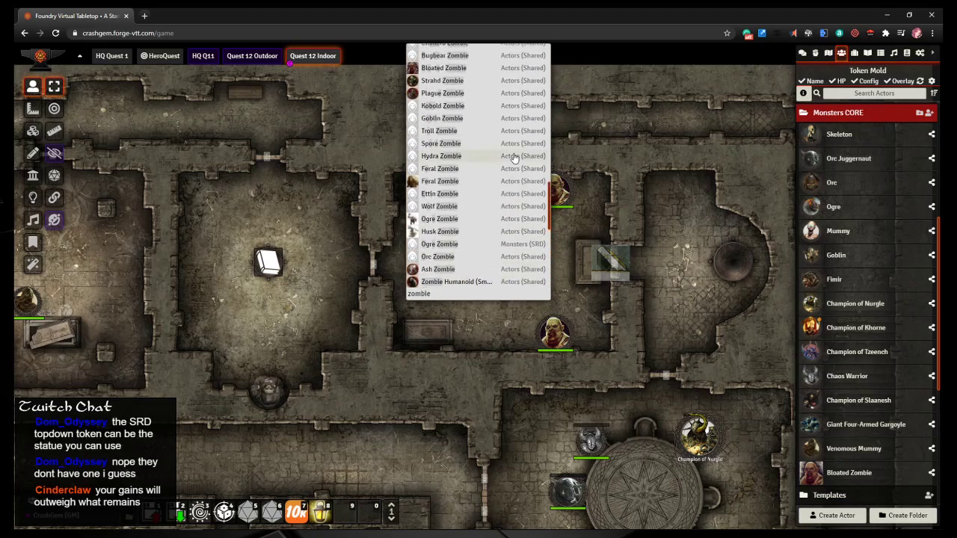
scroll(up, 3)
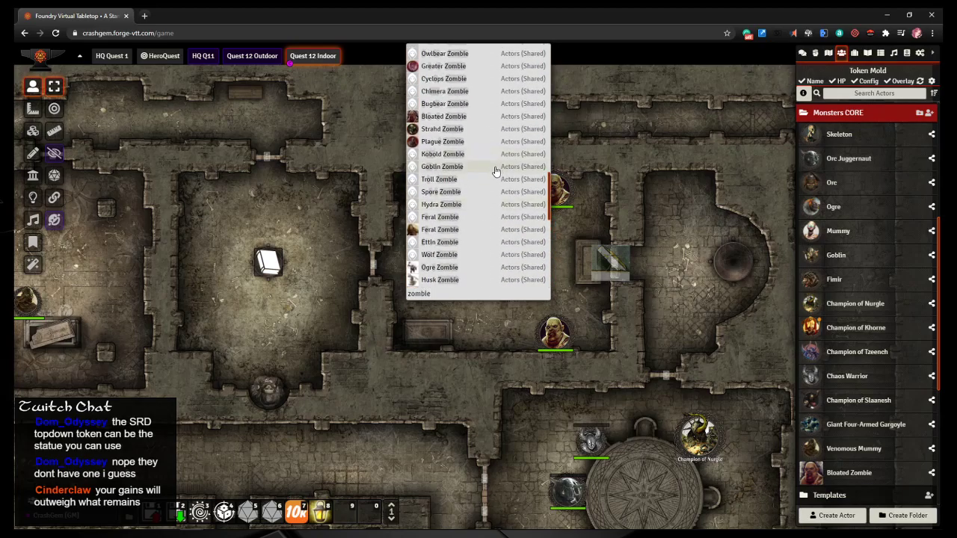
scroll(up, 3)
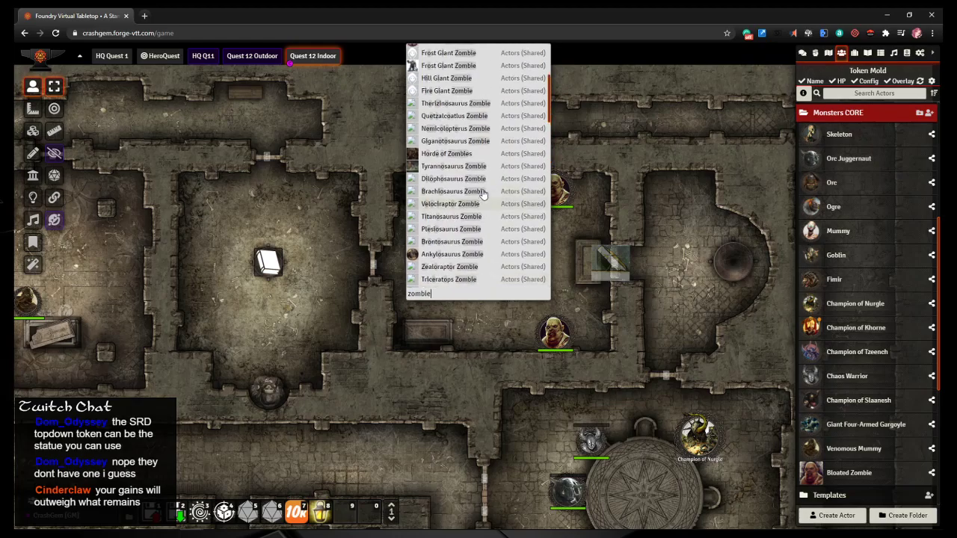
scroll(up, 3)
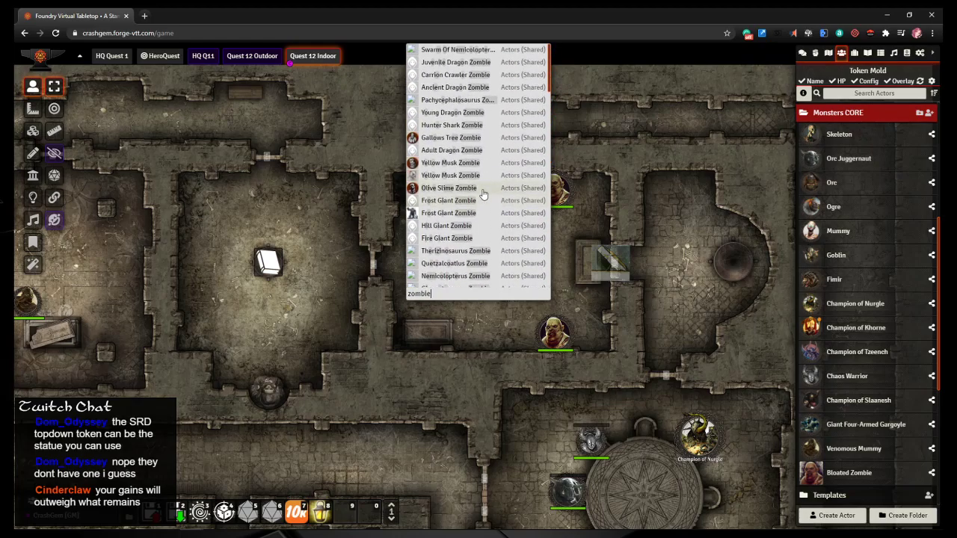
mouse_move(482, 193)
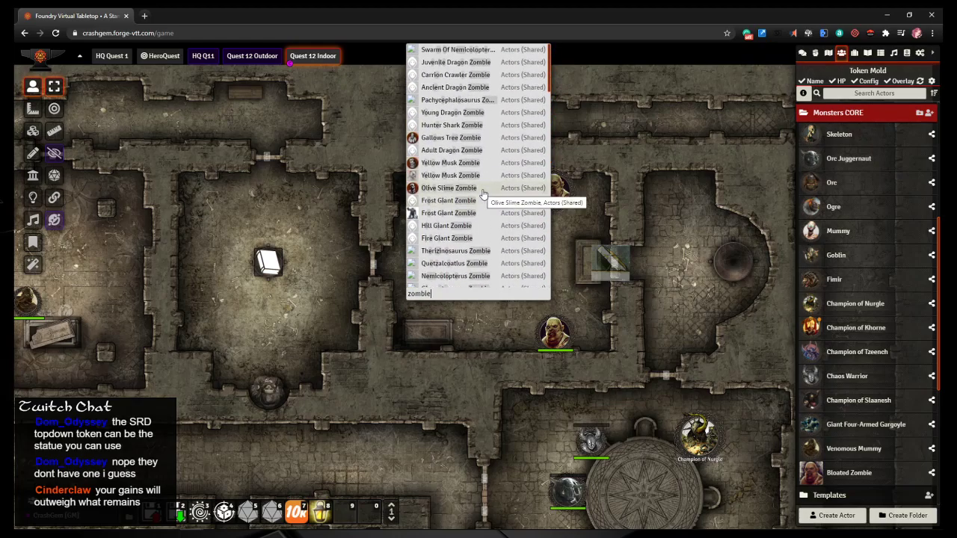
scroll(down, 3)
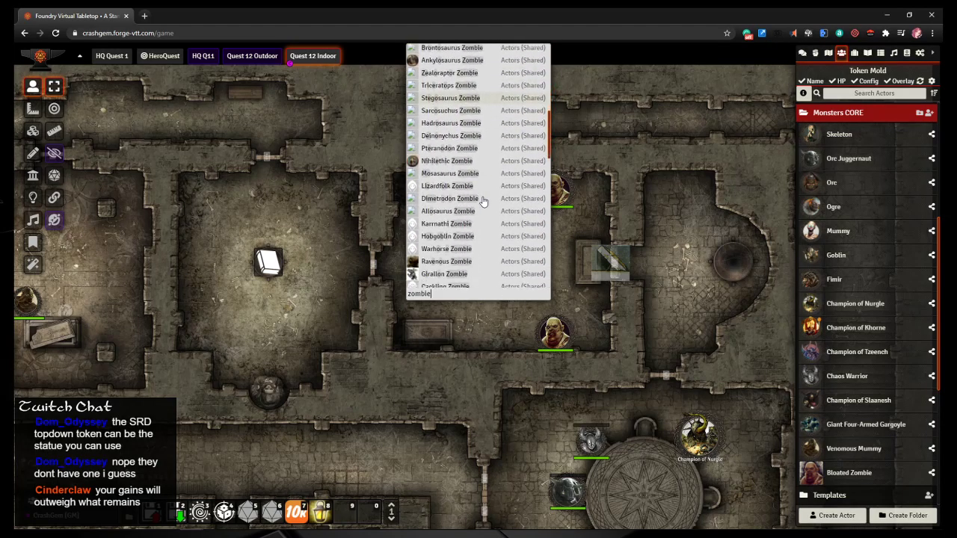
scroll(down, 3)
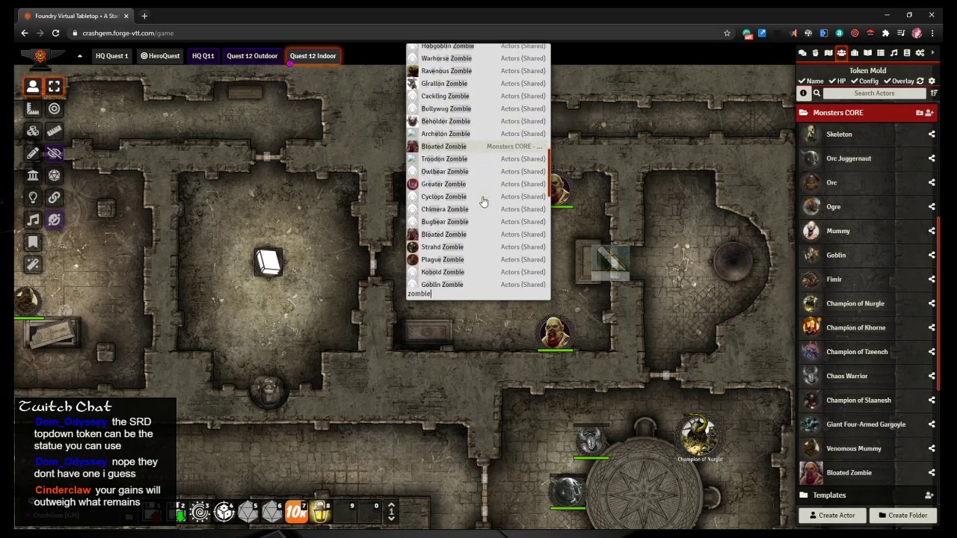
scroll(down, 3)
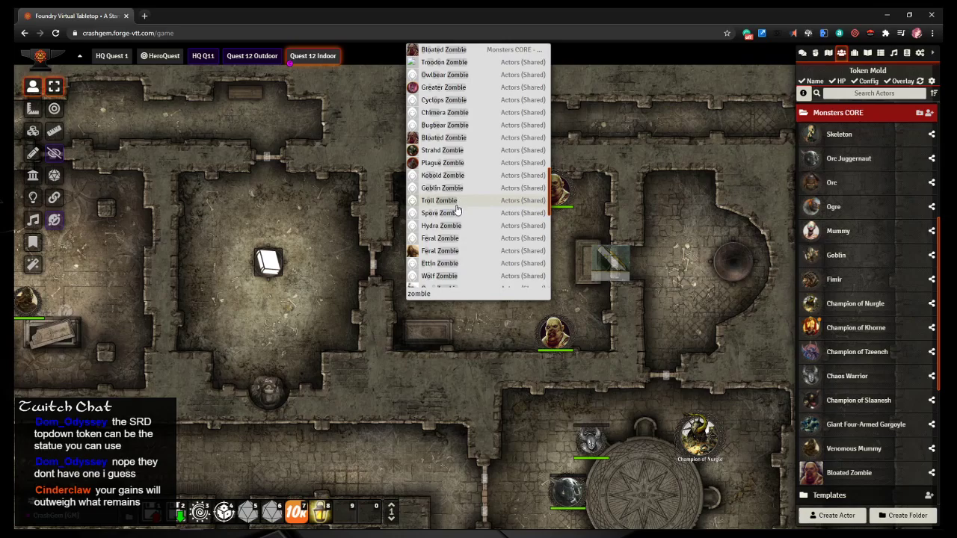
scroll(down, 3)
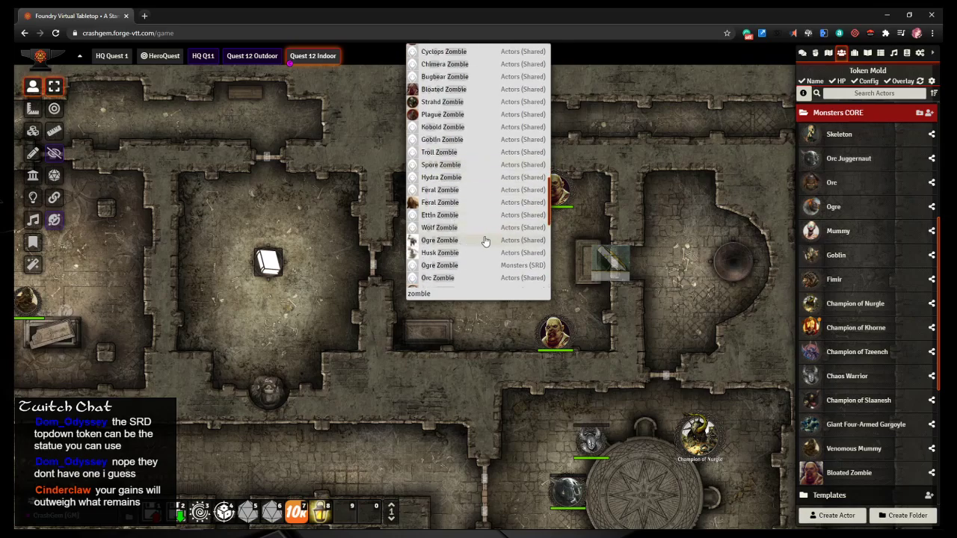
scroll(down, 3)
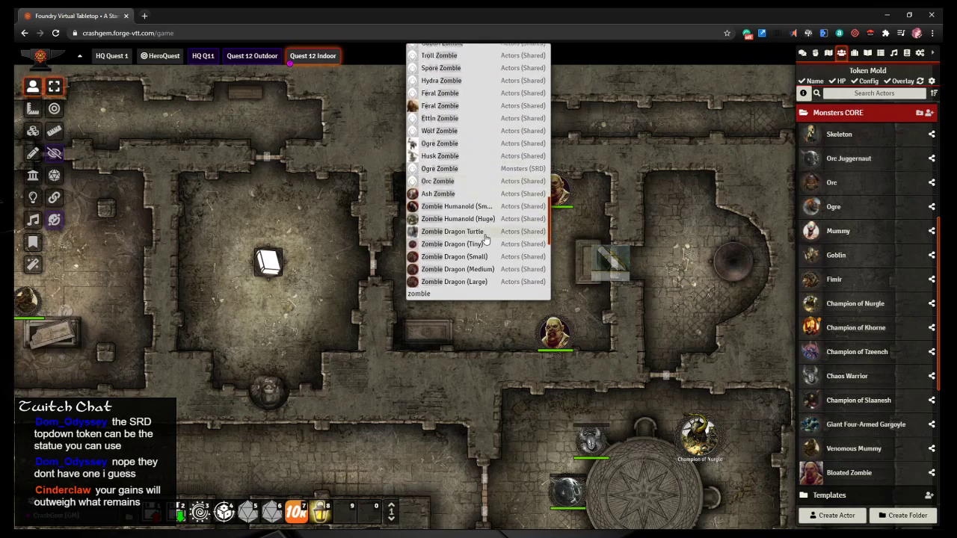
mouse_move(482, 269)
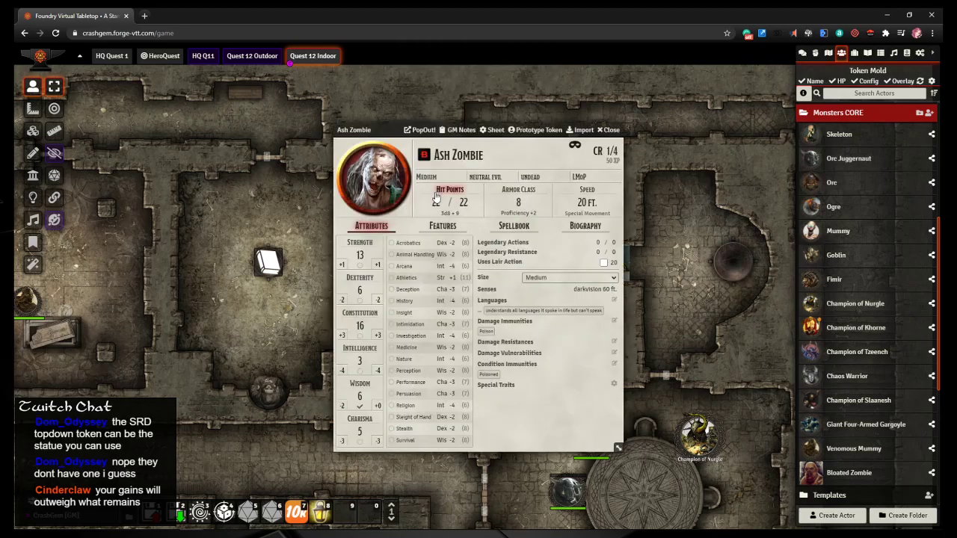
click(442, 226)
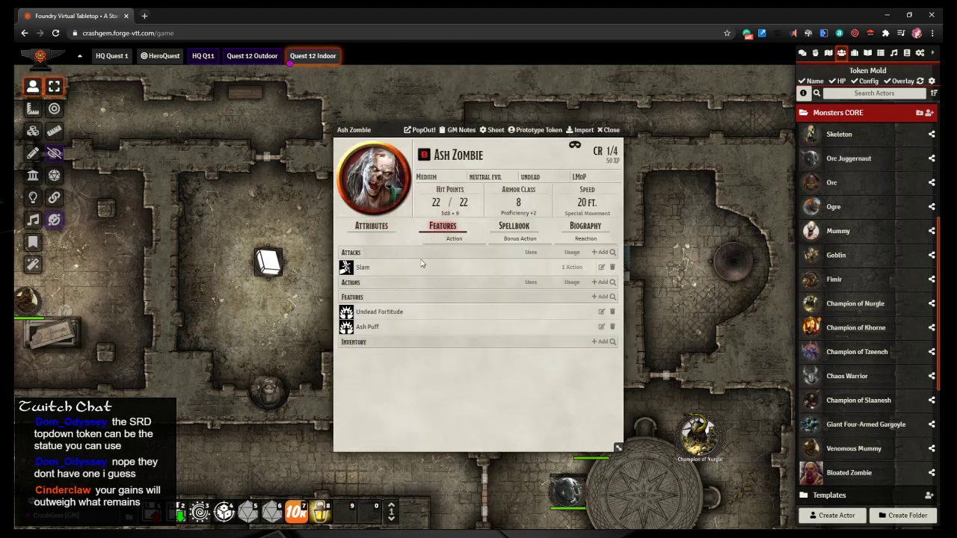
click(367, 326)
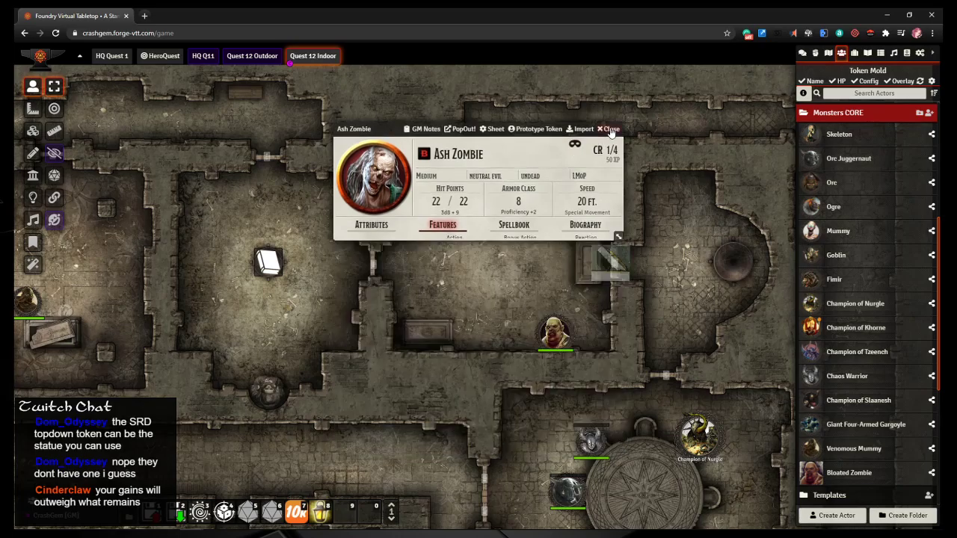
click(609, 128)
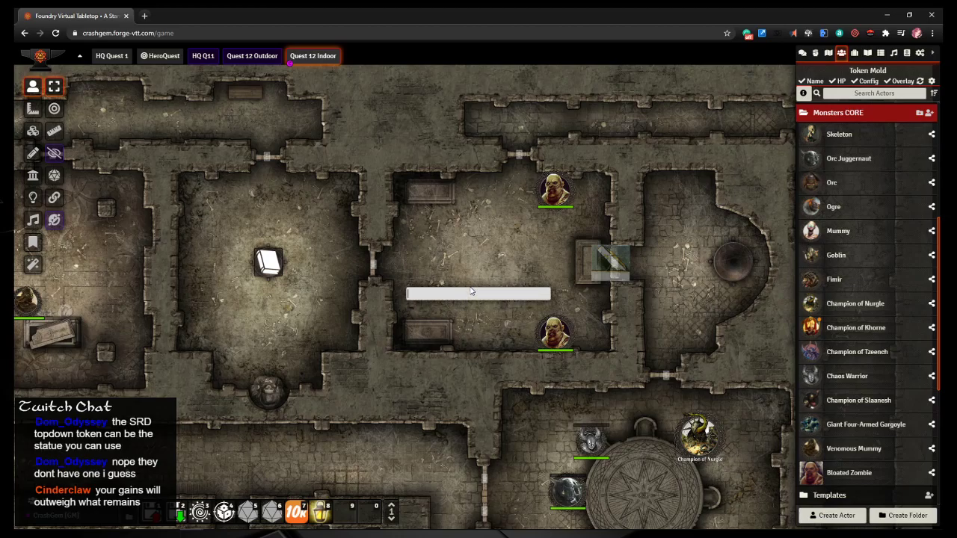
text(zombie)
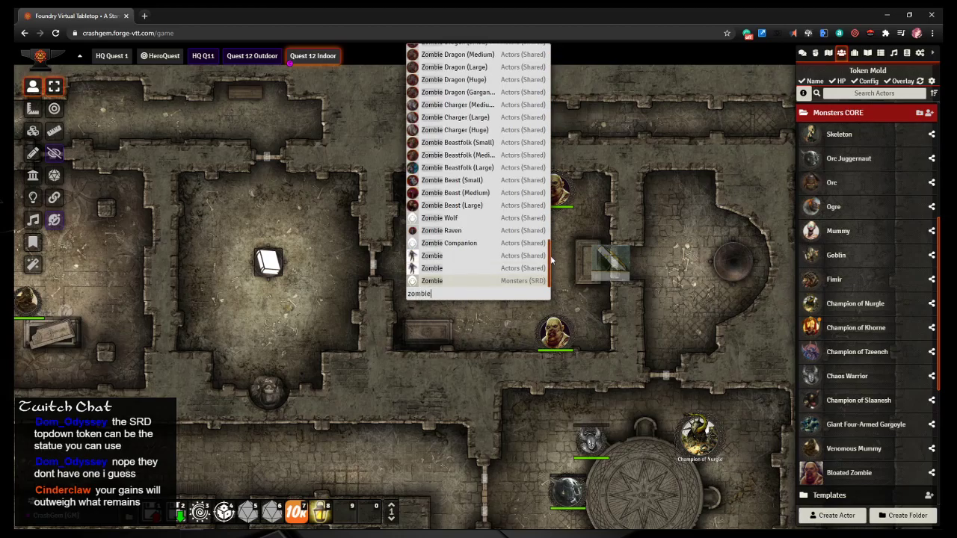
scroll(up, 3)
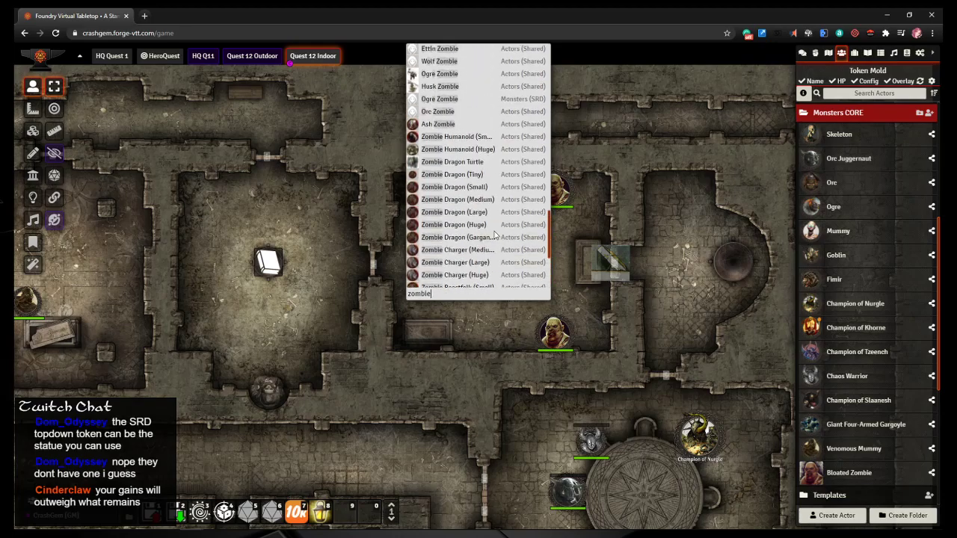
scroll(up, 3)
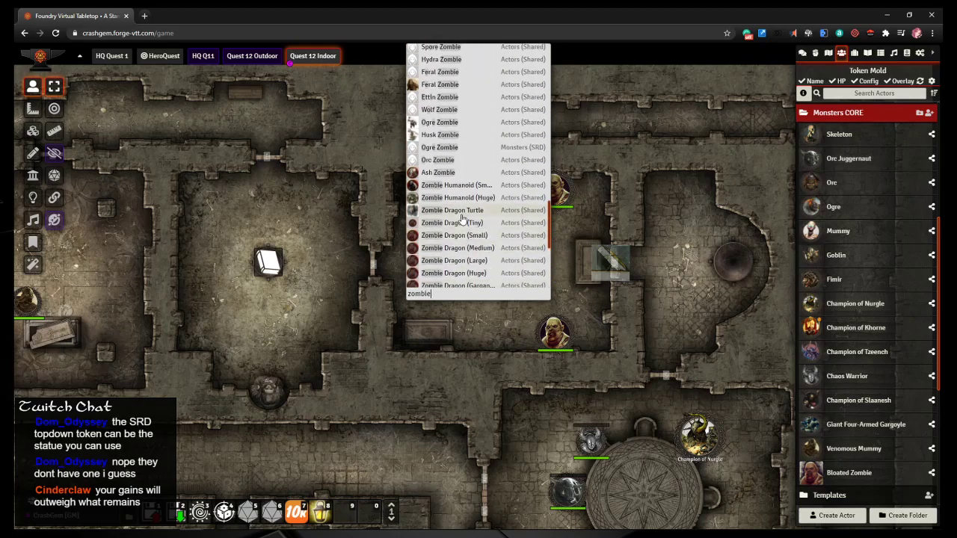
scroll(up, 3)
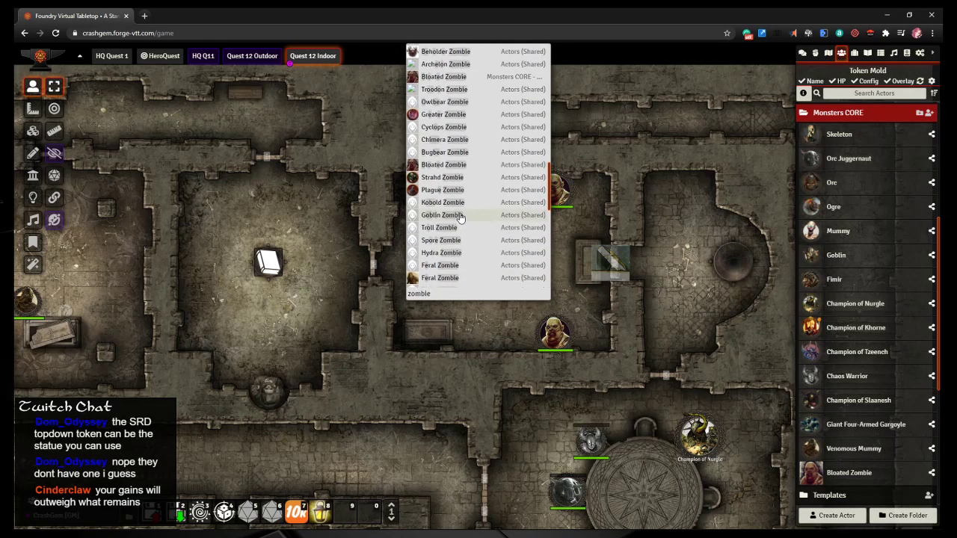
scroll(up, 3)
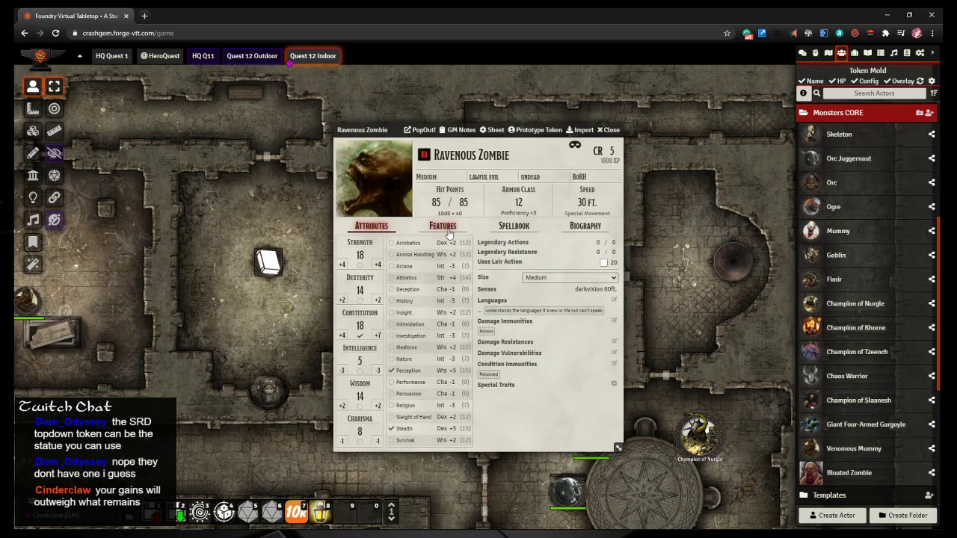
click(443, 226)
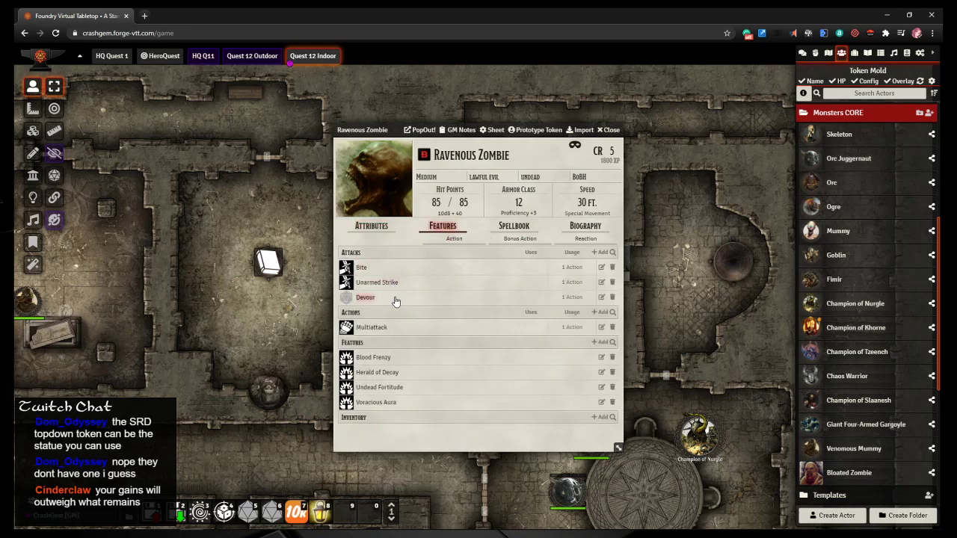
click(366, 296)
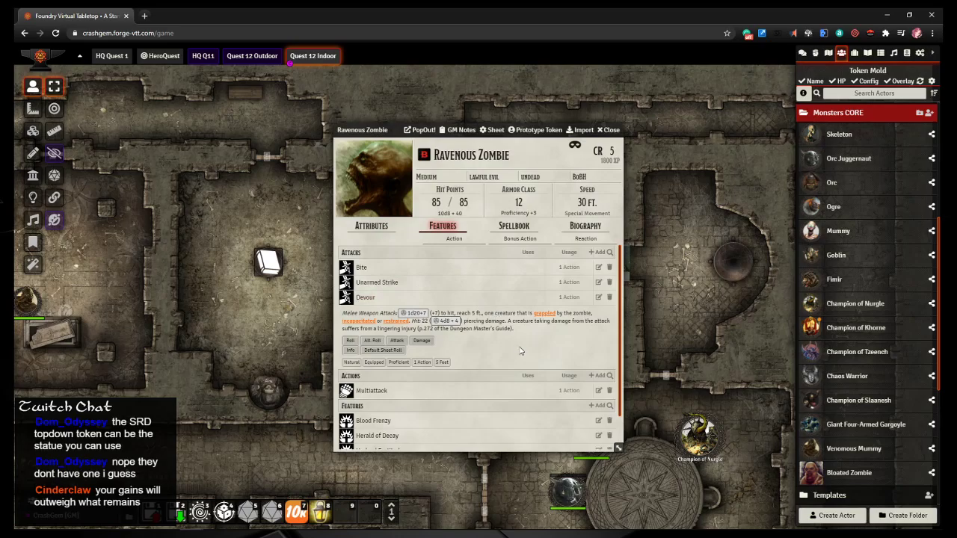
mouse_move(576, 380)
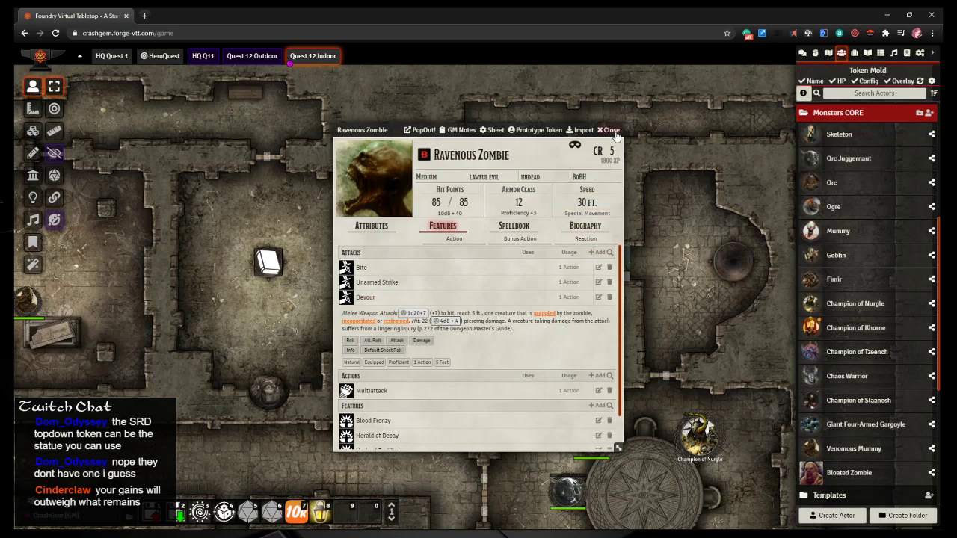
click(610, 129)
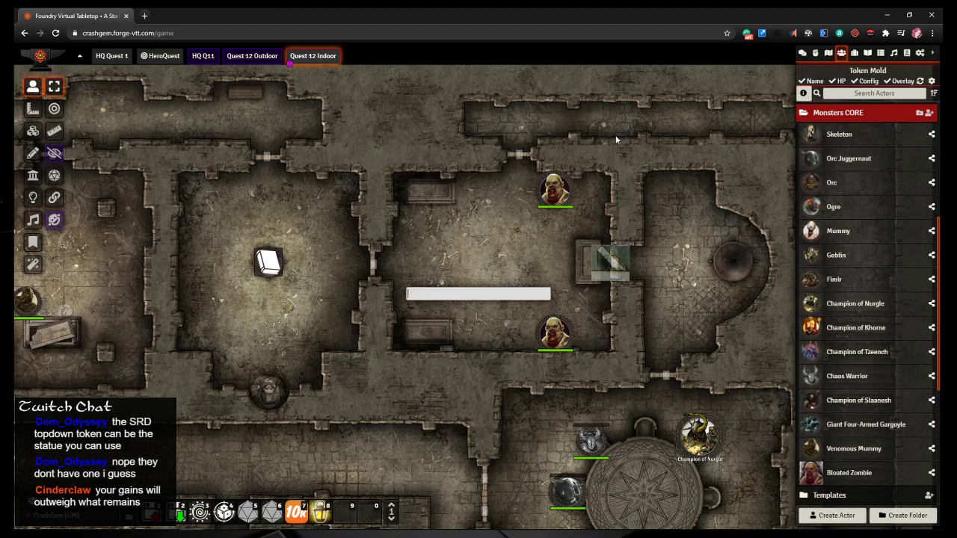
Step: Import the SRD Zombie and set its portrait to an undead image from Tokens
text(zombie)
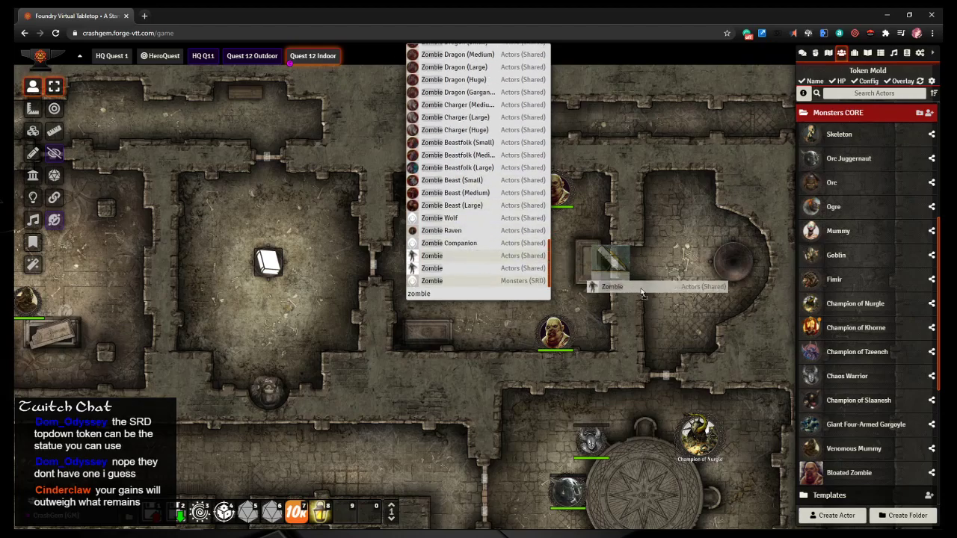
click(432, 268)
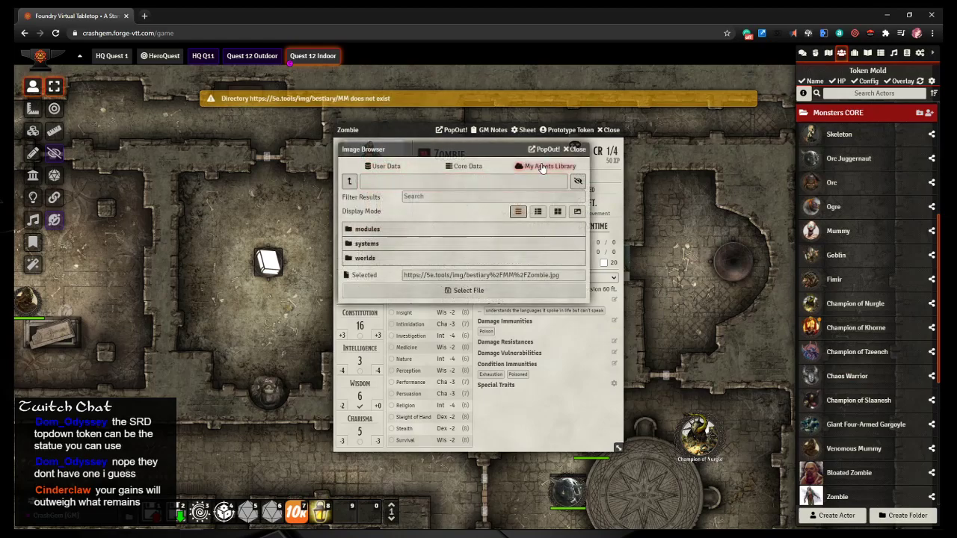
click(548, 166)
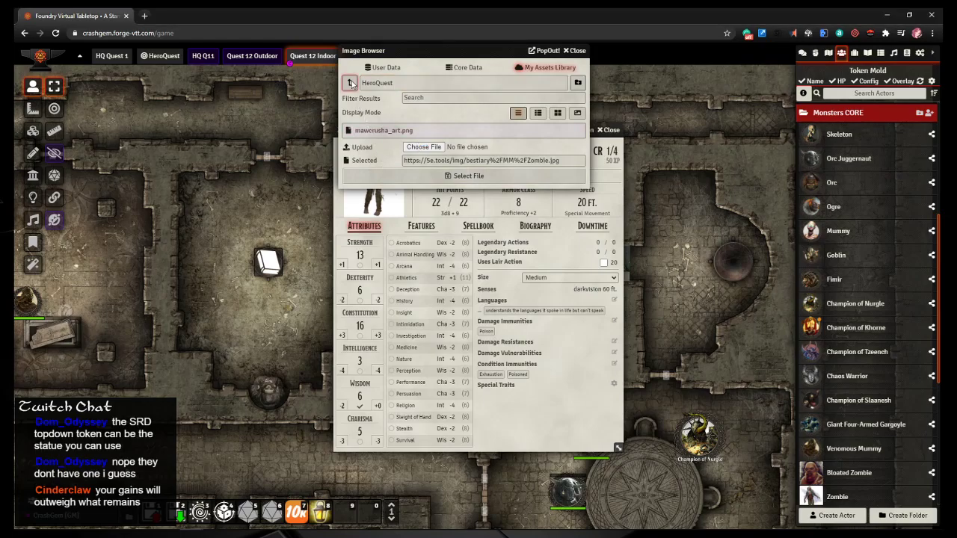
click(350, 83)
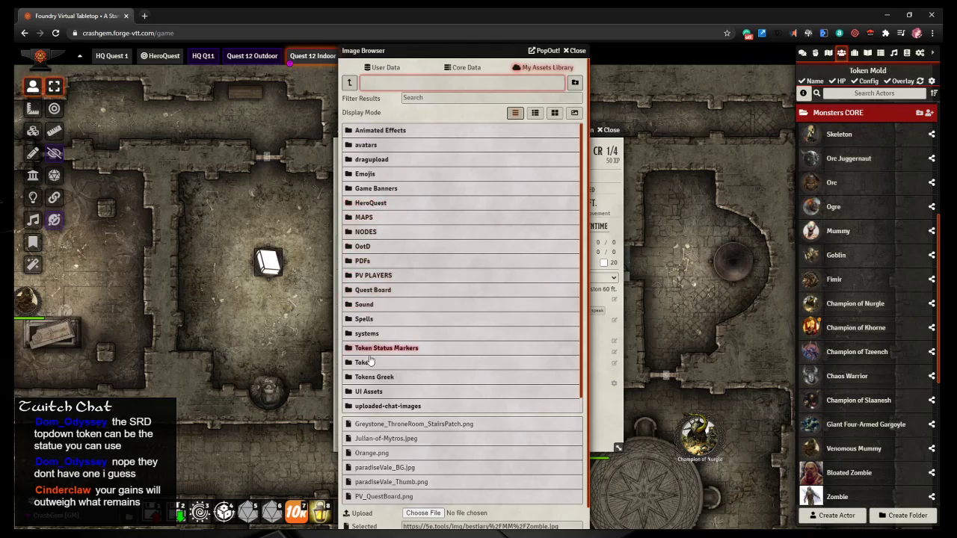
click(362, 362)
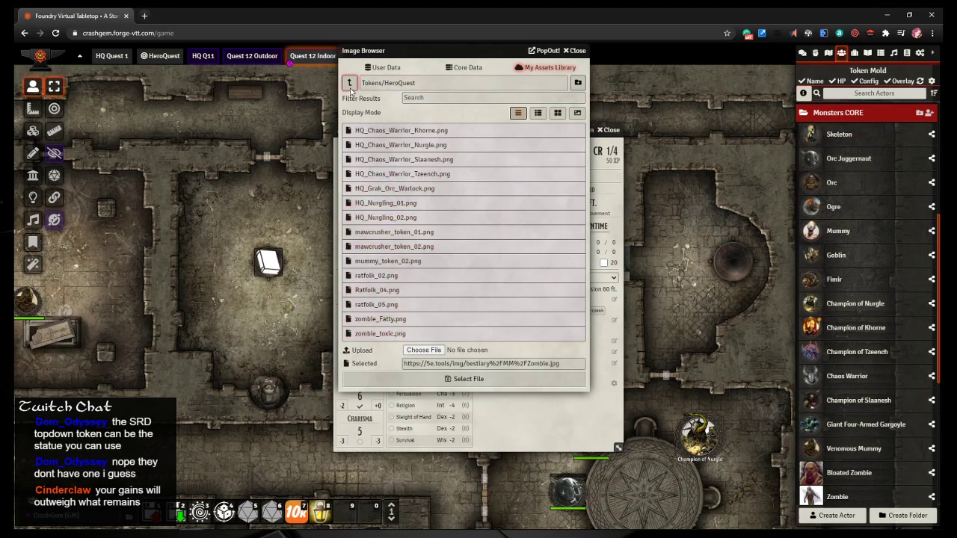
click(348, 83)
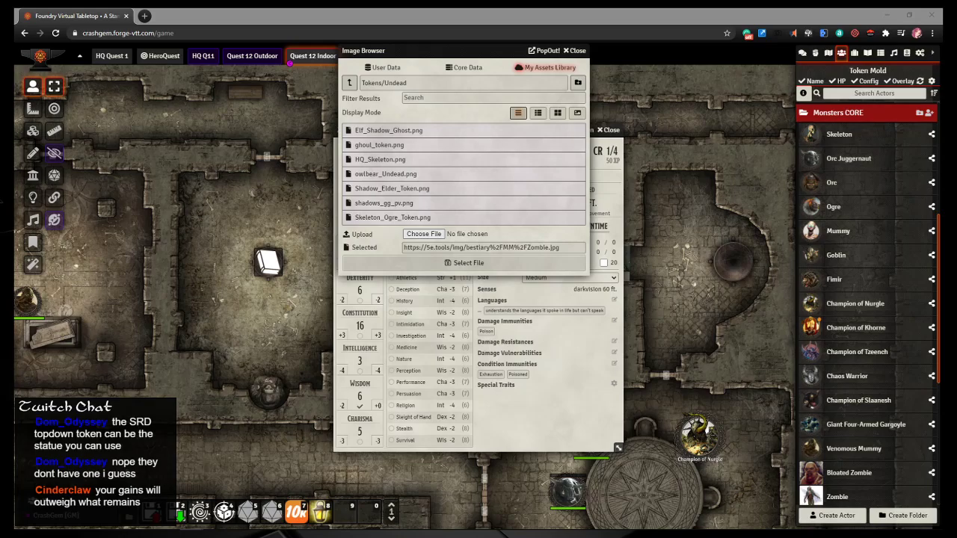
click(423, 234)
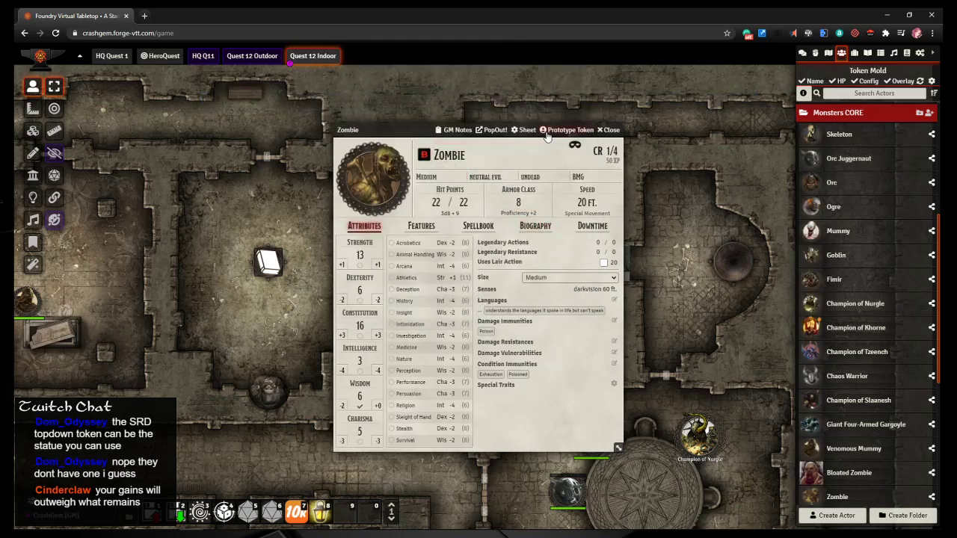
Step: Close the Zombie's token settings and sheet, then drop a Zombie token into the room
click(571, 129)
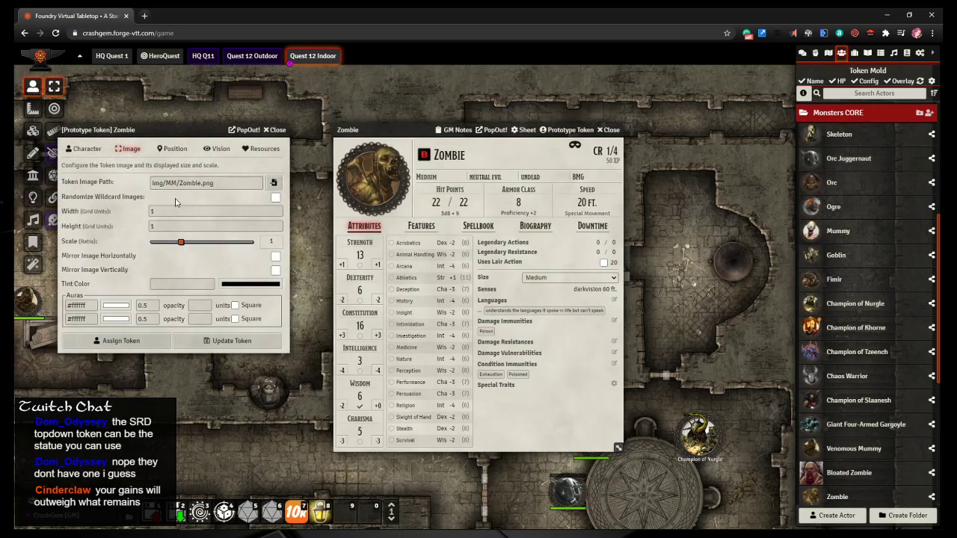
click(205, 182)
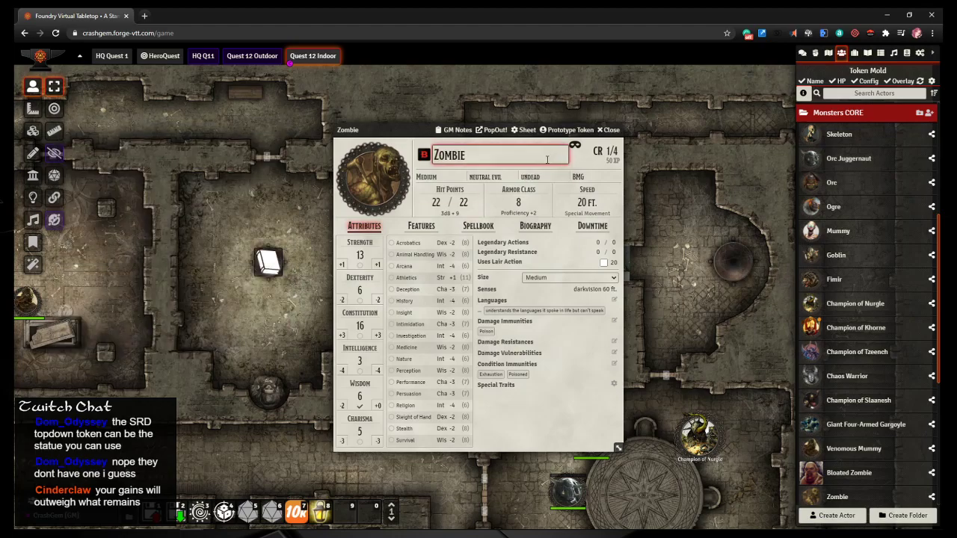
click(607, 129)
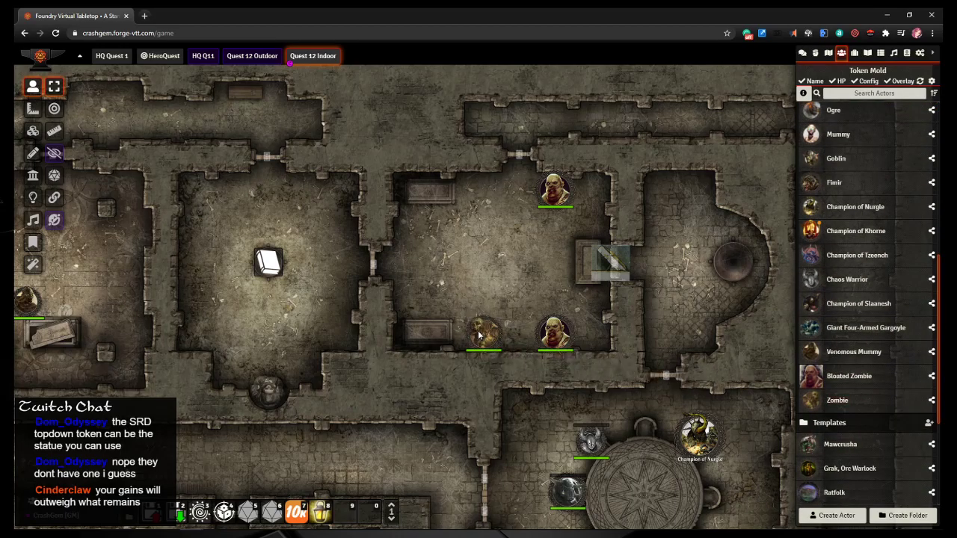
drag(483, 333, 482, 206)
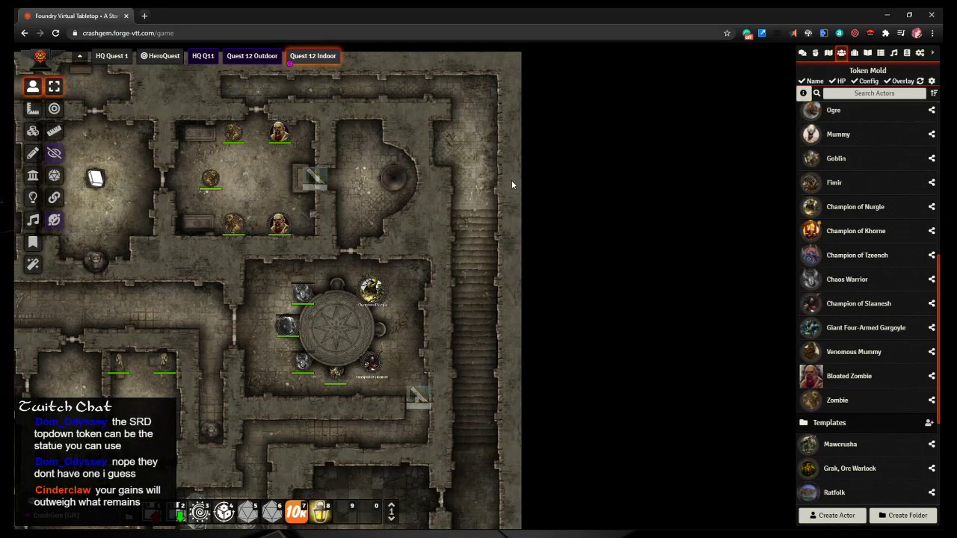
mouse_move(502, 339)
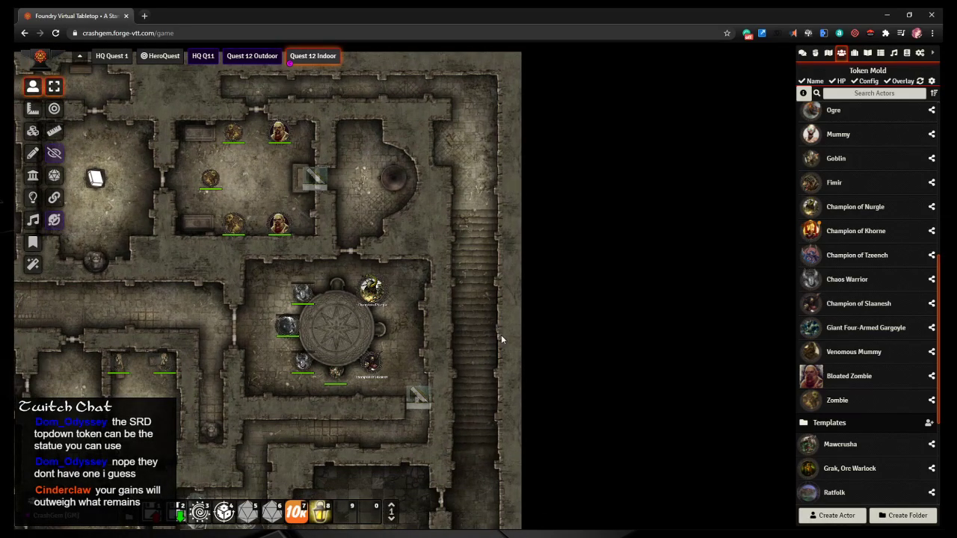
Step: Open the tile browser and navigate from Tokens/Undead up to the MAPS folder
scroll(down, 3)
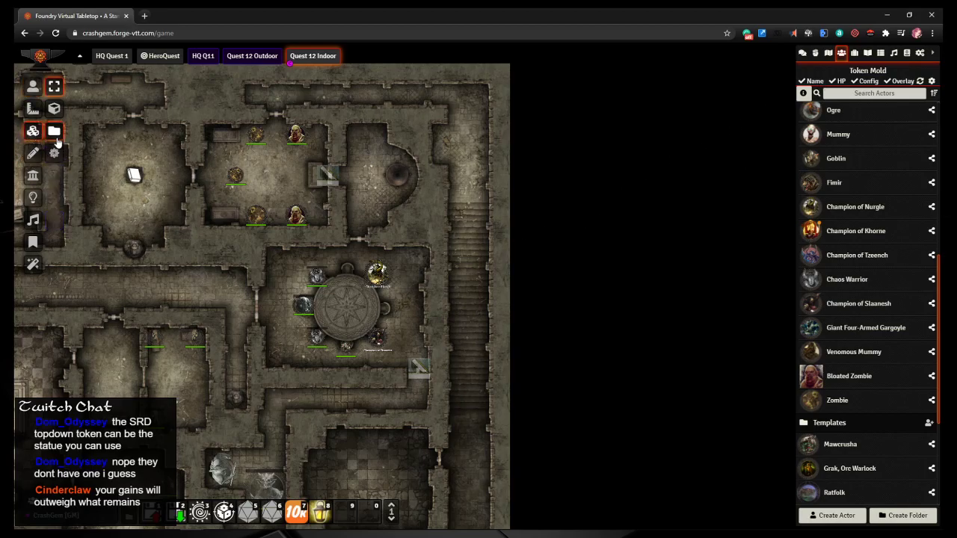
click(54, 131)
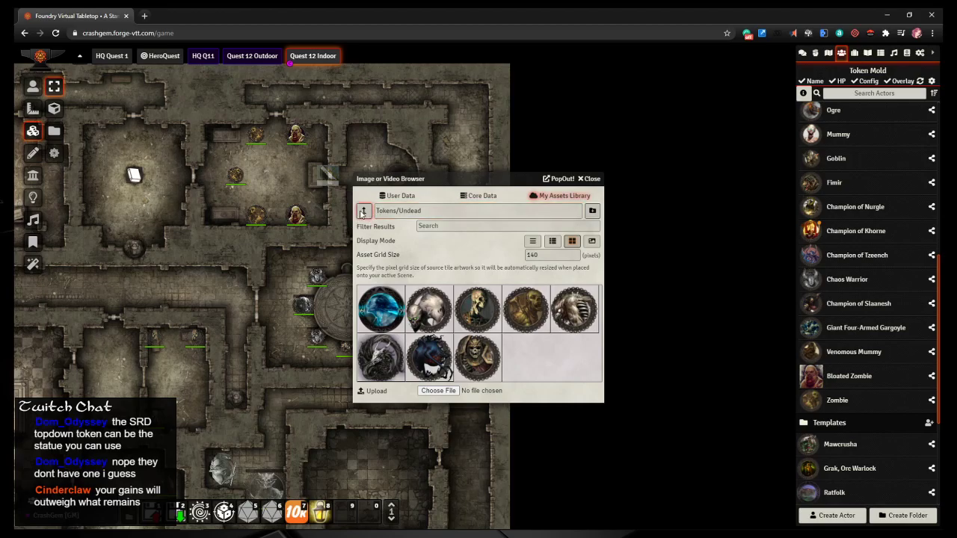
click(363, 210)
text(MAPS)
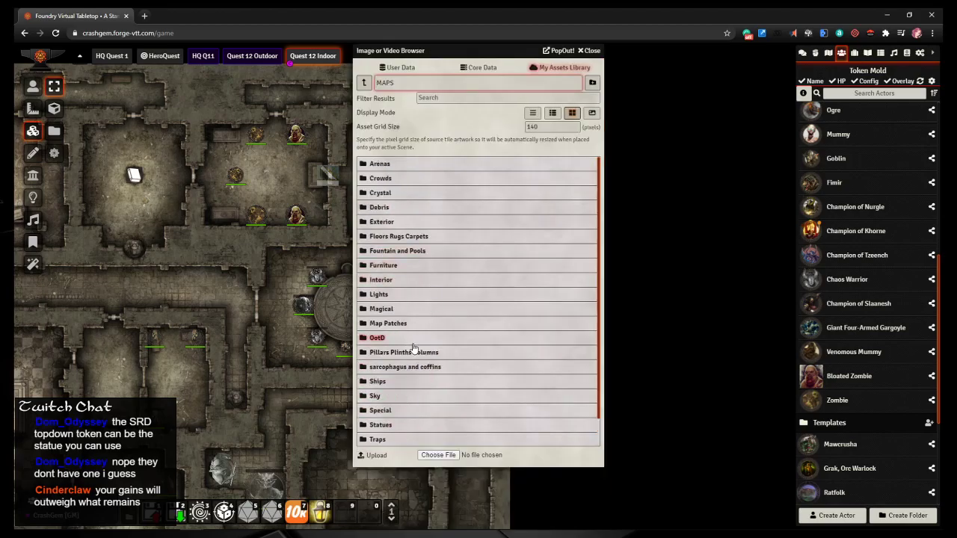
click(378, 438)
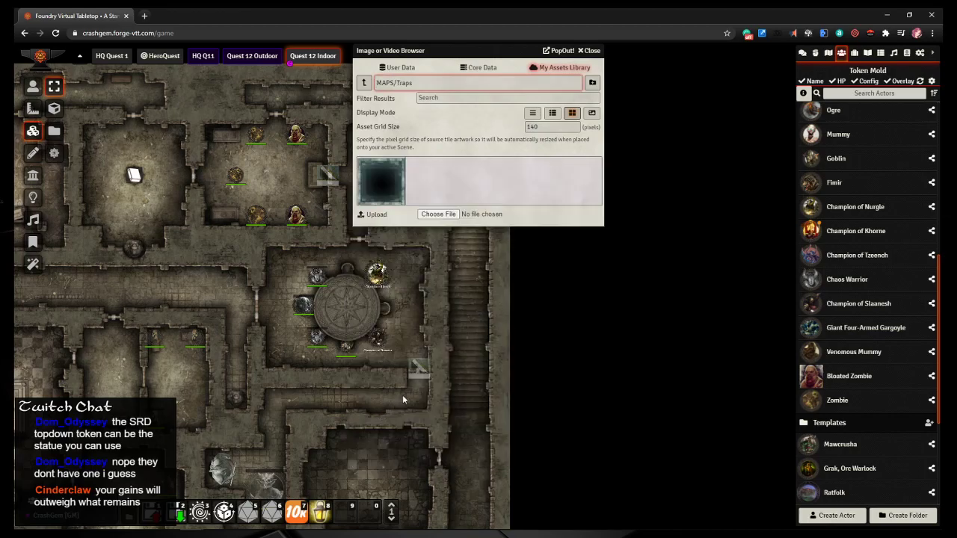
mouse_move(390, 196)
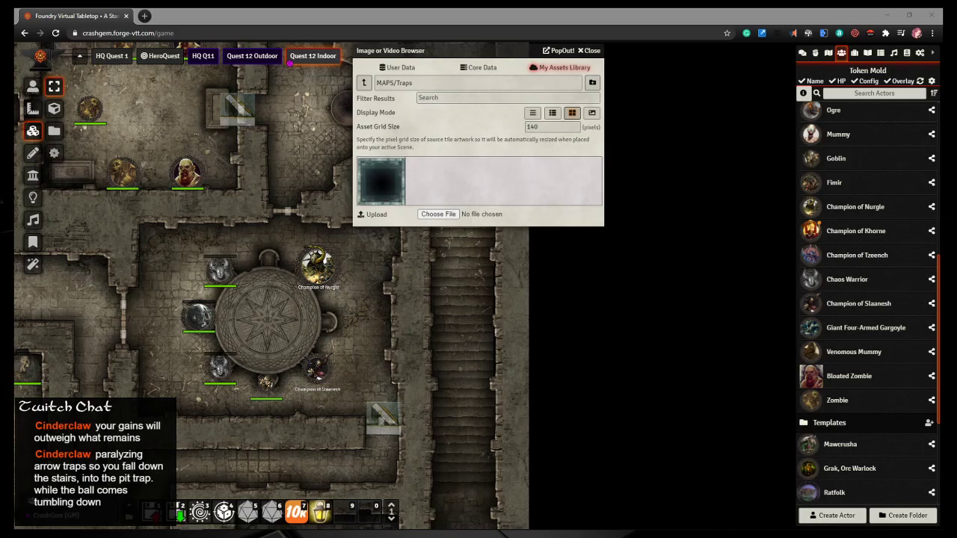
mouse_move(582, 208)
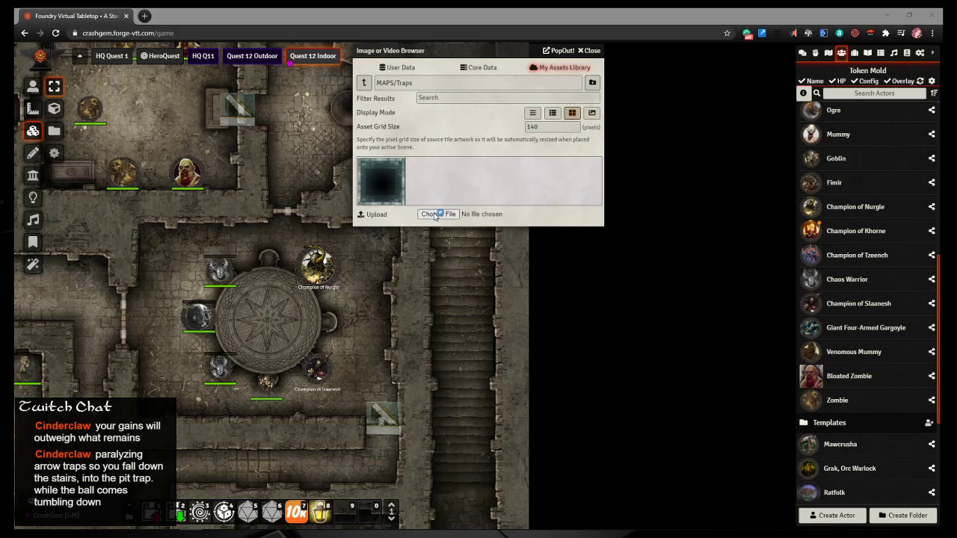
Step: Upload a new square trap image to Traps and place its tile by the staircase
click(438, 213)
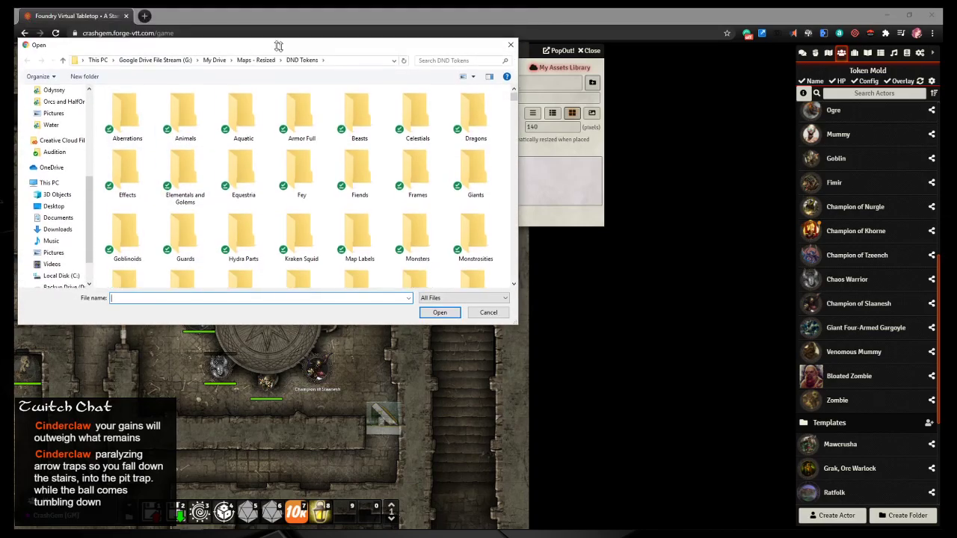
click(489, 312)
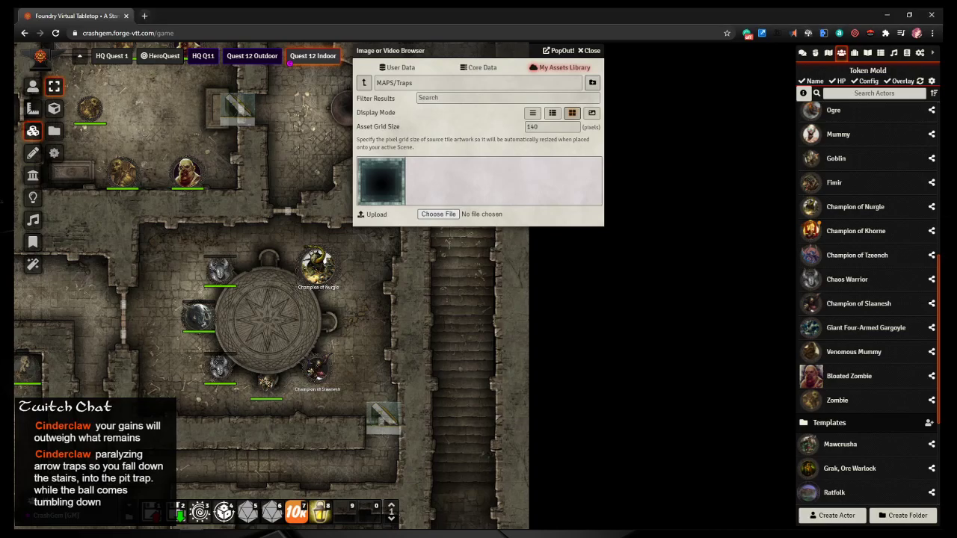
click(438, 213)
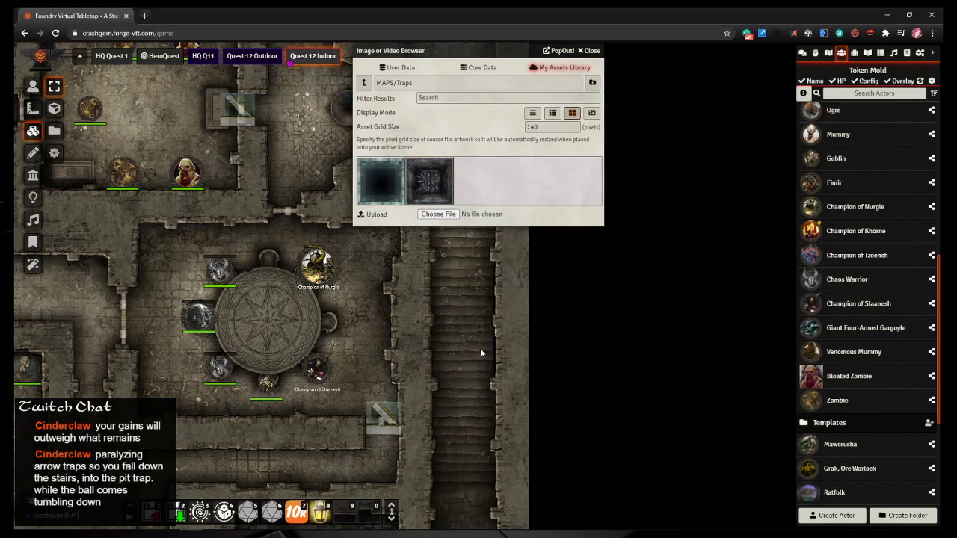
click(590, 50)
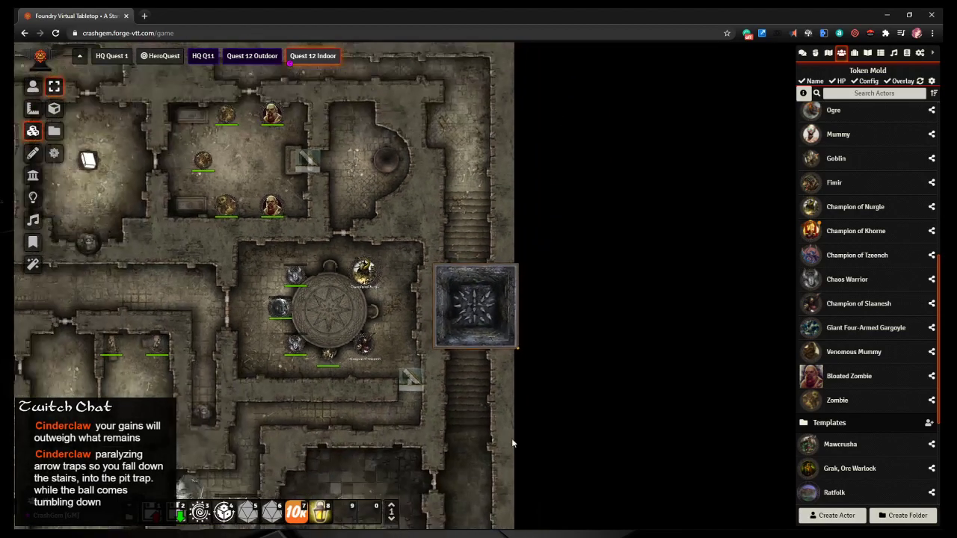
scroll(down, 3)
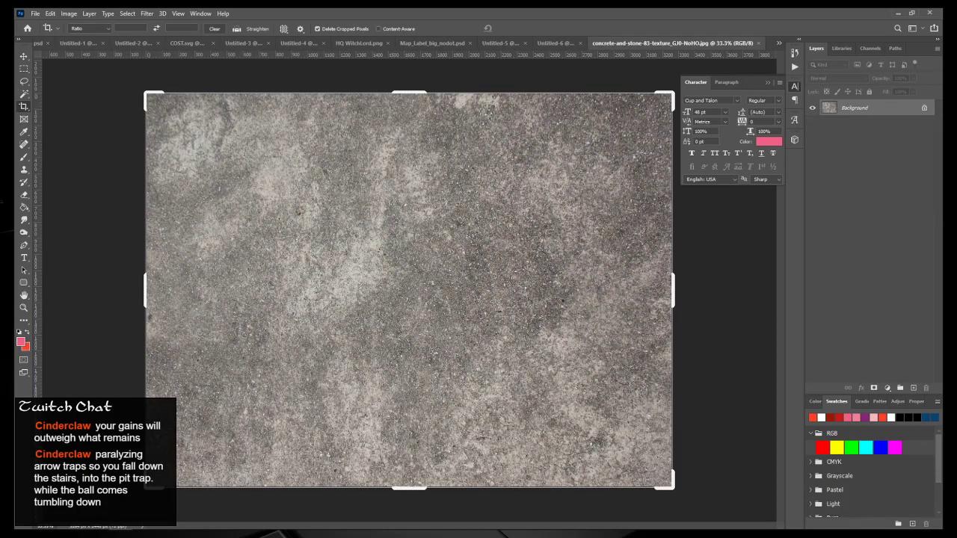
Step: Pick the Elliptical Marquee to cut a concrete-texture circle onto a new transparent Layer 1
click(23, 68)
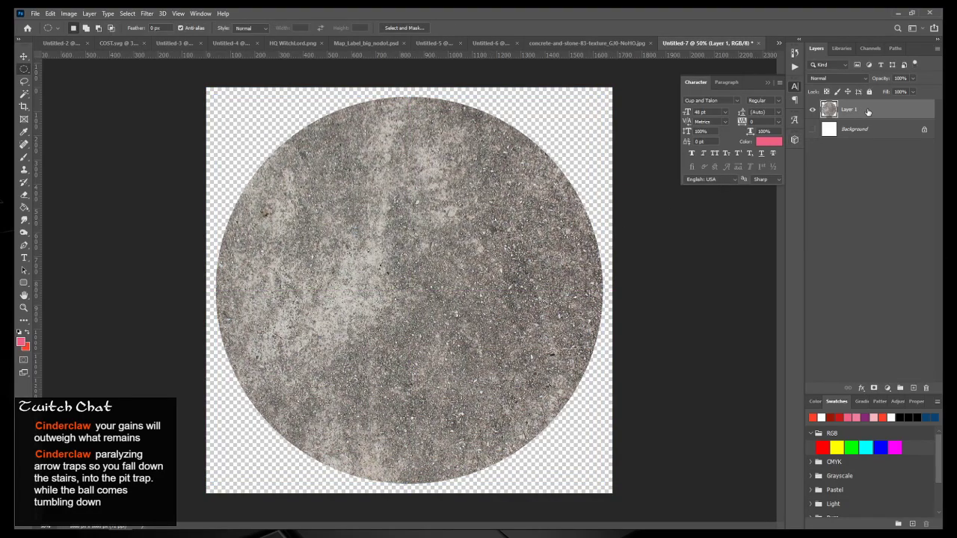
Step: Apply Bevel & Emboss to Layer 1: Pillow Emboss, size about 224, soften 13
double_click(868, 109)
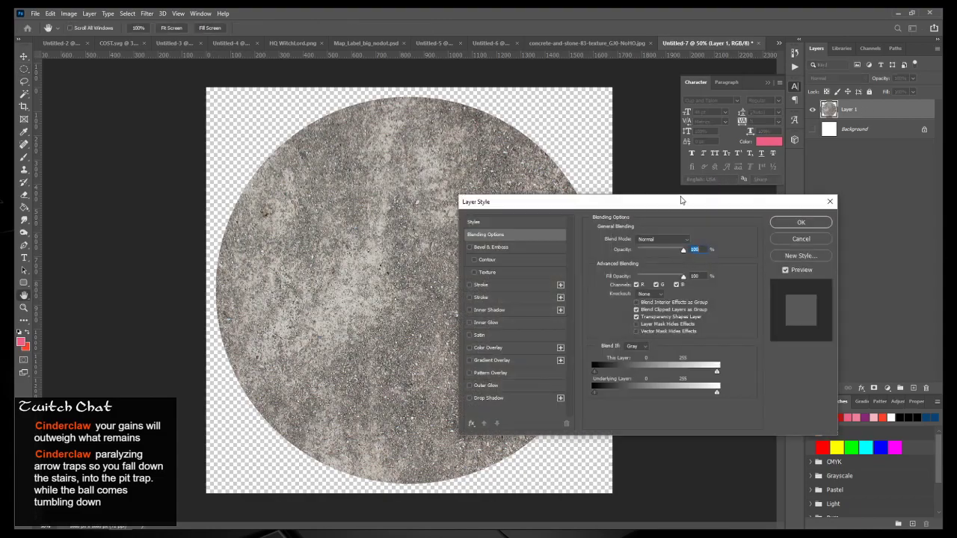
click(469, 247)
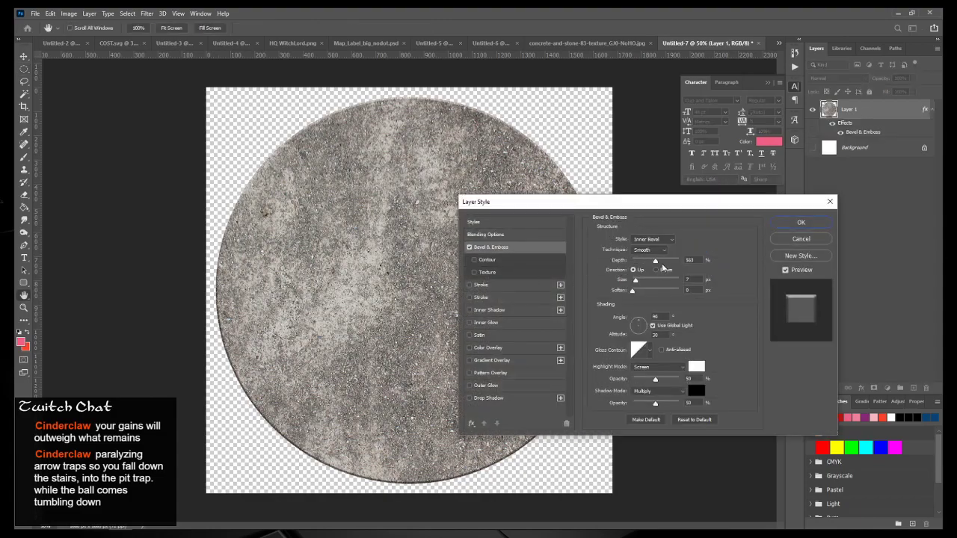
drag(657, 260, 640, 260)
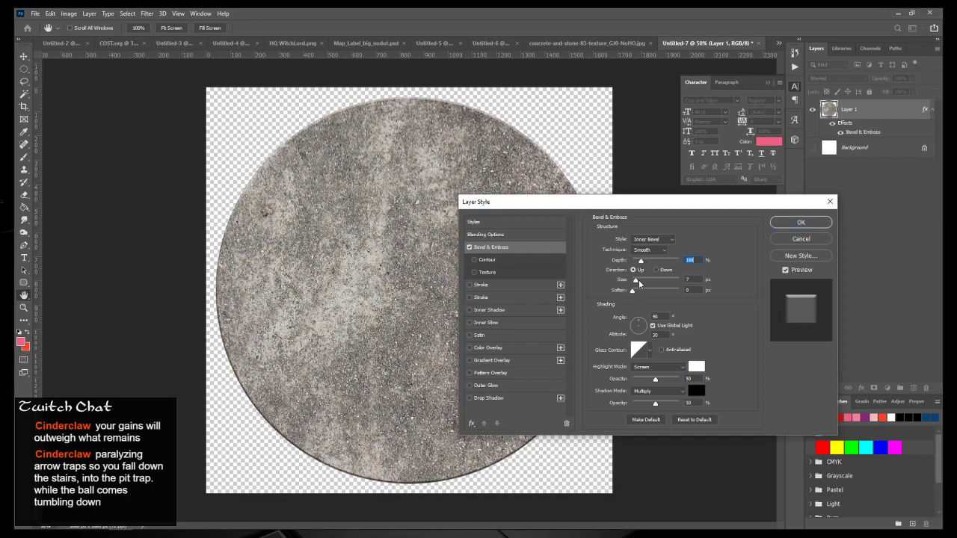
click(653, 239)
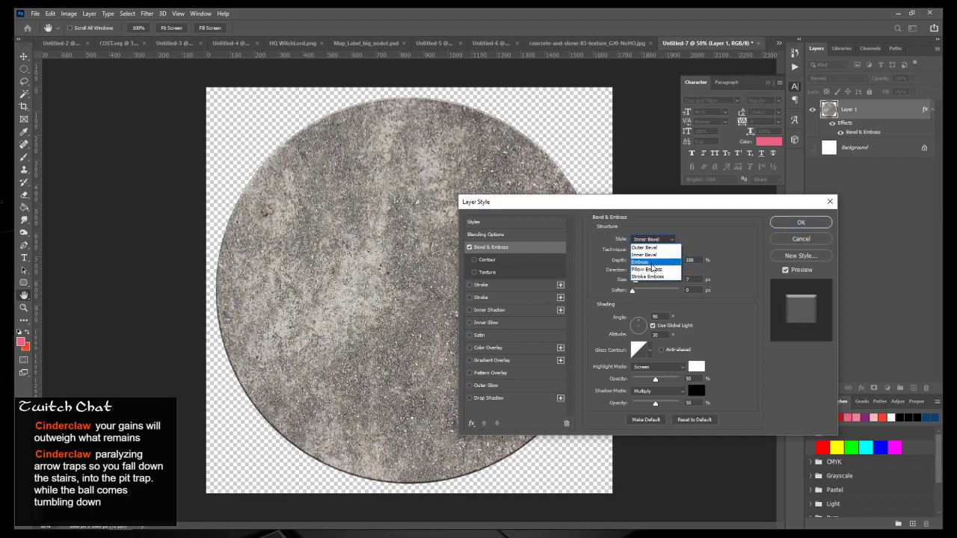
click(649, 269)
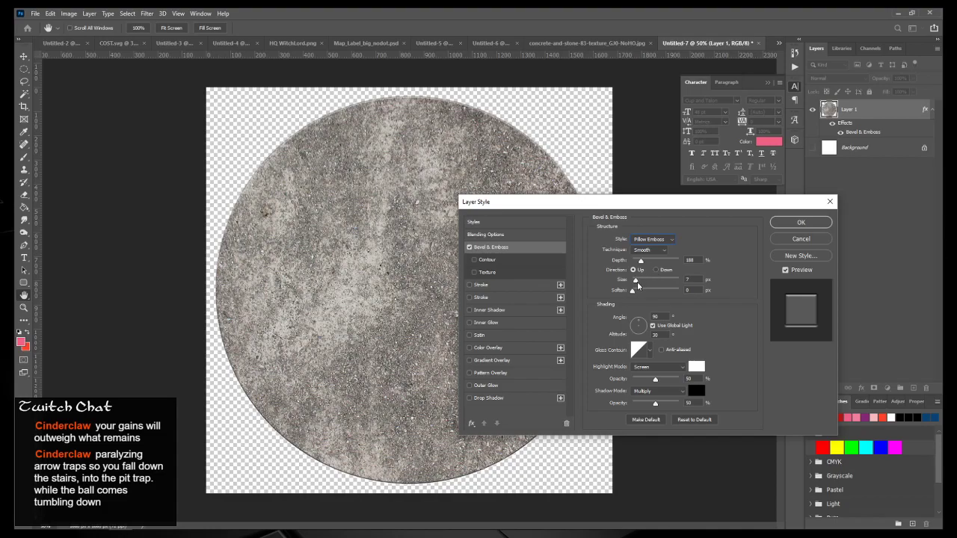
drag(636, 284, 649, 285)
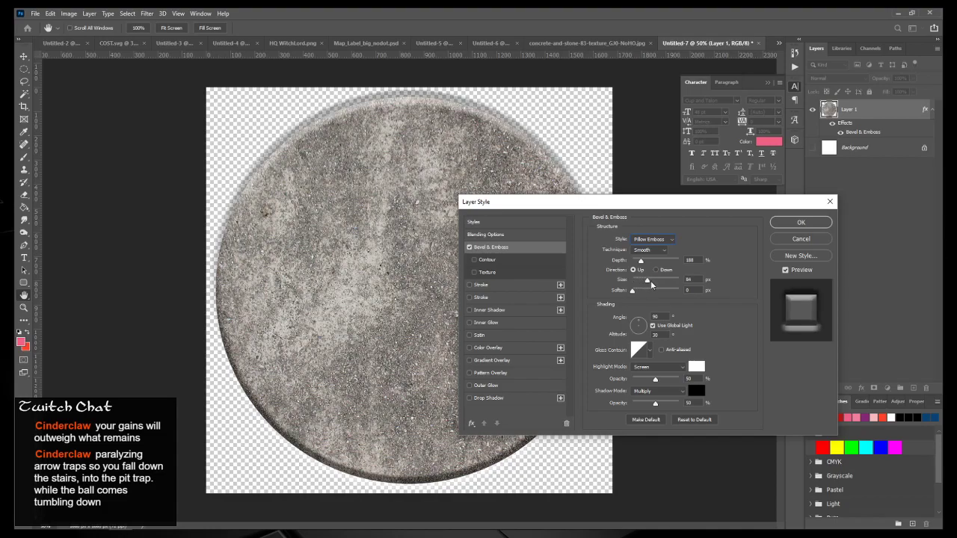
drag(644, 279, 671, 279)
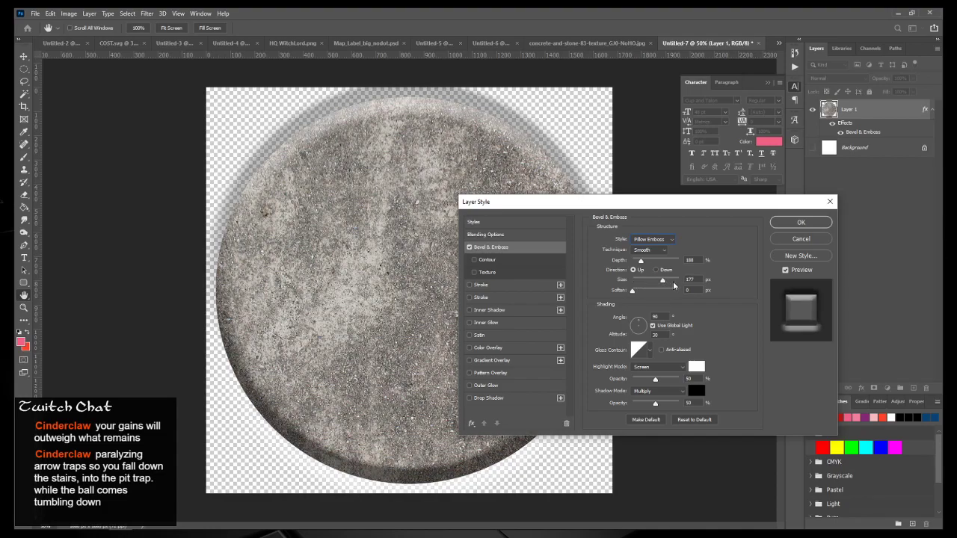
drag(666, 279, 675, 279)
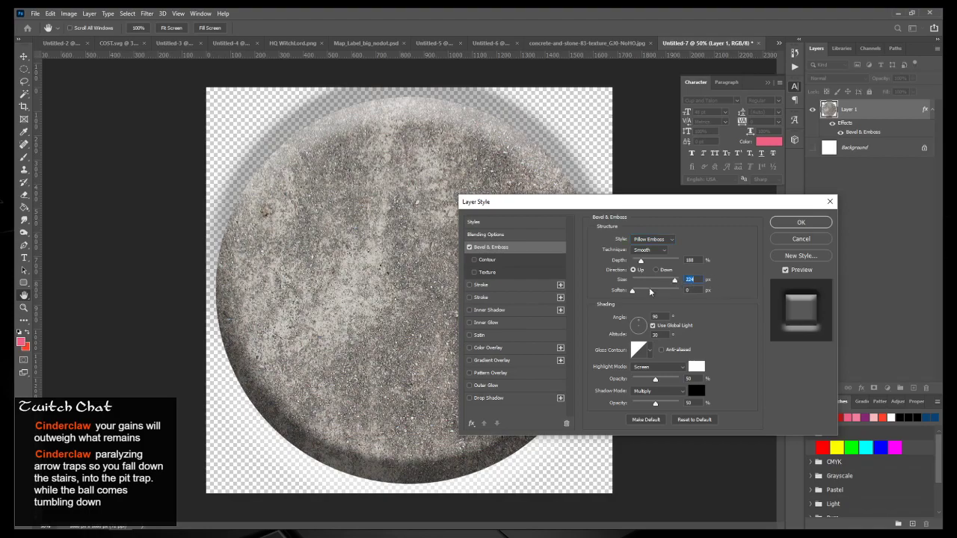
drag(632, 290, 668, 290)
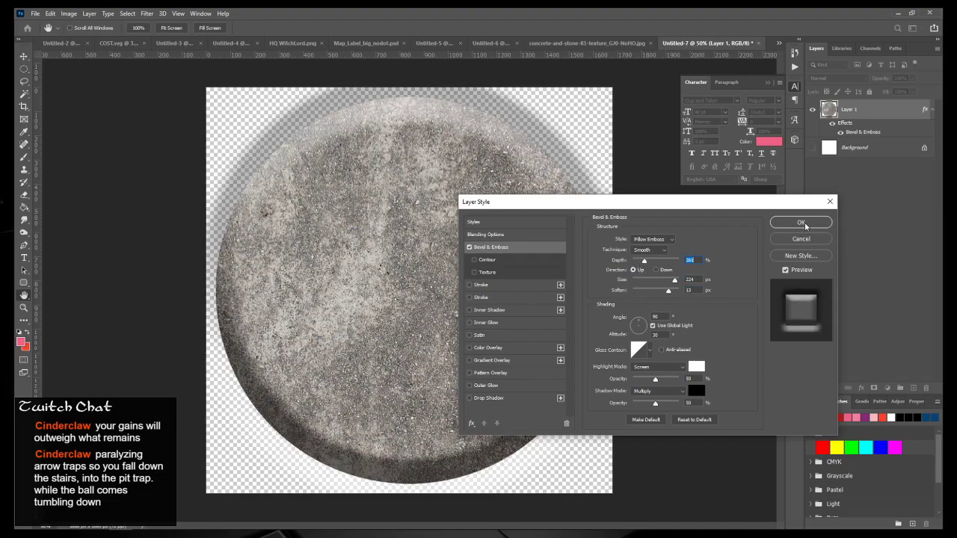
click(801, 223)
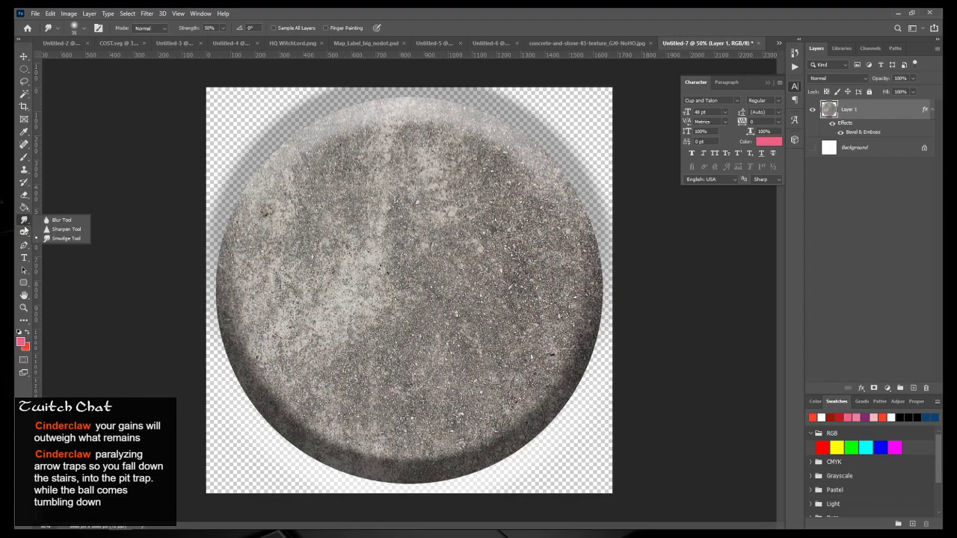
Step: Burn the circle's lower half darker and merge visible layers into Layer 2
click(25, 232)
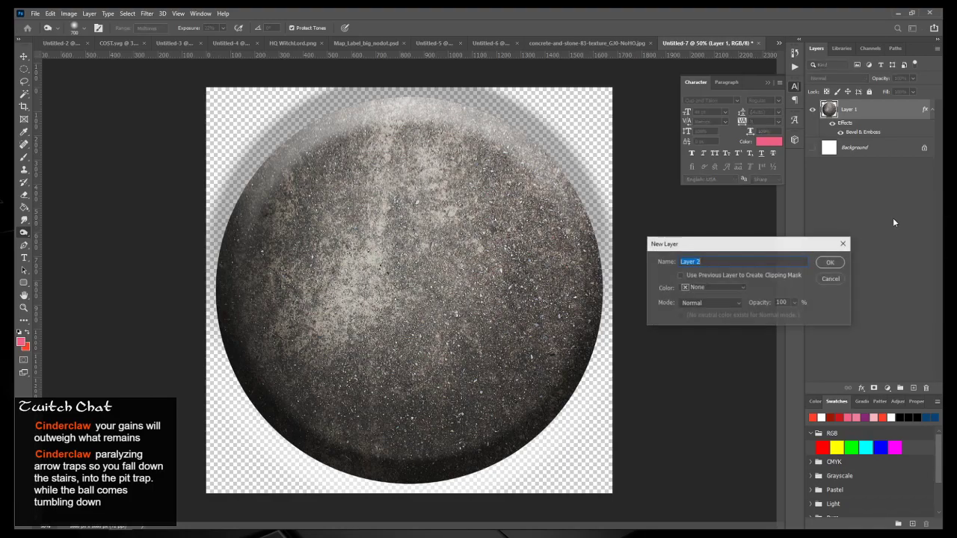
click(829, 262)
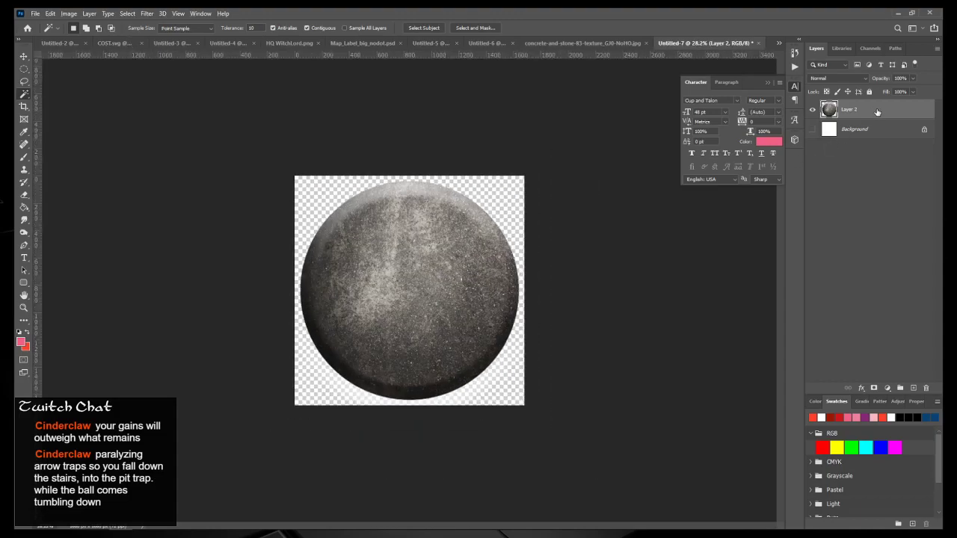
double_click(848, 109)
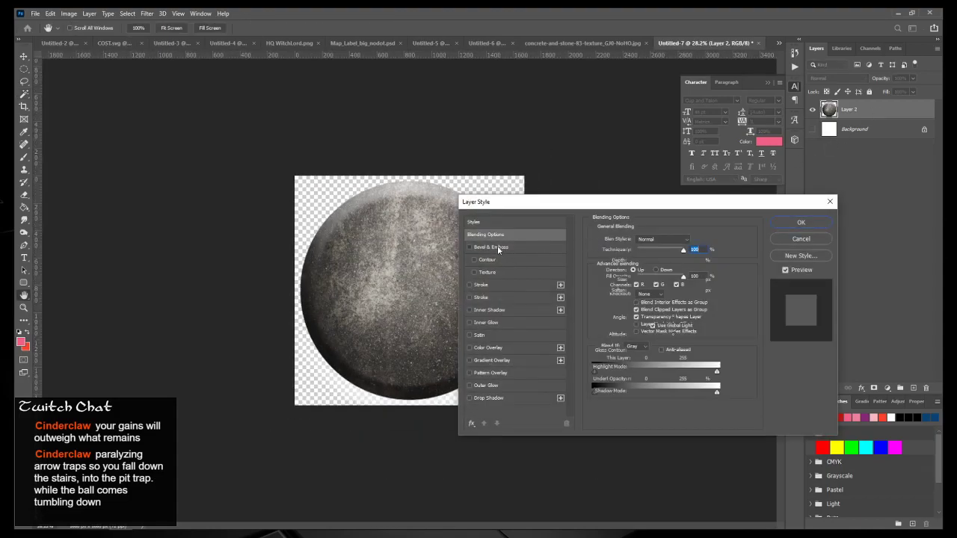
click(490, 247)
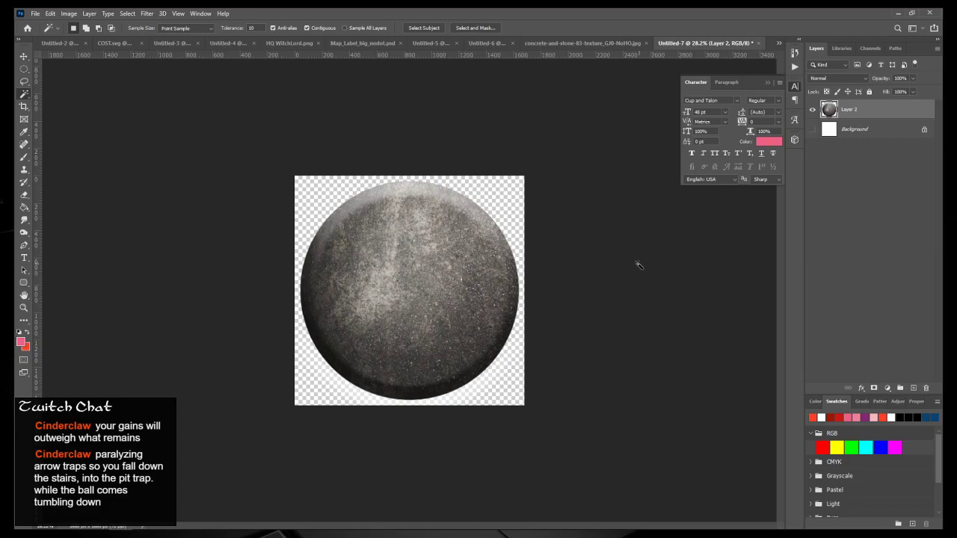
mouse_move(230, 212)
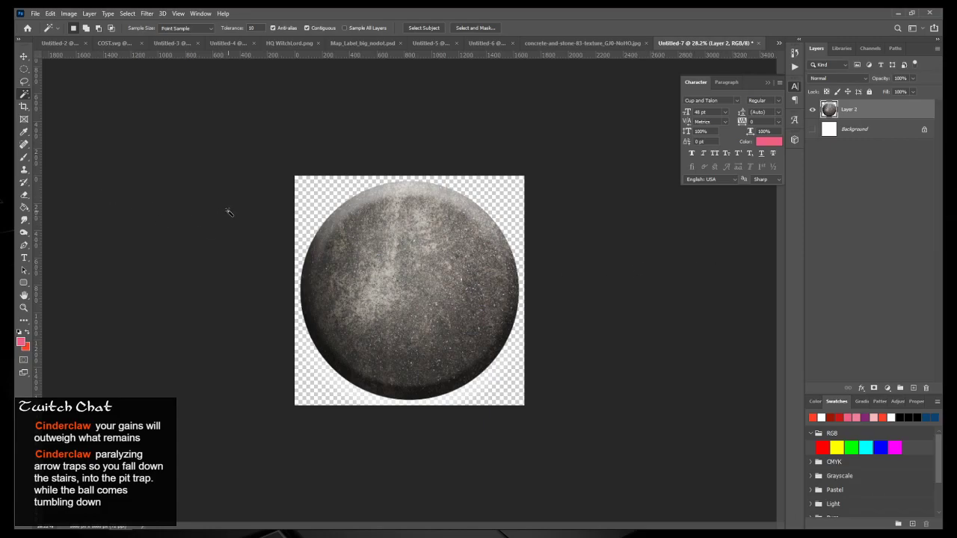
Step: Dodge highlights onto the top and right of the circle (Midtones, 48% exposure)
click(24, 219)
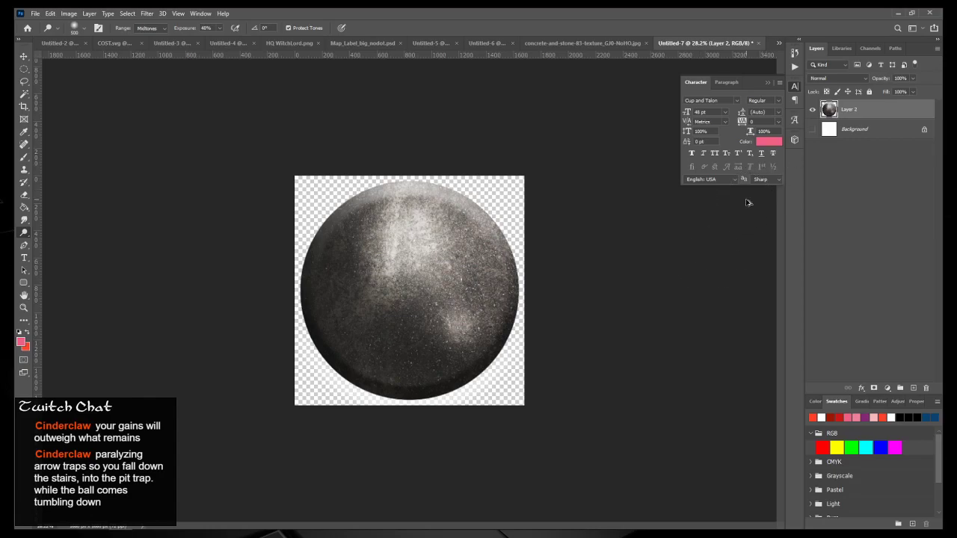
mouse_move(746, 200)
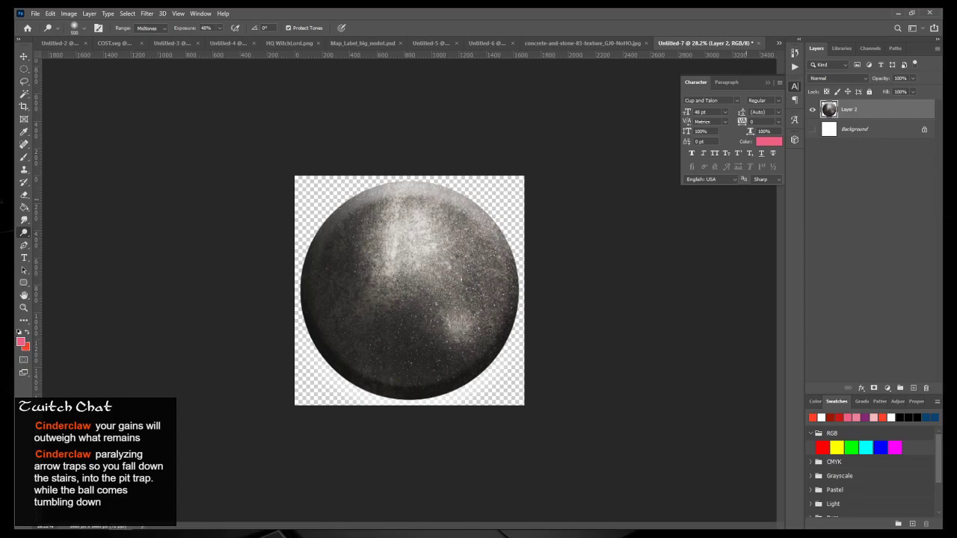
mouse_move(945, 12)
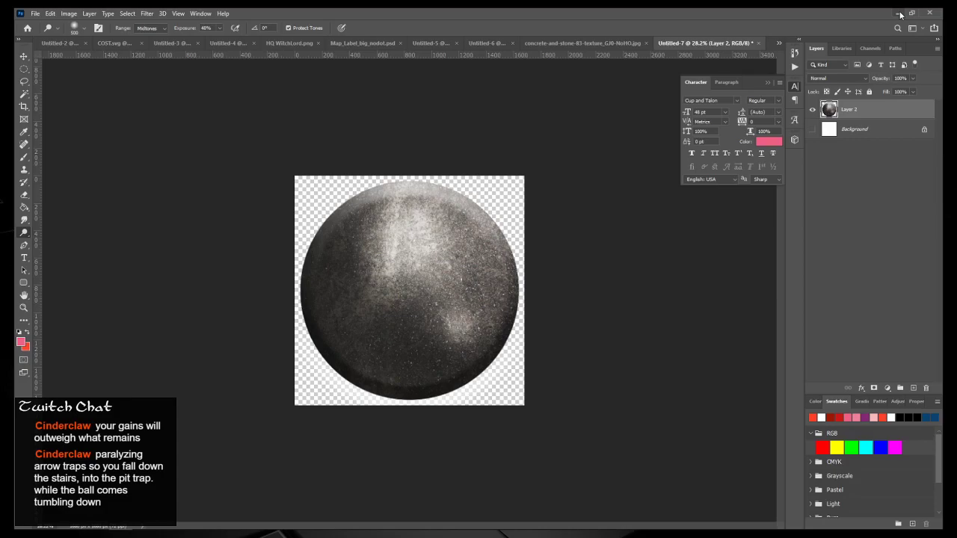
Step: Resize the stone ball tile covering the stairway in Foundry
click(900, 13)
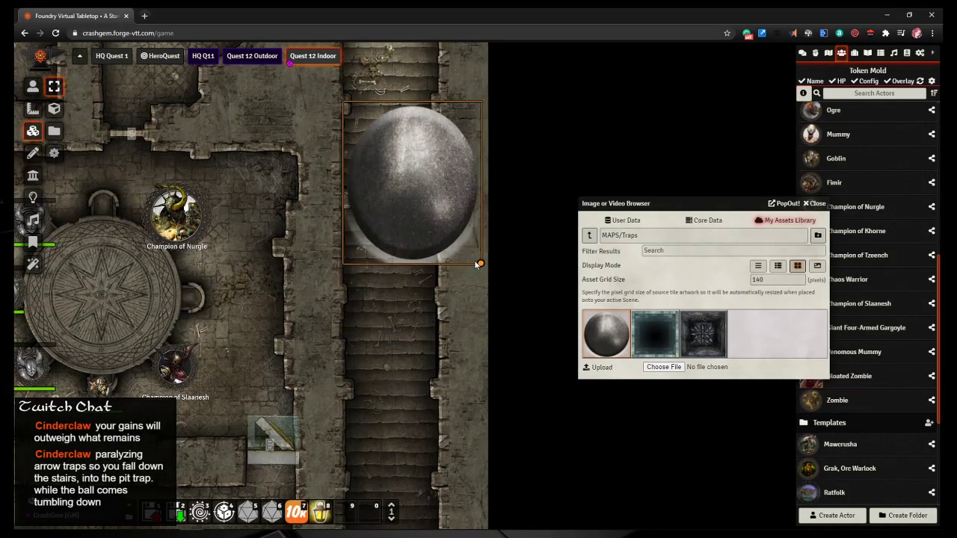
drag(478, 264, 439, 200)
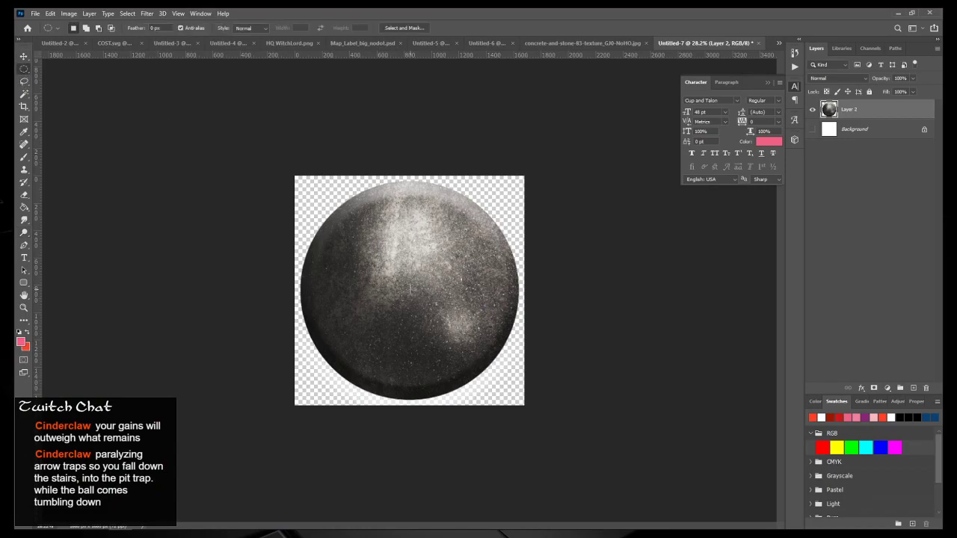
Step: Rework the boulder layer so the disc's lower rim is darker and evenly shaded
drag(409, 290, 622, 385)
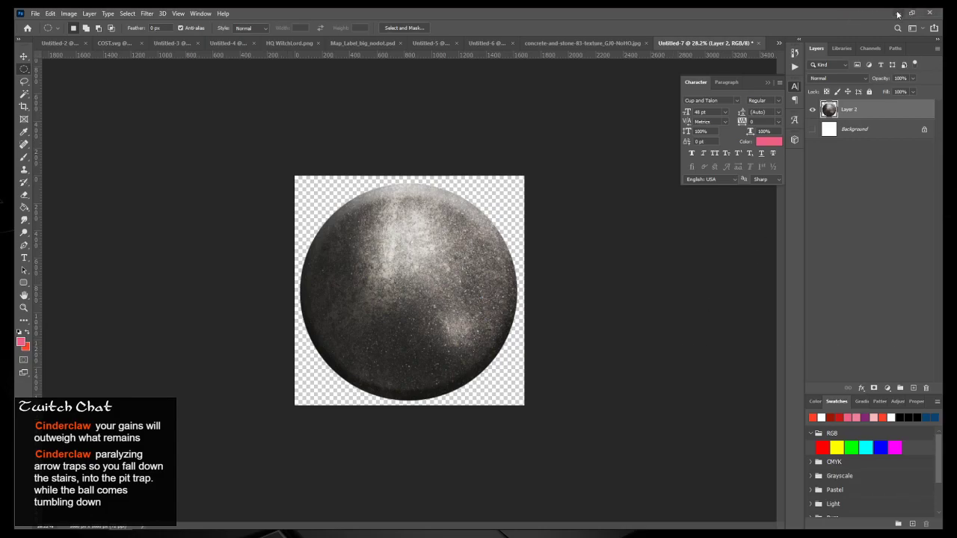
mouse_move(900, 14)
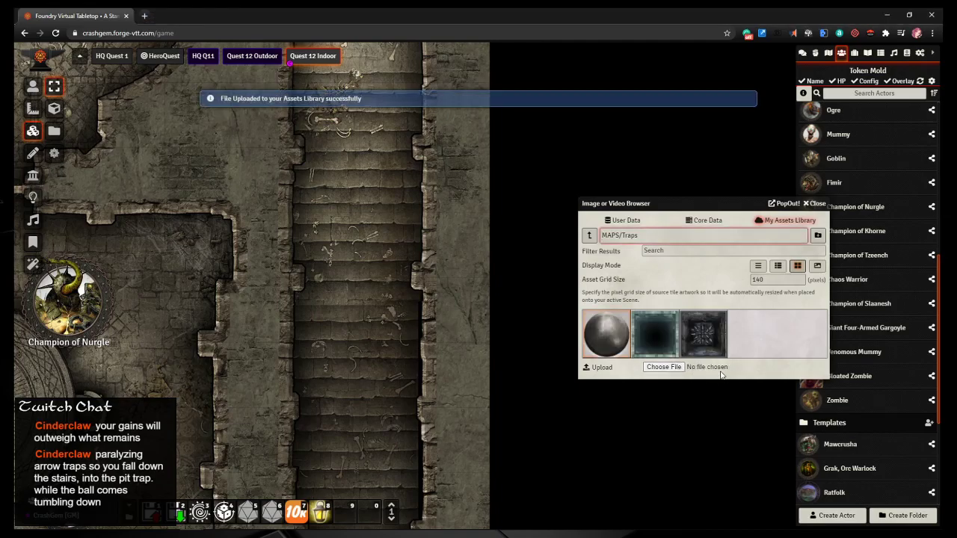
Step: Drop the uploaded boulder on the map, shrink it to corridor width, and move it atop the corridor
drag(606, 333, 508, 303)
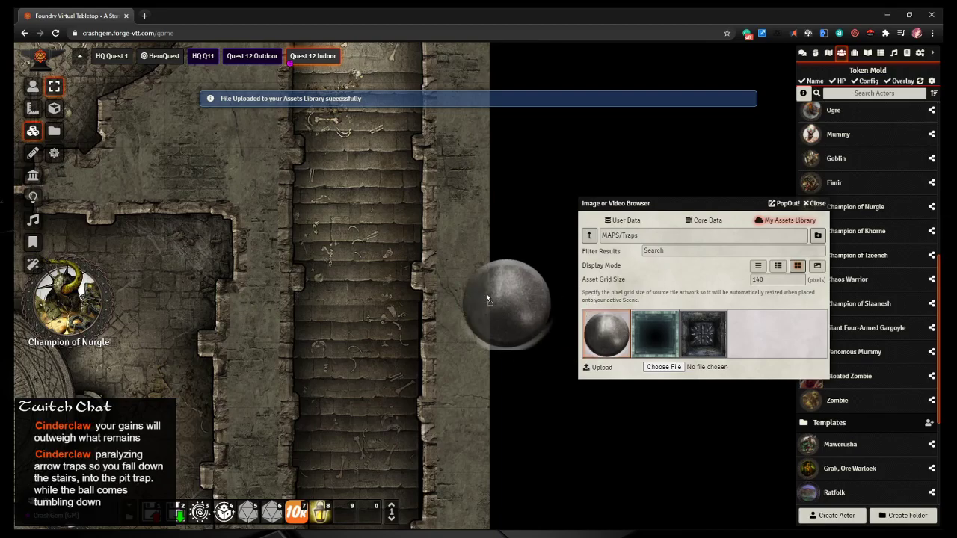
drag(508, 302, 347, 205)
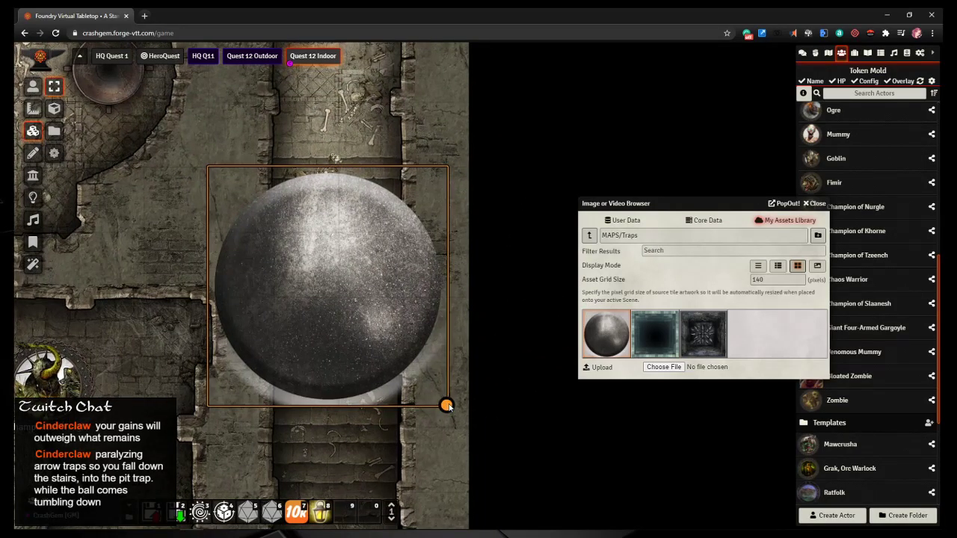
drag(447, 406, 329, 290)
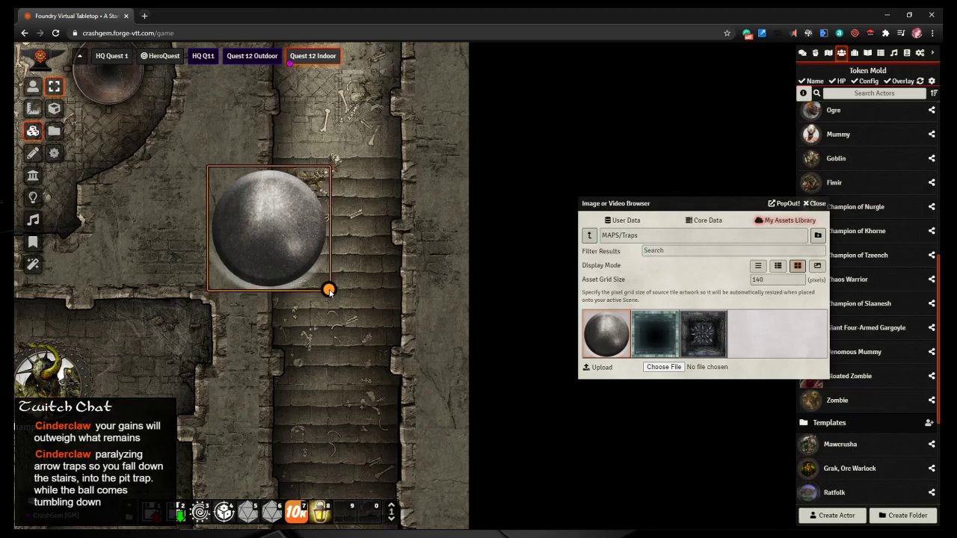
drag(269, 228, 326, 217)
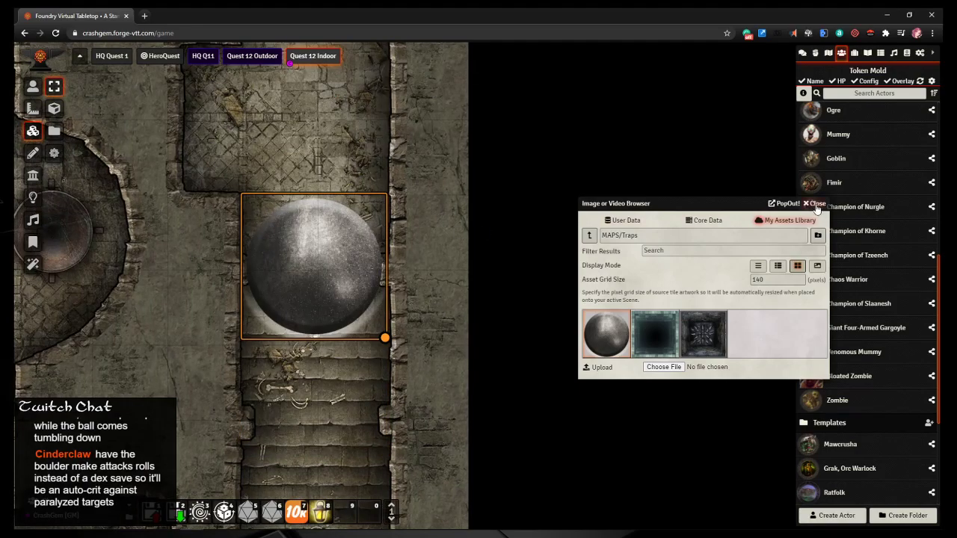
click(819, 203)
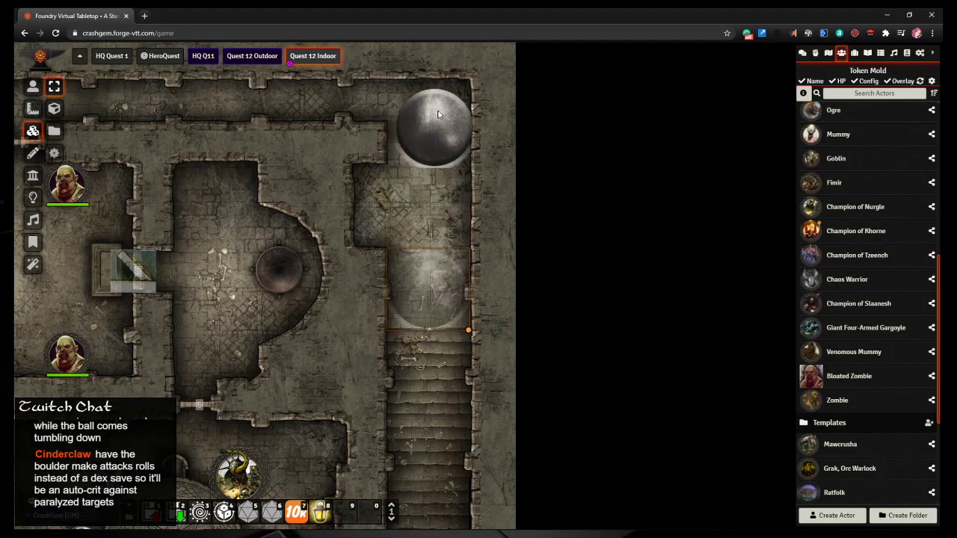
drag(430, 127, 429, 288)
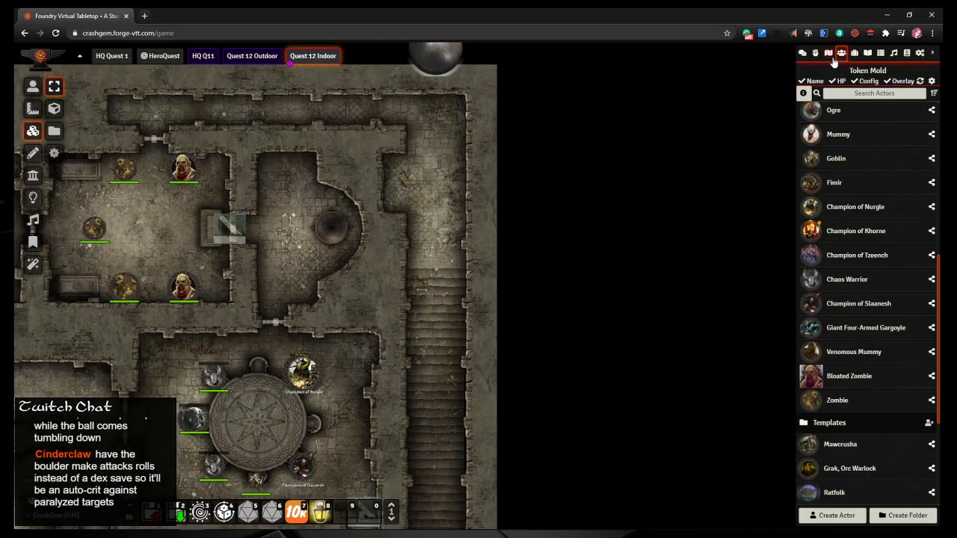
Step: Search the actors list for 'merfolk'
click(854, 53)
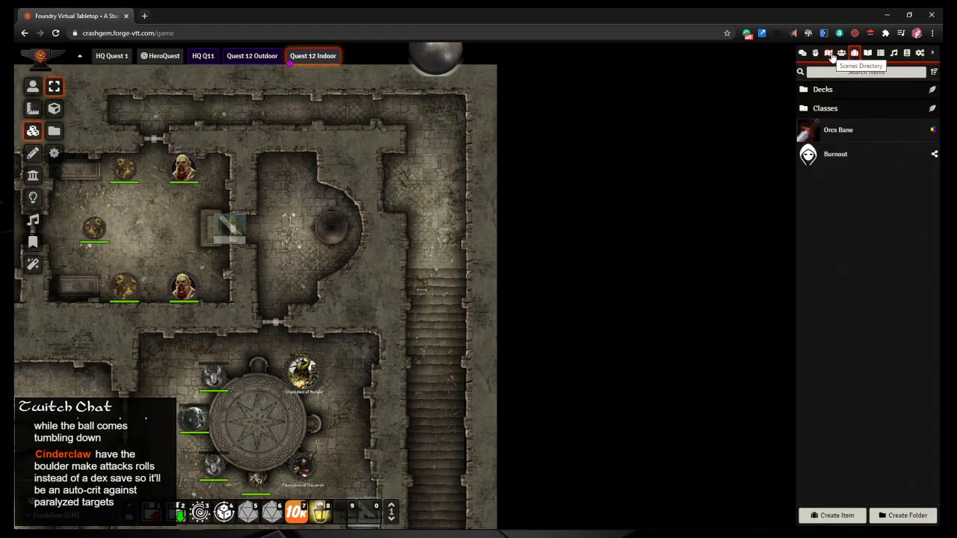
click(841, 53)
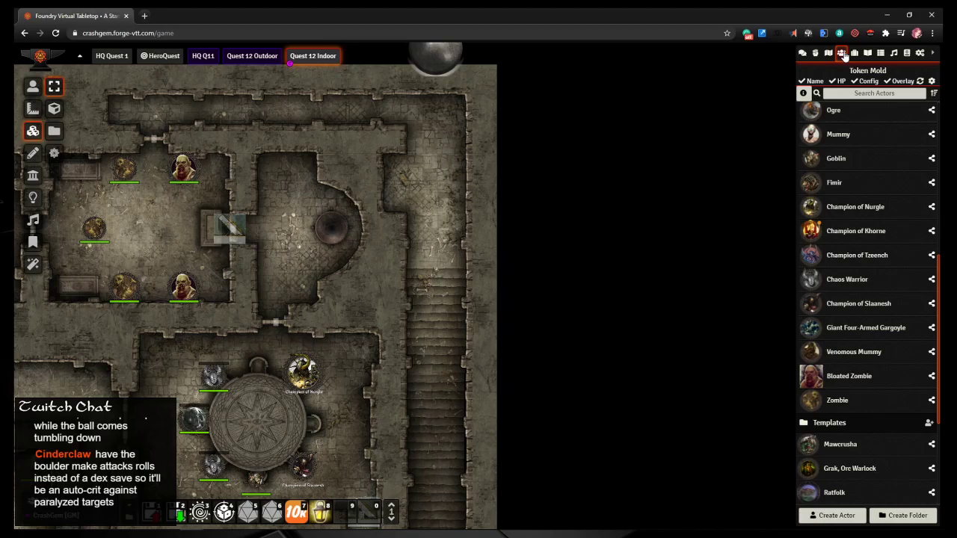
click(854, 53)
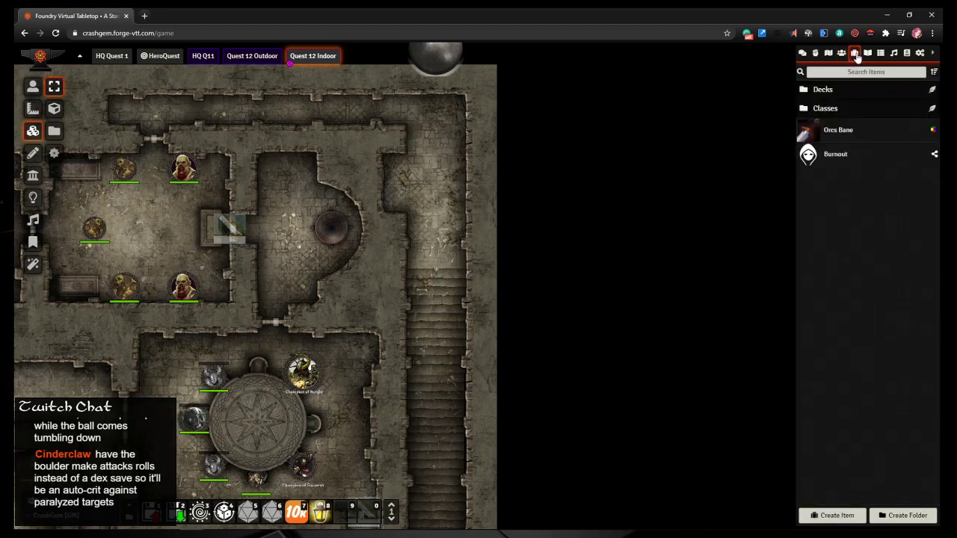
click(841, 52)
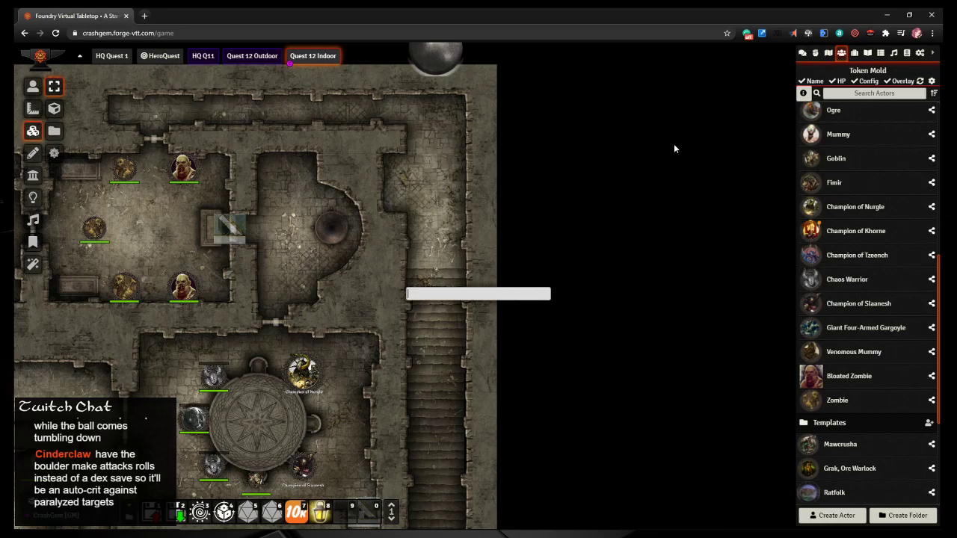
text(merfolk)
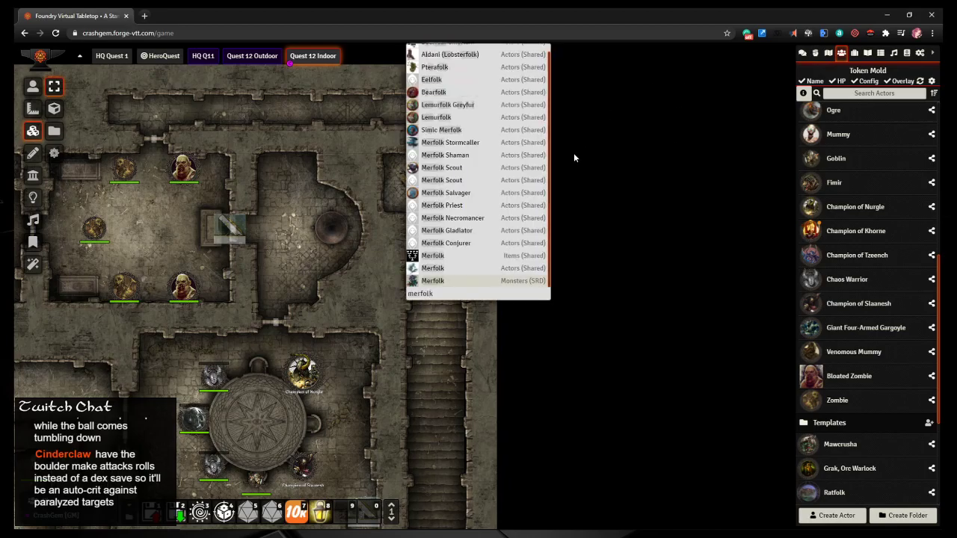
mouse_move(483, 193)
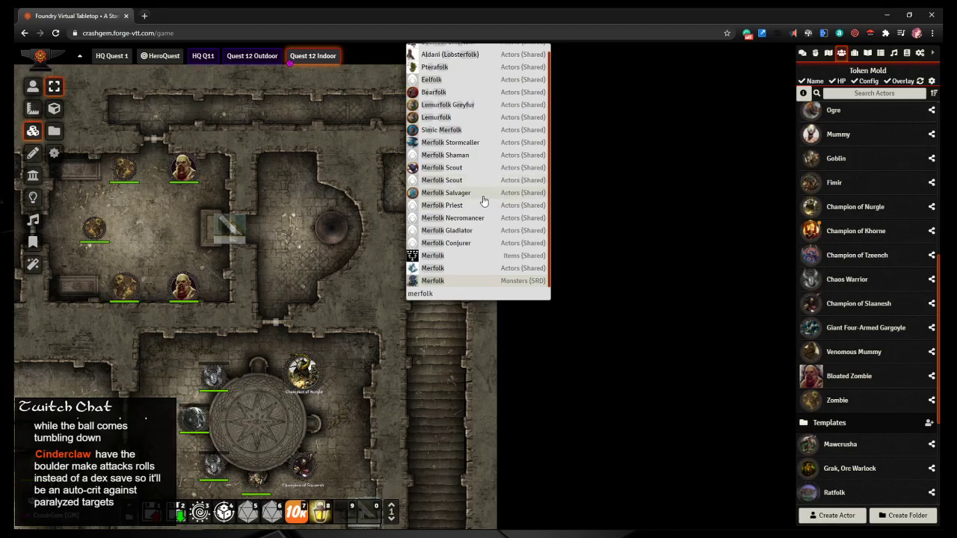
mouse_move(454, 202)
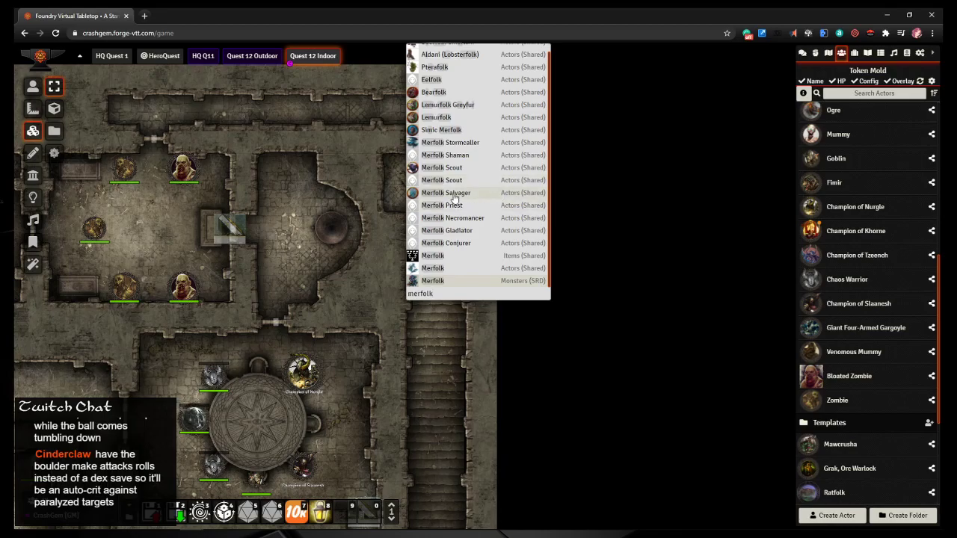
Step: Import Merfolk Salvager and expand its Inject Toxin feature
click(446, 193)
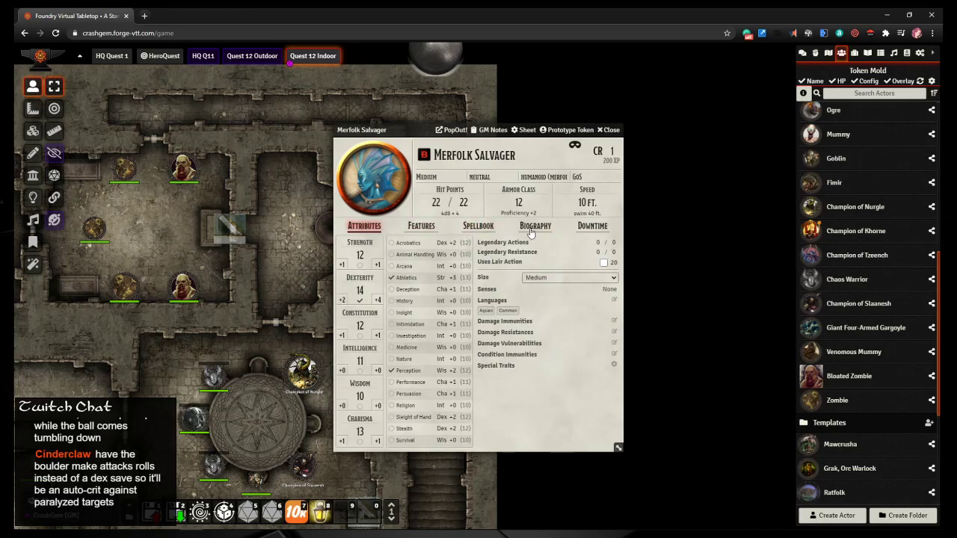
click(421, 226)
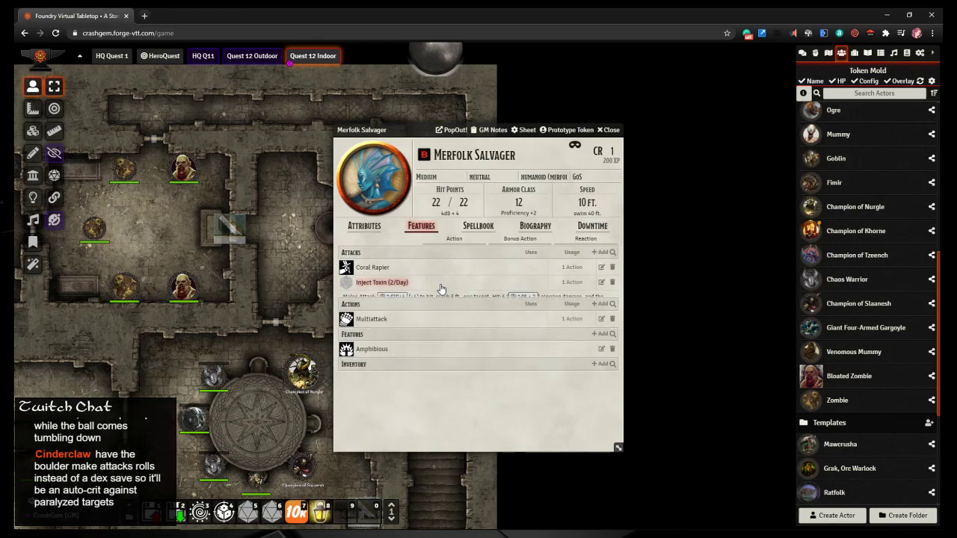
click(381, 282)
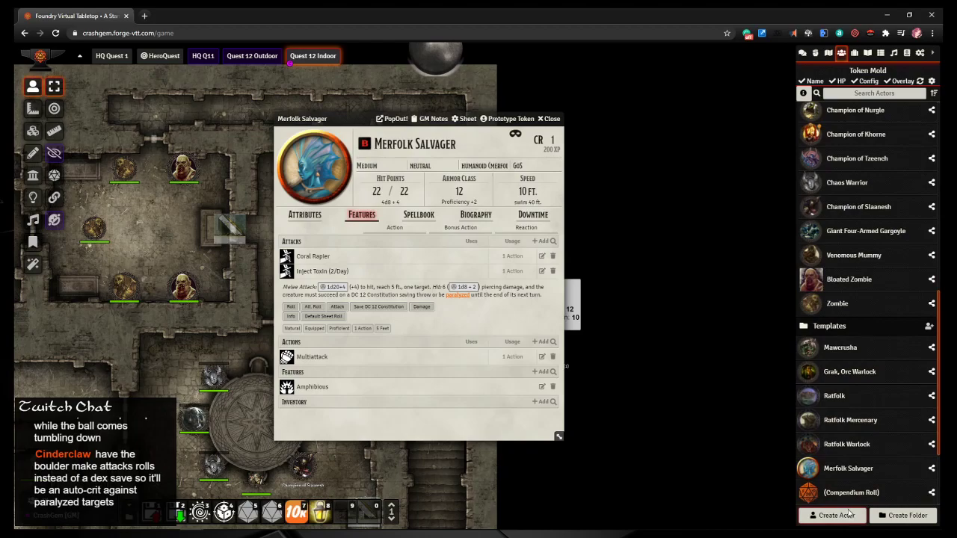
Step: Create an npc actor named 'Arrow Trap'
click(832, 515)
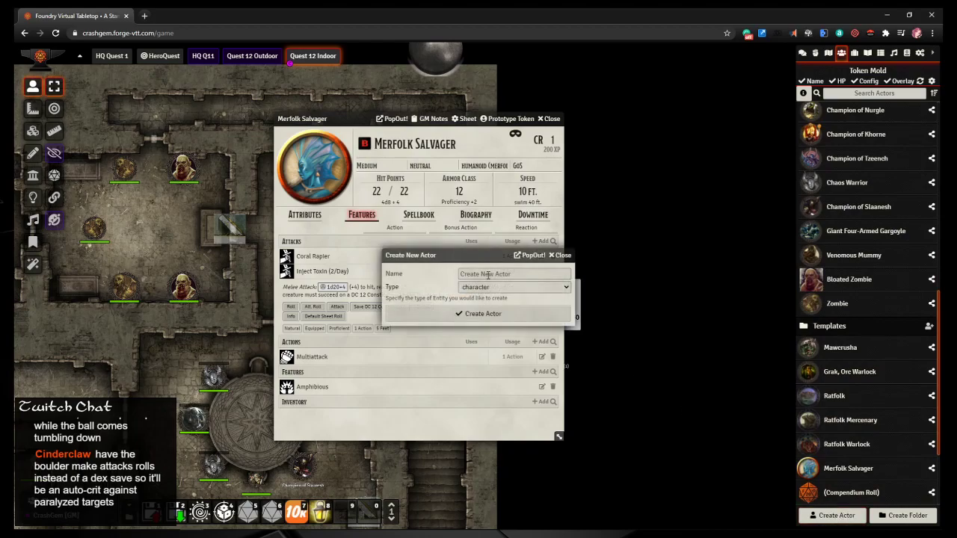
click(513, 287)
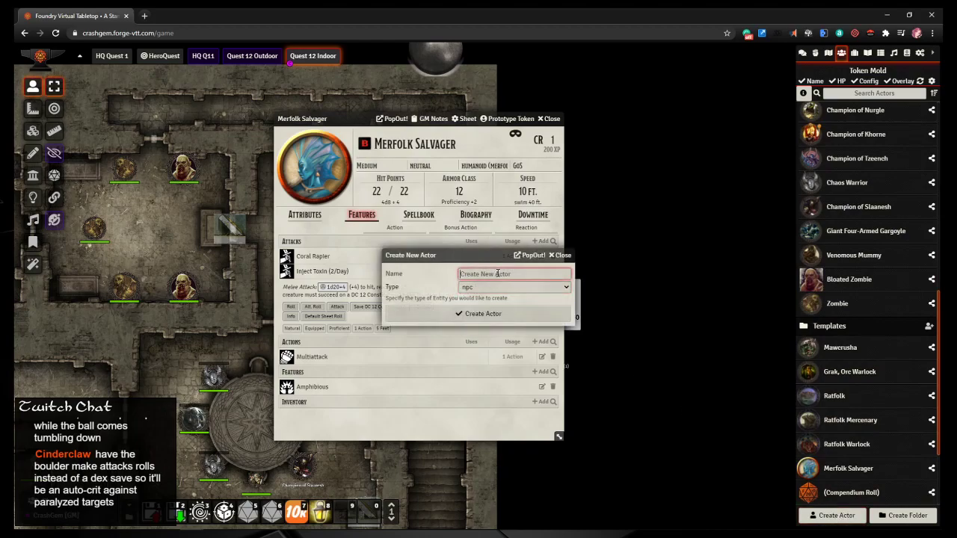
text(Arrow)
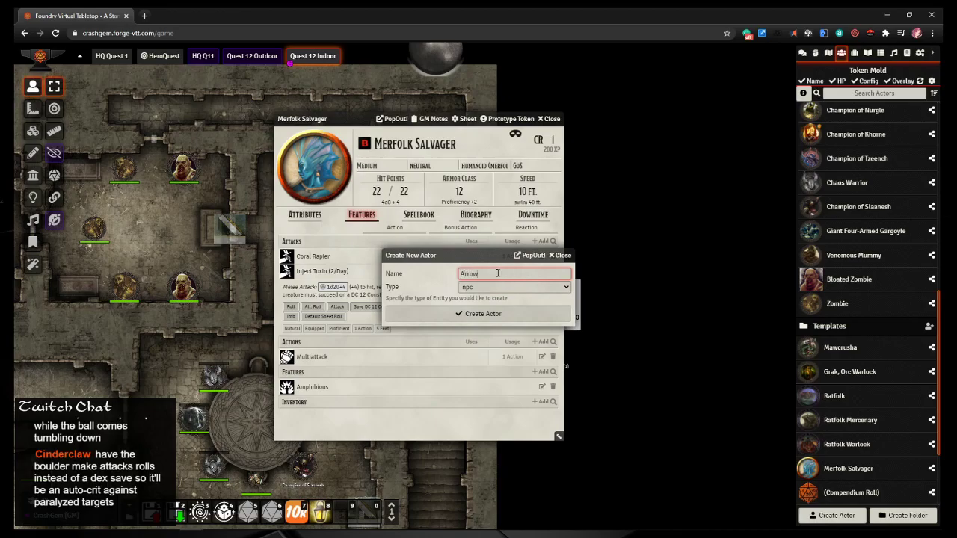
text(Trap)
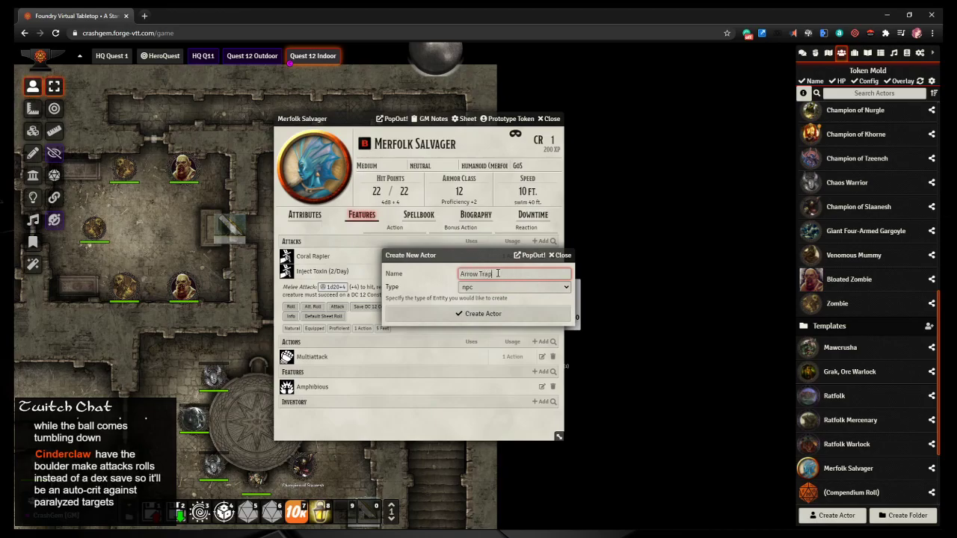
click(479, 314)
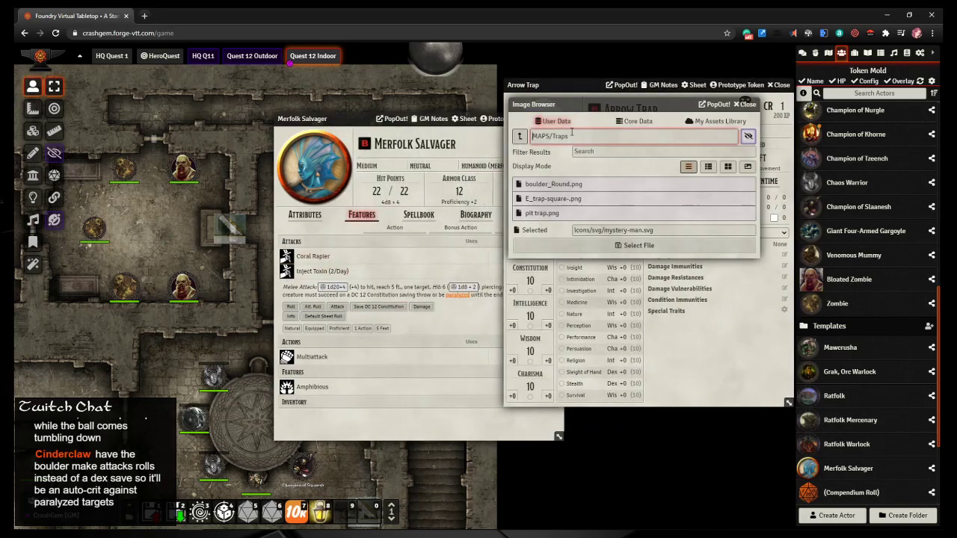
Step: Set Arrow Trap's portrait to icons/items/weapons/bolt.png and give it Dexterity 14
click(519, 136)
text(systems/dnd5e)
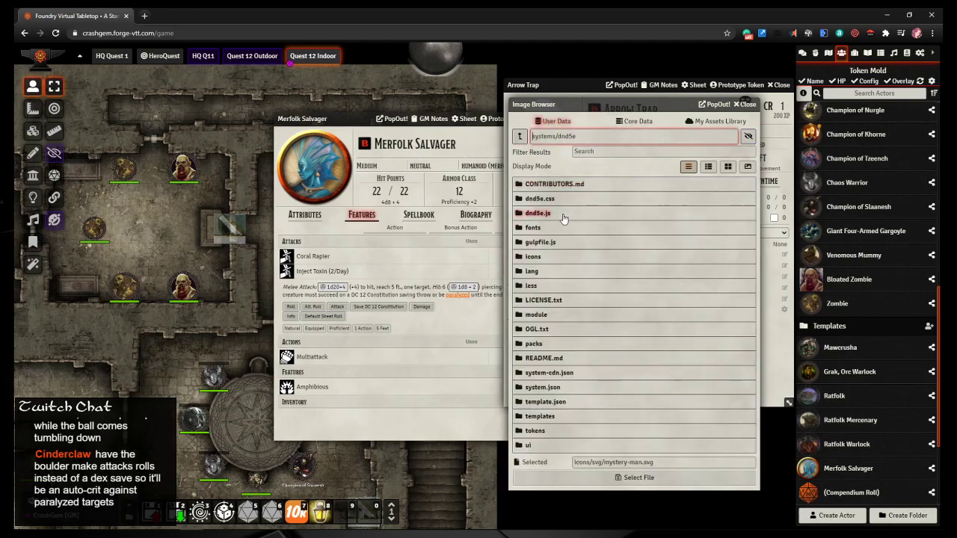
double_click(532, 256)
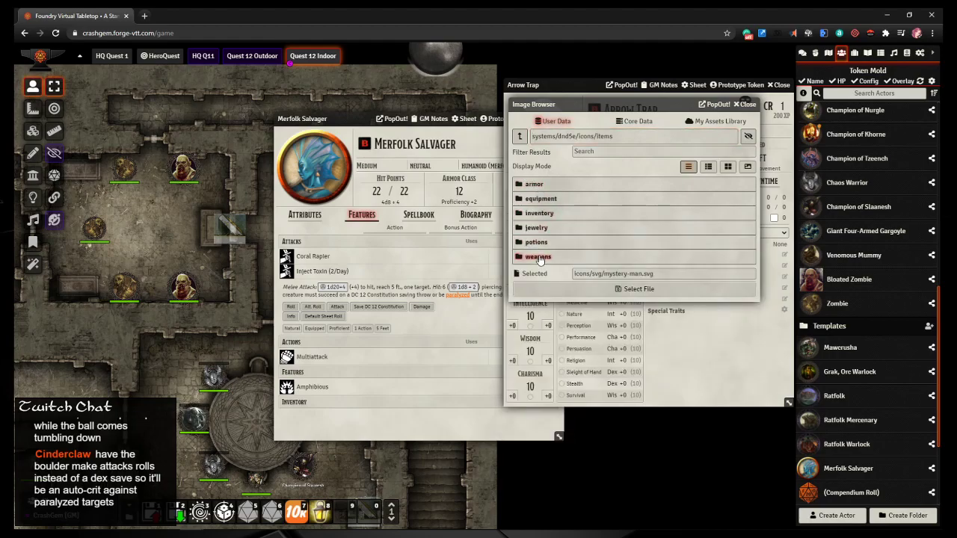
click(538, 256)
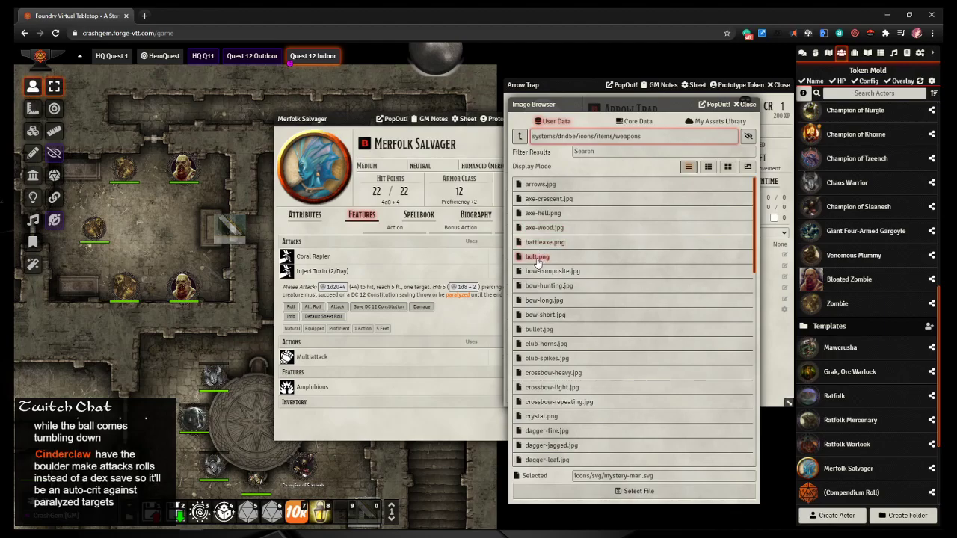
click(537, 257)
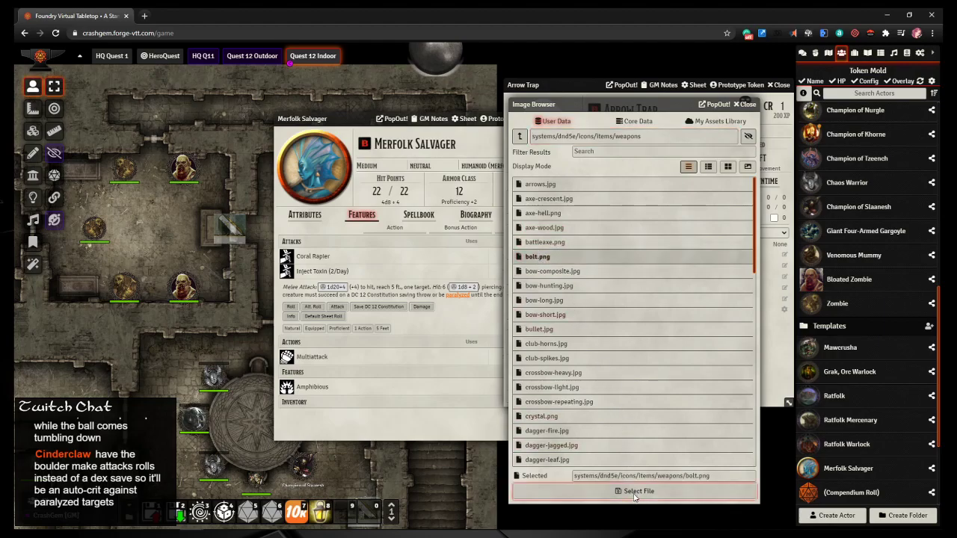
click(638, 492)
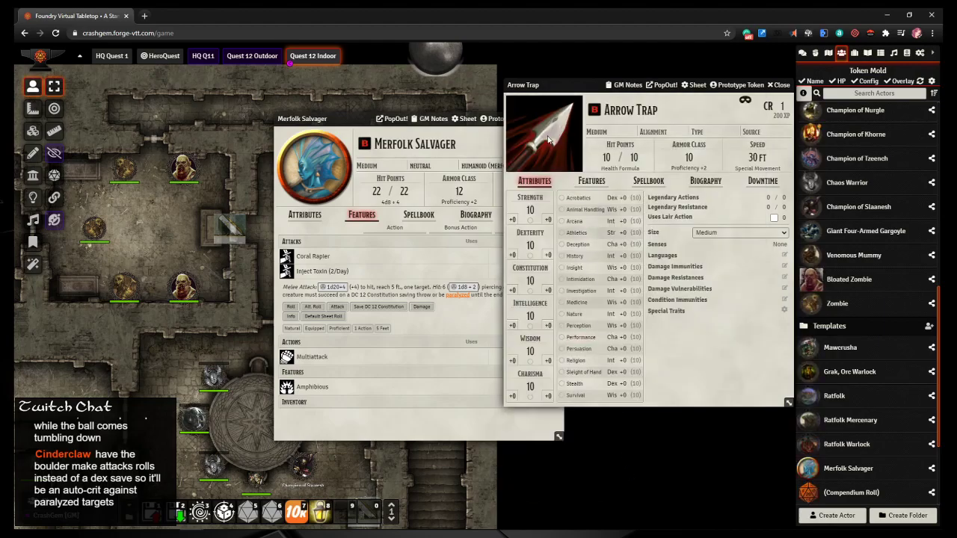
click(544, 135)
text(14)
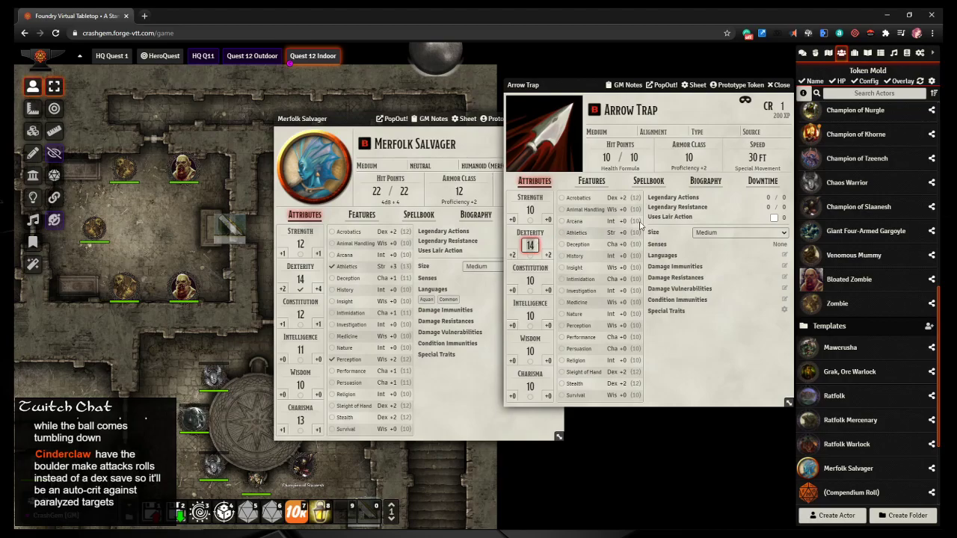
Step: Compare Arrow Trap's features with Merfolk Salvager's and open the Paralyzing Bolt details
click(590, 181)
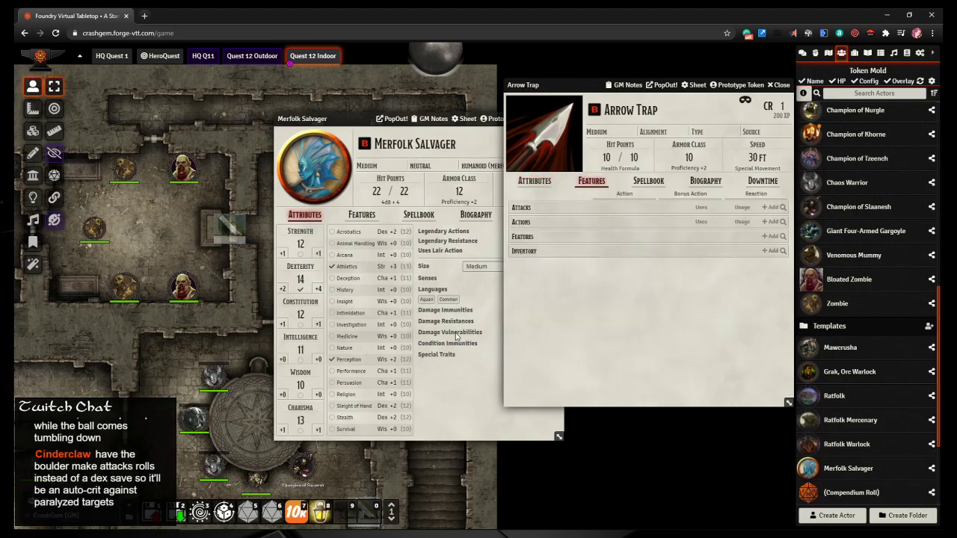
click(362, 215)
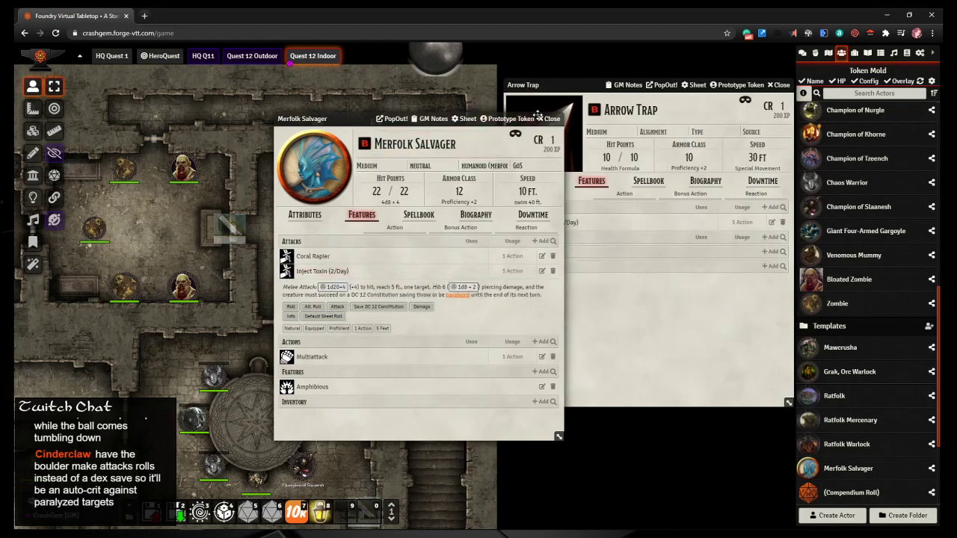
click(549, 118)
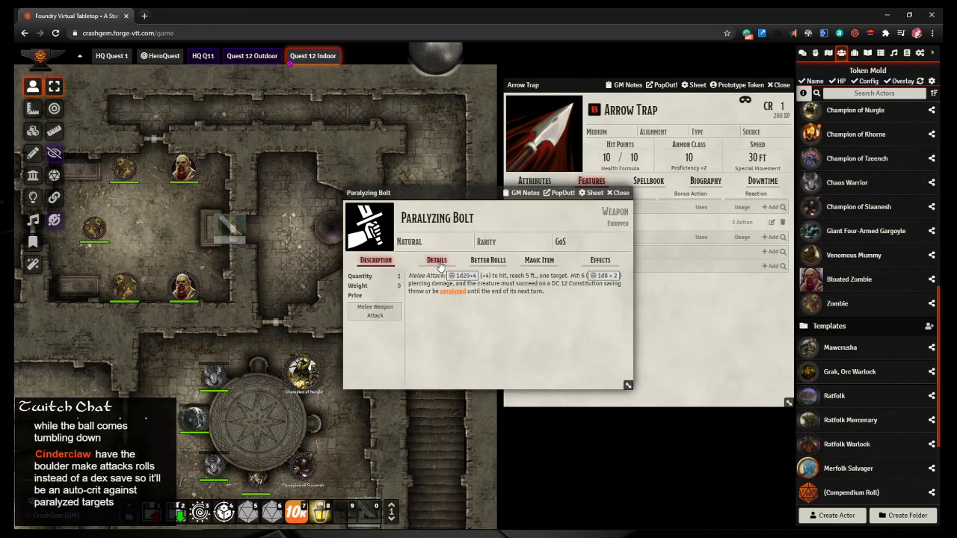
click(436, 259)
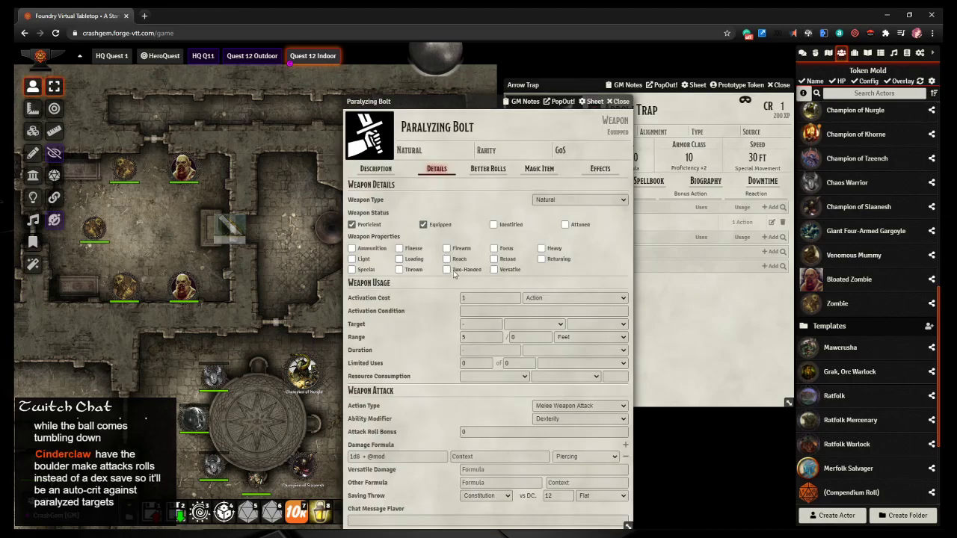
click(481, 337)
text(0)
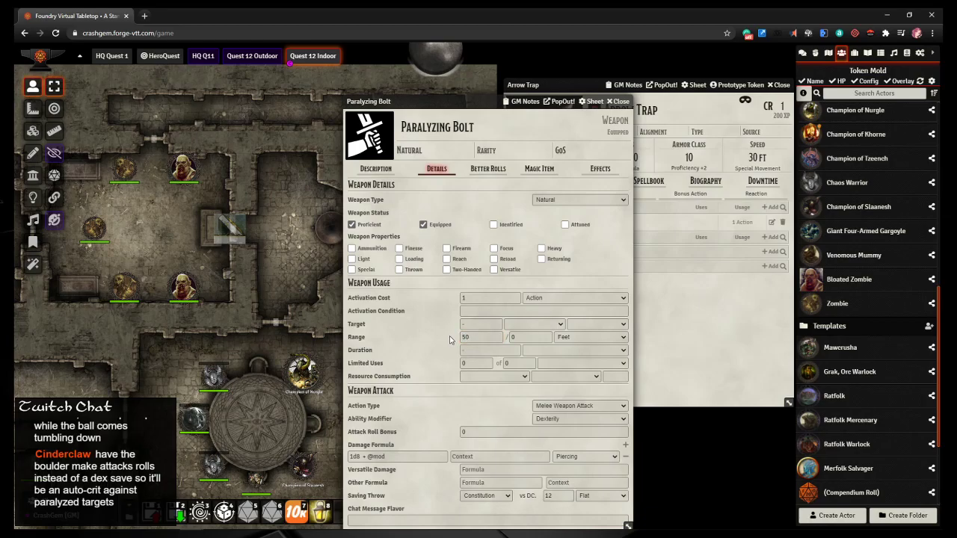
mouse_move(407, 206)
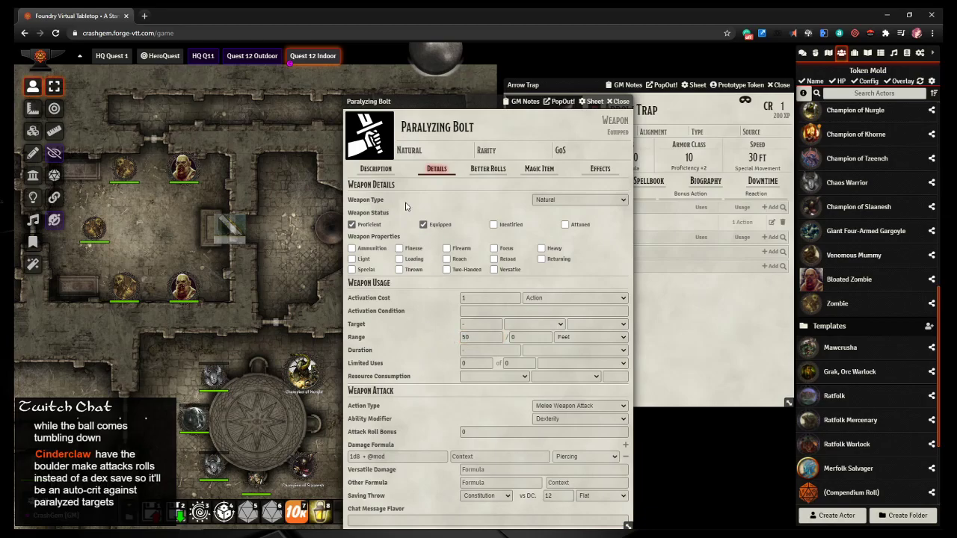
Step: Change Paralyzing Bolt's reach from 5 ft. to 50 ft. and close the item
click(375, 168)
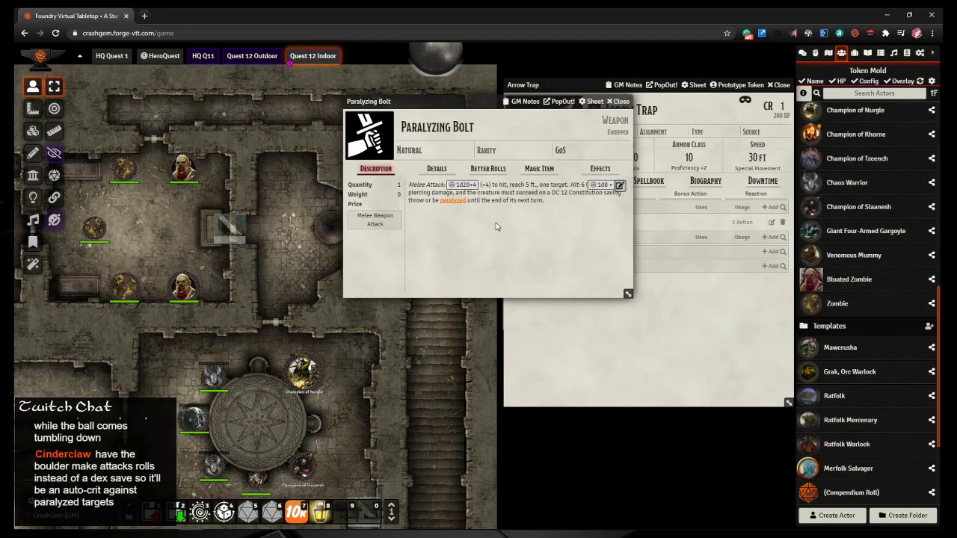
click(486, 194)
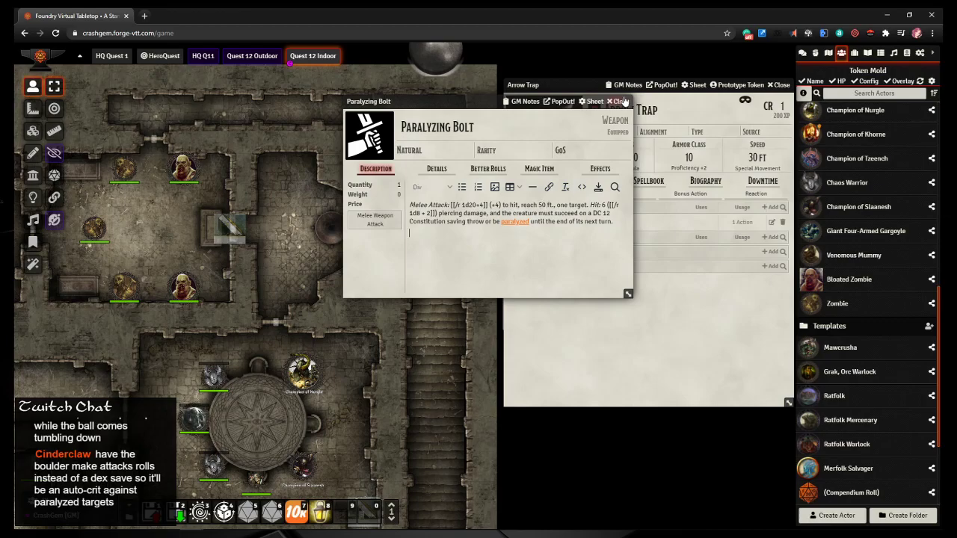
click(622, 101)
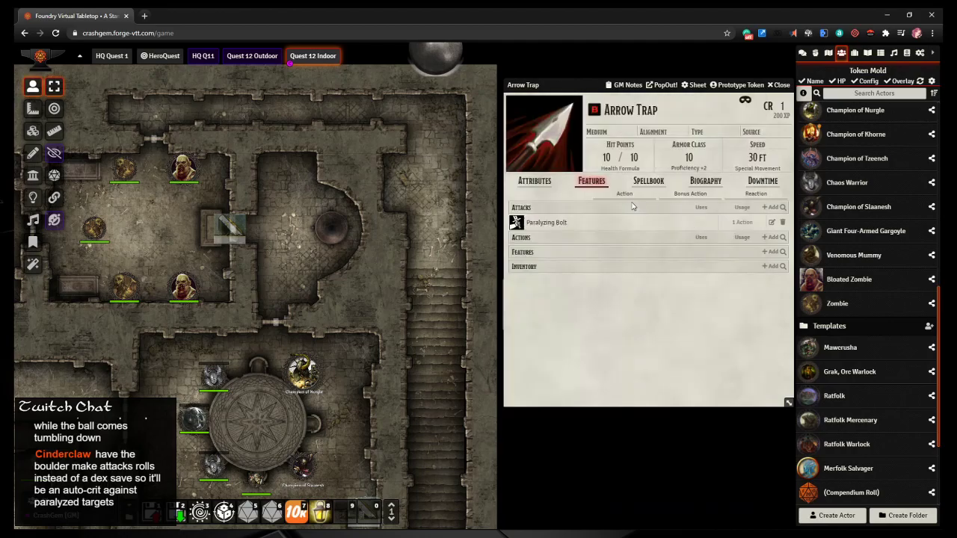
Step: Set the Arrow Trap's creature size to Tiny and update its prototype token
click(534, 181)
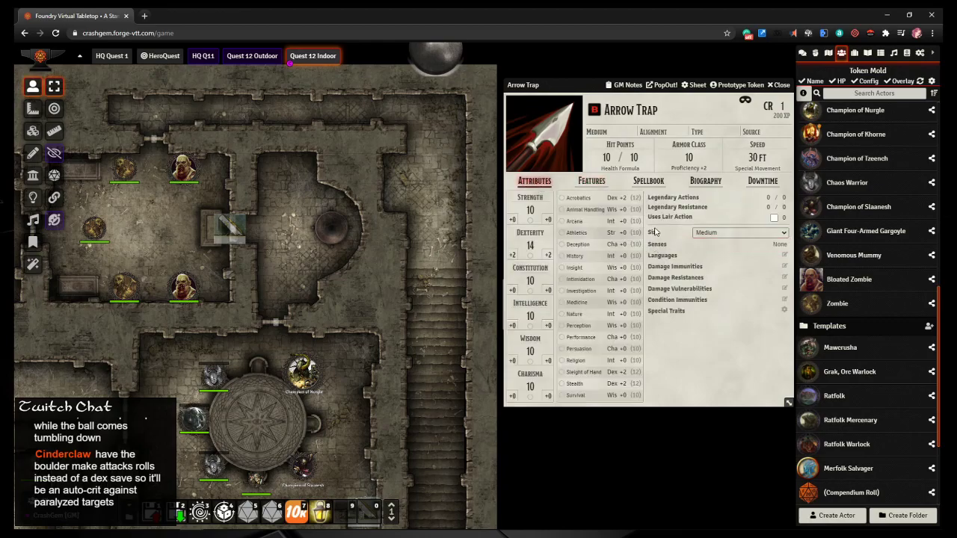
click(738, 233)
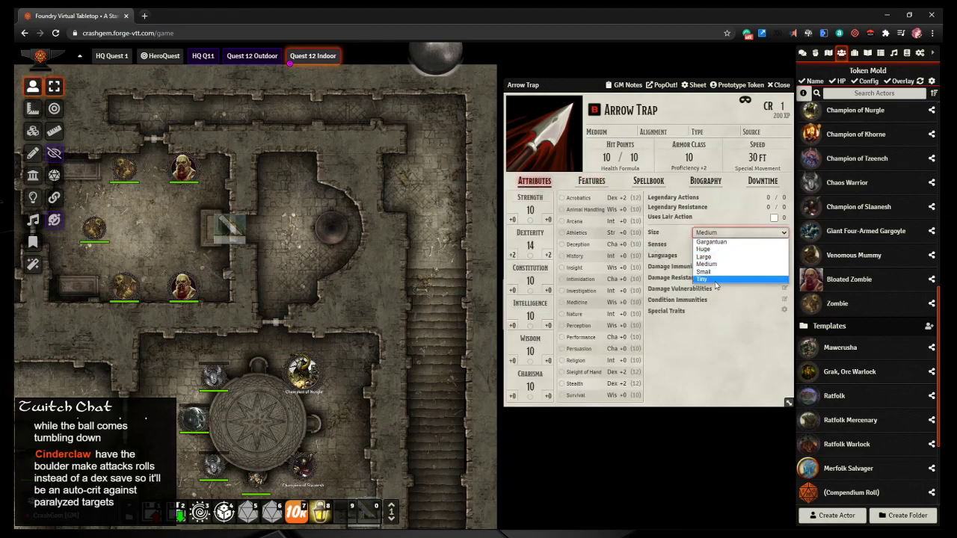
click(703, 279)
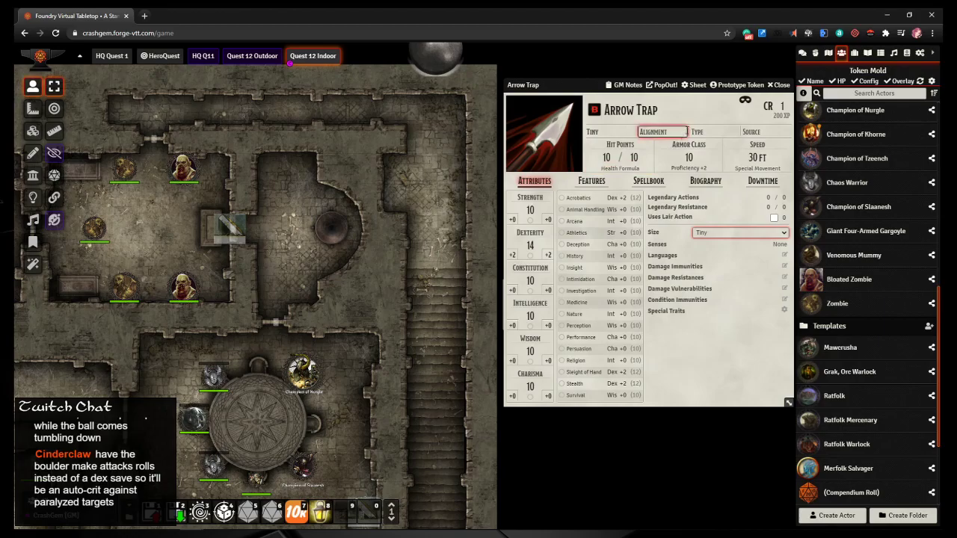
click(738, 85)
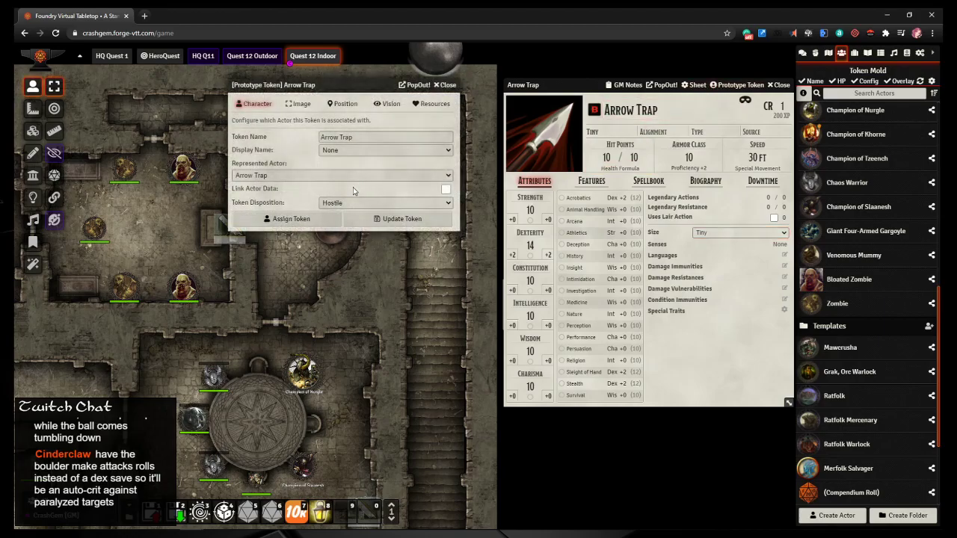
click(300, 103)
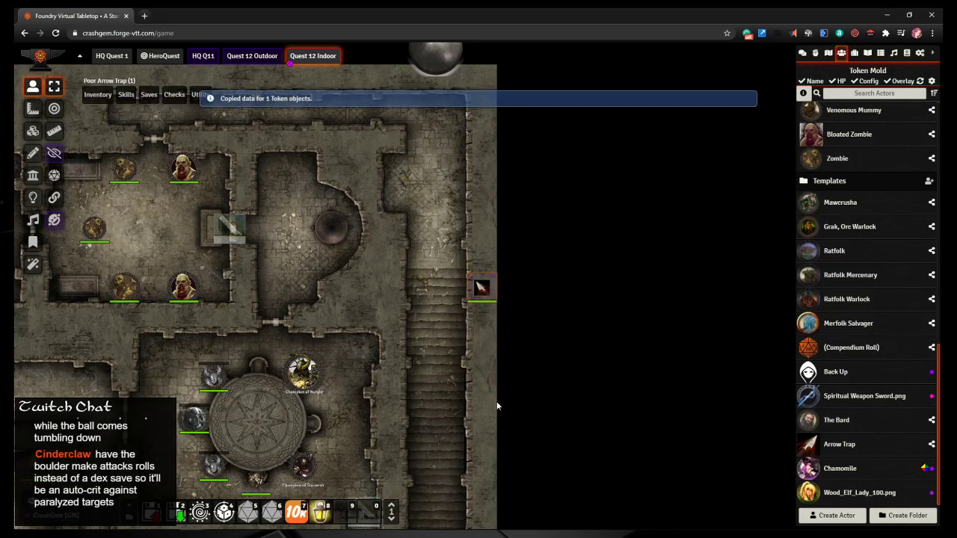
Step: Paste a copy of the Arrow Trap token lower along the staircase wall
key(Ctrl+V)
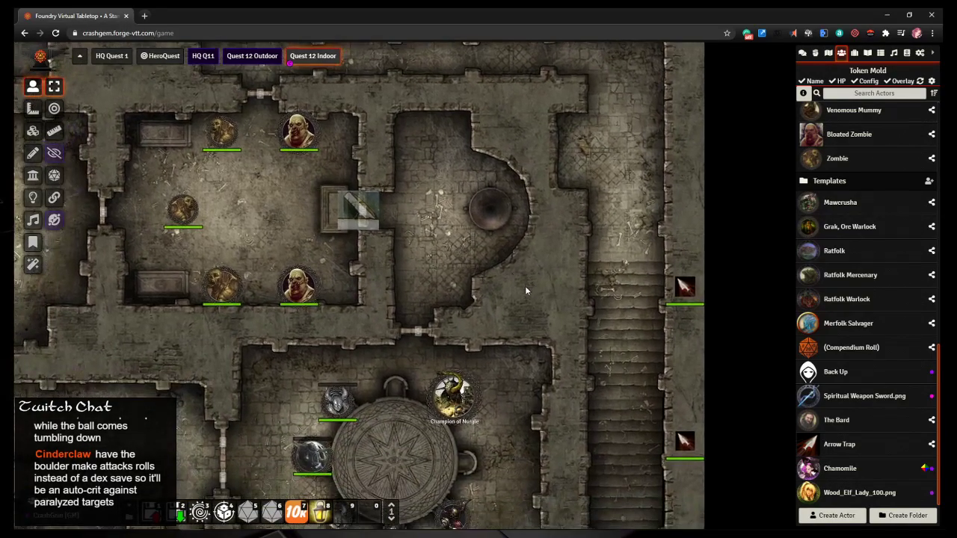
mouse_move(493, 230)
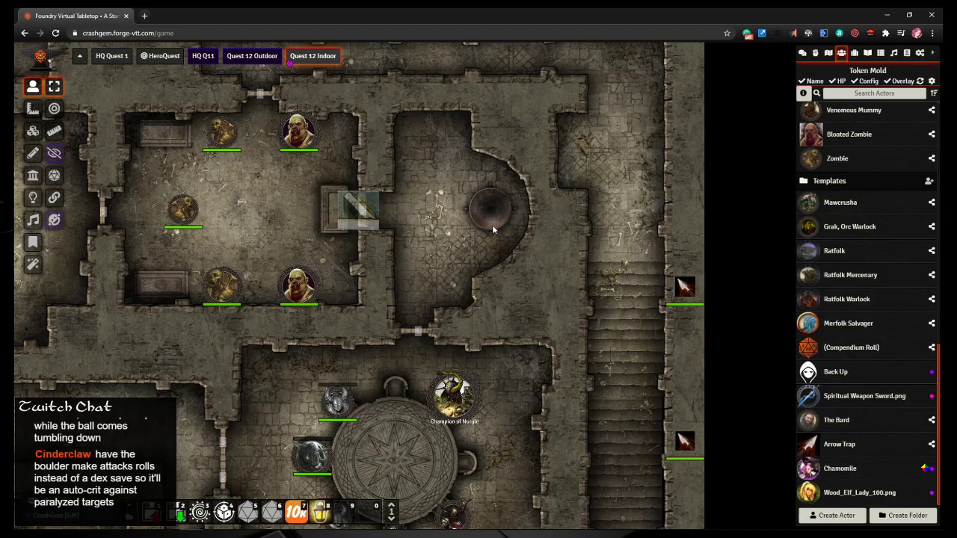
mouse_move(471, 258)
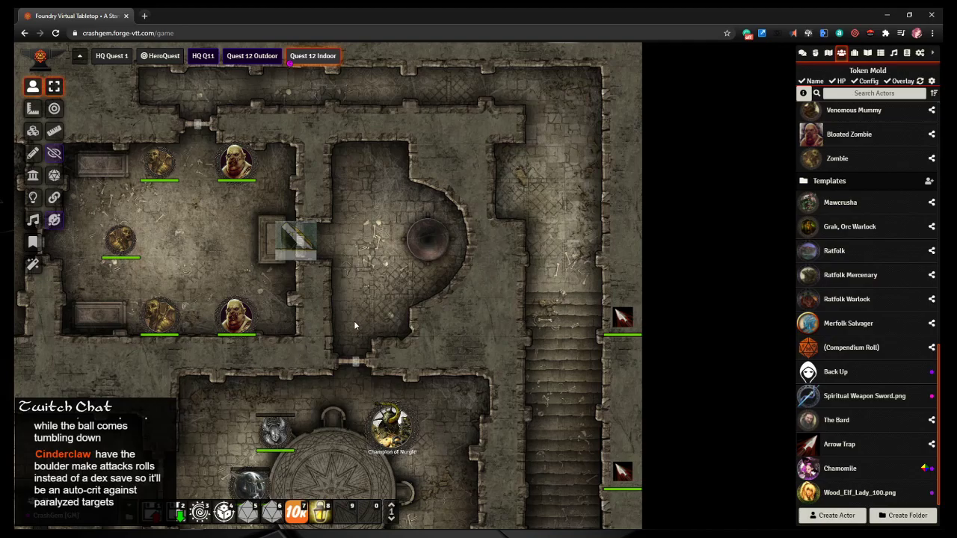
mouse_move(320, 370)
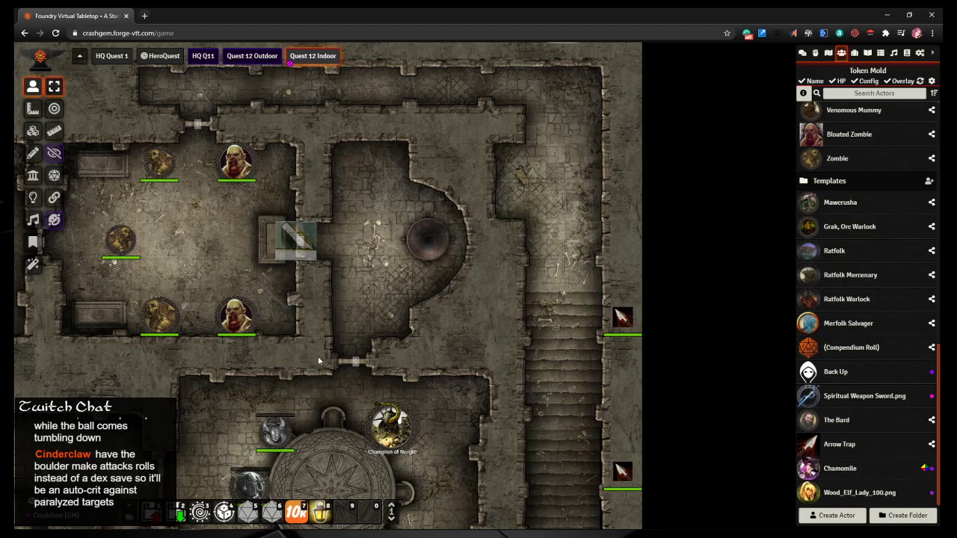
Step: Ping the round pit in the central room, pan slightly, and open the tile artwork browser
click(429, 243)
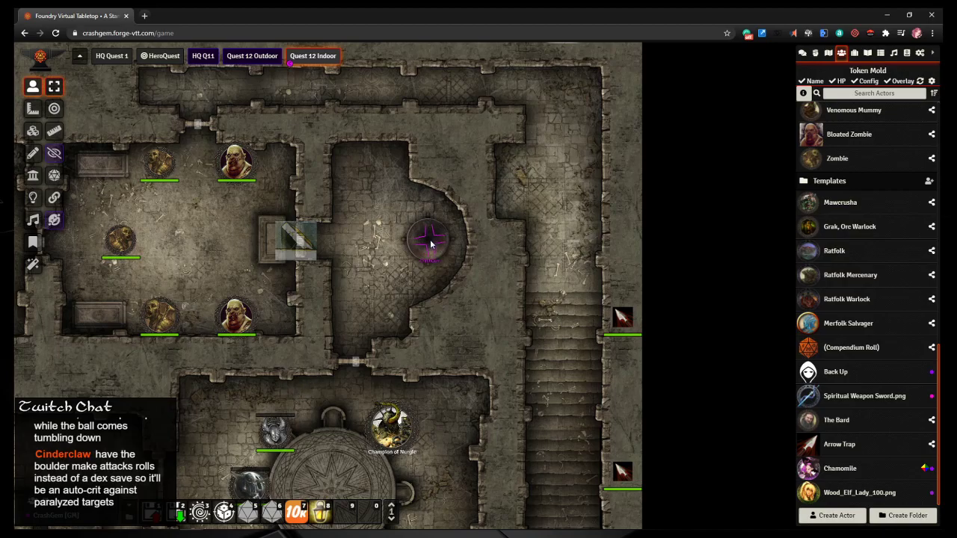
drag(430, 243, 348, 258)
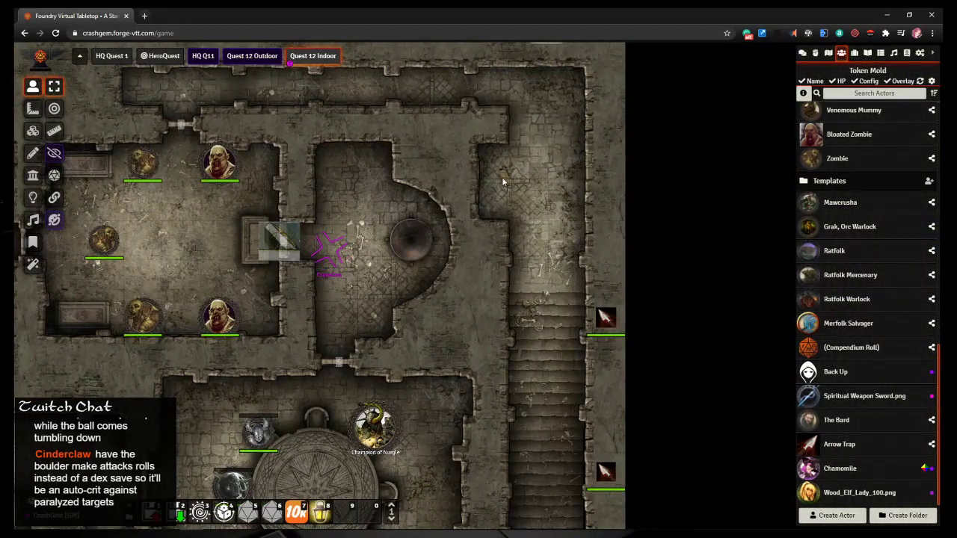
click(33, 153)
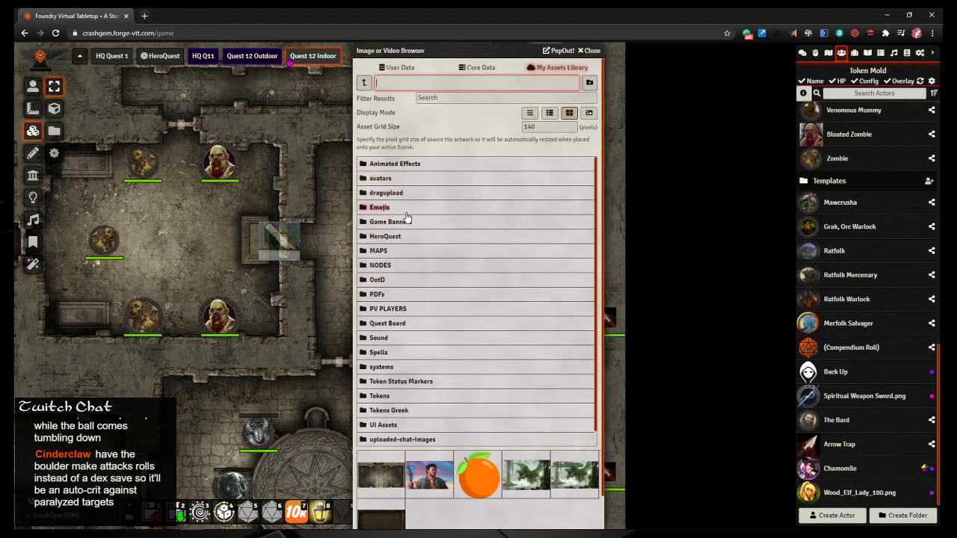
Step: Browse the MAPS/Debris rubble images in the tile browser, then close it
click(378, 250)
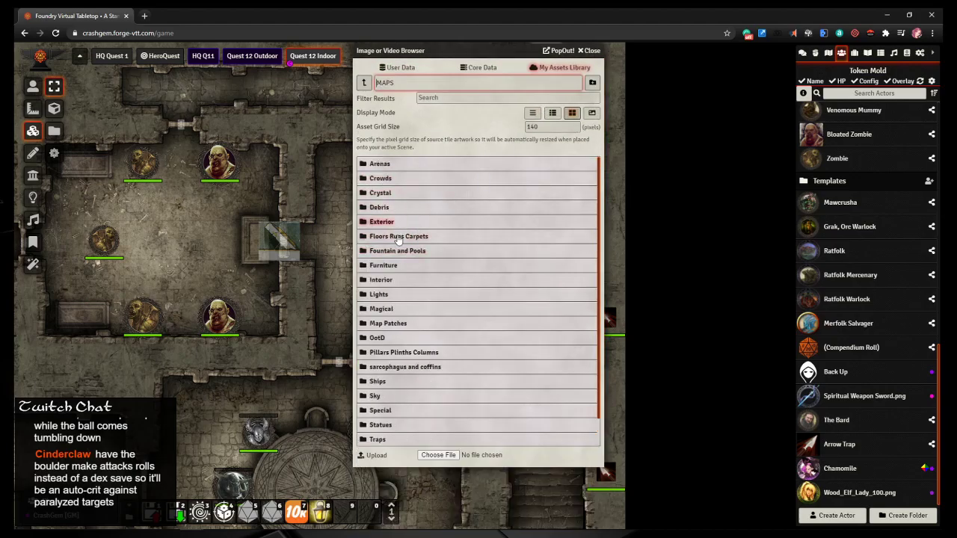
scroll(down, 3)
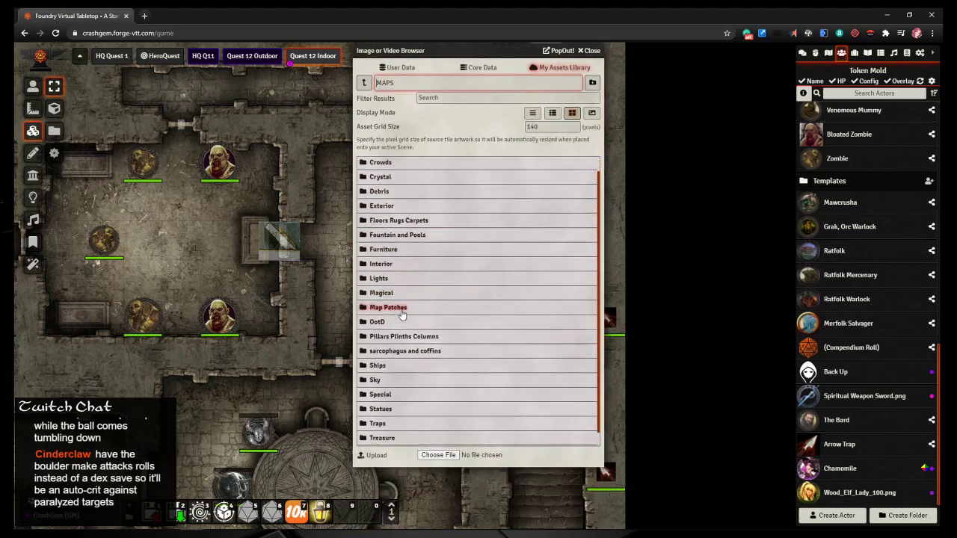
scroll(down, 3)
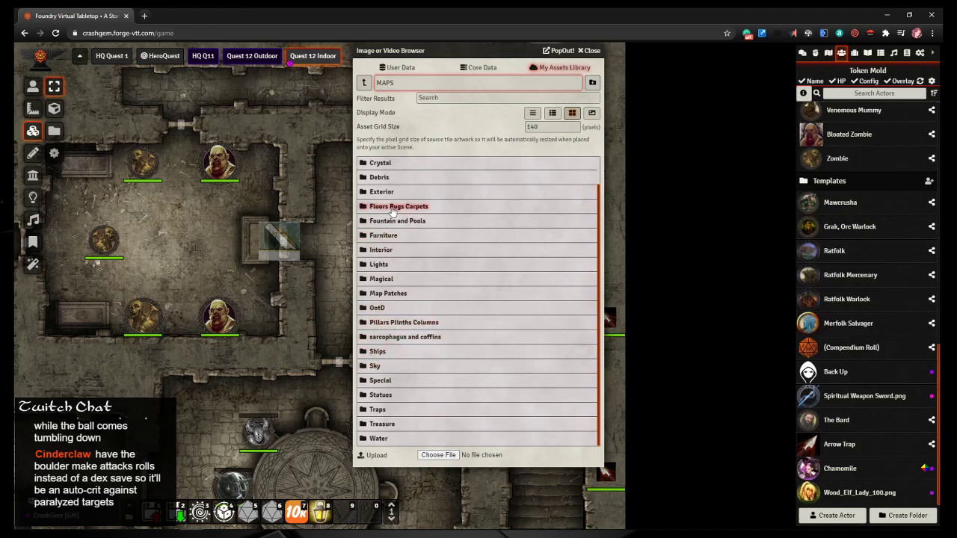
mouse_move(381, 191)
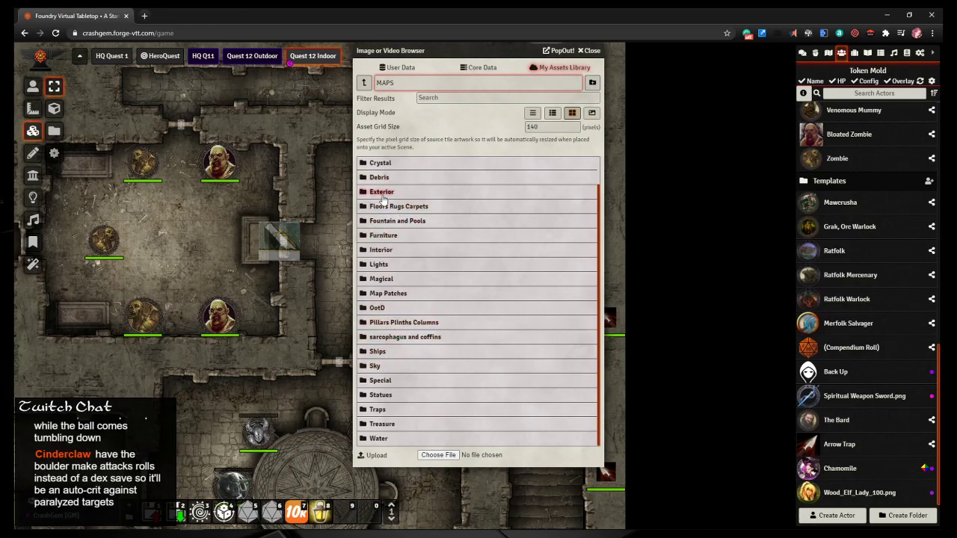
mouse_move(378, 409)
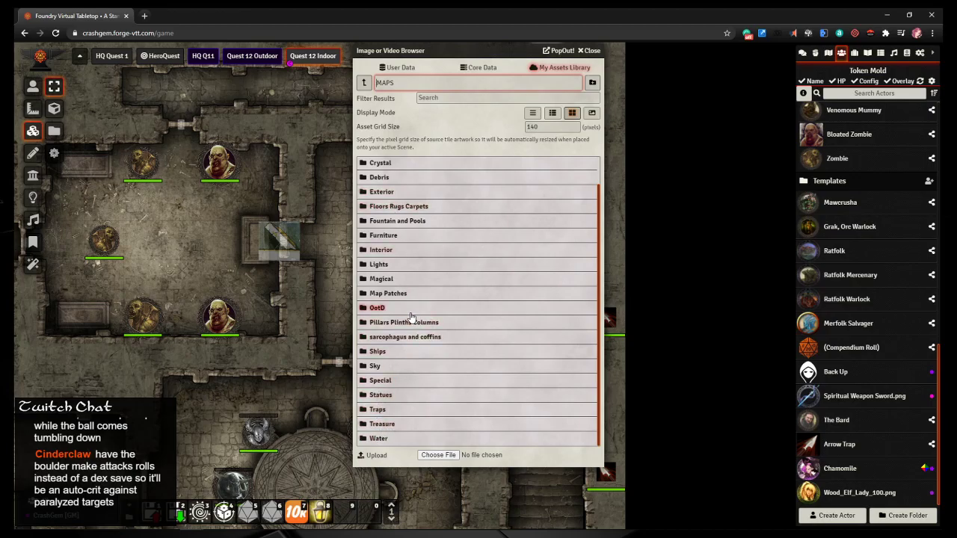
click(379, 177)
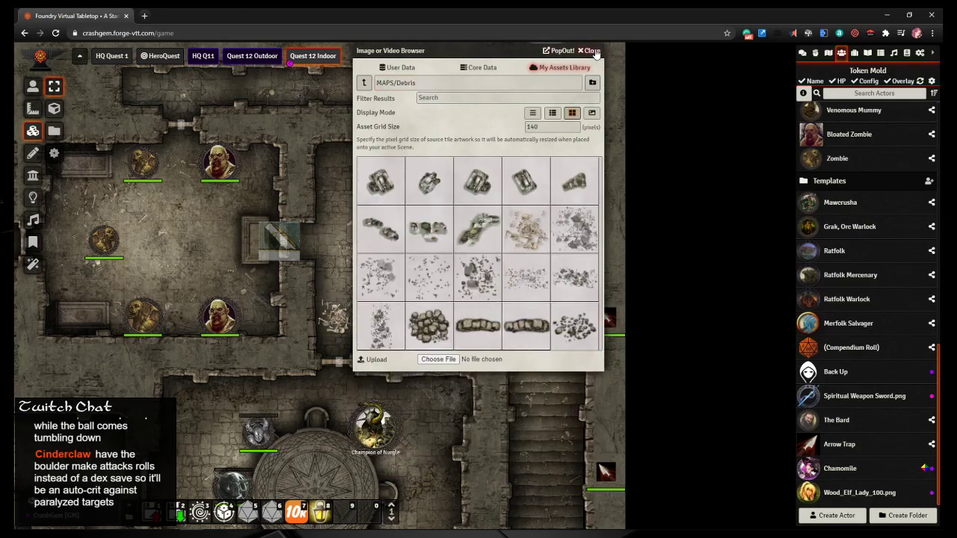
click(591, 51)
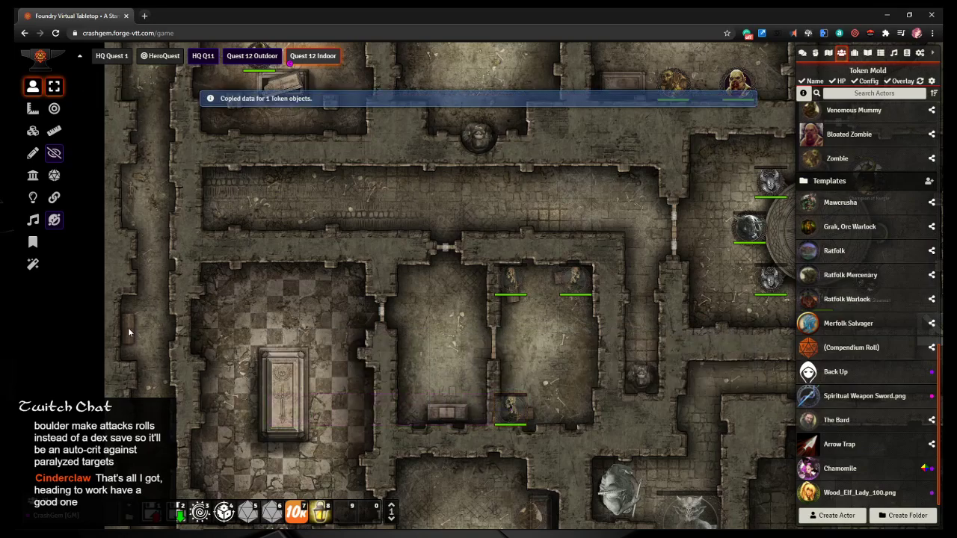
Step: Paste another Arrow Trap token onto the staircase wall beside the champions' room
key(ctrl+v)
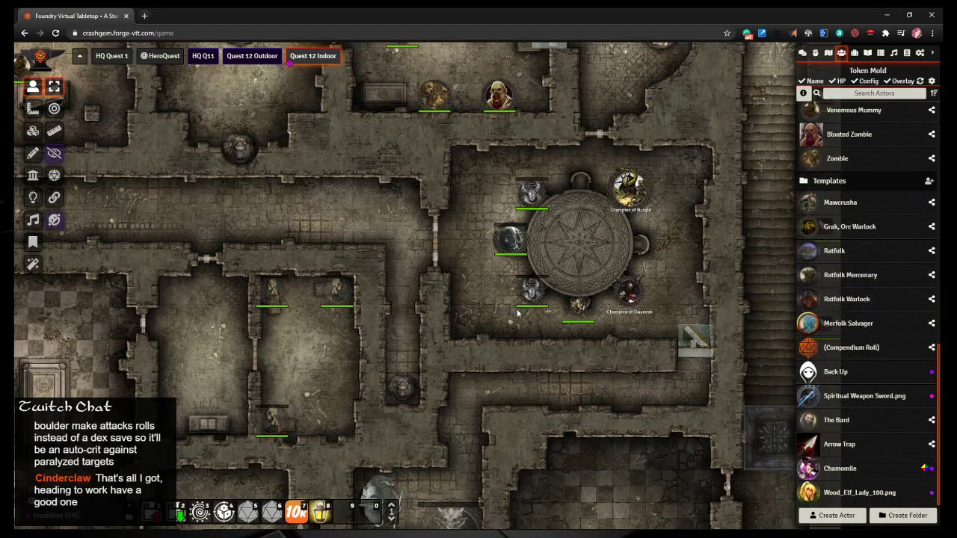
mouse_move(531, 306)
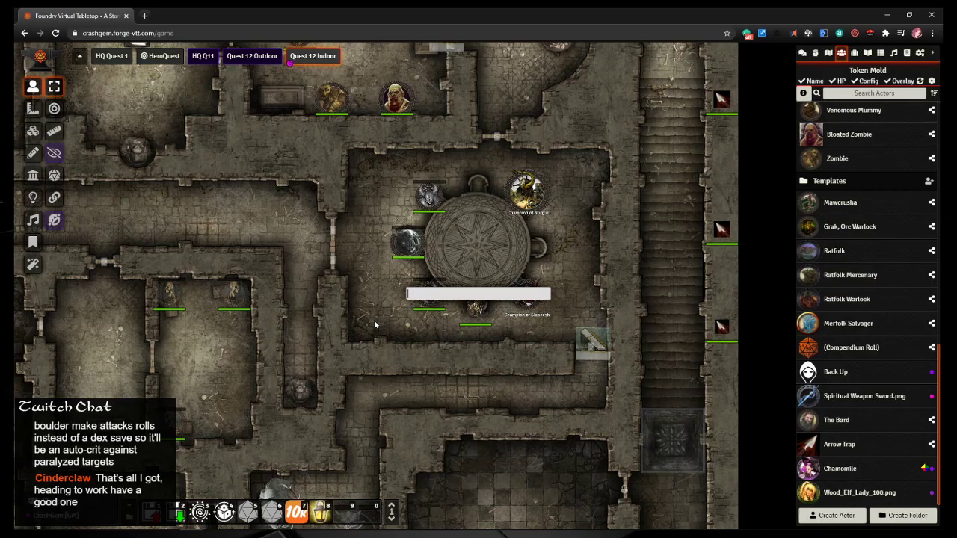
Step: Search 'plagu' and look over the Plaguebringer creature sheet, then close it
text(plague)
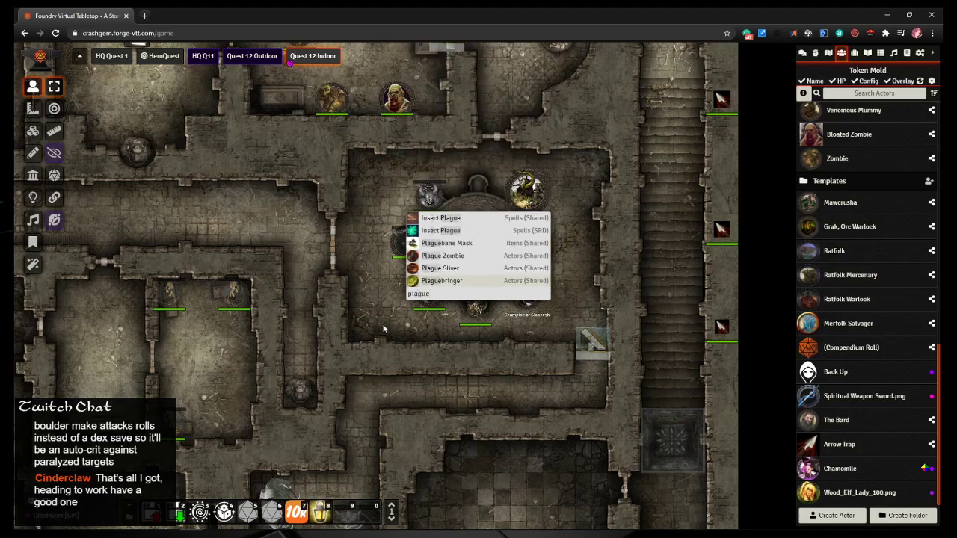
mouse_move(451, 291)
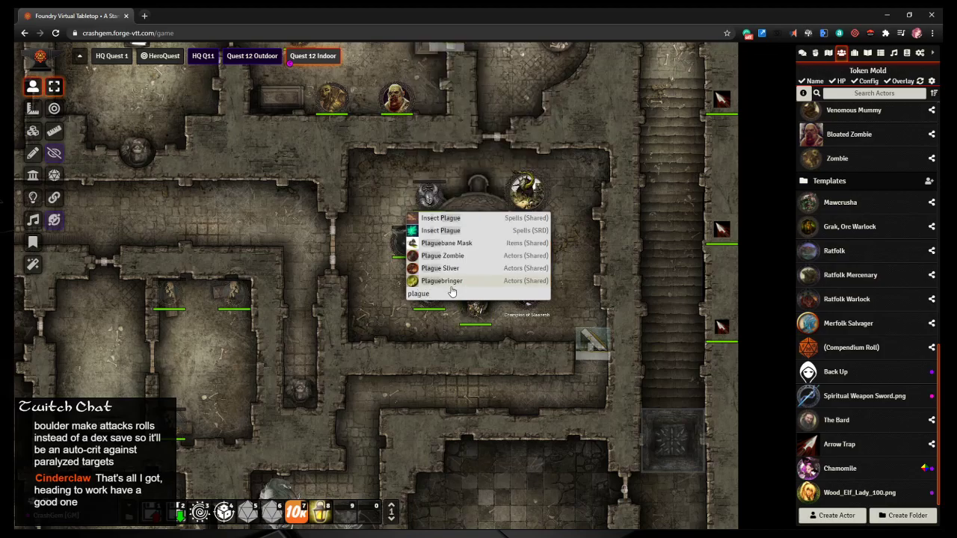
mouse_move(463, 284)
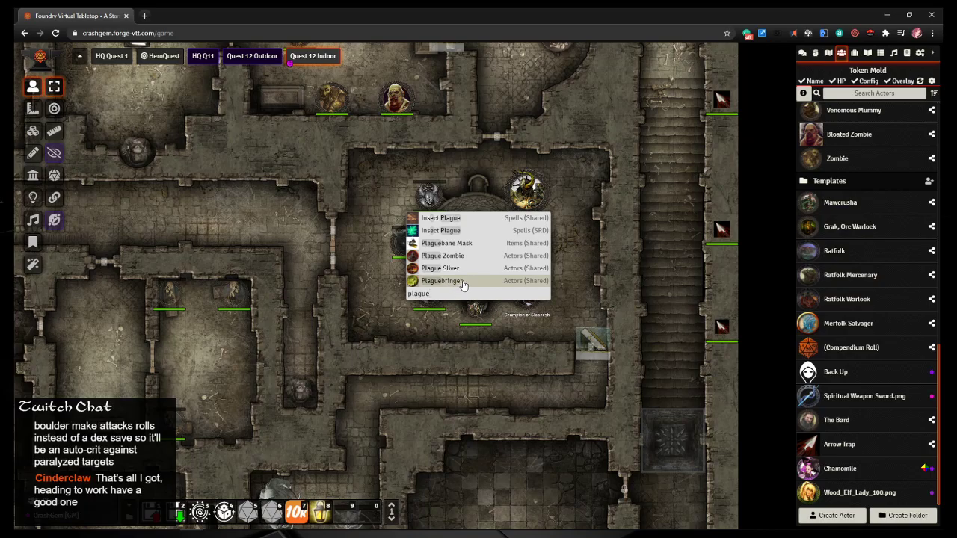
mouse_move(441, 280)
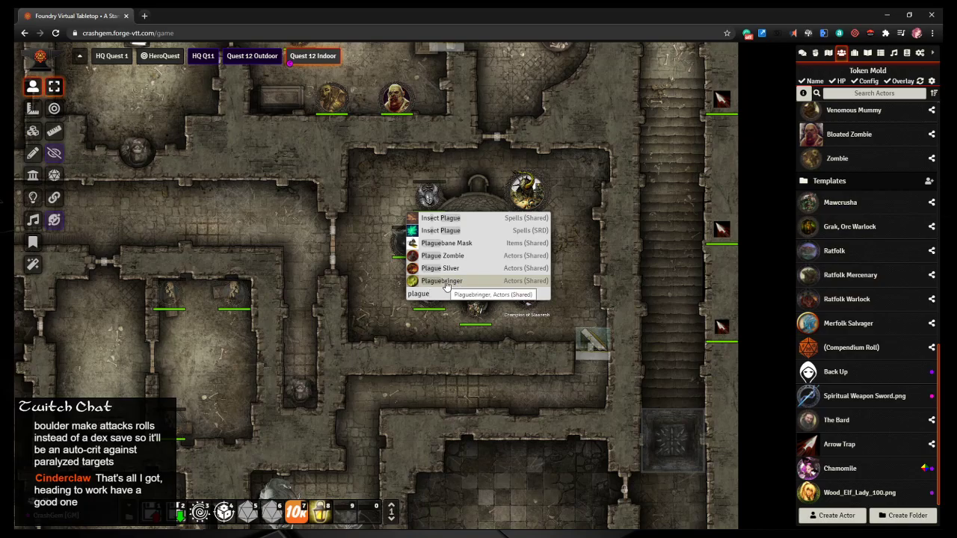
click(442, 280)
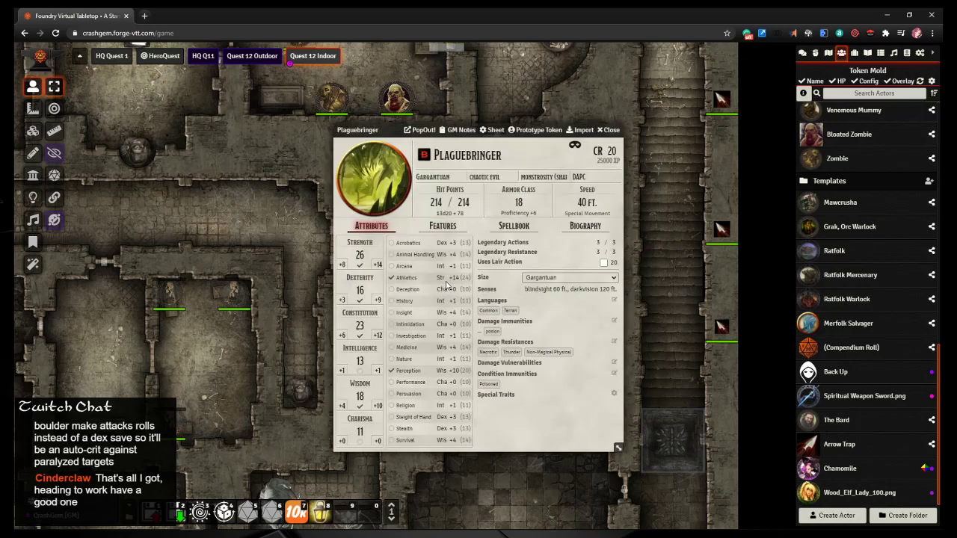
mouse_move(489, 204)
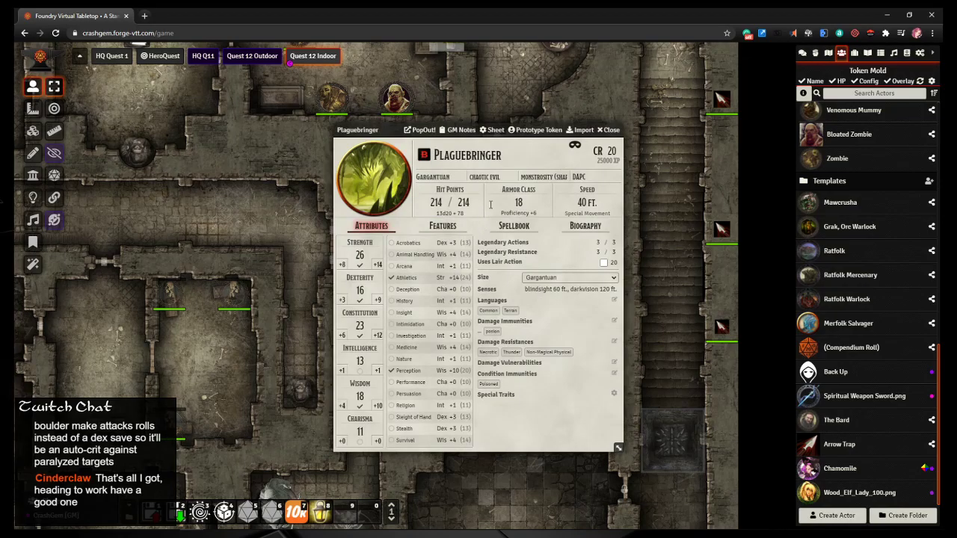
click(607, 129)
text(pla)
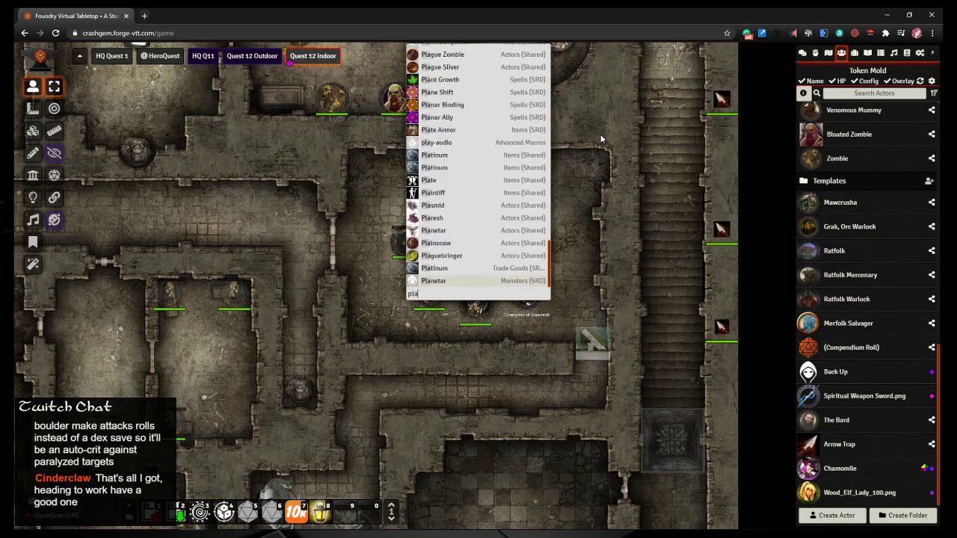
Step: Open the Plague Zombie sheet and expand its Nyssian Plague feature
text(gu)
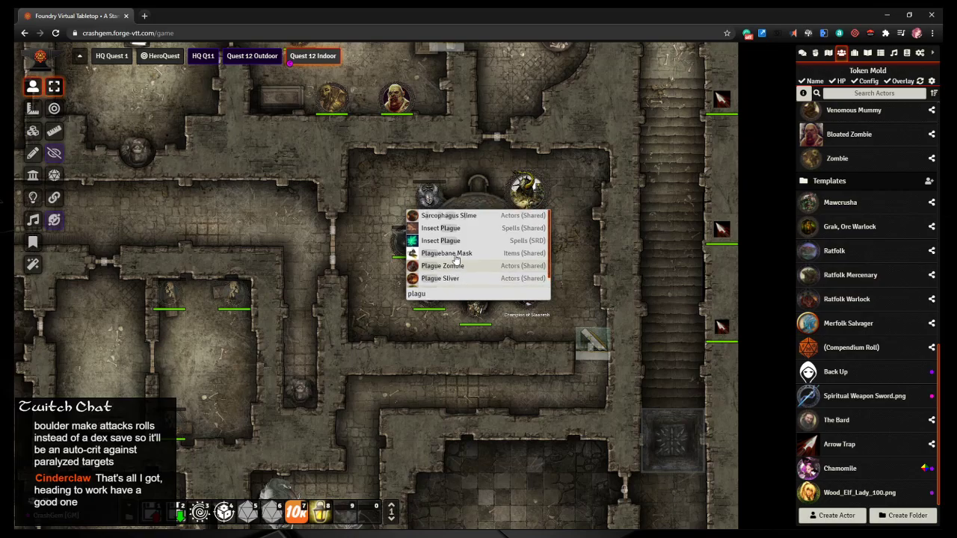
click(443, 266)
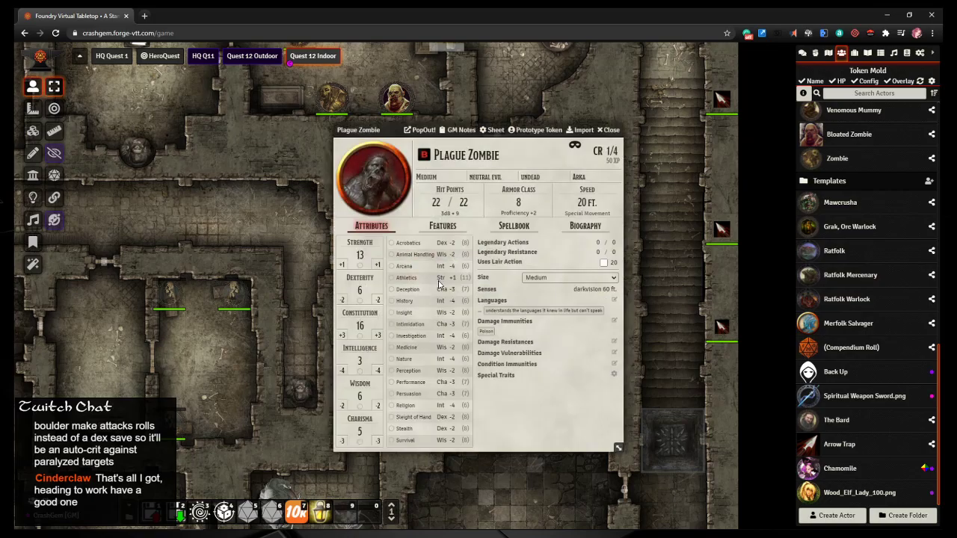
click(492, 177)
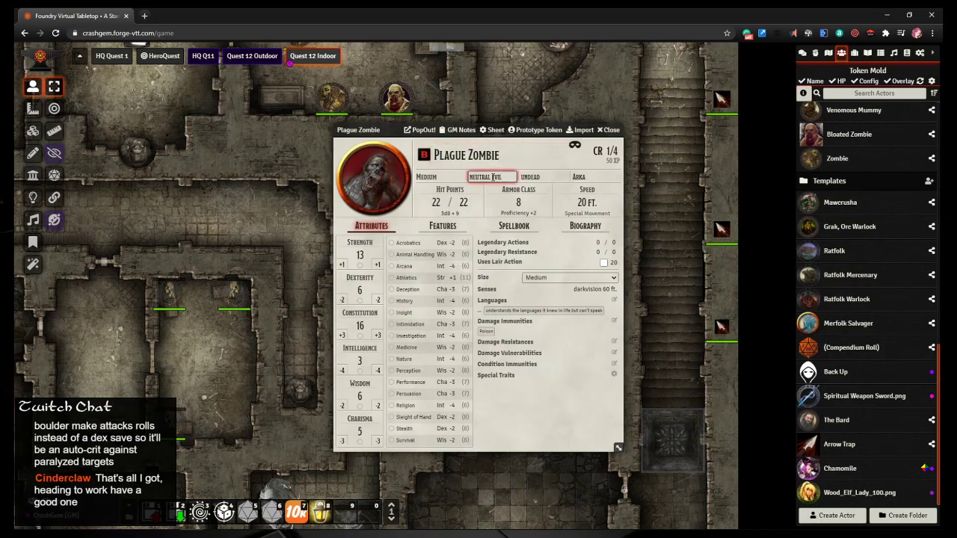
click(442, 225)
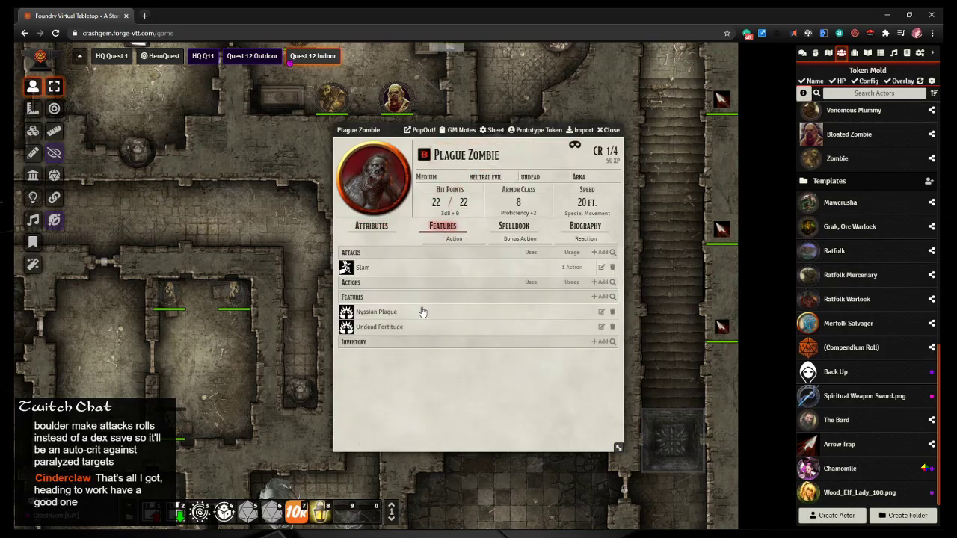
click(376, 312)
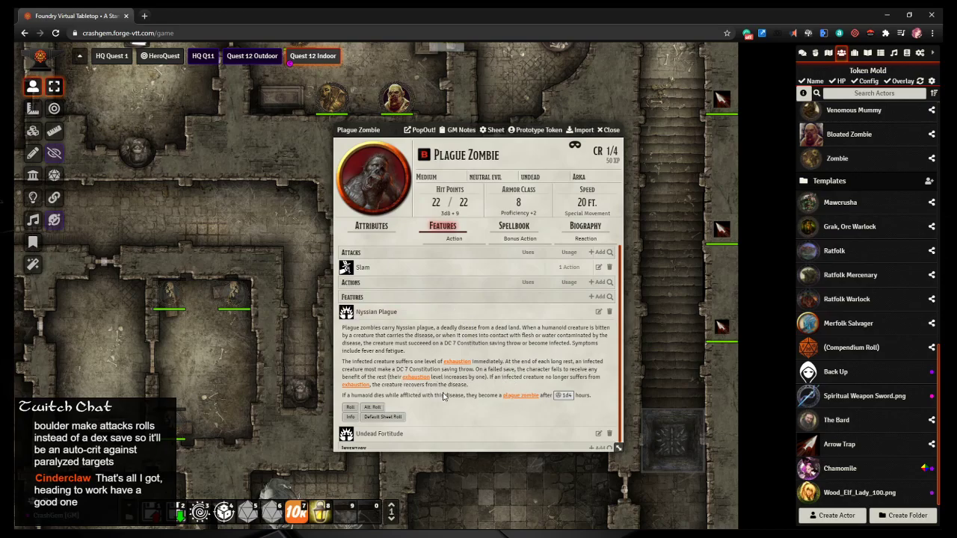
mouse_move(470, 422)
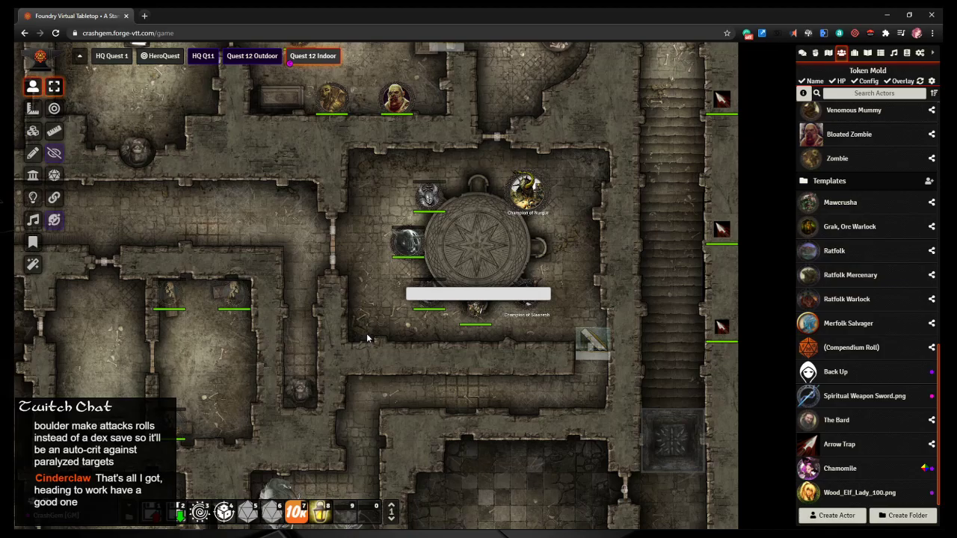
Step: Quick Insert 'nub' for the Nupperibo and open its full portrait in a new tab
text(nub)
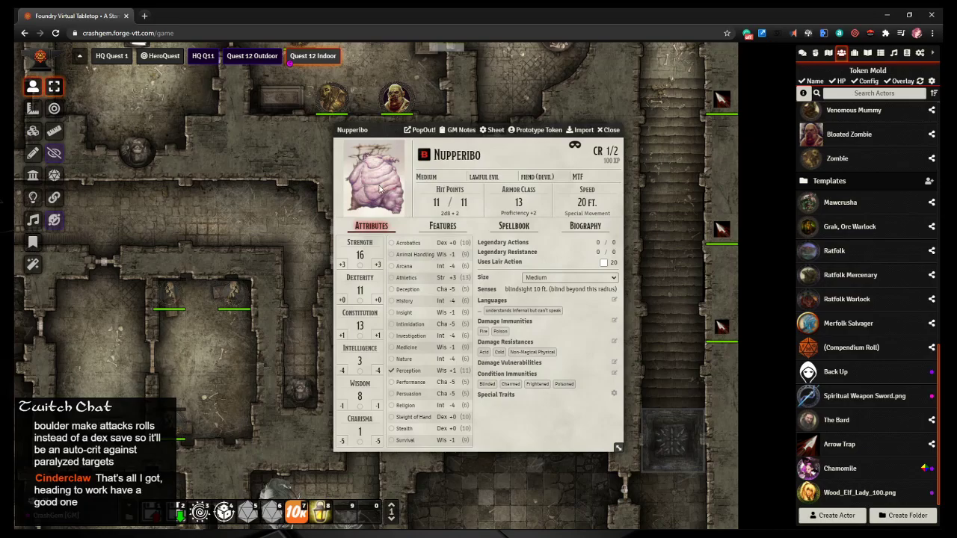
click(374, 179)
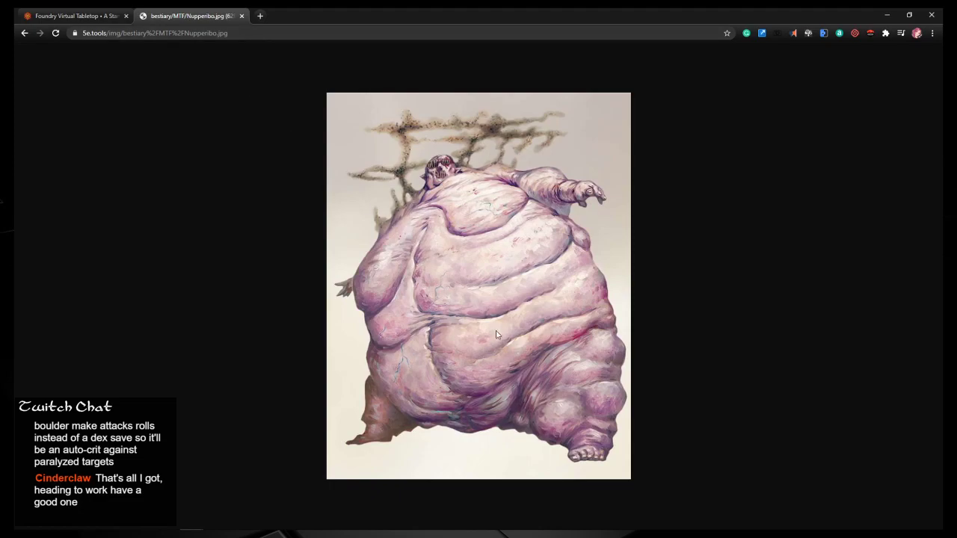
mouse_move(122, 47)
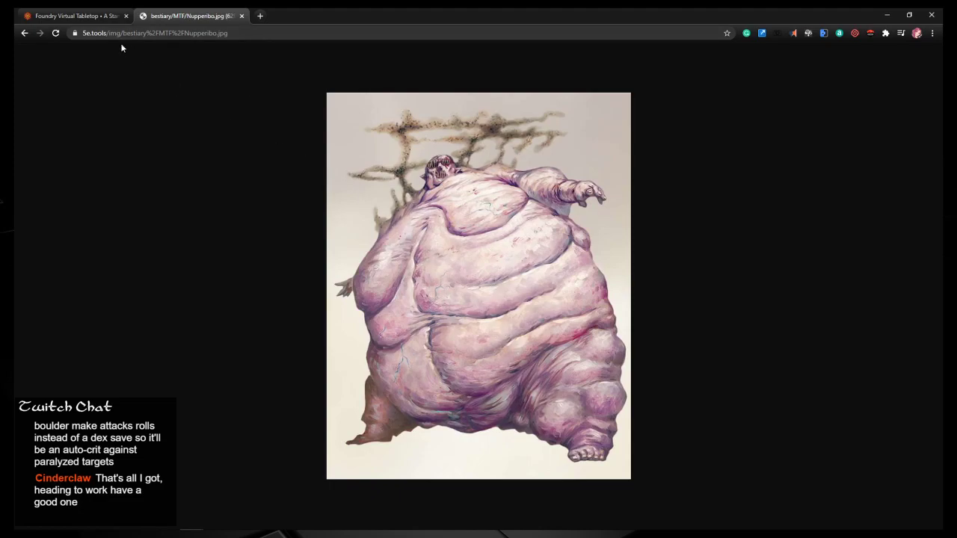
Step: Switch Chrome back to the Foundry Virtual Tabletop game tab
click(74, 16)
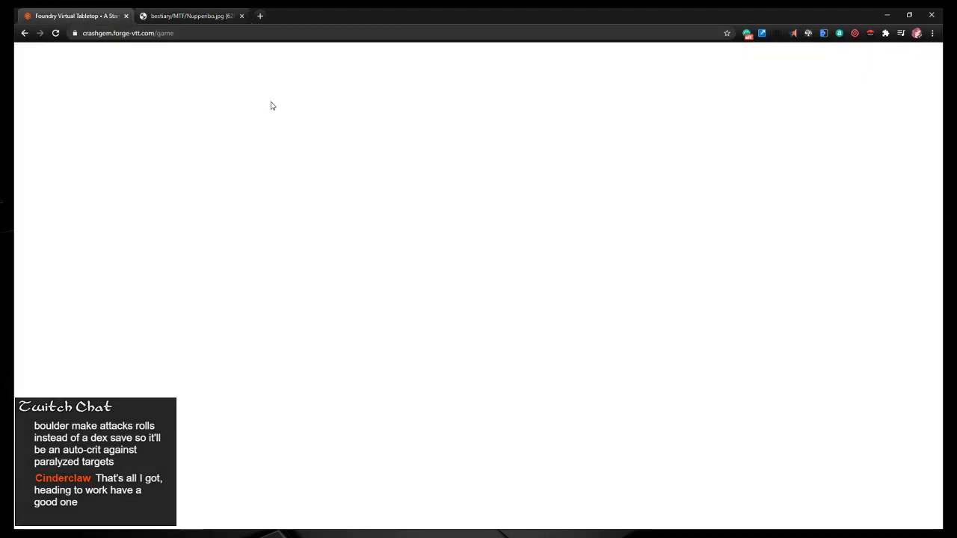
mouse_move(227, 108)
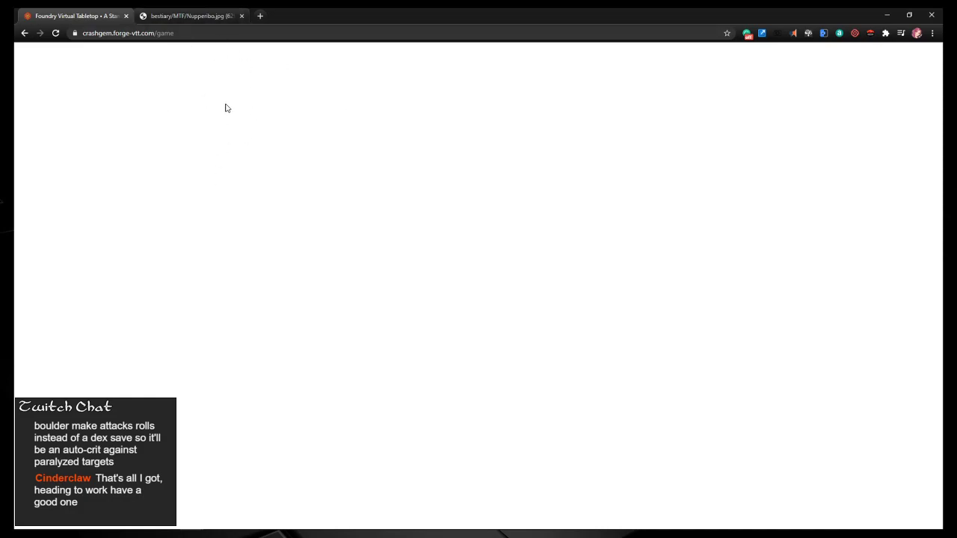
mouse_move(190, 16)
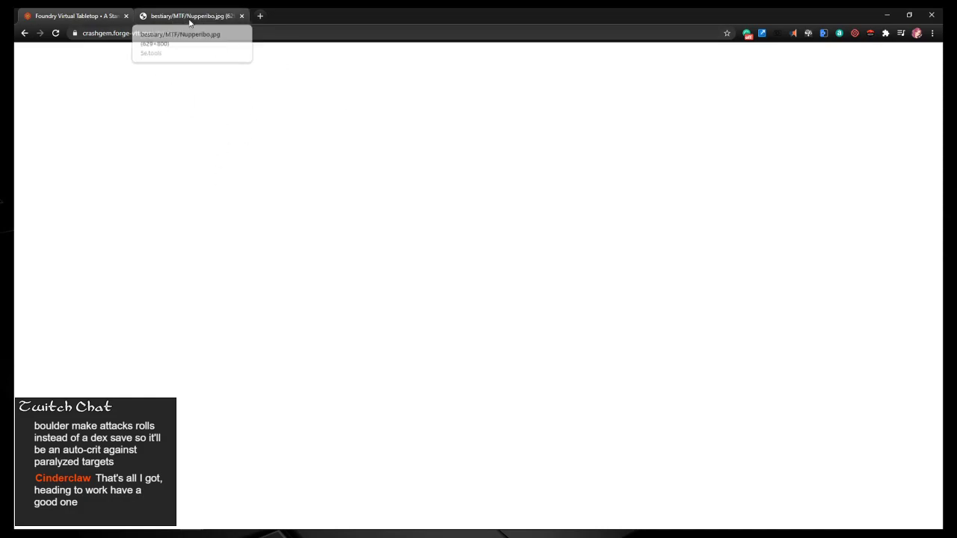
click(75, 16)
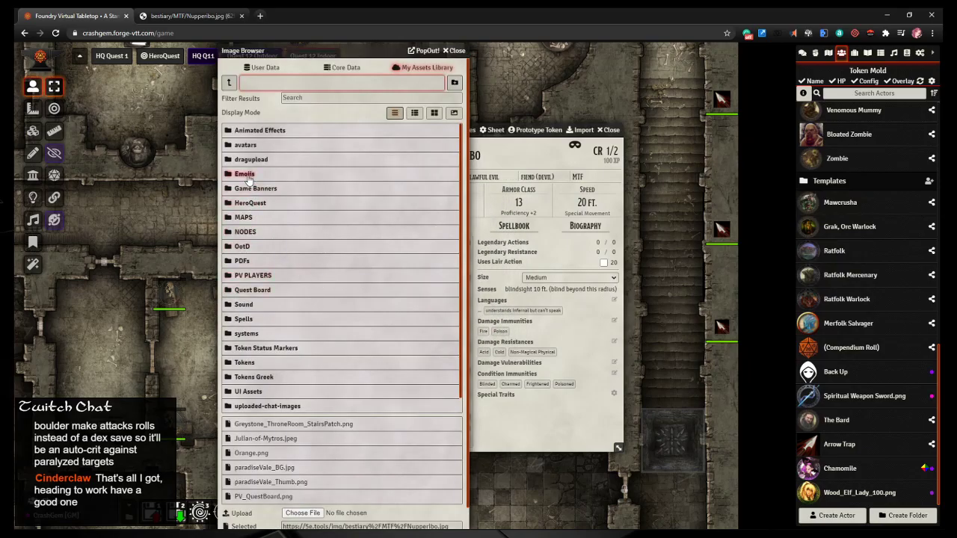
mouse_move(252, 276)
text(Tokens/HeroQuest)
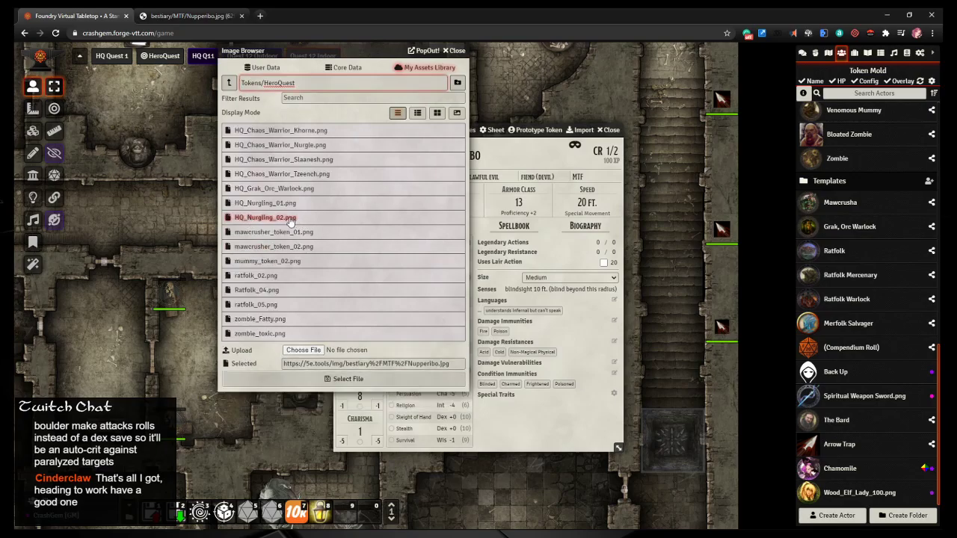
Step: Use HQ_Nurgling_02.png as the Nupperibo's portrait and import it into the world's actors
click(266, 203)
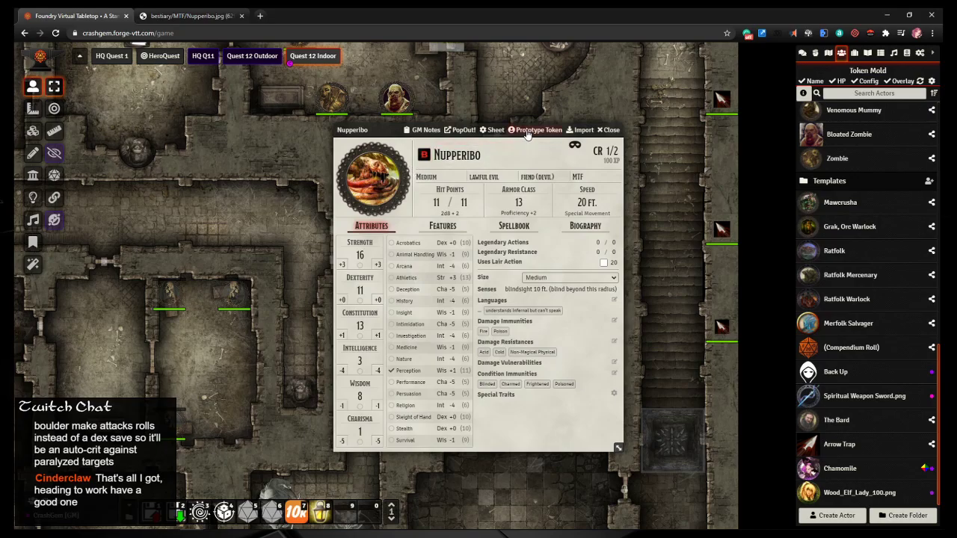
drag(352, 129, 547, 125)
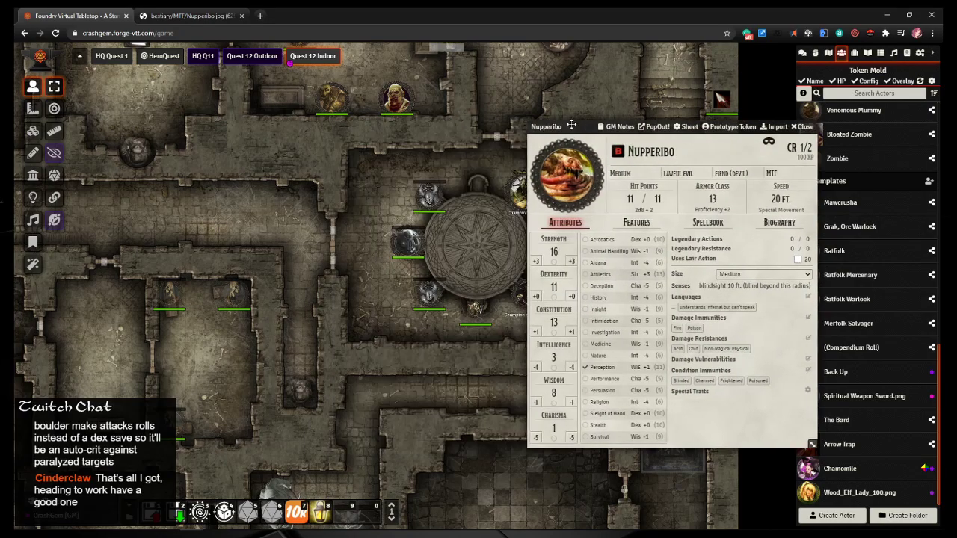
click(804, 126)
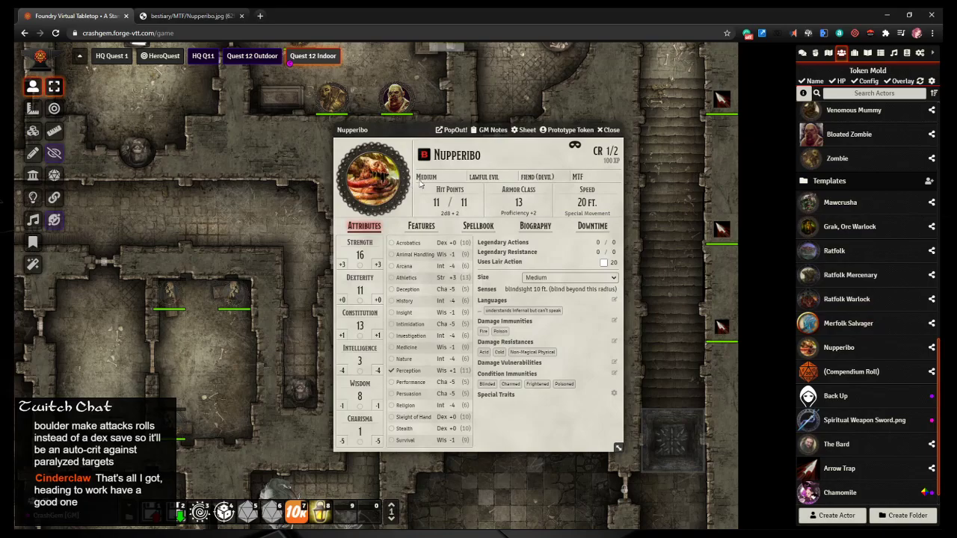
click(567, 129)
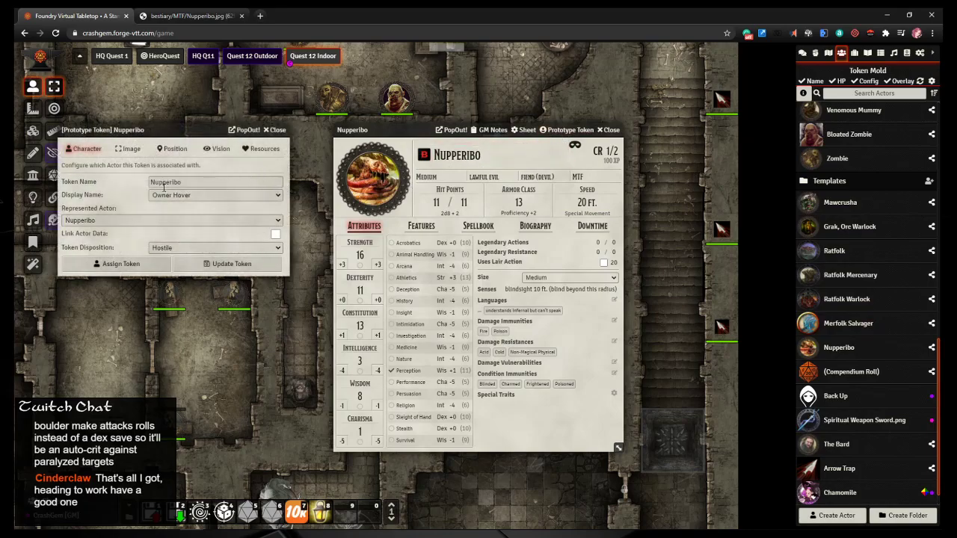
Step: Close token settings, expand the Nupperibo's Cloud of Vermin and Hunger-Driven features, then close its sheet
click(130, 148)
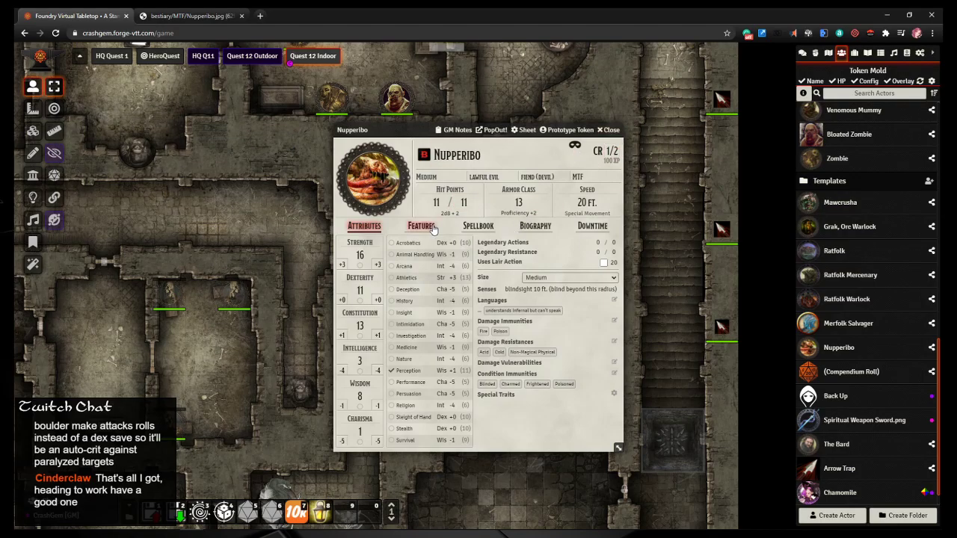
click(420, 226)
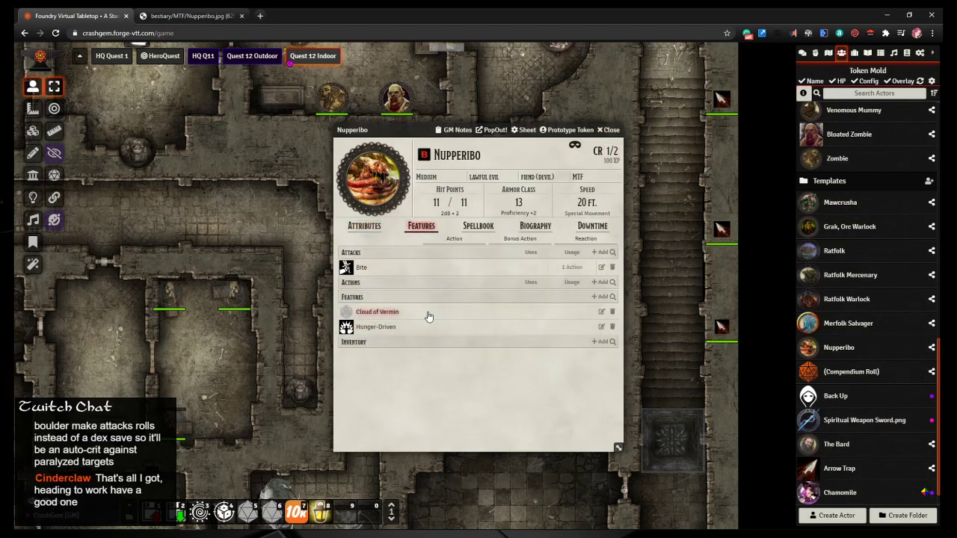
click(377, 311)
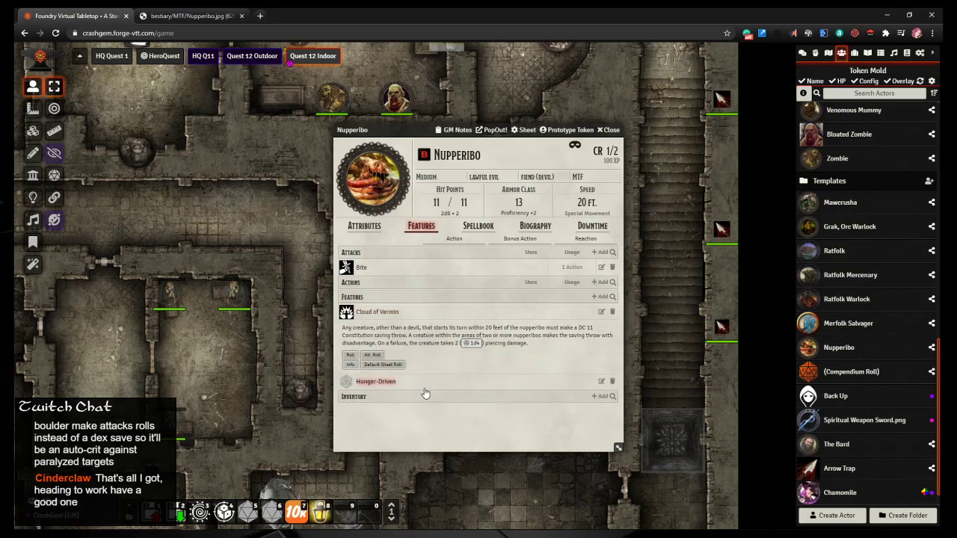
click(375, 382)
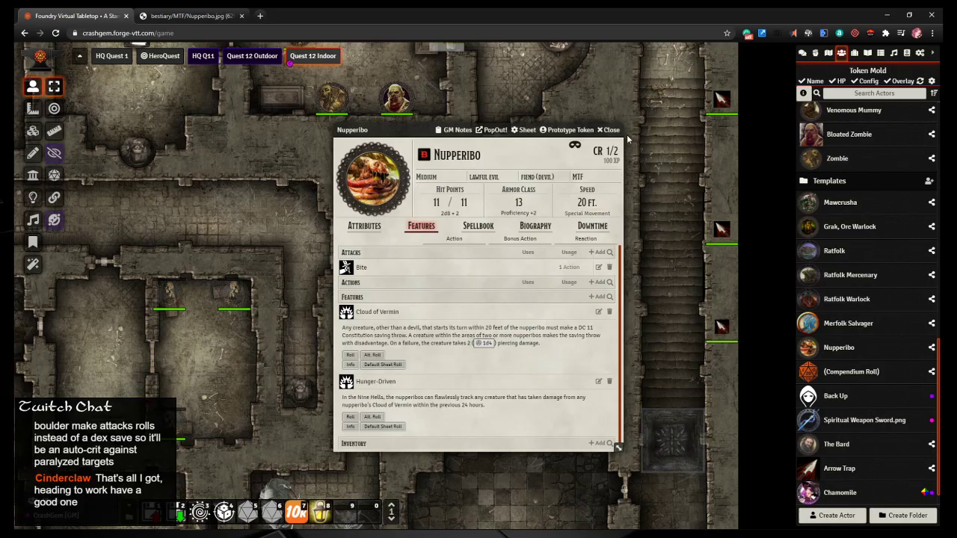
click(610, 130)
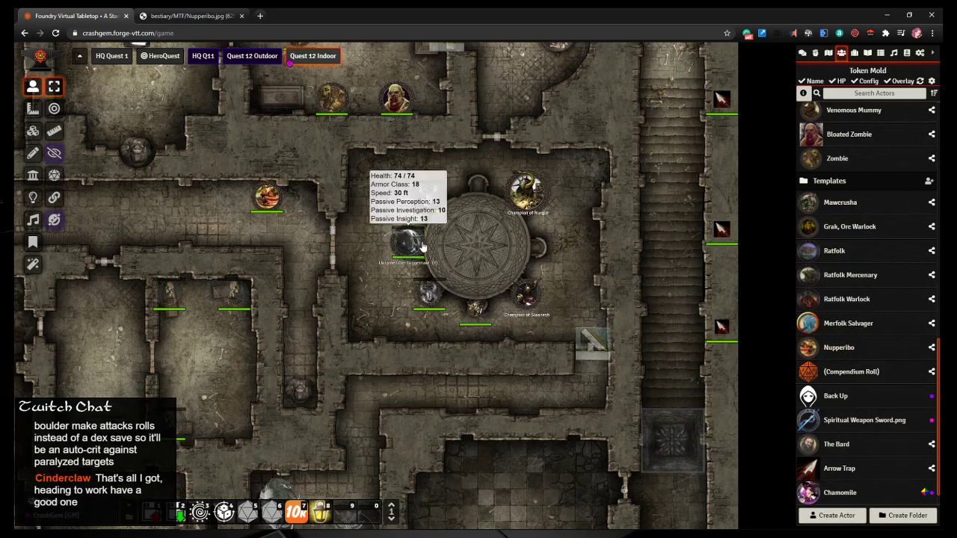
mouse_move(267, 202)
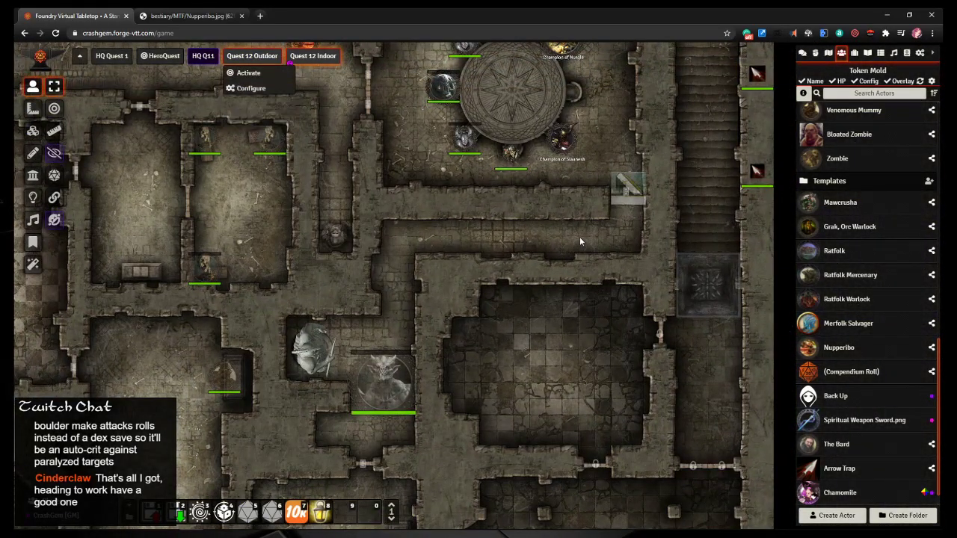
Step: Paste the two Nupperibo tokens near the checkered sarcophagus room
key(ctrl+v)
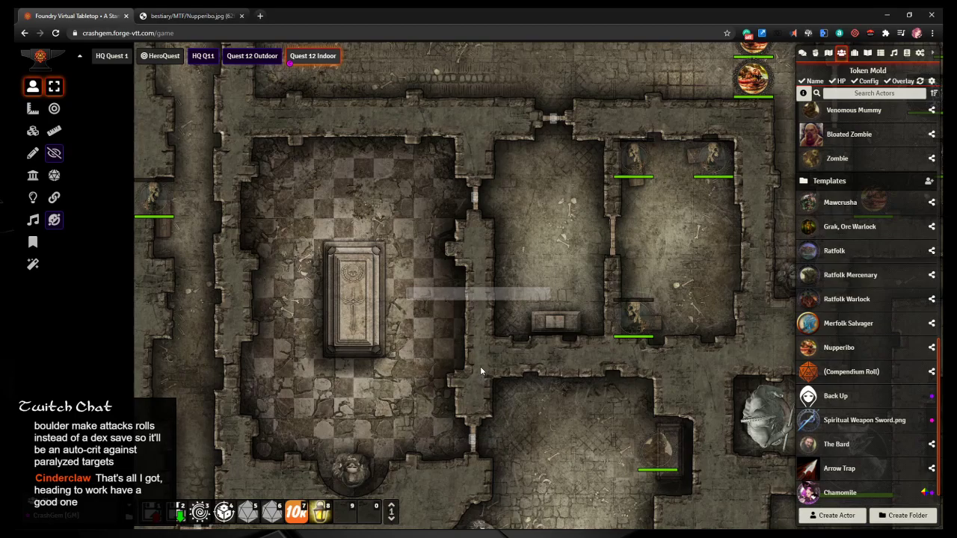
text(lich)
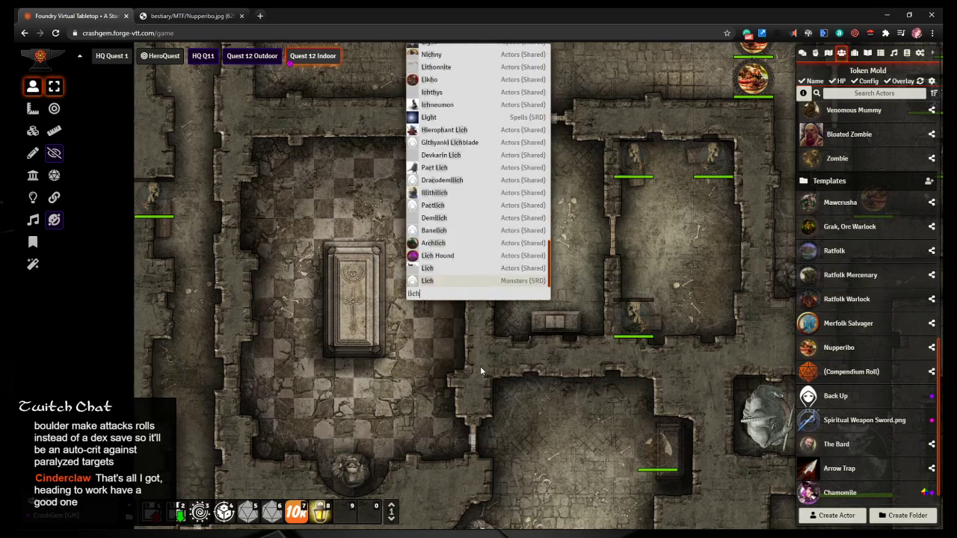
mouse_move(484, 347)
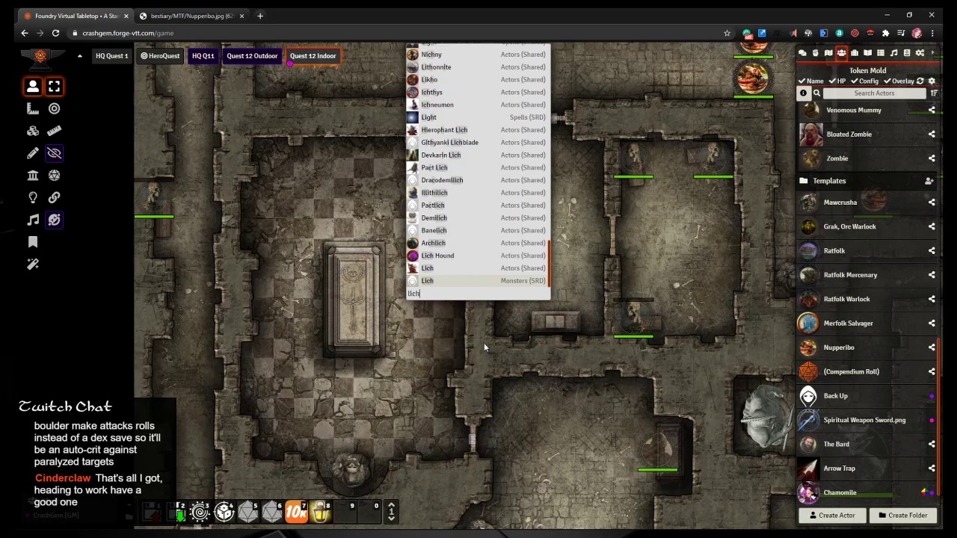
mouse_move(471, 281)
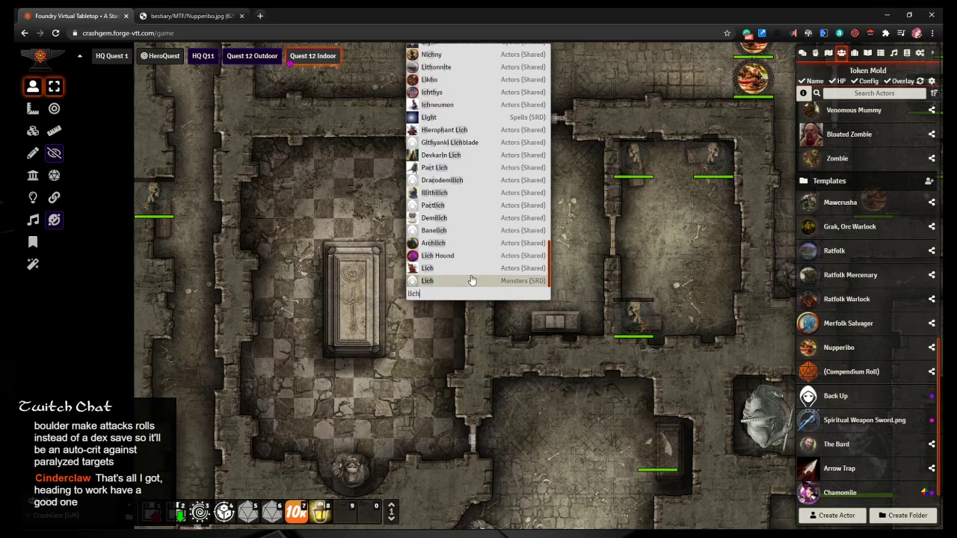
mouse_move(438, 268)
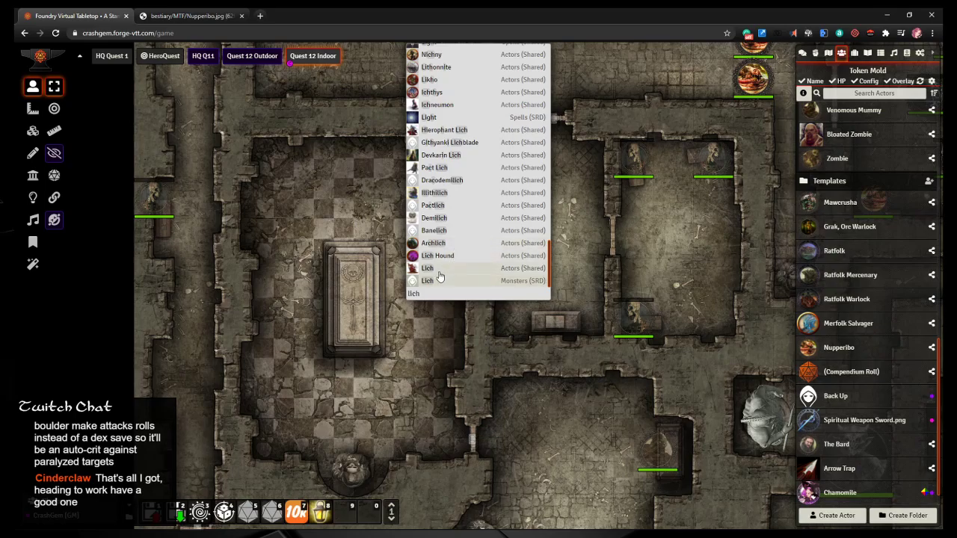
mouse_move(441, 232)
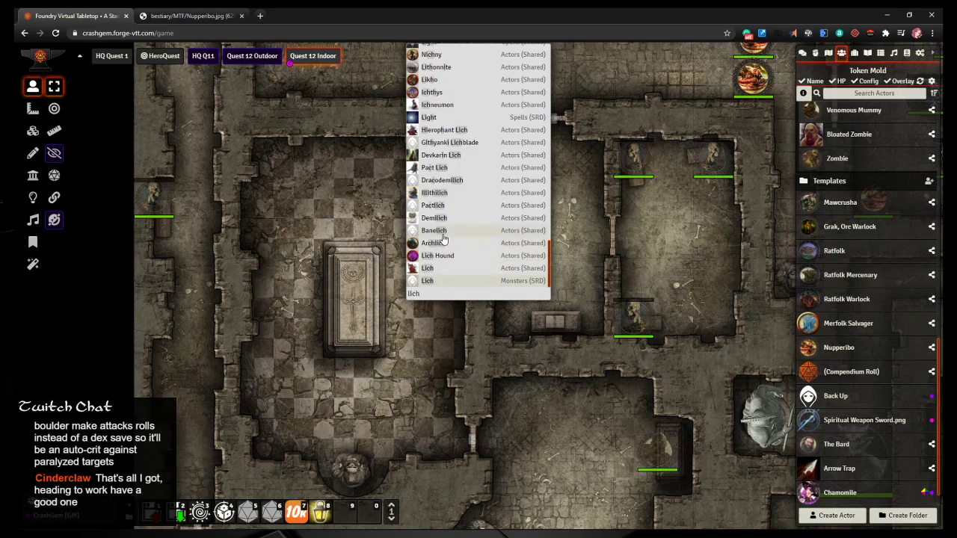
mouse_move(456, 222)
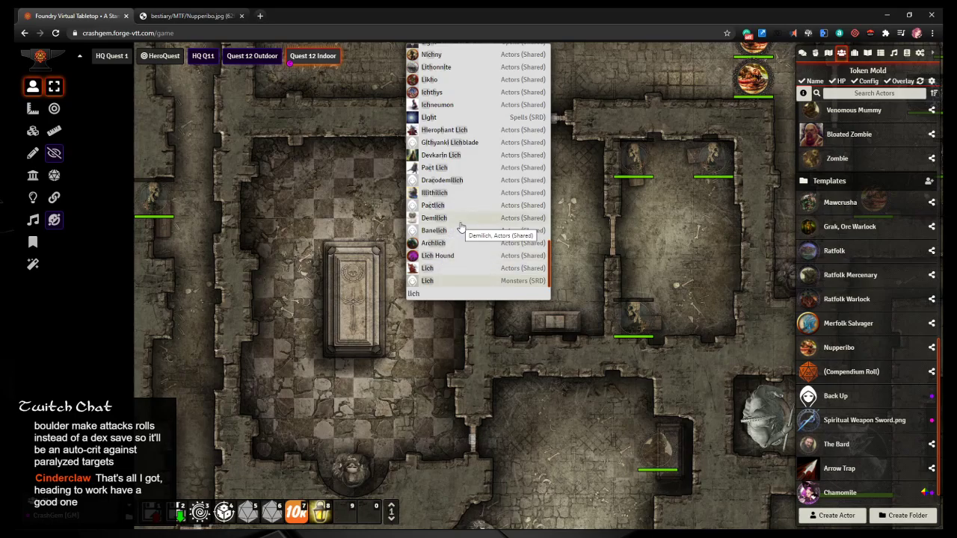
mouse_move(470, 205)
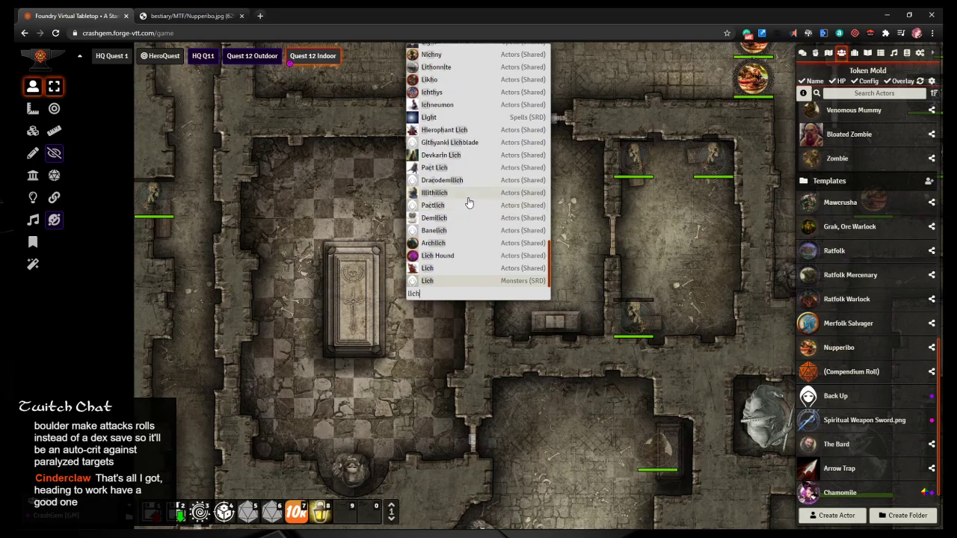
mouse_move(471, 207)
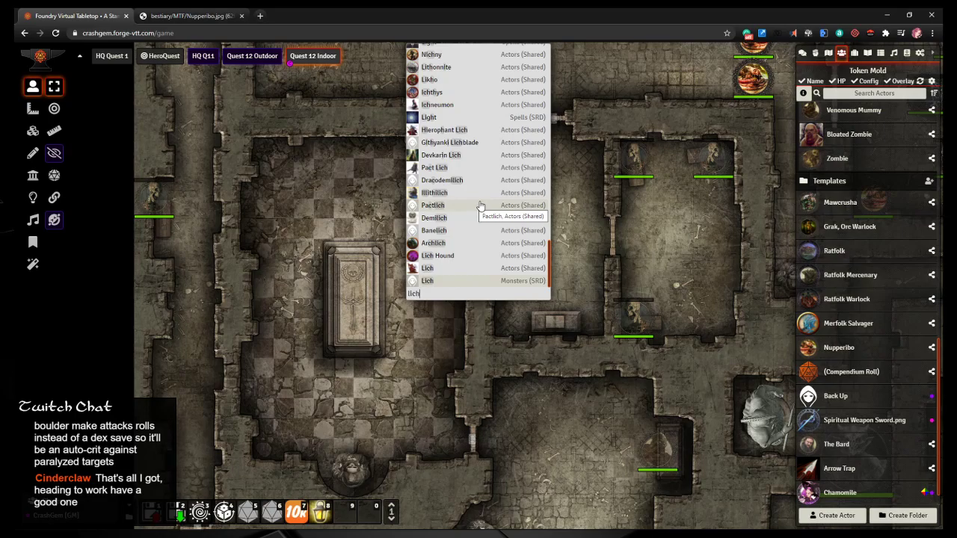
scroll(up, 3)
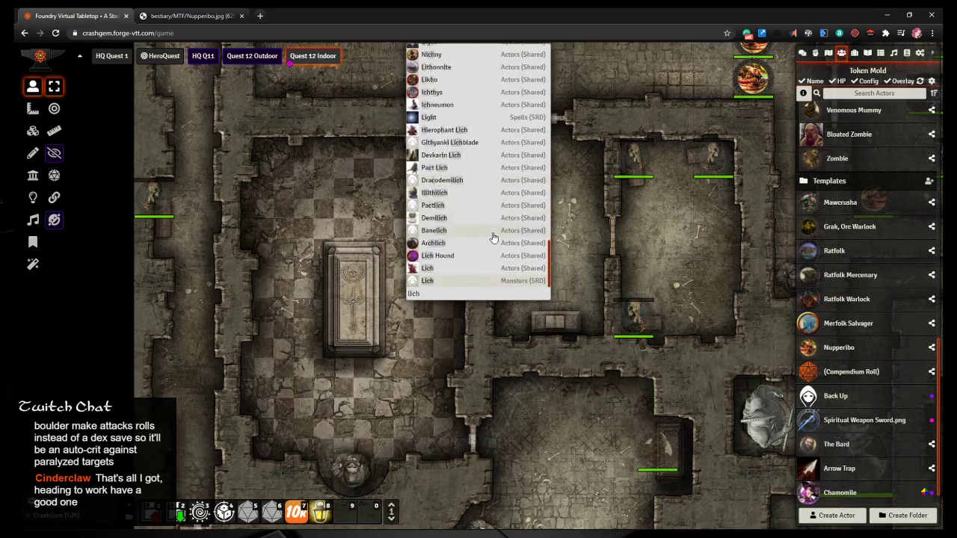
mouse_move(440, 155)
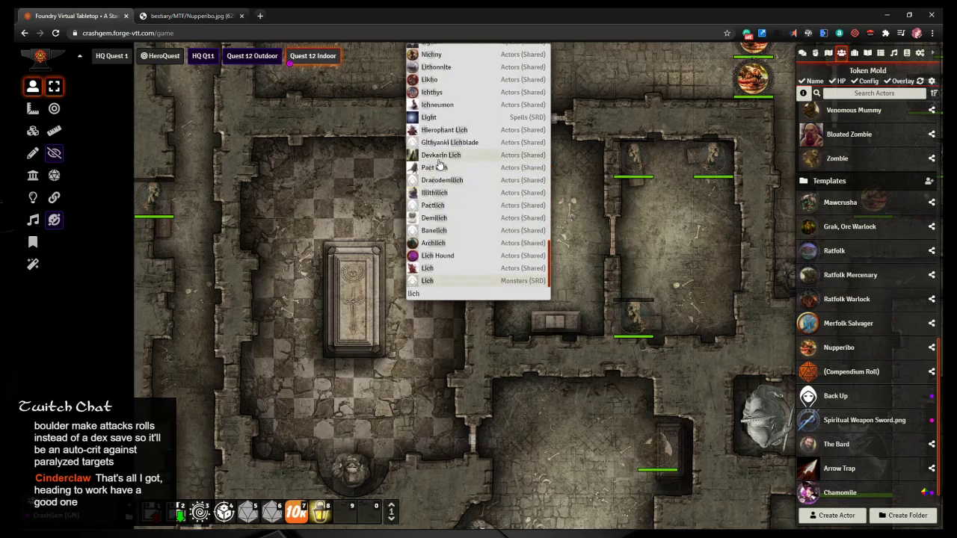
mouse_move(447, 249)
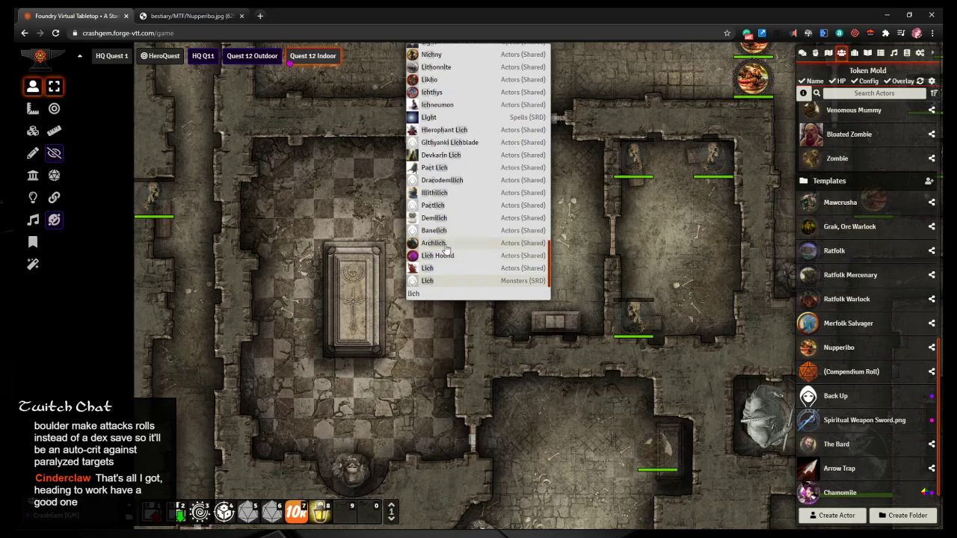
click(434, 243)
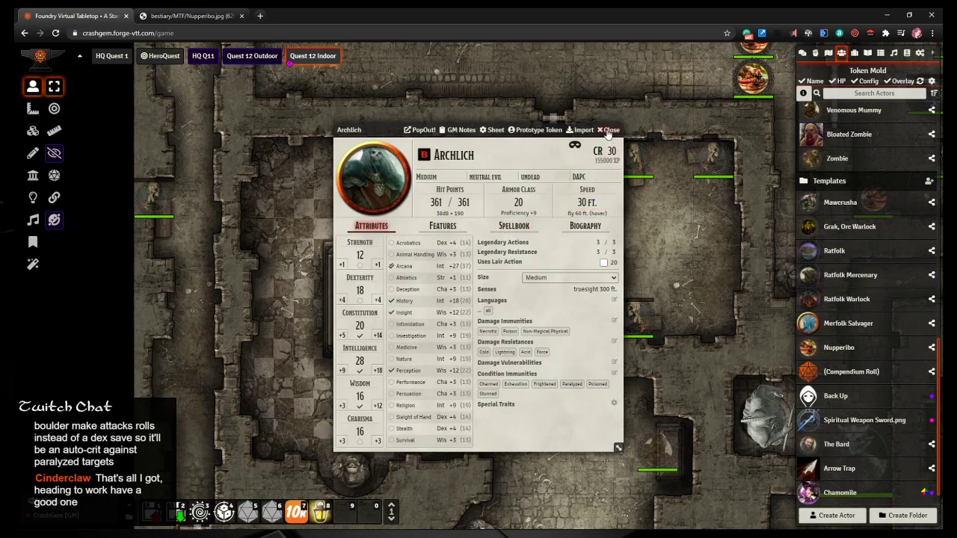
click(607, 129)
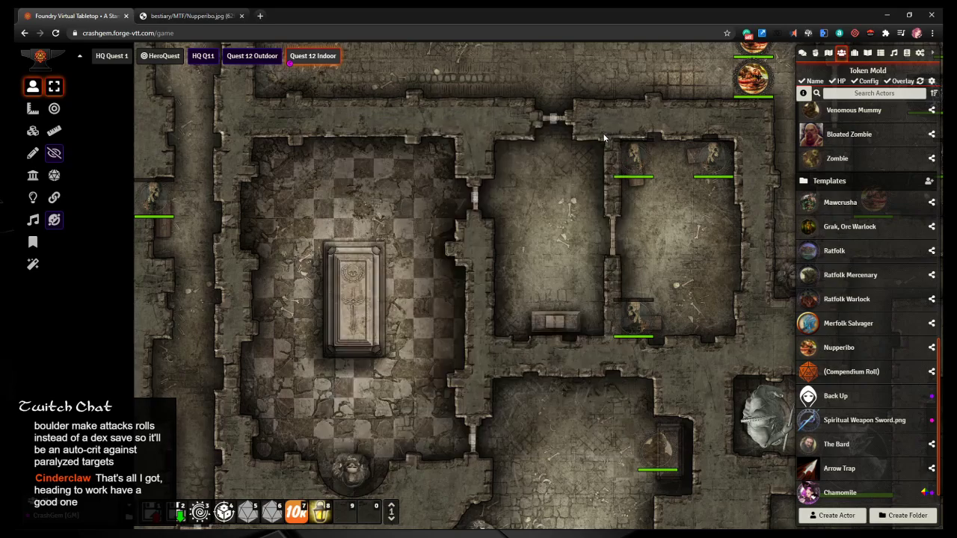
text(lich)
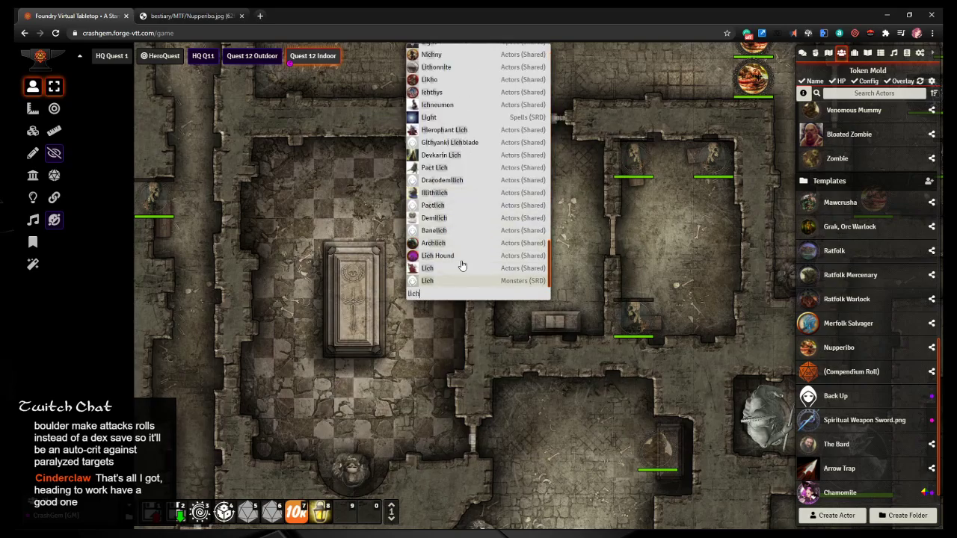
mouse_move(456, 230)
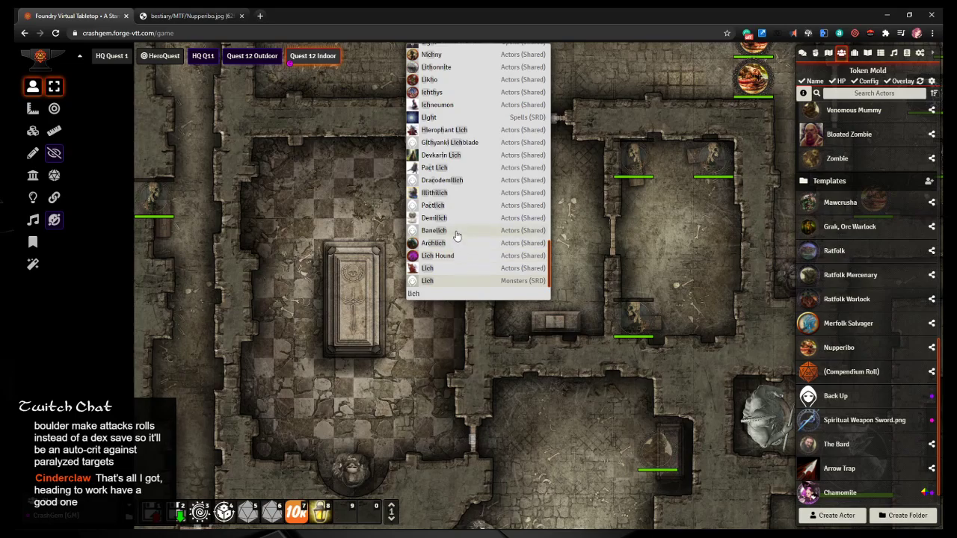
mouse_move(466, 222)
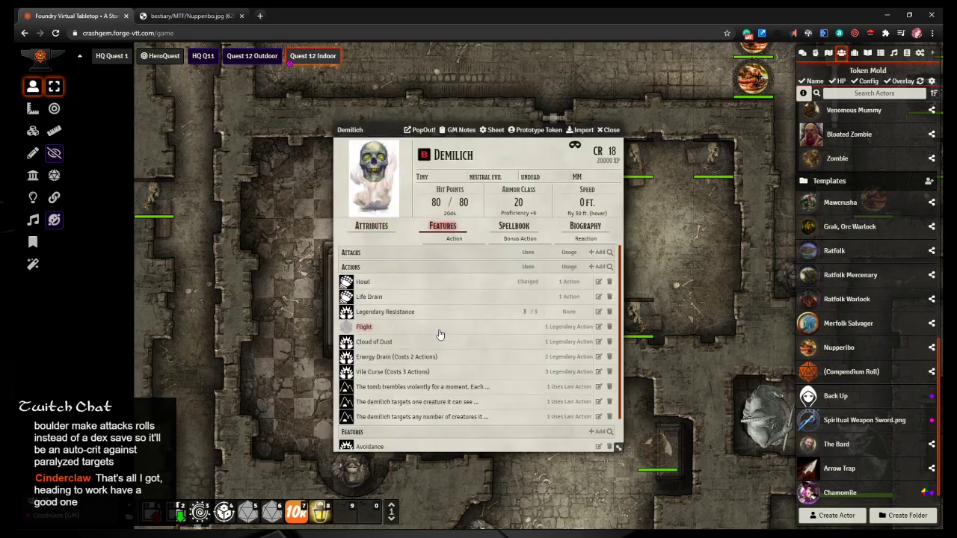
scroll(down, 3)
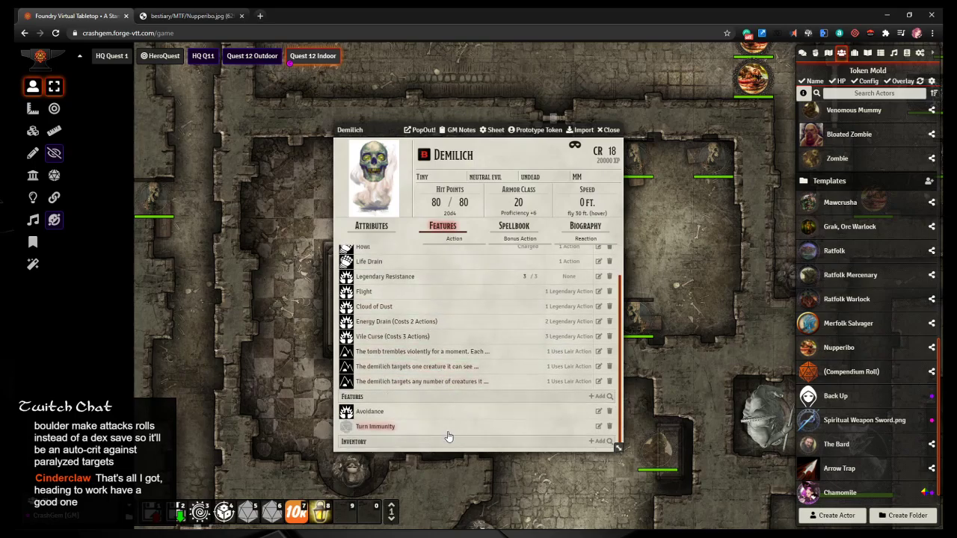
mouse_move(459, 406)
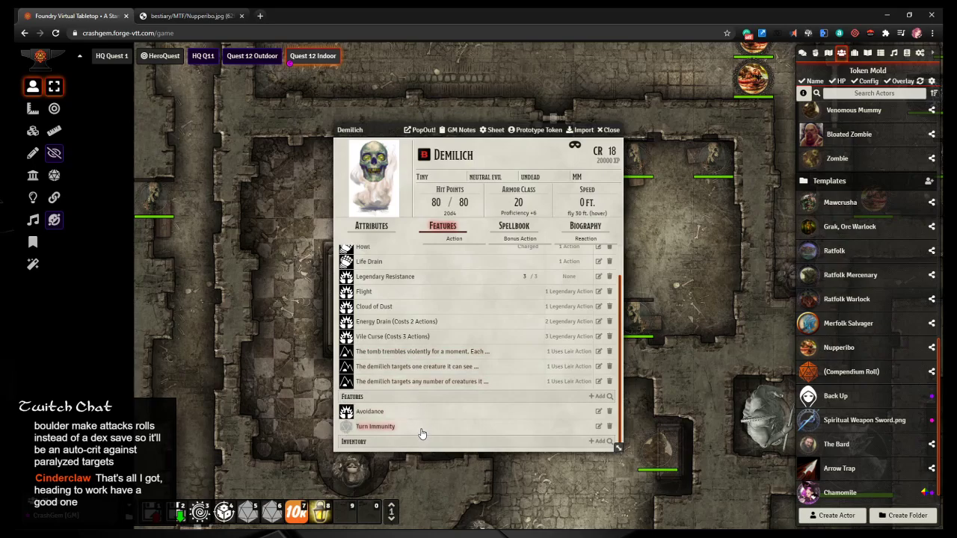
scroll(up, 3)
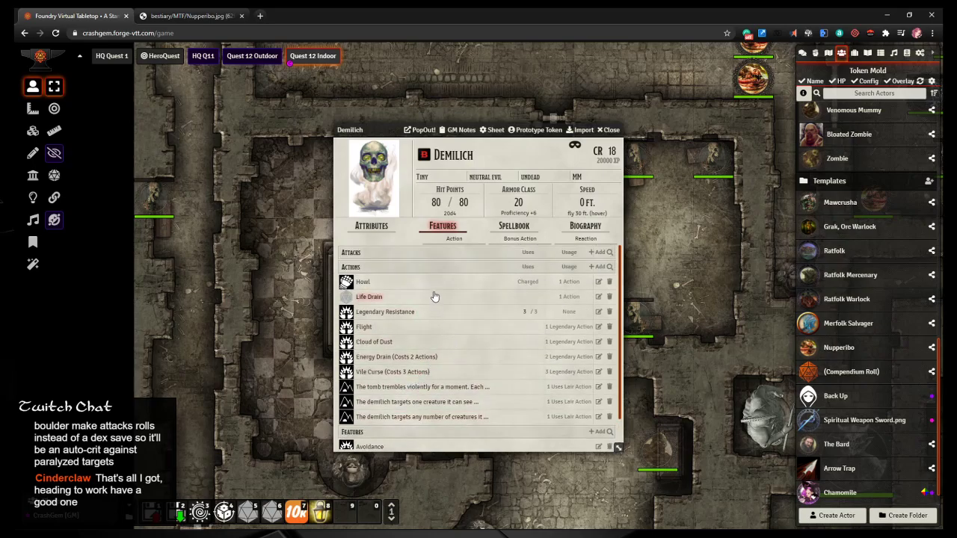
click(363, 282)
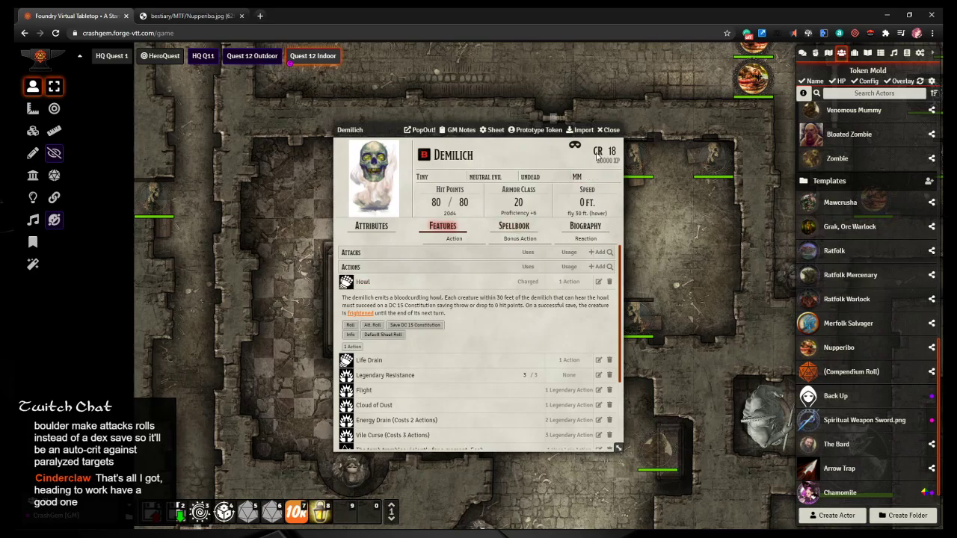
click(607, 129)
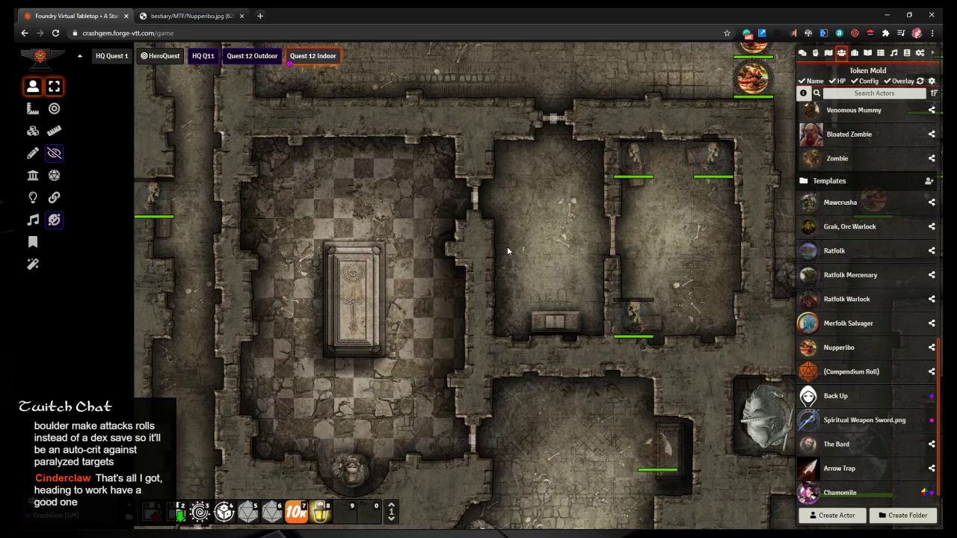
text(lich)
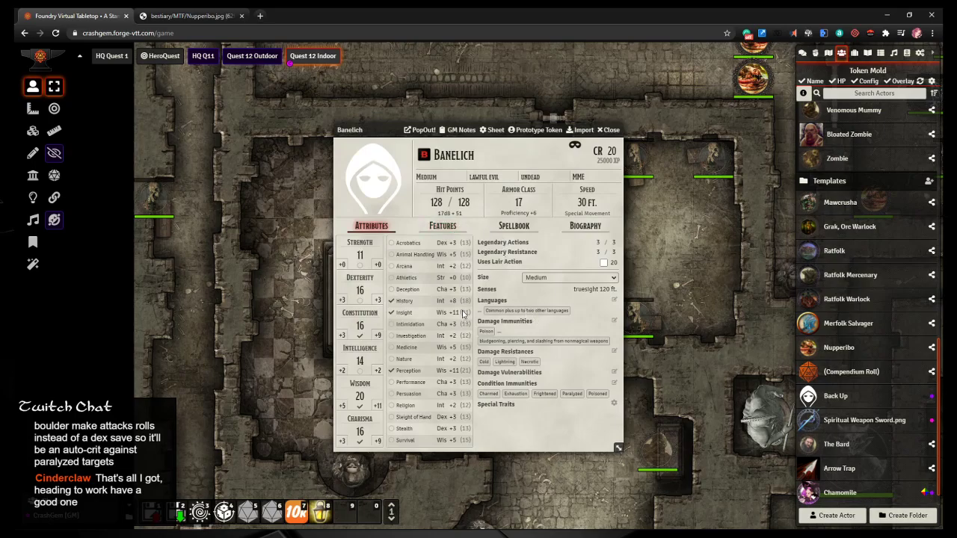
click(442, 226)
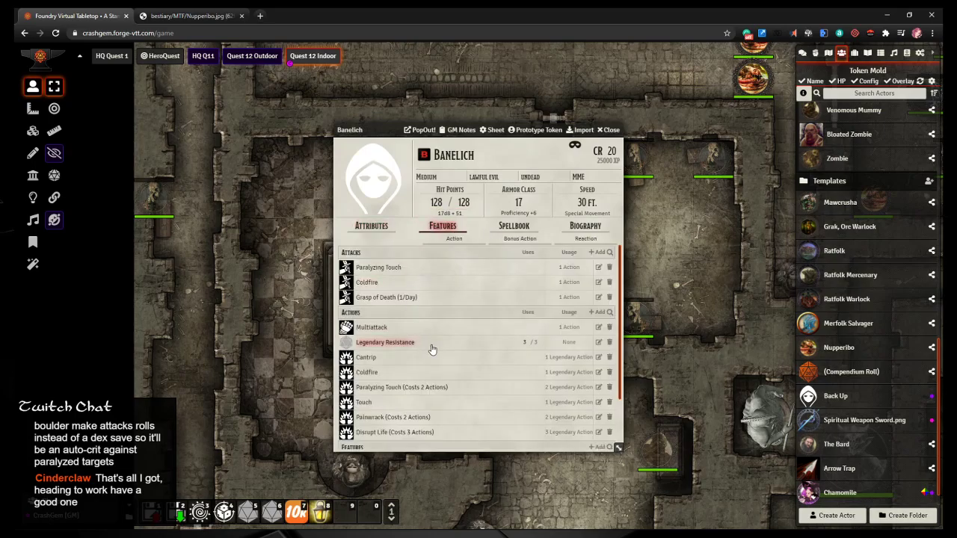
scroll(down, 3)
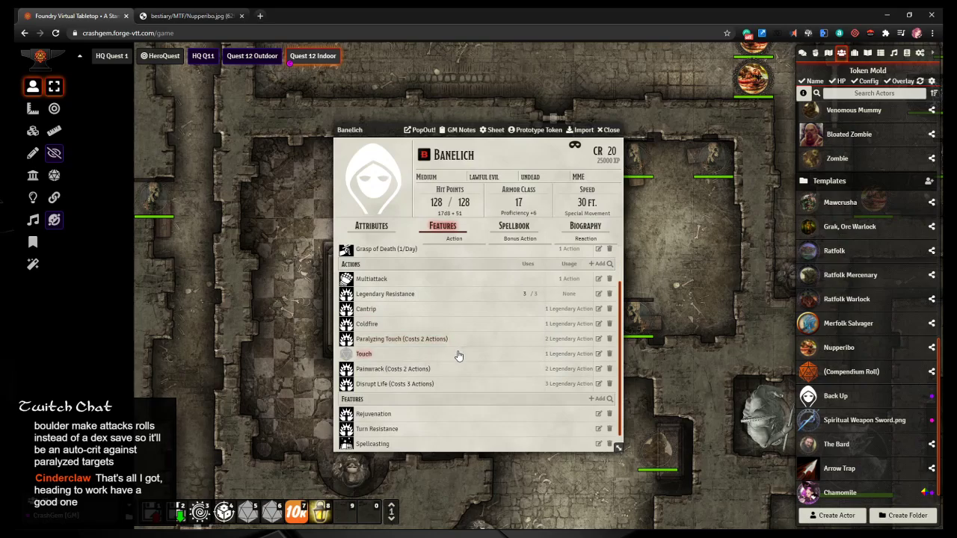
scroll(down, 3)
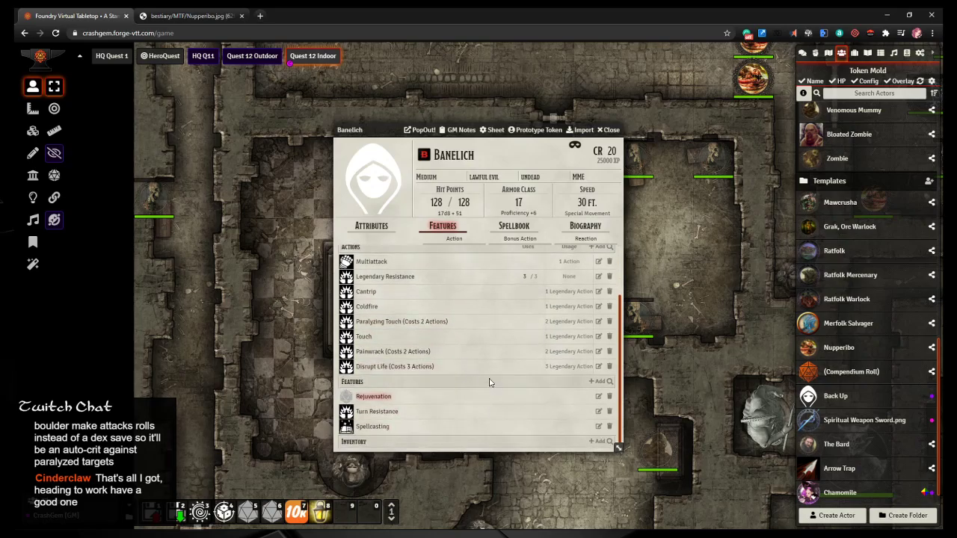
click(392, 351)
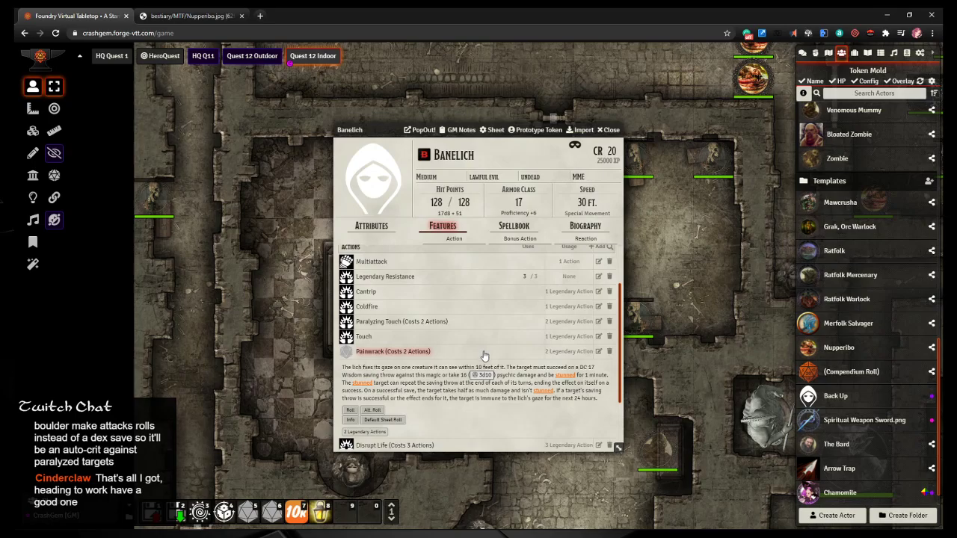
scroll(down, 3)
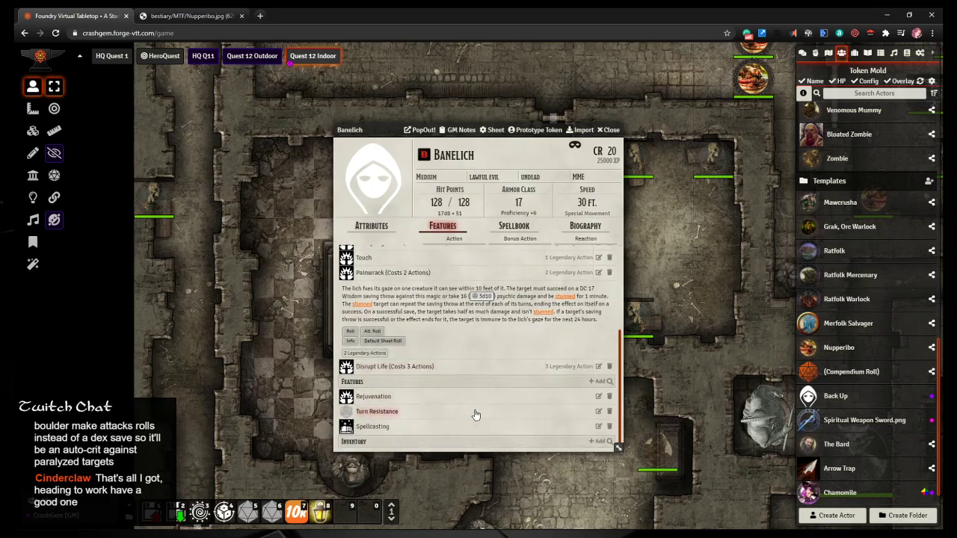
mouse_move(602, 113)
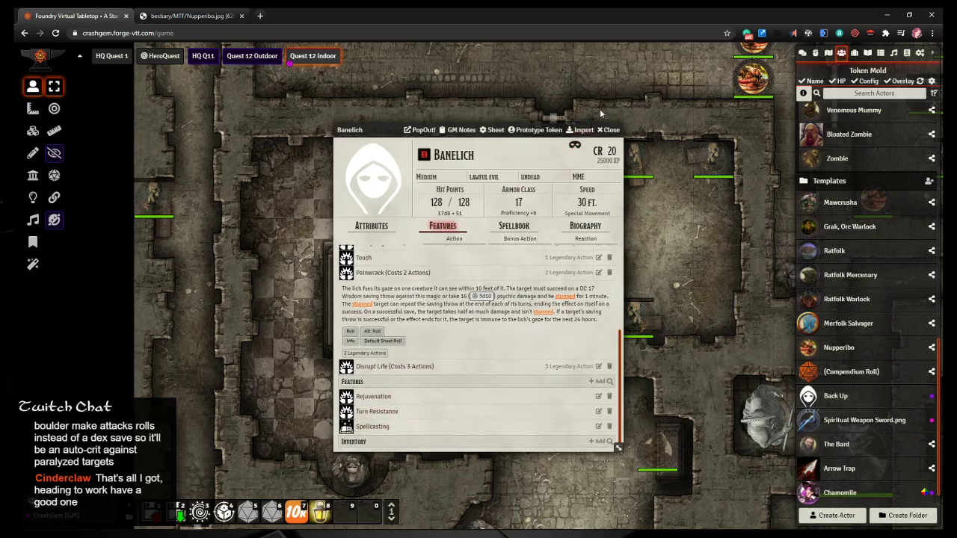
click(608, 129)
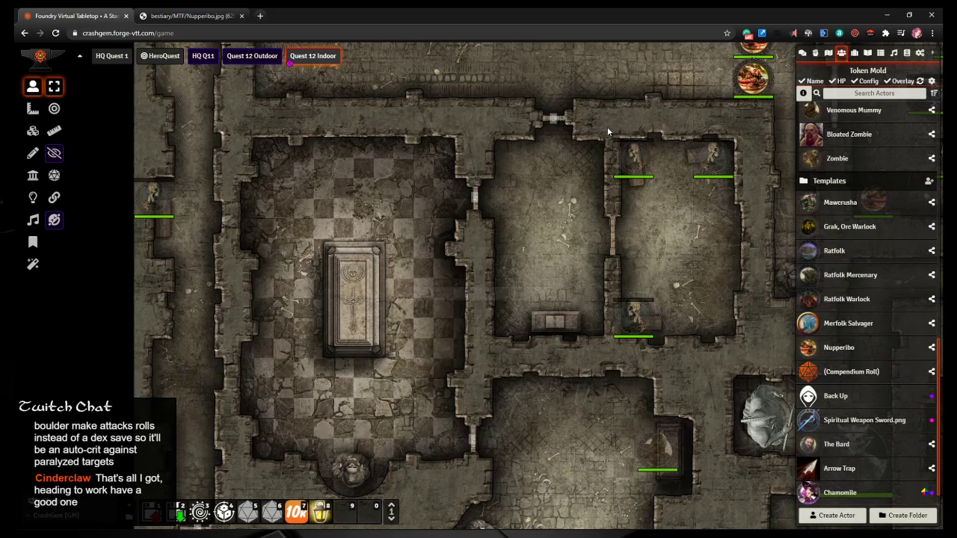
Step: Search 'lich', open the Pactlich stat block and scroll through its actions
text(lich)
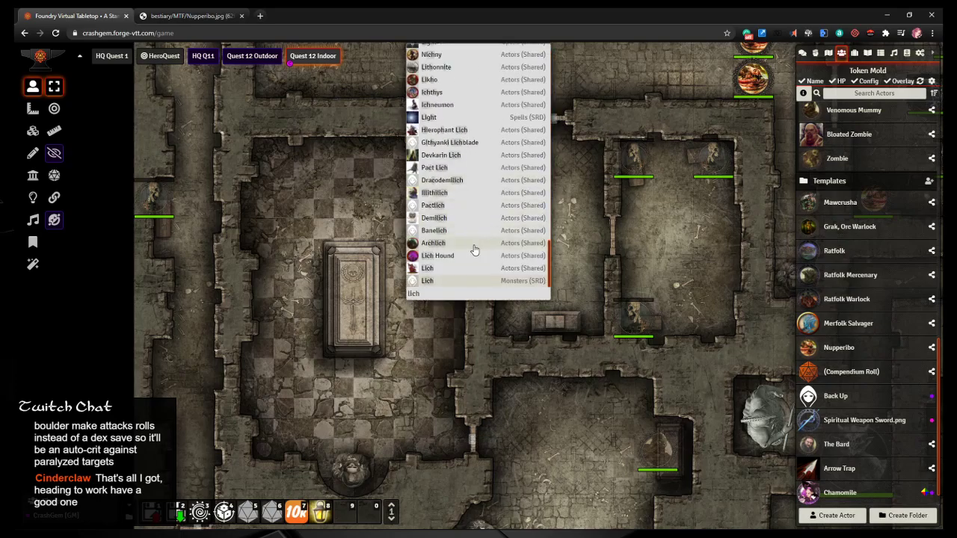
mouse_move(481, 215)
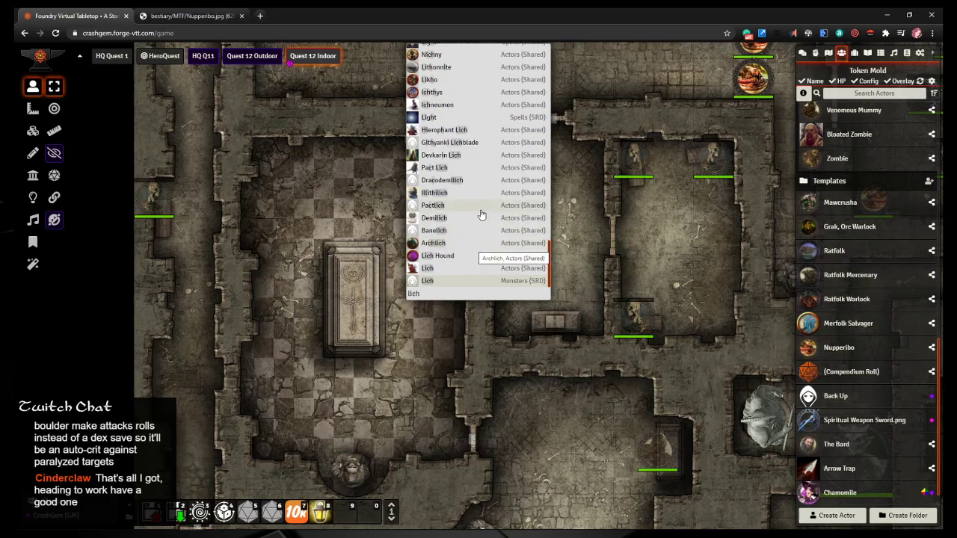
mouse_move(477, 221)
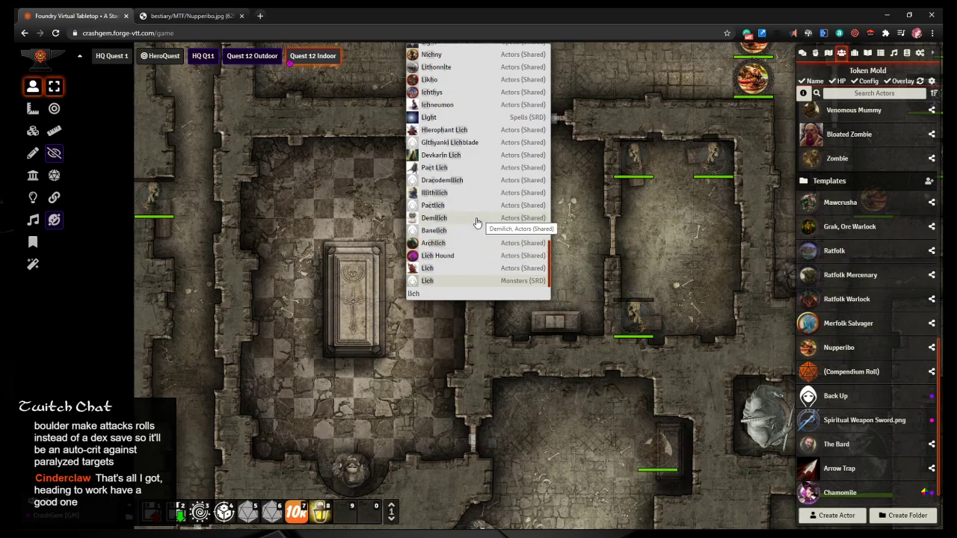
click(432, 205)
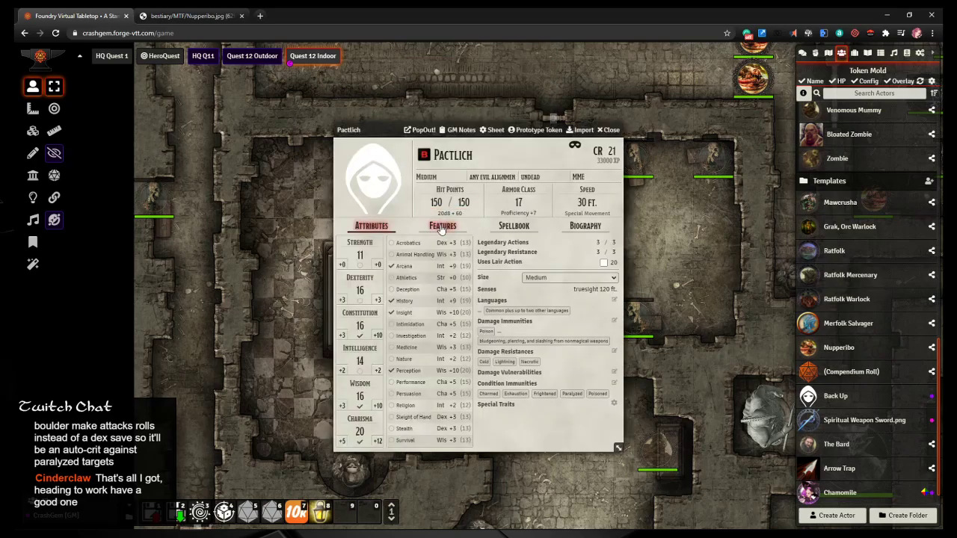
click(442, 226)
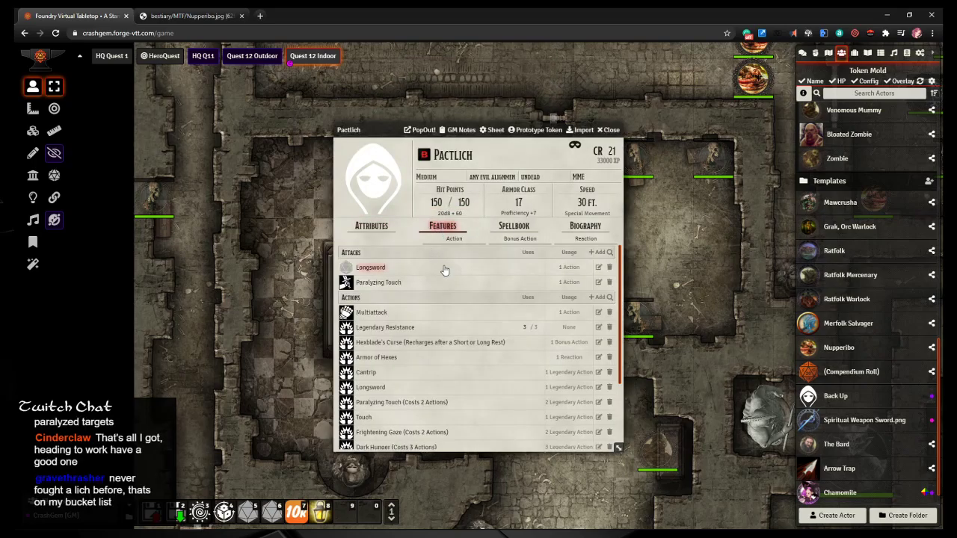
mouse_move(440, 282)
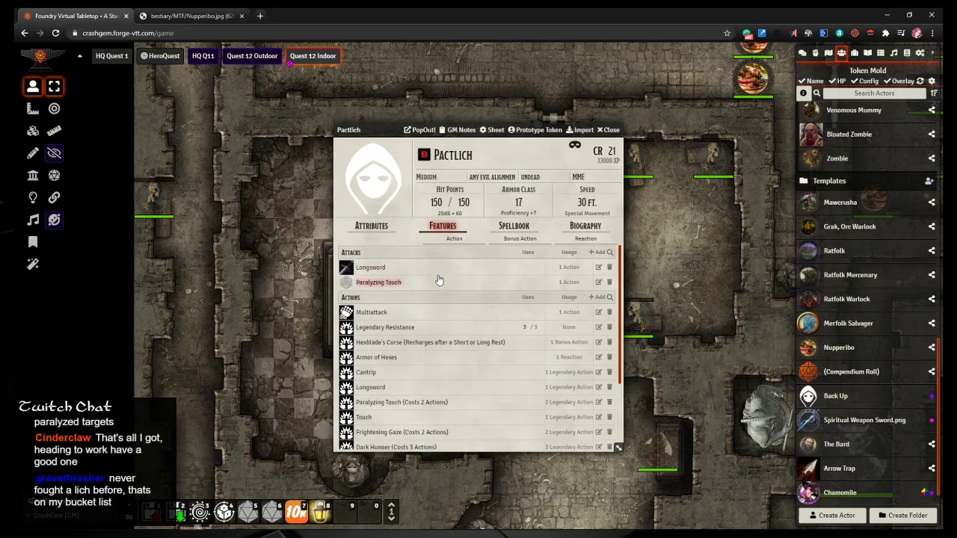
scroll(down, 3)
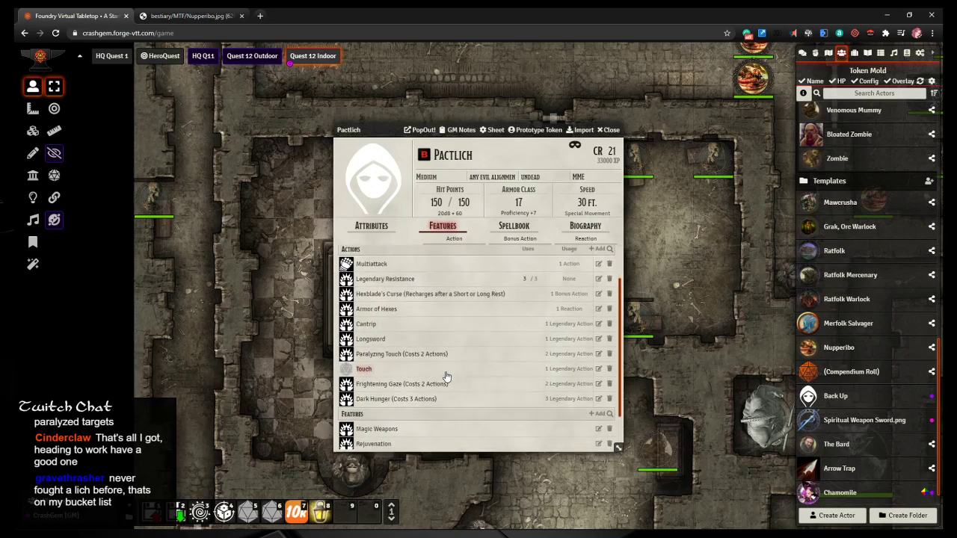
scroll(down, 3)
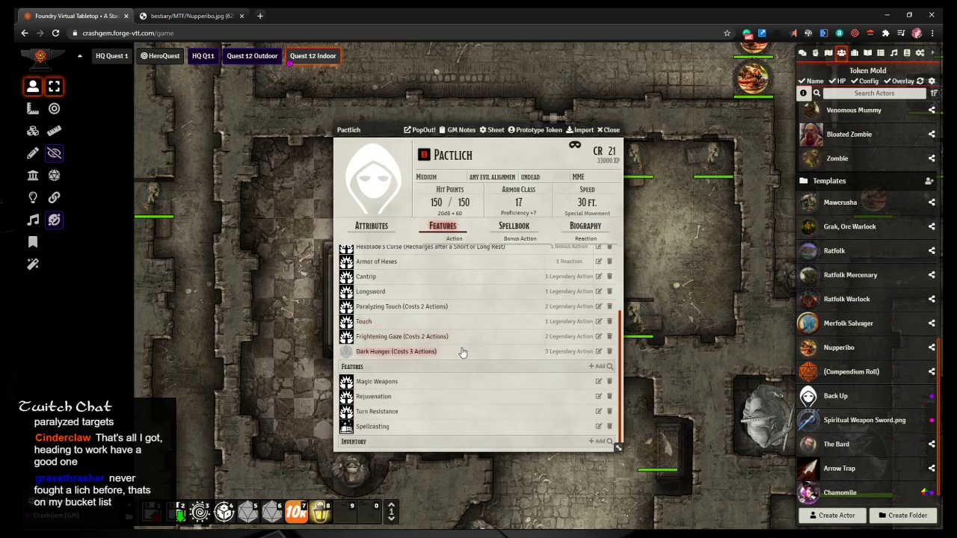
scroll(up, 3)
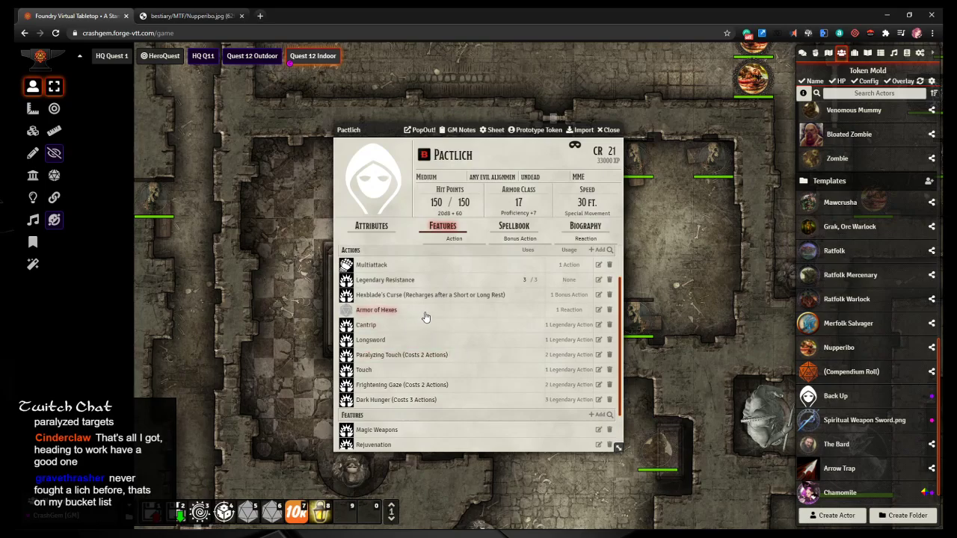
Step: Read Pactlich's Armor of Hexes and Spellcasting details, then close the sheet
click(376, 310)
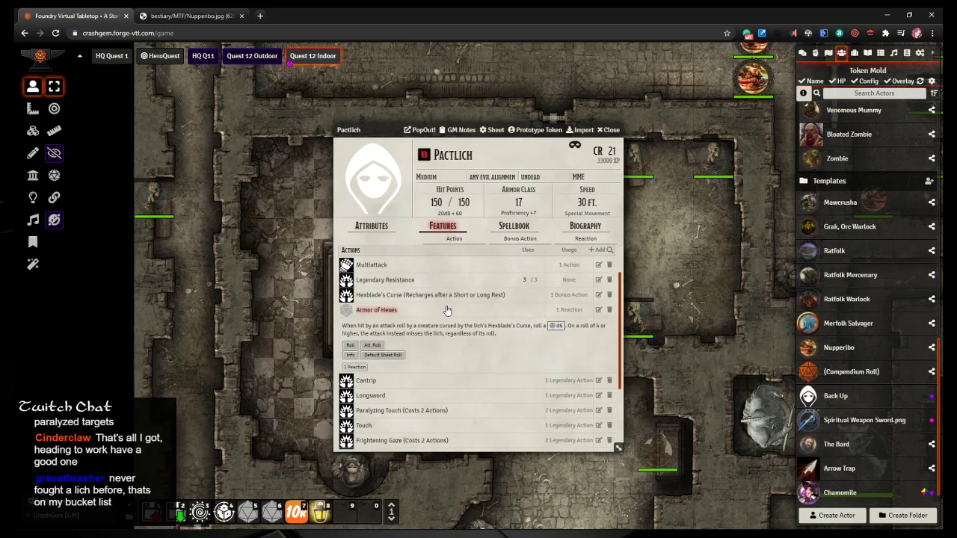
mouse_move(460, 309)
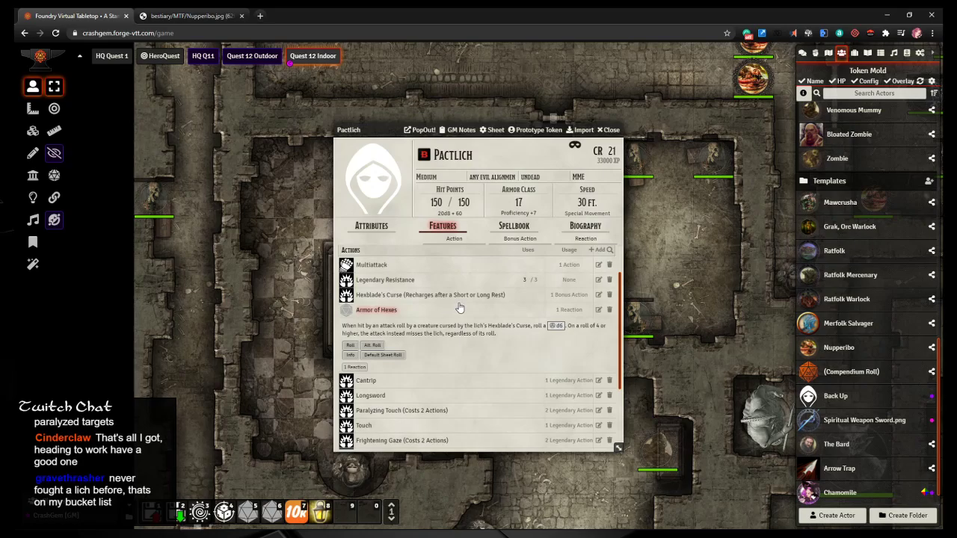
click(376, 309)
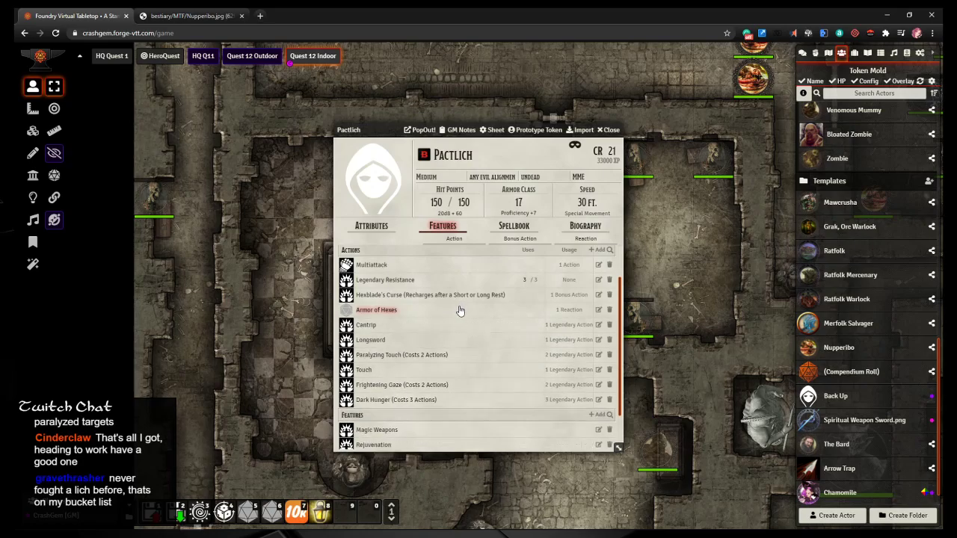
scroll(down, 3)
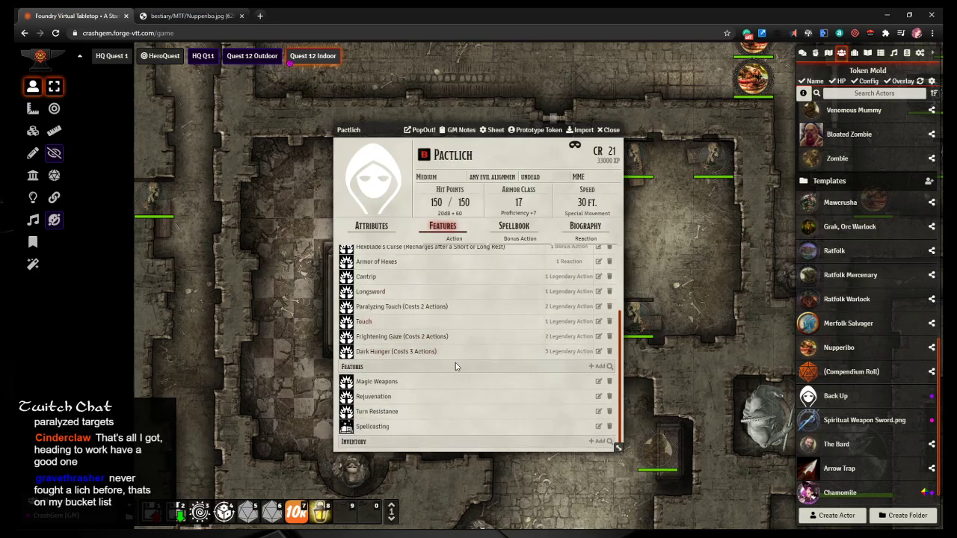
mouse_move(480, 364)
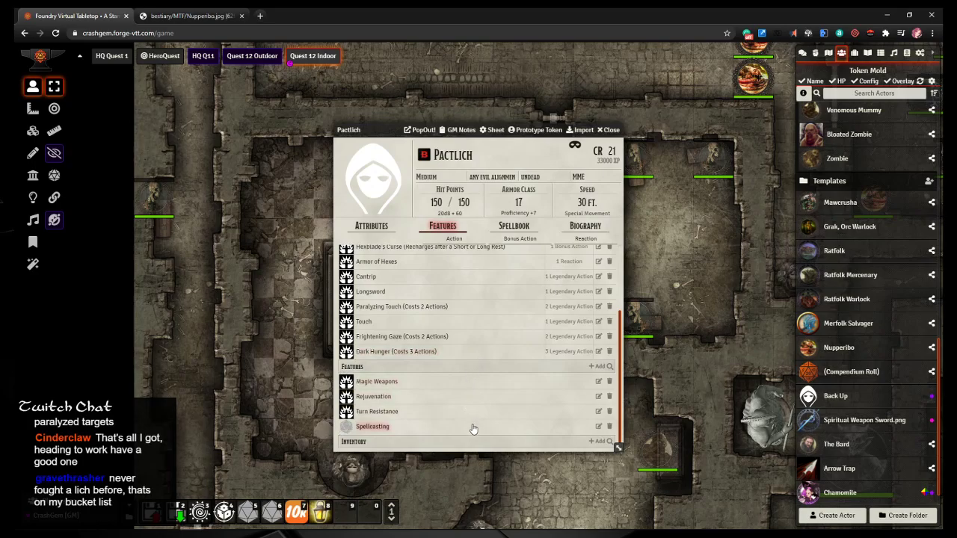
click(372, 426)
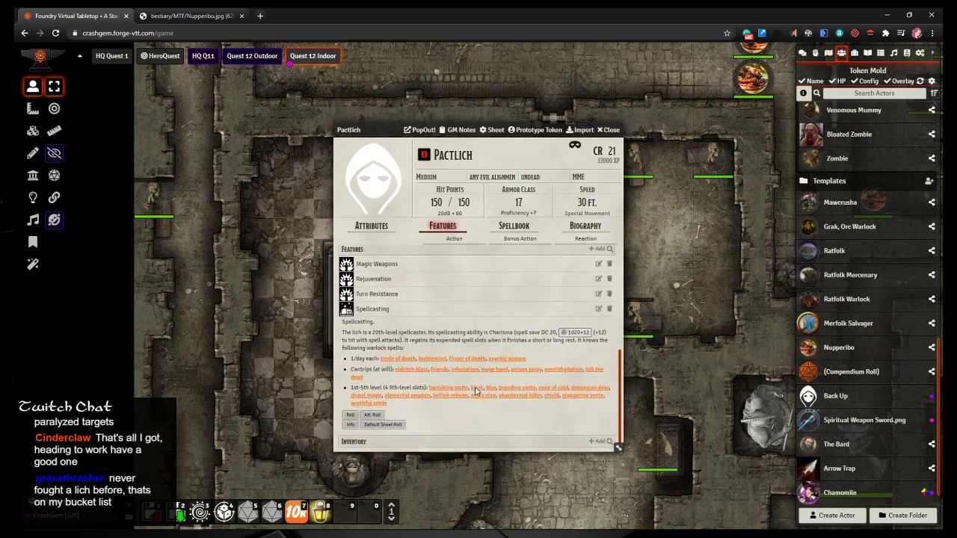
mouse_move(484, 396)
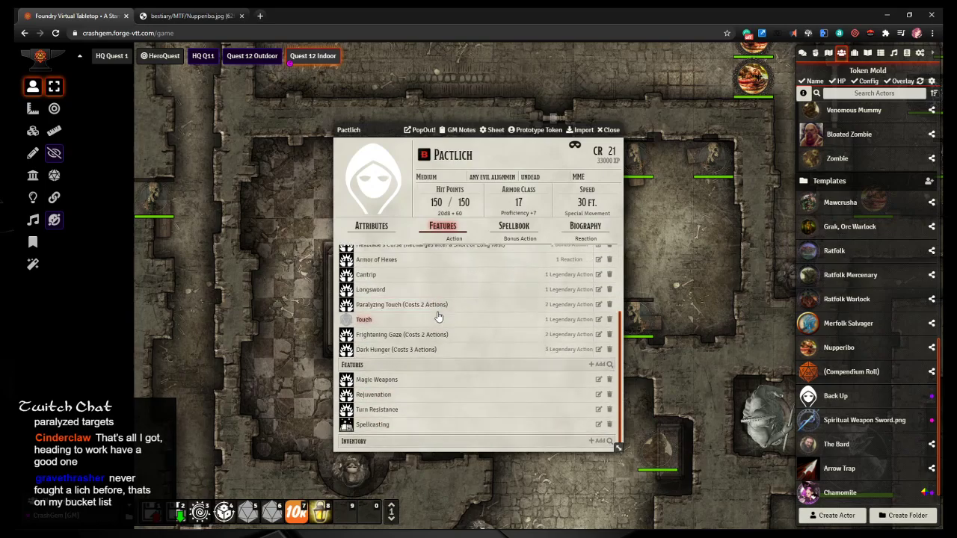
scroll(up, 3)
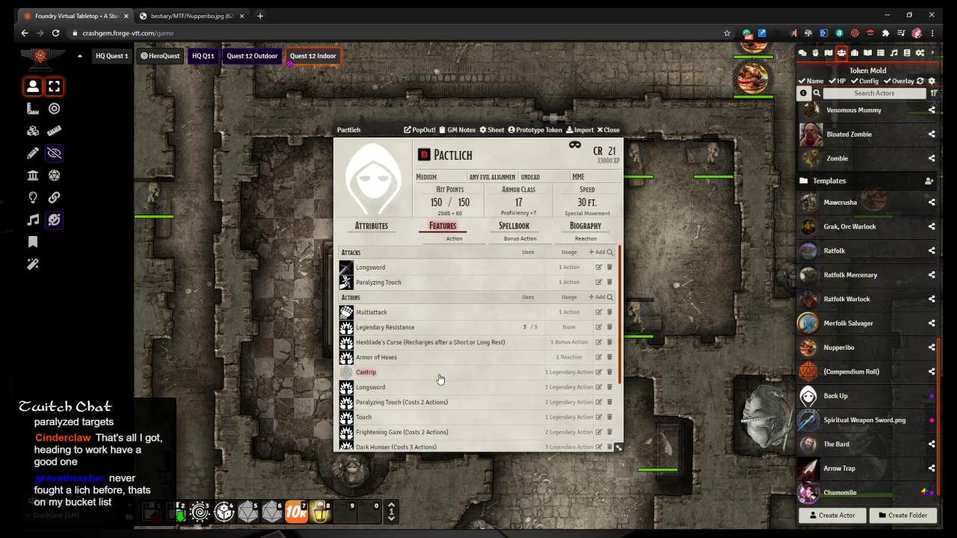
mouse_move(441, 413)
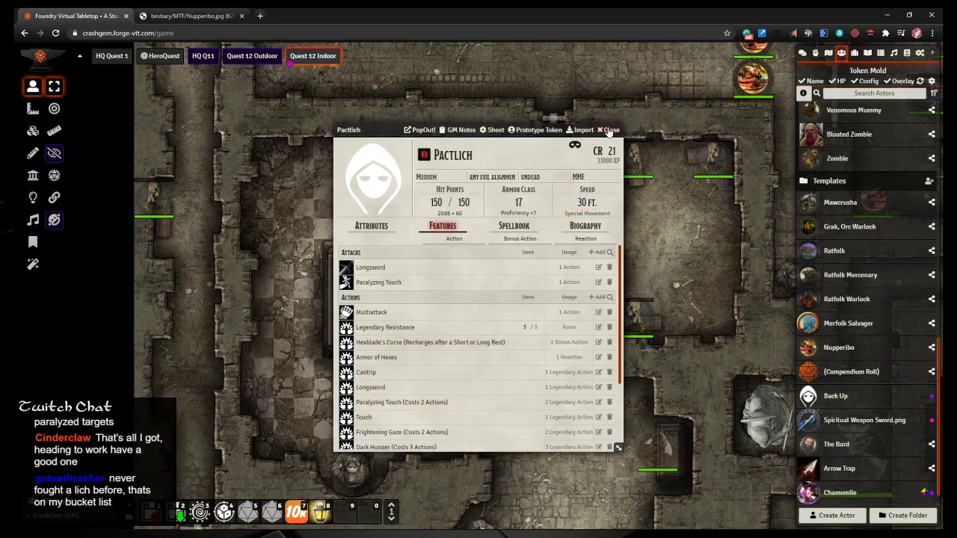
click(611, 130)
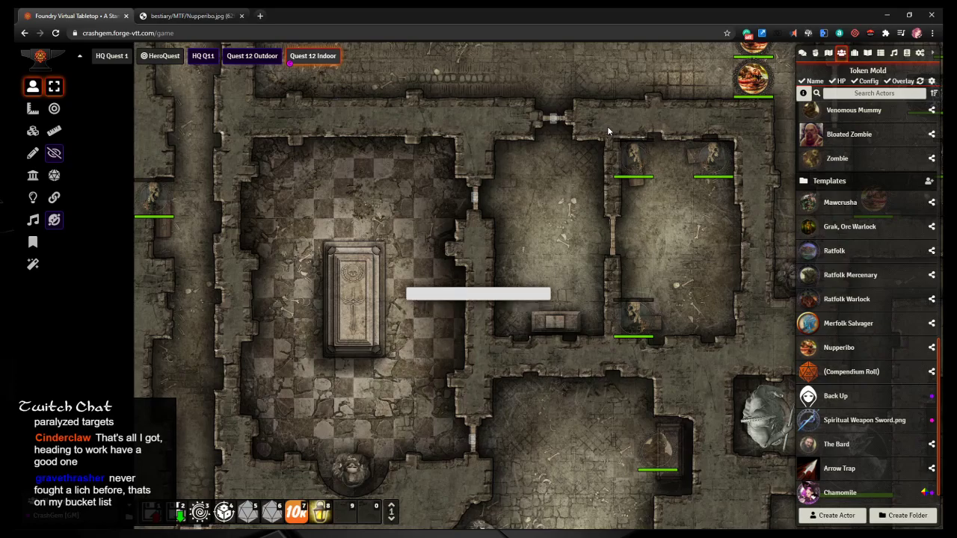
Step: Search 'pact' and add Pactlich to the world's Actors directory
text(pac)
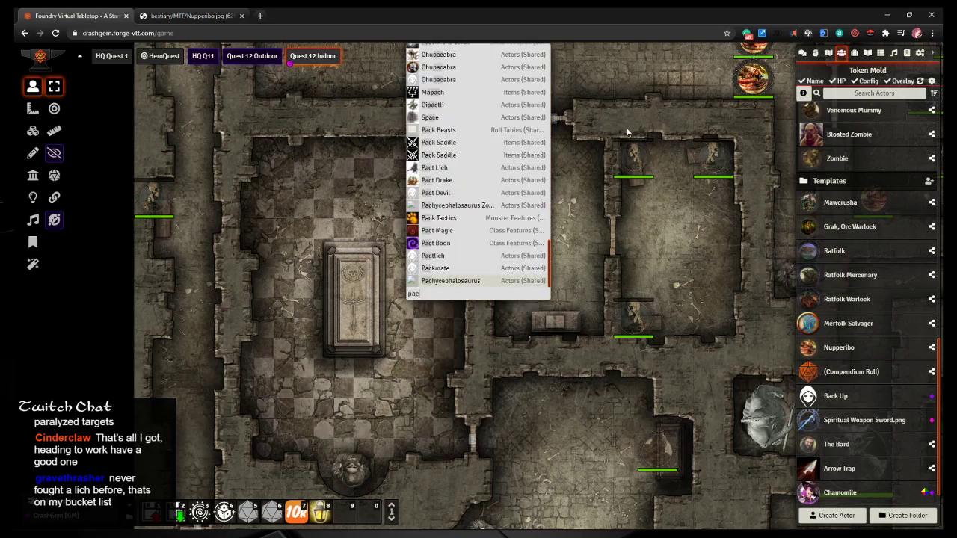
text(t)
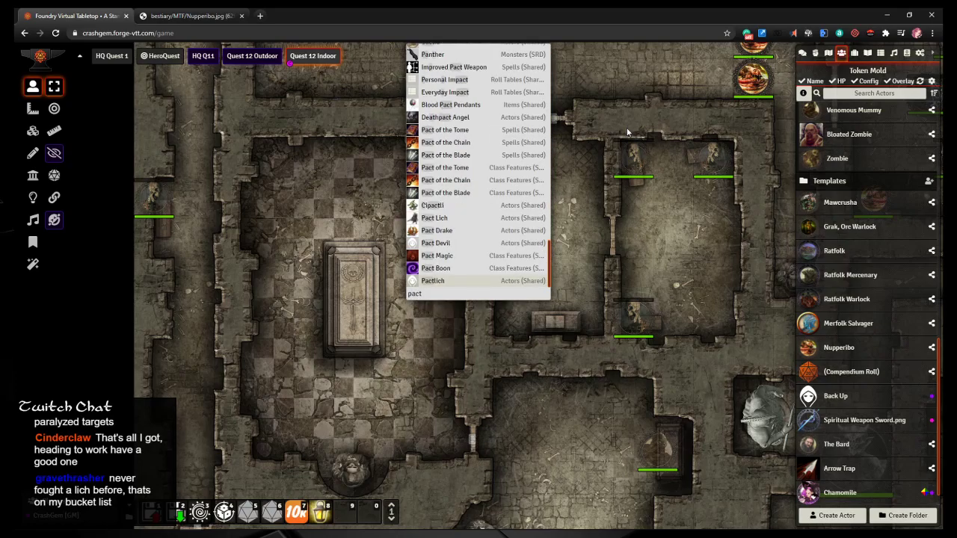
mouse_move(665, 282)
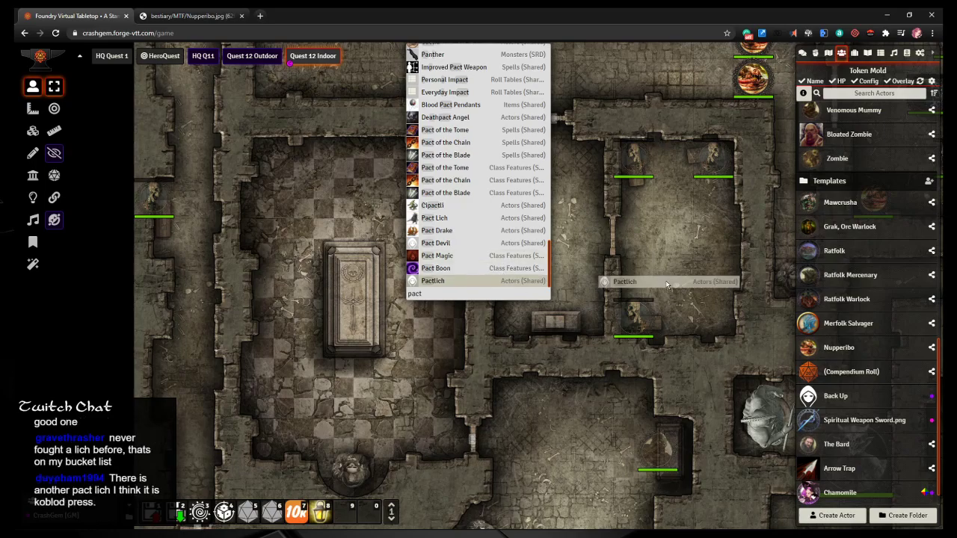
click(433, 280)
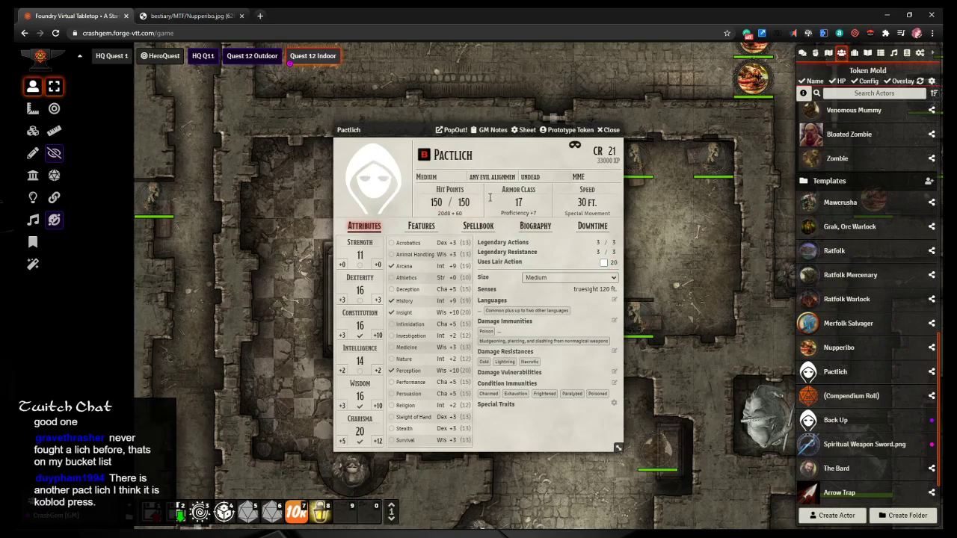
Step: Read Pactlich's Frightening Gaze feature on its sheet's Features tab
click(421, 226)
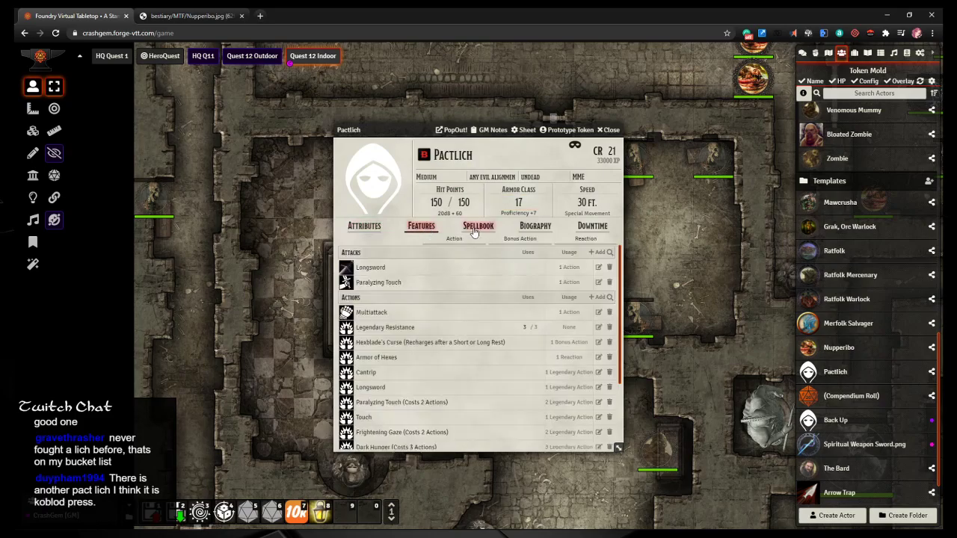
mouse_move(394, 196)
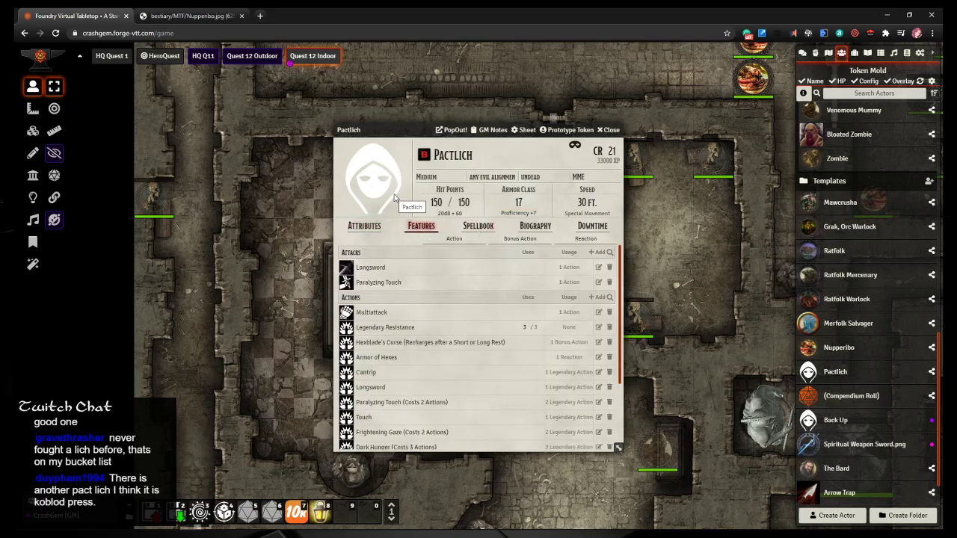
scroll(down, 3)
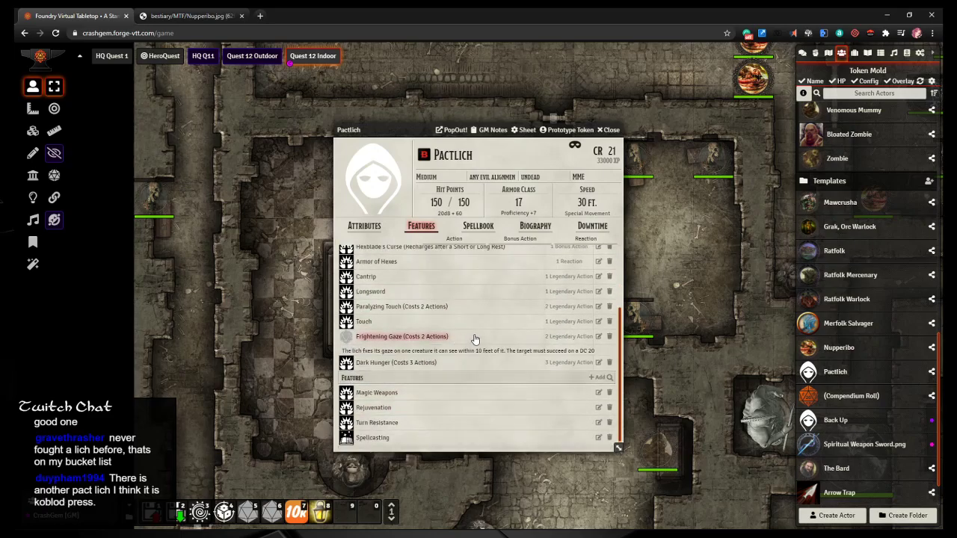
click(401, 336)
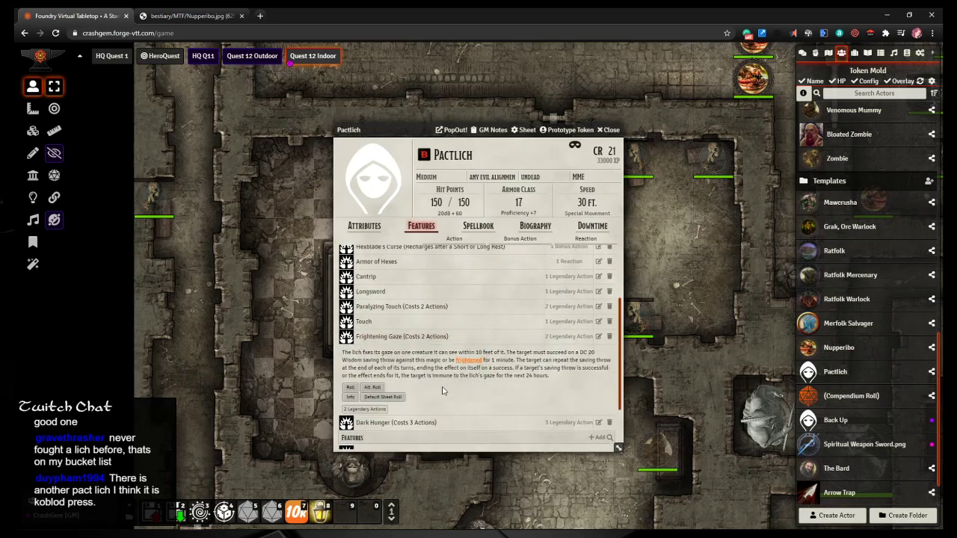
scroll(up, 3)
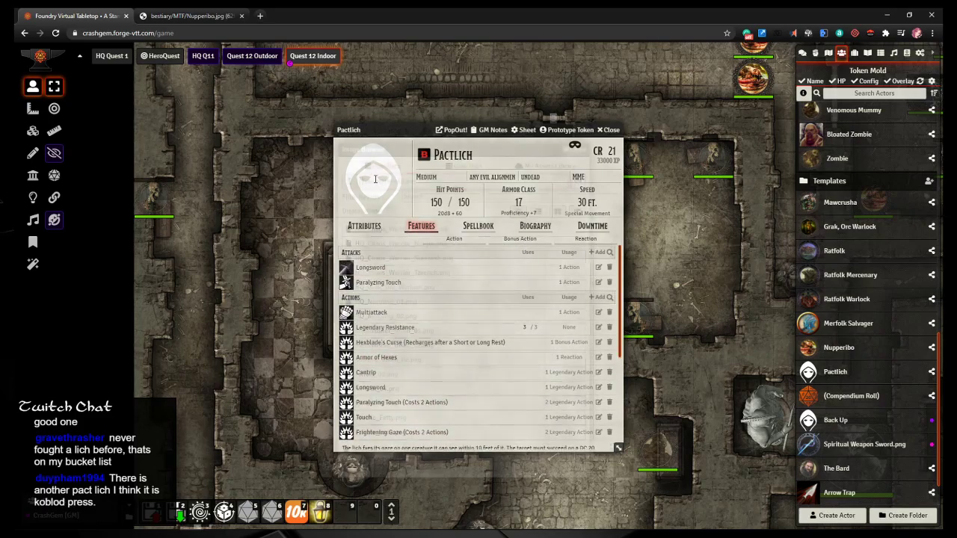
click(373, 179)
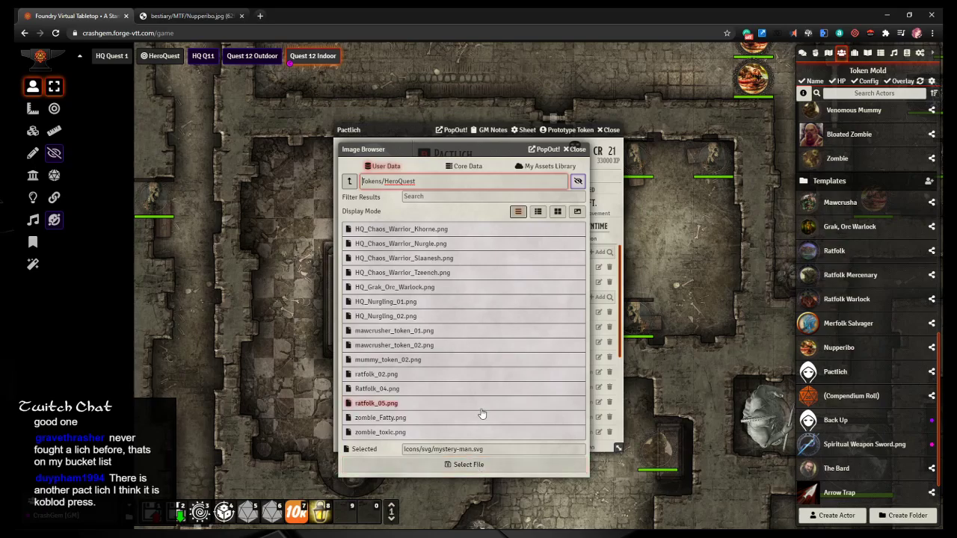
Step: Choose the armoured skeletal lich artwork from the asset library as Pactlich's portrait
click(576, 148)
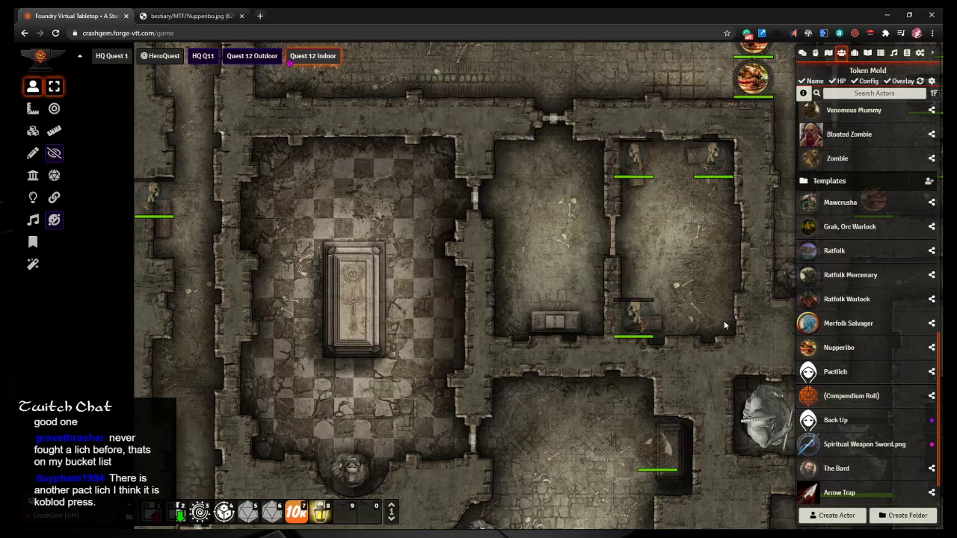
double_click(835, 371)
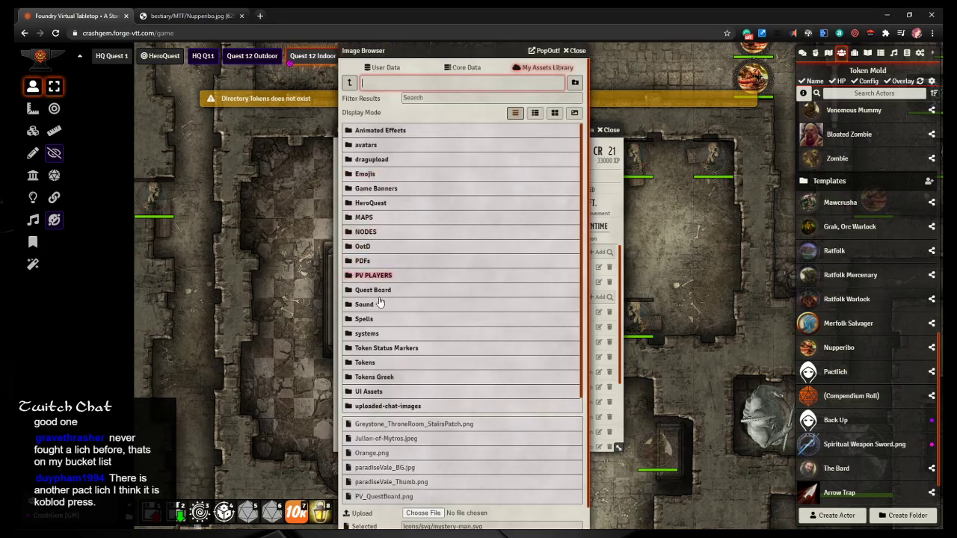
click(365, 362)
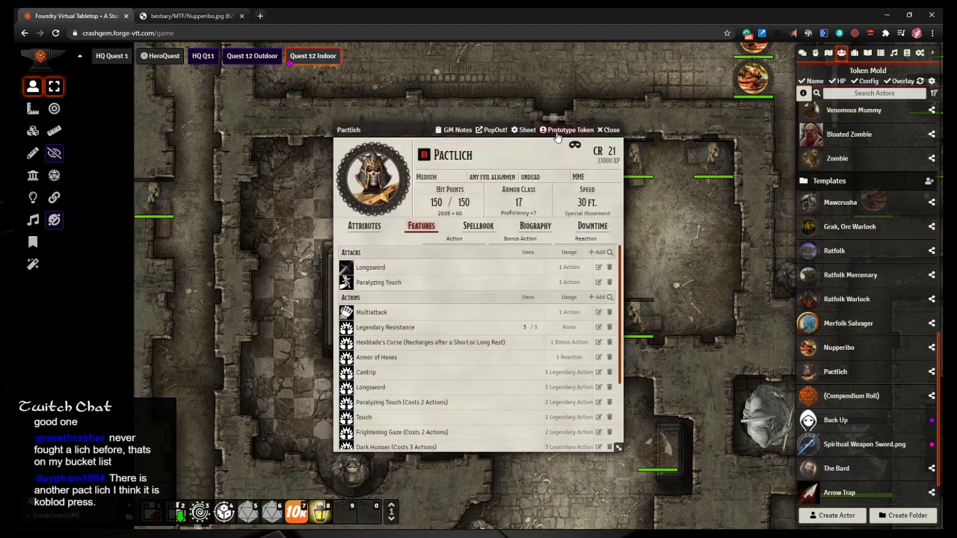
Step: Type 'The' in the prototype token's character settings, then close the sheet
click(570, 129)
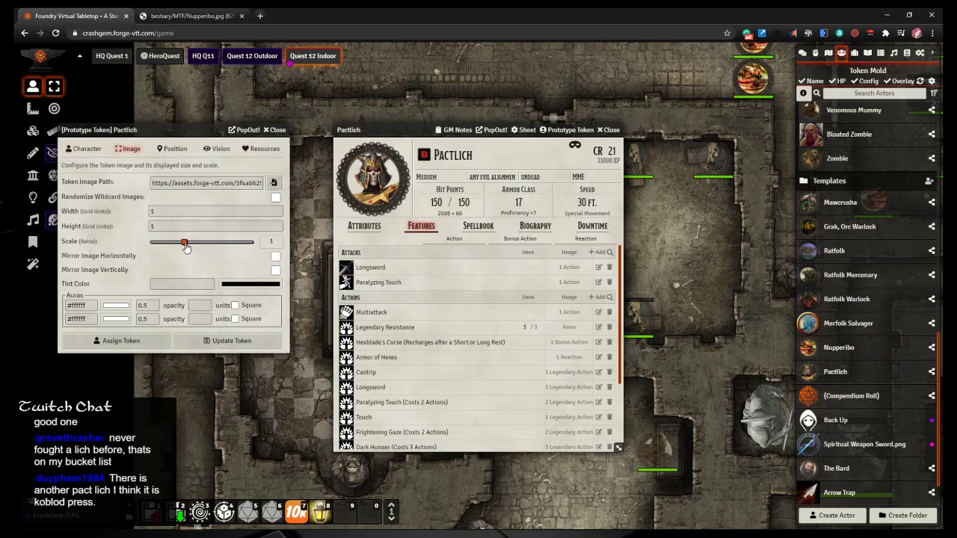
click(87, 148)
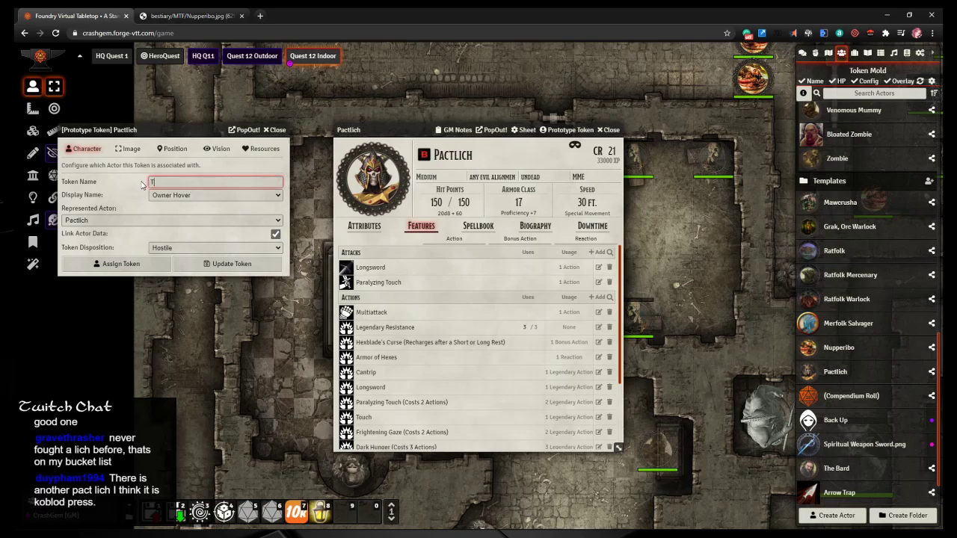
text(The)
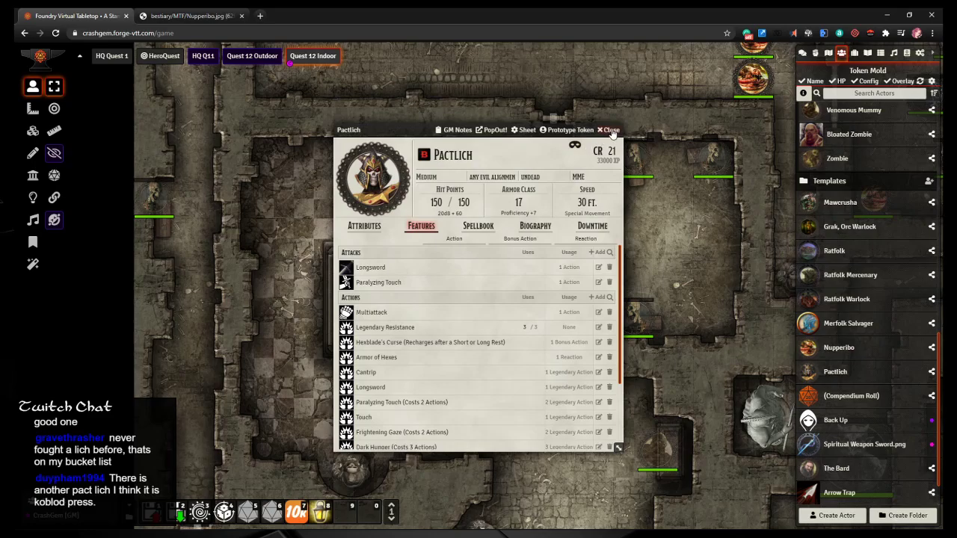
click(609, 129)
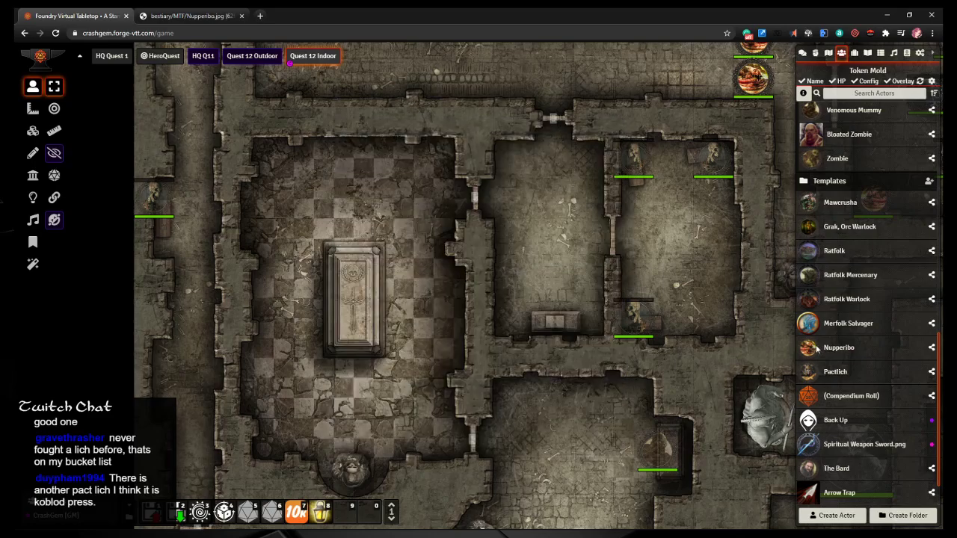
Step: Rename Pactlich to 'The Witchlord', select its token on the tomb, and list journal entries
scroll(up, 3)
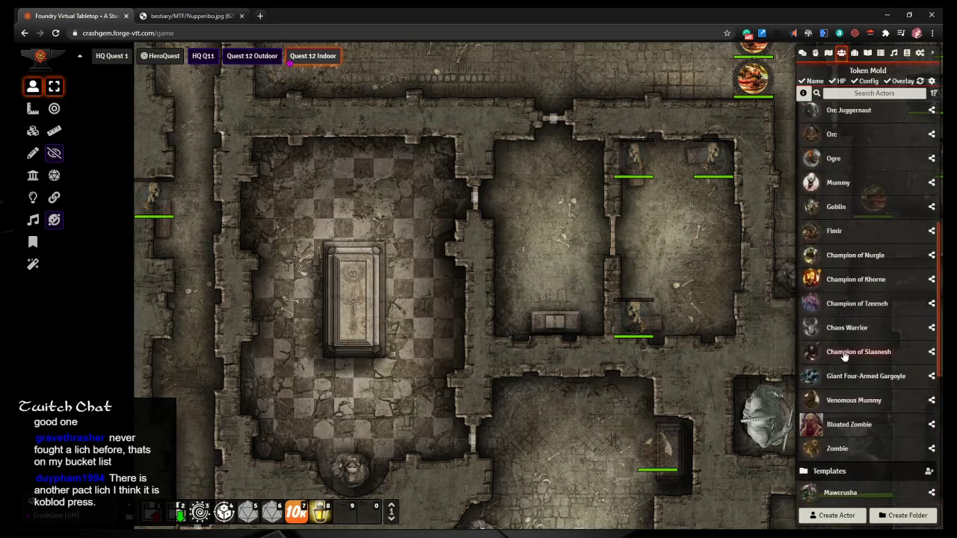
scroll(down, 3)
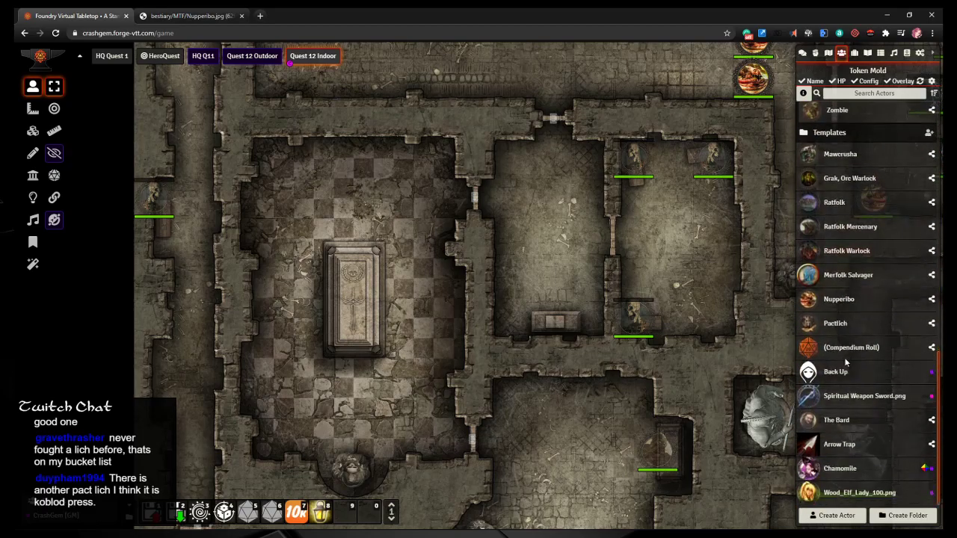
mouse_move(835, 323)
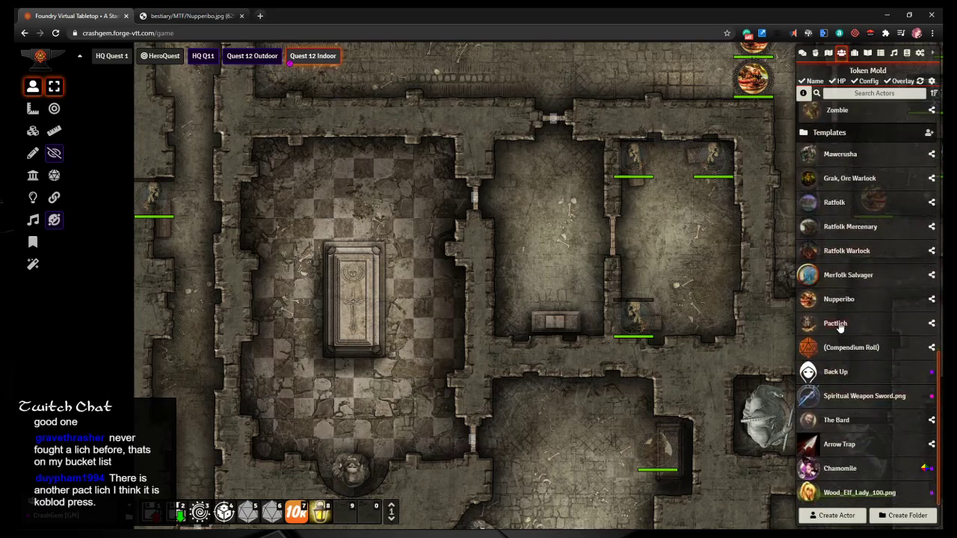
double_click(835, 323)
text(The)
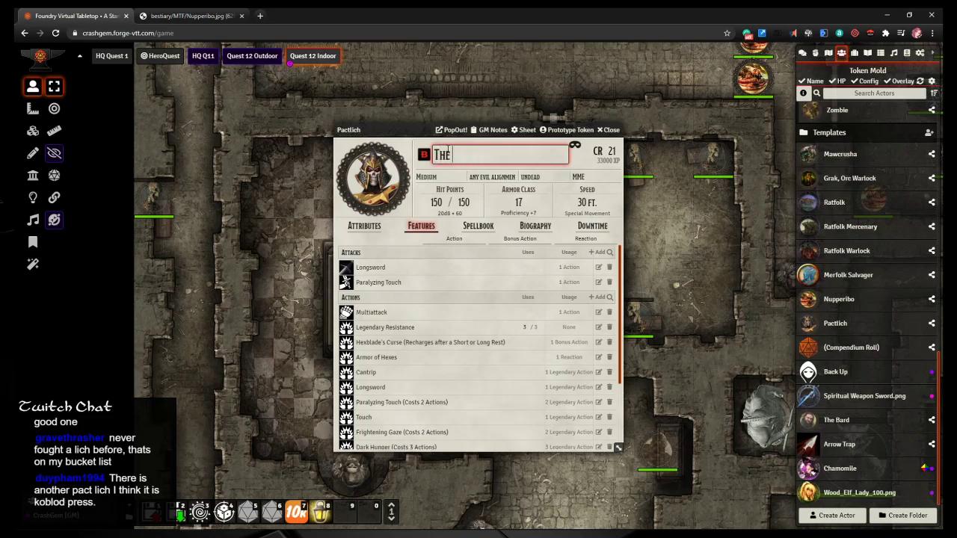
text(Wi)
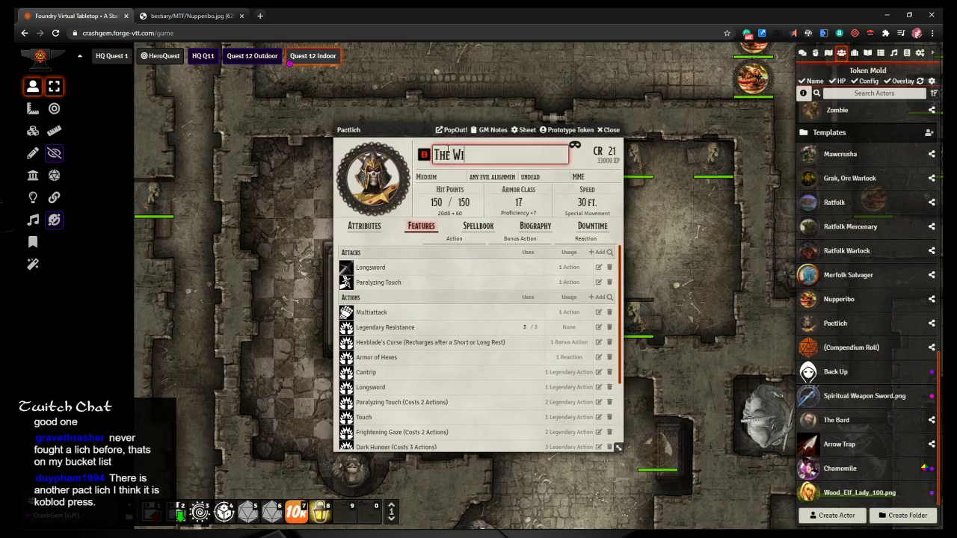
text(tchlord)
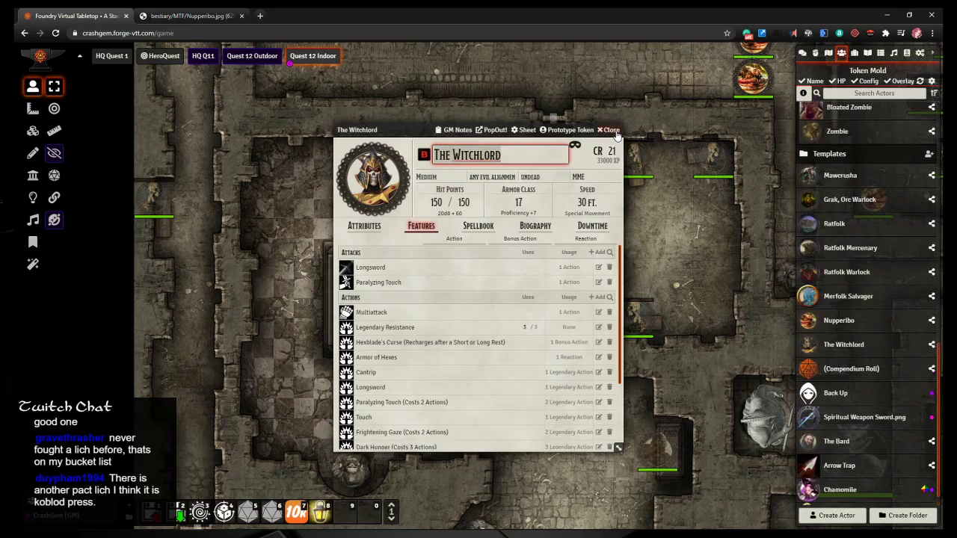
click(610, 129)
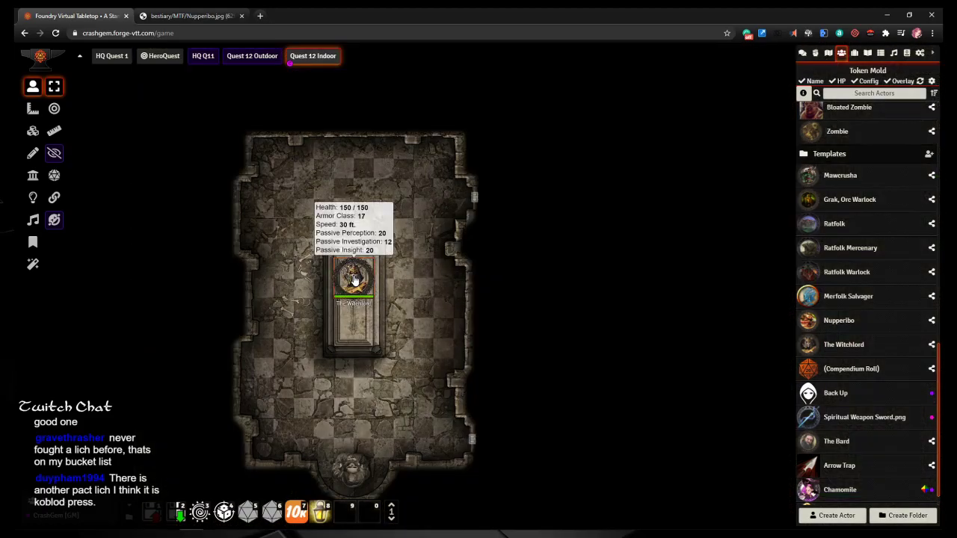
click(354, 280)
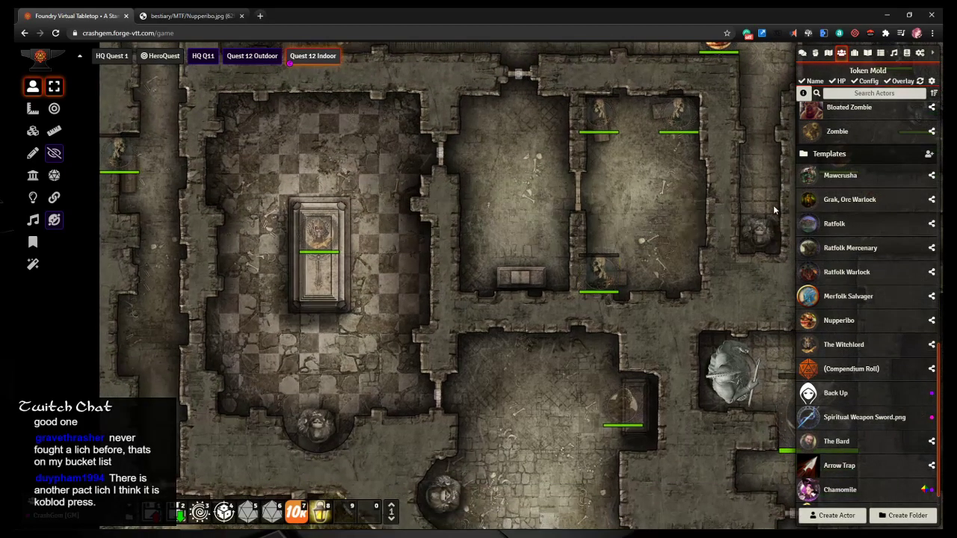
click(868, 52)
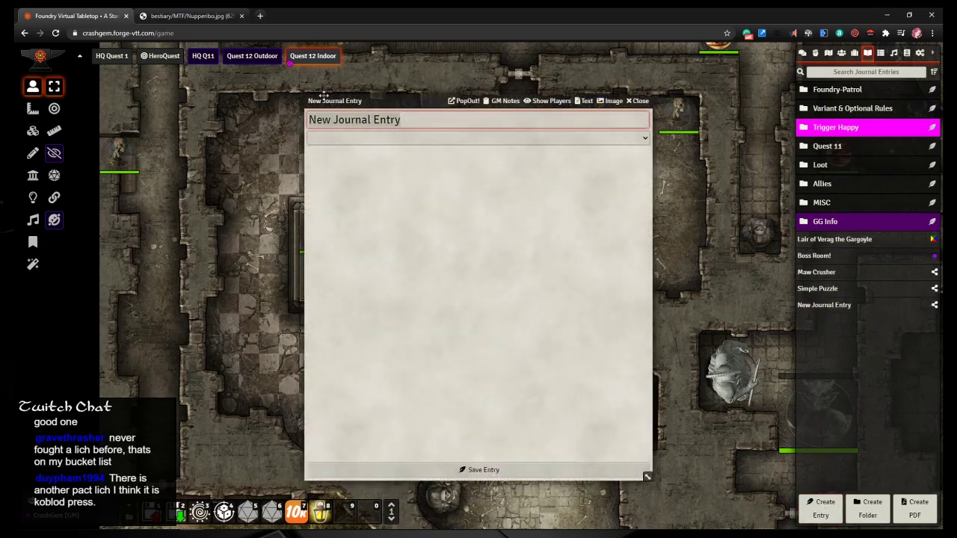
Step: Name the entry 'The Witchlord', give it the HeroQuest Witchlord artwork, and close it
text(The Witch)
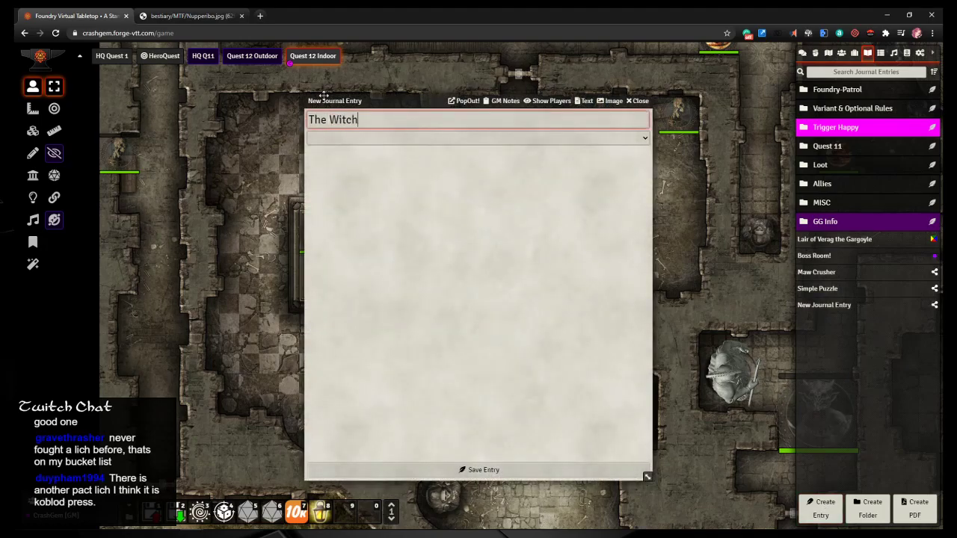
text(lord)
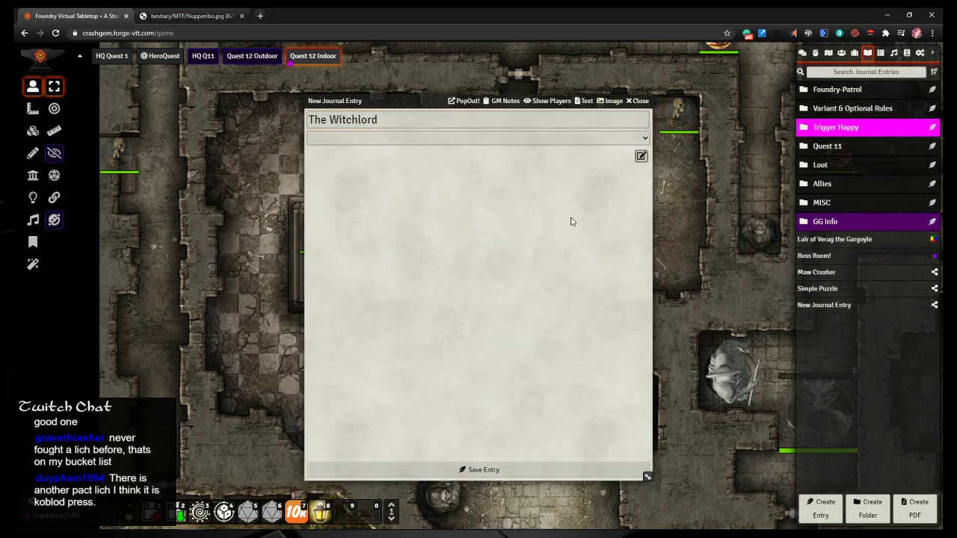
click(613, 101)
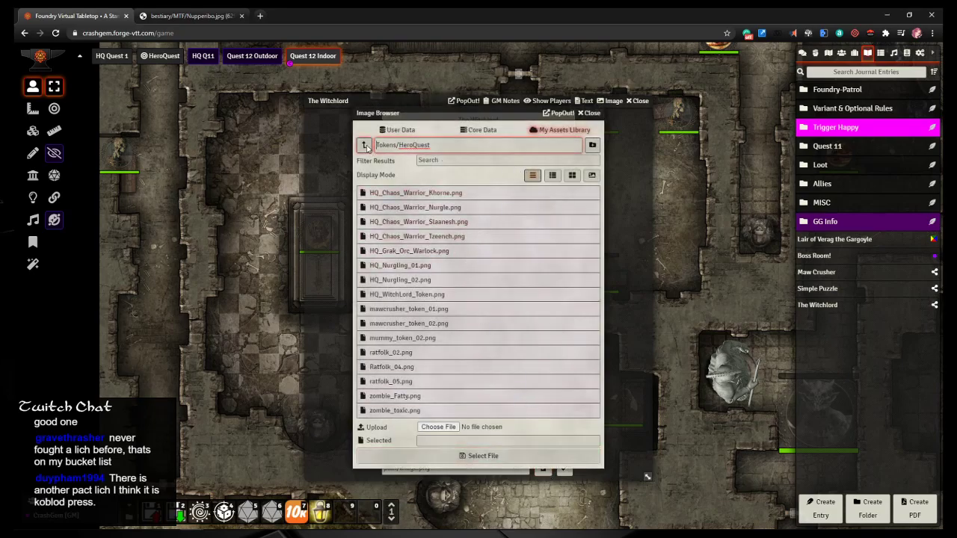
click(365, 145)
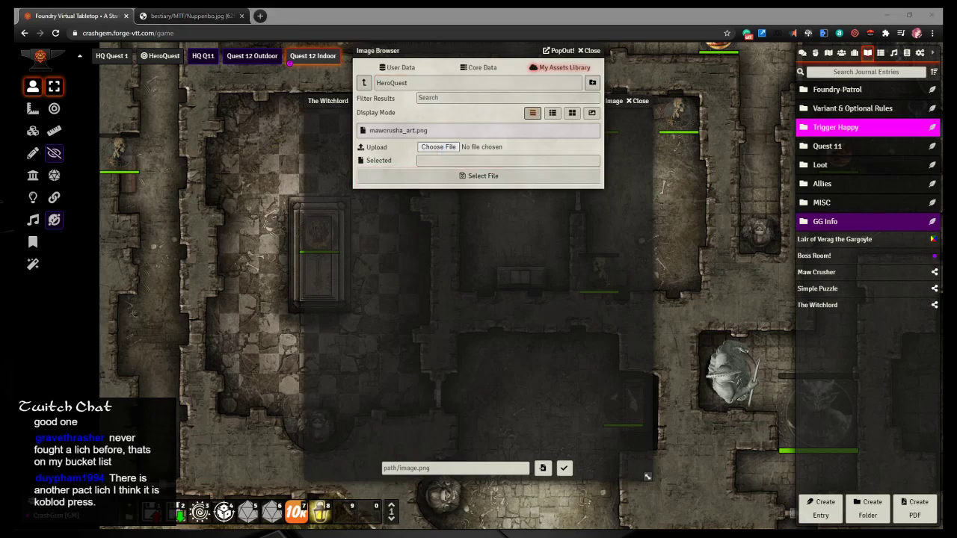
click(438, 147)
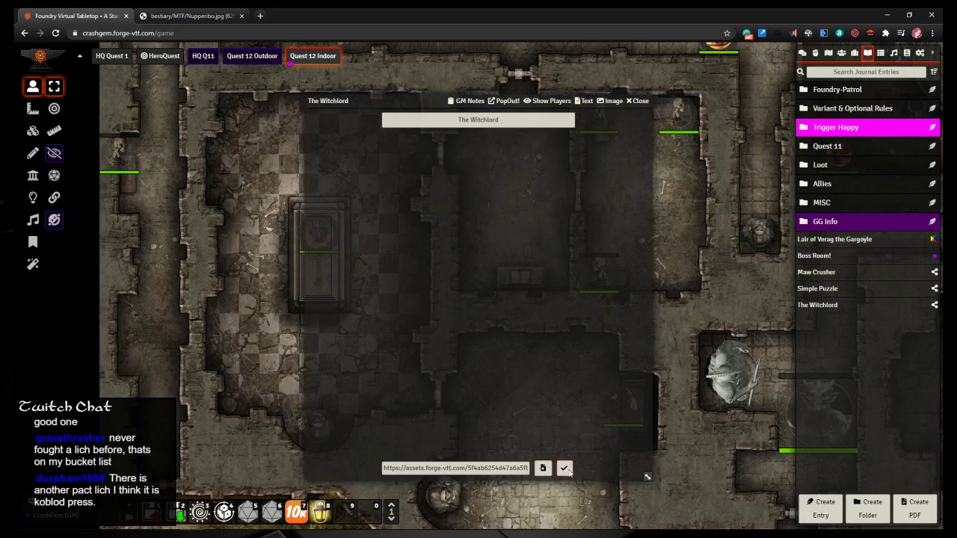
click(564, 468)
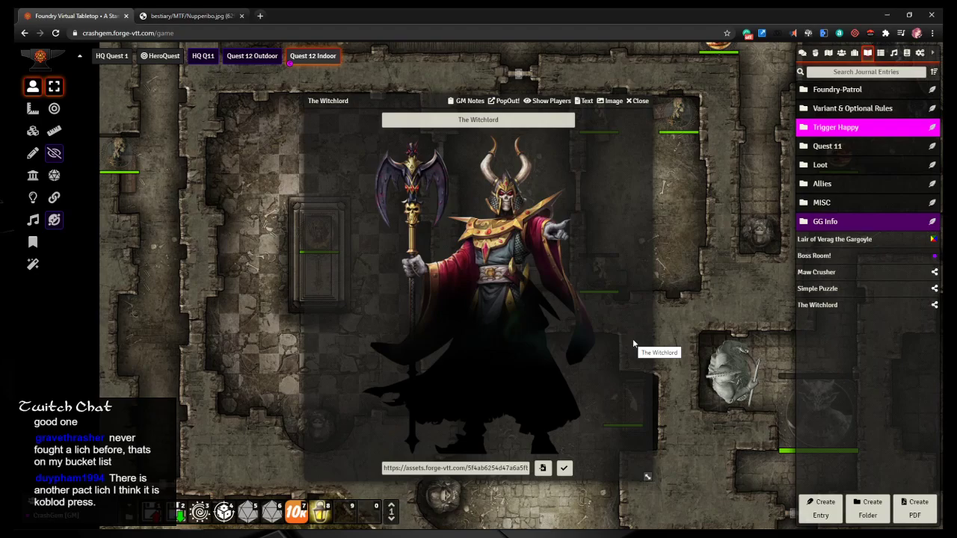
mouse_move(535, 259)
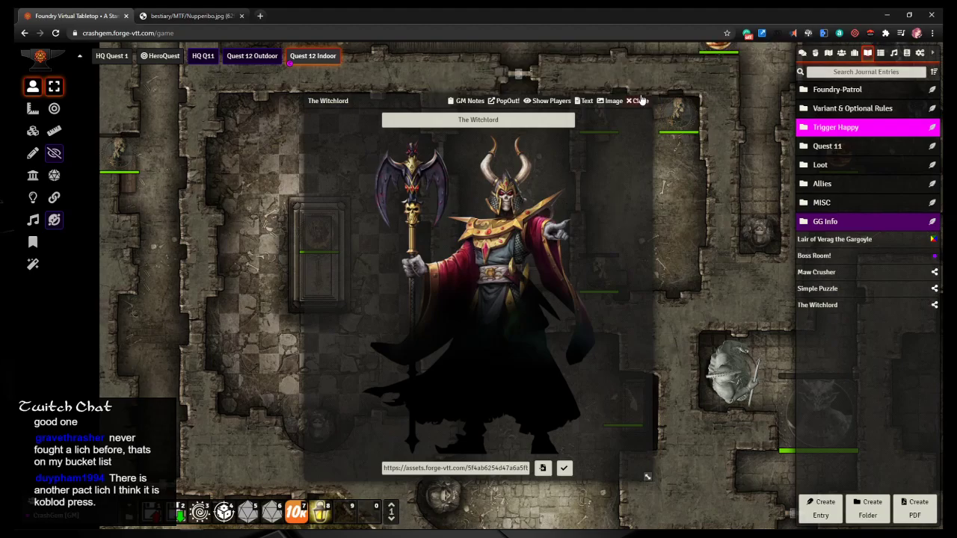
click(632, 101)
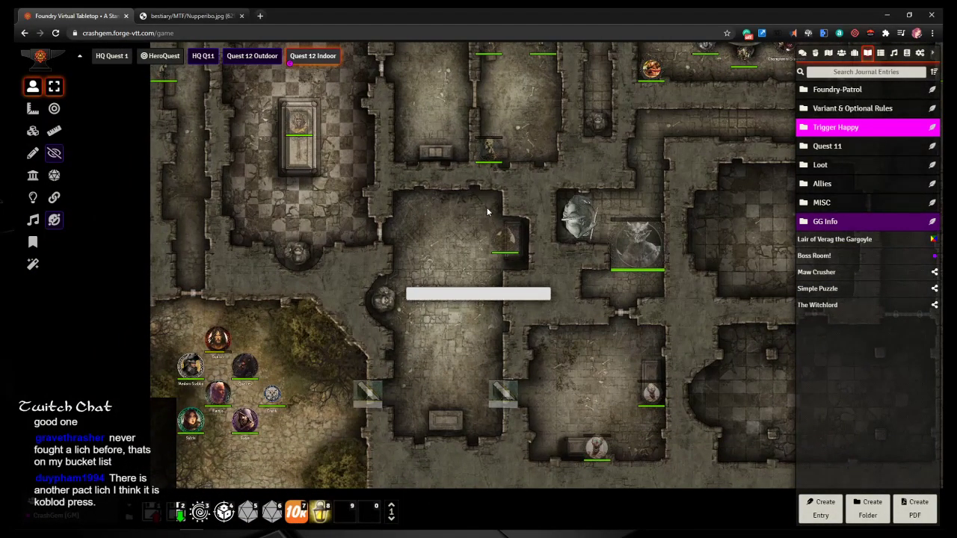
text(bow)
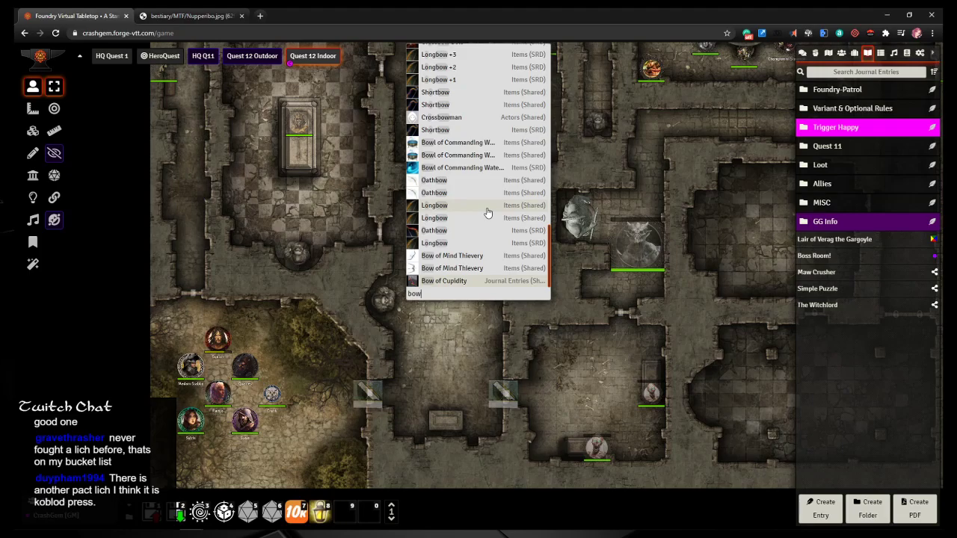
scroll(up, 3)
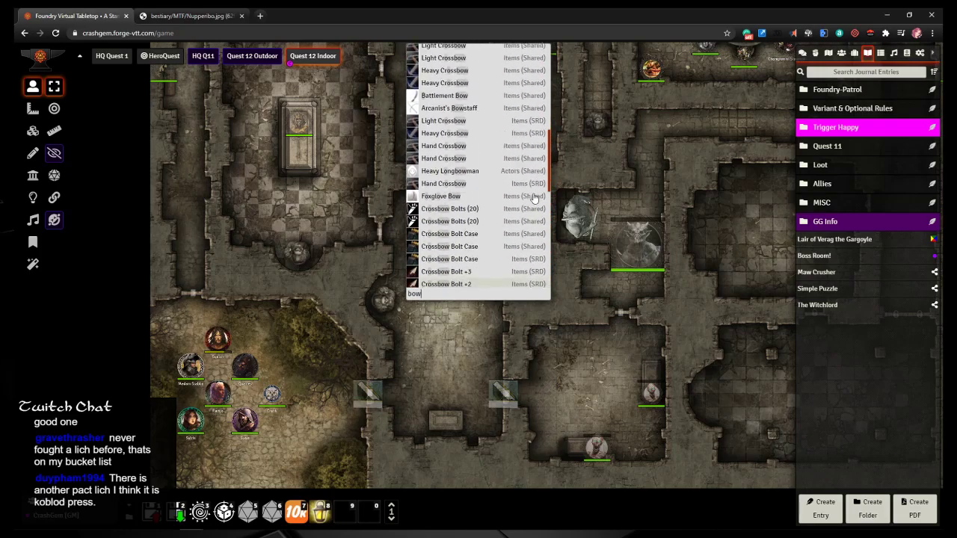
scroll(up, 3)
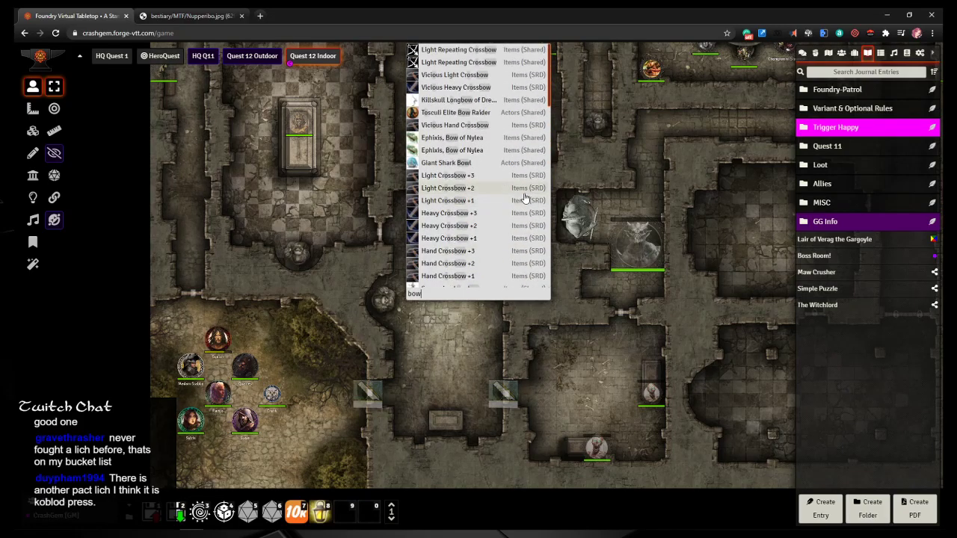
scroll(down, 3)
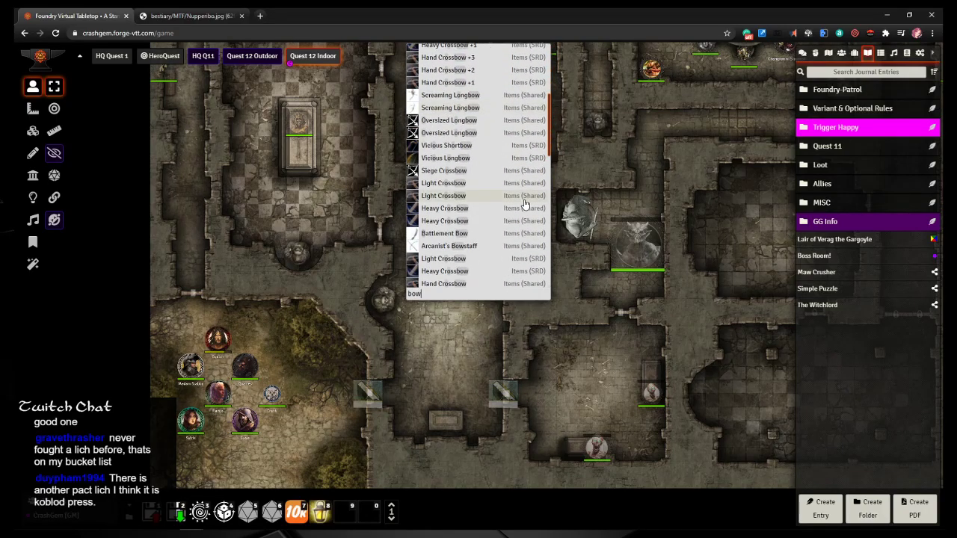
scroll(down, 3)
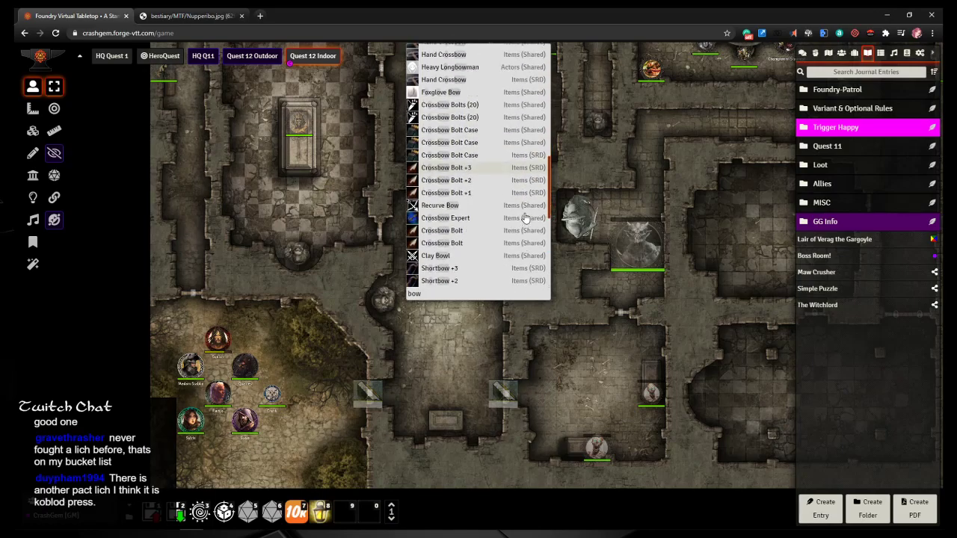
scroll(down, 3)
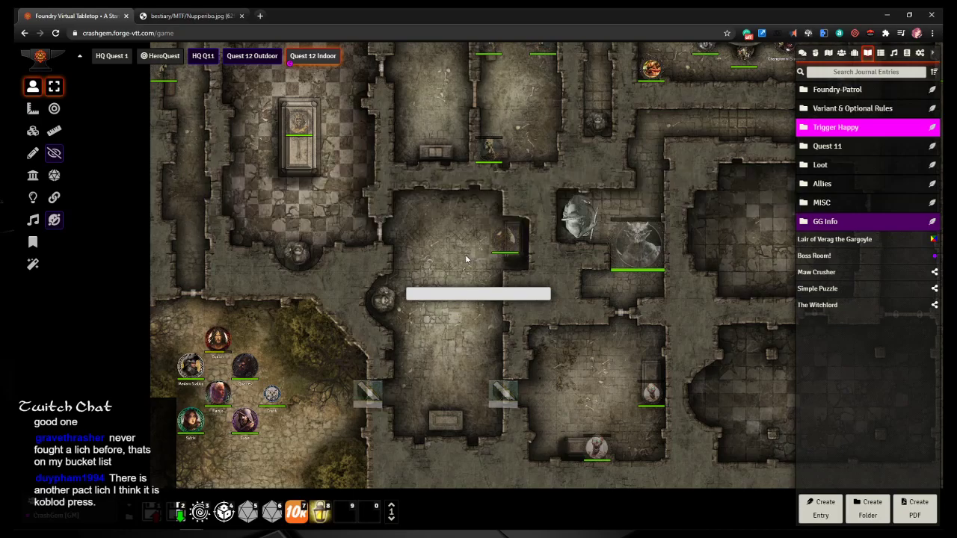
mouse_move(409, 353)
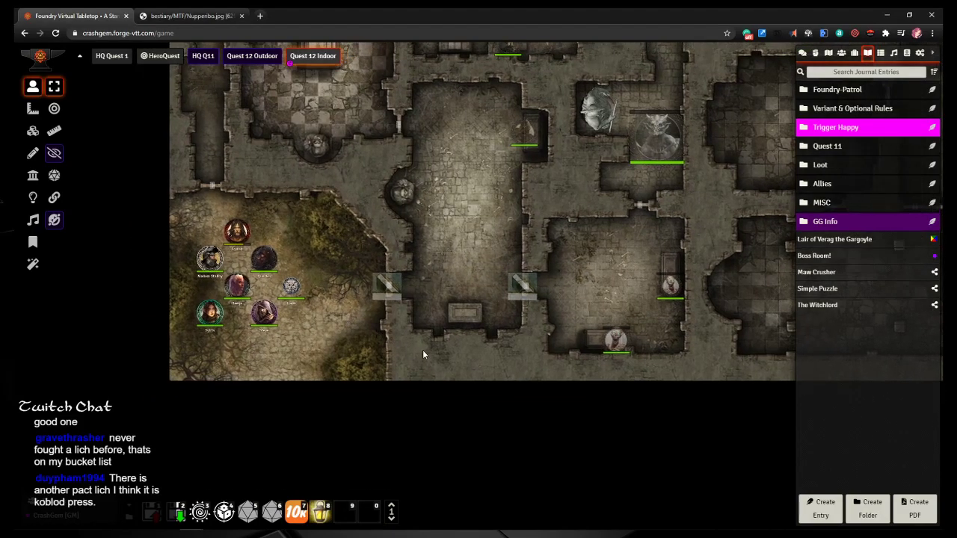
mouse_move(280, 258)
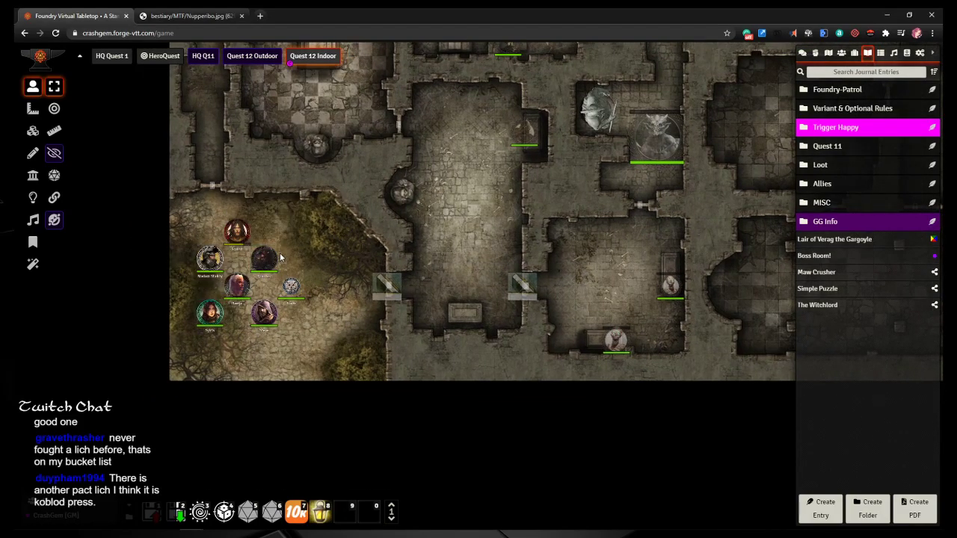
mouse_move(360, 327)
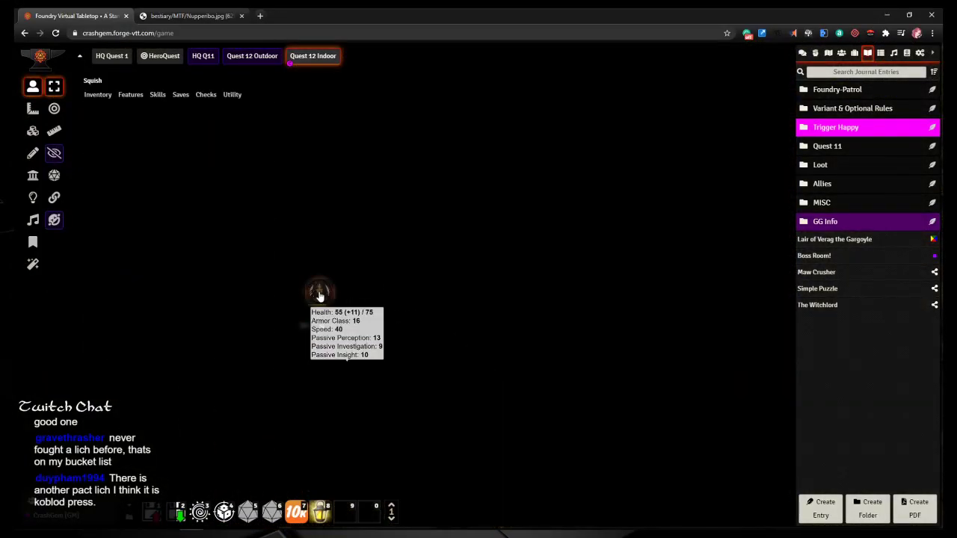
Step: Pan the map to the champions' room with the Nurgle and Slaanesh champions
drag(320, 291, 320, 238)
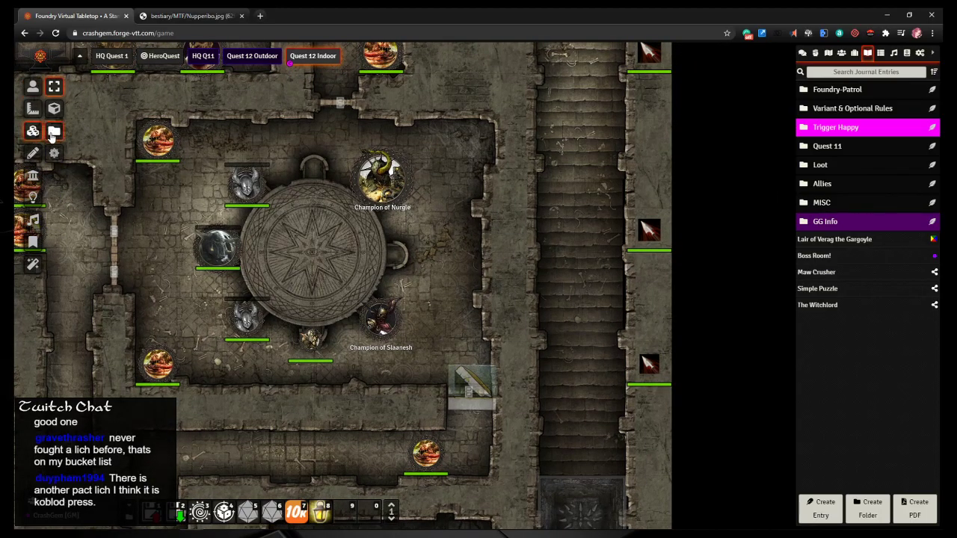
Step: Drop a MAPS/Lights torch sconce tile in the room and paste copies into the corners
click(54, 131)
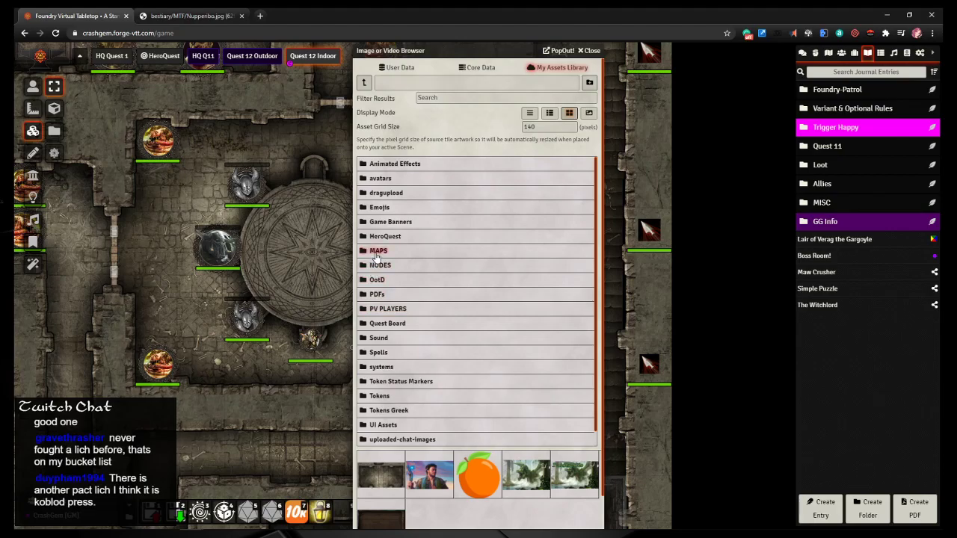
click(378, 250)
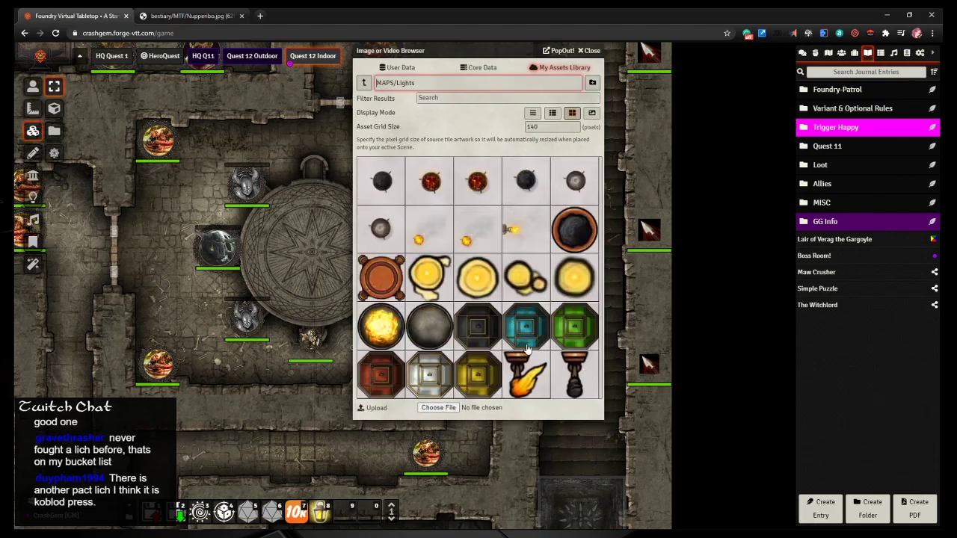
mouse_move(477, 245)
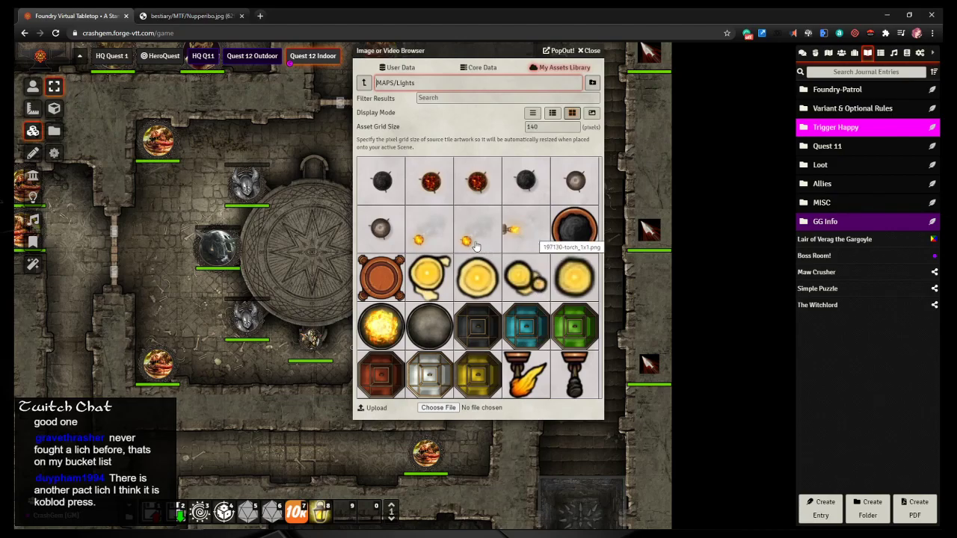
mouse_move(478, 231)
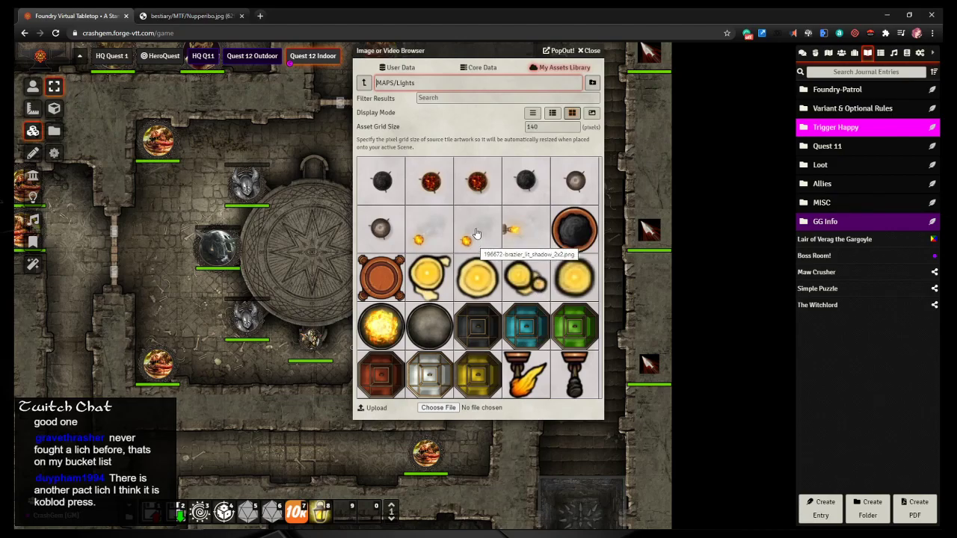
mouse_move(477, 181)
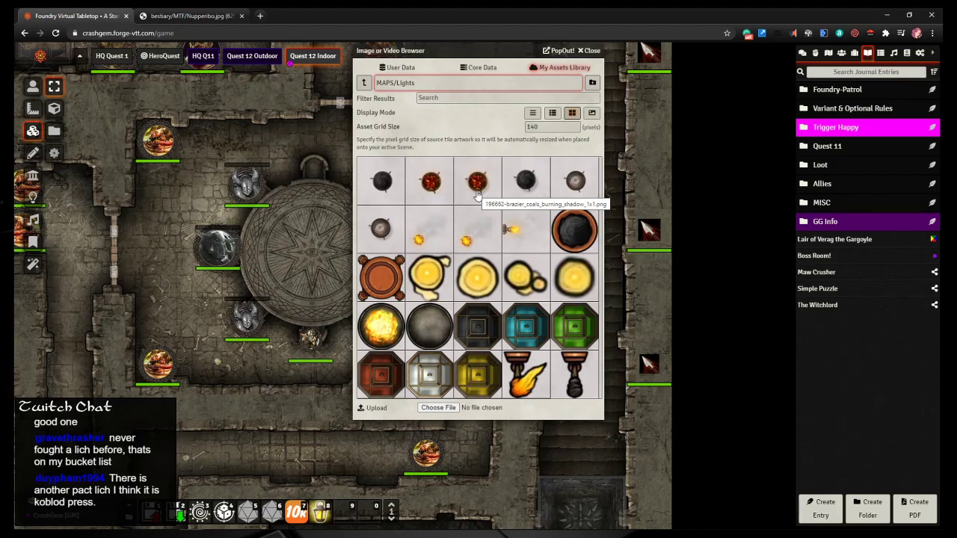
mouse_move(526, 240)
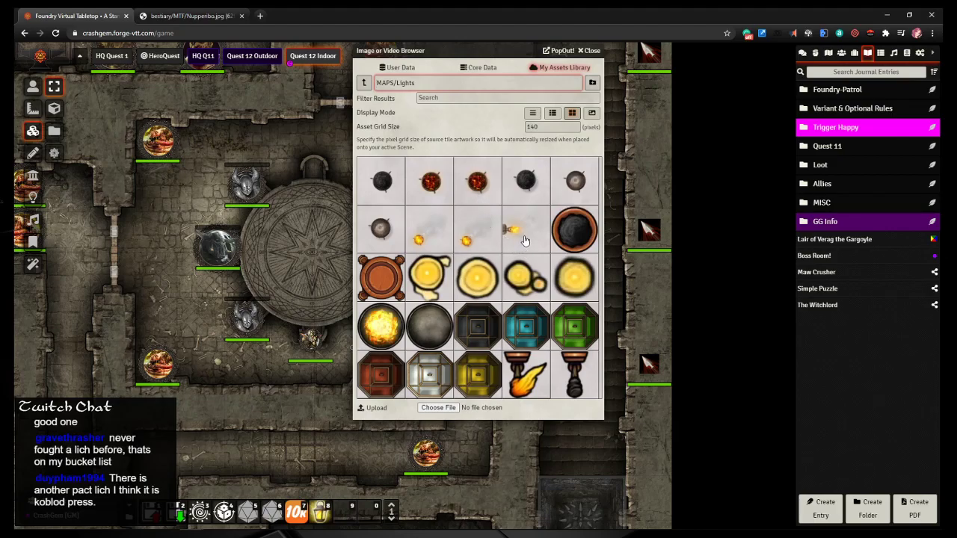
mouse_move(379, 327)
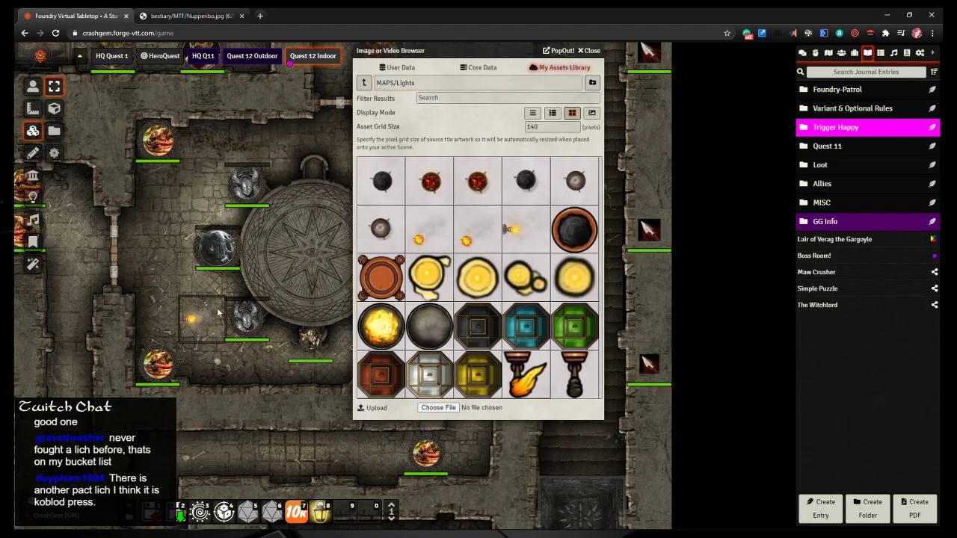
click(590, 50)
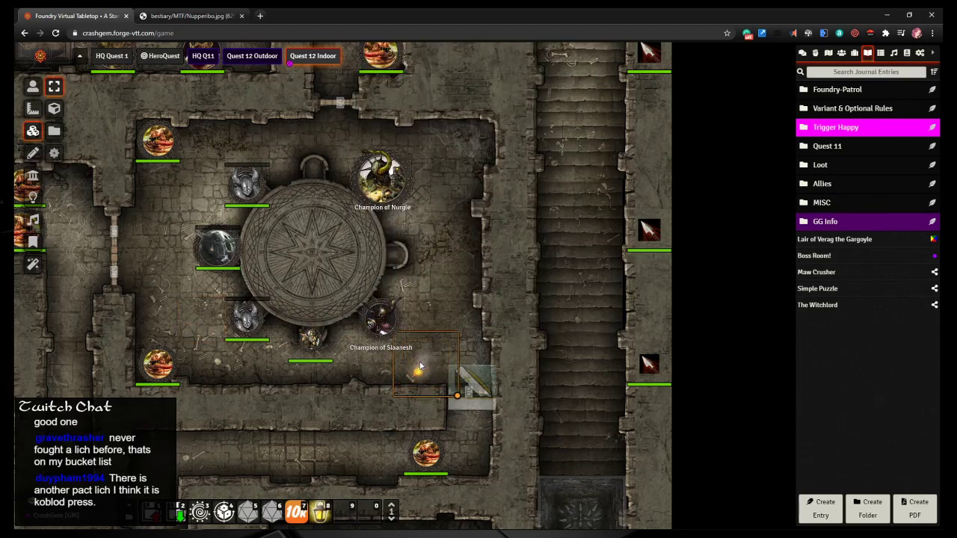
key(ctrl+c)
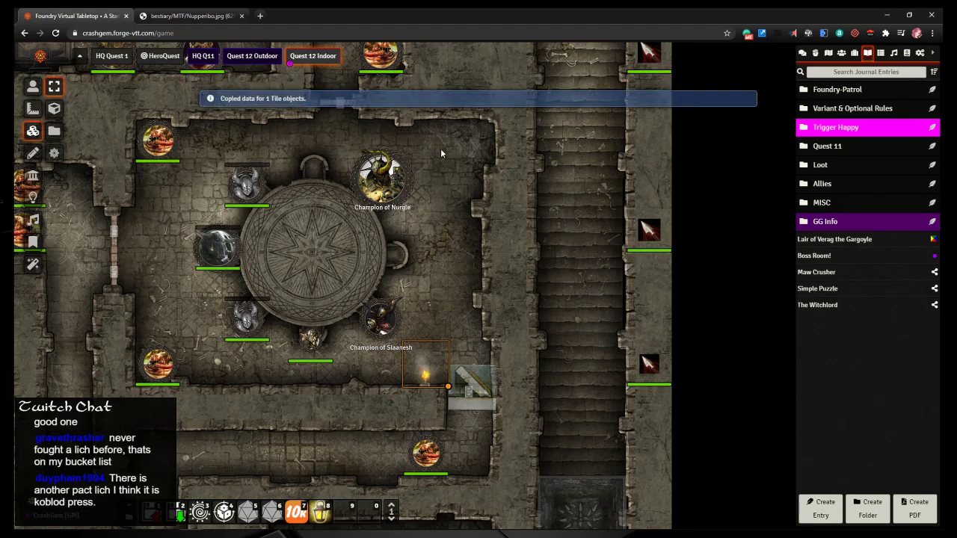
key(ctrl+v)
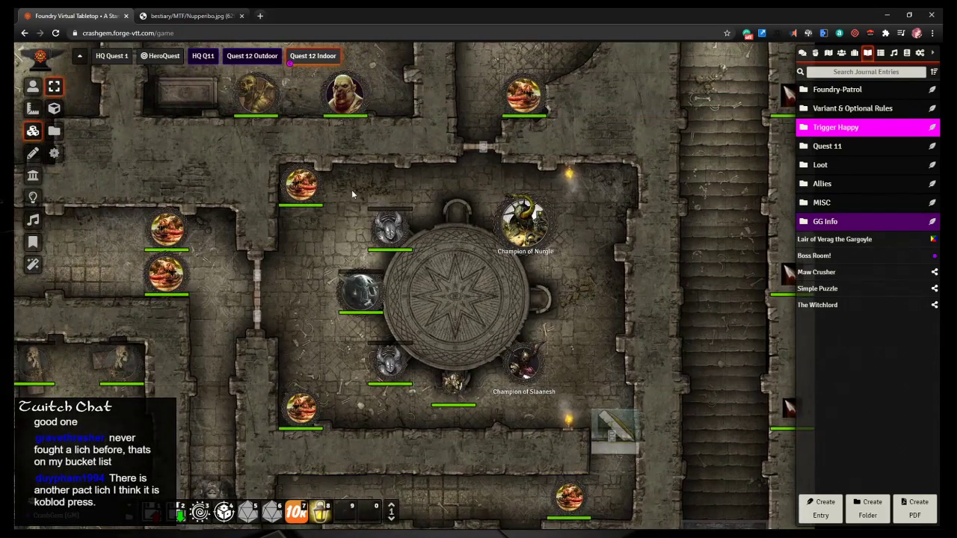
key(ctrl+v)
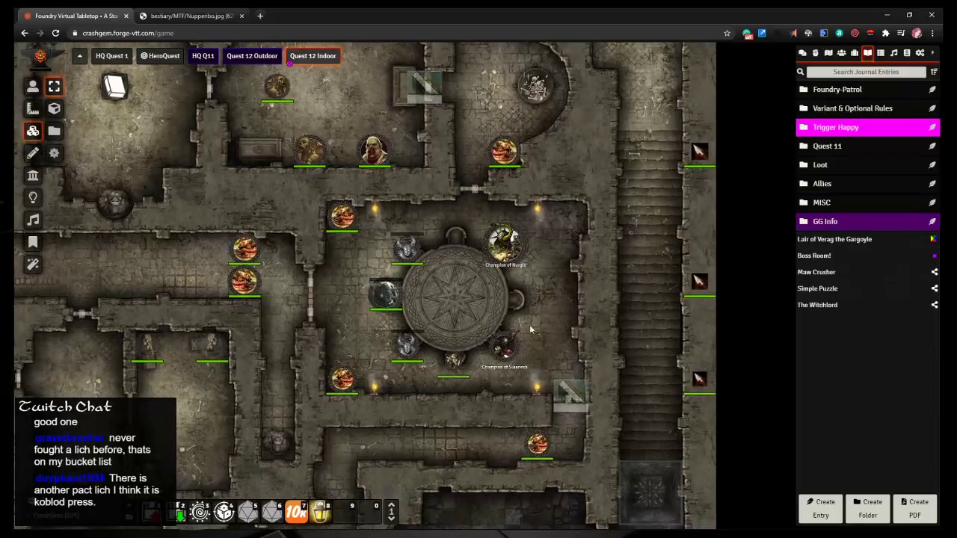
click(54, 109)
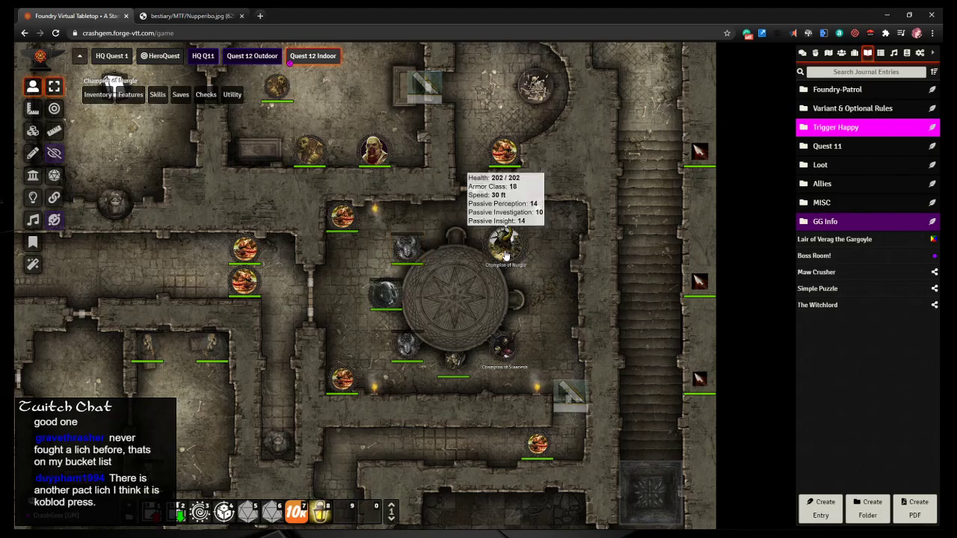
mouse_move(506, 357)
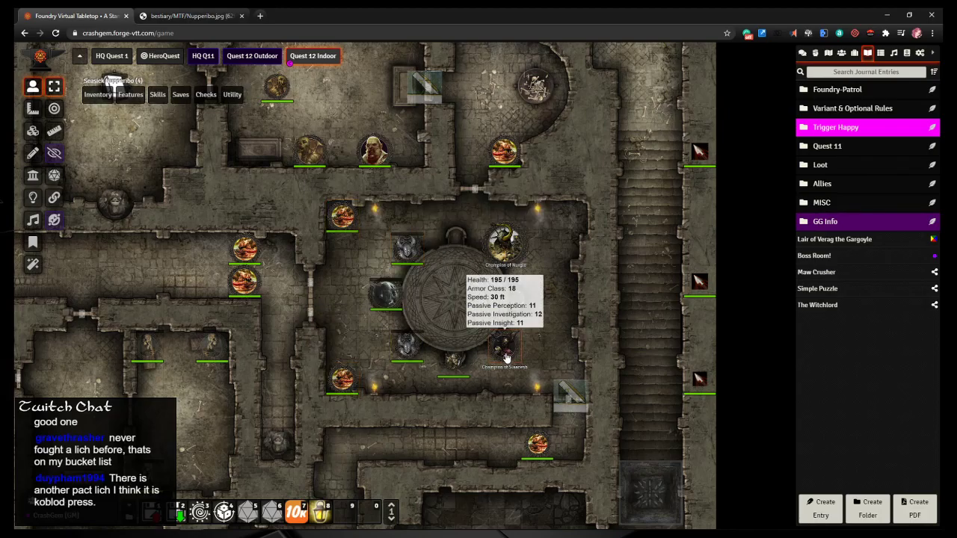
double_click(504, 347)
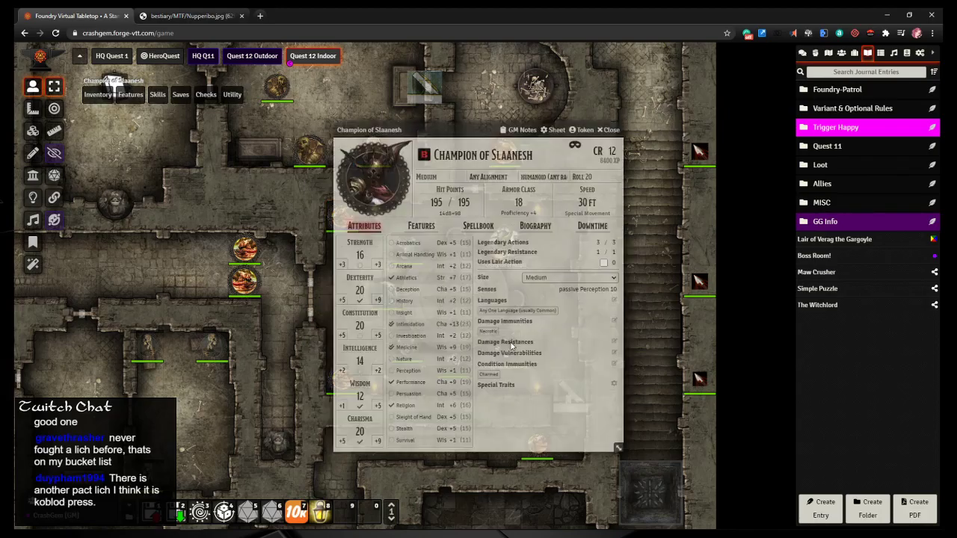
click(582, 129)
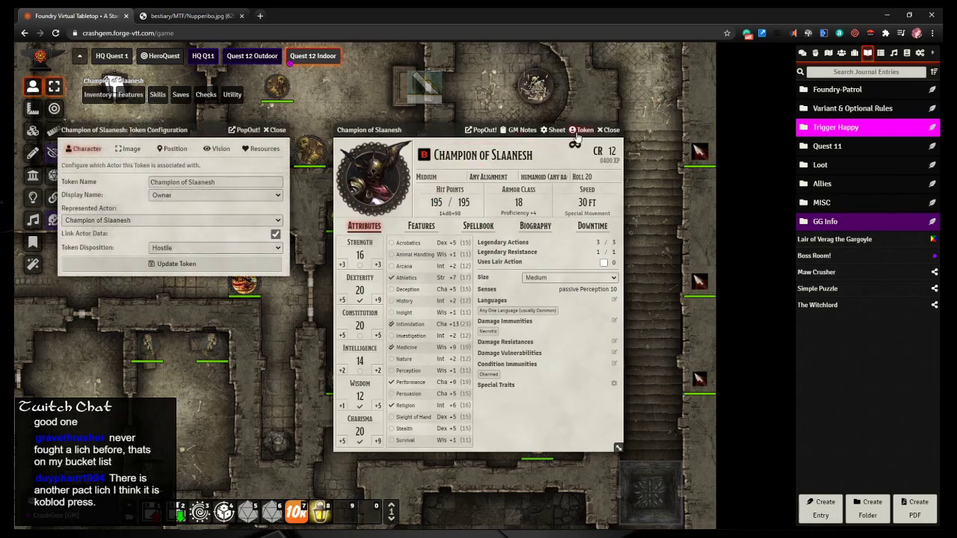
click(217, 148)
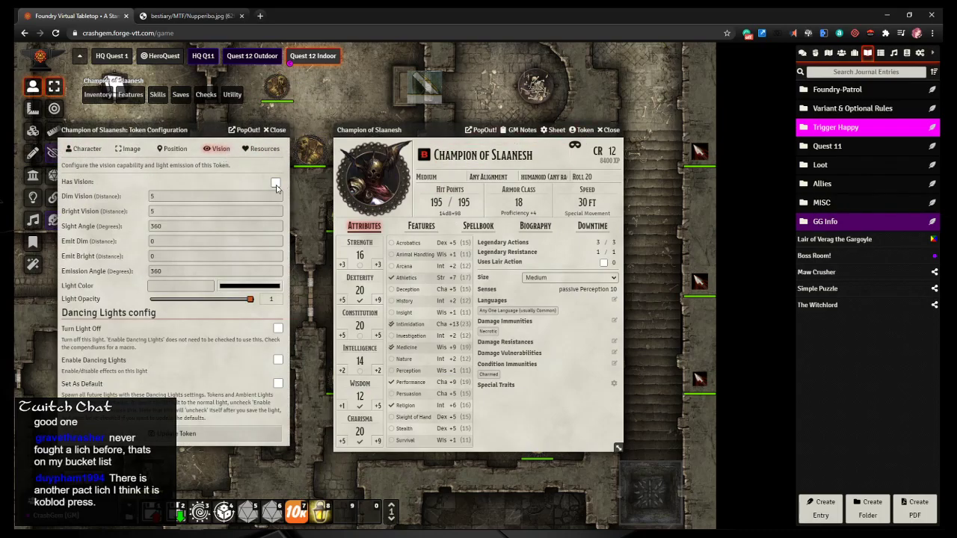
click(276, 182)
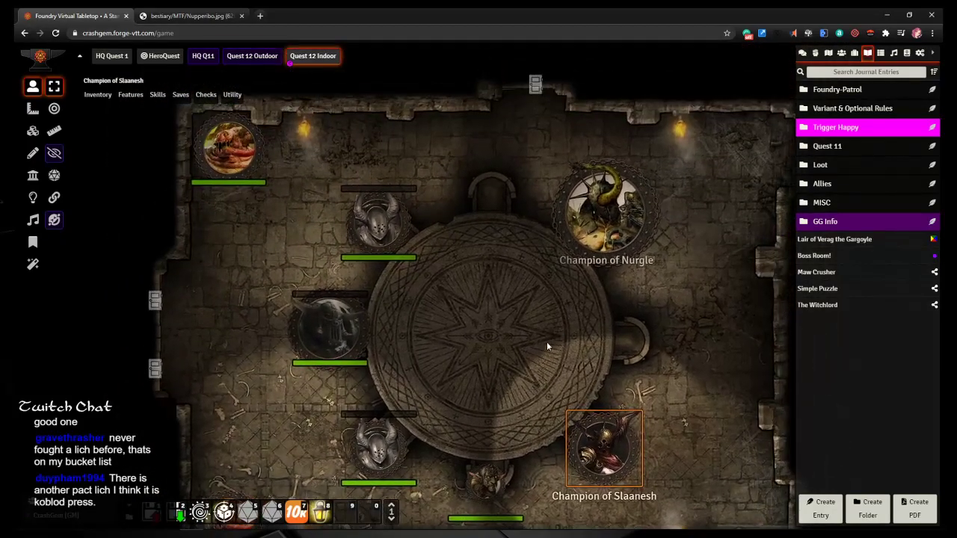
scroll(down, 3)
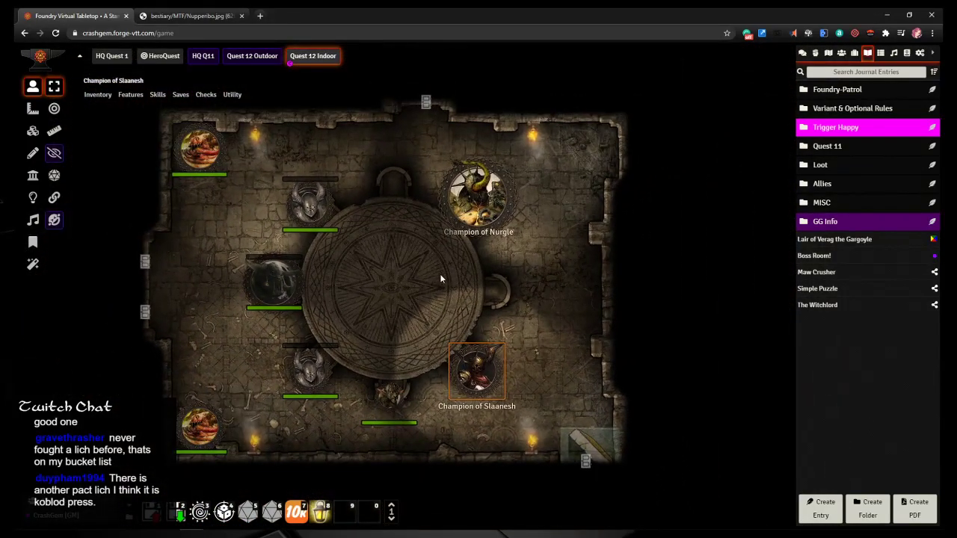
mouse_move(486, 377)
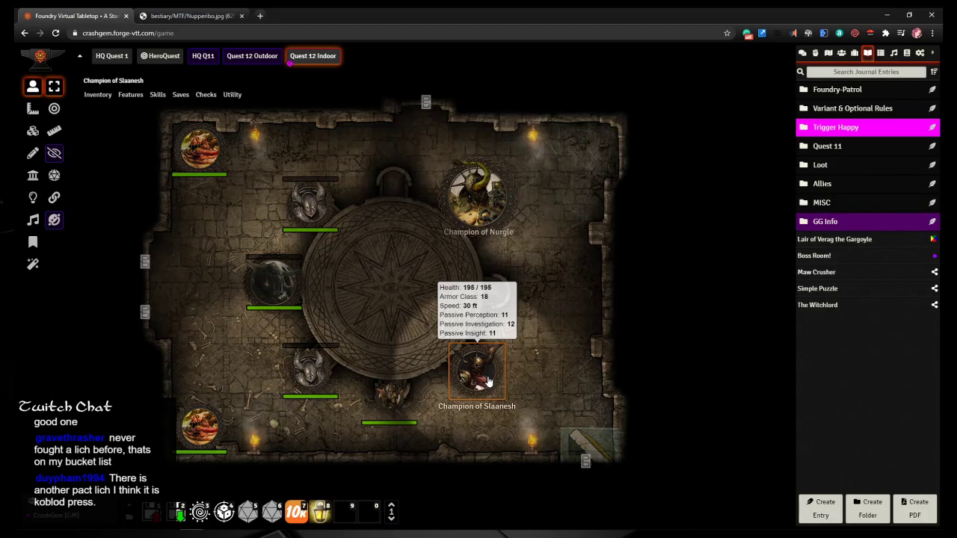
double_click(477, 370)
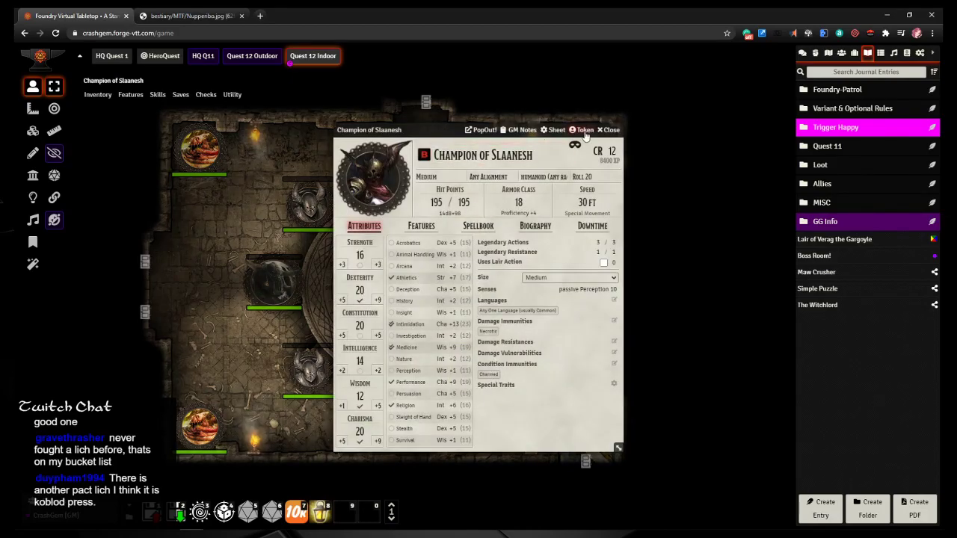
click(582, 130)
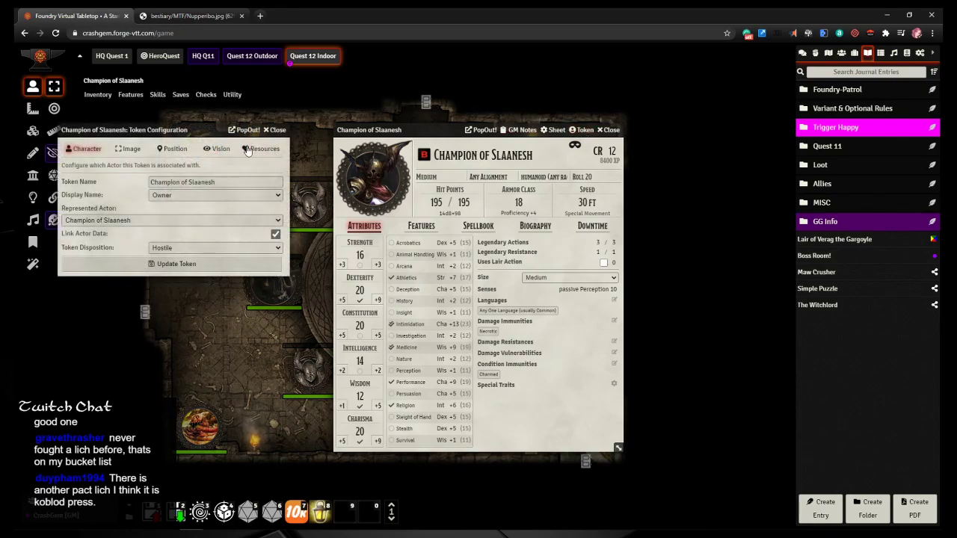
click(217, 148)
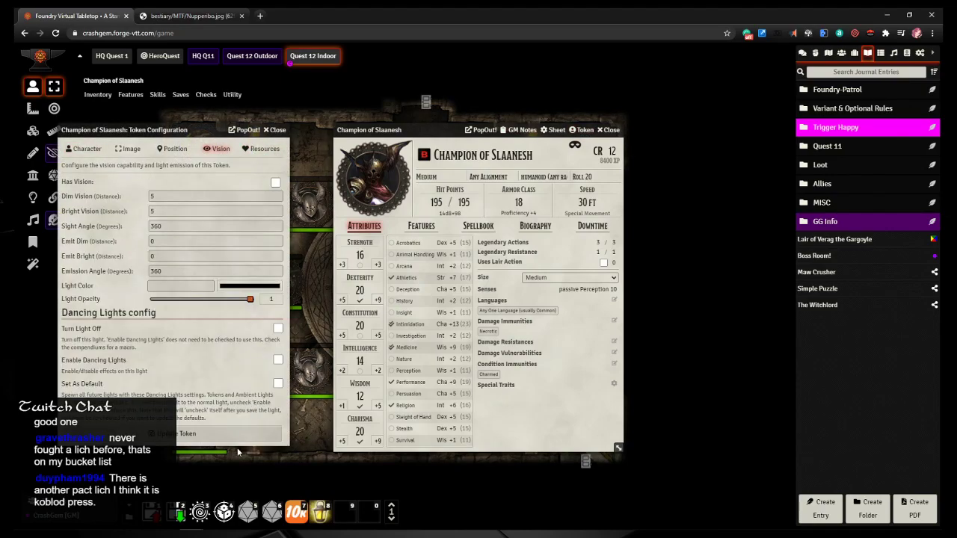
click(275, 130)
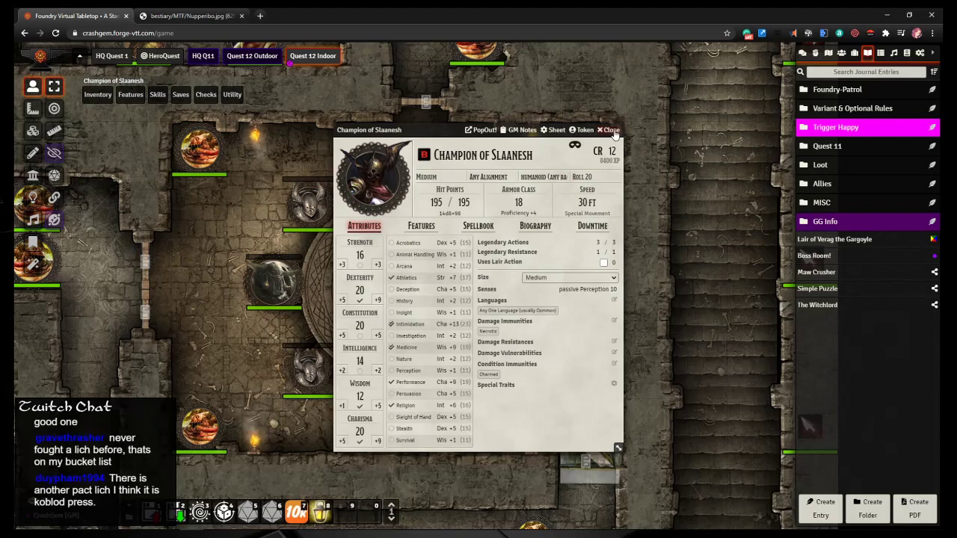
click(611, 129)
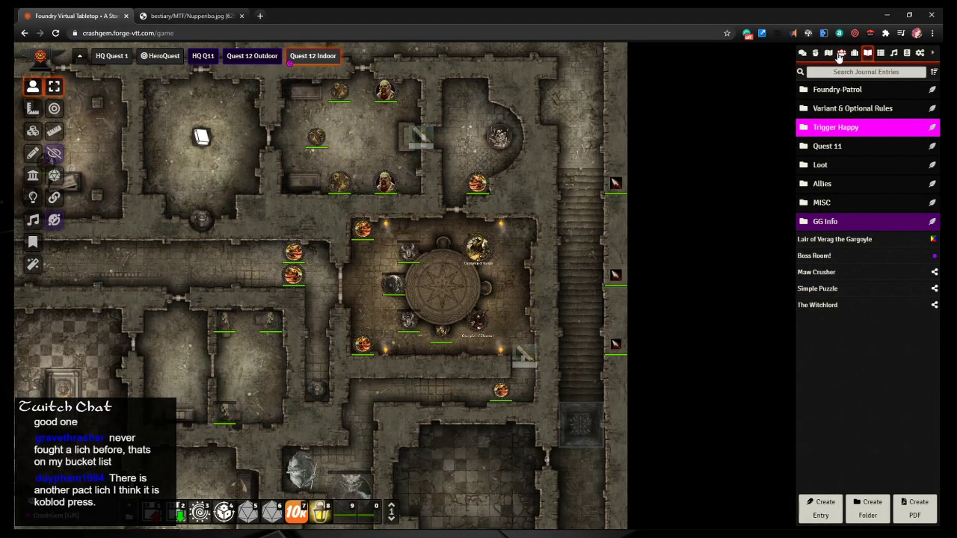
Step: Show the Scenes list, pan to the courtyard entrance, and open the tile image browser
click(828, 53)
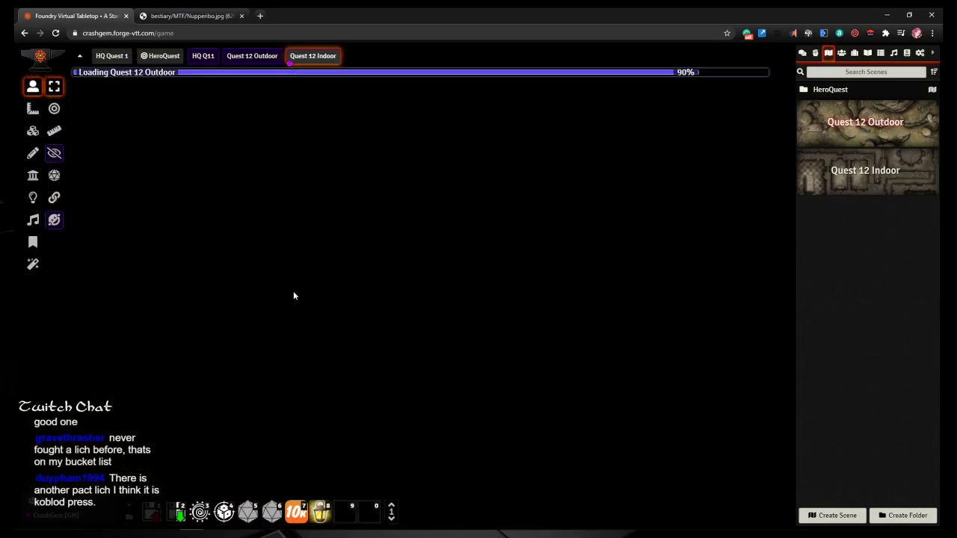
click(252, 55)
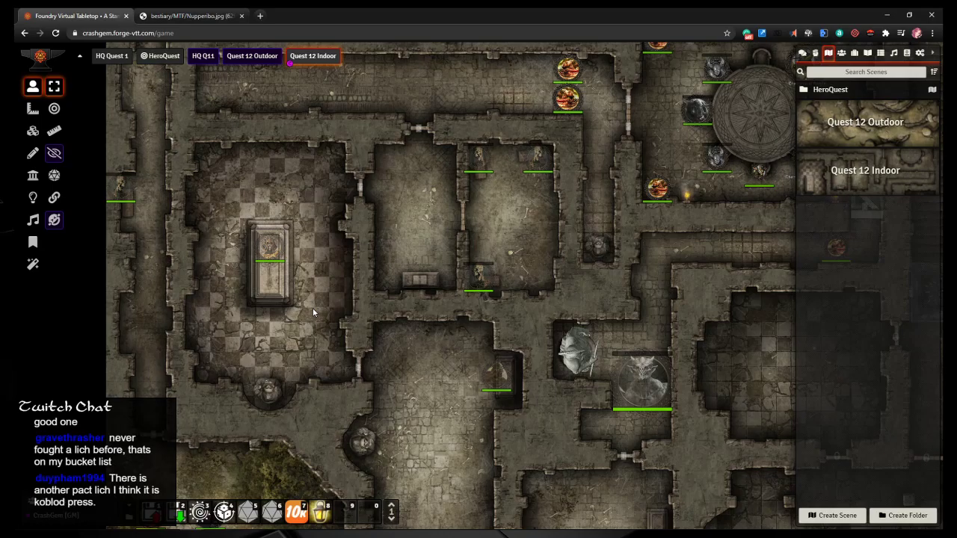
mouse_move(503, 91)
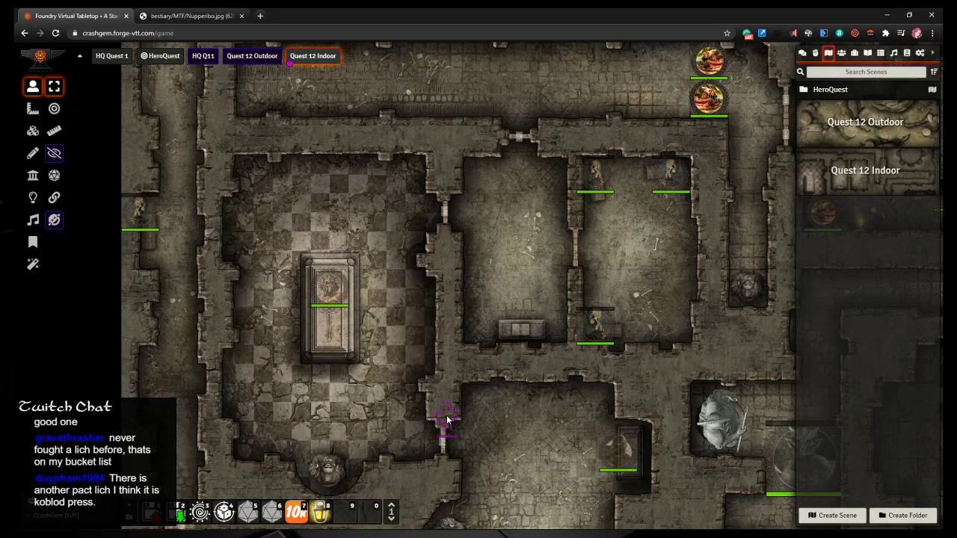
drag(447, 419, 446, 243)
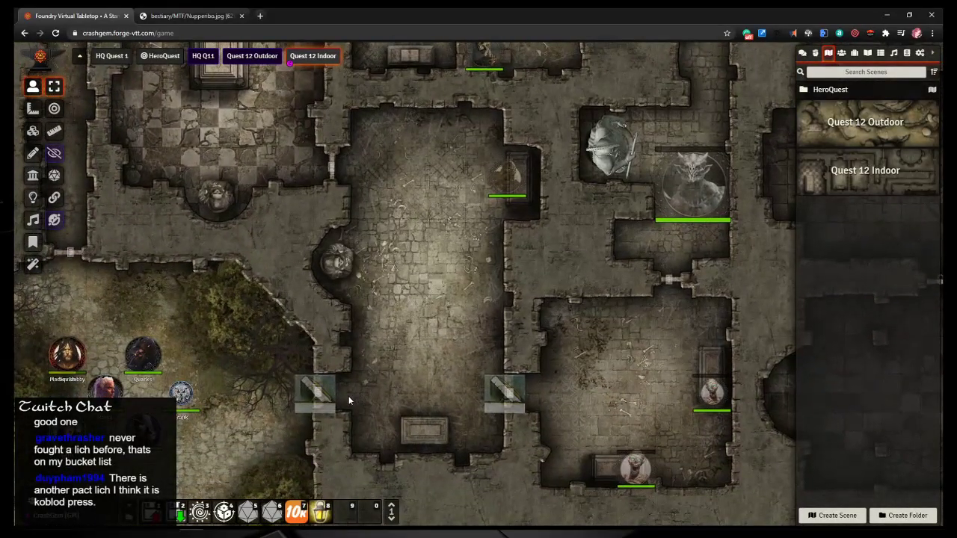
click(346, 398)
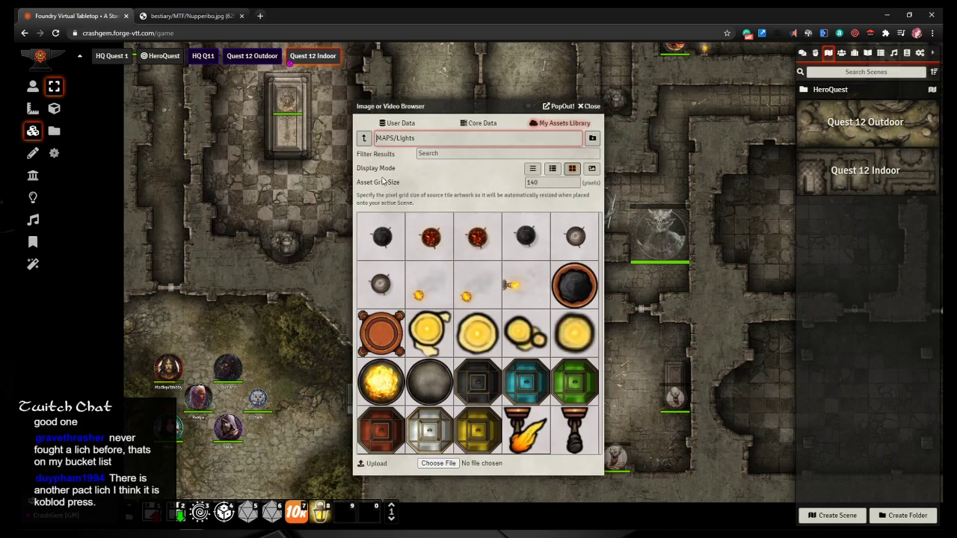
Step: Place a rock-pile tile from MAPS/Debris at the entrance beside the heroes
click(364, 137)
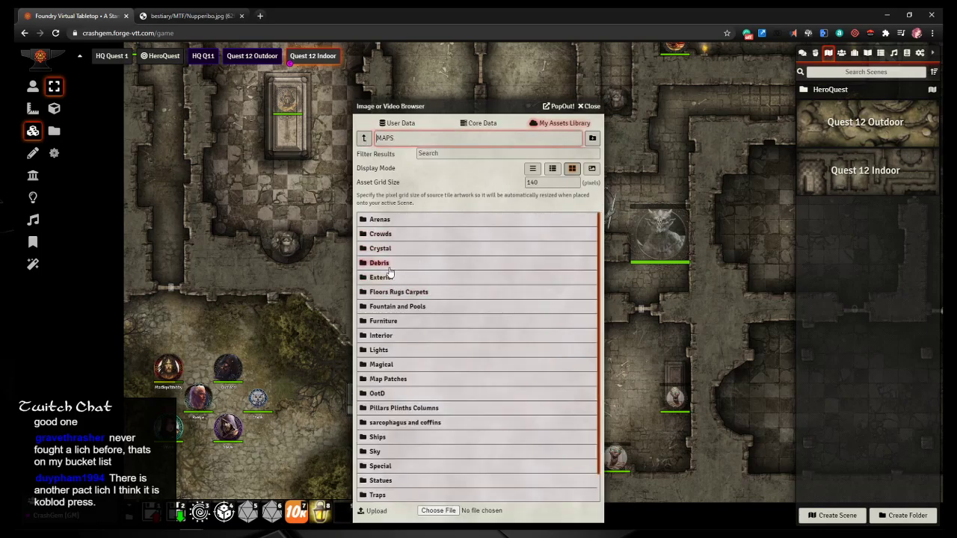
click(379, 263)
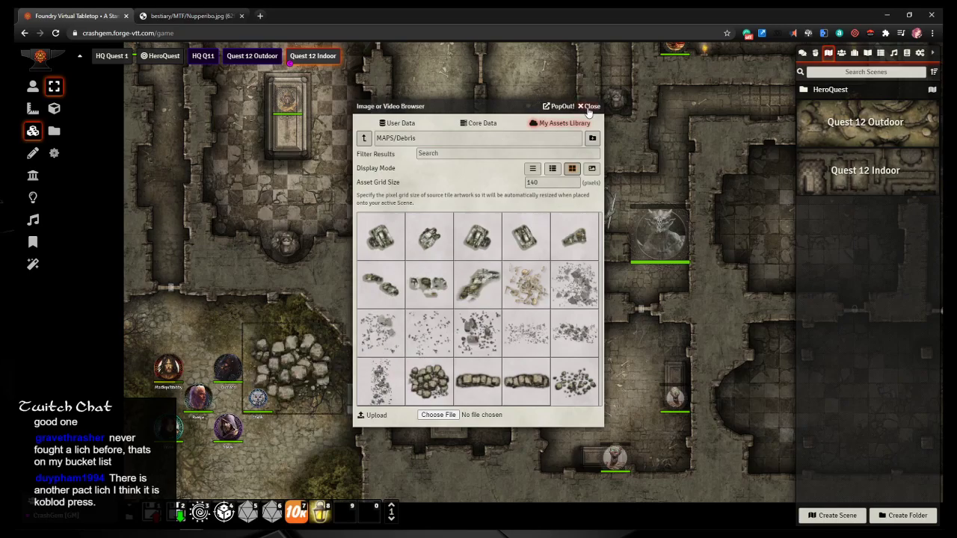
click(592, 107)
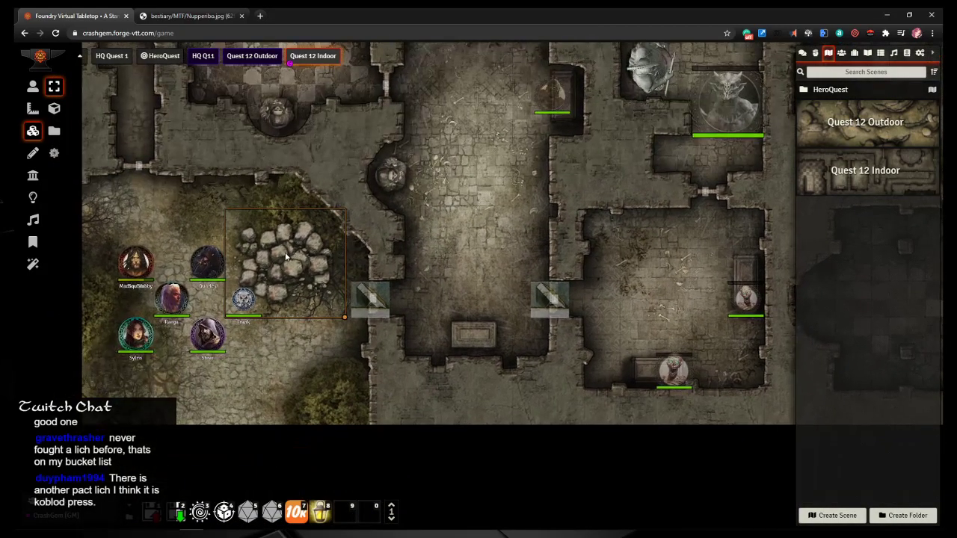
drag(284, 261, 392, 299)
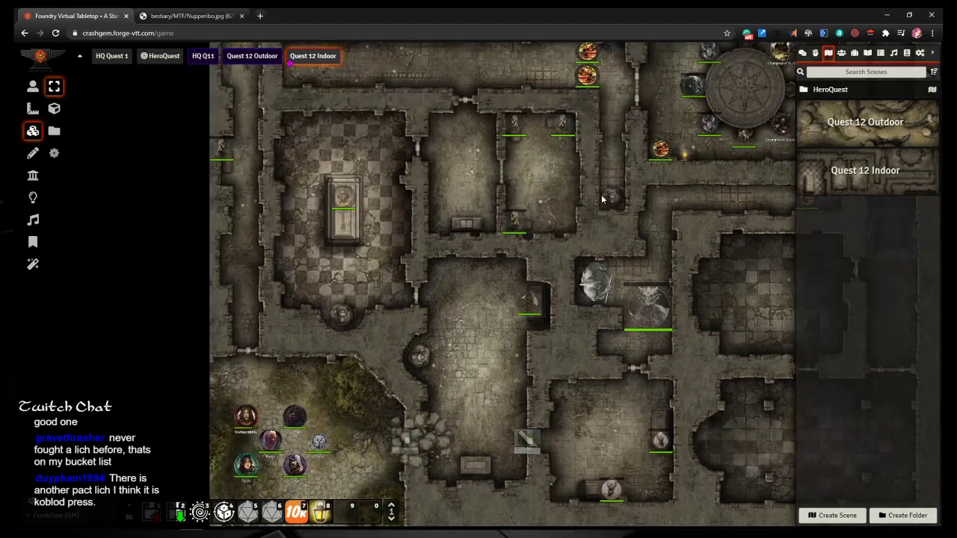
mouse_move(594, 215)
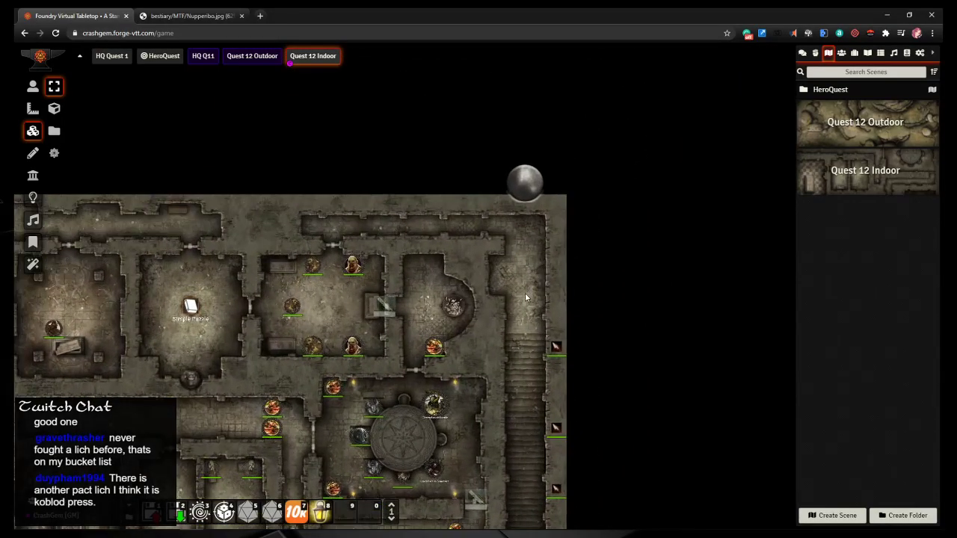
scroll(down, 3)
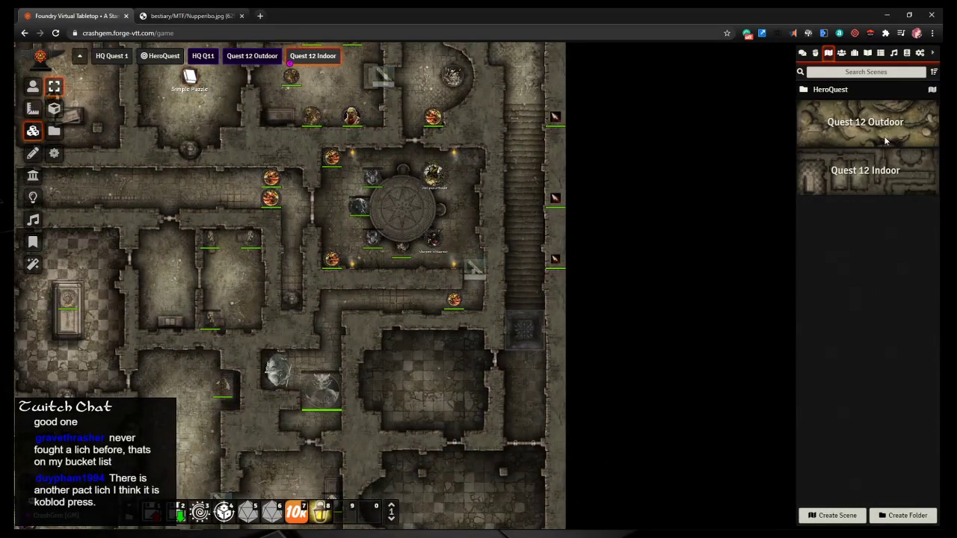